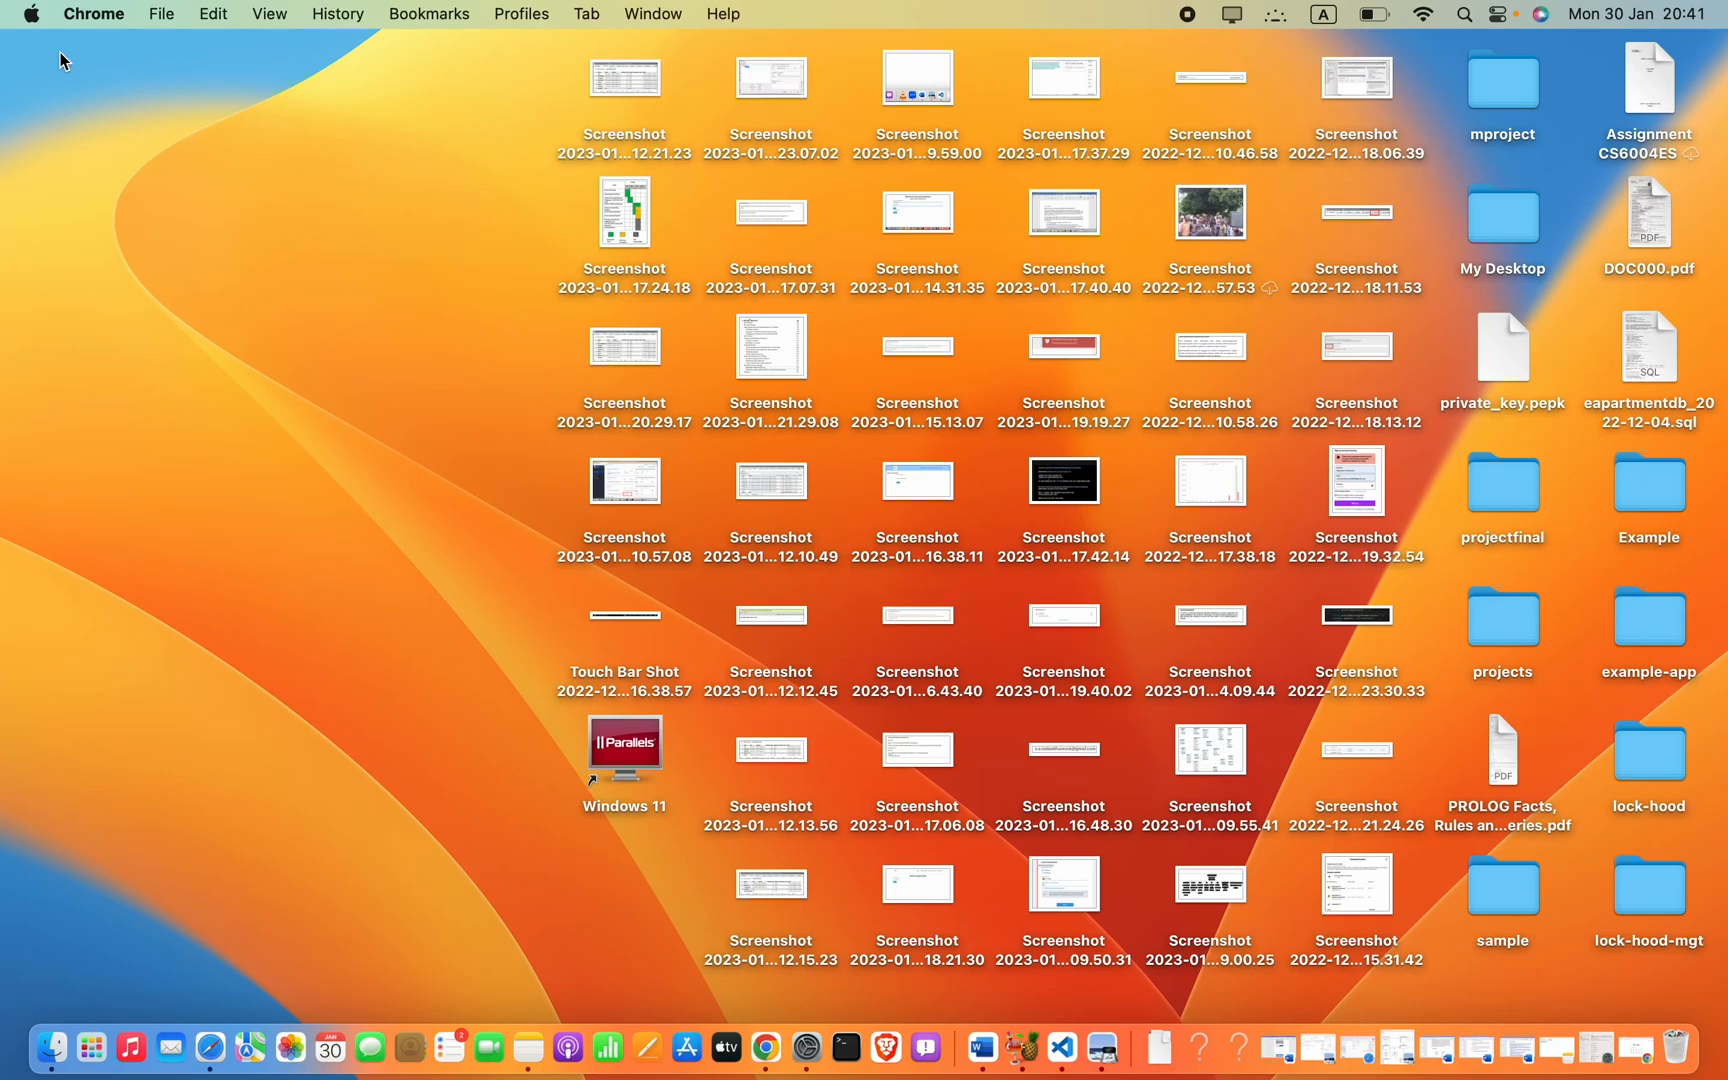
{"action": "mouse_move", "coordinate": [378, 23]}
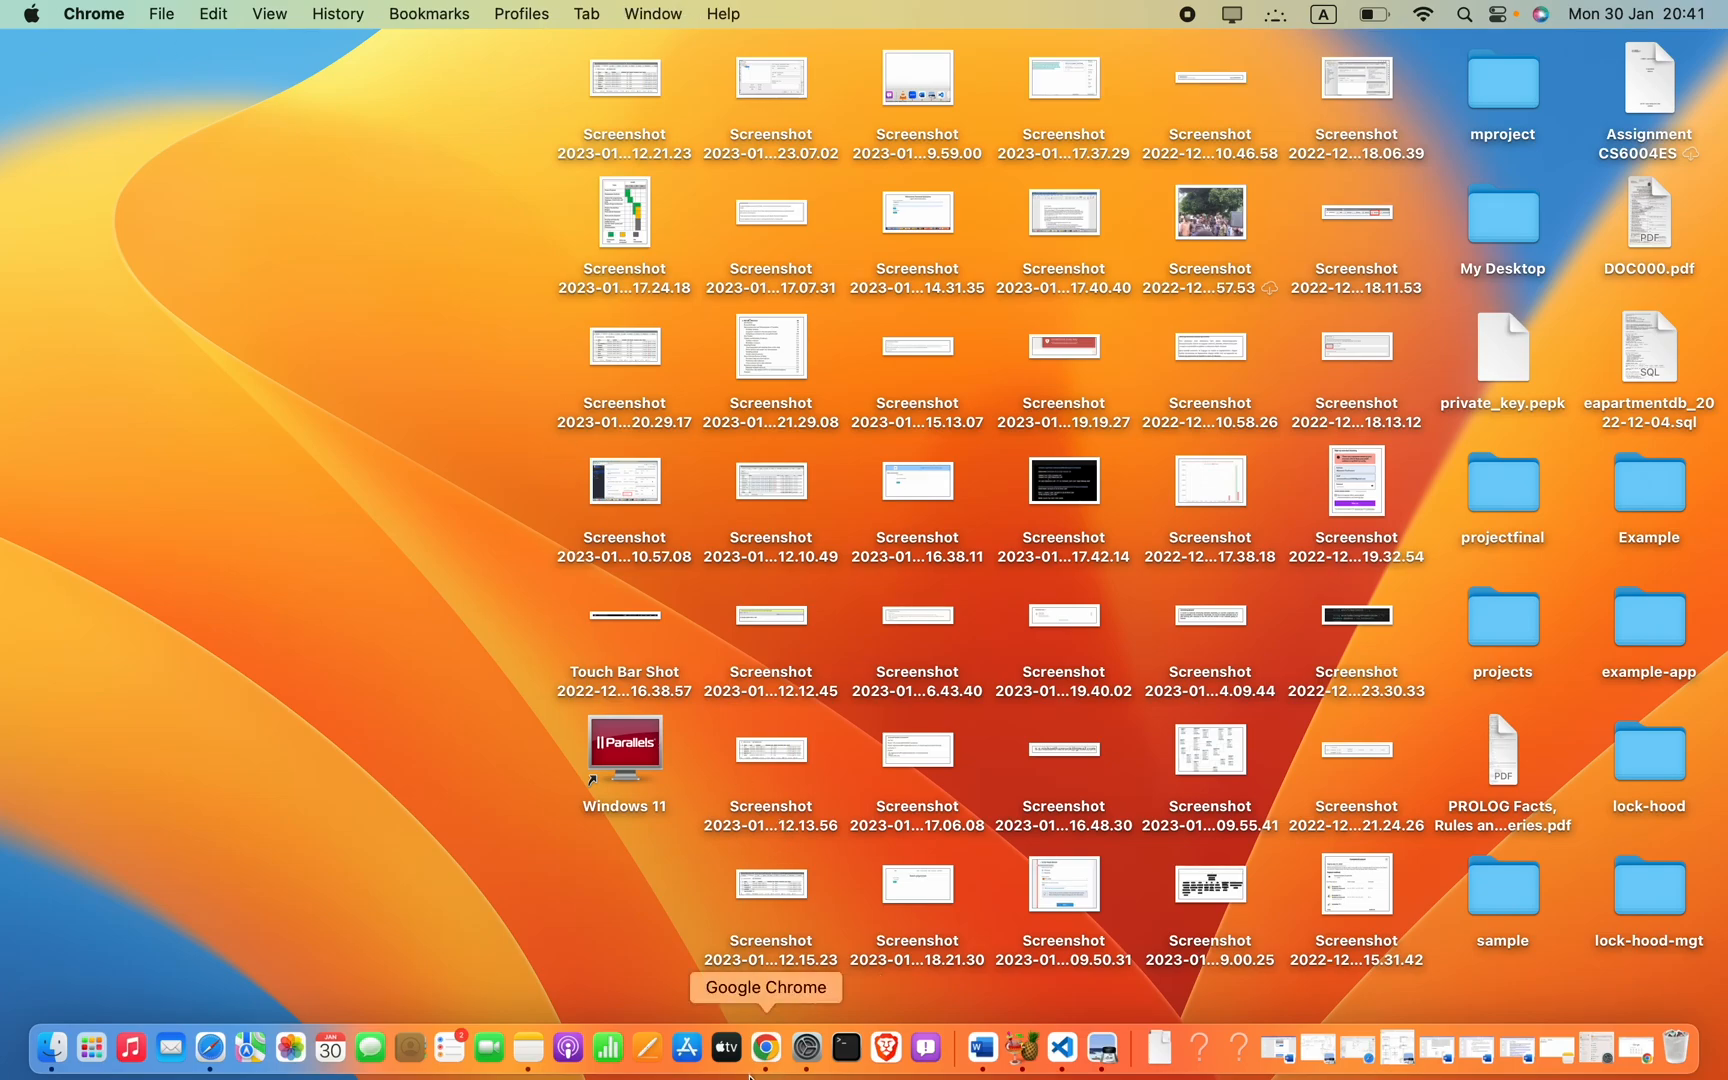
Step: Launch Google Chrome and run a Google search for 'visual studio'
{"action": "left_click", "coordinate": [765, 1046]}
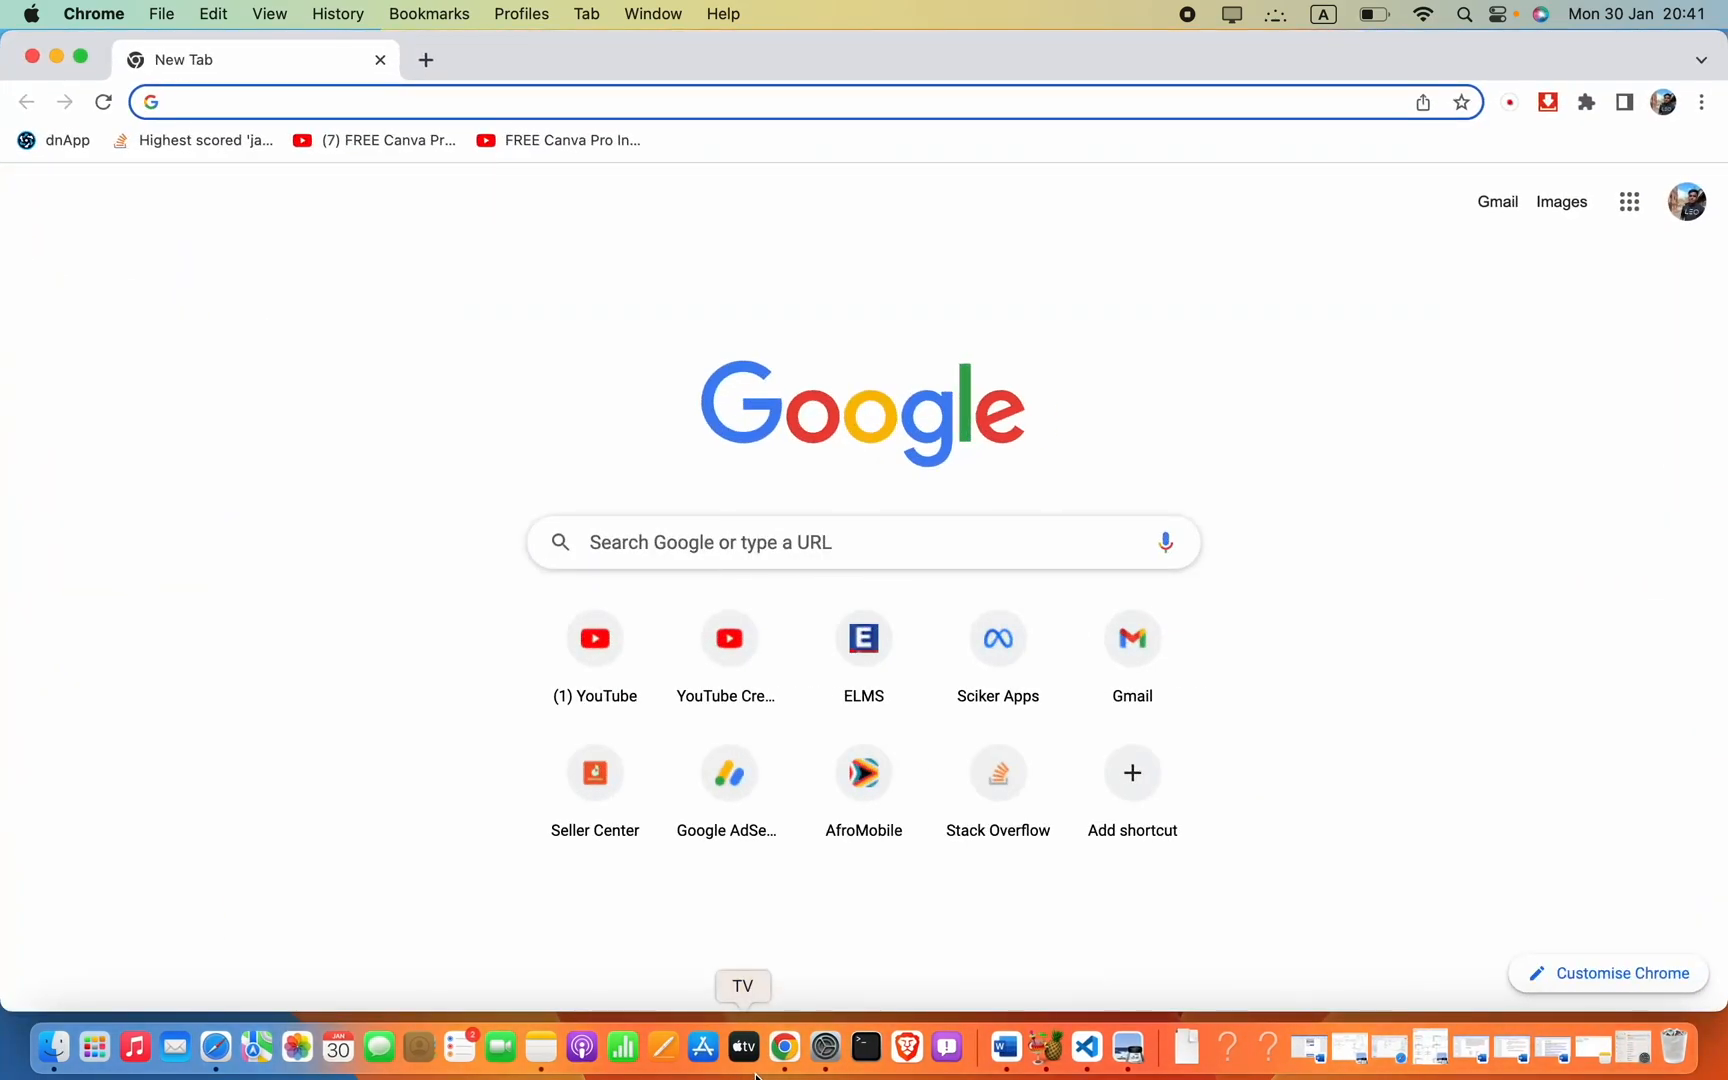
{"action": "type", "text": "visual"}
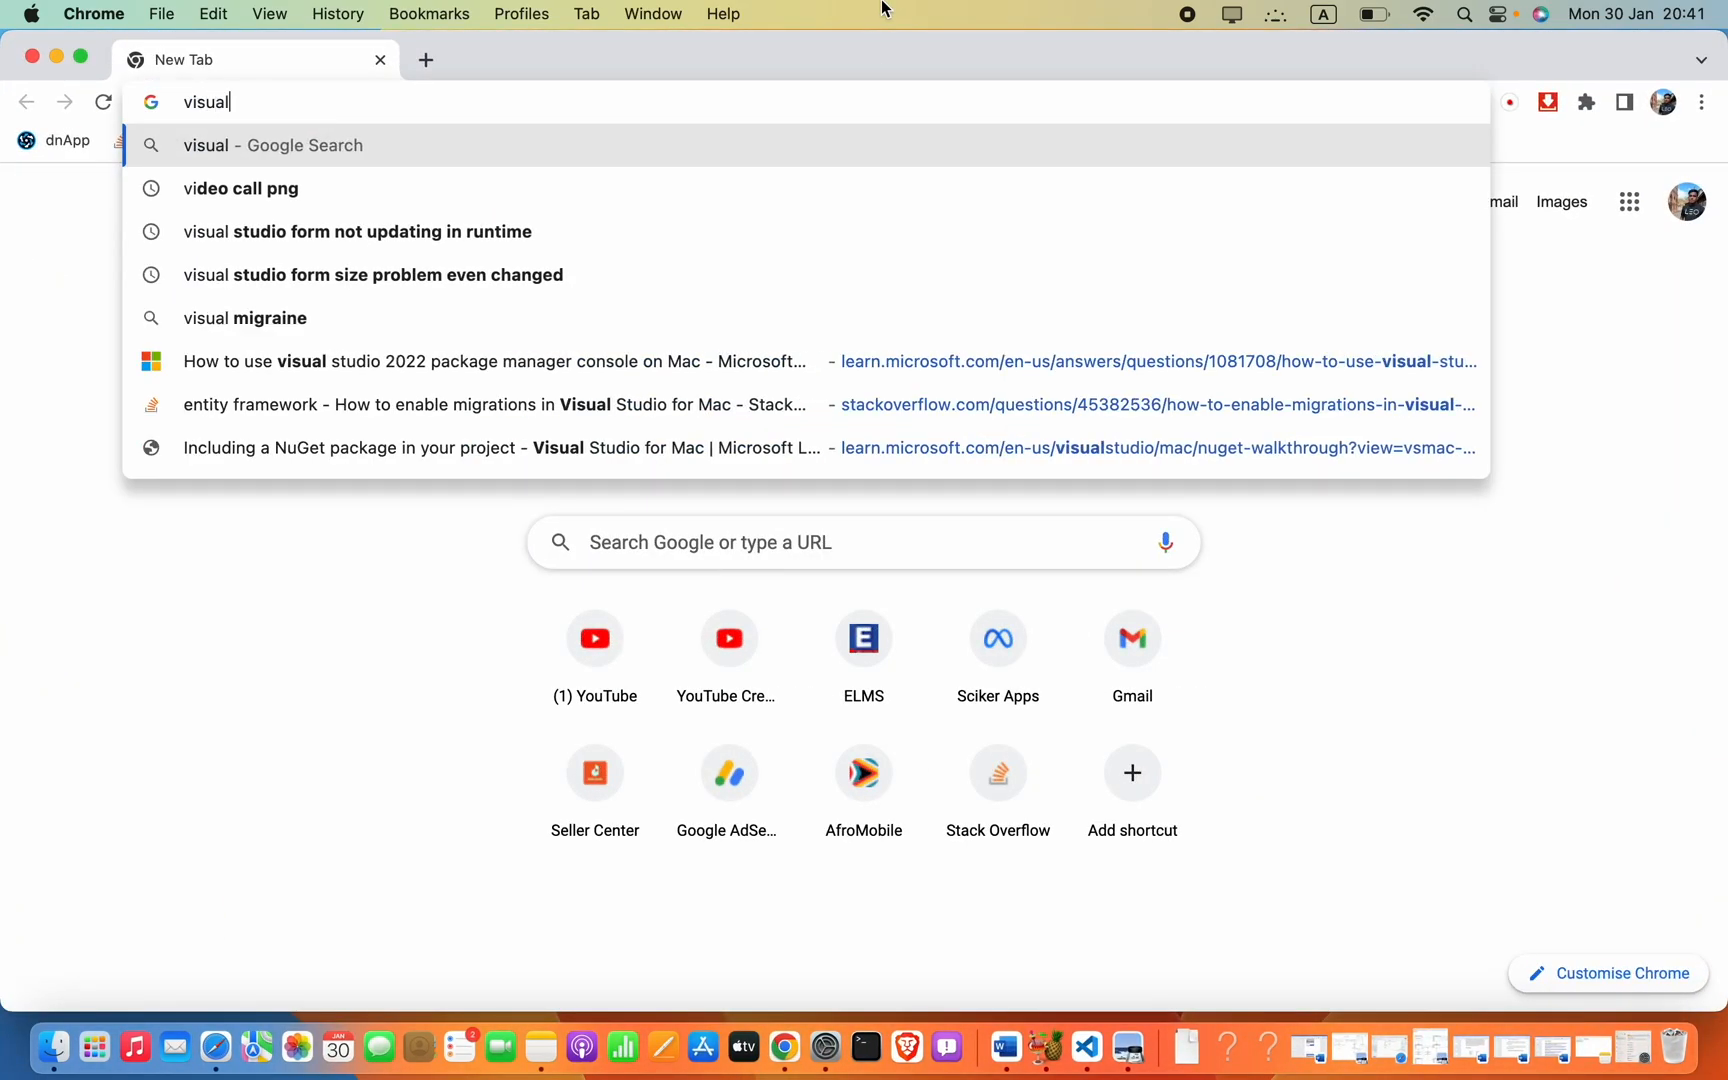
{"action": "type", "text": "studio"}
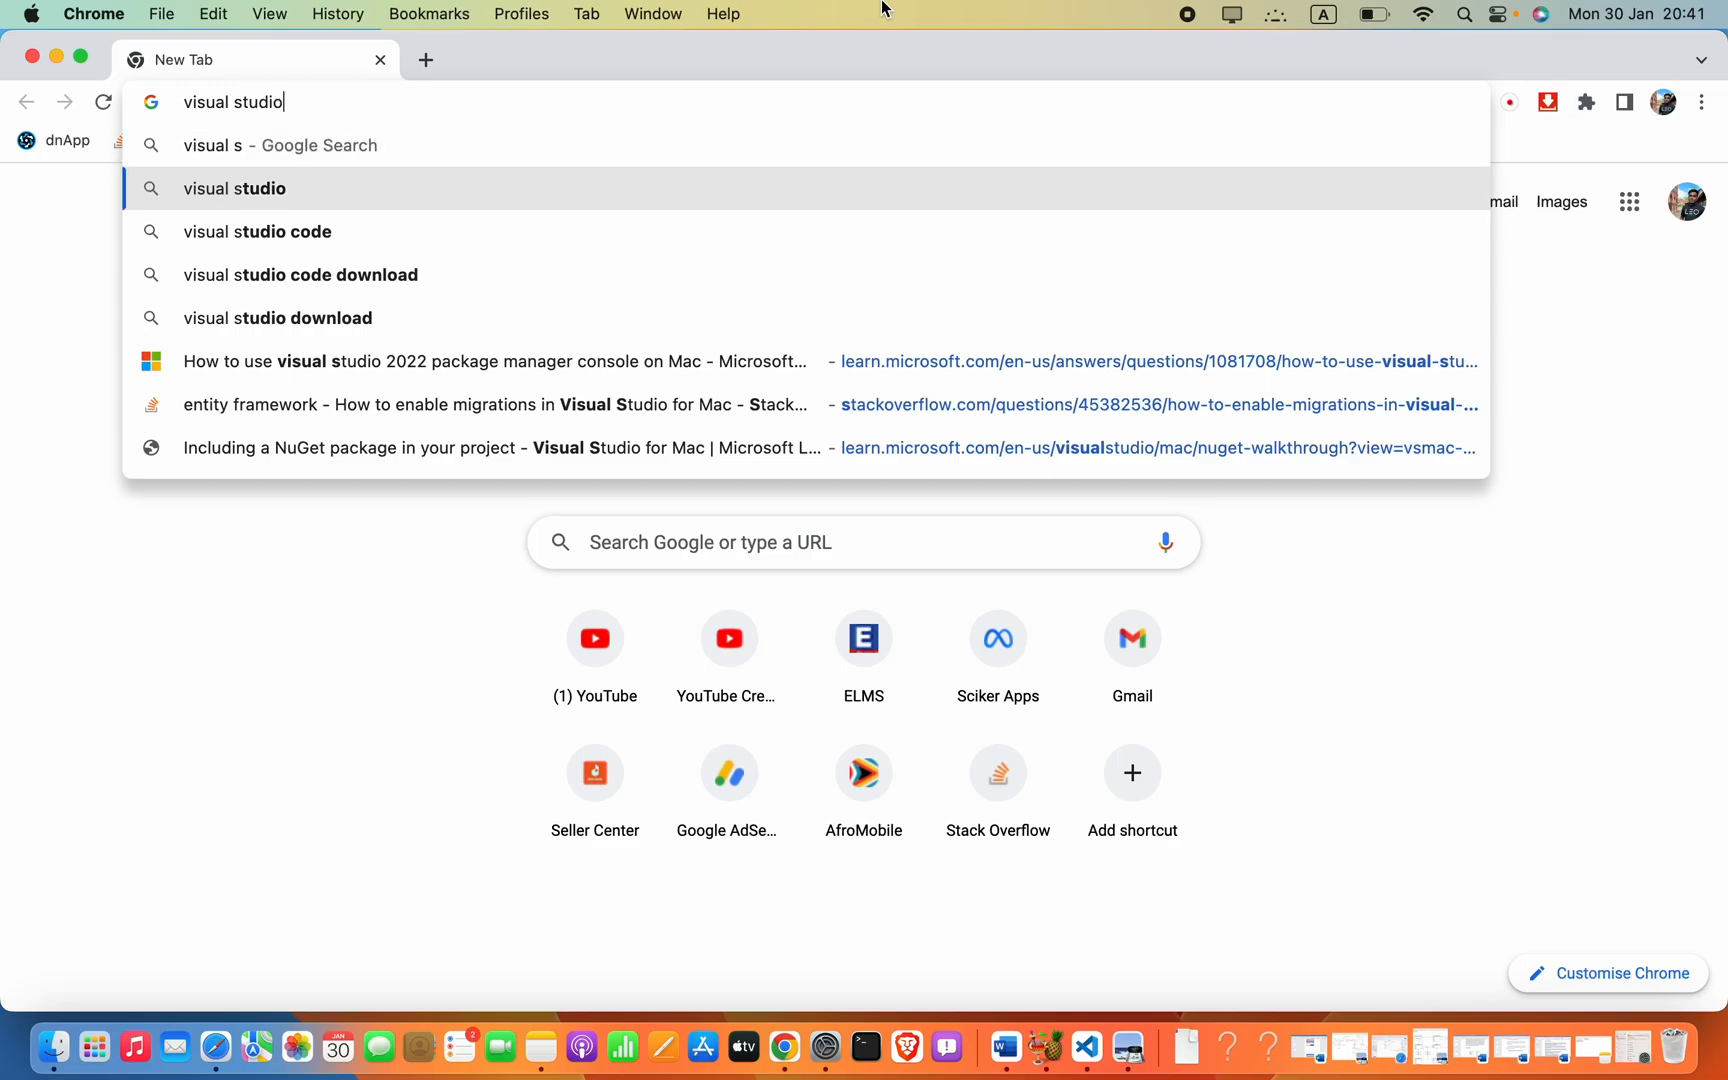
{"action": "key", "text": "Return"}
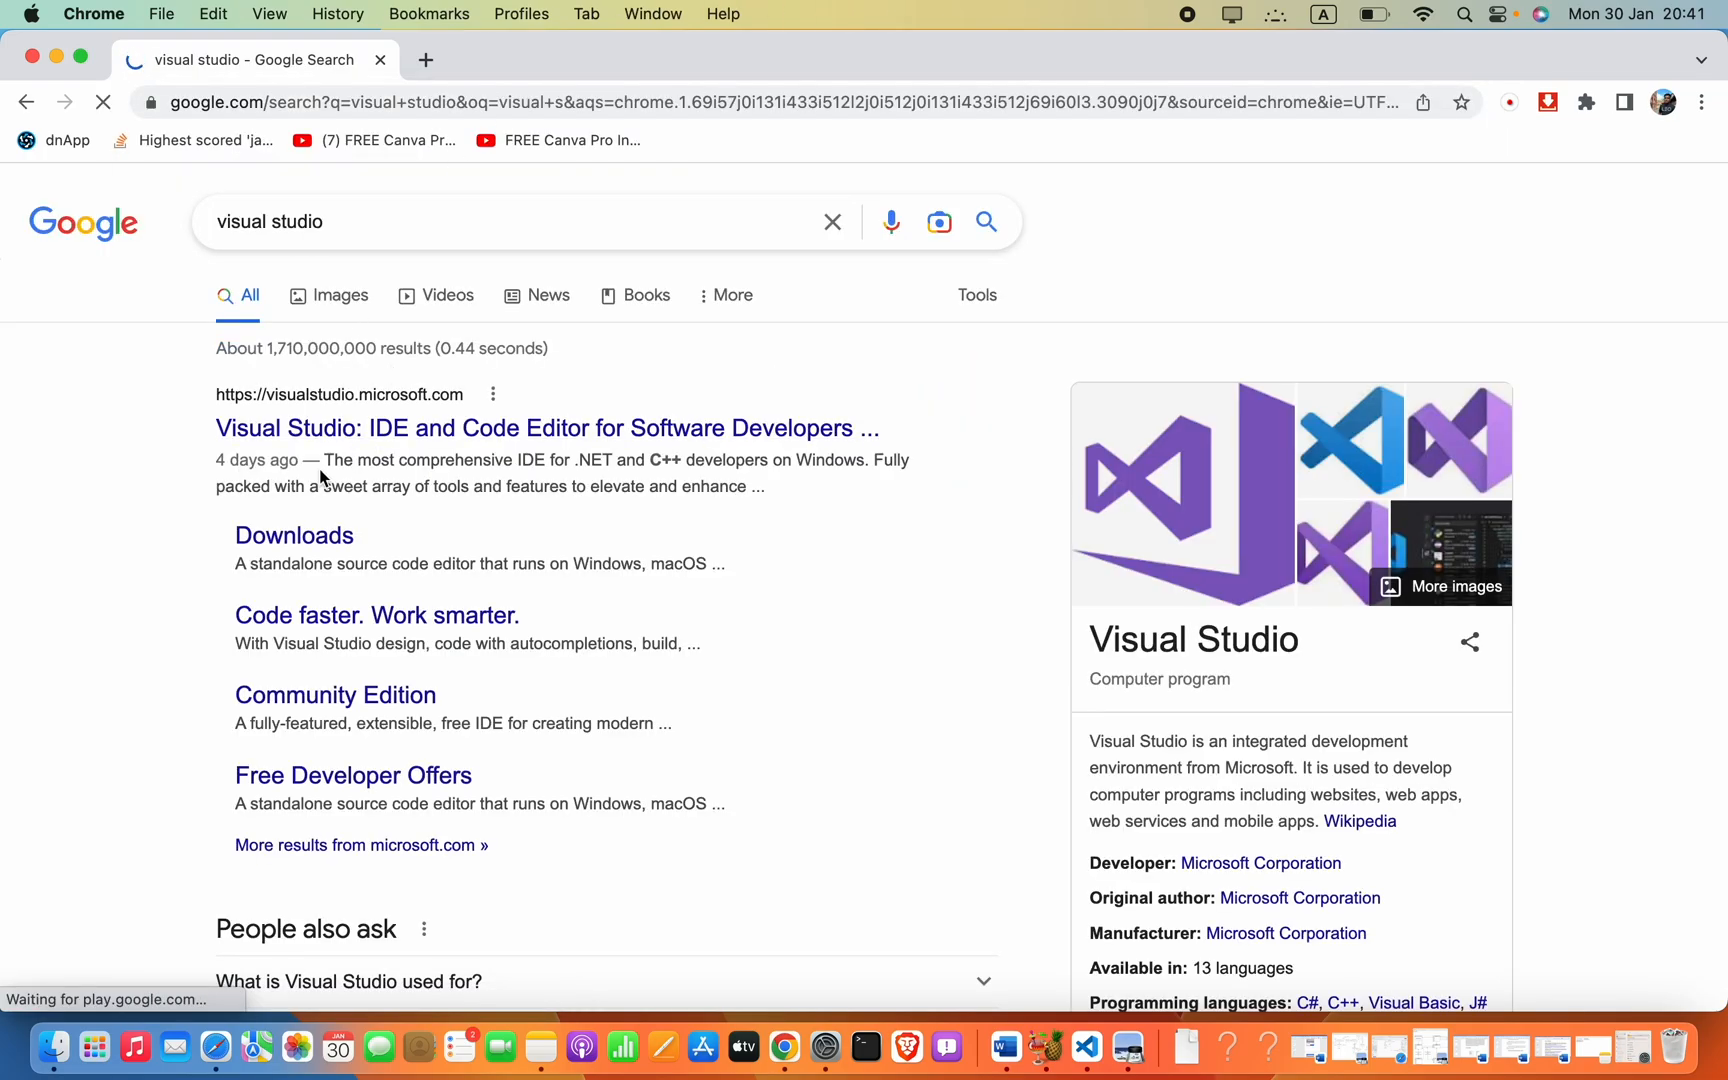
{"action": "mouse_move", "coordinate": [341, 294]}
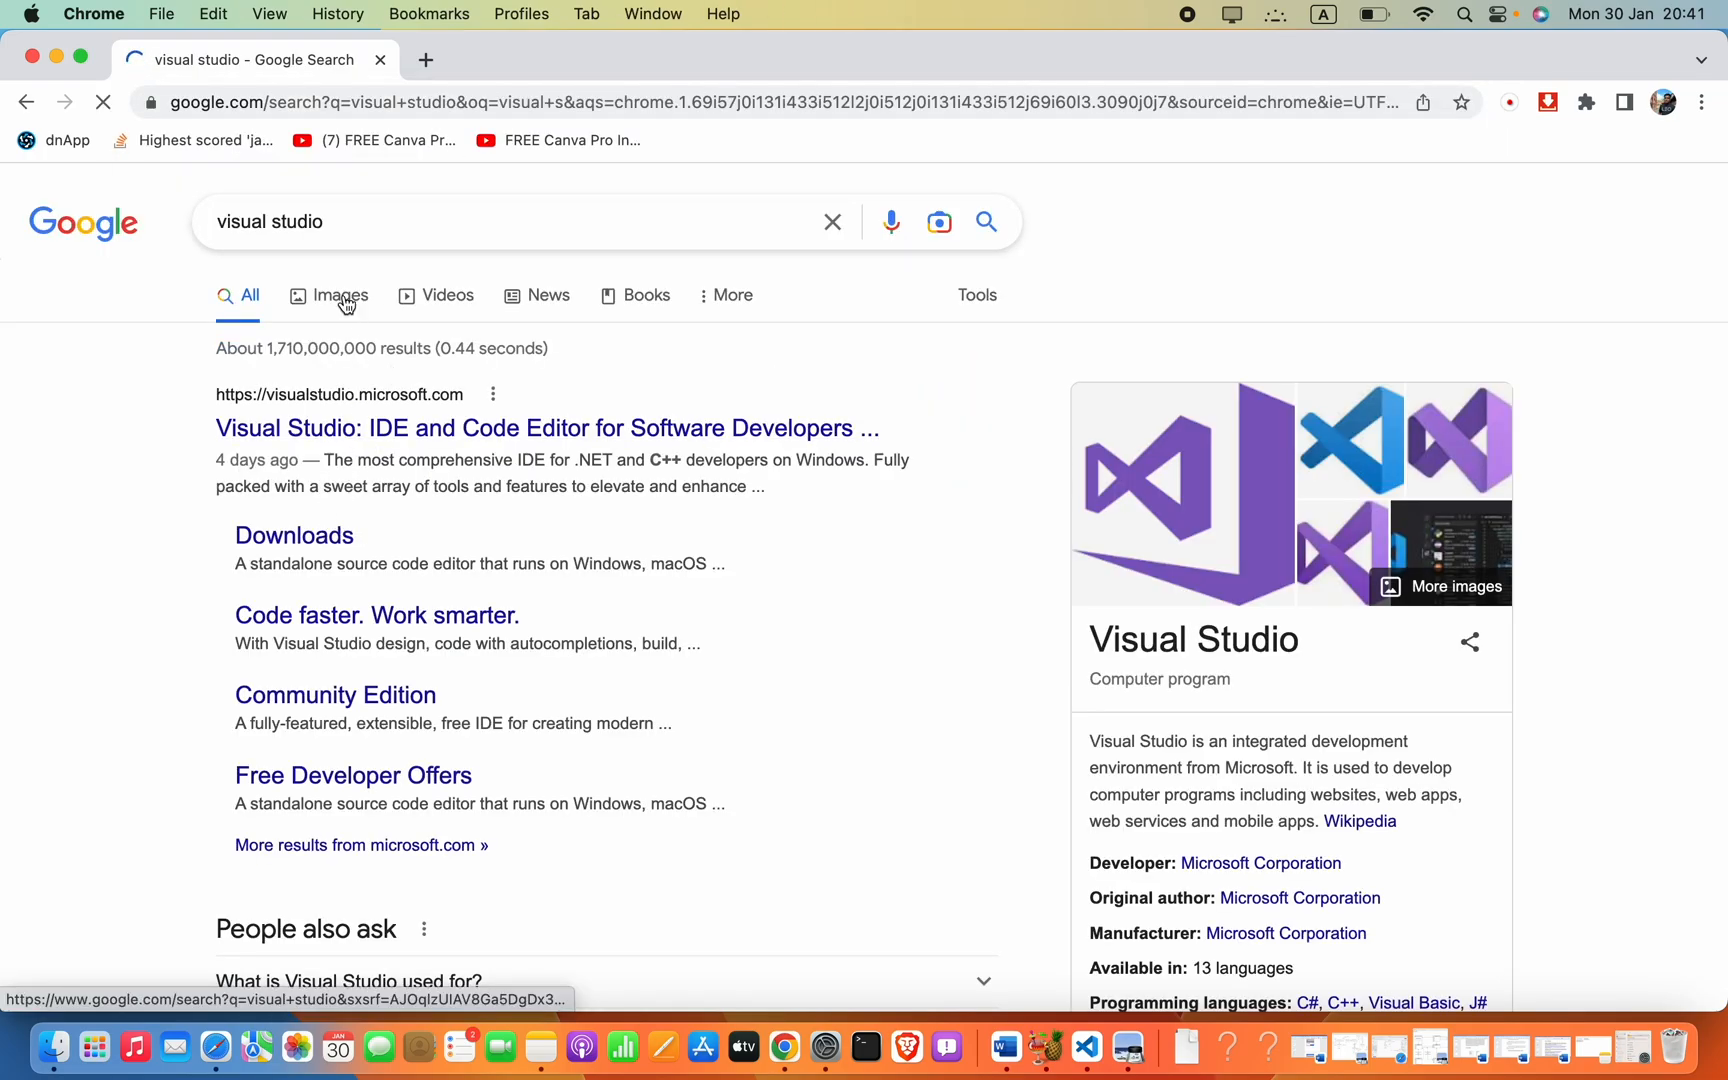
{"action": "mouse_move", "coordinate": [294, 537]}
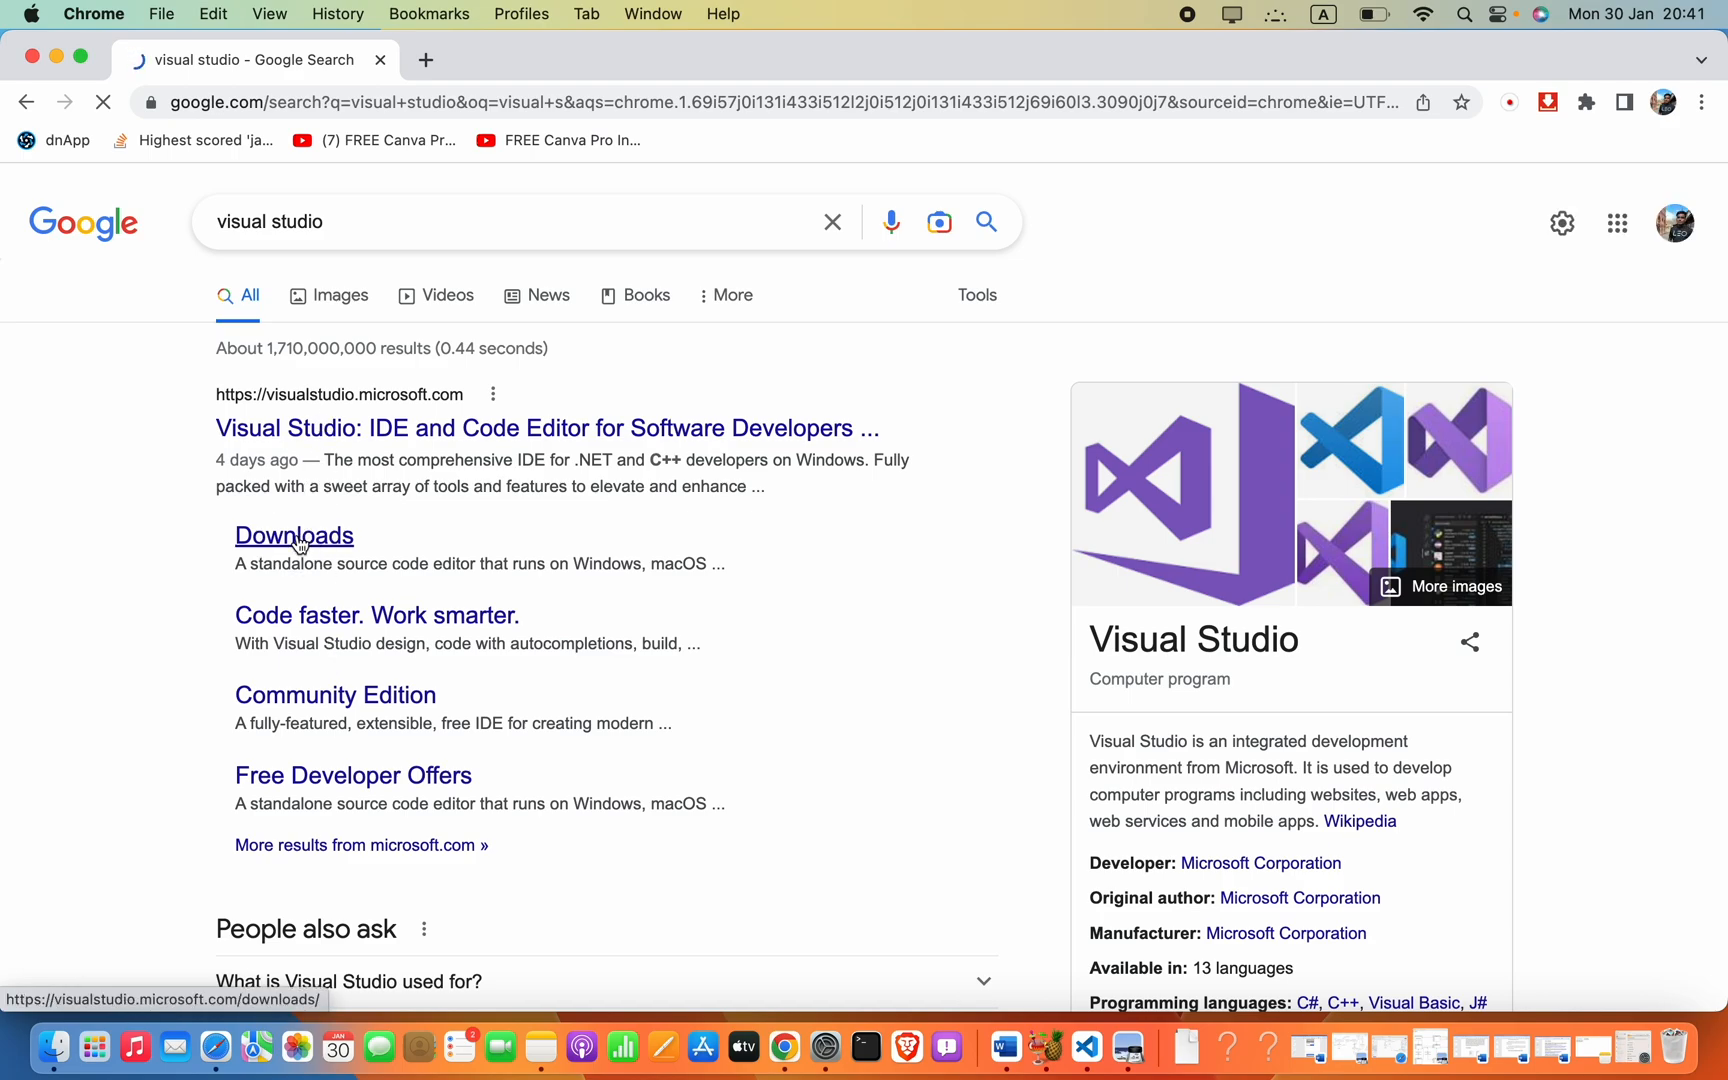
Step: Open the Visual Studio downloads page and choose Linux as the developer machine OS
{"action": "left_click", "coordinate": [293, 536]}
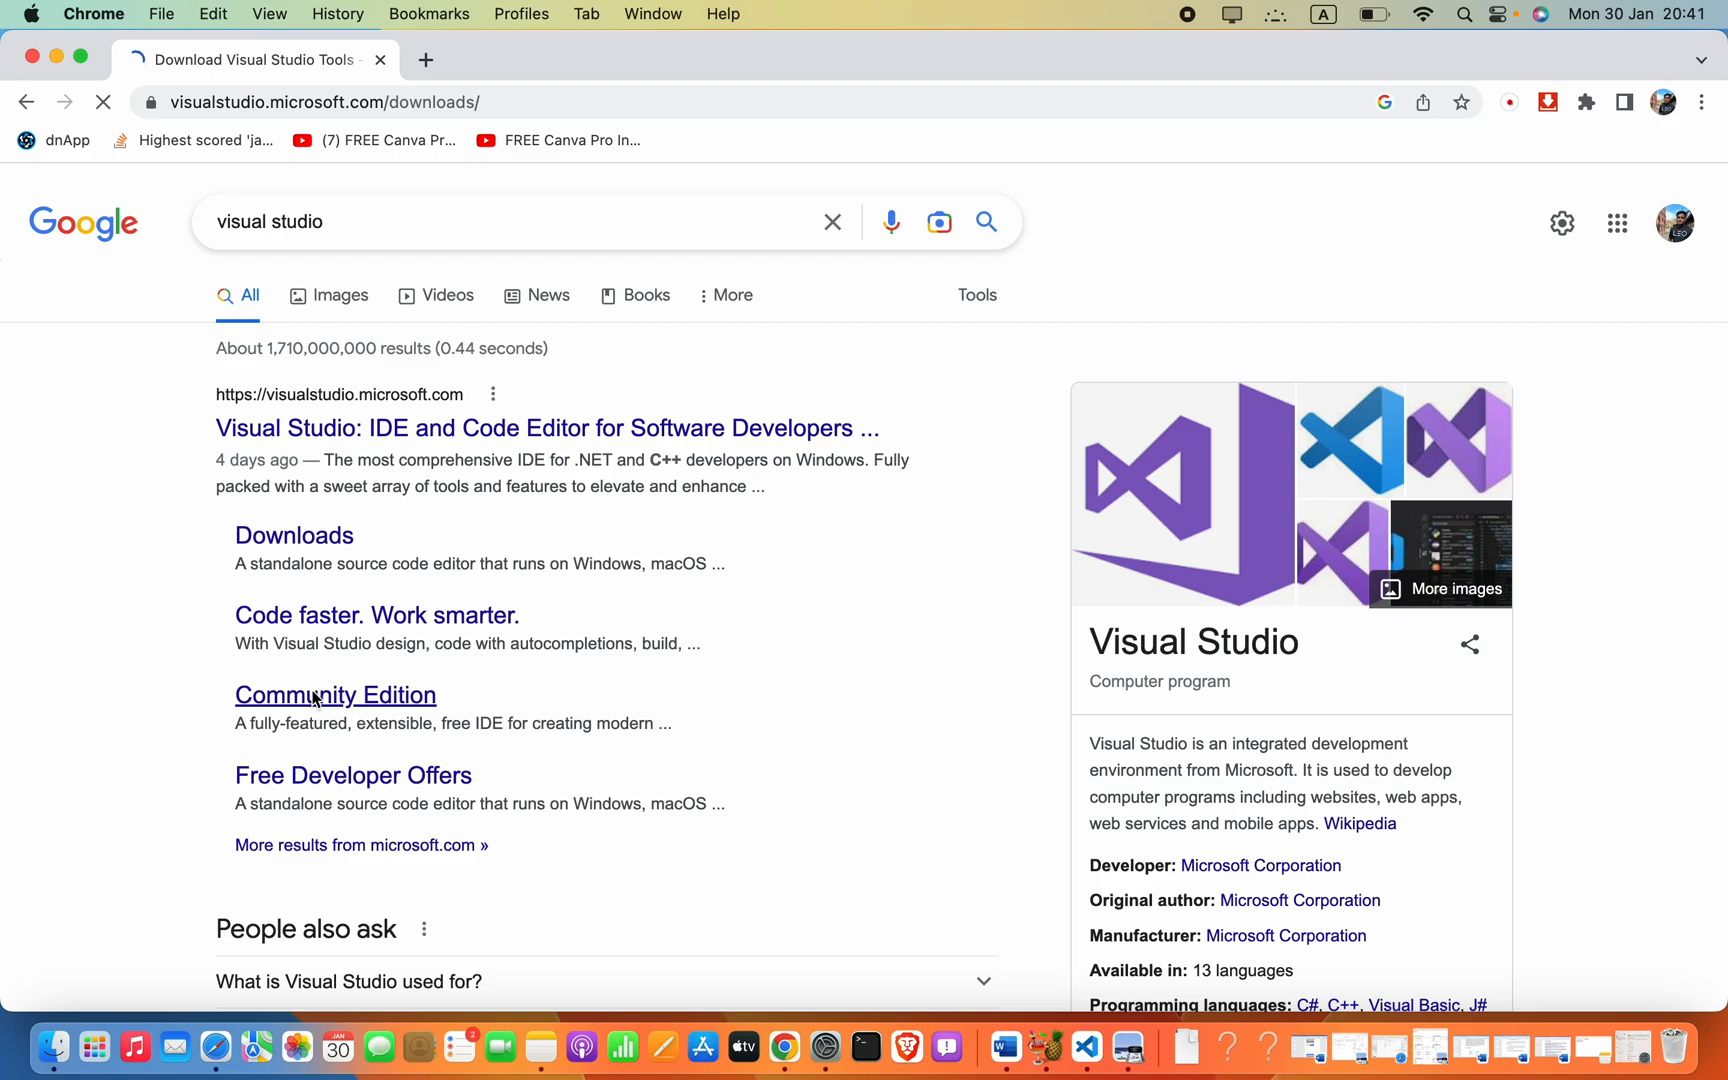
{"action": "left_click", "coordinate": [294, 534]}
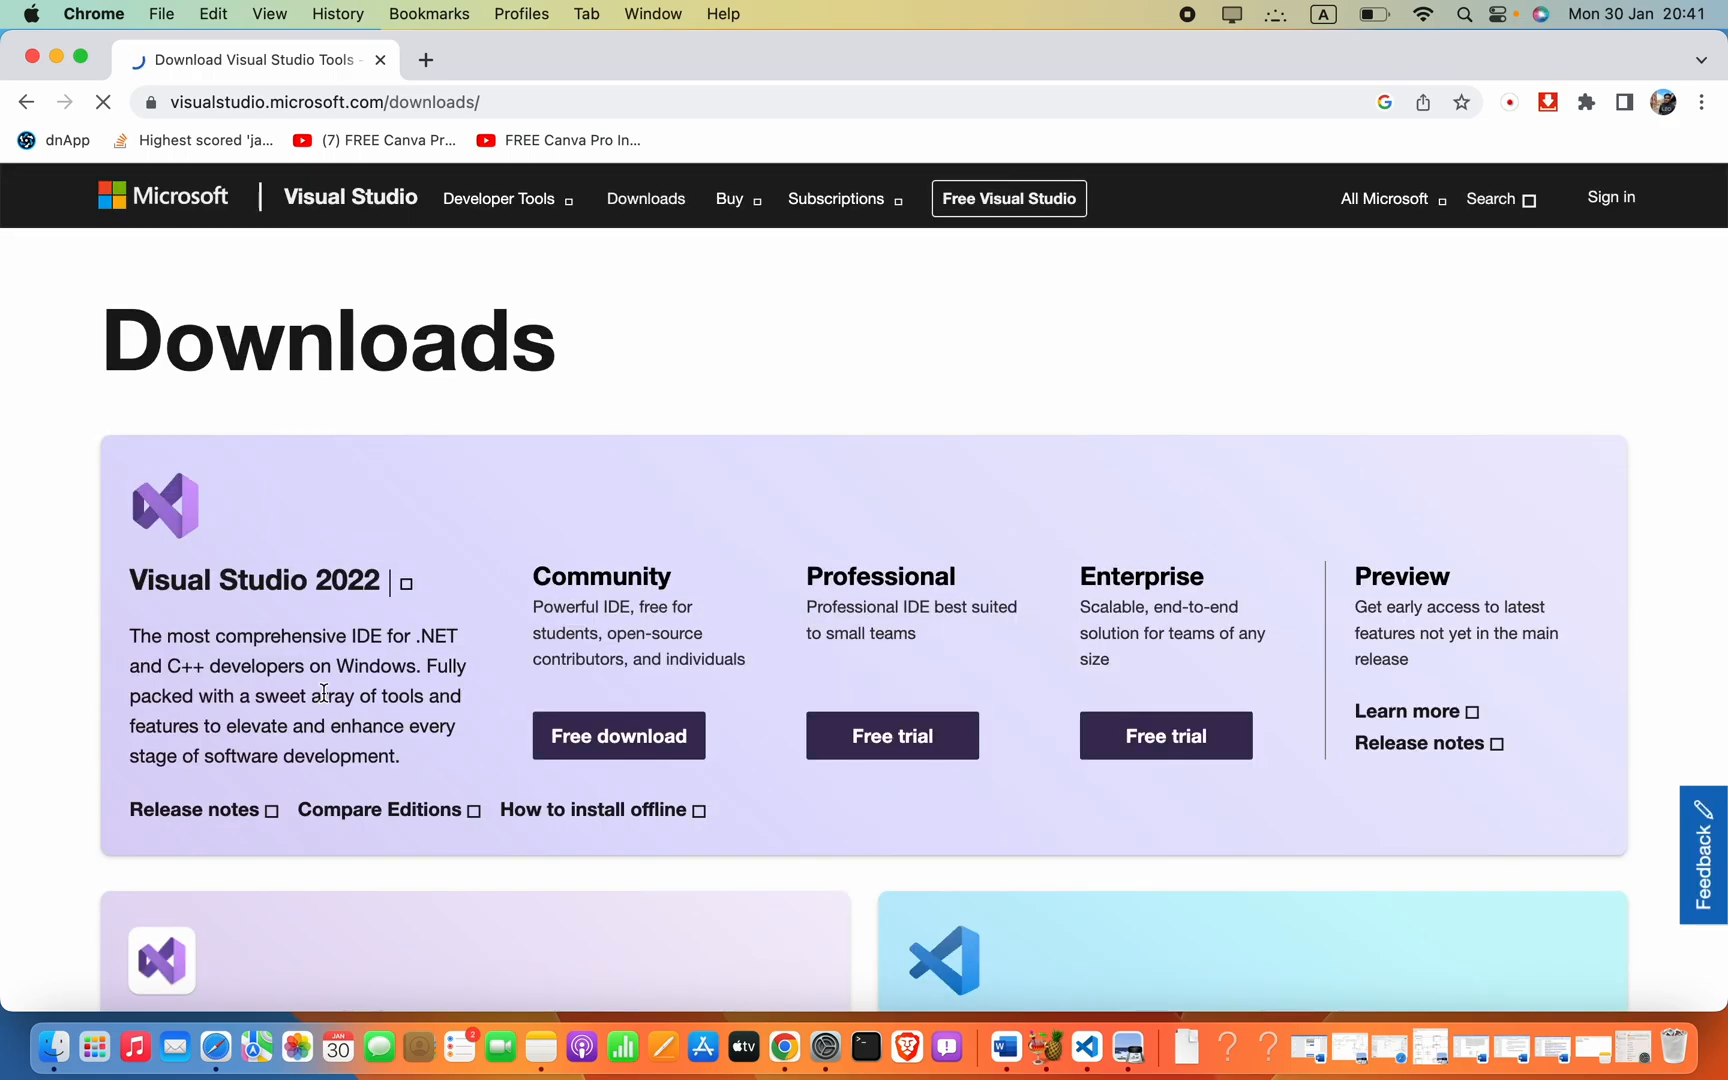
{"action": "scroll", "scroll_direction": "down", "scroll_amount": 3}
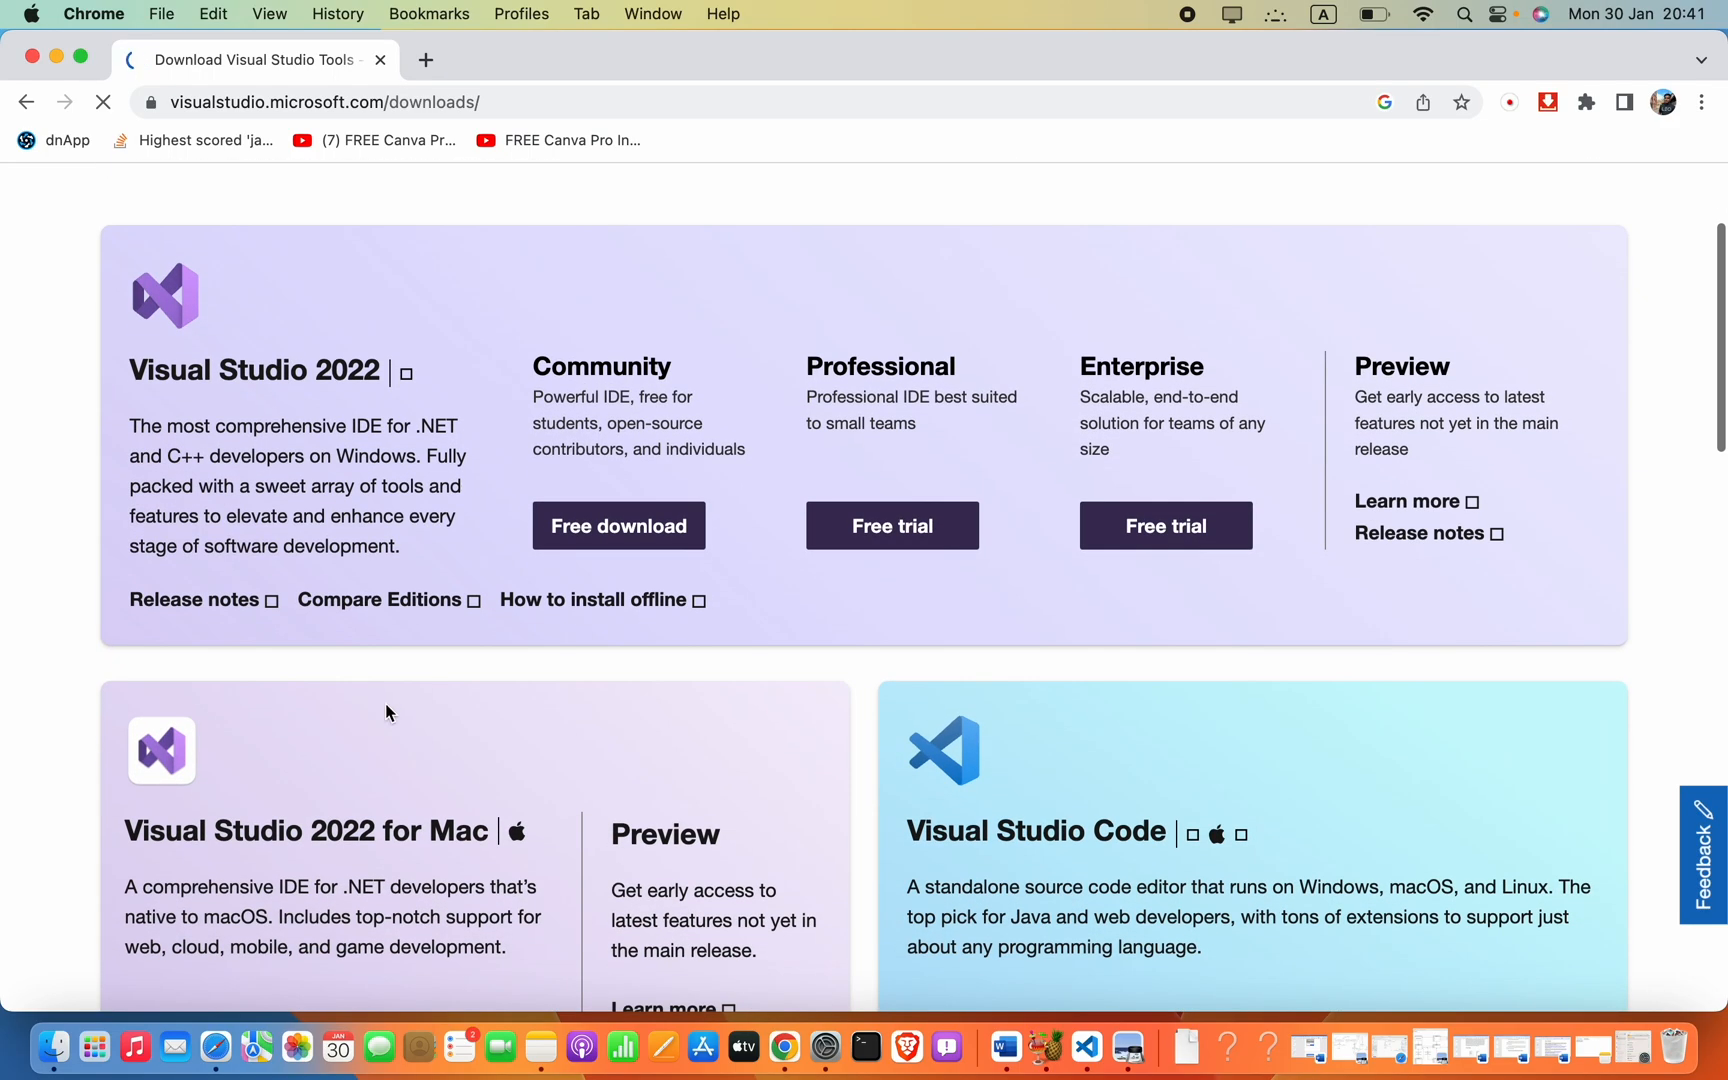
{"action": "scroll", "scroll_direction": "down", "scroll_amount": 3}
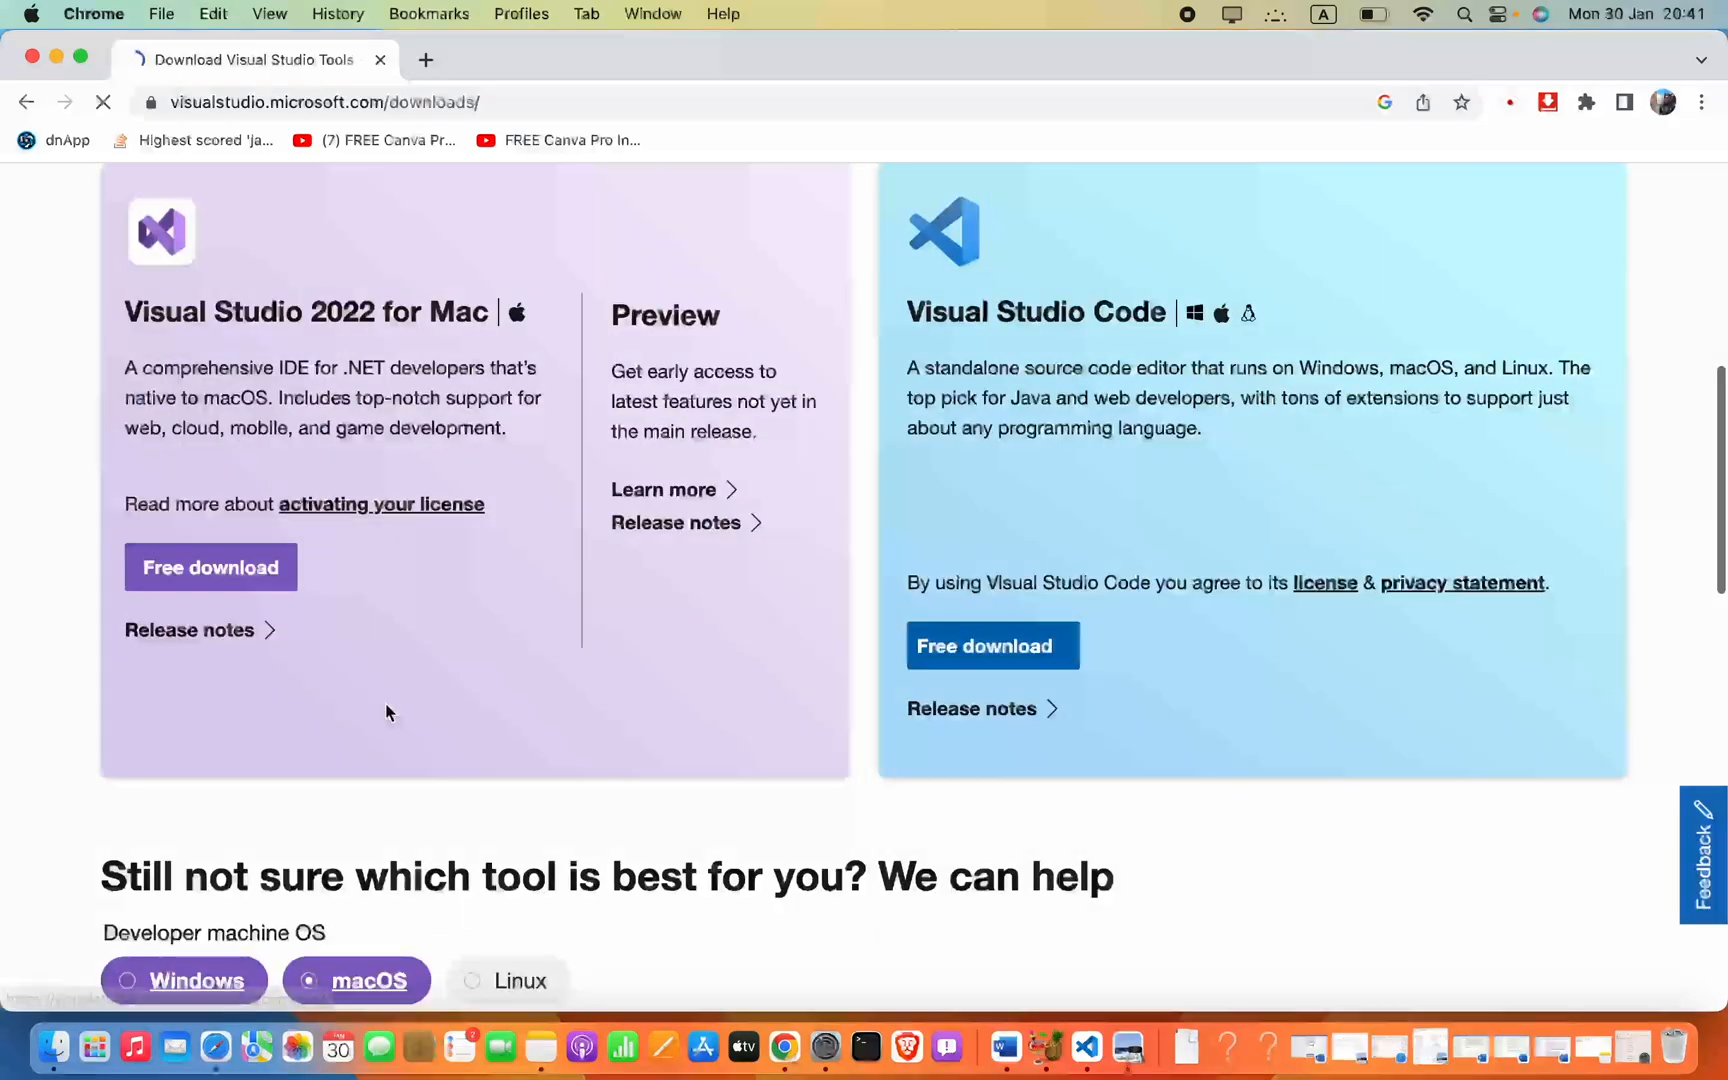
{"action": "scroll", "scroll_direction": "down", "scroll_amount": 3}
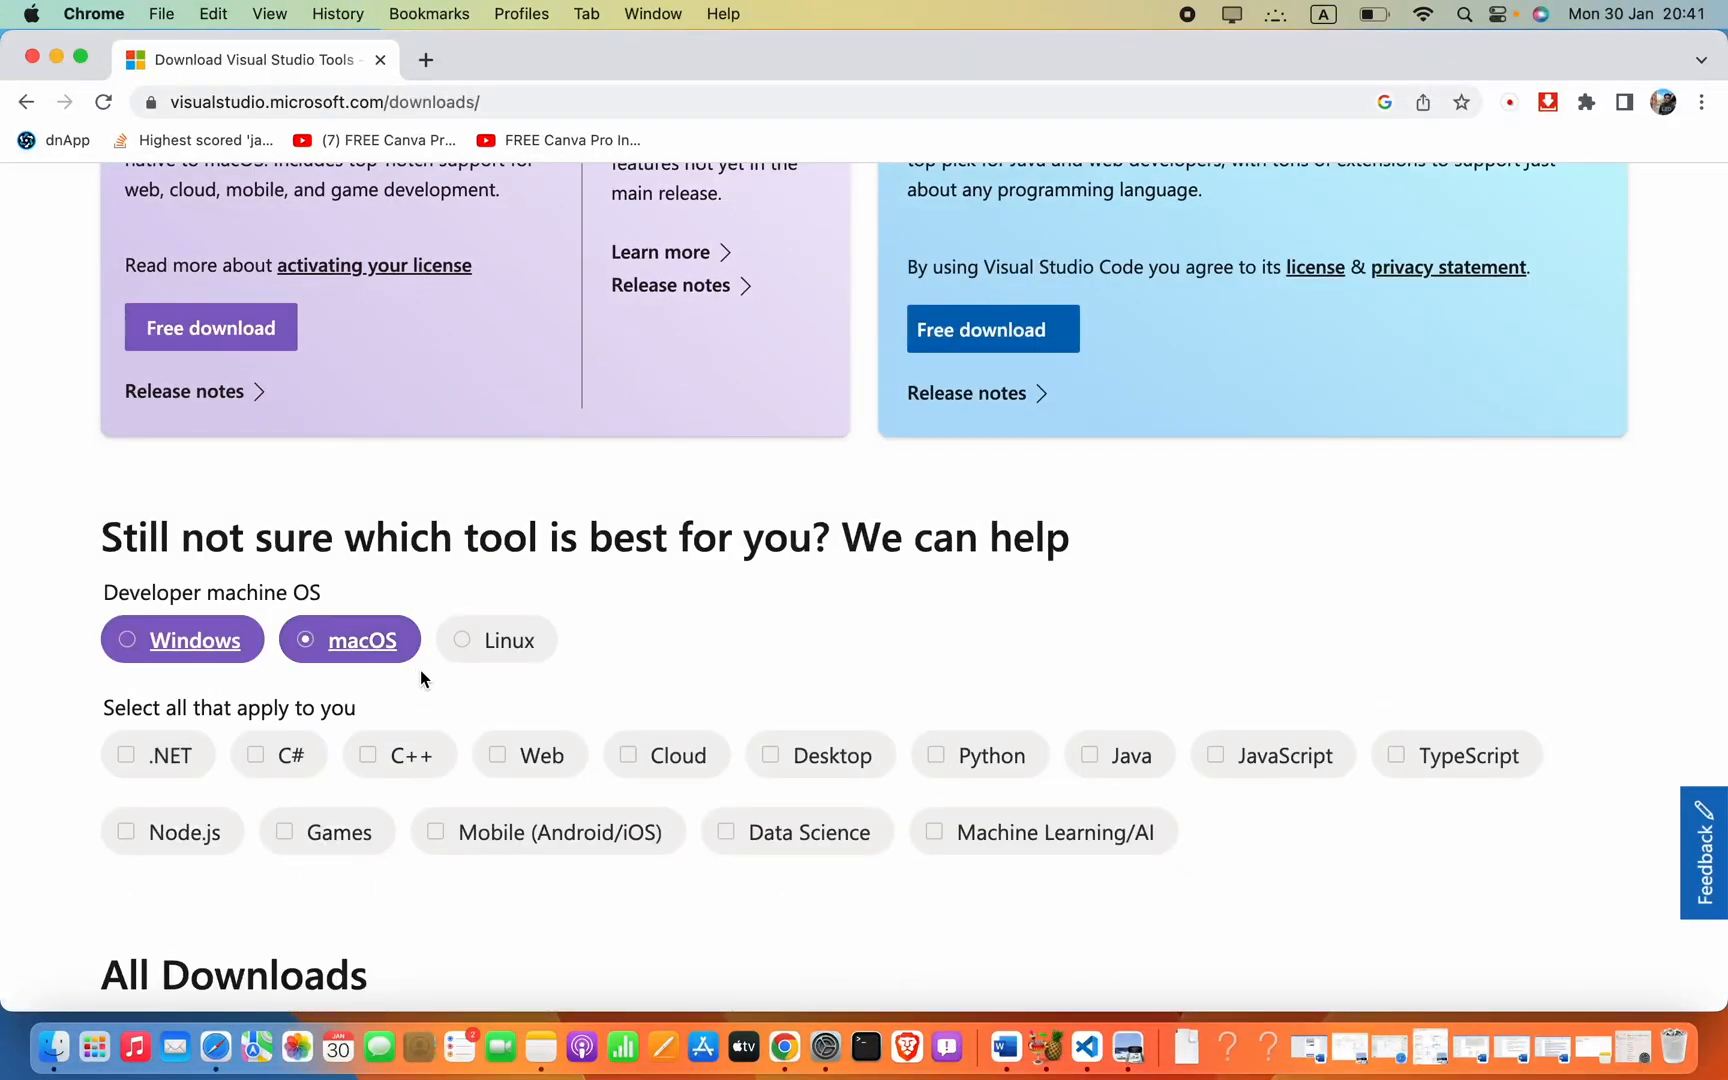
{"action": "left_click", "coordinate": [508, 639]}
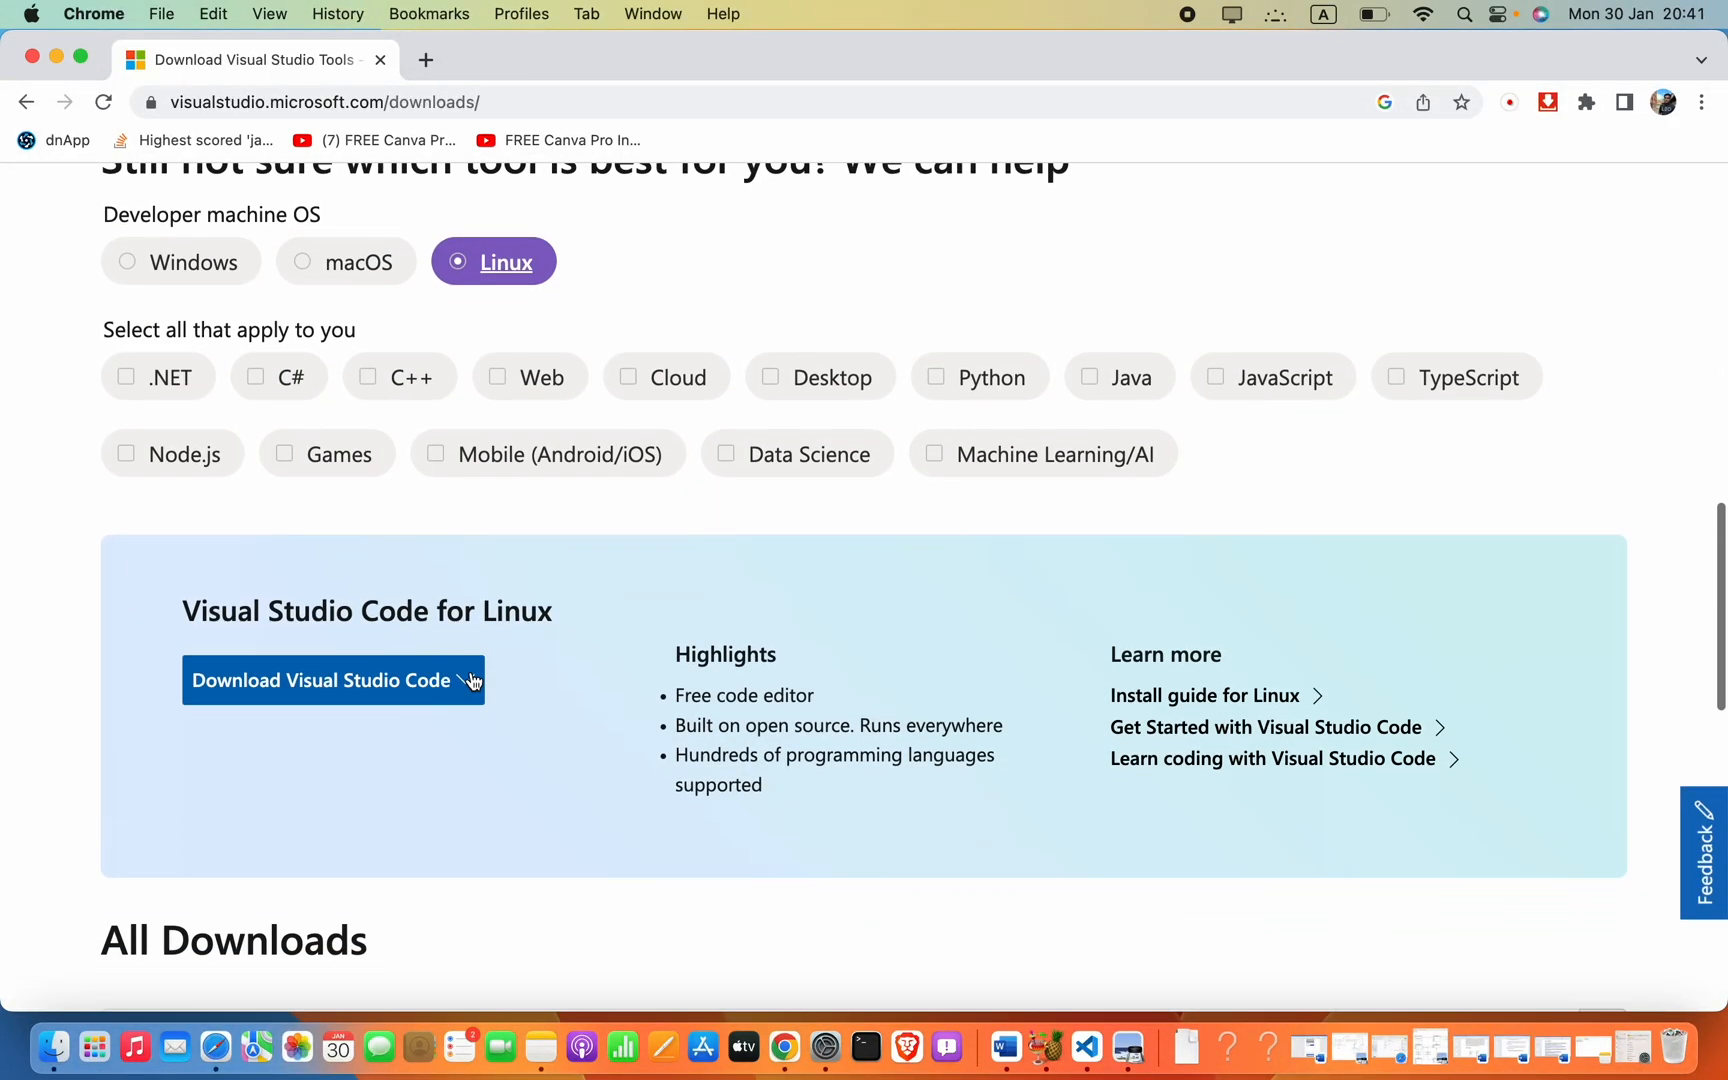
Step: Switch the developer OS to macOS and scroll to the Visual Studio 2022 for Mac card
{"action": "scroll", "scroll_direction": "down", "scroll_amount": 3}
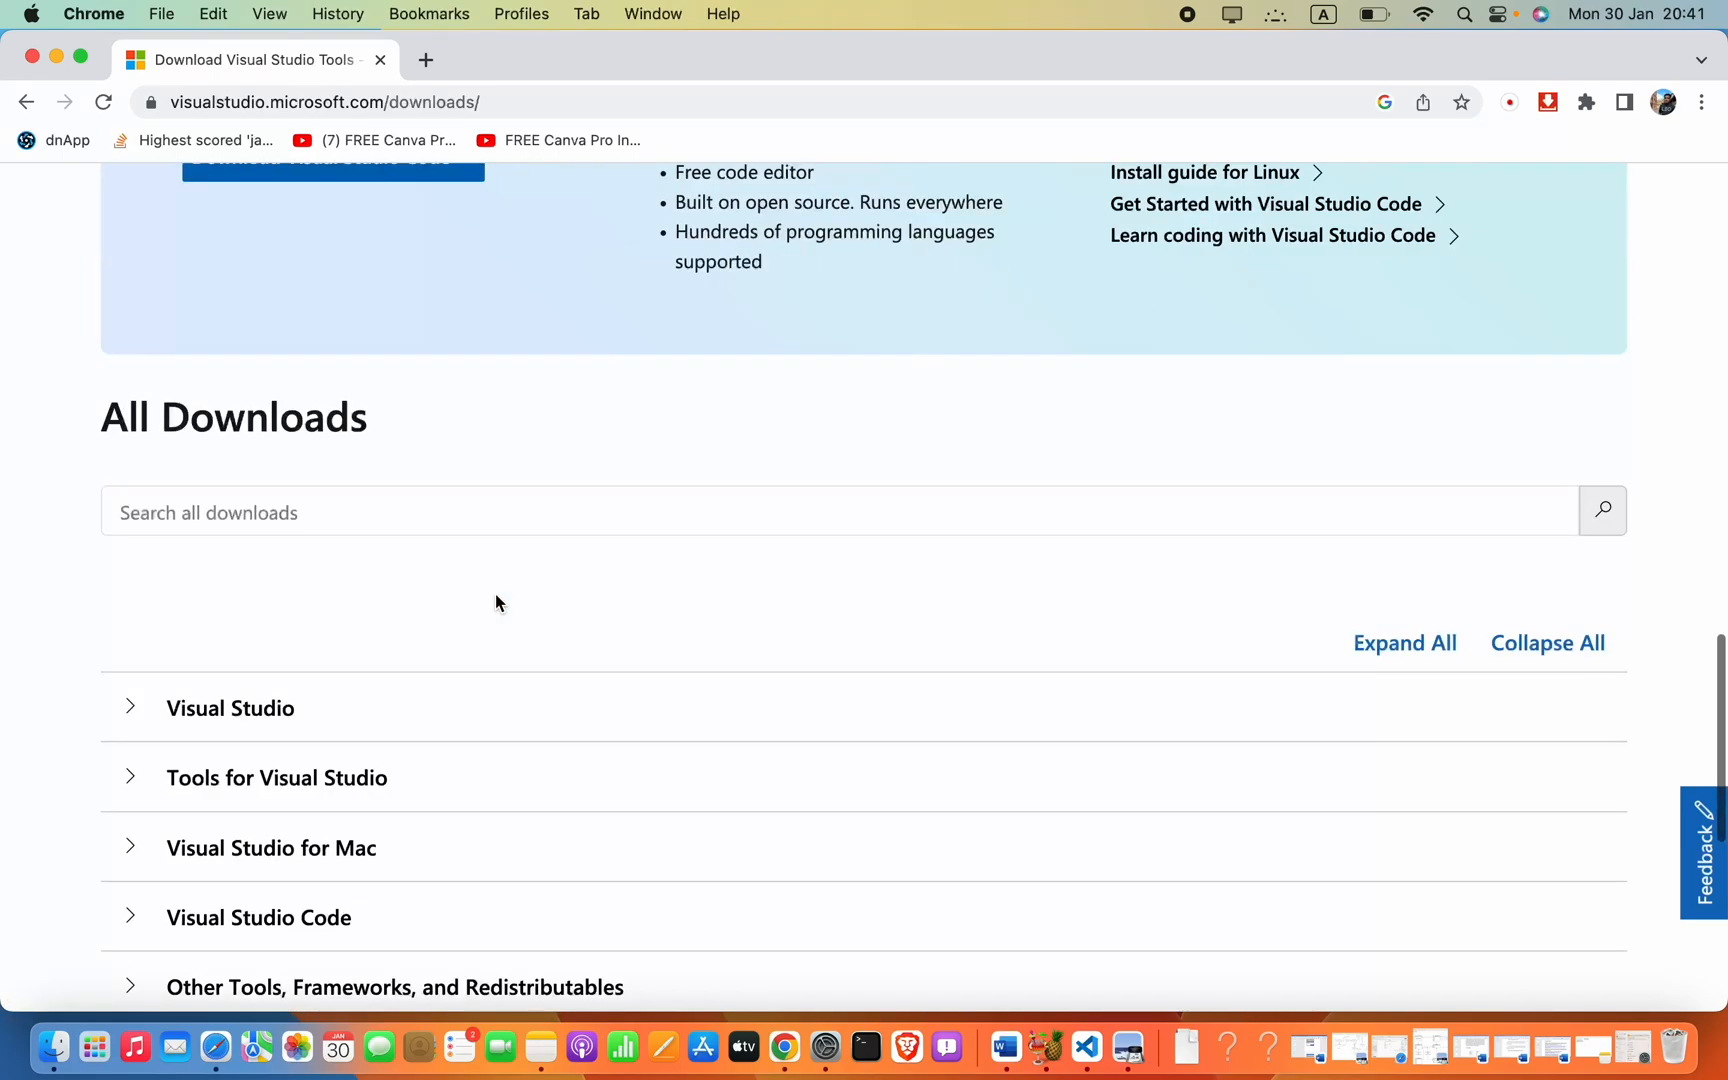
{"action": "scroll", "scroll_direction": "up", "scroll_amount": 3}
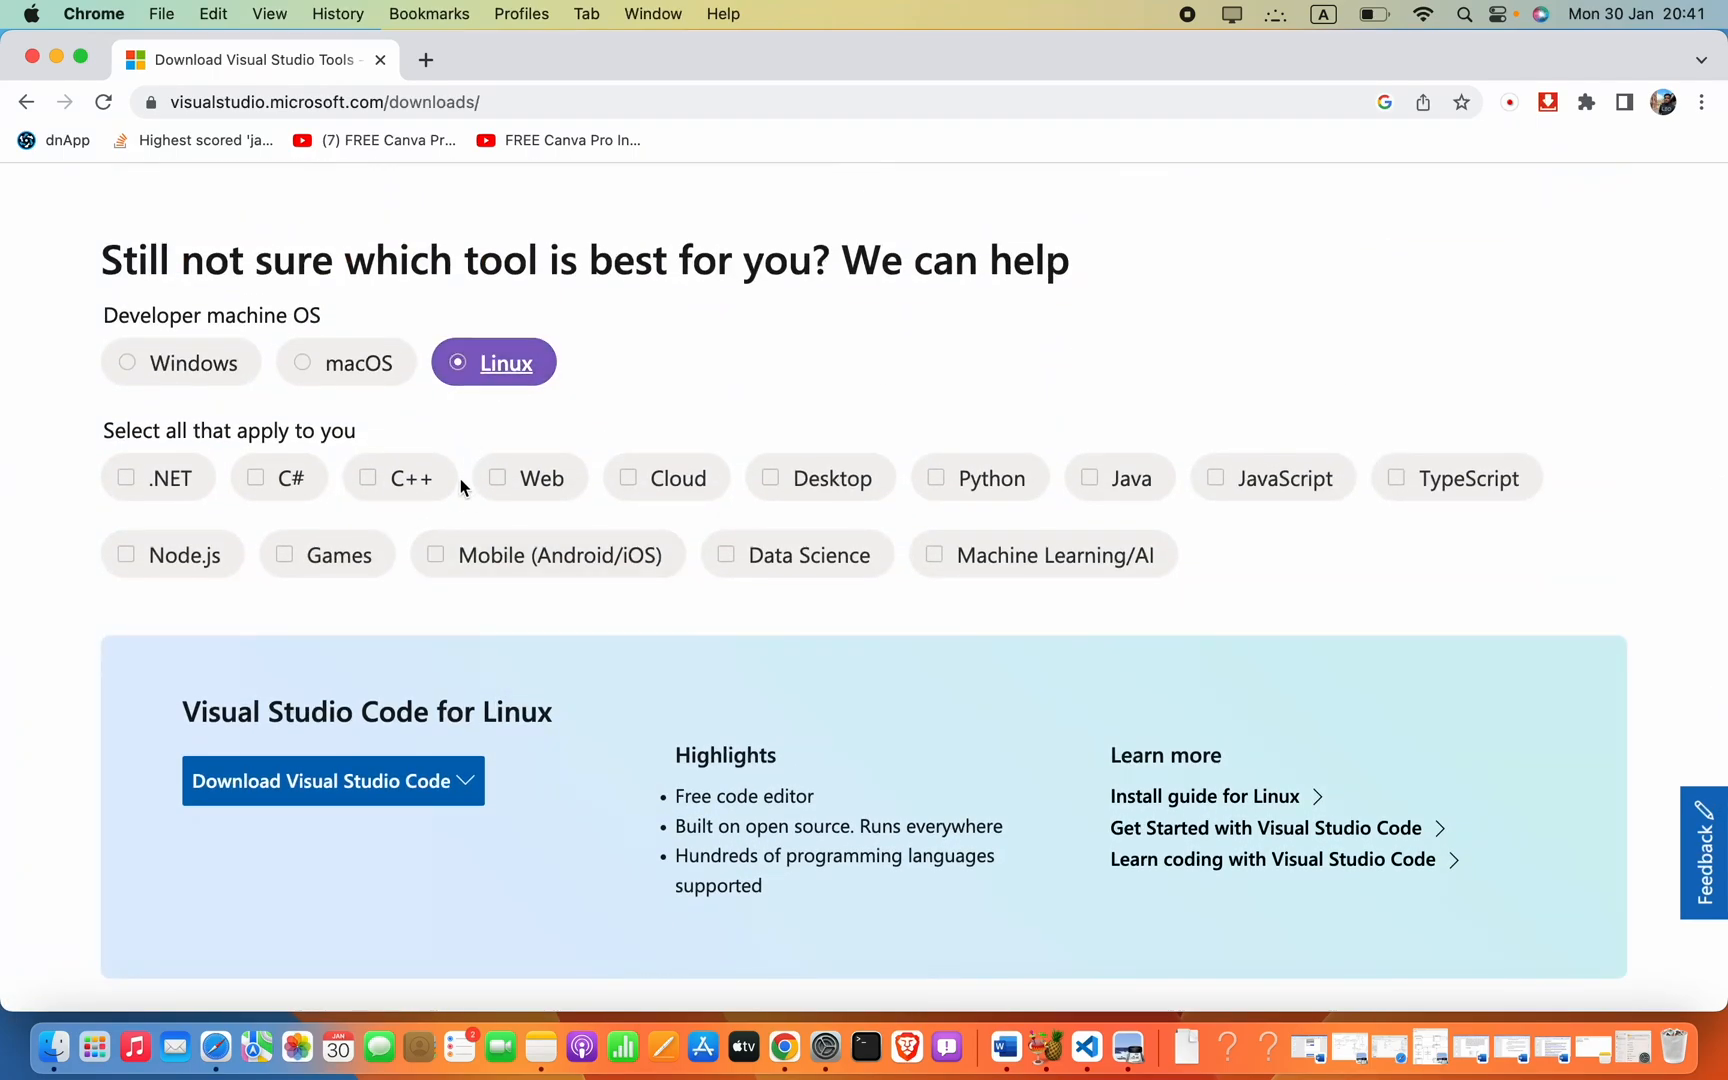
{"action": "scroll", "scroll_direction": "up", "scroll_amount": 3}
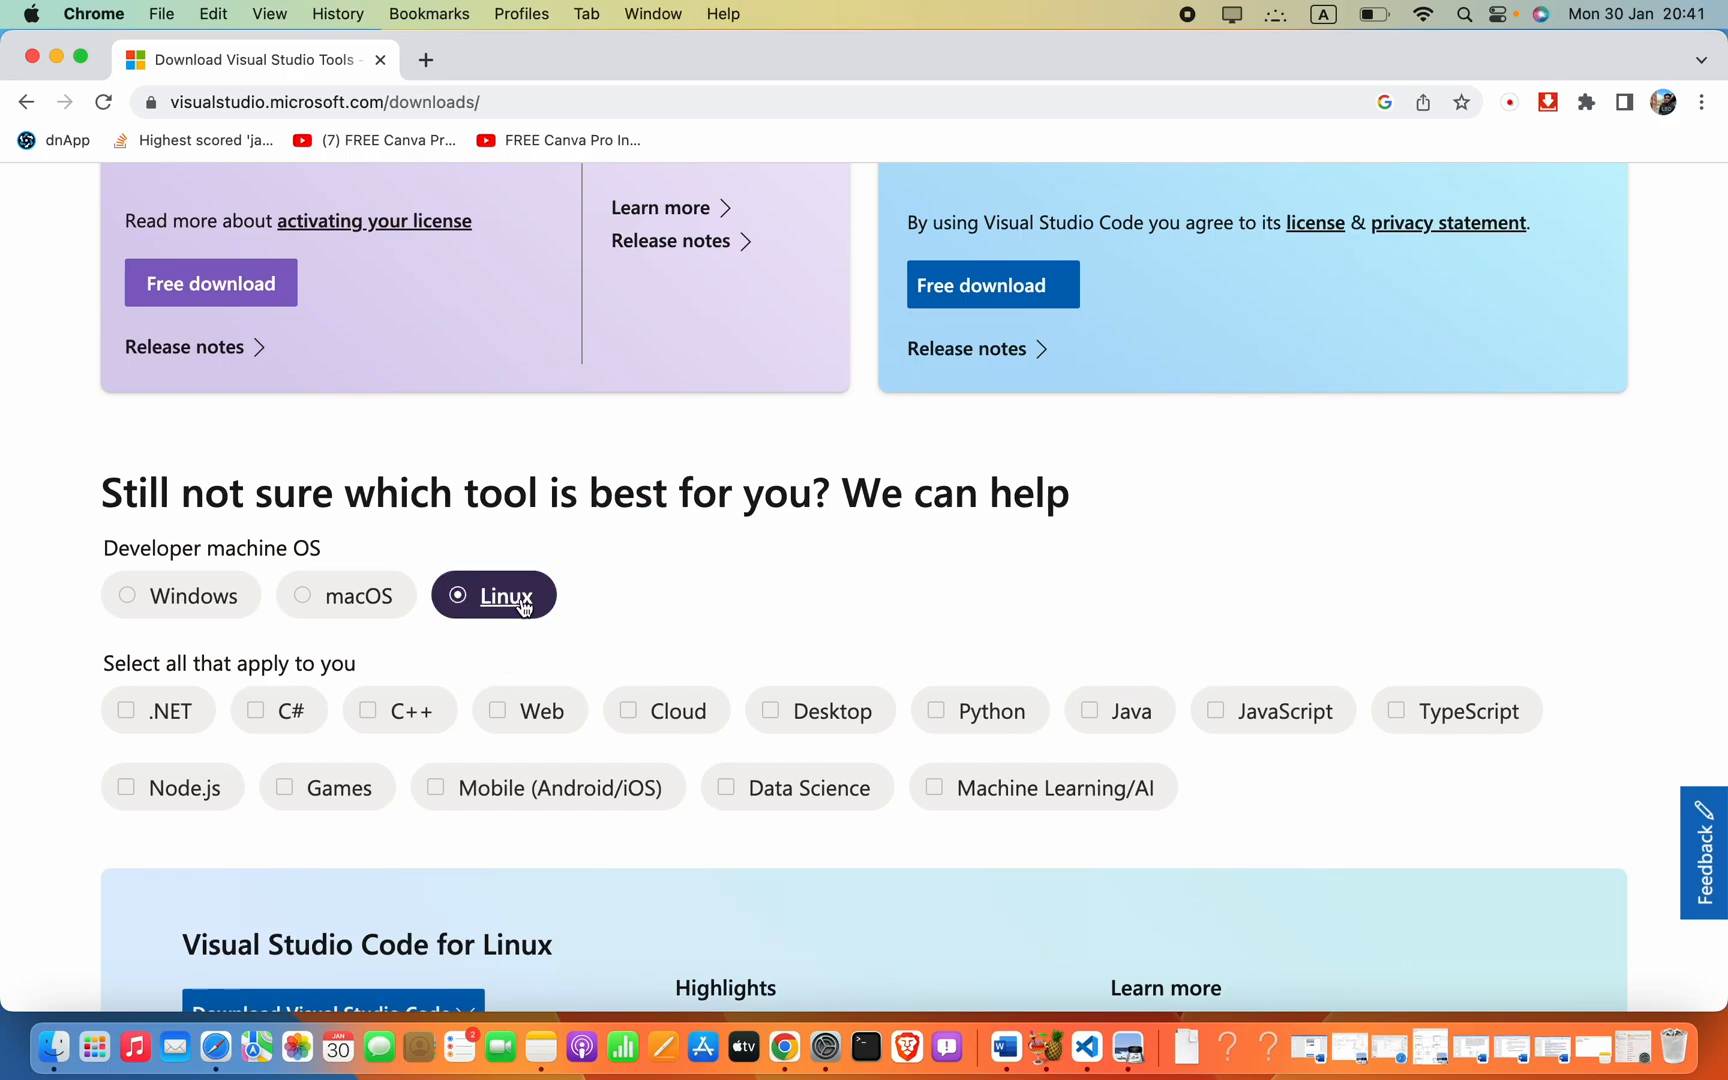
{"action": "left_click", "coordinate": [346, 595]}
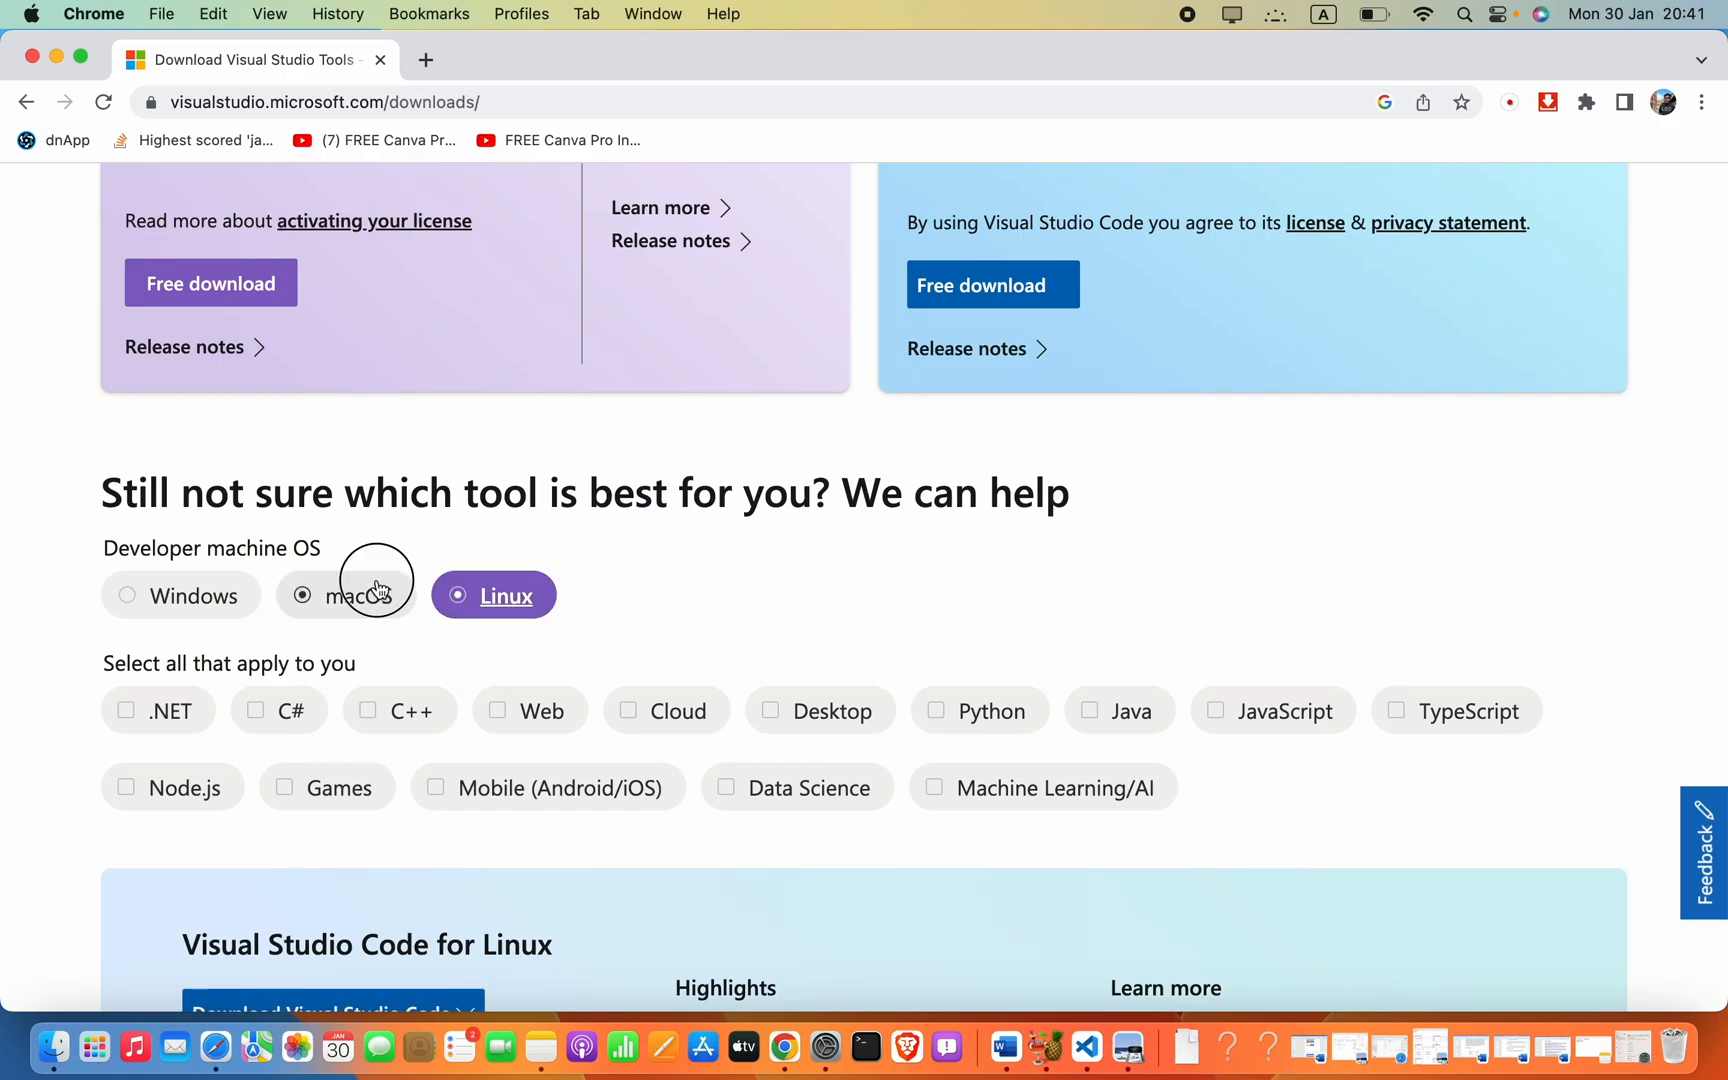
{"action": "scroll", "scroll_direction": "up", "scroll_amount": 3}
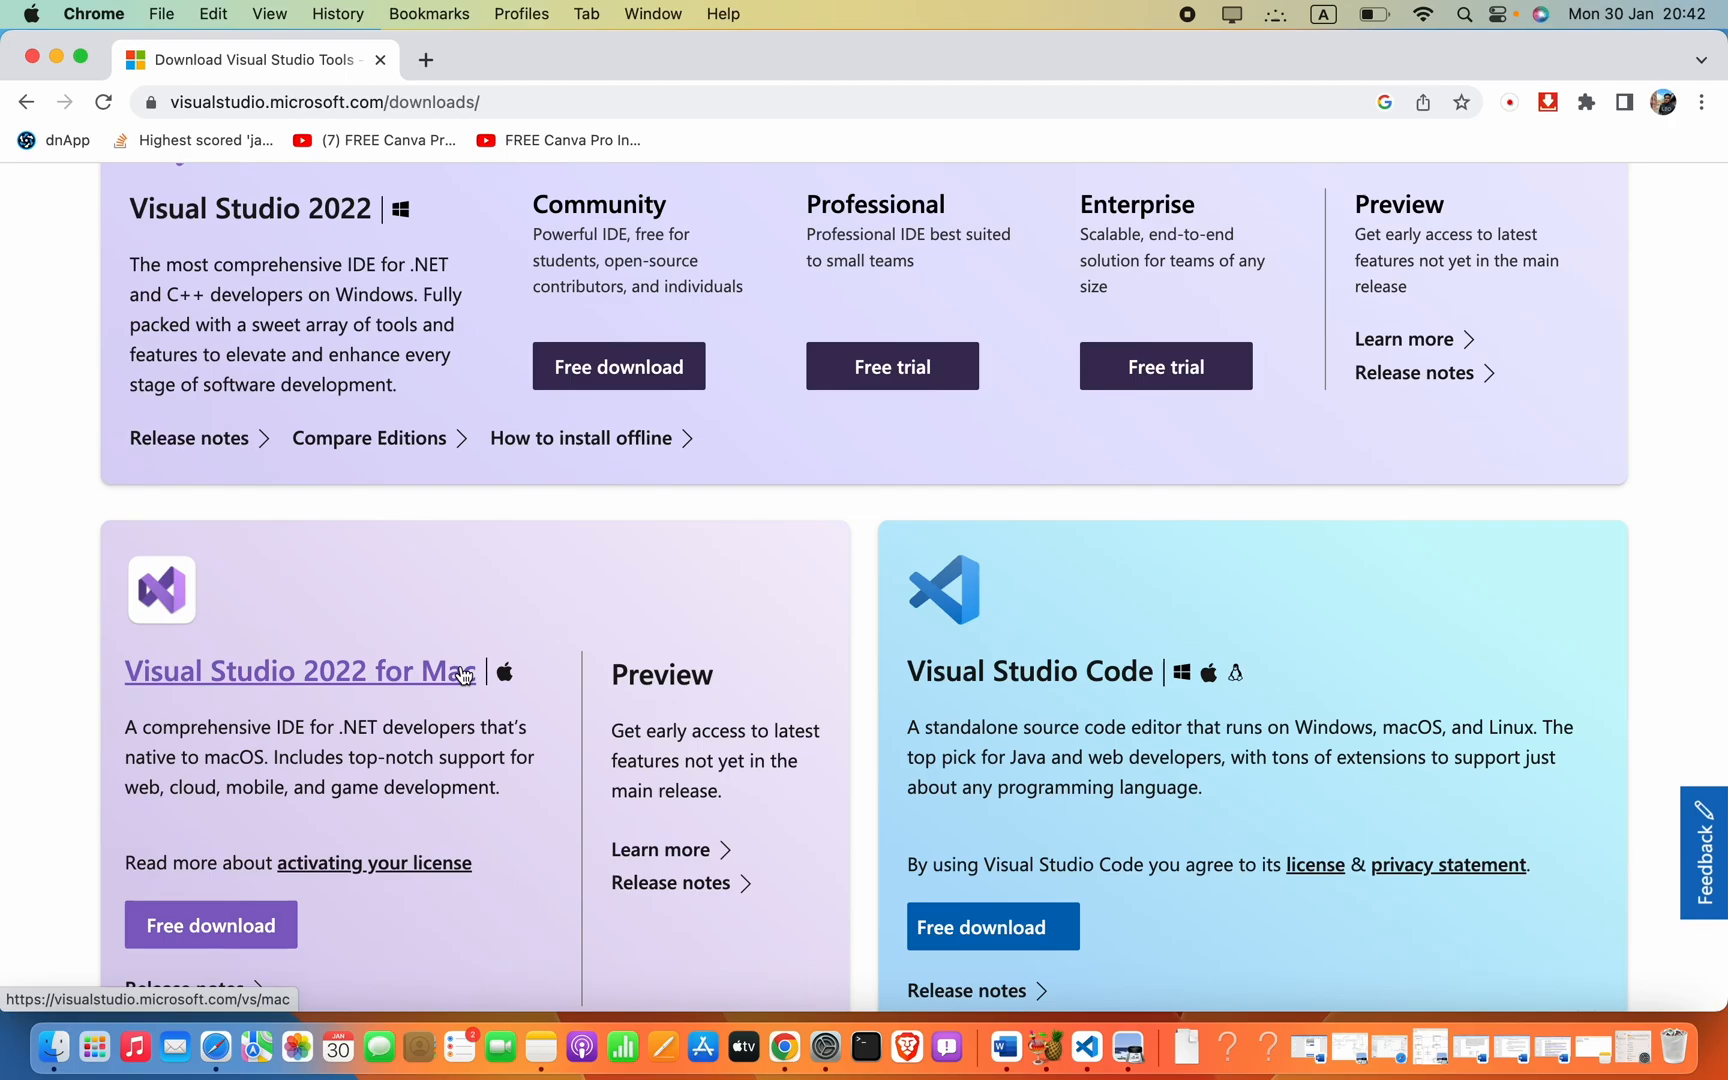
{"action": "scroll", "scroll_direction": "down", "scroll_amount": 3}
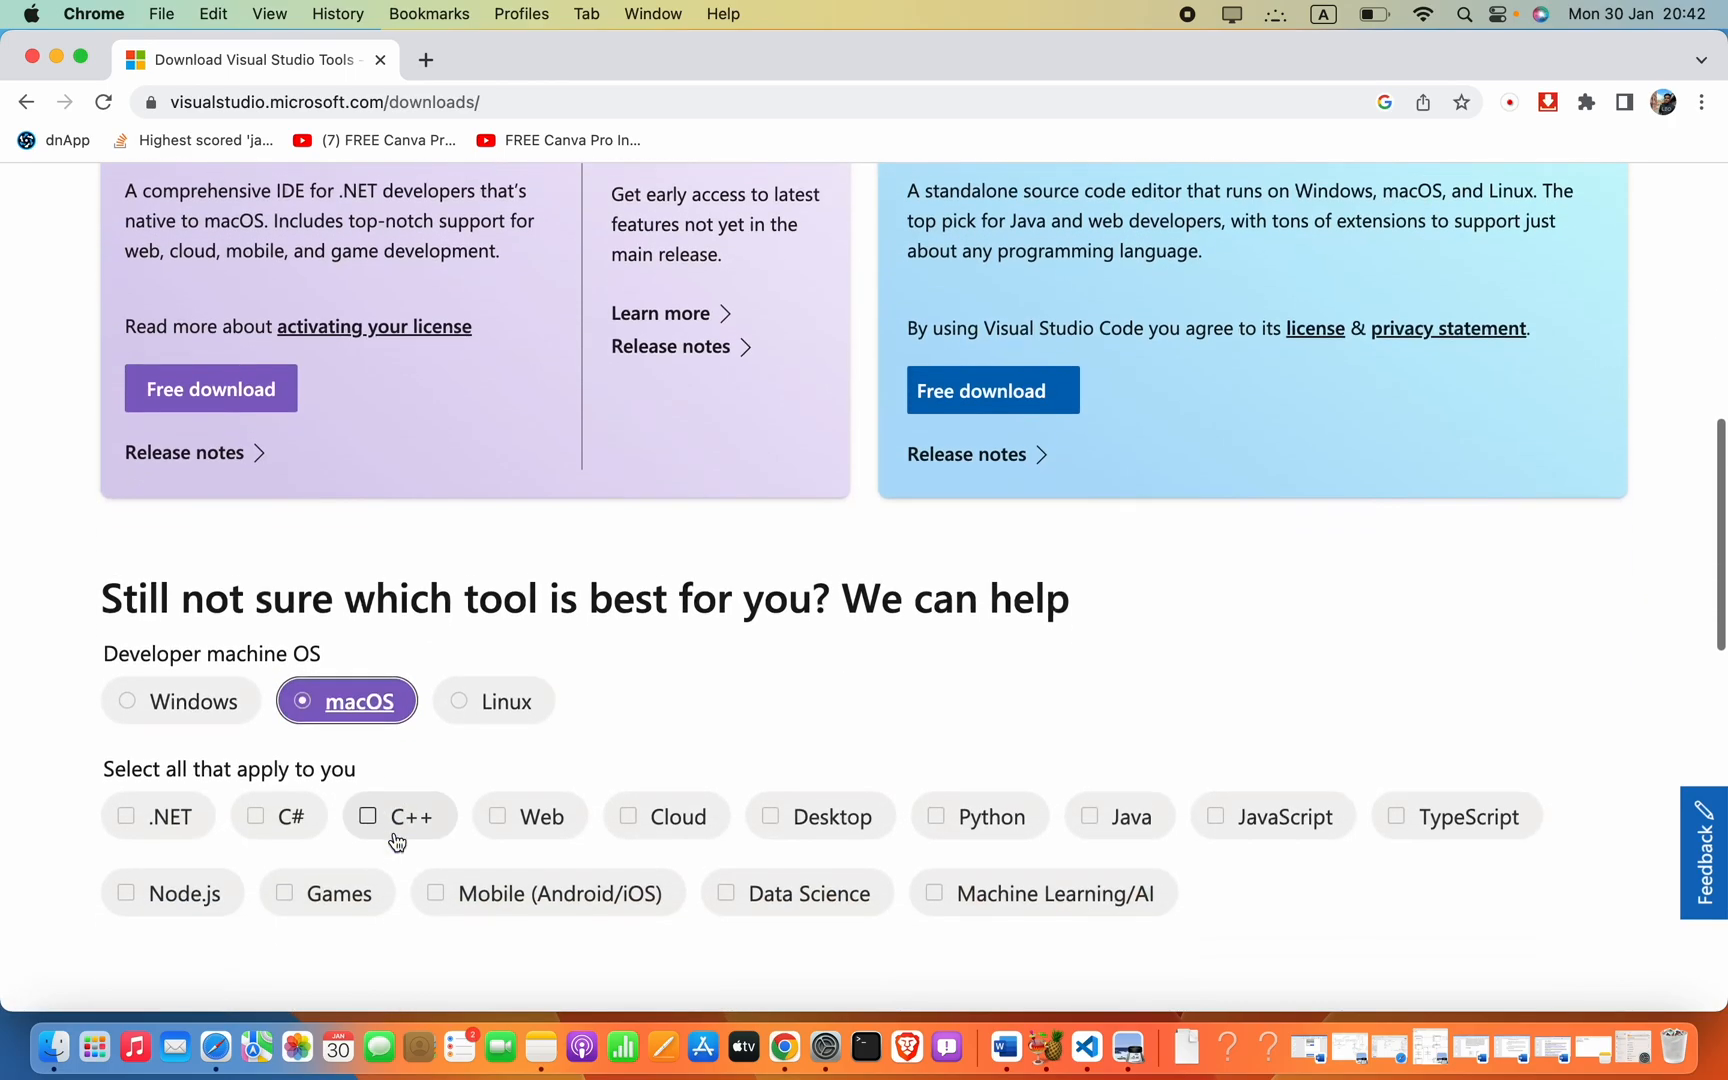
{"action": "scroll", "scroll_direction": "up", "scroll_amount": 3}
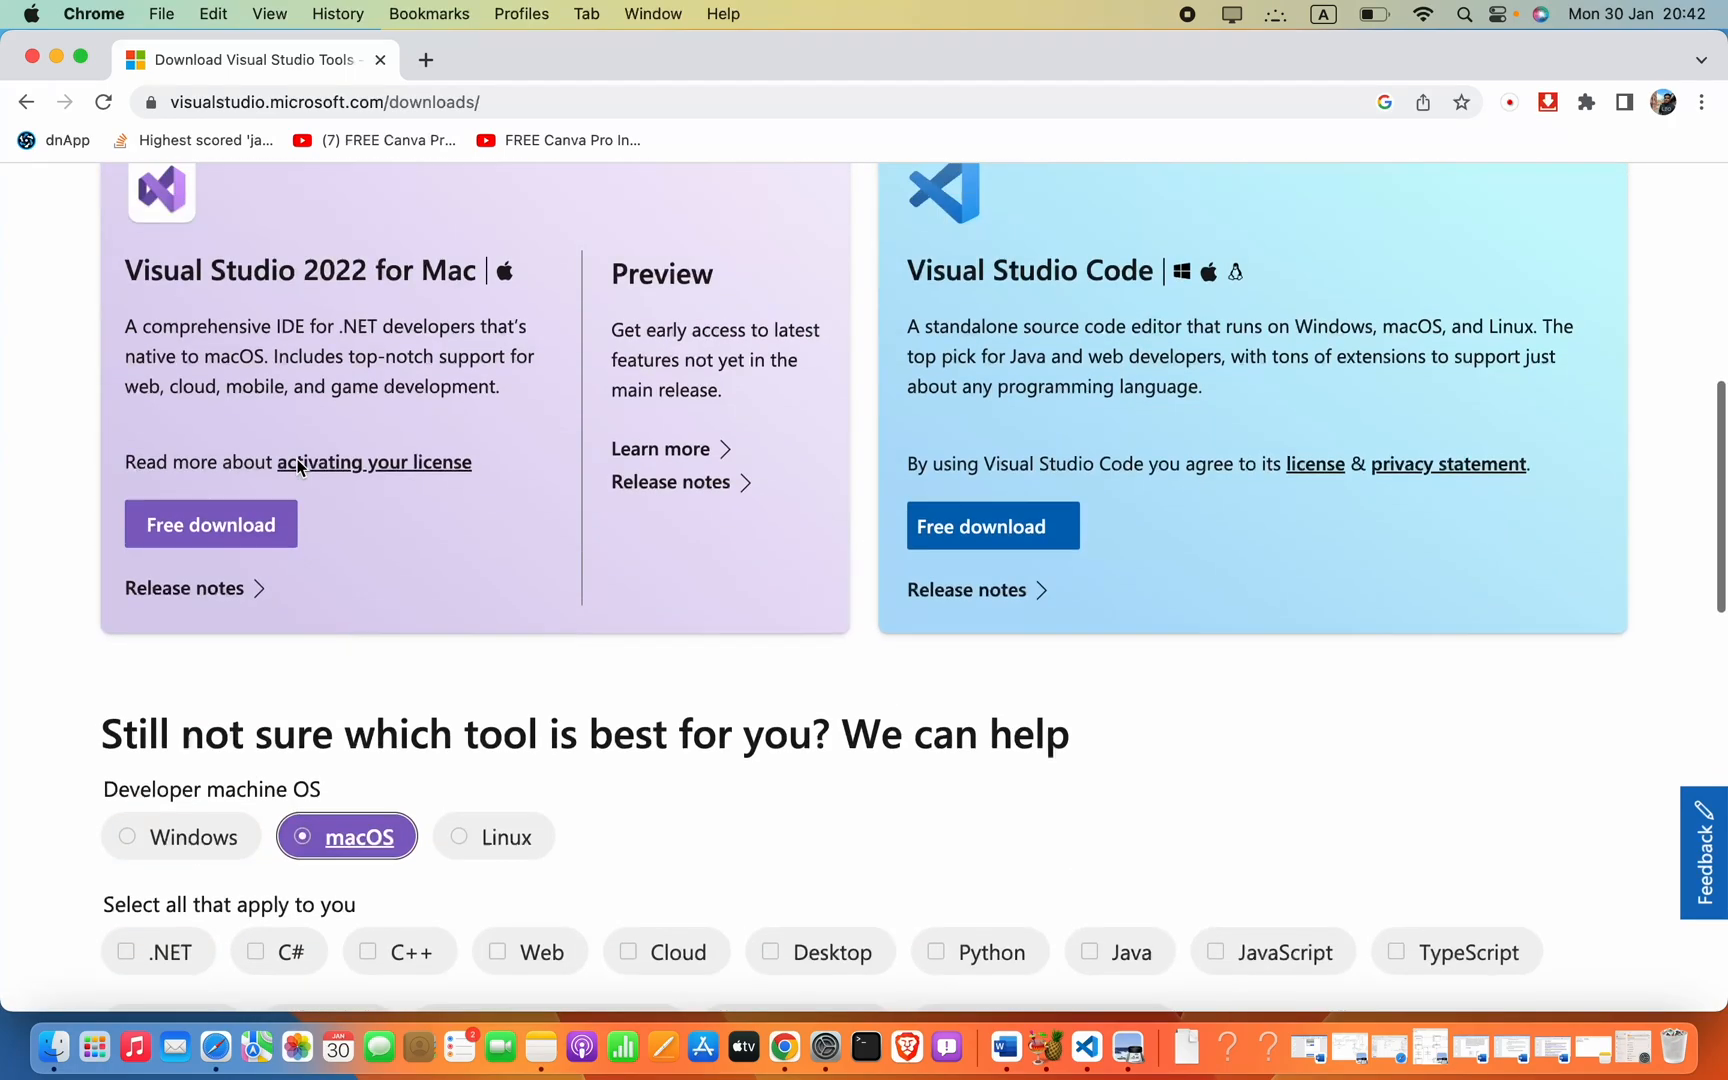
{"action": "scroll", "scroll_direction": "up", "scroll_amount": 3}
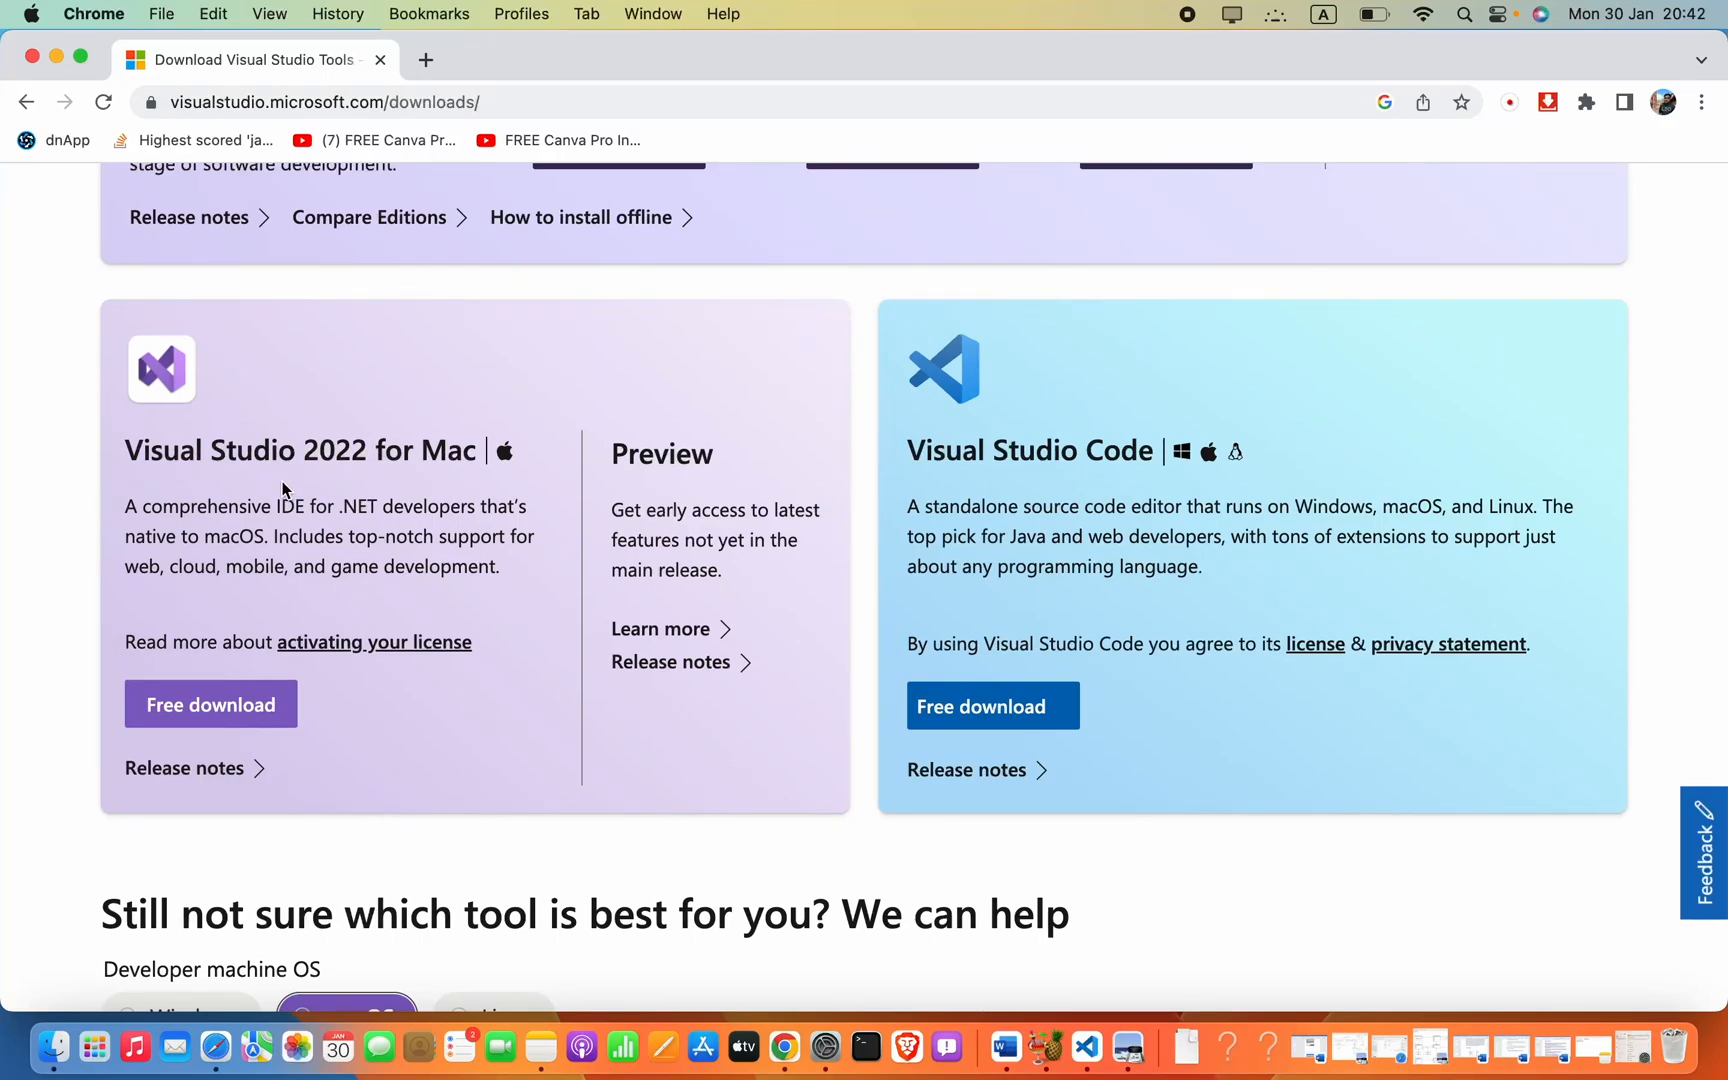
{"action": "mouse_move", "coordinate": [378, 489]}
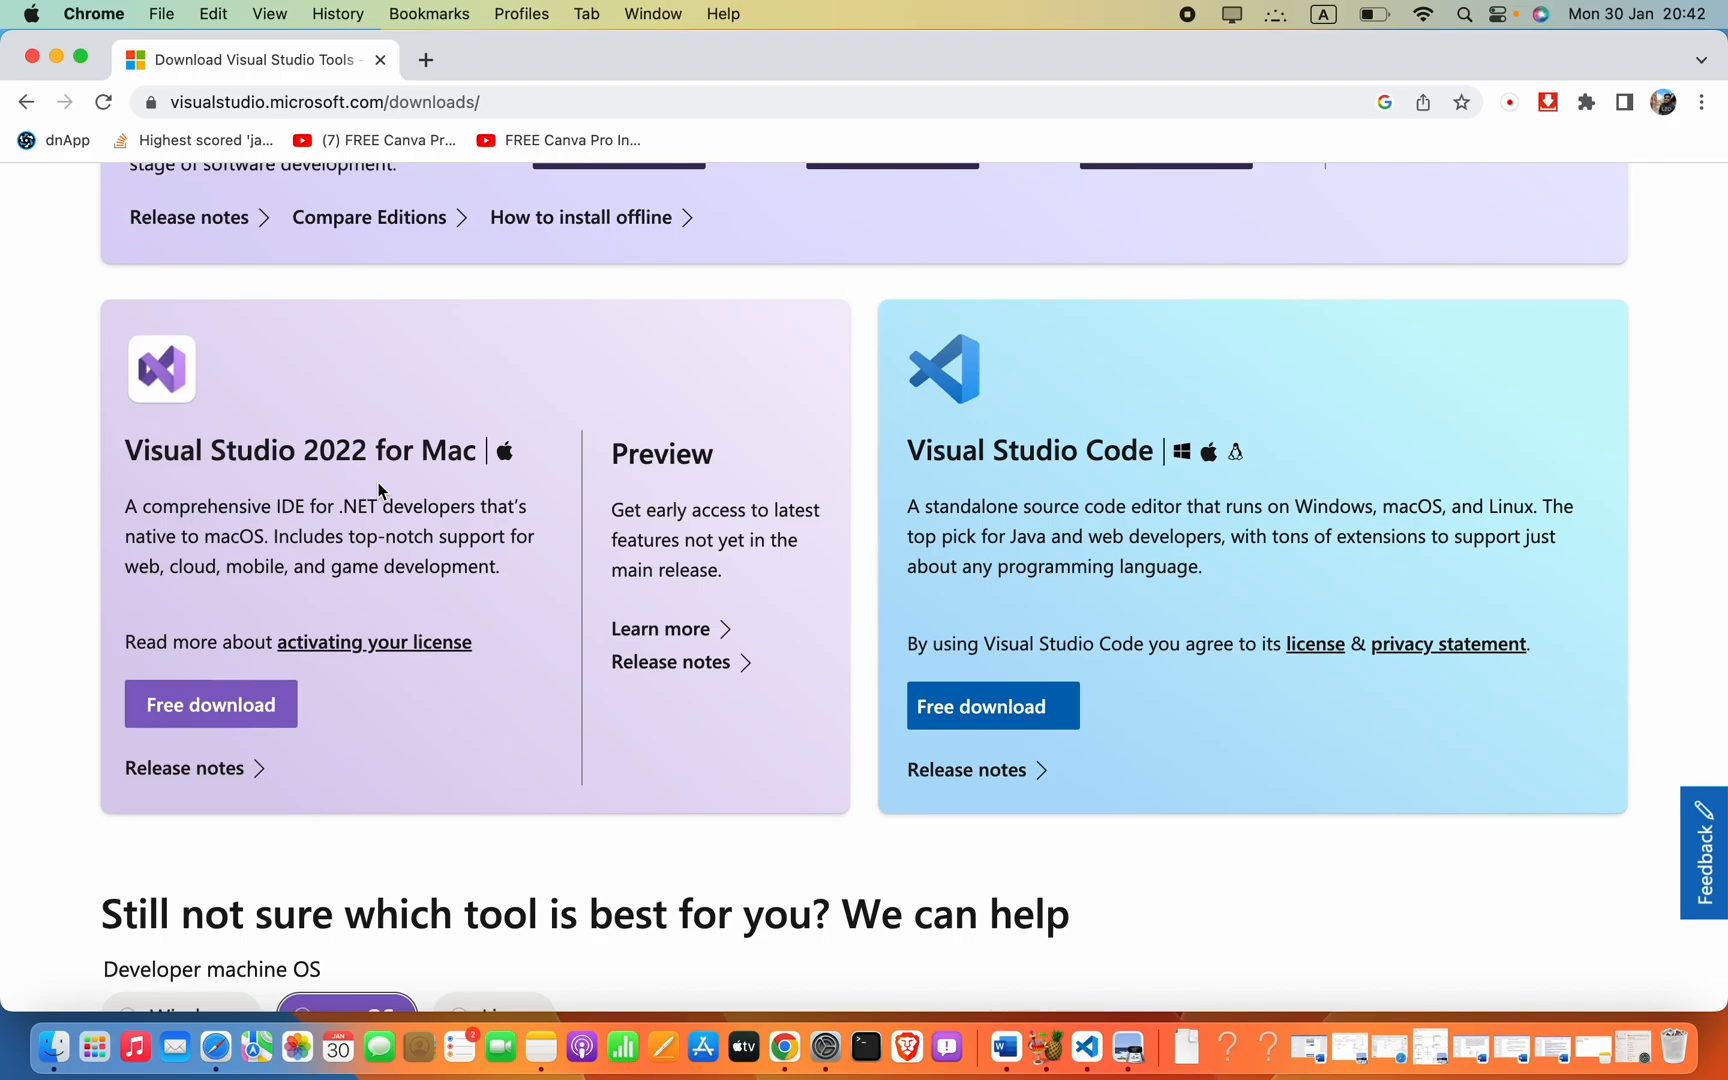
{"action": "scroll", "scroll_direction": "up", "scroll_amount": 3}
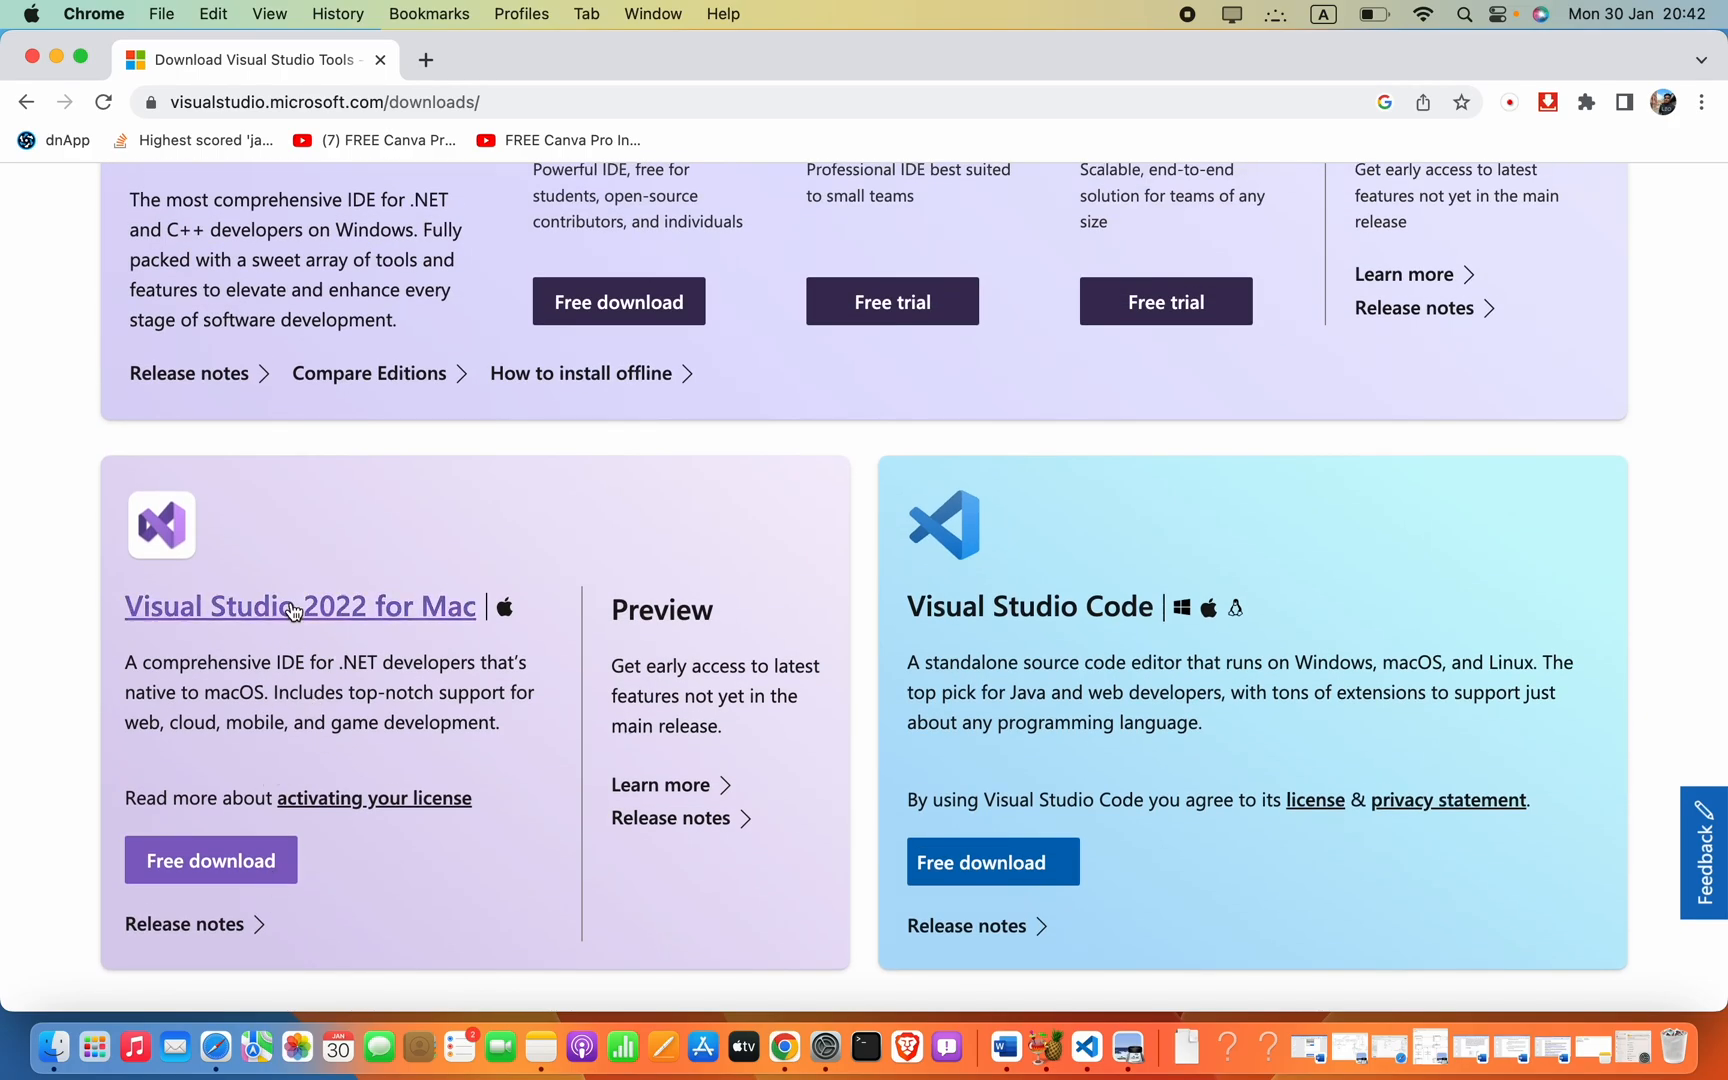
{"action": "scroll", "scroll_direction": "down", "scroll_amount": 3}
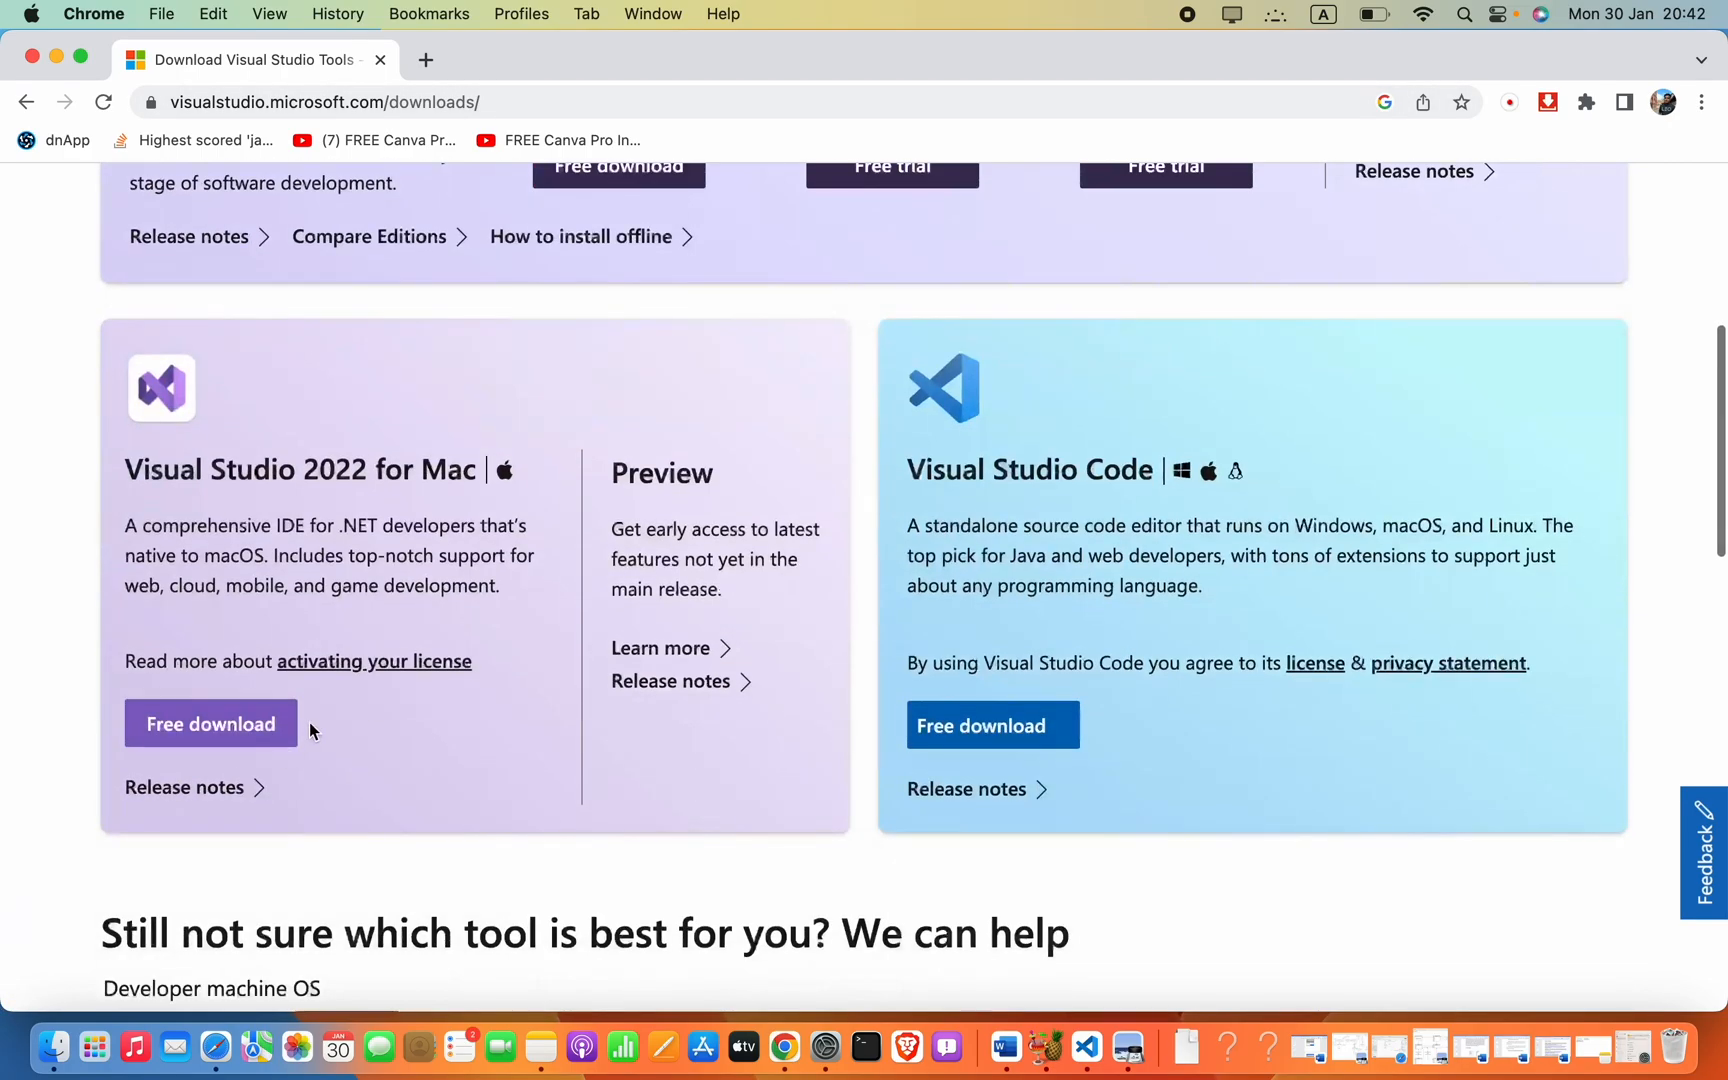
{"action": "scroll", "scroll_direction": "up", "scroll_amount": 3}
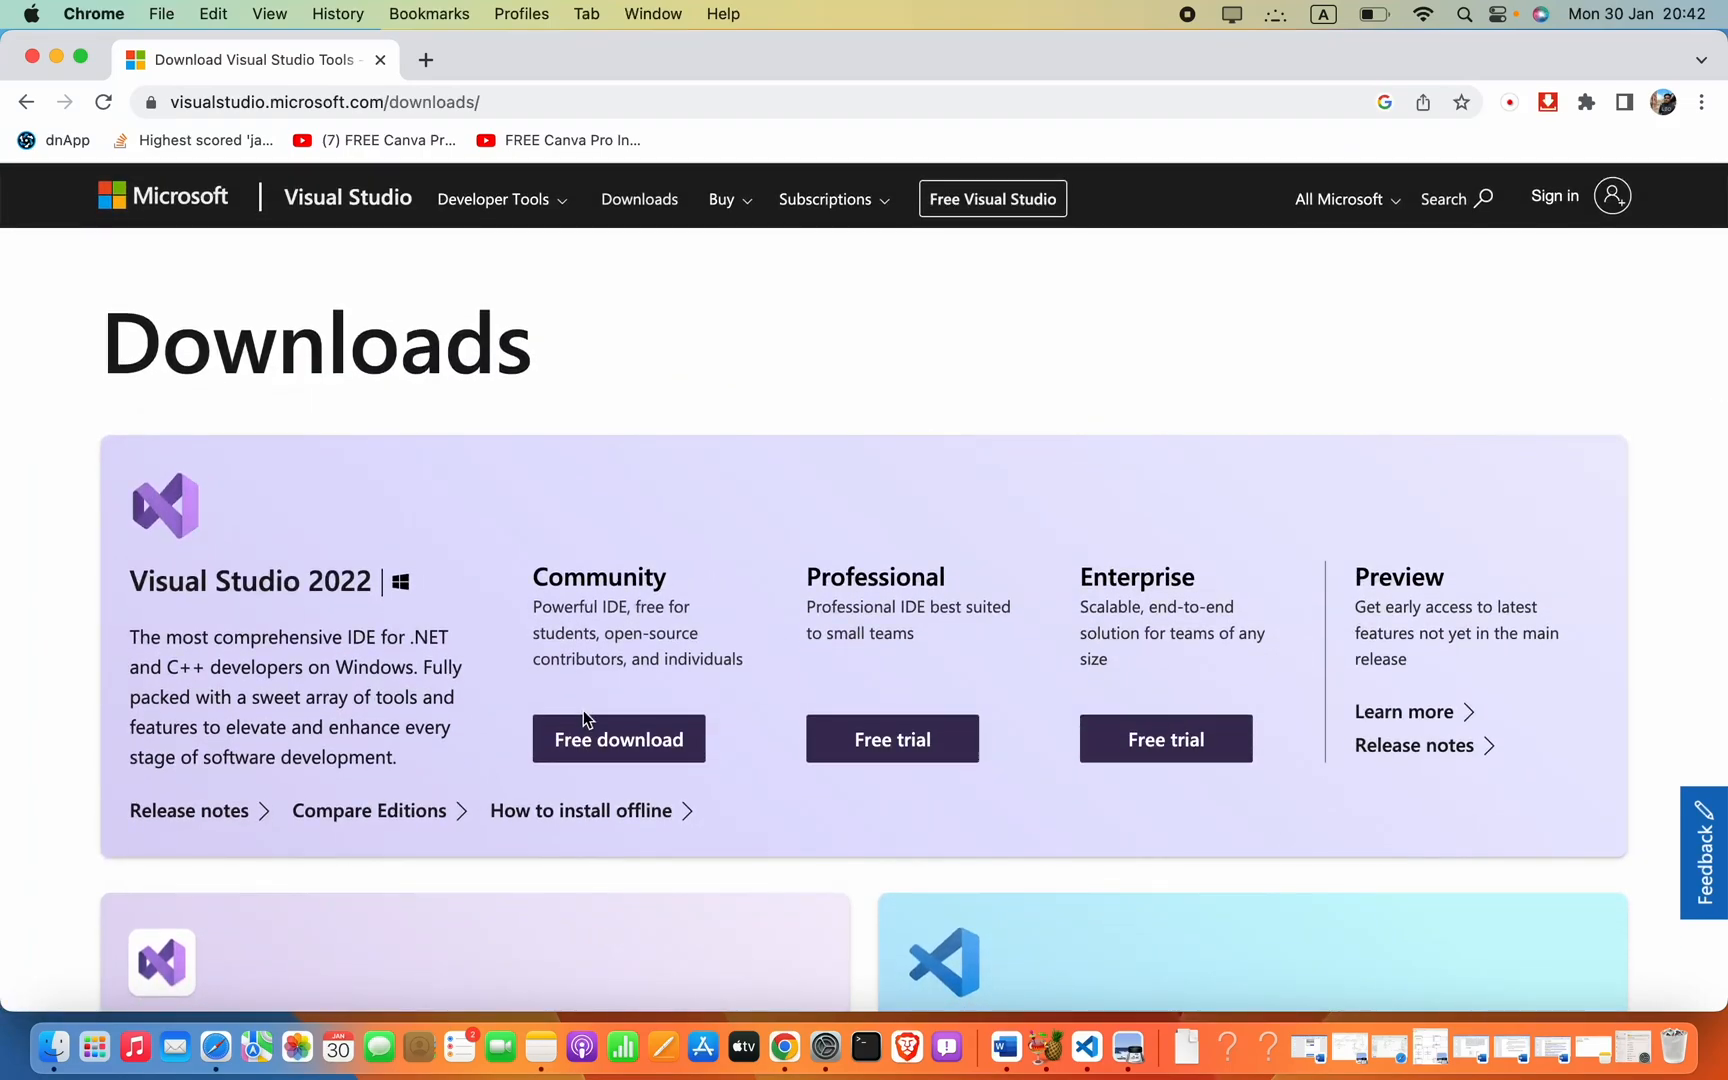
{"action": "mouse_move", "coordinate": [630, 625]}
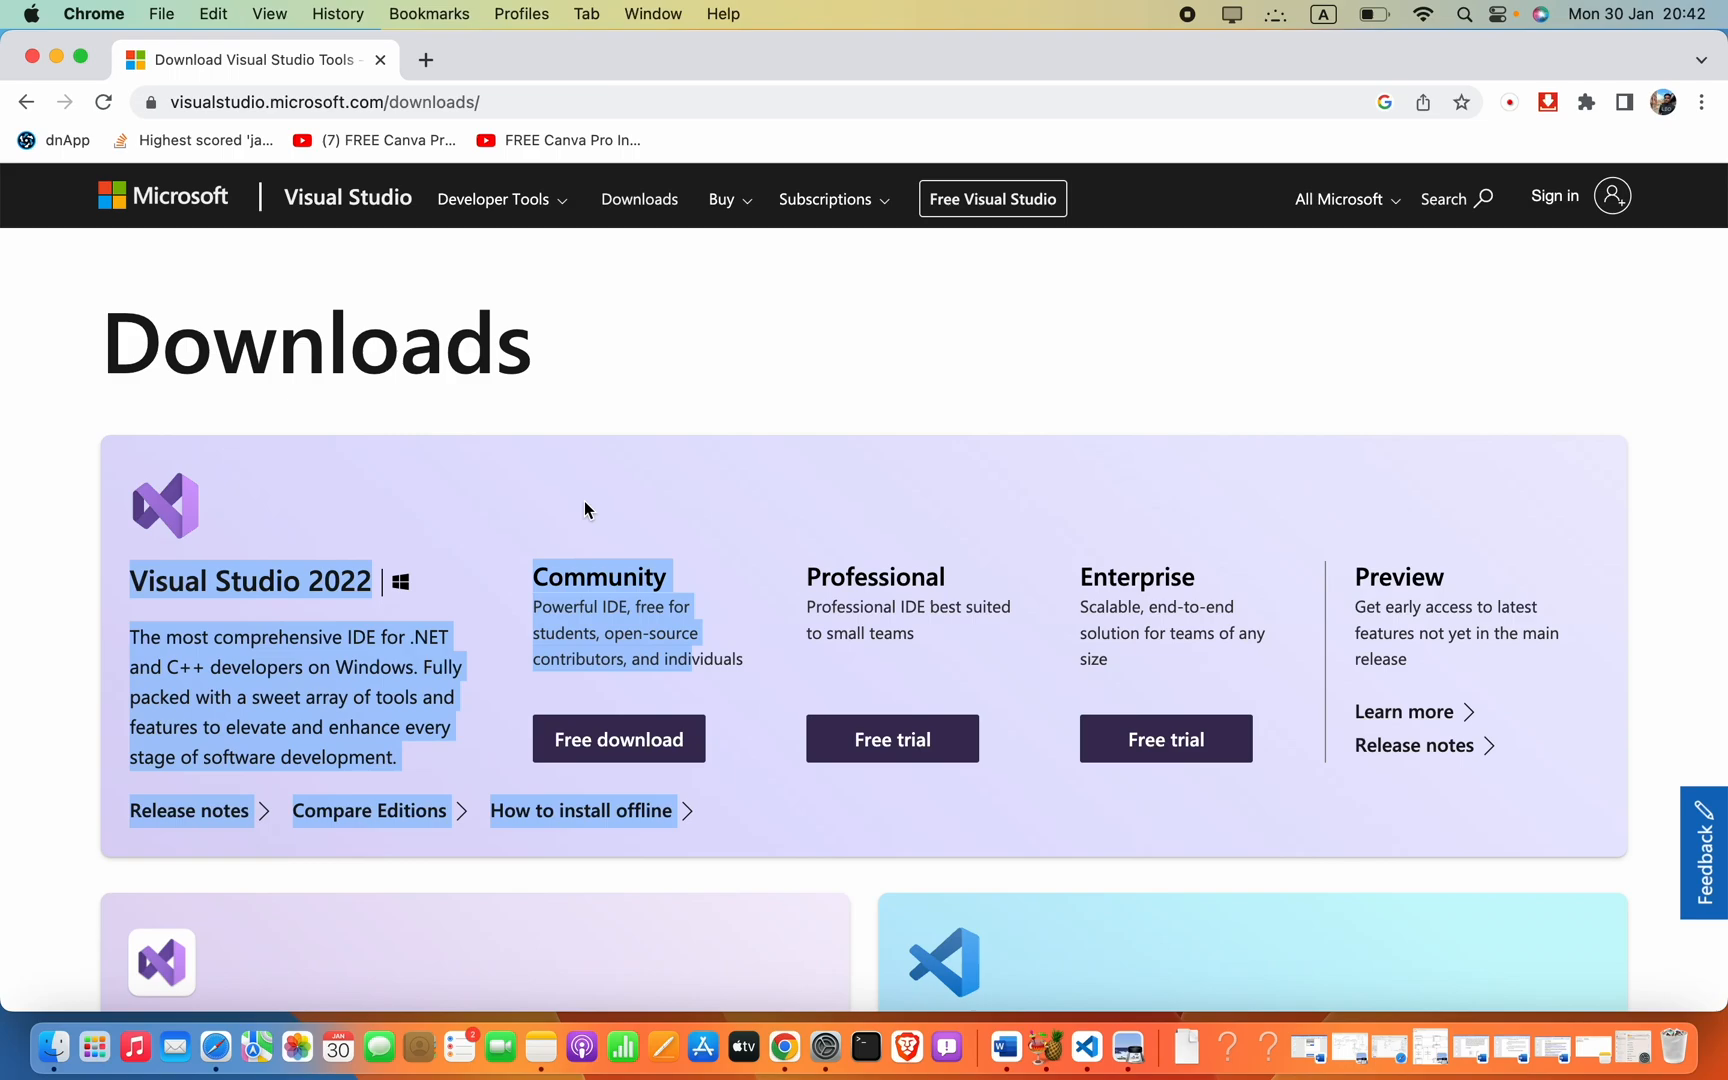
{"action": "mouse_move", "coordinate": [618, 738]}
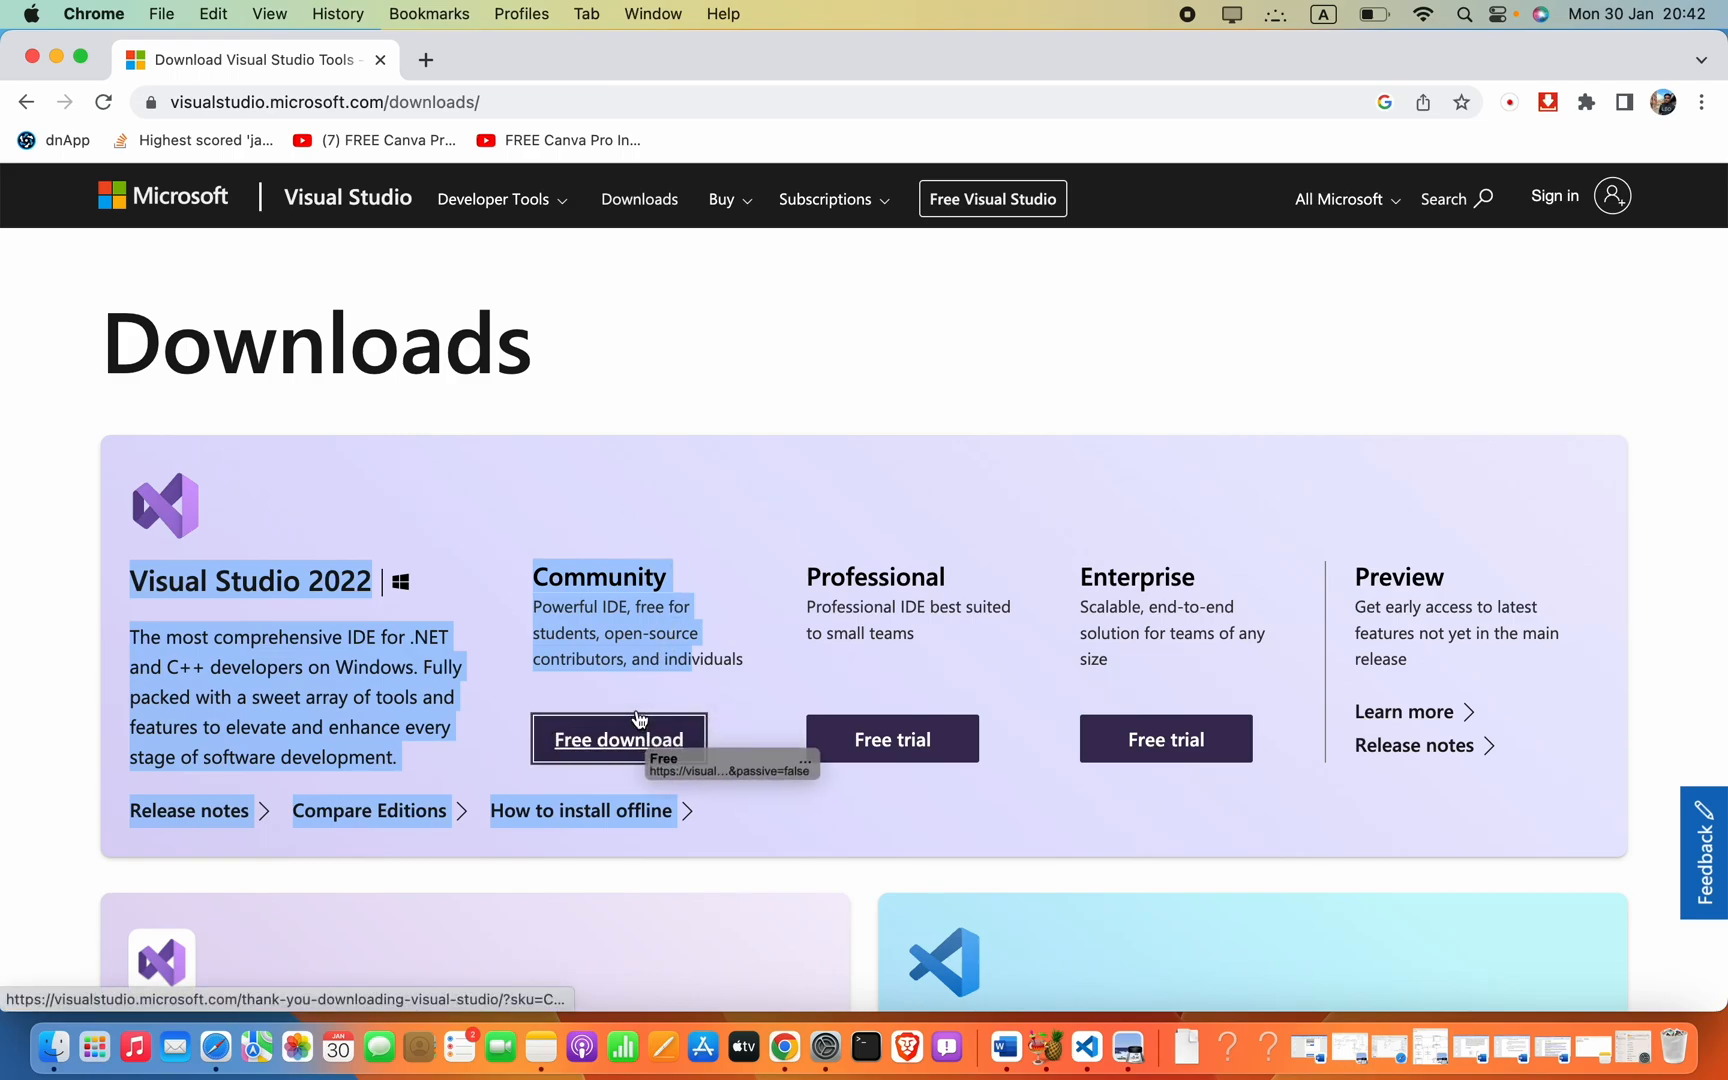
{"action": "scroll", "scroll_direction": "down", "scroll_amount": 3}
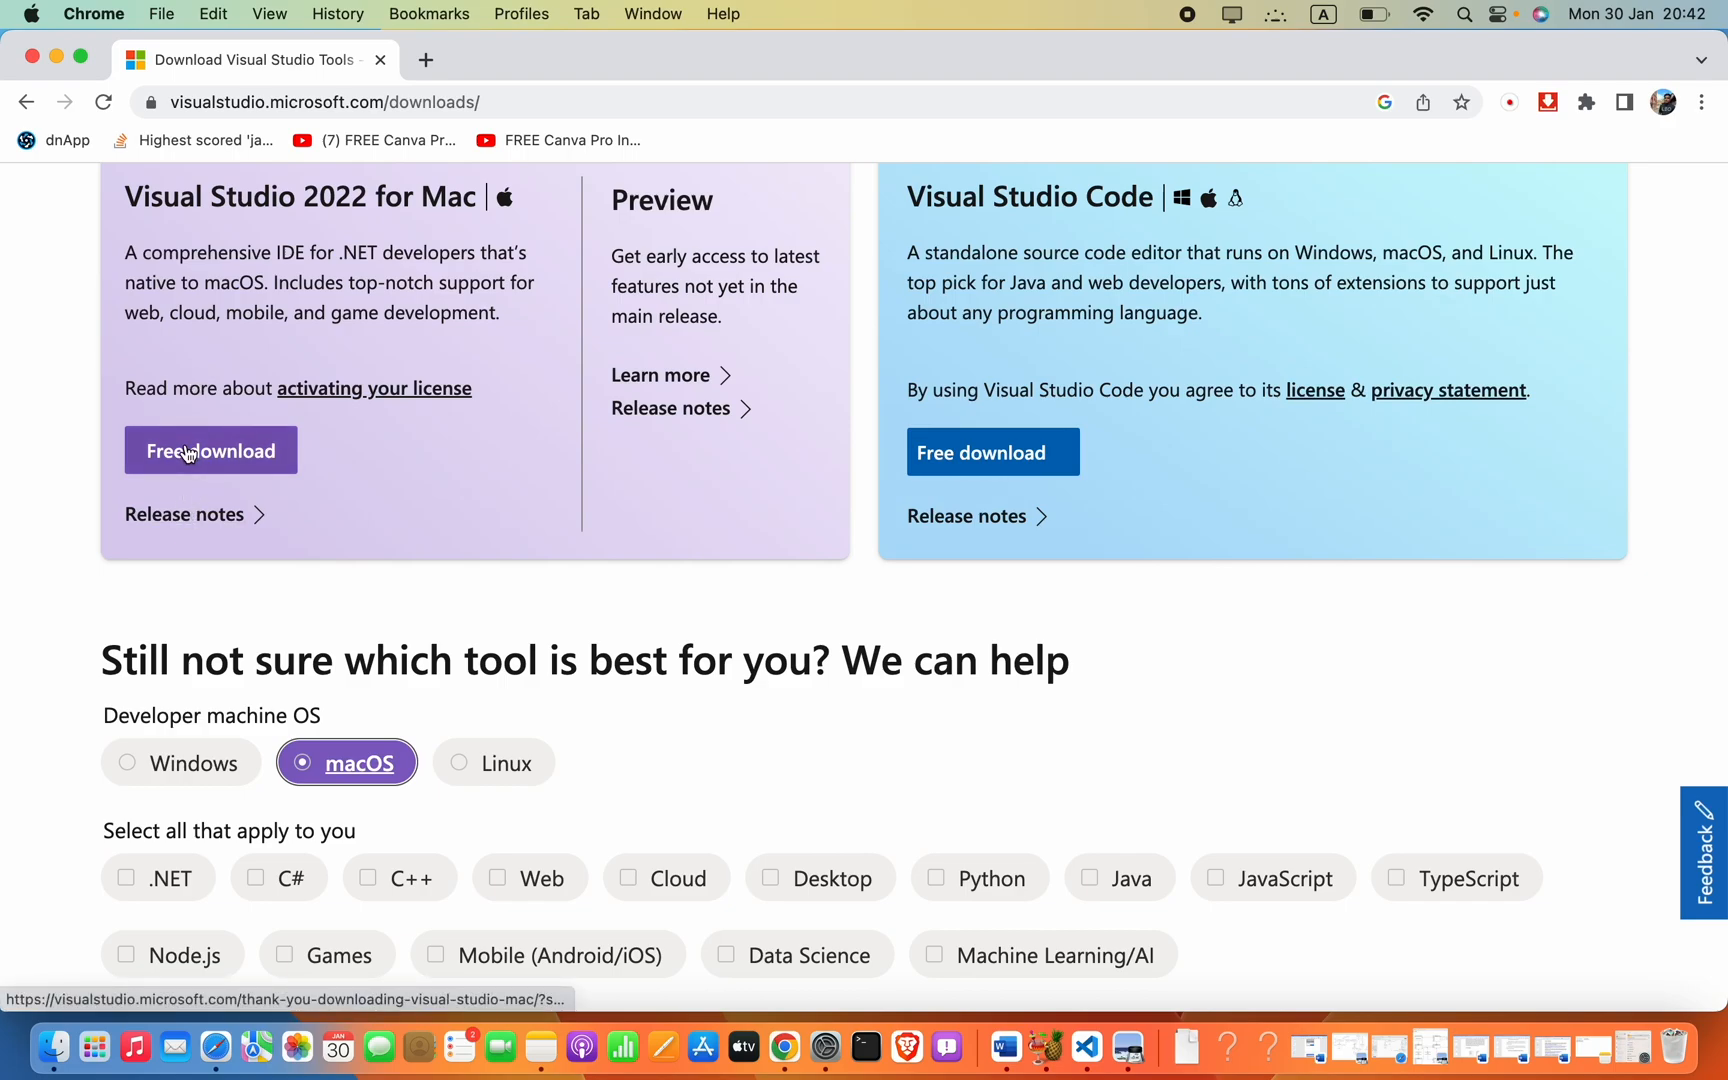
{"action": "mouse_move", "coordinate": [210, 450]}
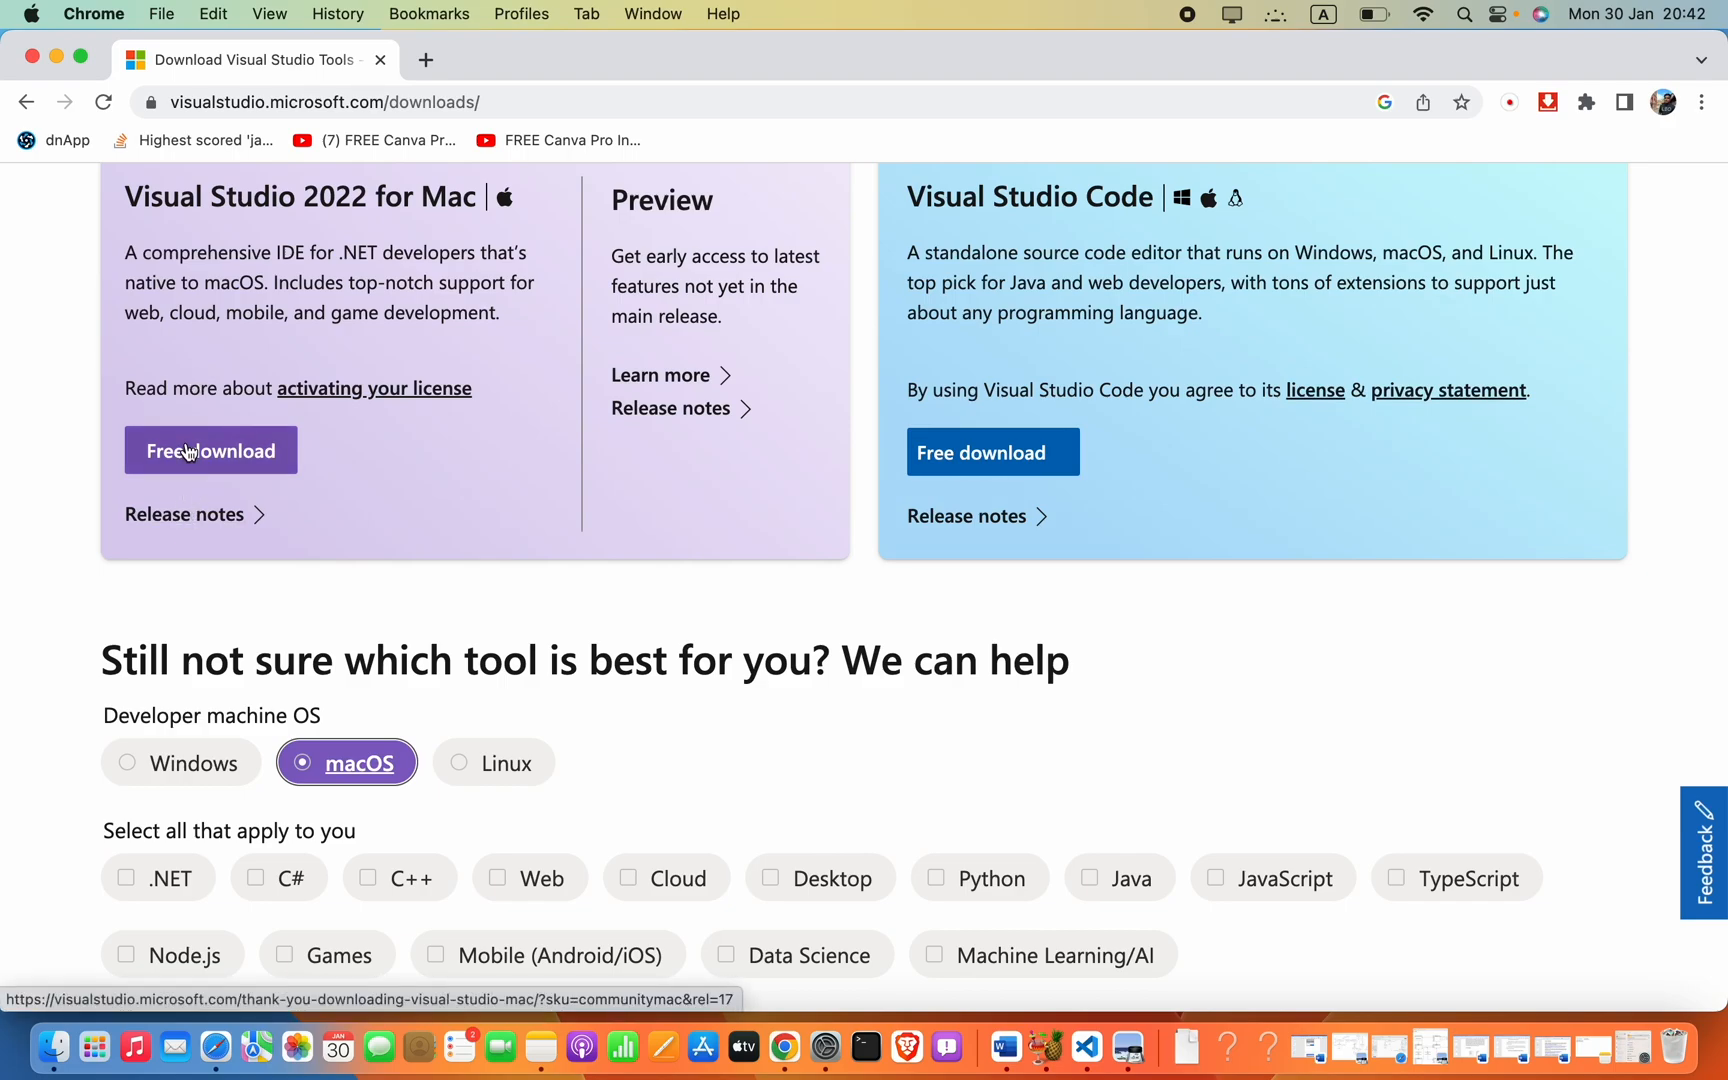
Step: Download the Visual Studio 2022 for Mac installer and close the survey invitation
{"action": "left_click", "coordinate": [210, 450]}
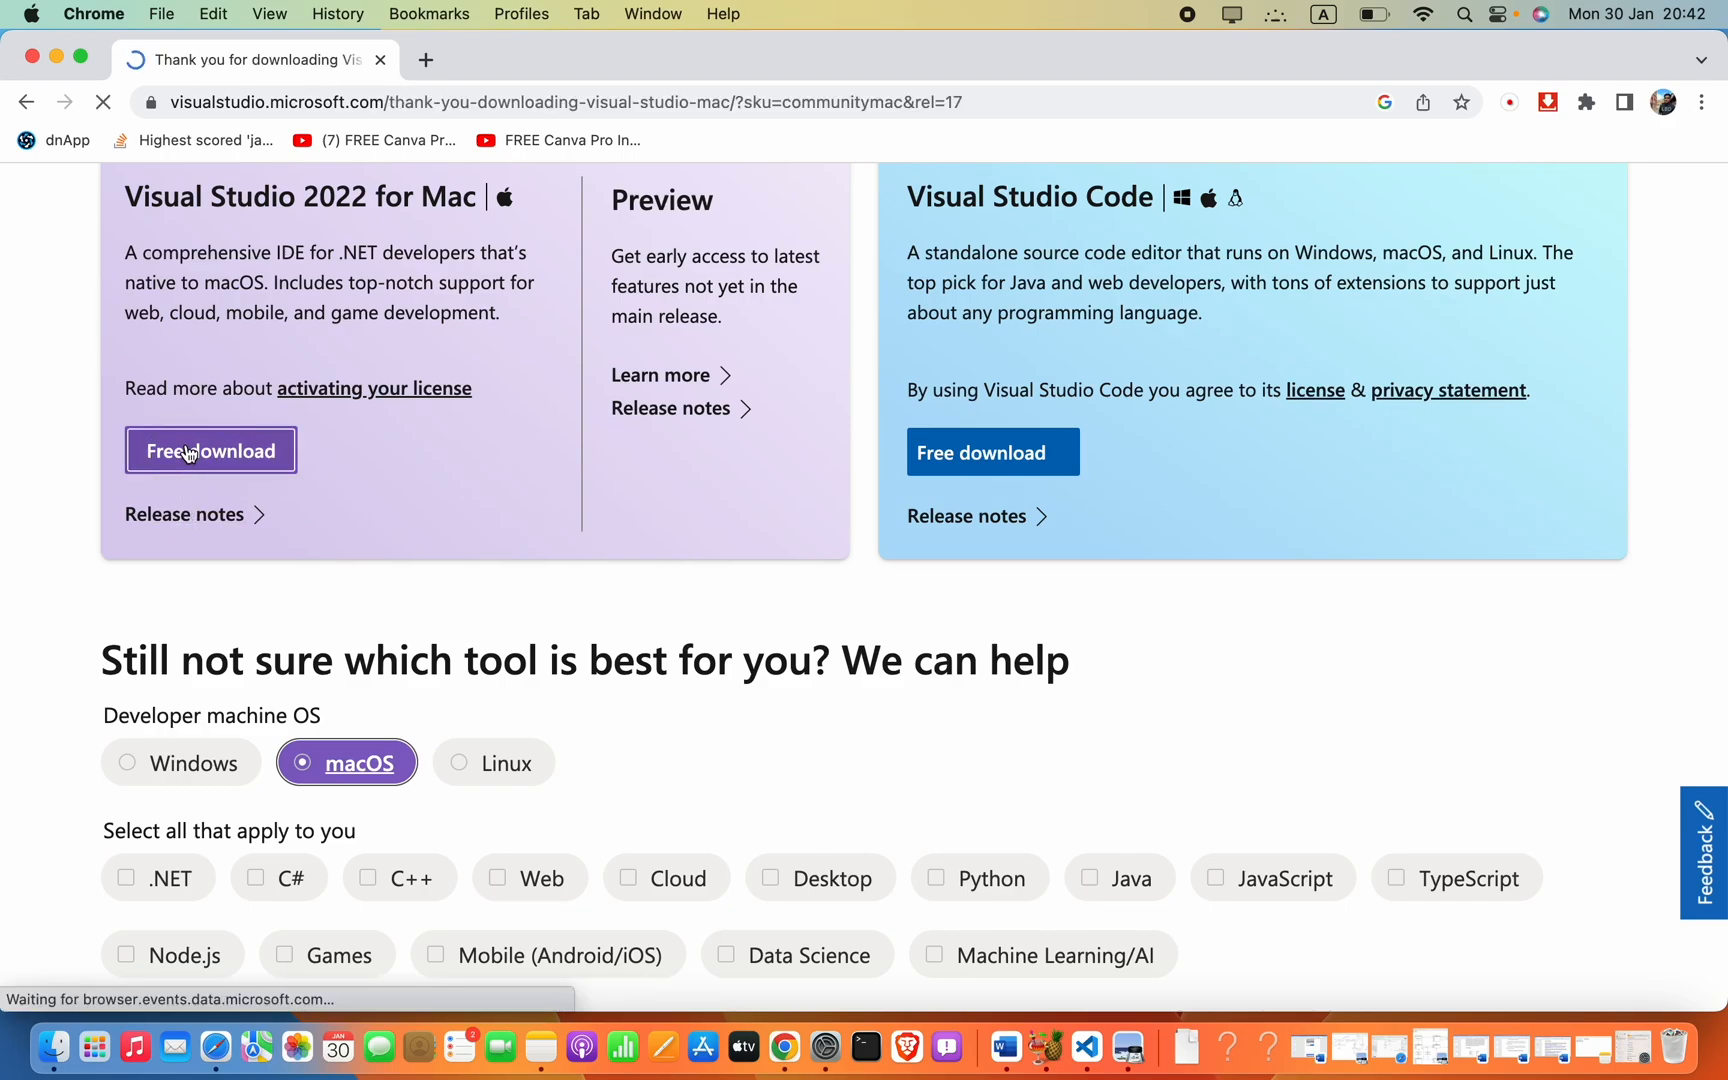
{"action": "left_click", "coordinate": [210, 450]}
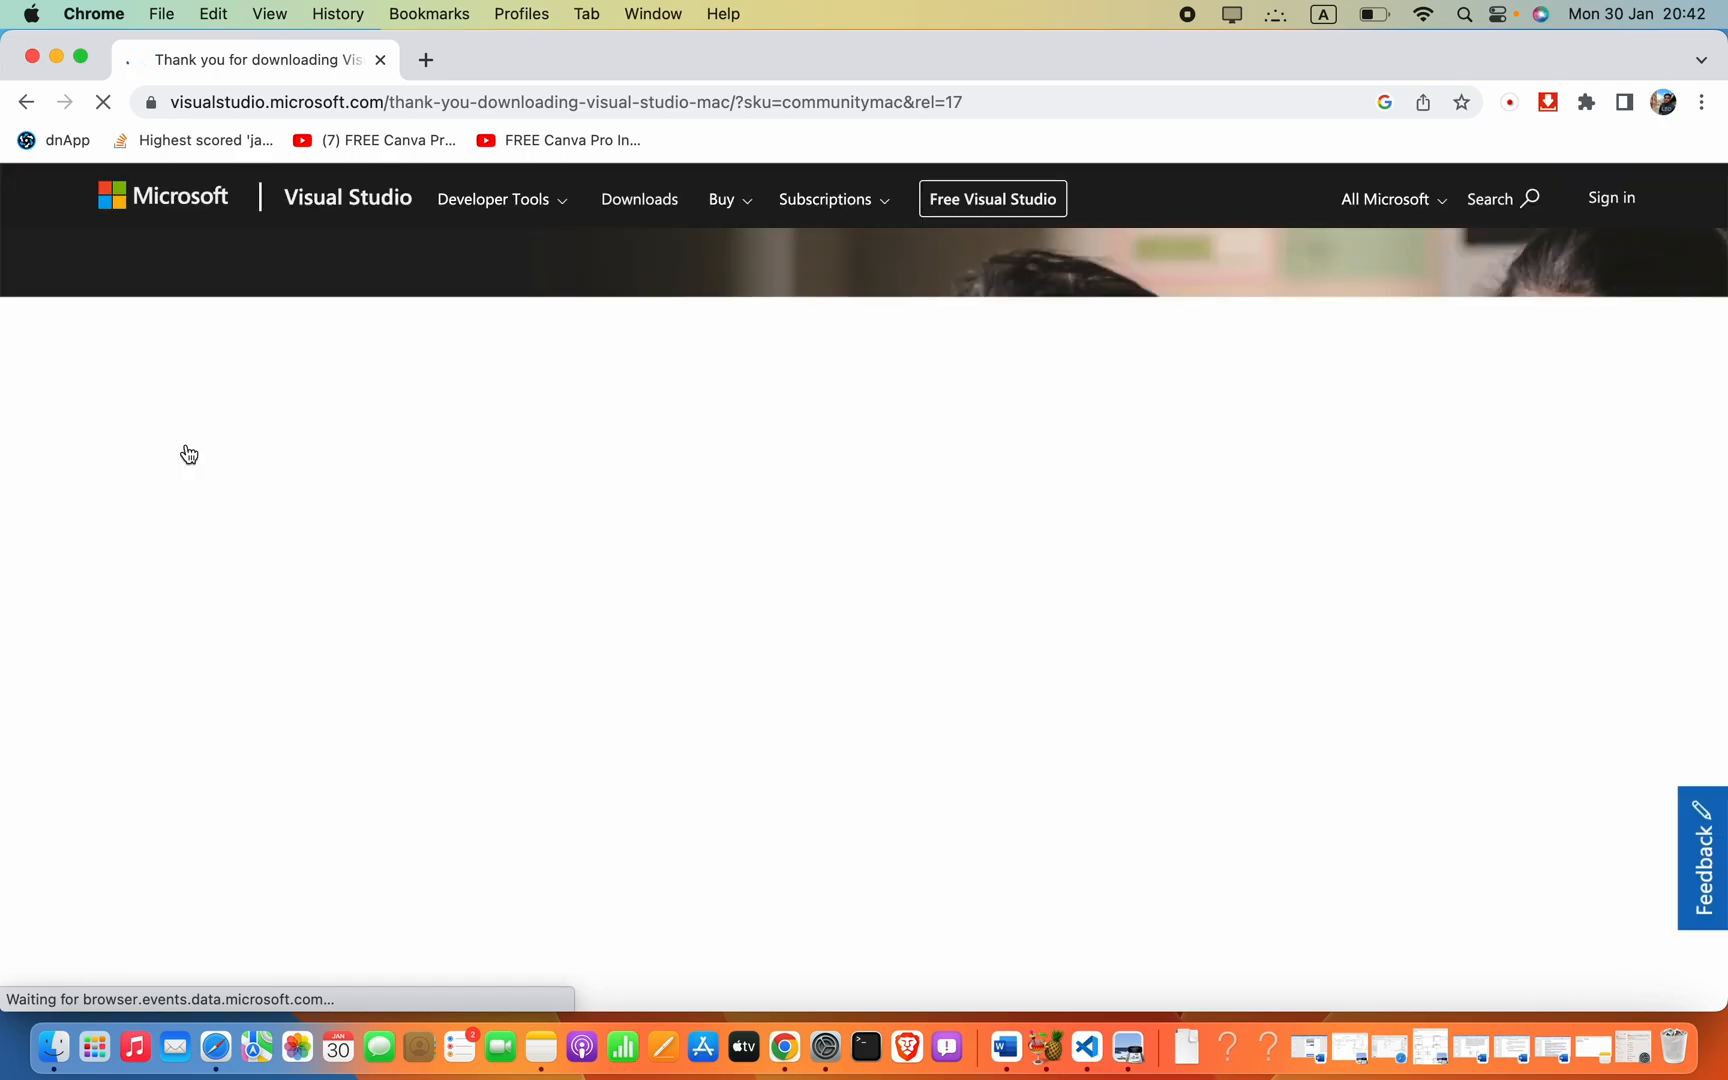
{"action": "scroll", "scroll_direction": "down", "scroll_amount": 3}
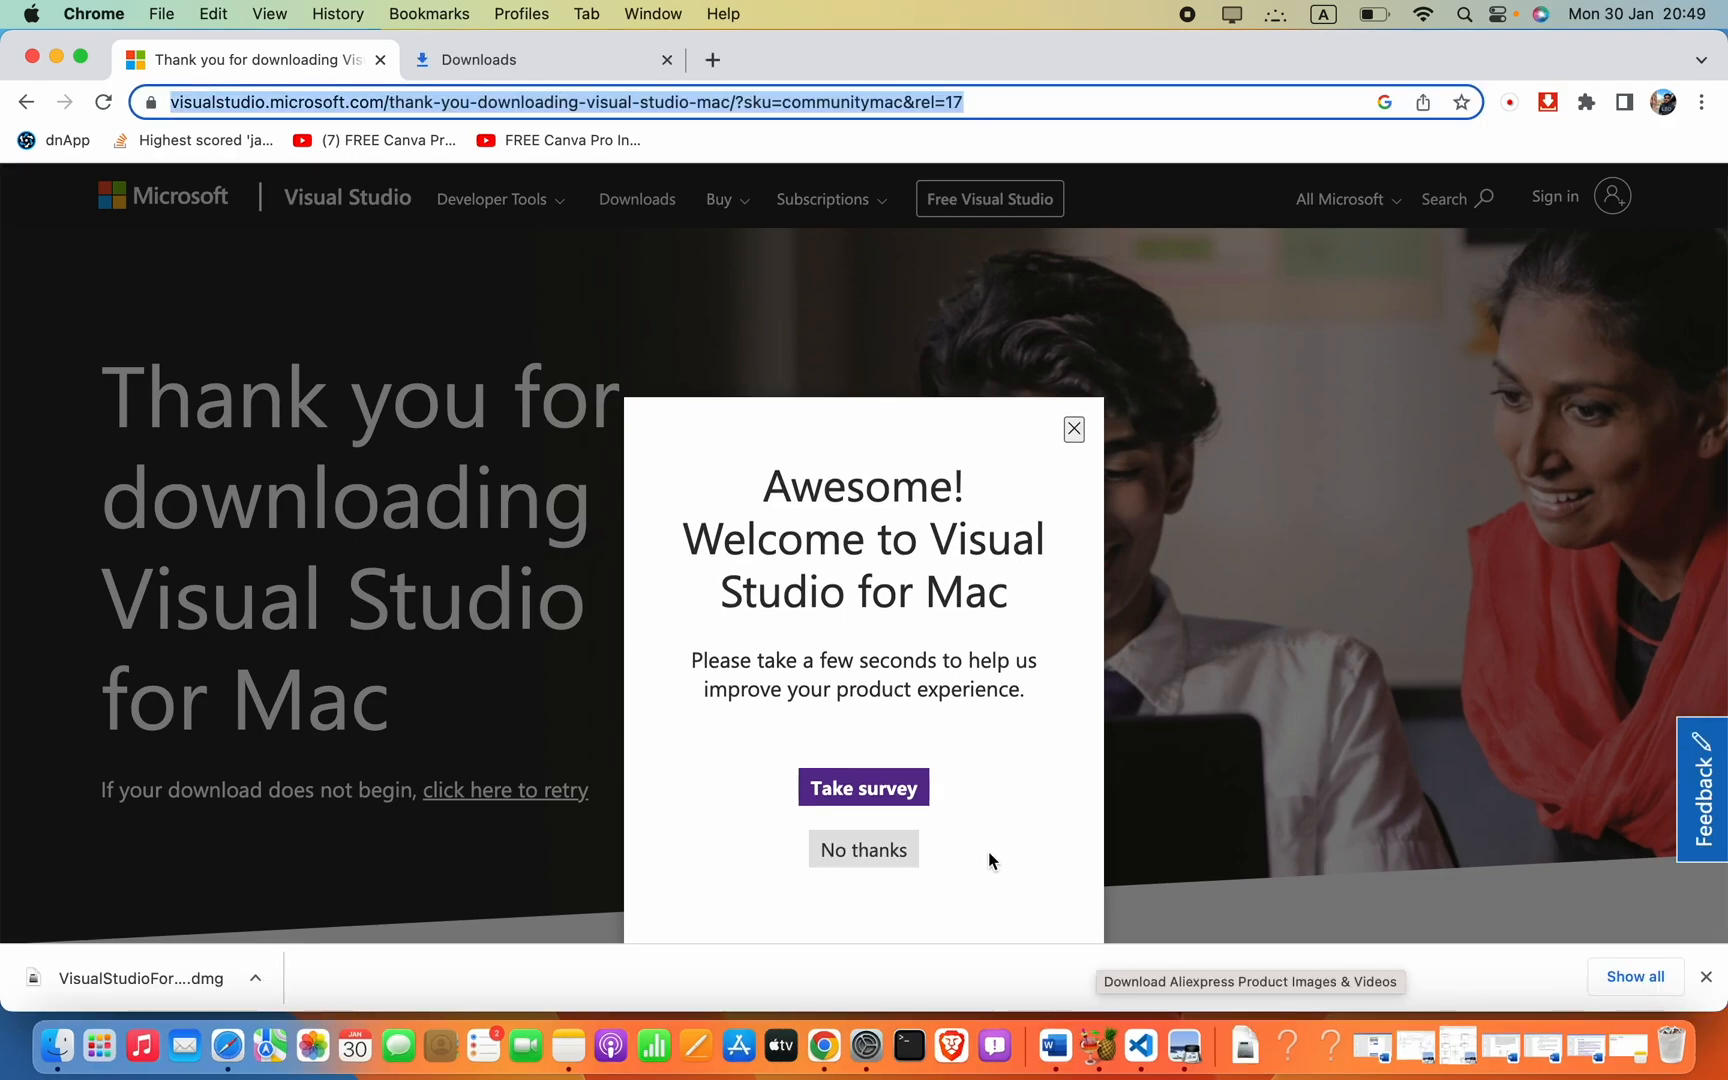
{"action": "mouse_move", "coordinate": [466, 812]}
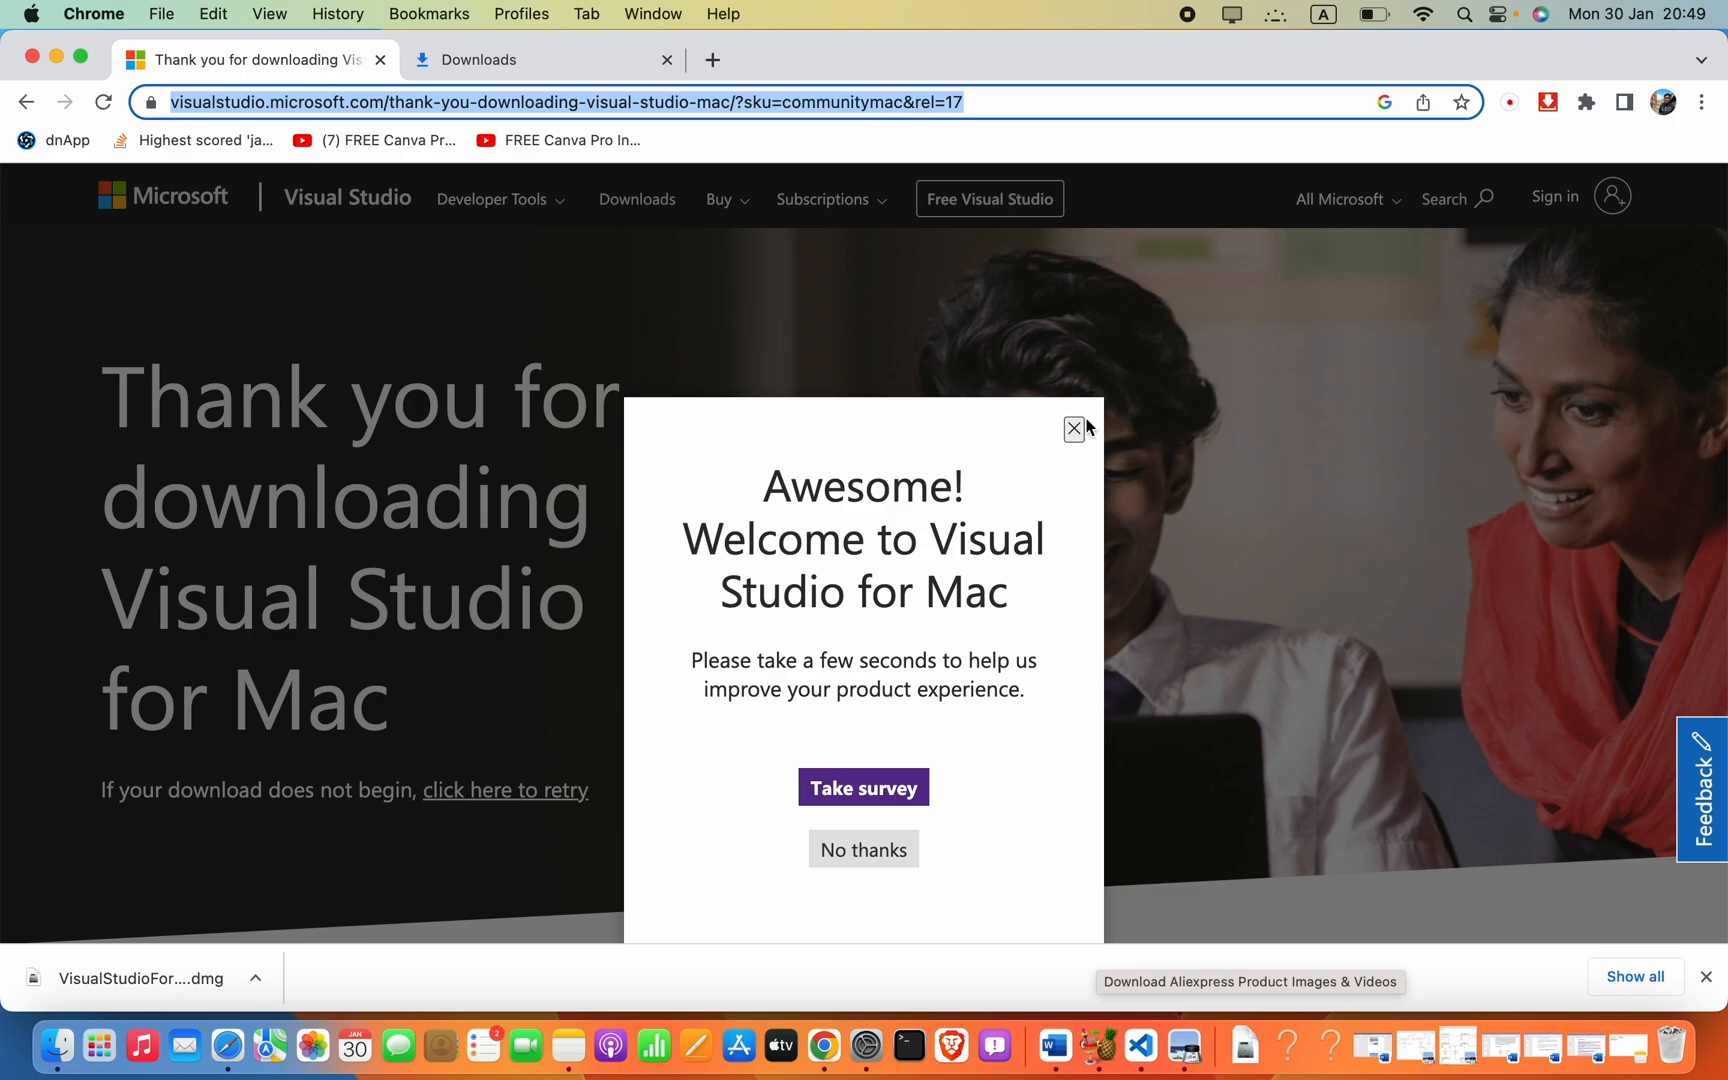
{"action": "left_click", "coordinate": [57, 1044]}
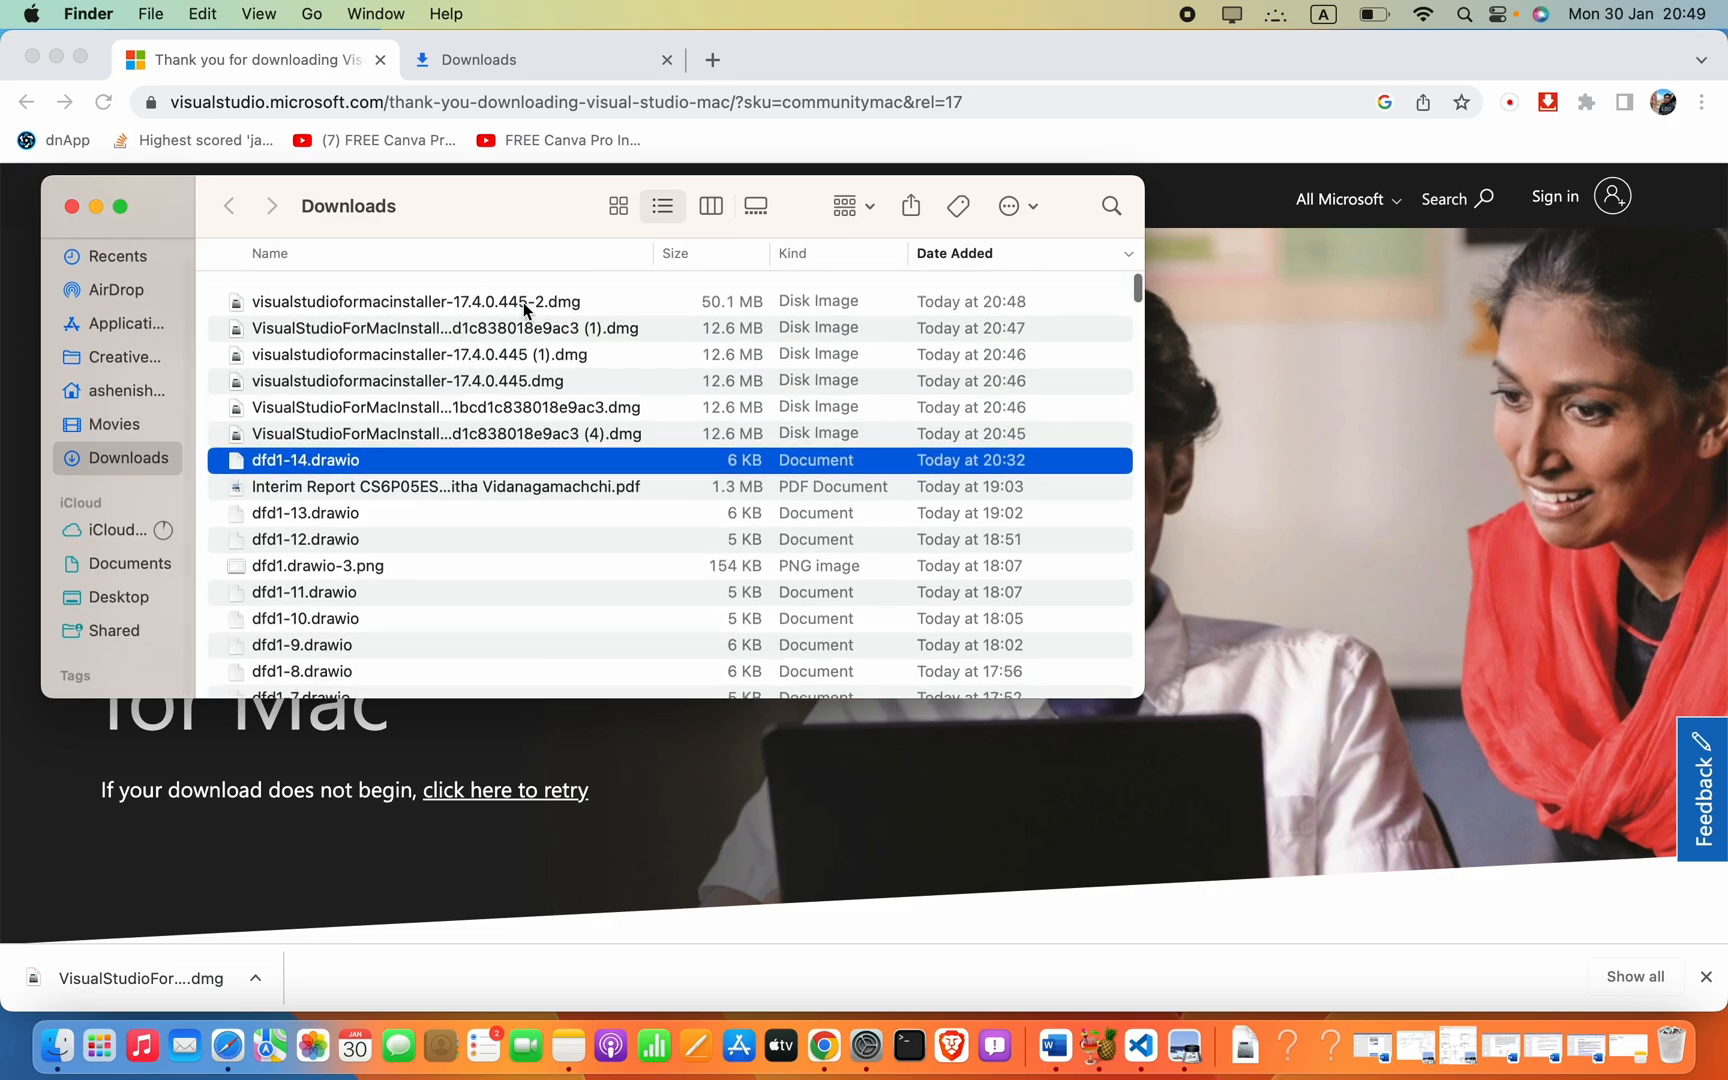
Step: Open the newest visualstudioformacinstaller disk image and confirm launching the installer app
{"action": "double_click", "coordinate": [417, 301]}
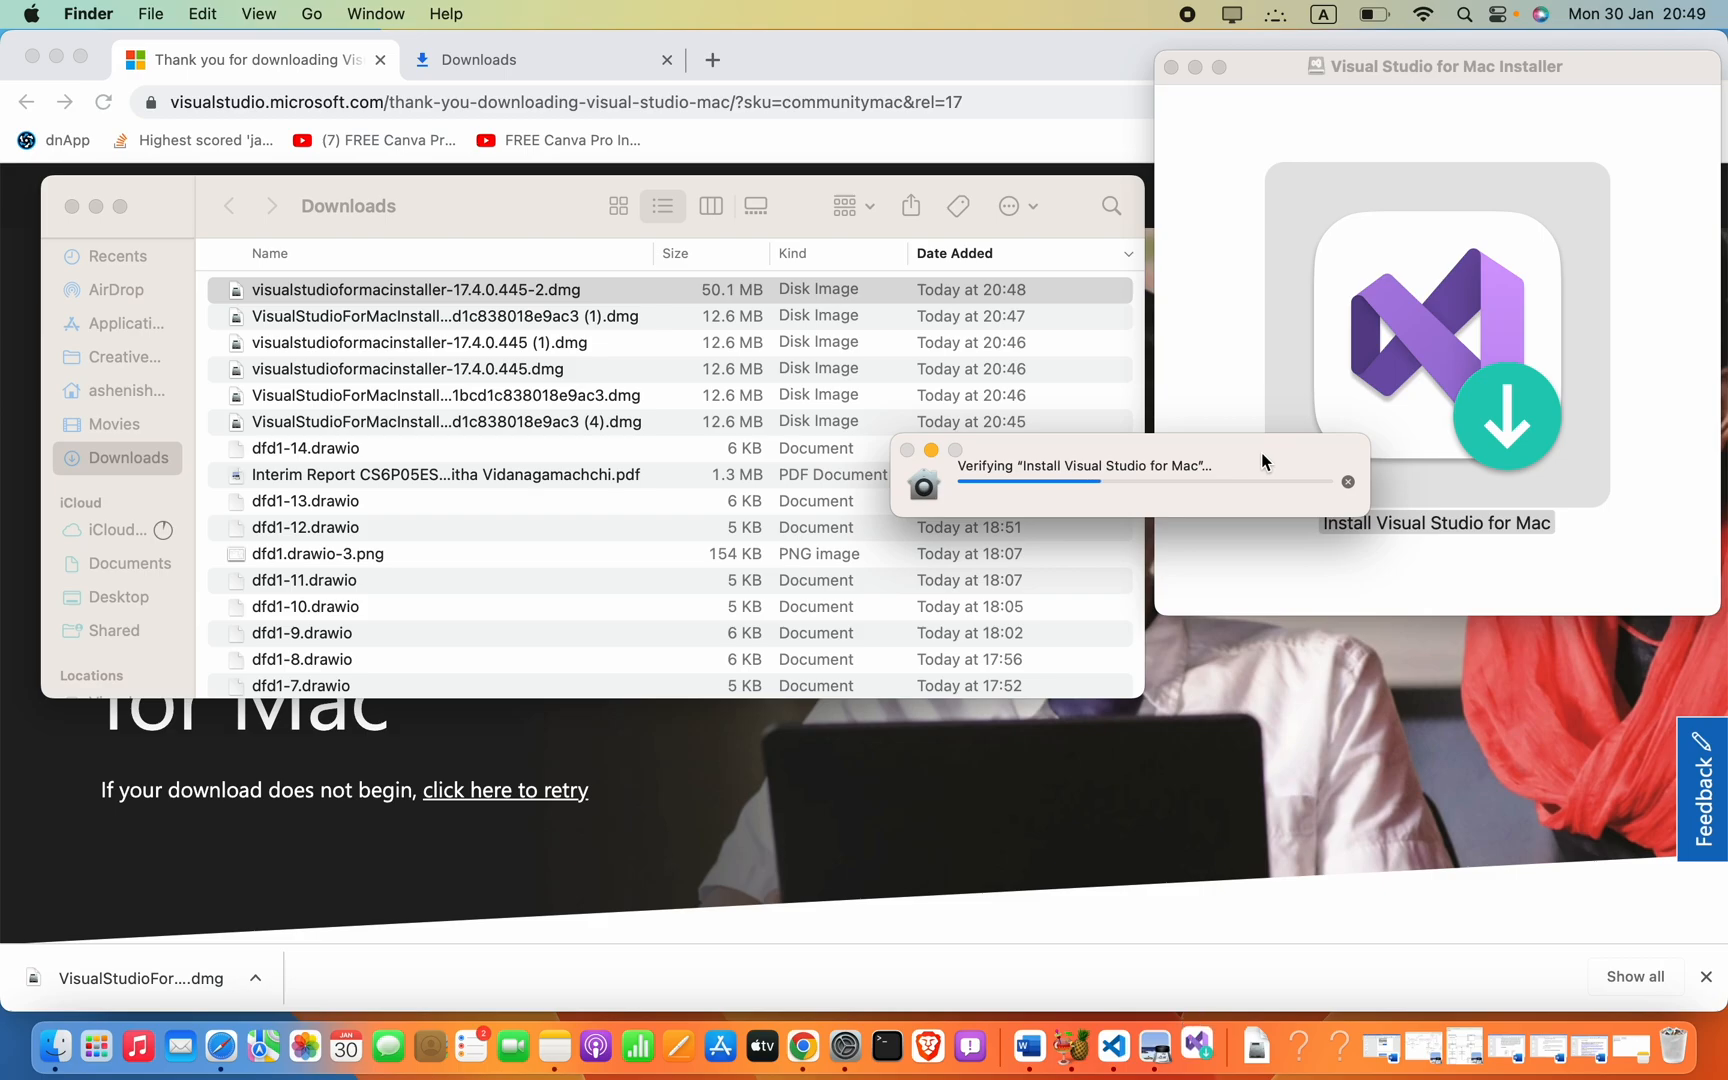
{"action": "mouse_move", "coordinate": [1289, 683]}
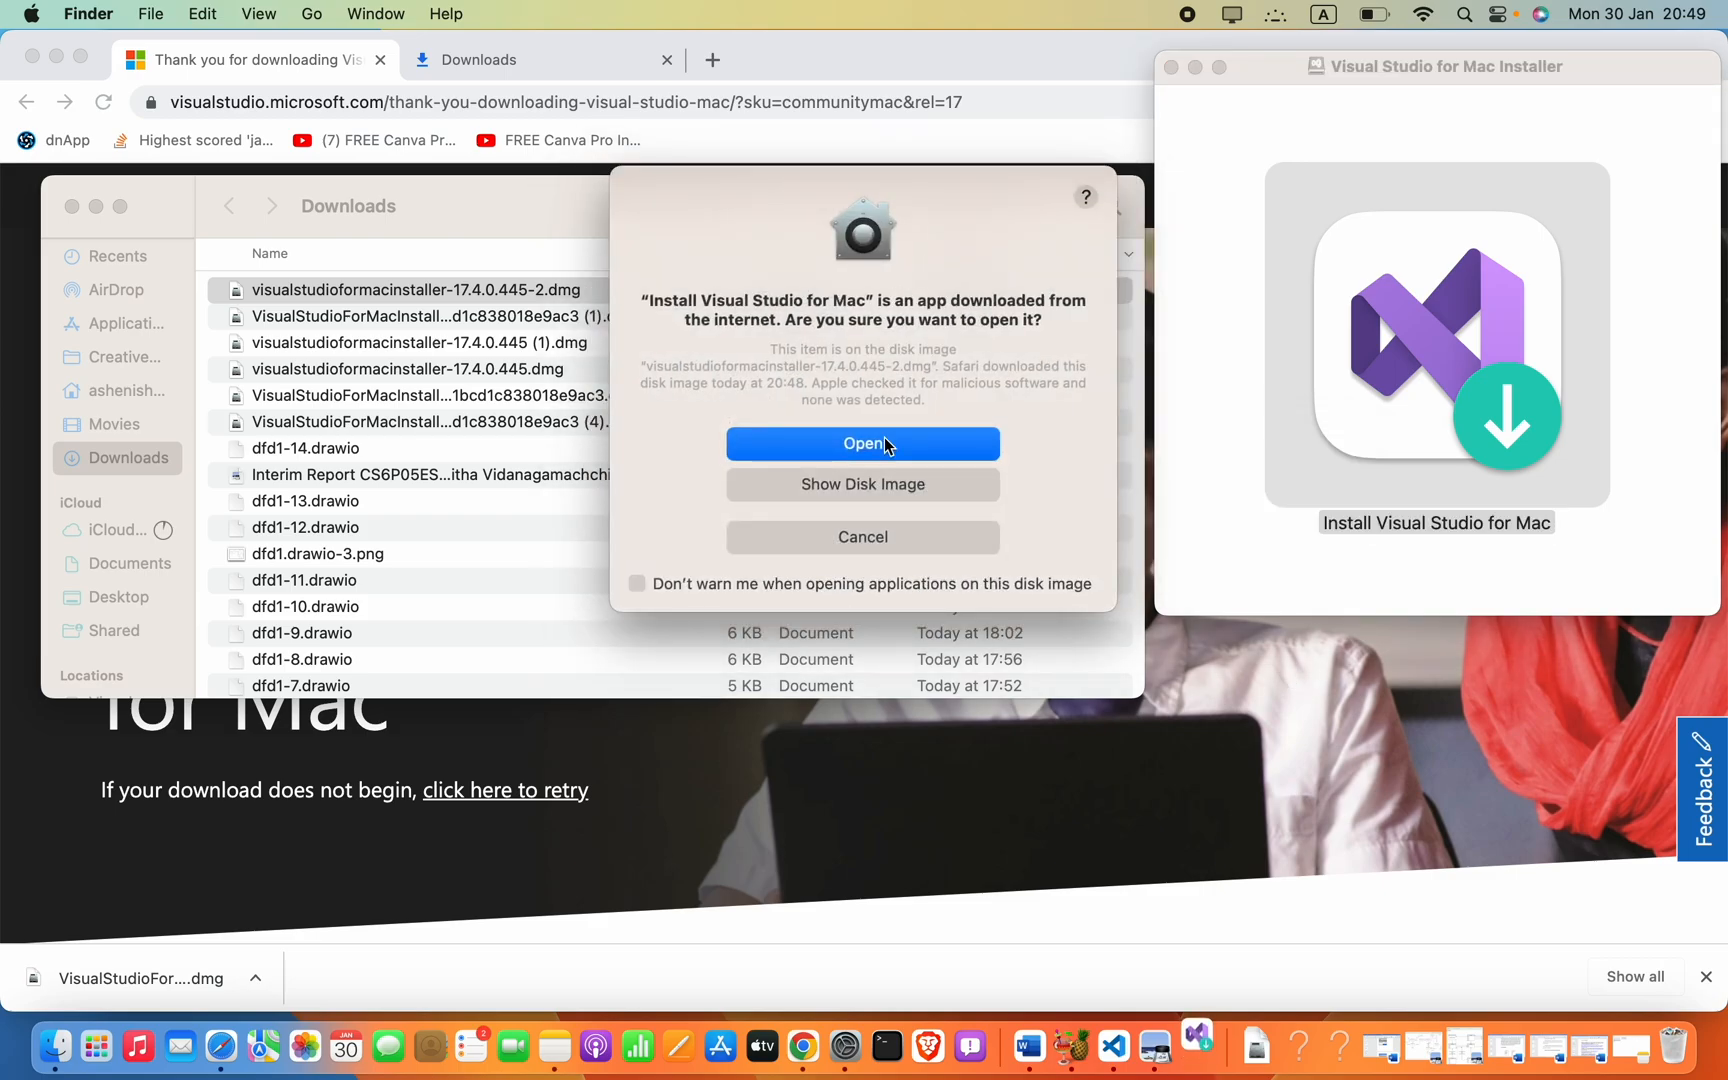
{"action": "left_click", "coordinate": [862, 443]}
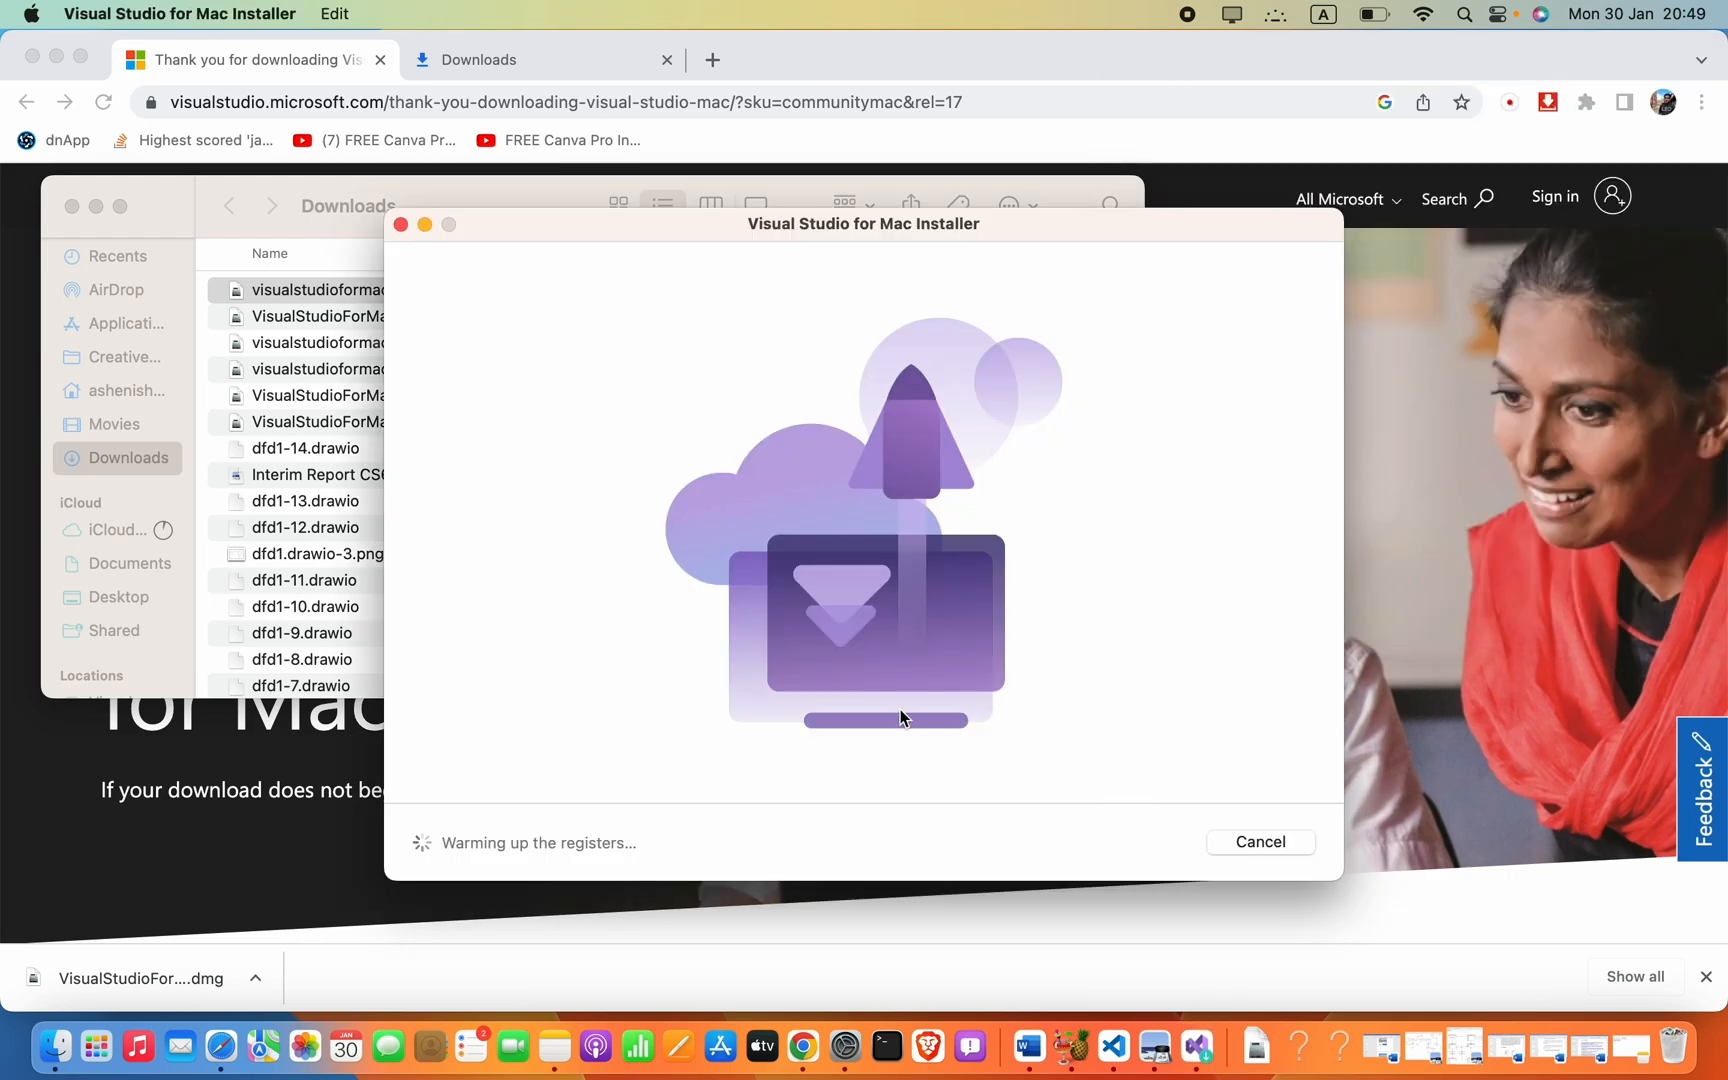
{"action": "mouse_move", "coordinate": [1030, 779]}
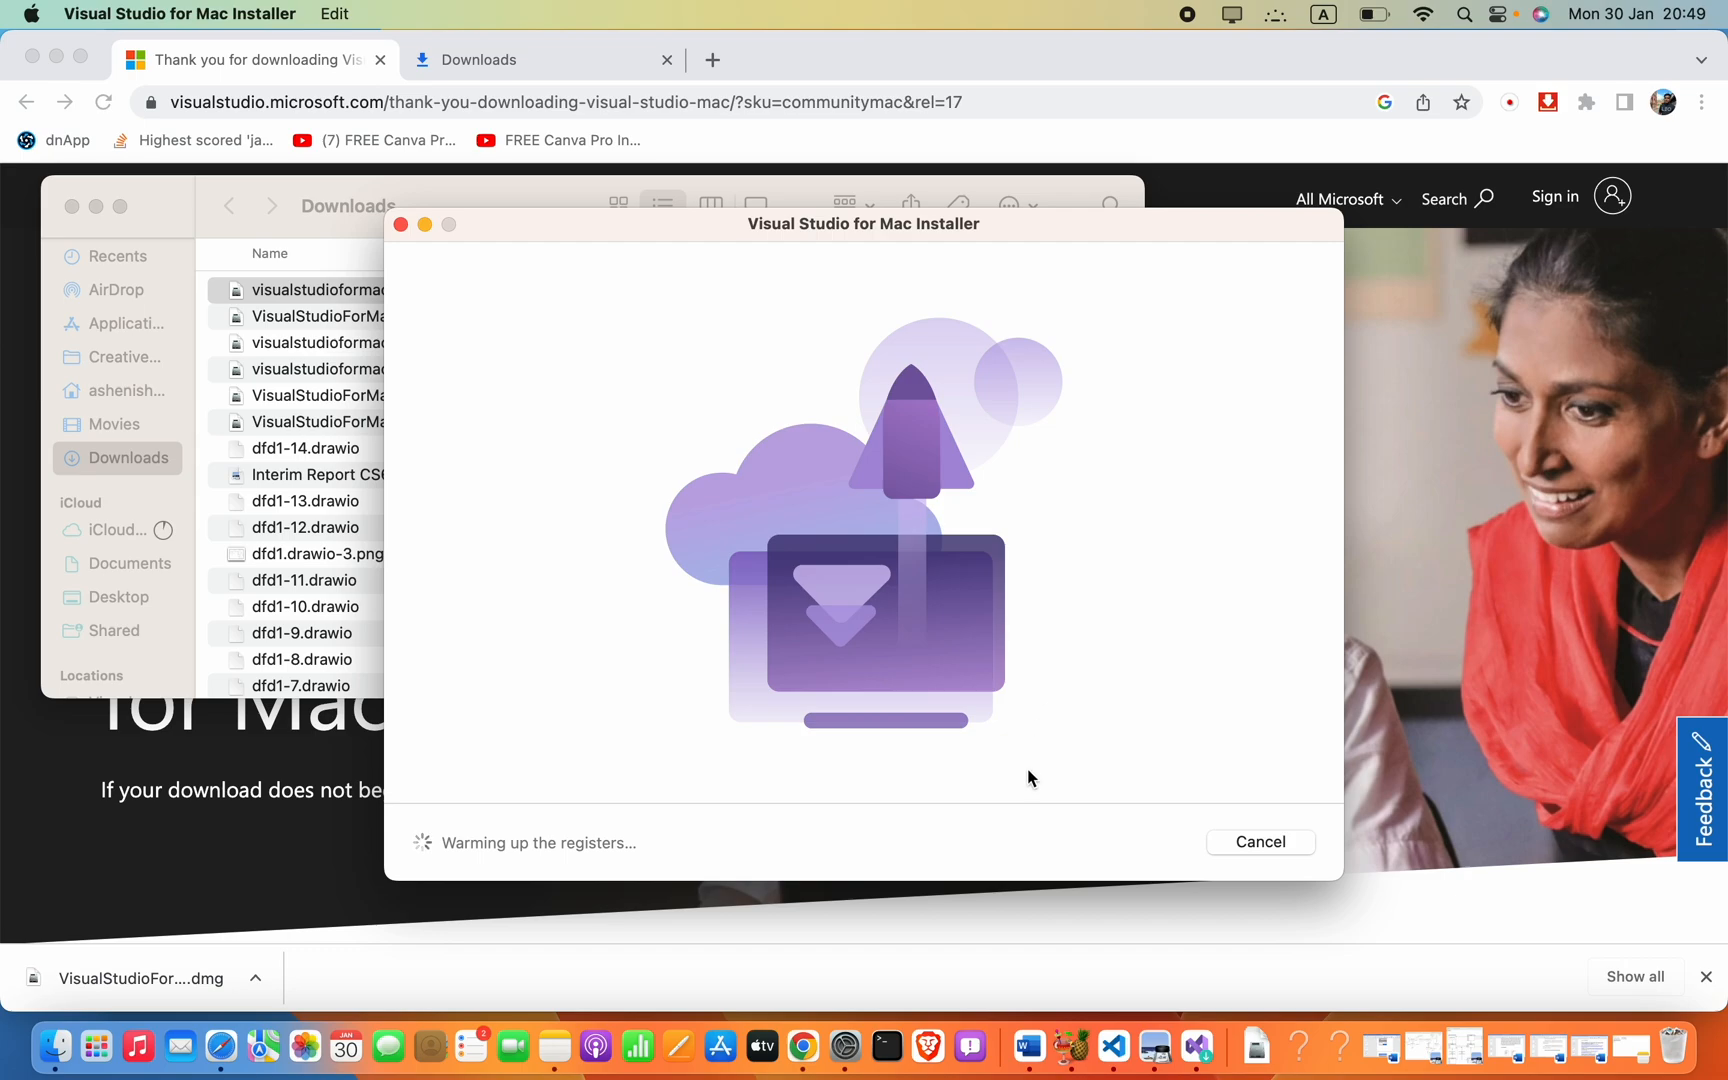
{"action": "mouse_move", "coordinate": [460, 661]}
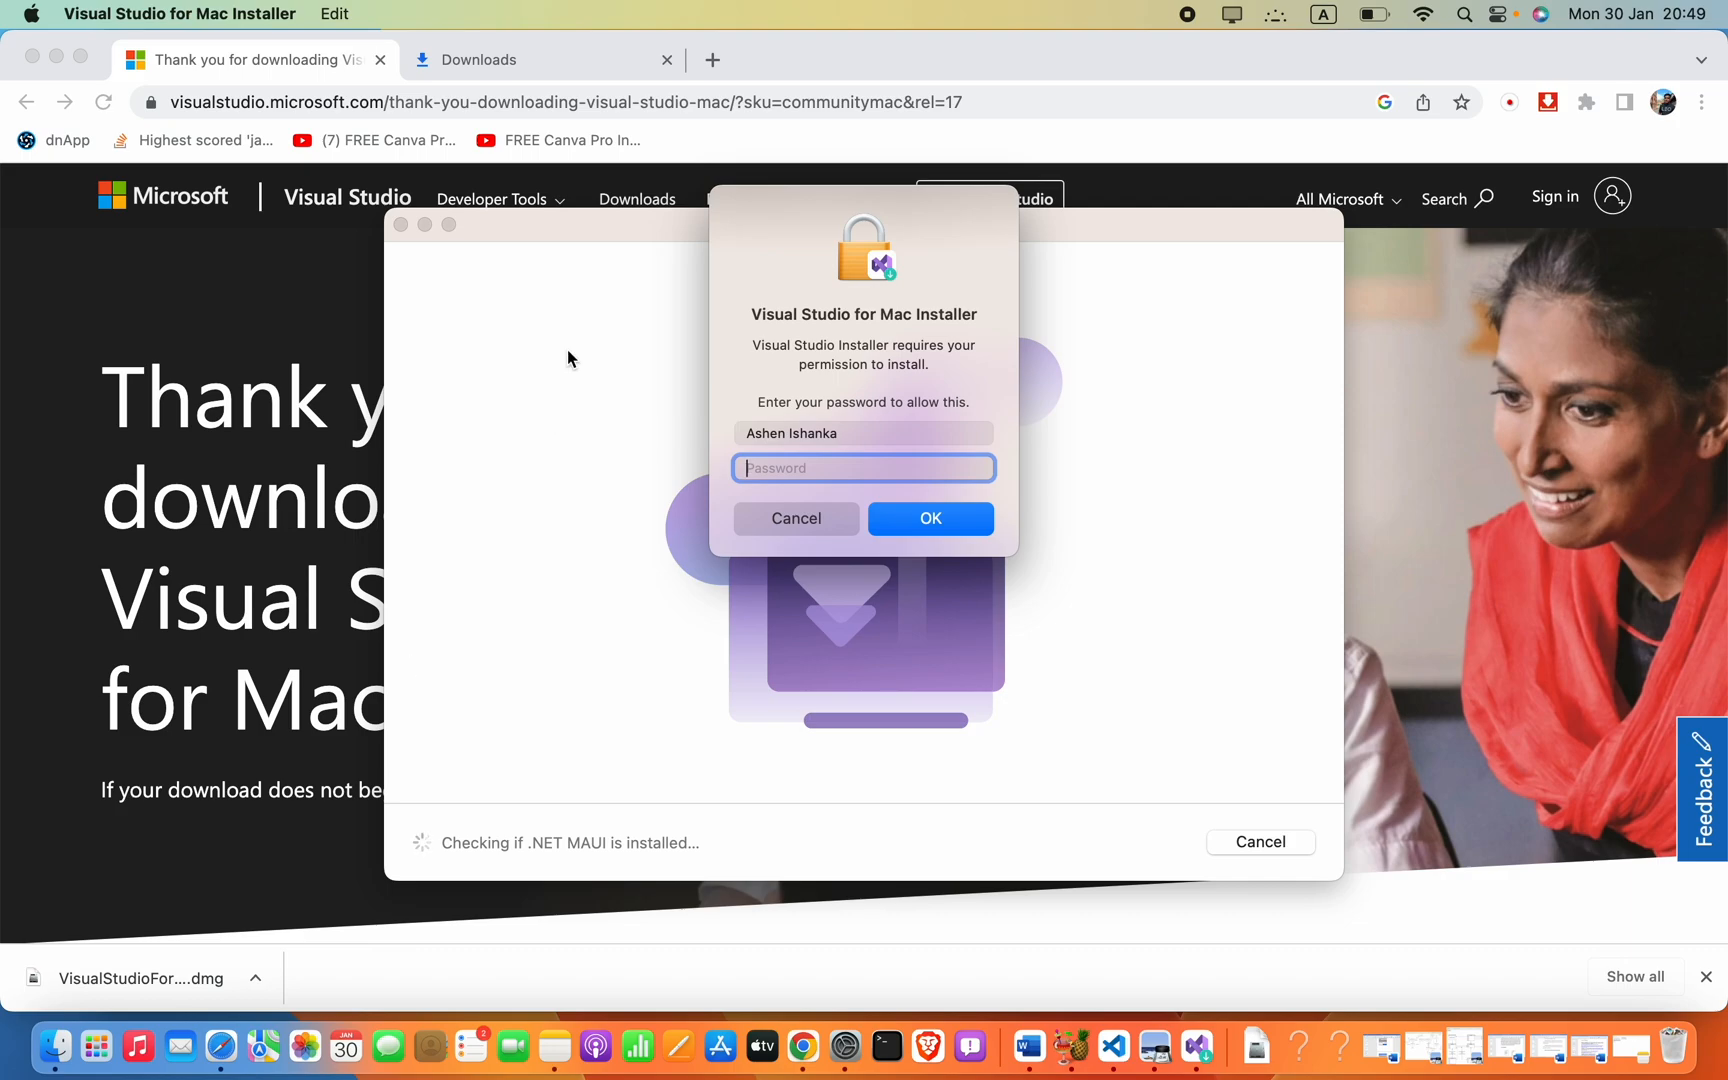
Step: Authorize the installer with the macOS password and accept the license terms
{"action": "type", "text": "password"}
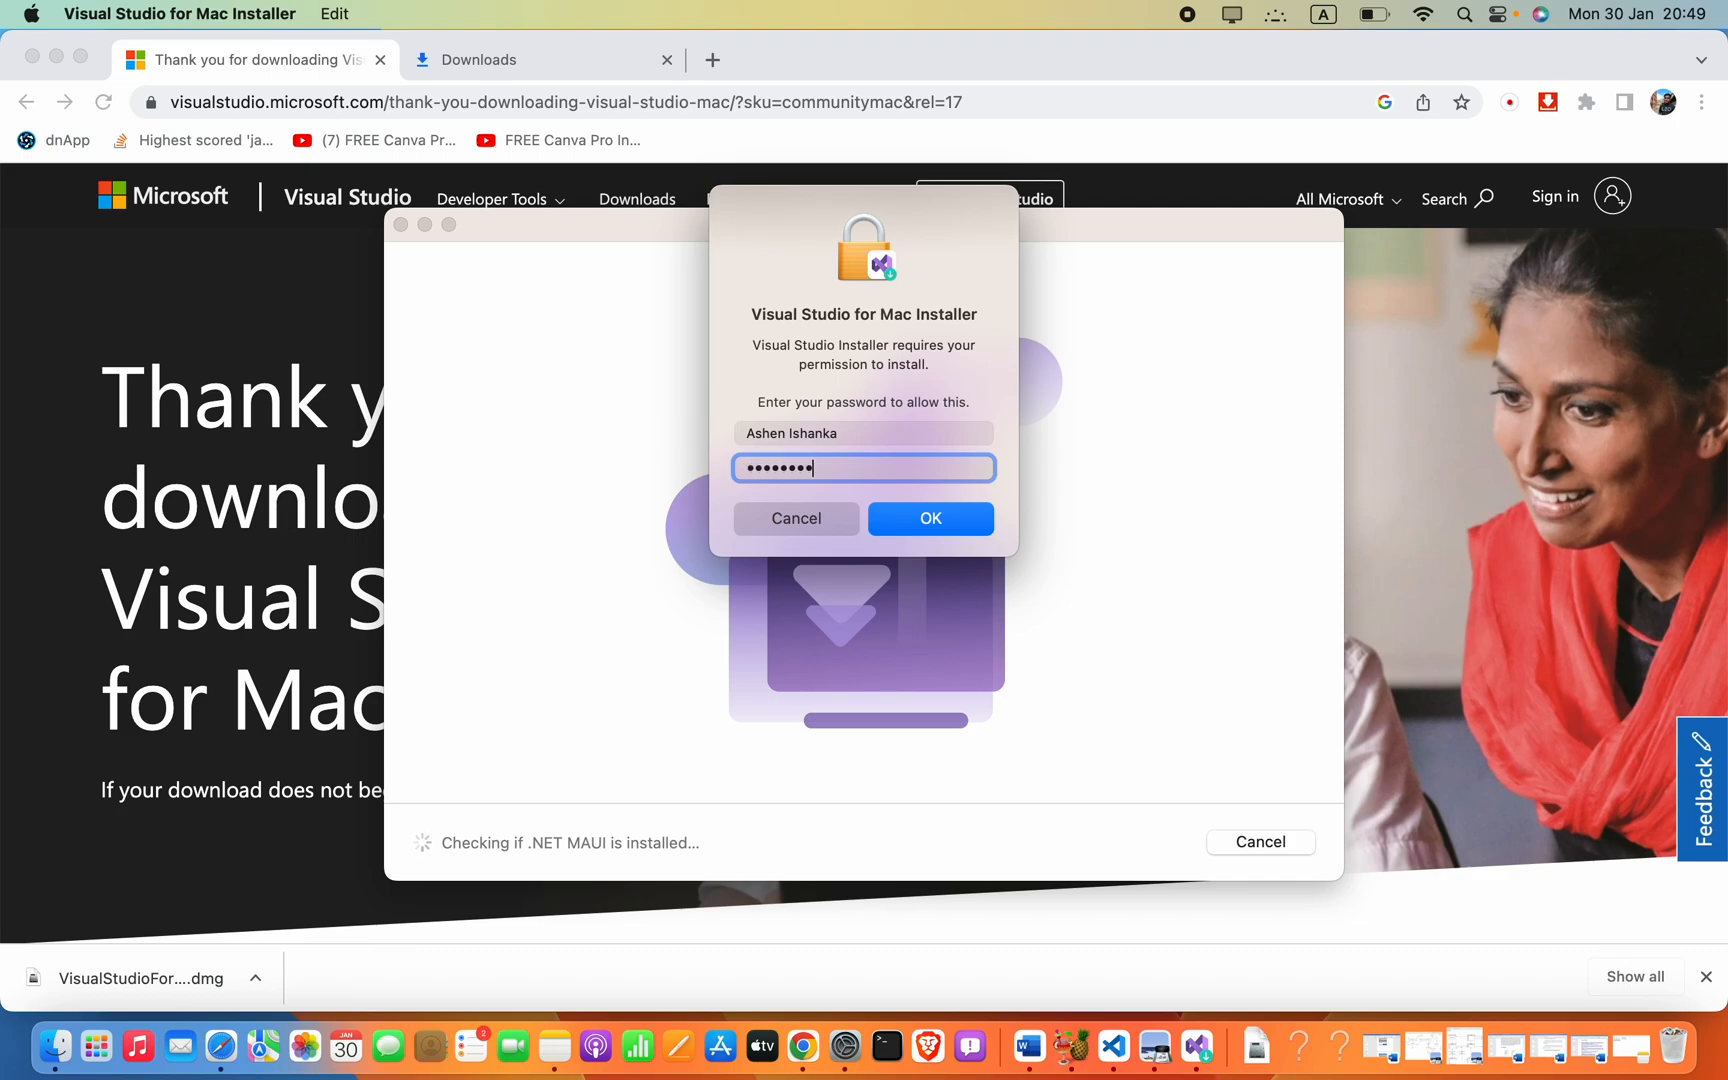
{"action": "left_click", "coordinate": [929, 518]}
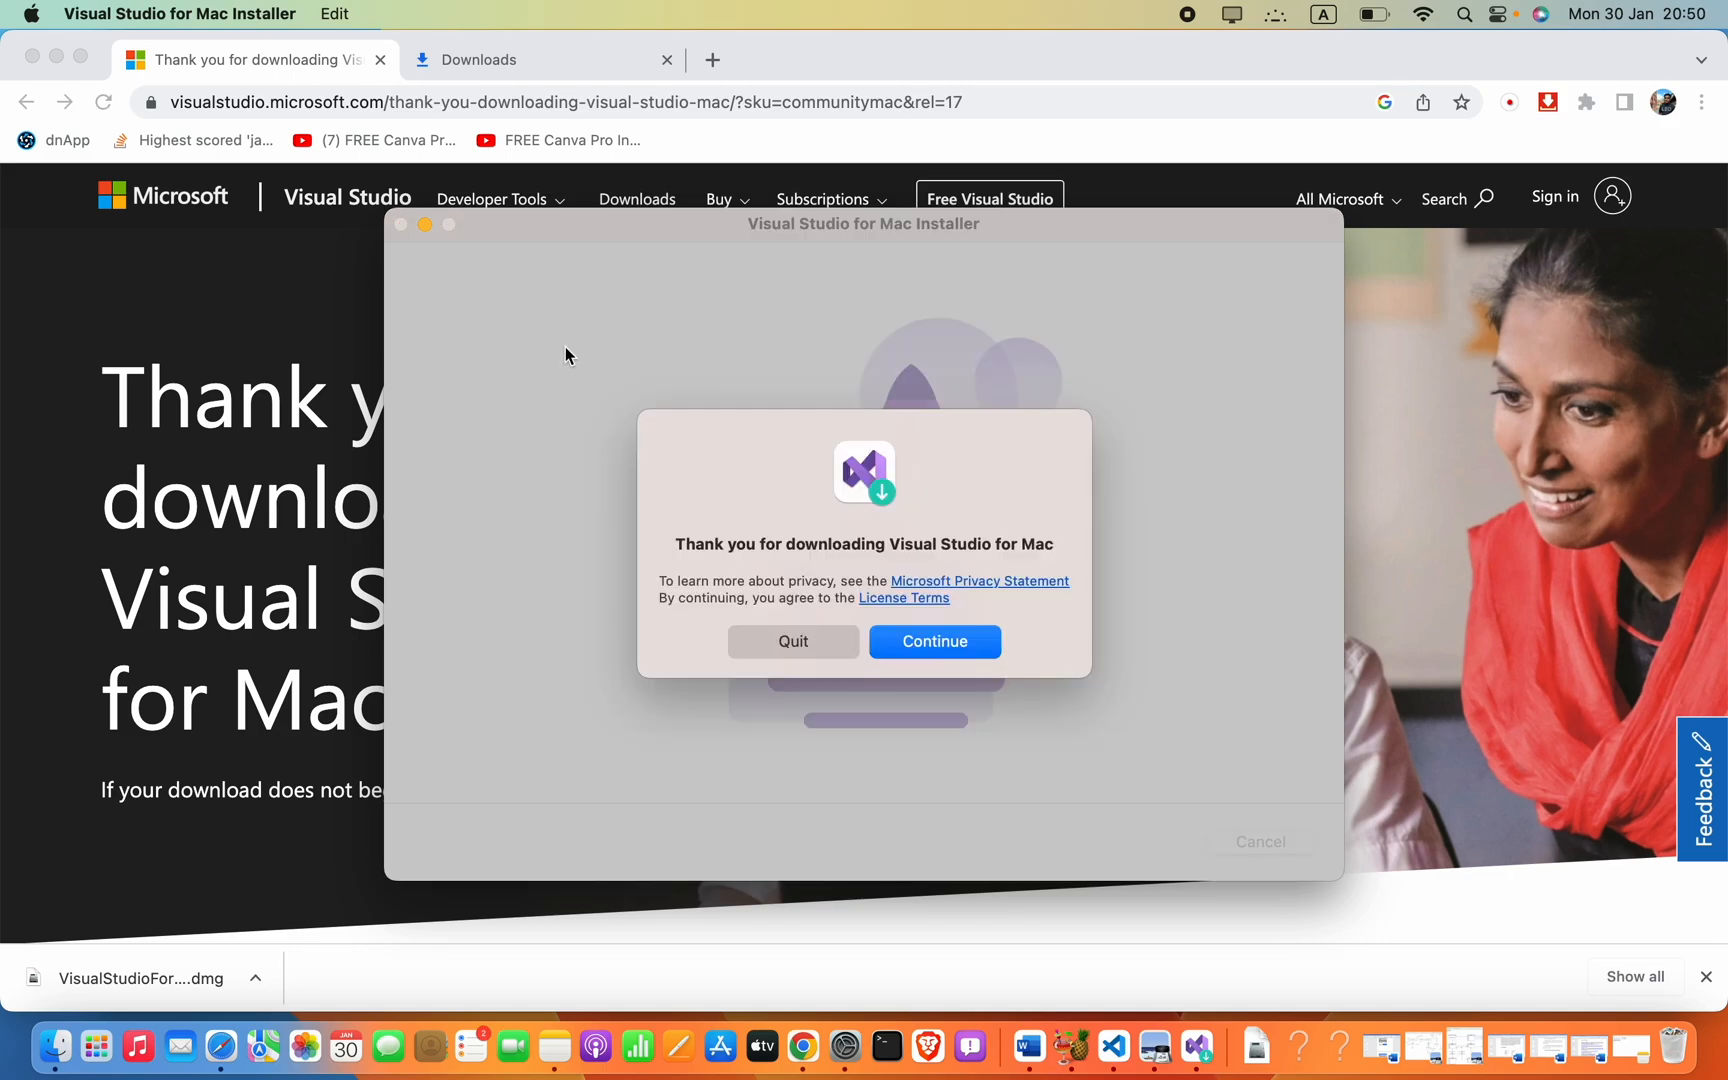
{"action": "mouse_move", "coordinate": [981, 635]}
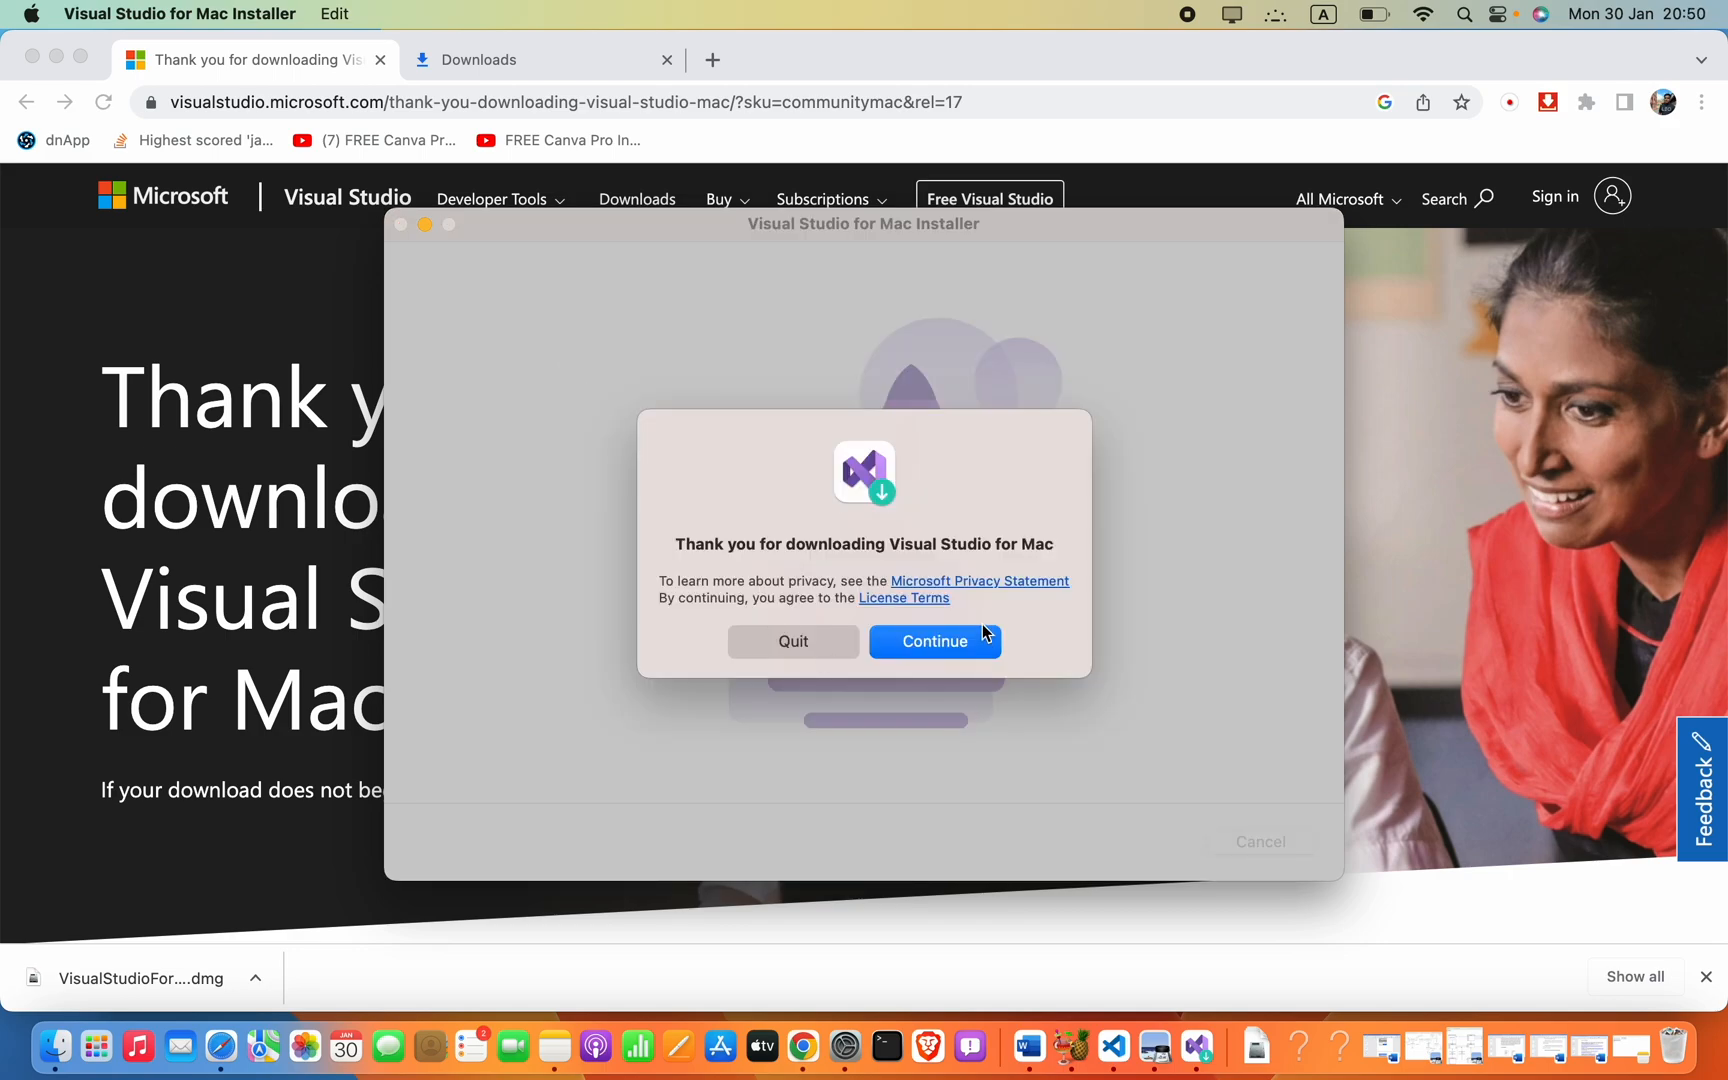
{"action": "left_click", "coordinate": [933, 641]}
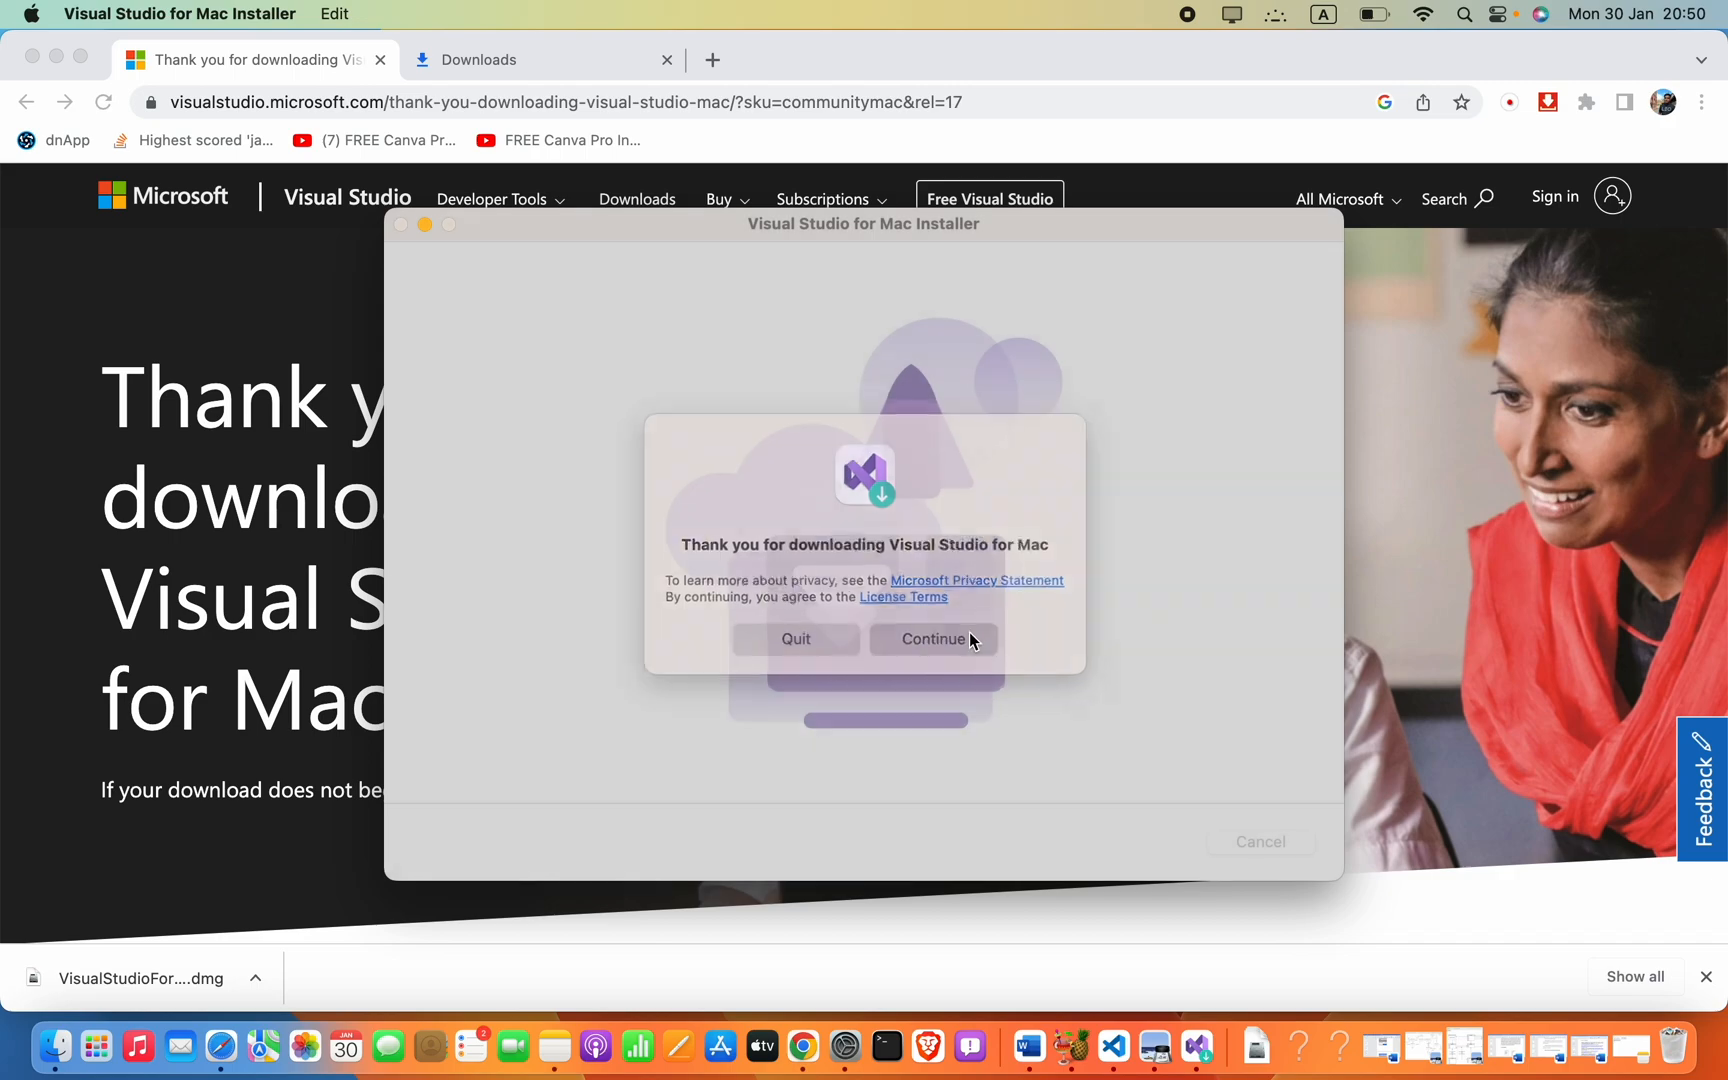
{"action": "left_click", "coordinate": [931, 639]}
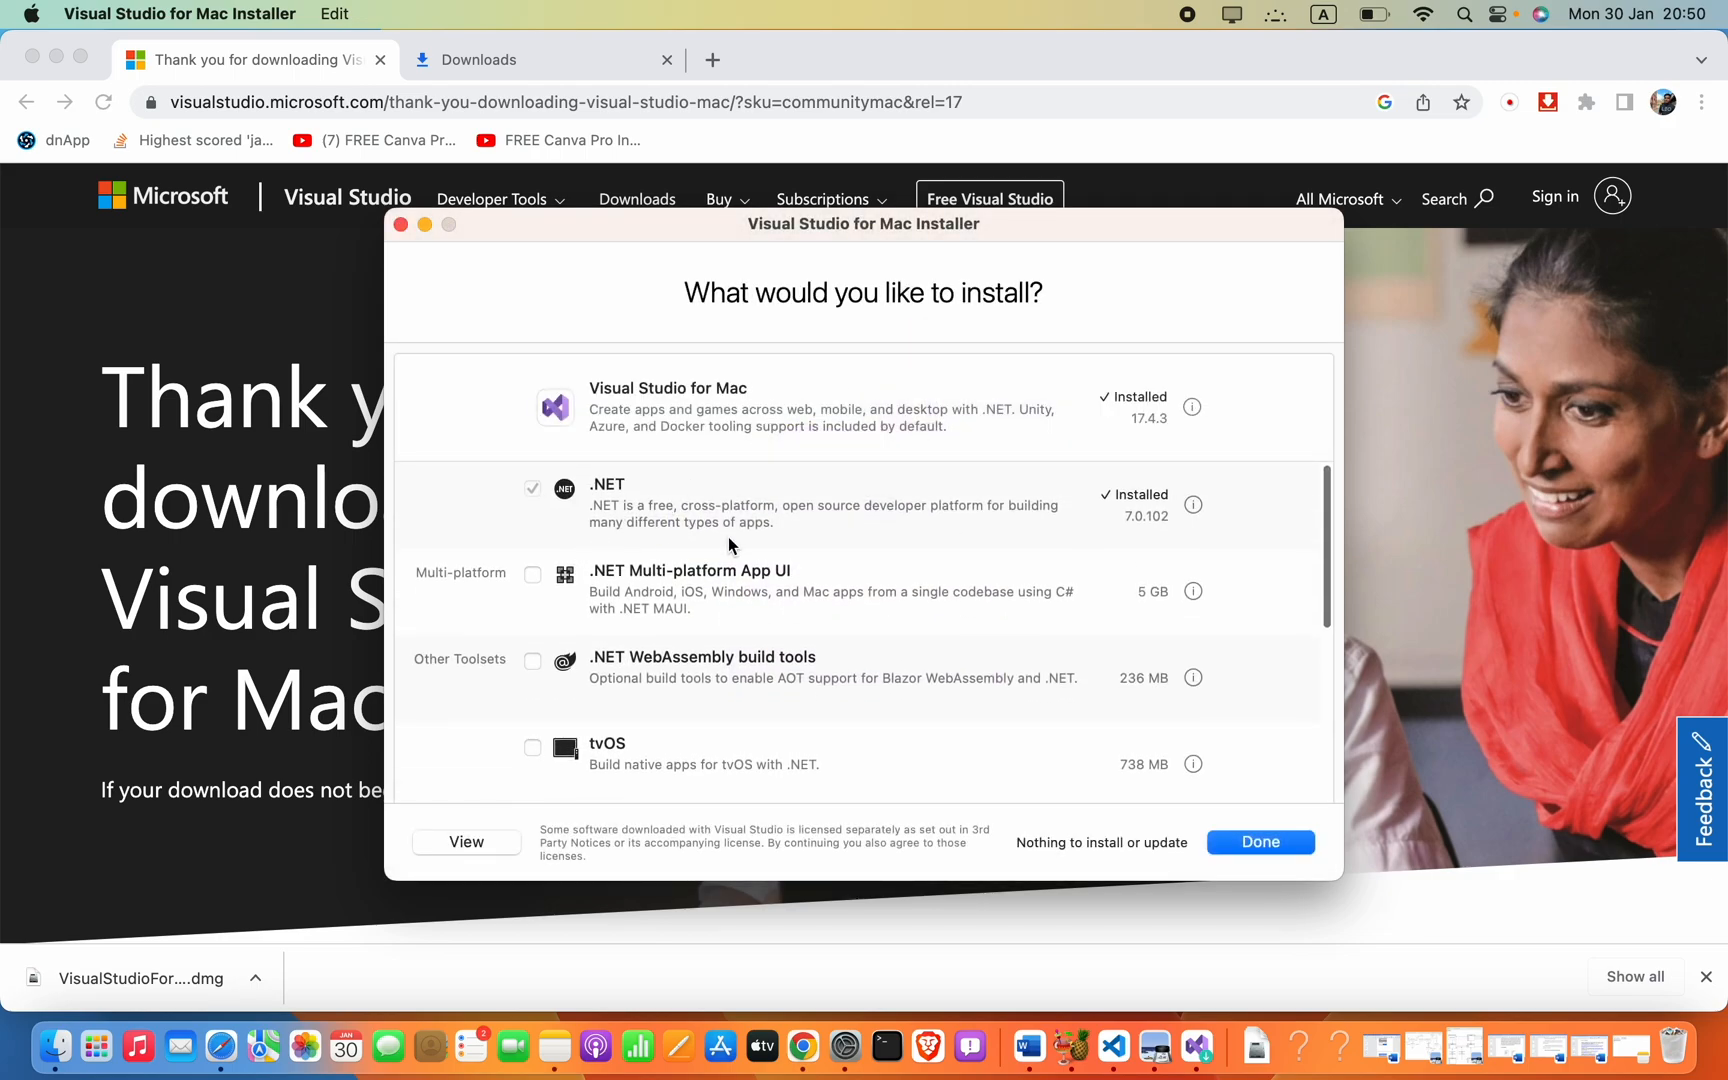
Step: Review the component list, add no optional components, and finish with Done
{"action": "scroll", "scroll_direction": "down", "scroll_amount": 3}
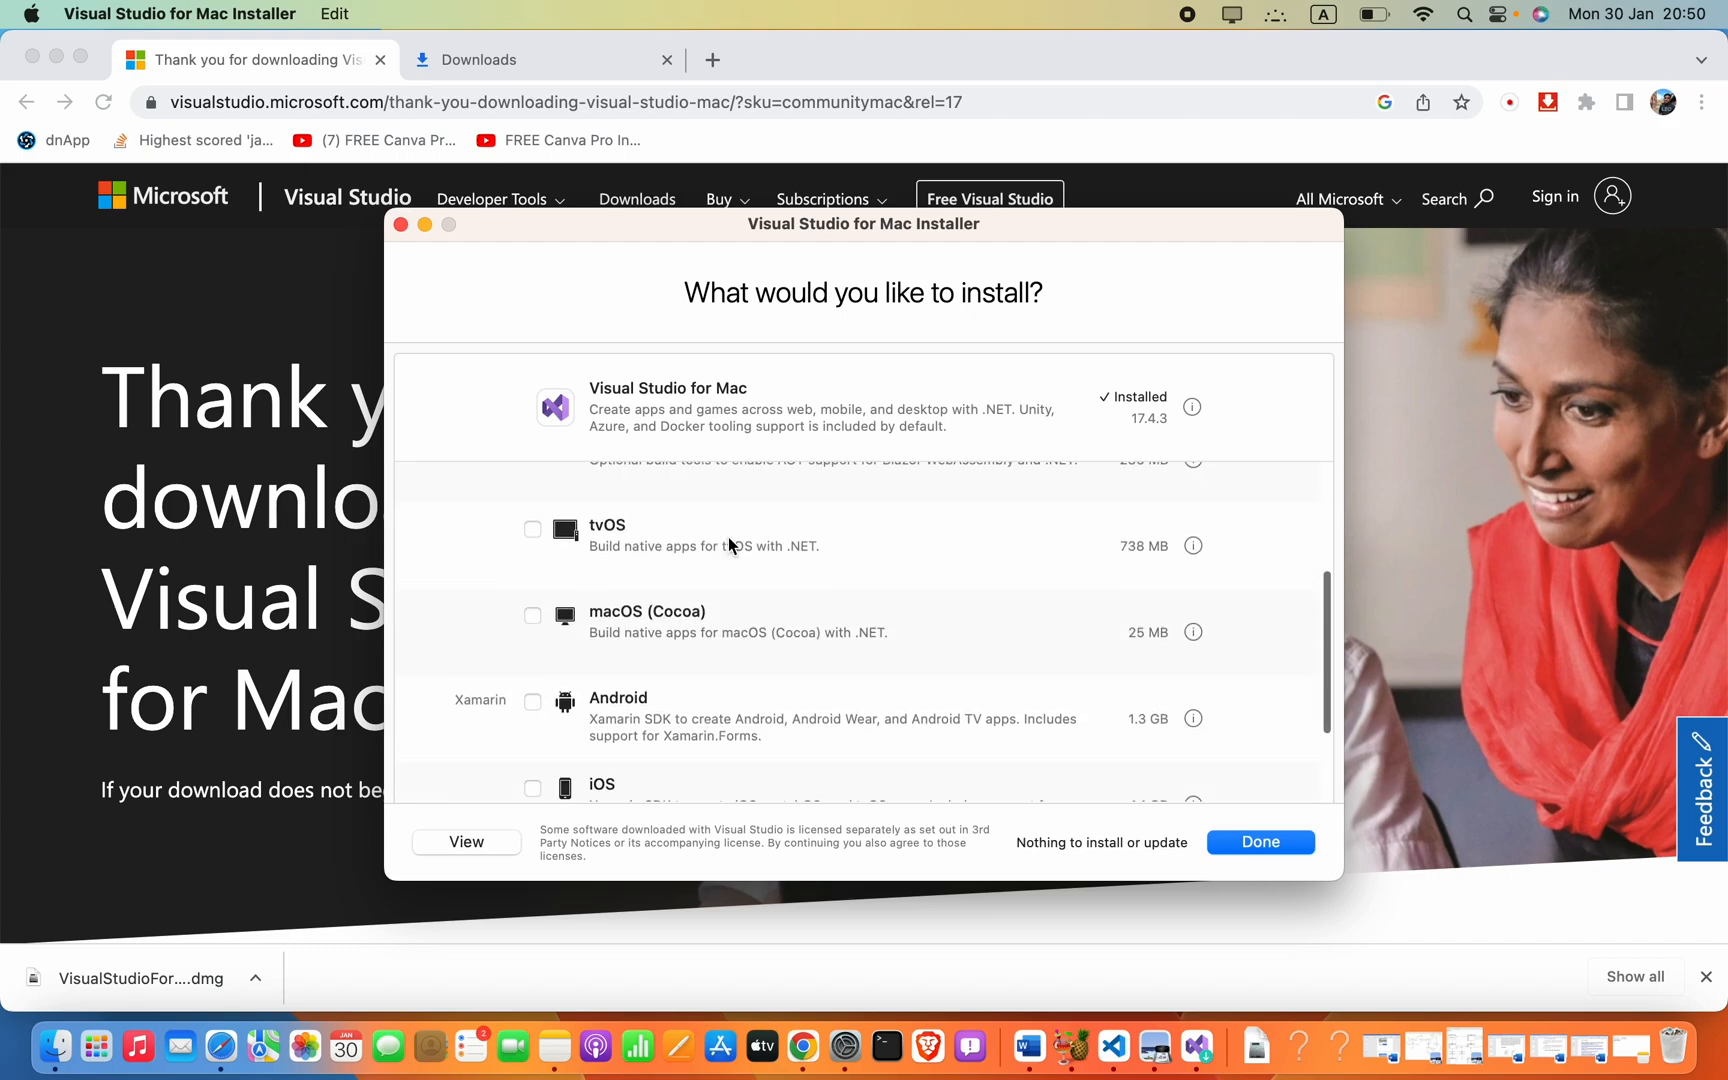
{"action": "scroll", "scroll_direction": "up", "scroll_amount": 3}
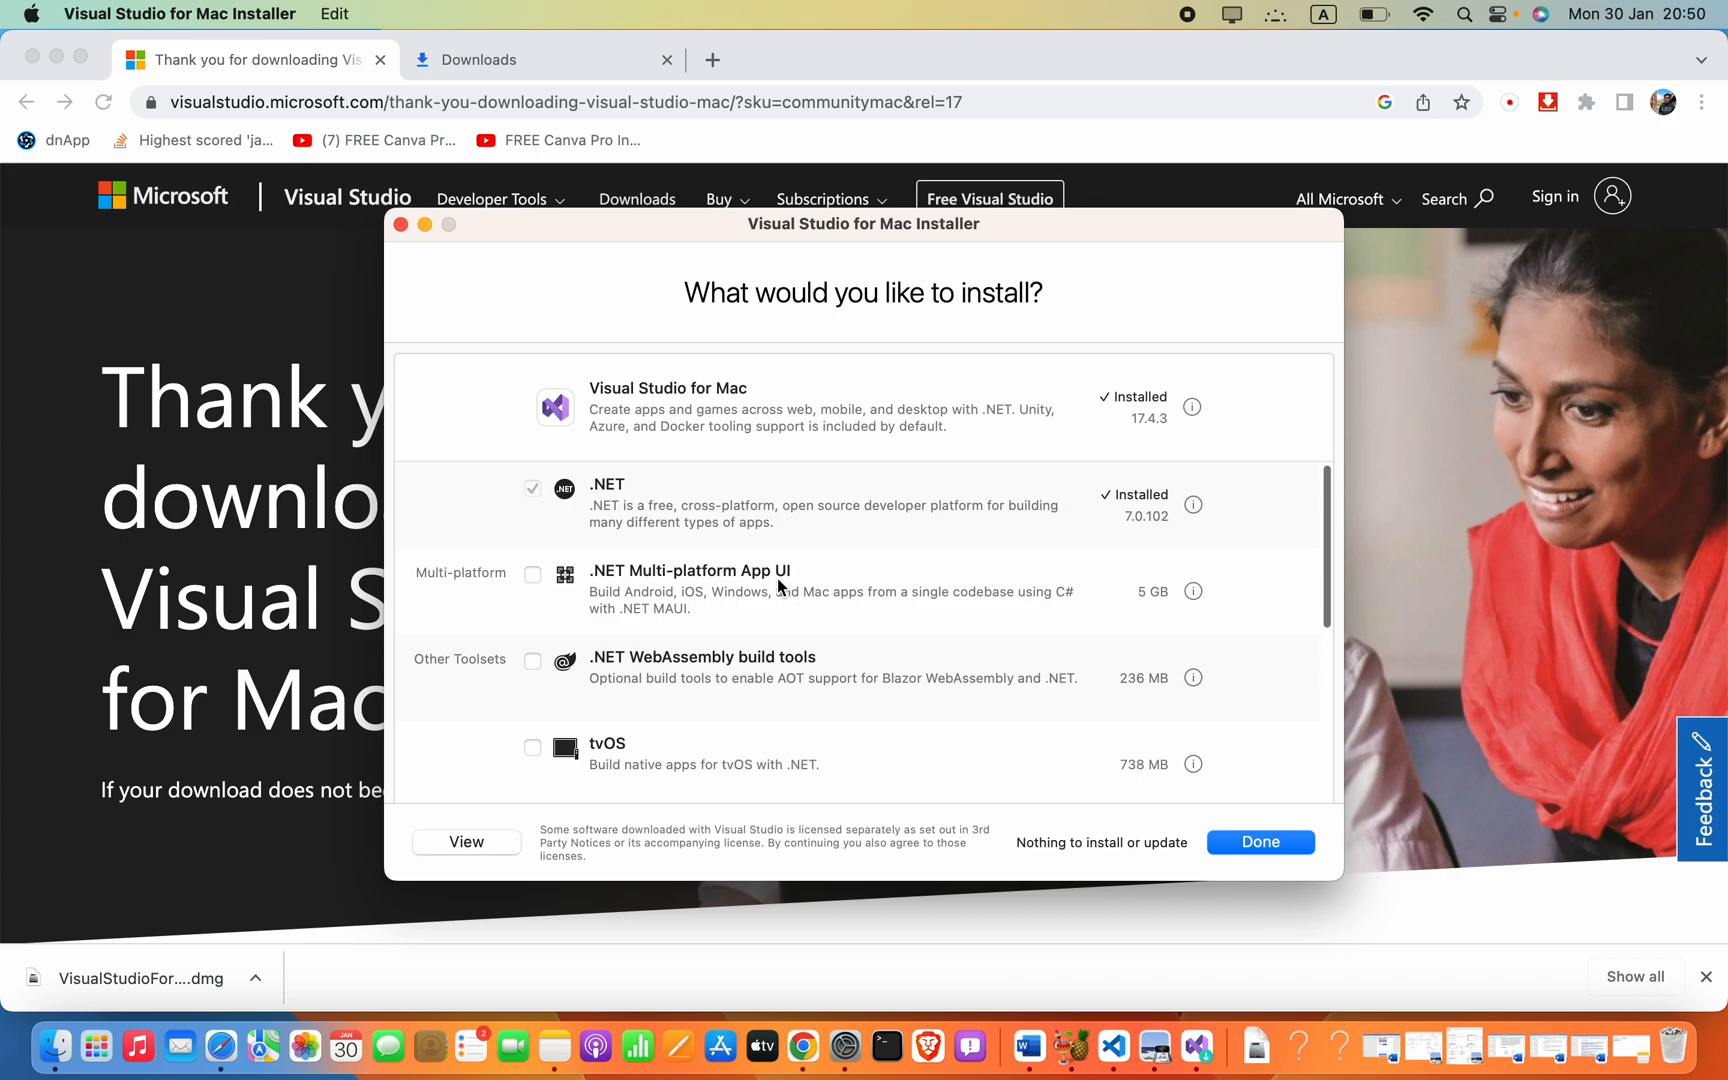
{"action": "mouse_move", "coordinate": [637, 485]}
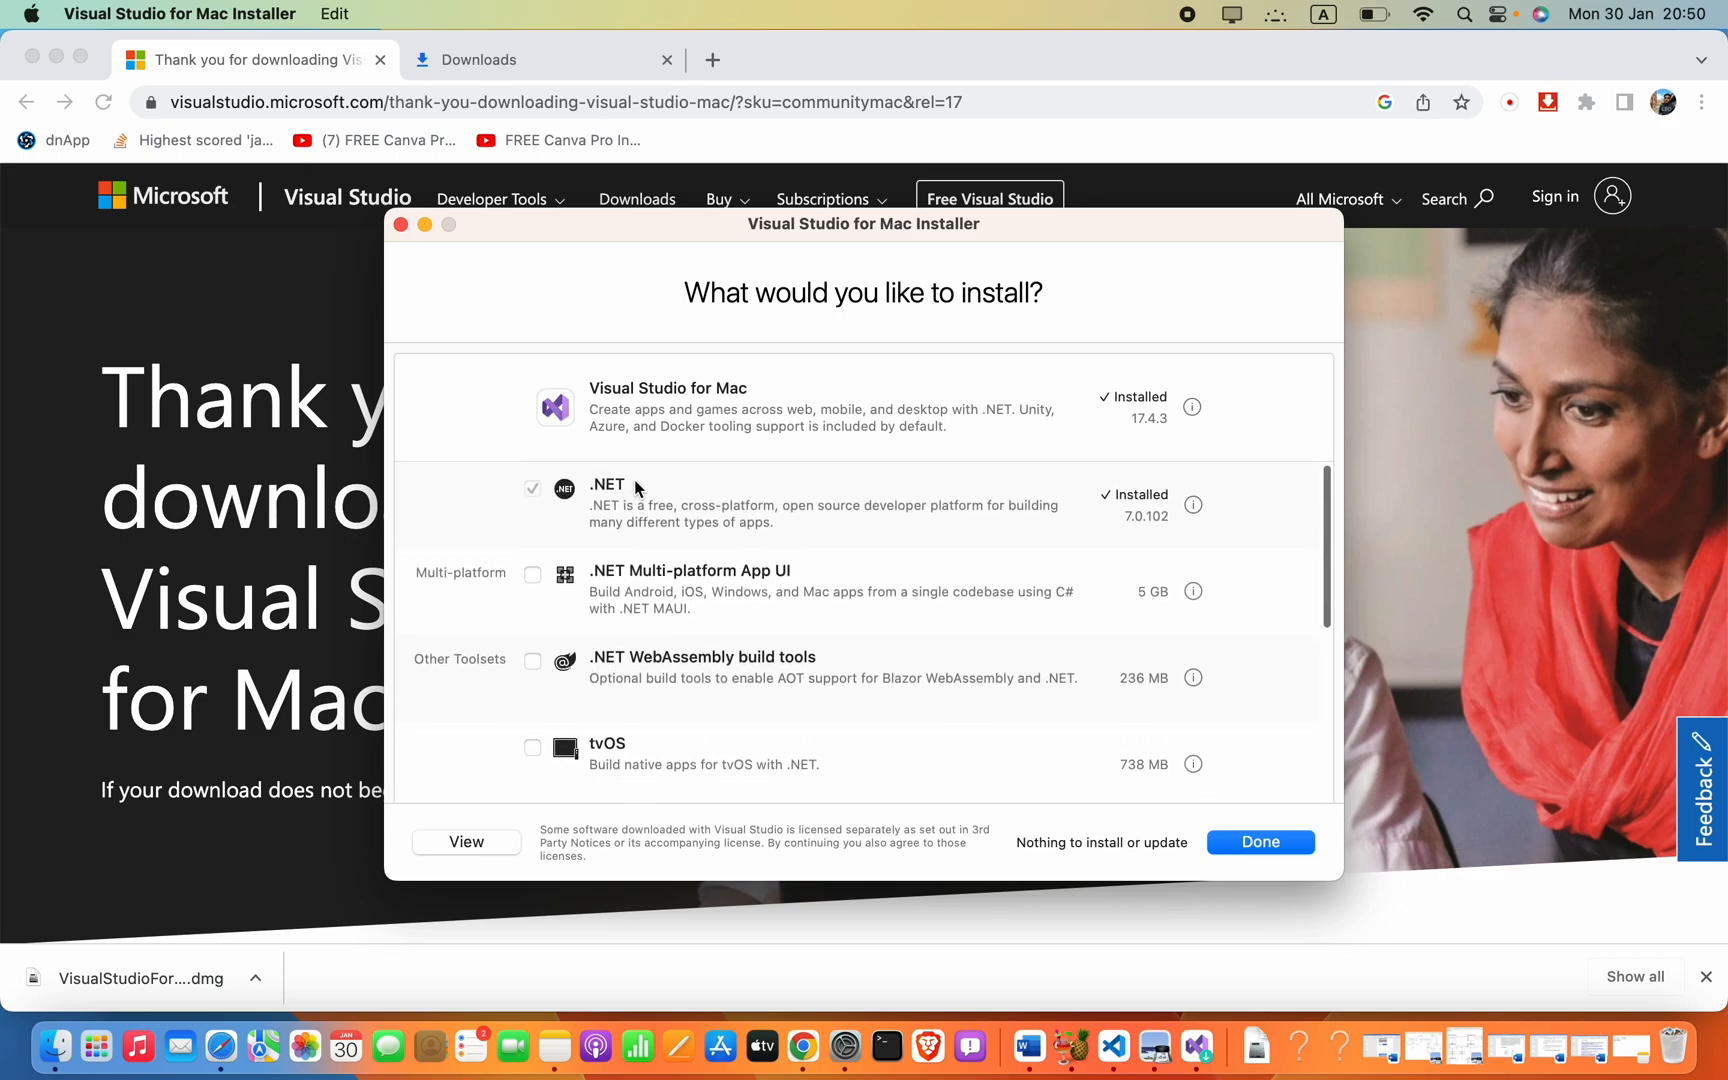
{"action": "scroll", "scroll_direction": "down", "scroll_amount": 3}
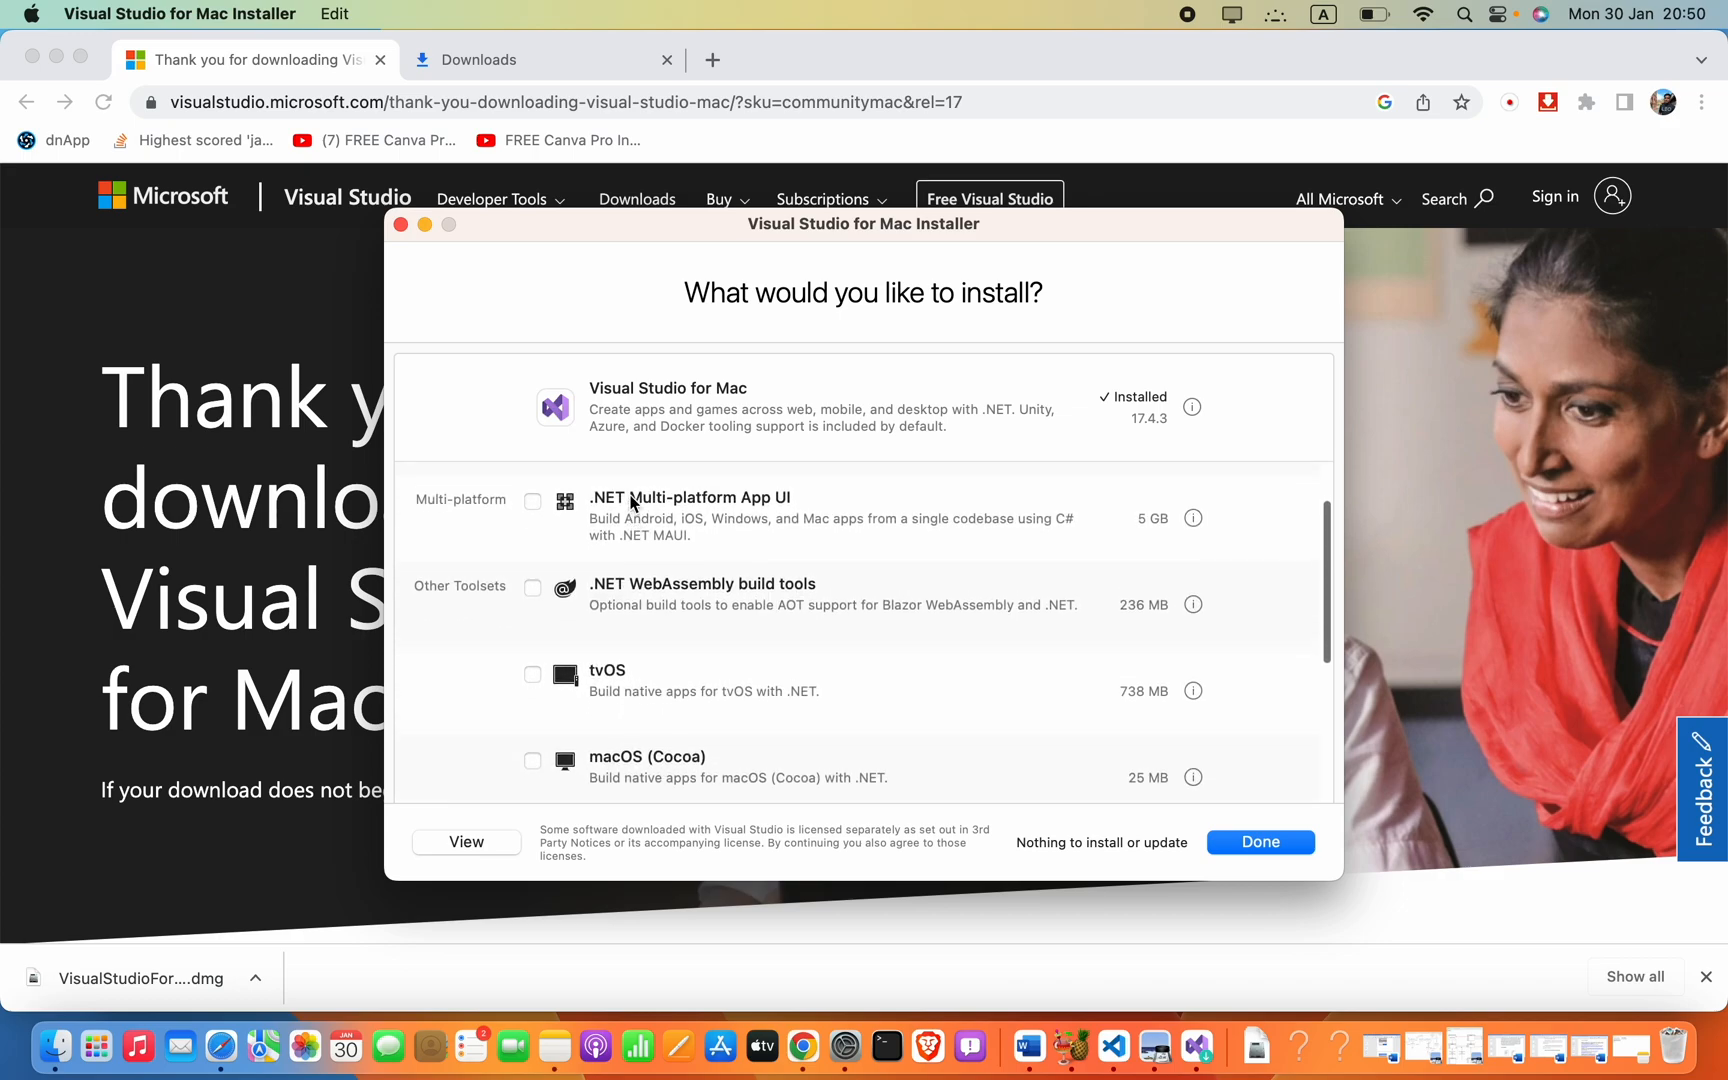
{"action": "scroll", "scroll_direction": "down", "scroll_amount": 3}
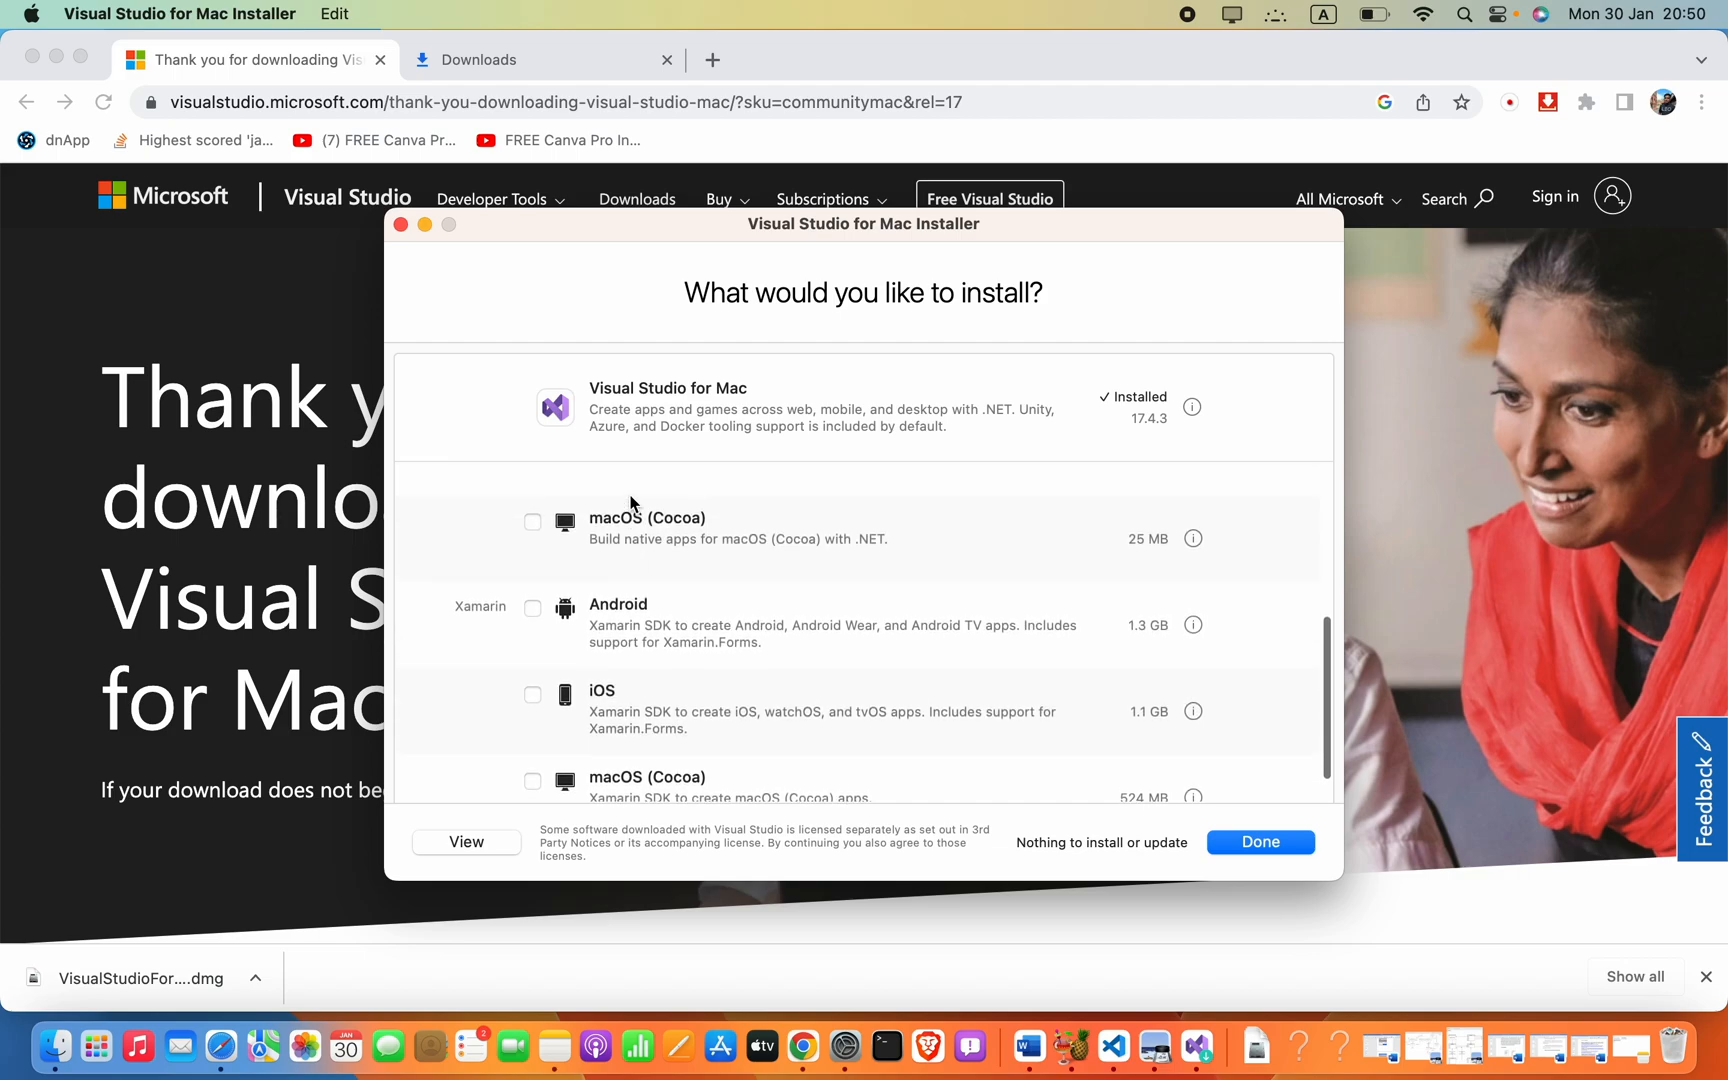
{"action": "scroll", "scroll_direction": "up", "scroll_amount": 3}
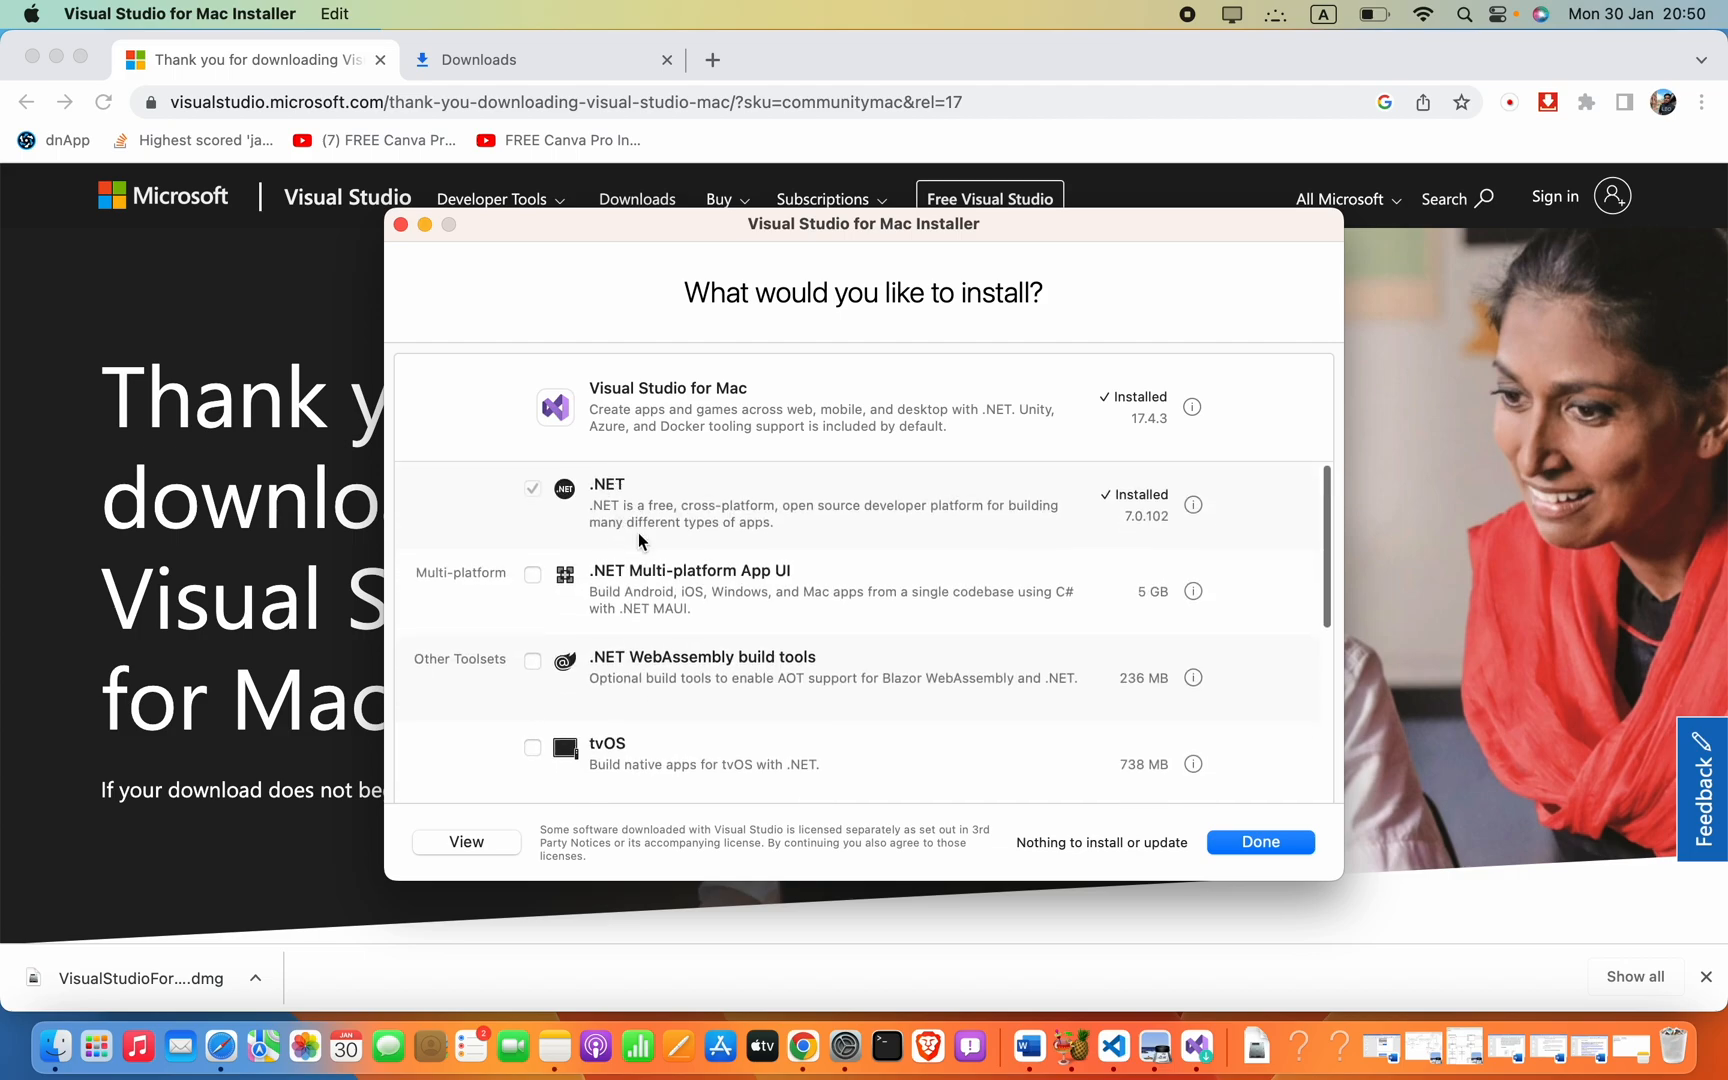
{"action": "mouse_move", "coordinate": [1008, 681]}
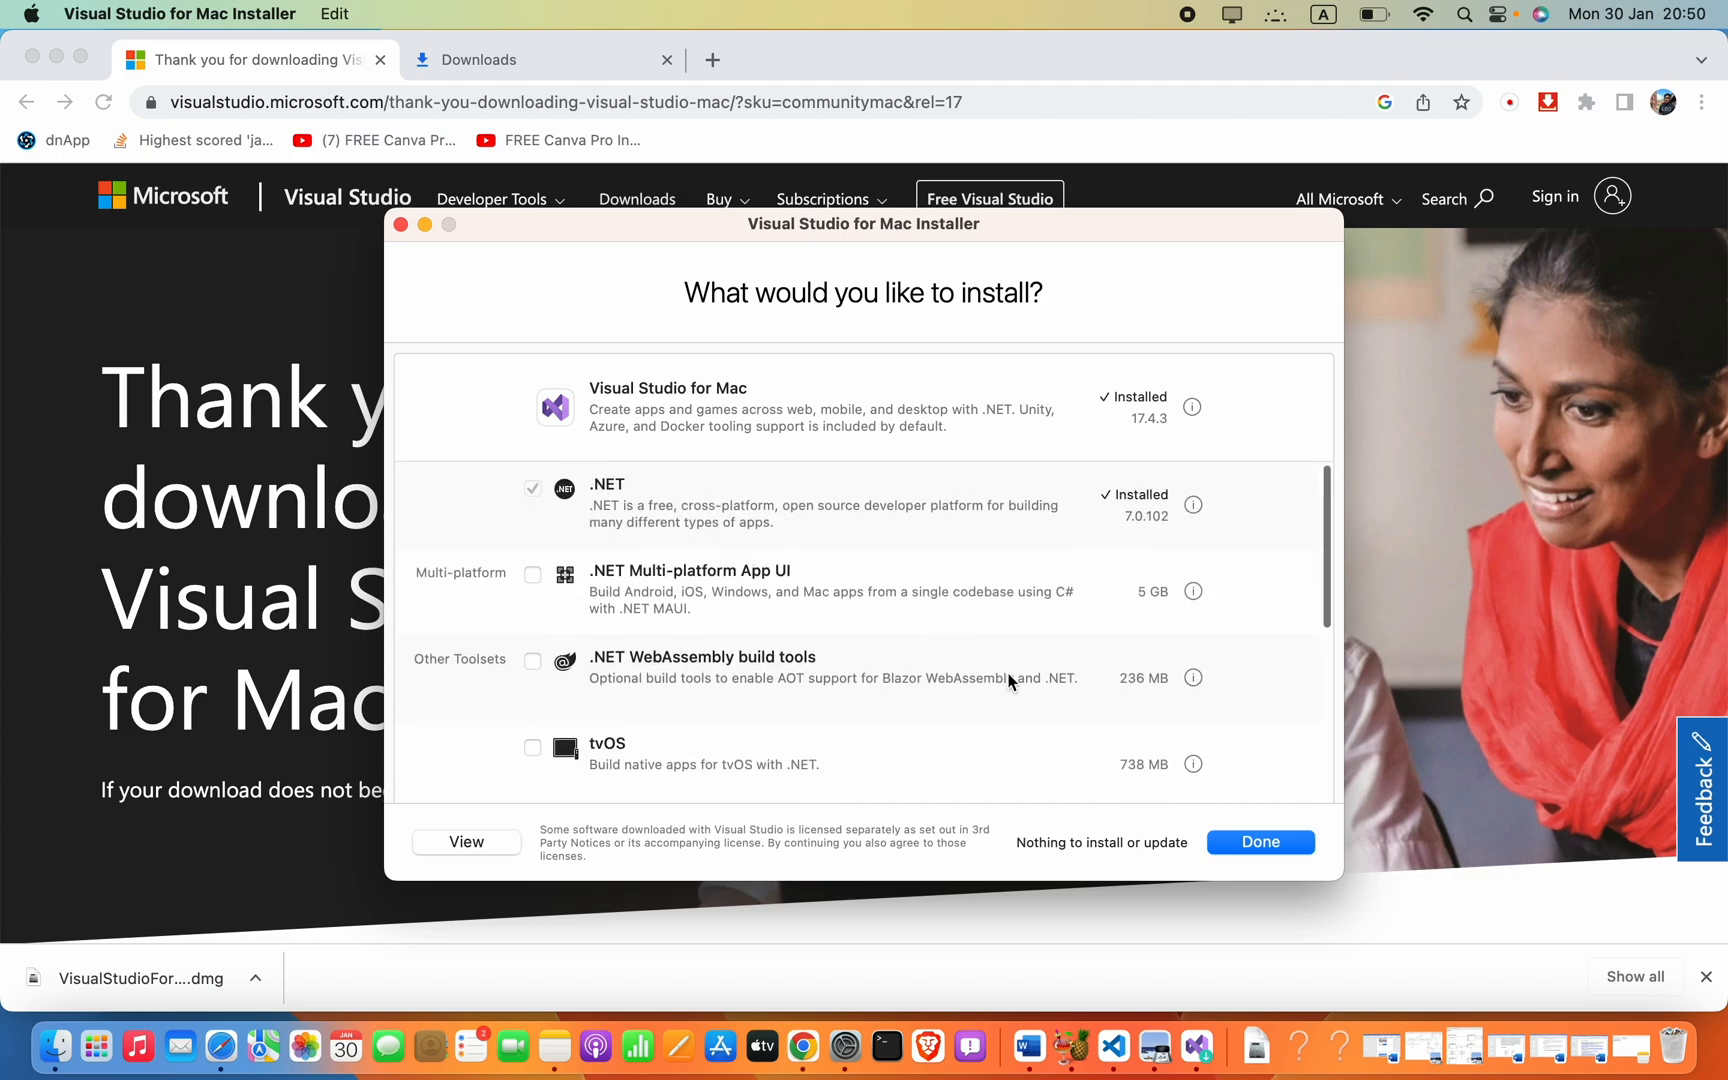
{"action": "mouse_move", "coordinate": [1322, 838]}
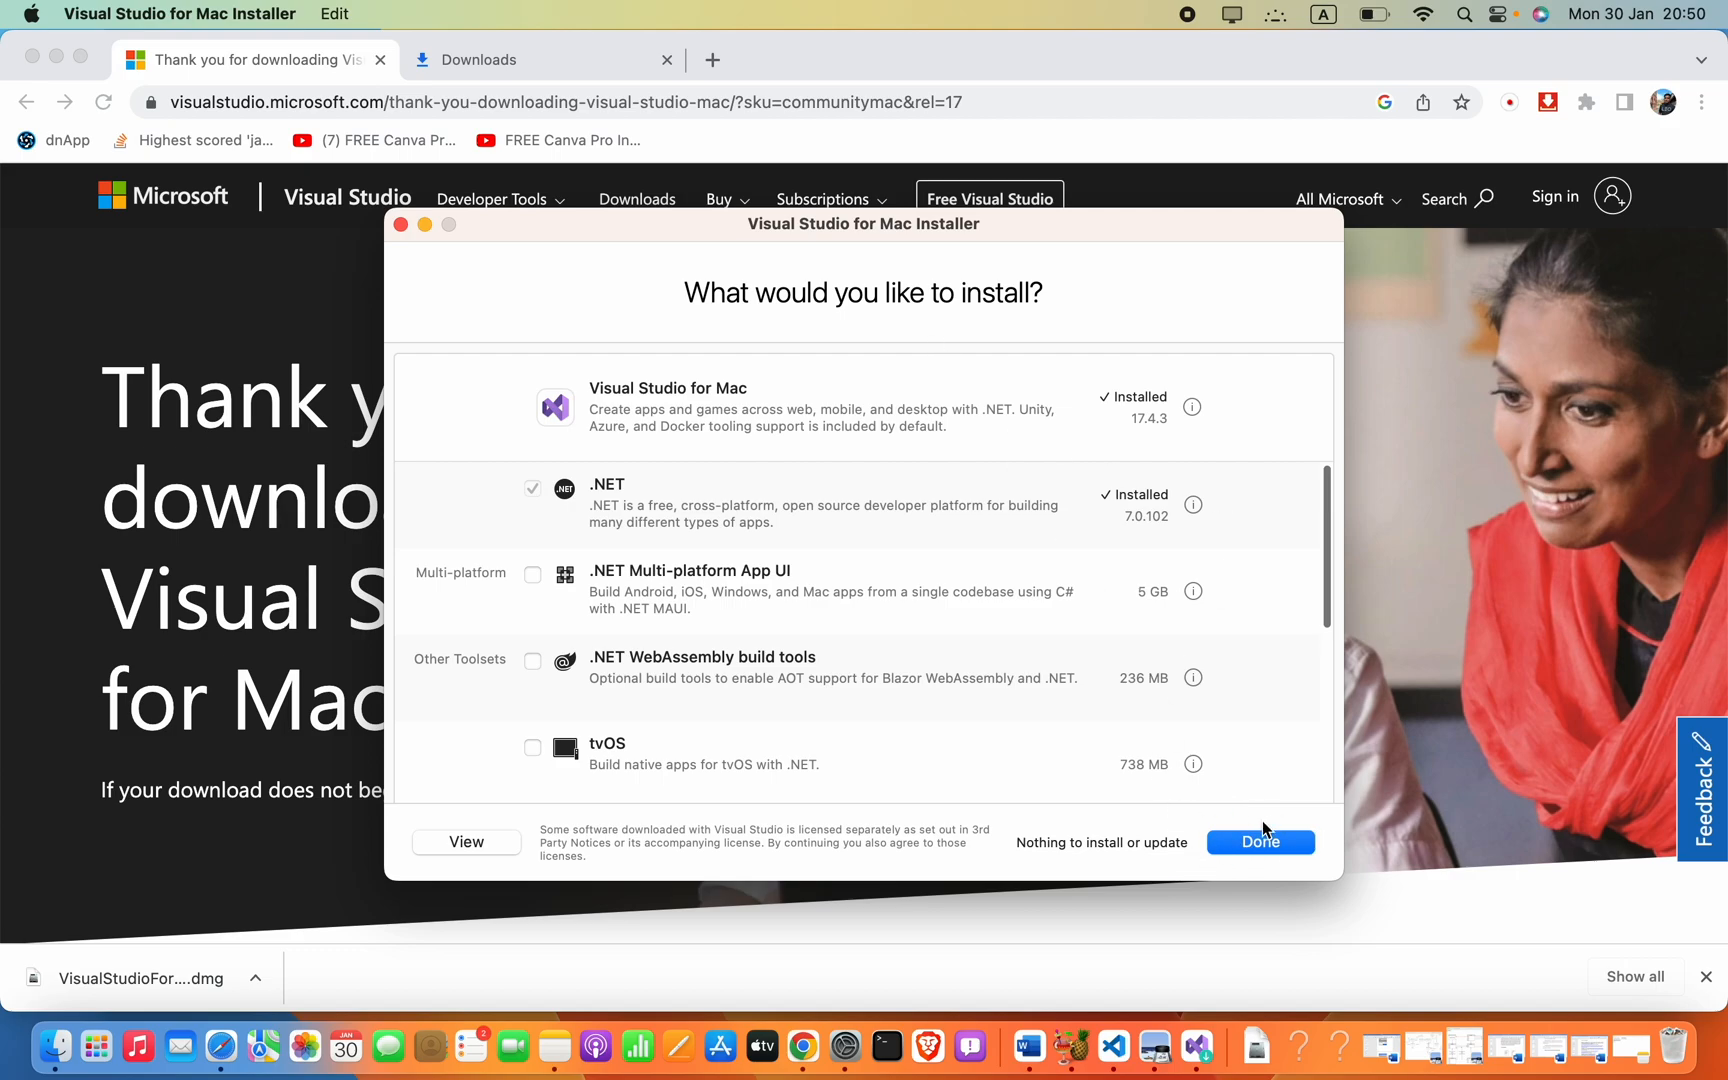
{"action": "left_click", "coordinate": [1259, 841]}
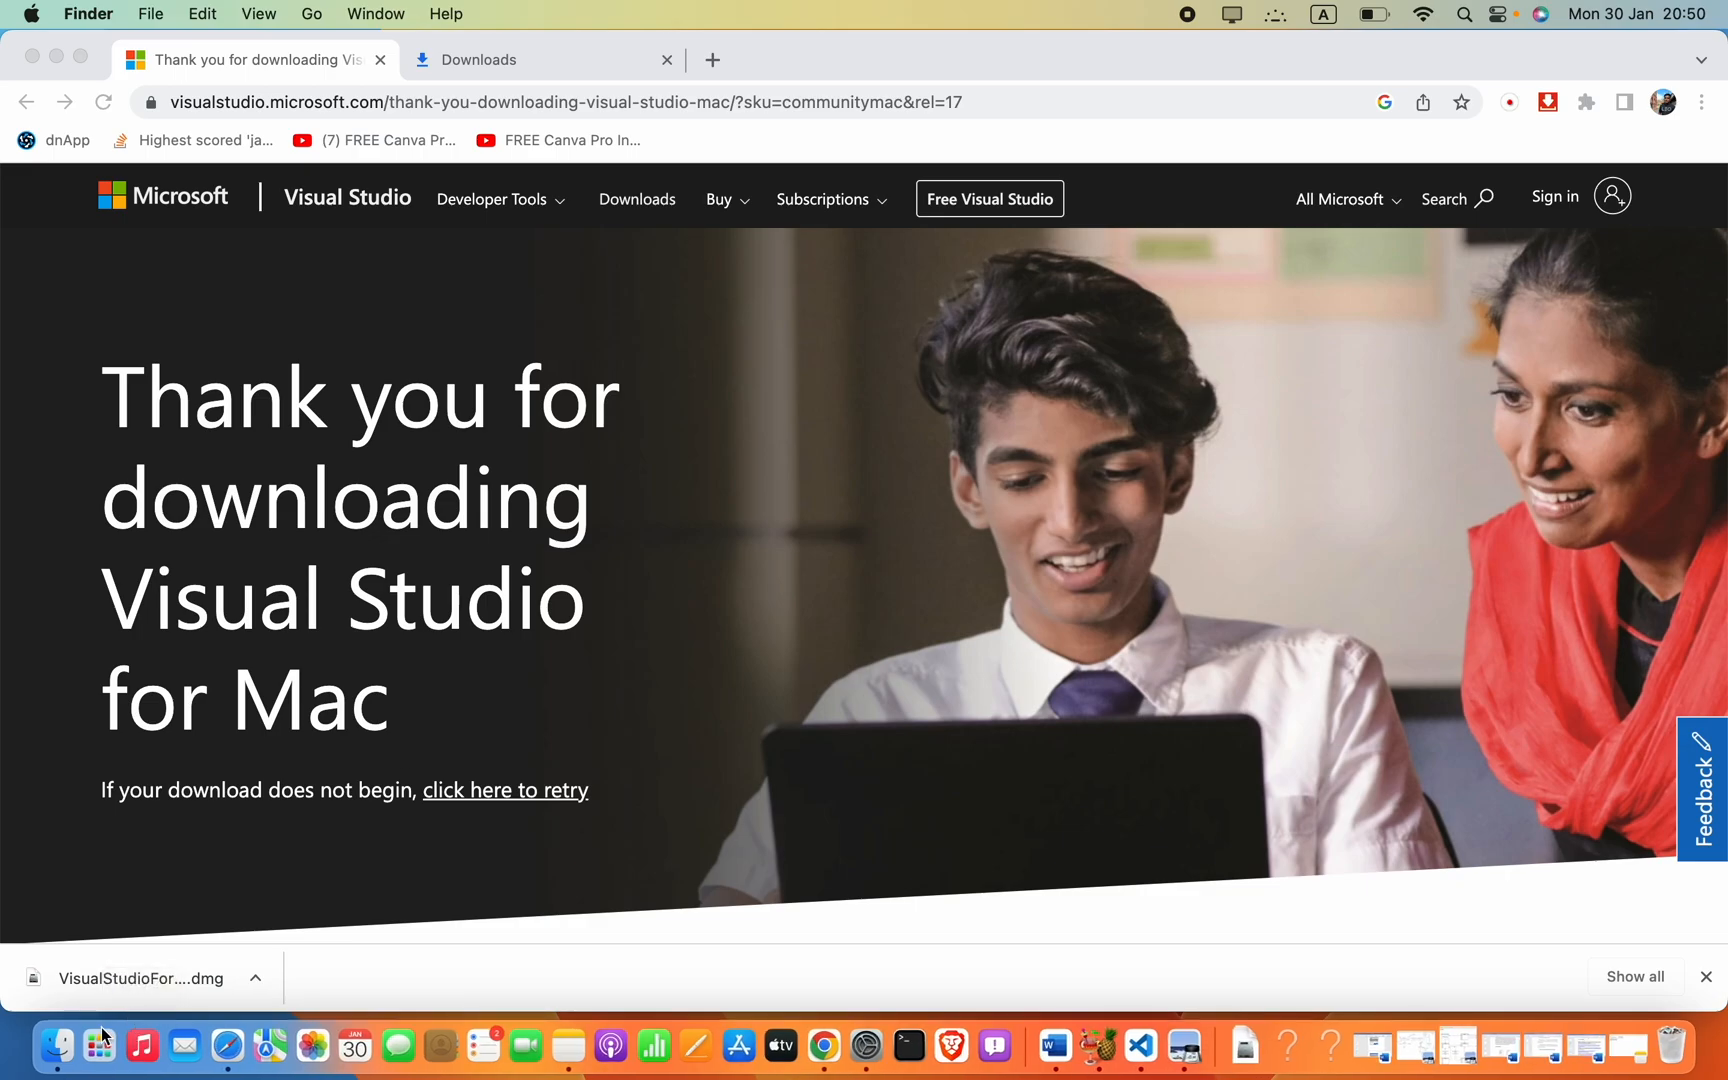
Step: Open Launchpad from the Dock to show all installed applications
{"action": "left_click", "coordinate": [98, 1044]}
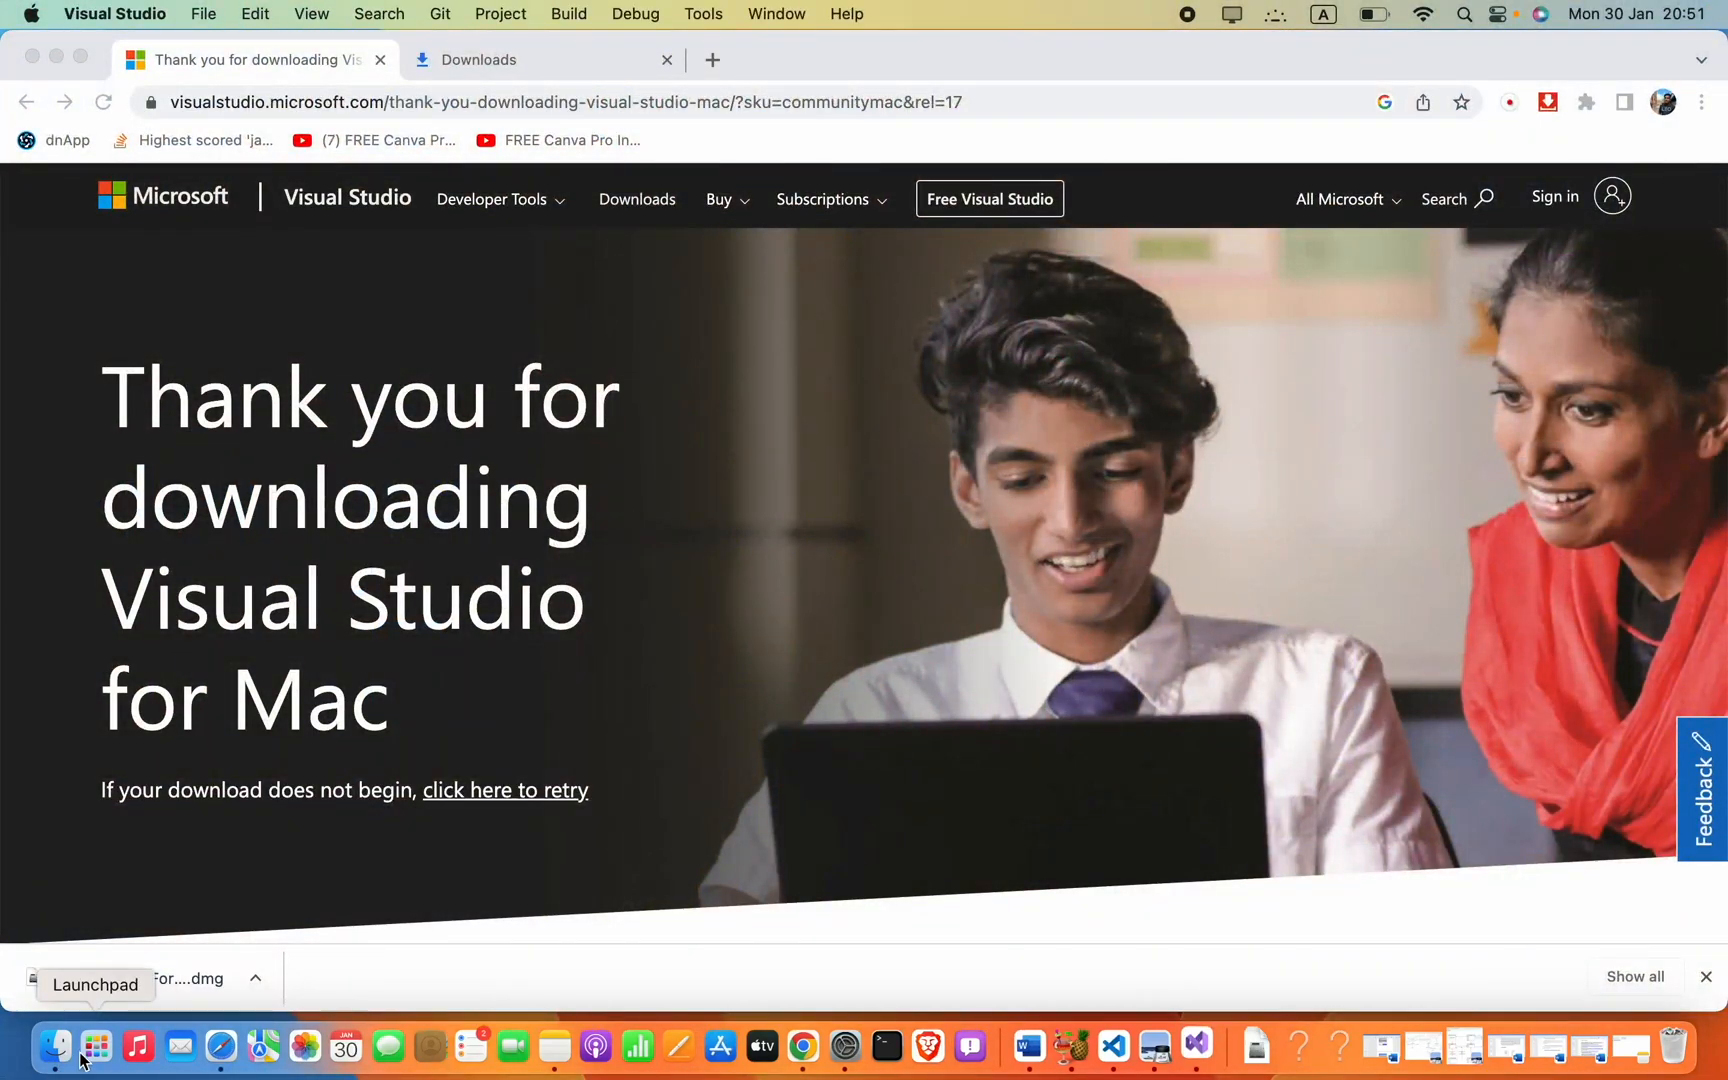
{"action": "left_click", "coordinate": [96, 1045]}
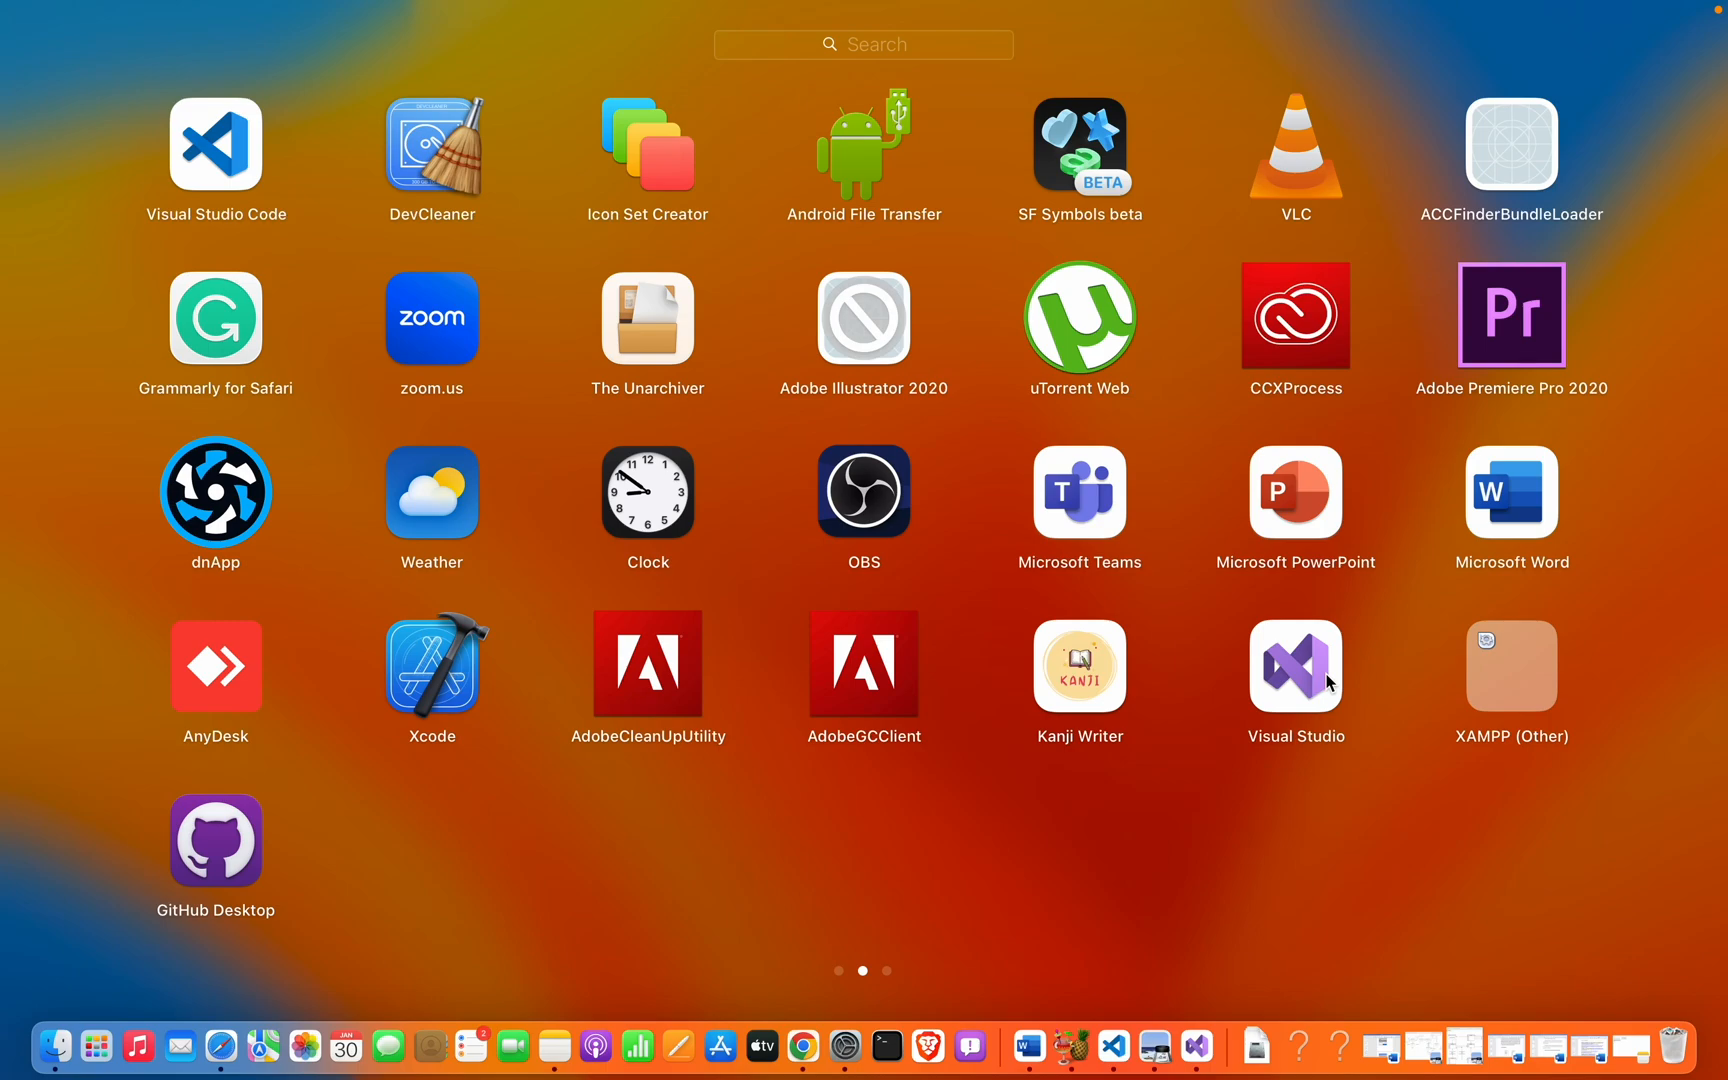
{"action": "mouse_move", "coordinate": [1164, 938]}
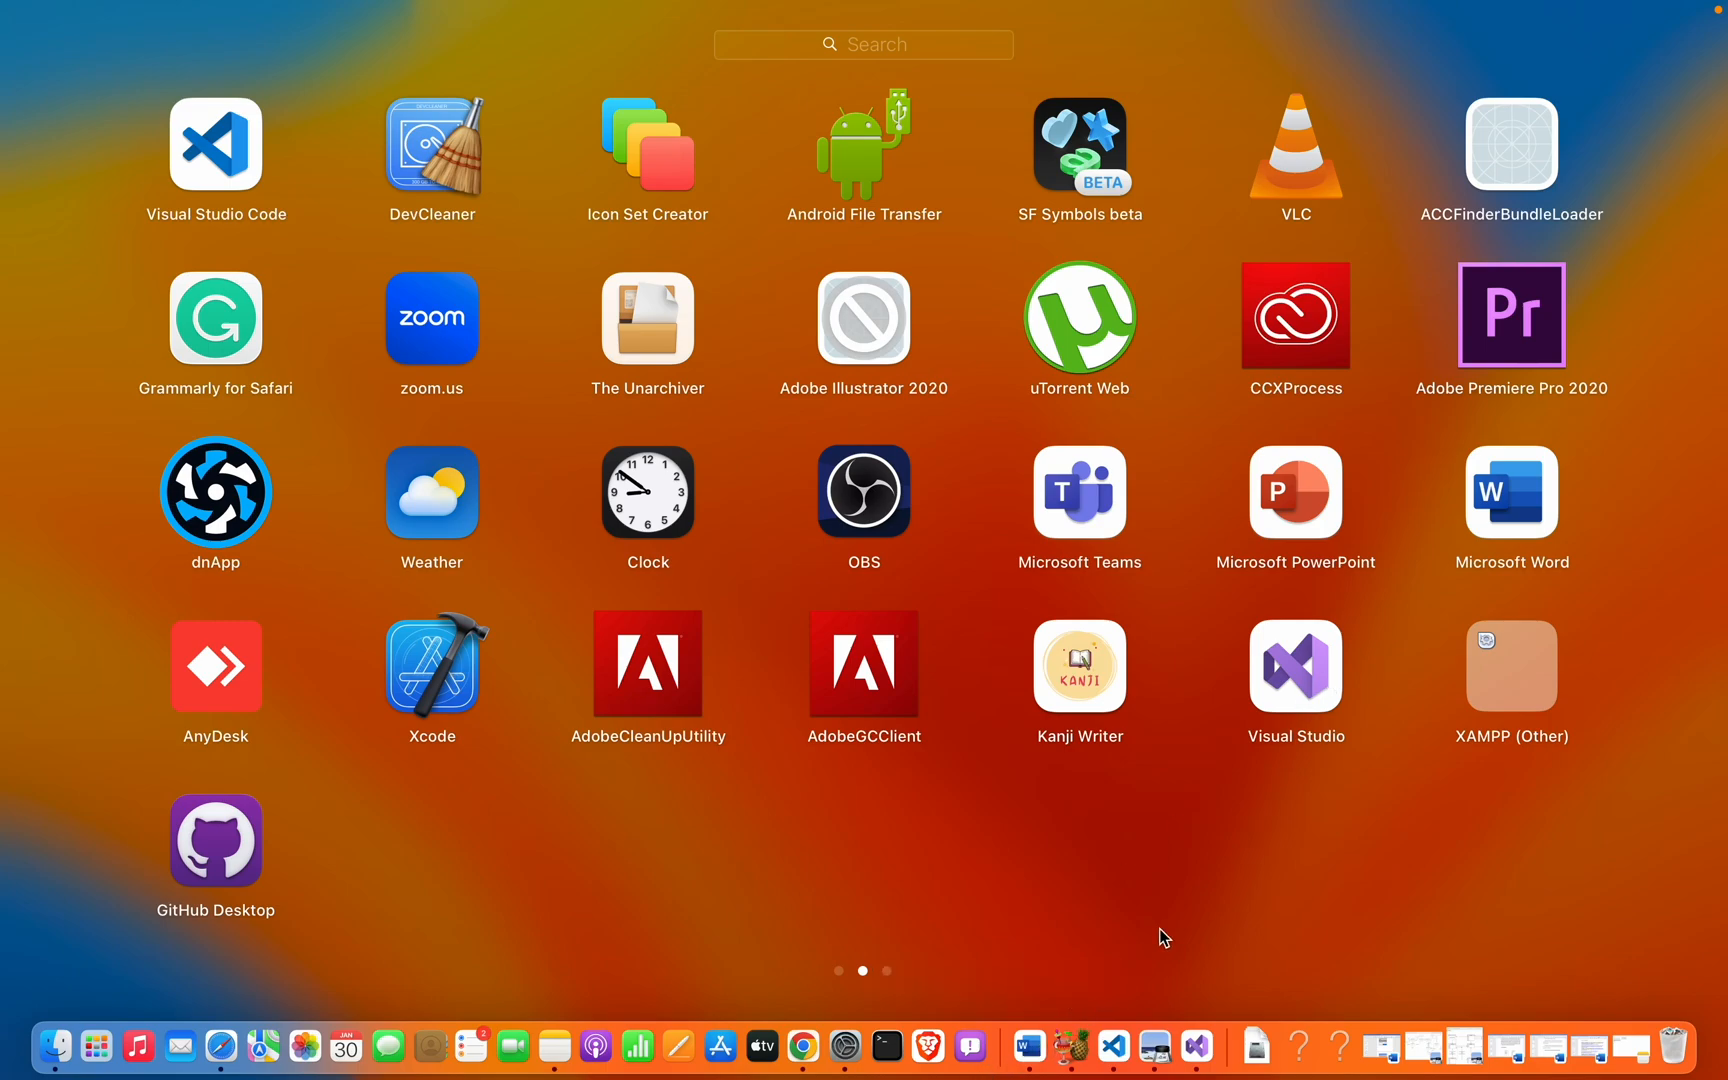
{"action": "mouse_move", "coordinate": [1197, 1044]}
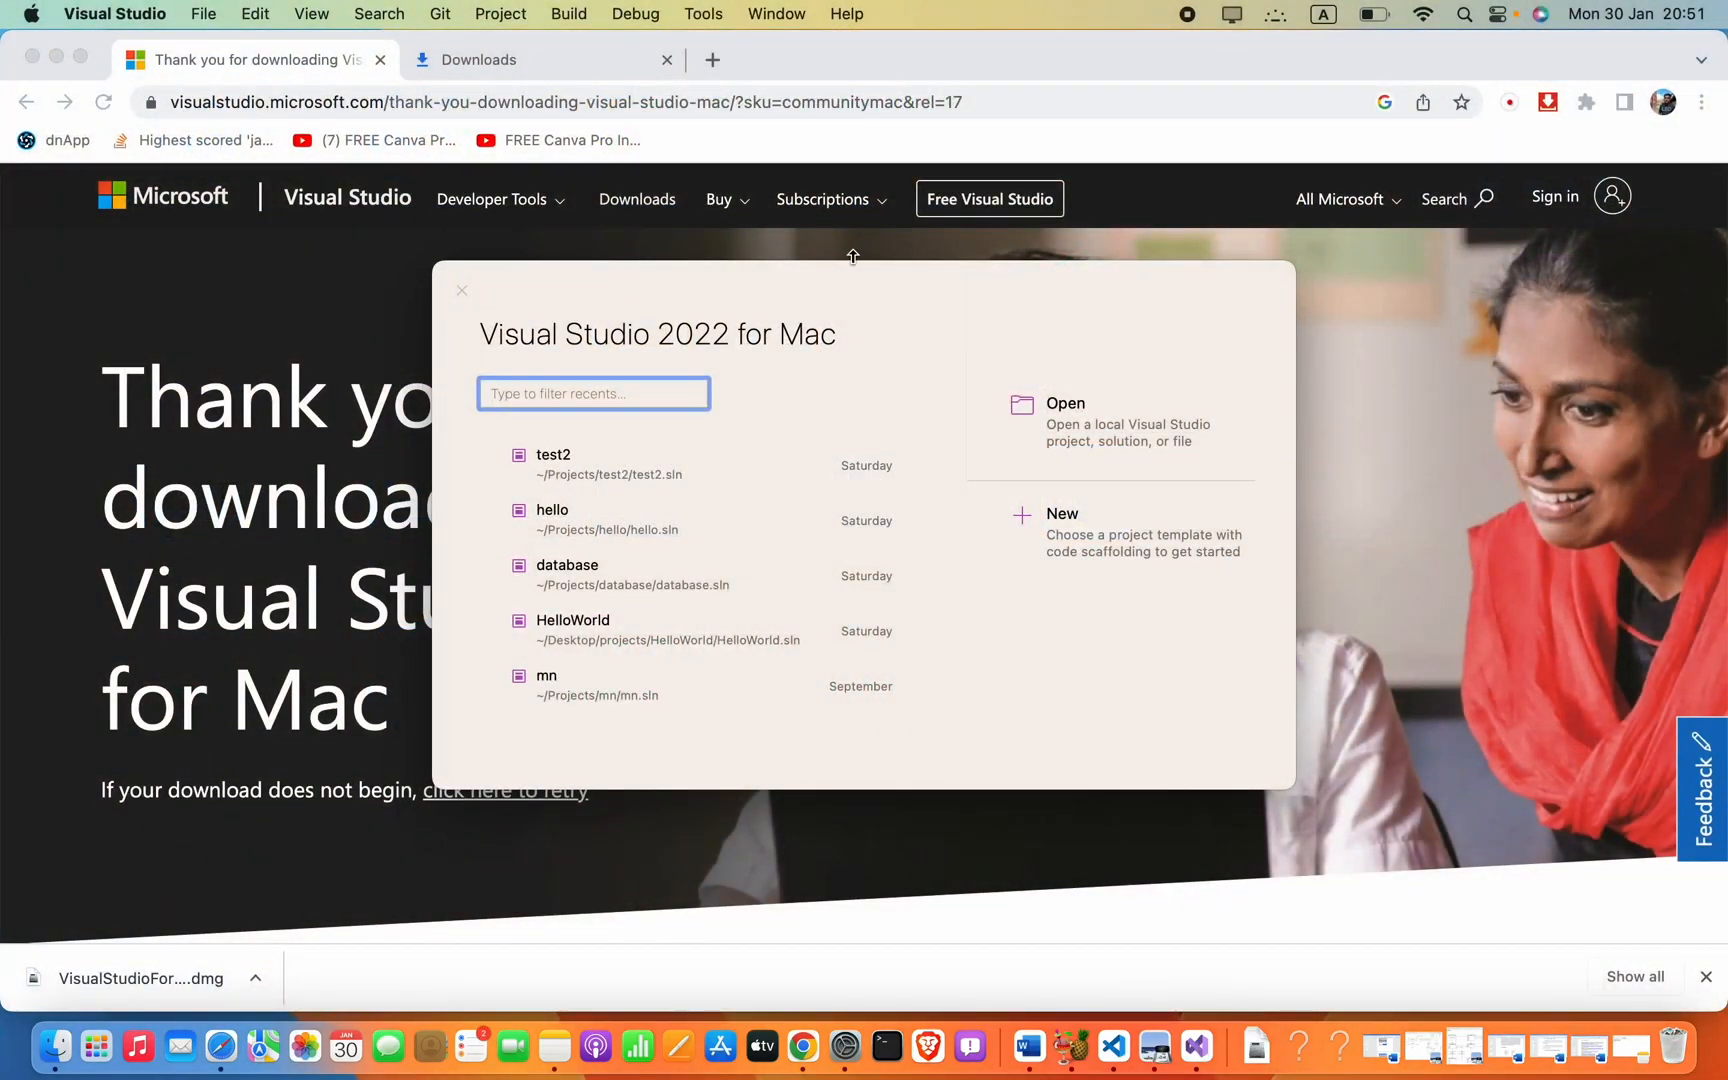
{"action": "mouse_move", "coordinate": [979, 371]}
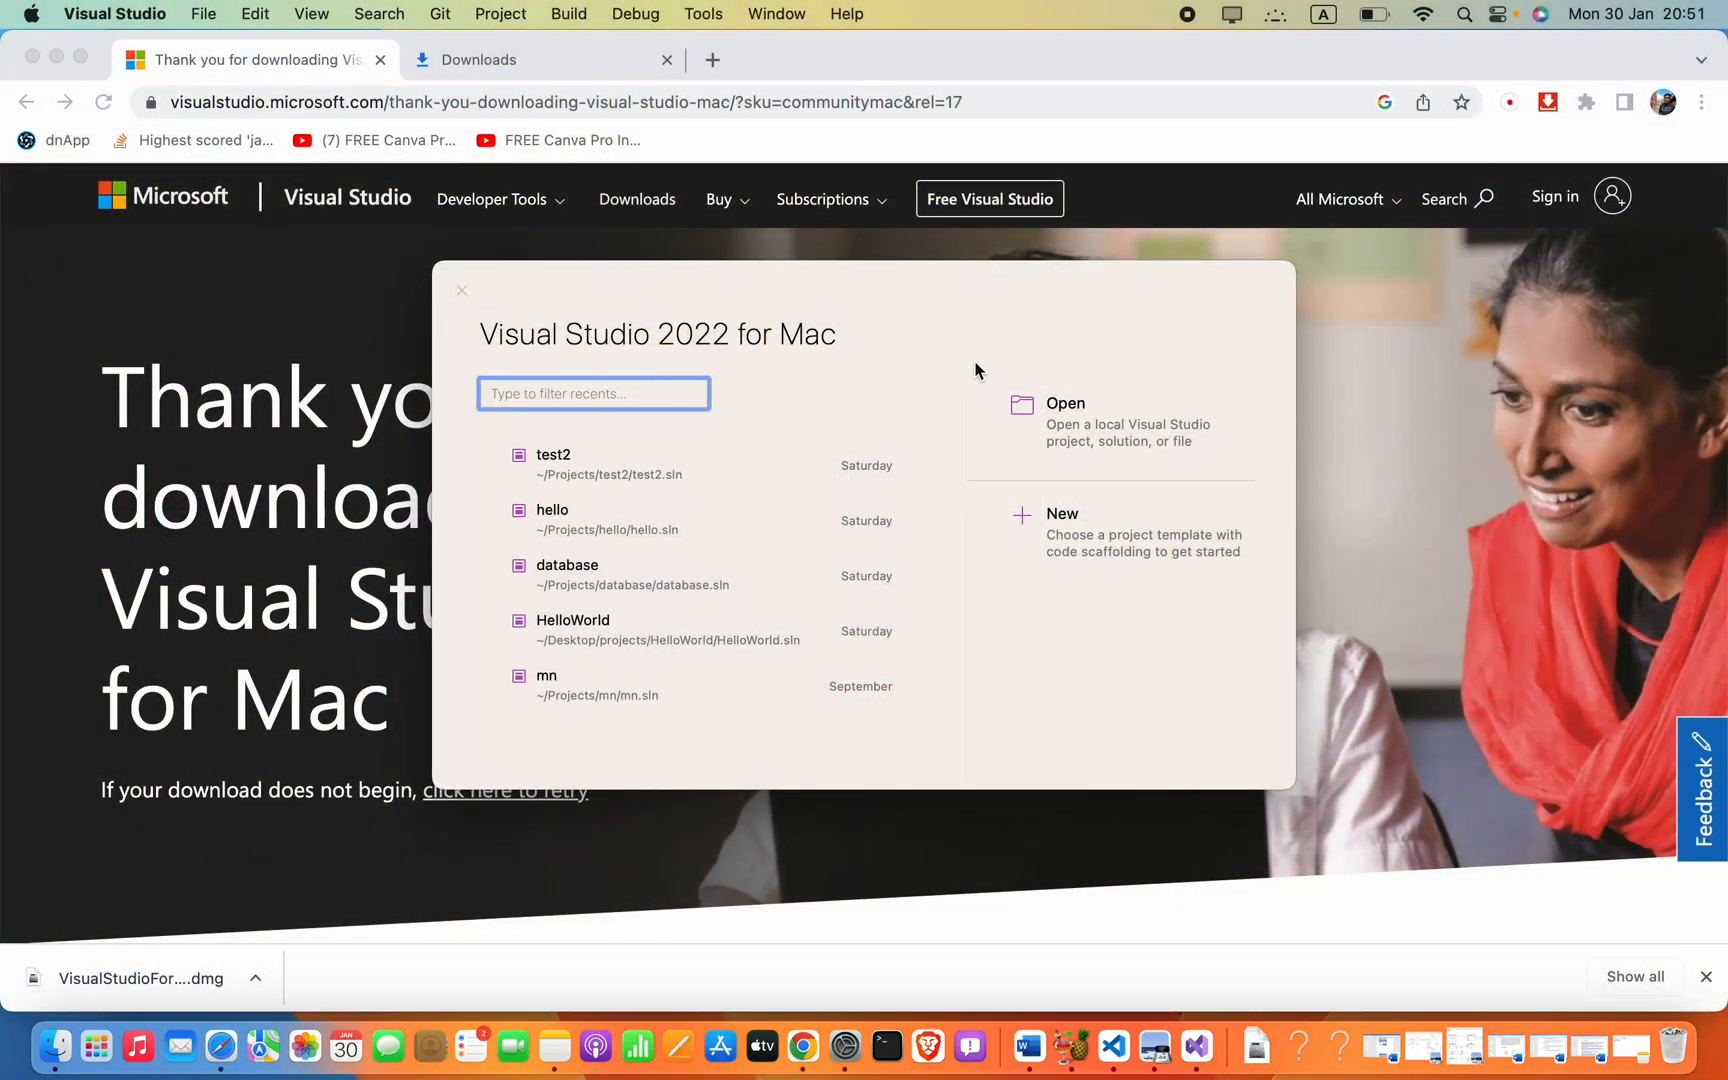
{"action": "mouse_move", "coordinate": [1034, 363]}
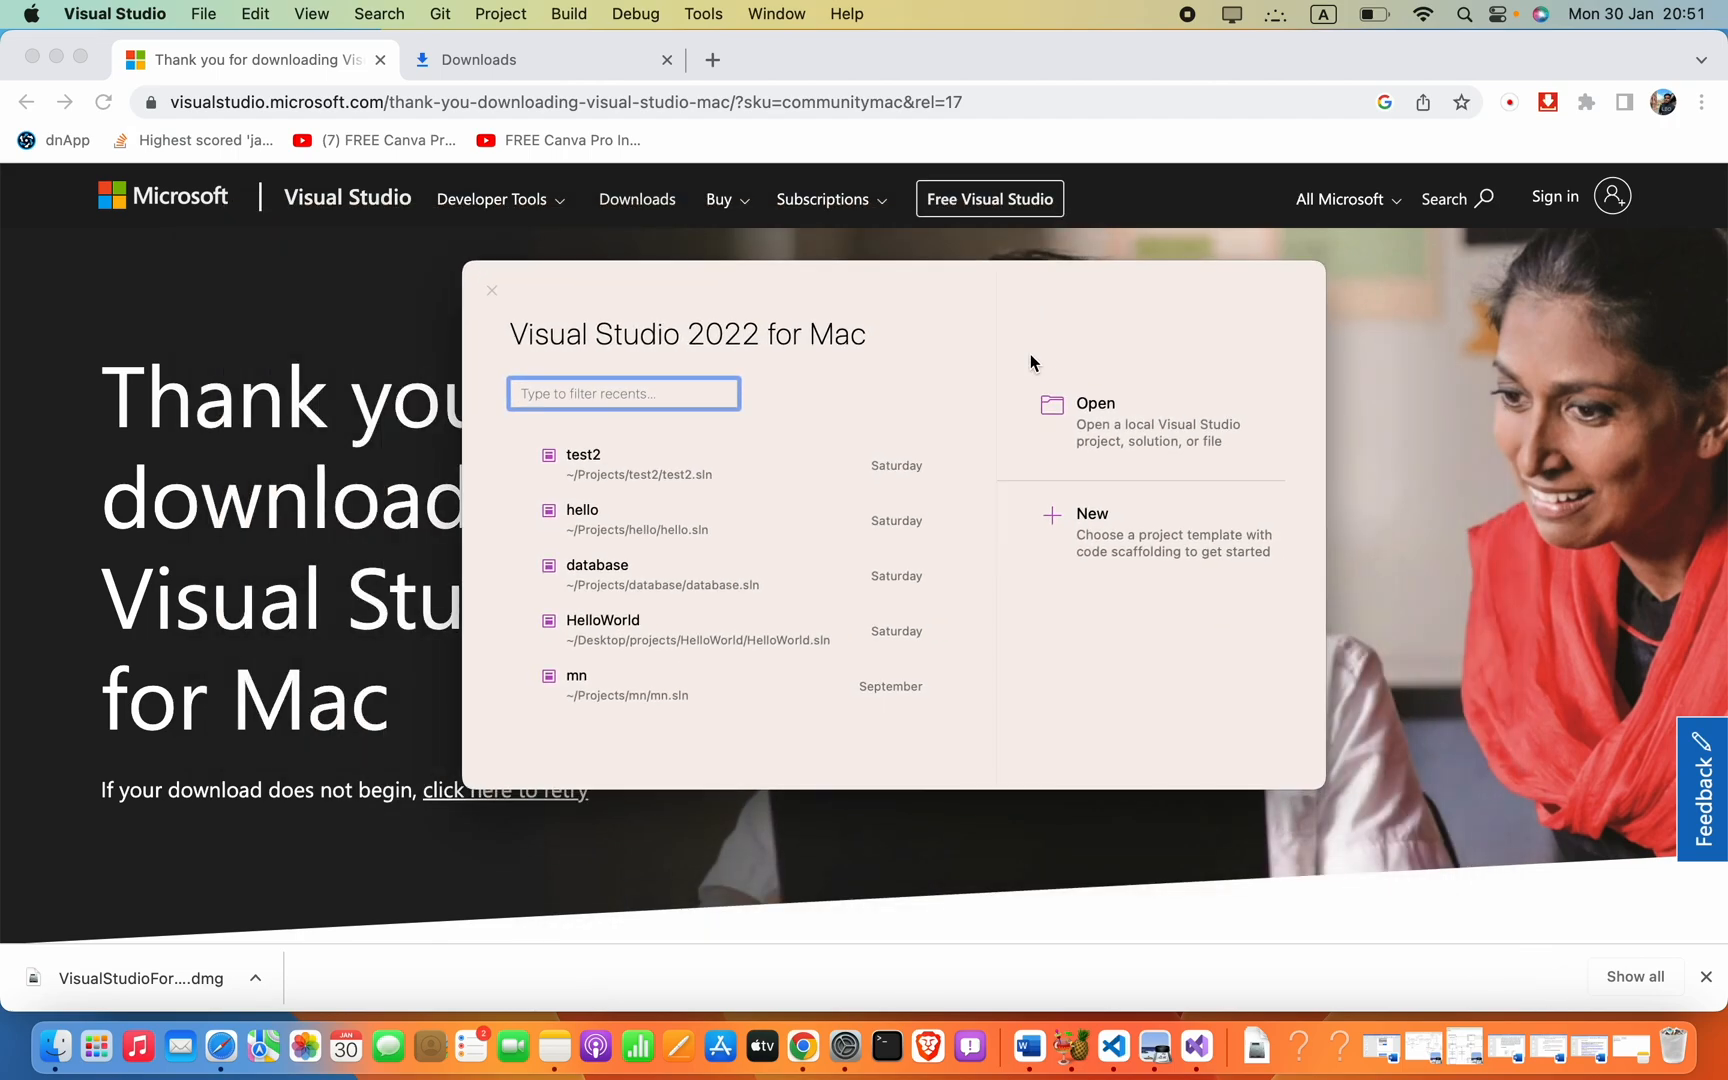
{"action": "mouse_move", "coordinate": [1153, 540]}
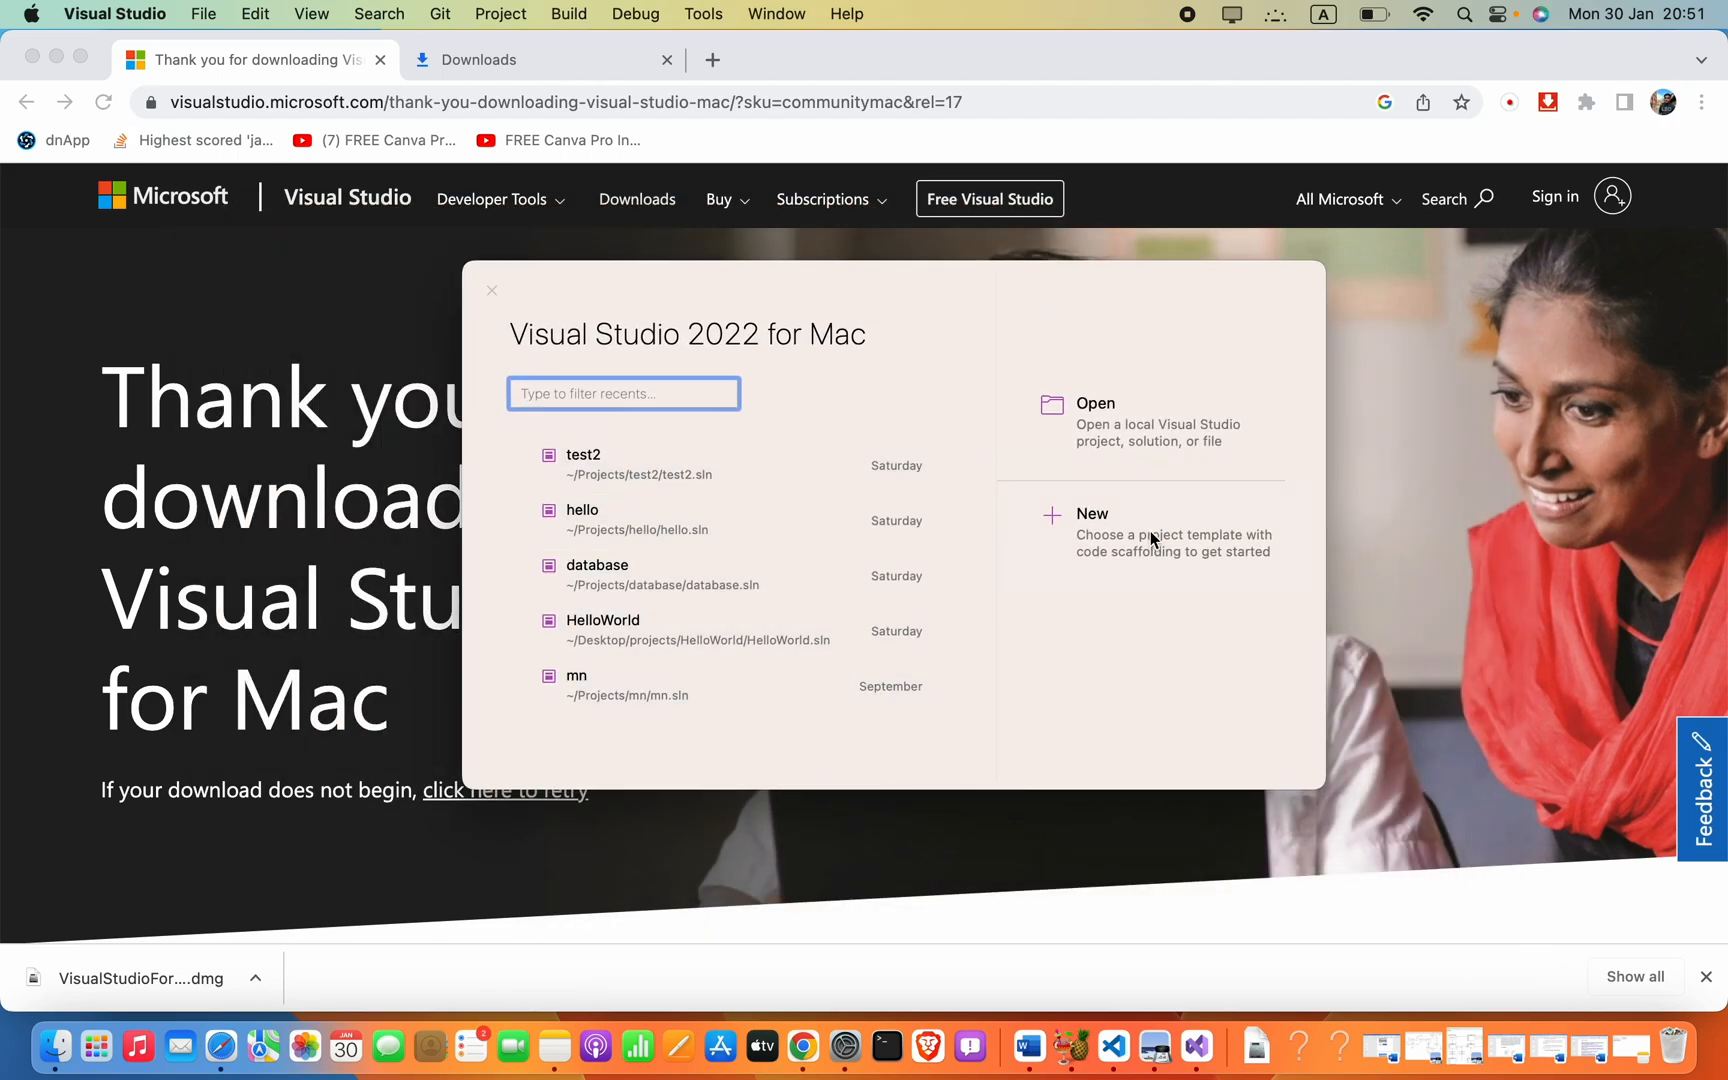
{"action": "mouse_move", "coordinate": [1111, 557]}
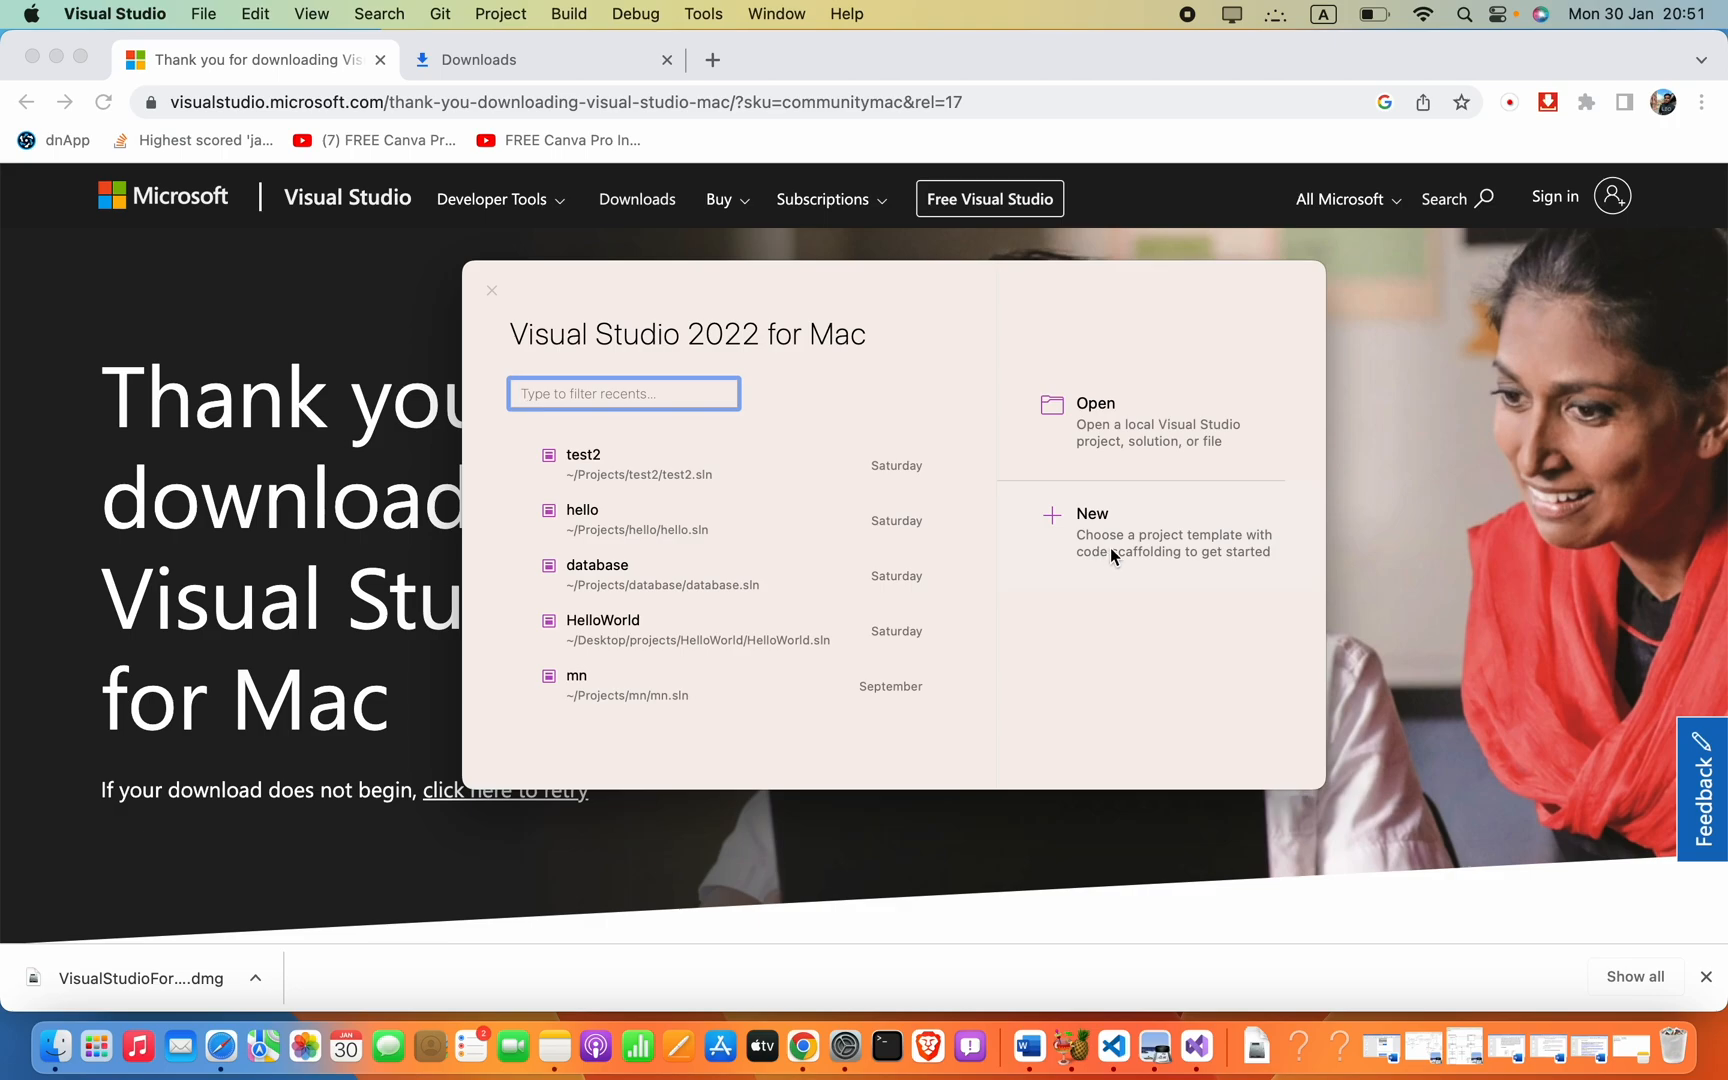
{"action": "mouse_move", "coordinate": [1097, 648]}
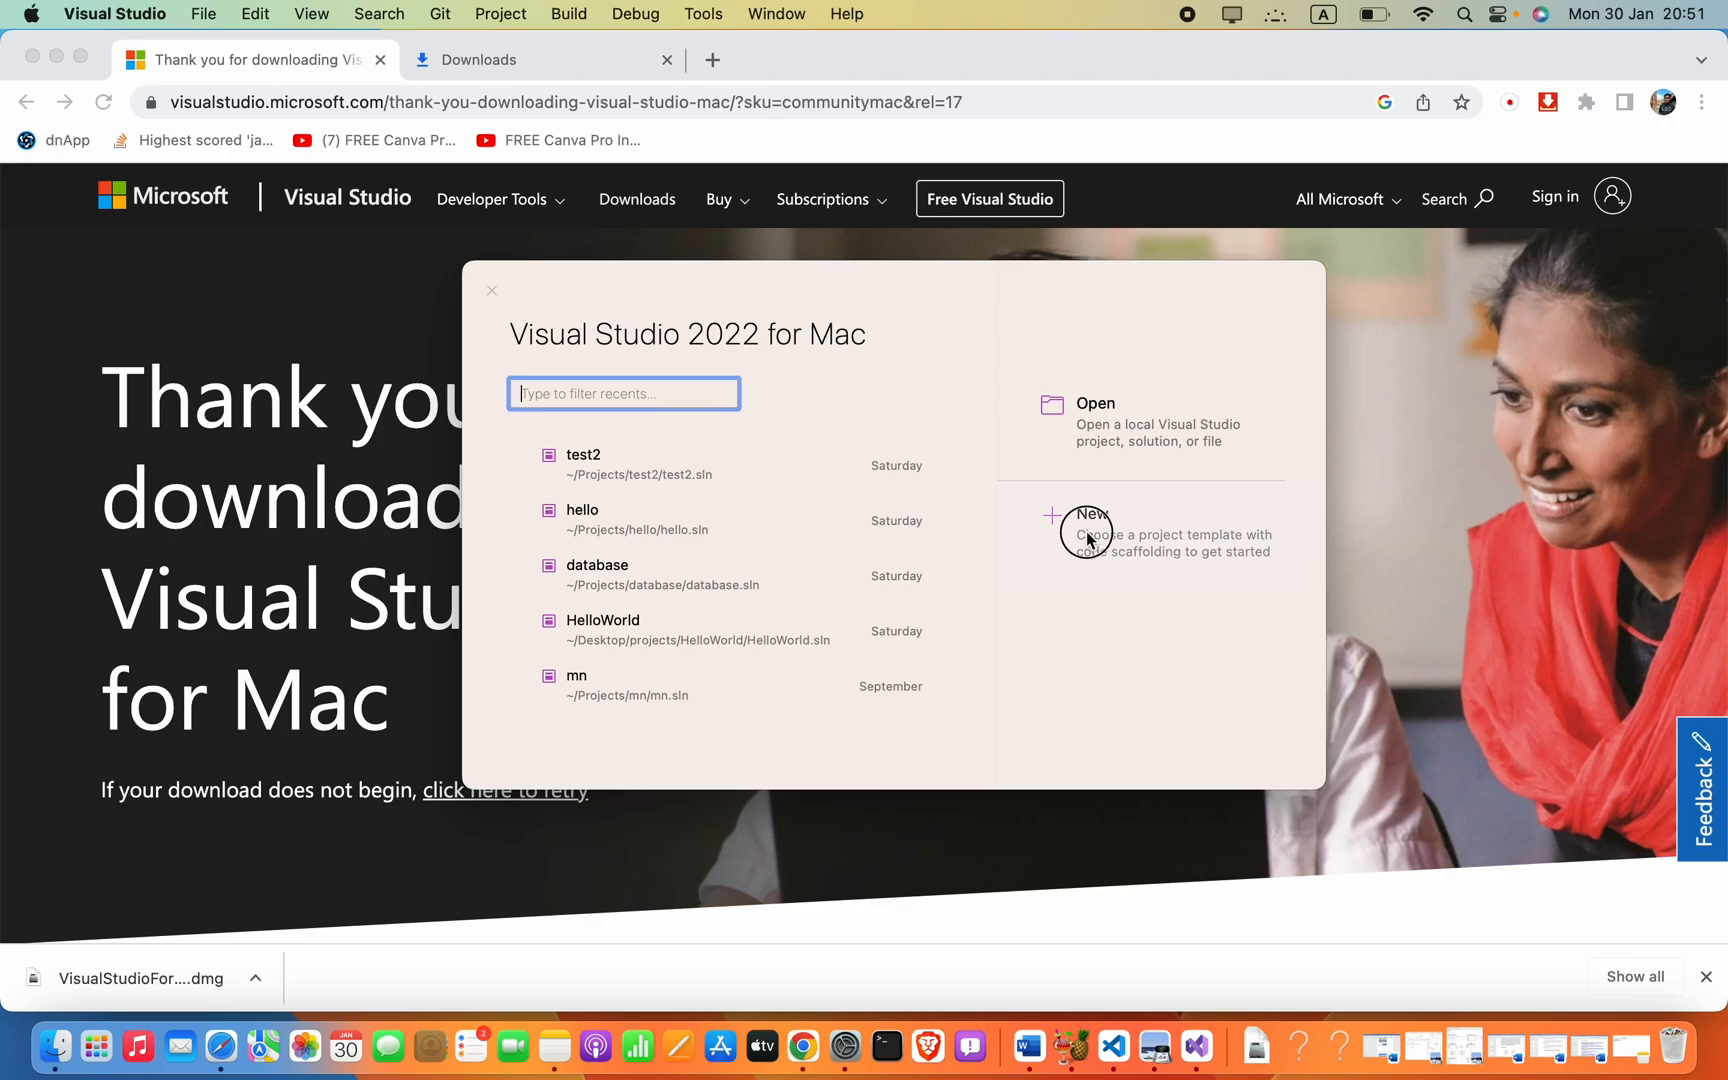
Step: Start a new project from the Web Application (Model-View-Controller) template in C#
{"action": "left_click", "coordinate": [1091, 529]}
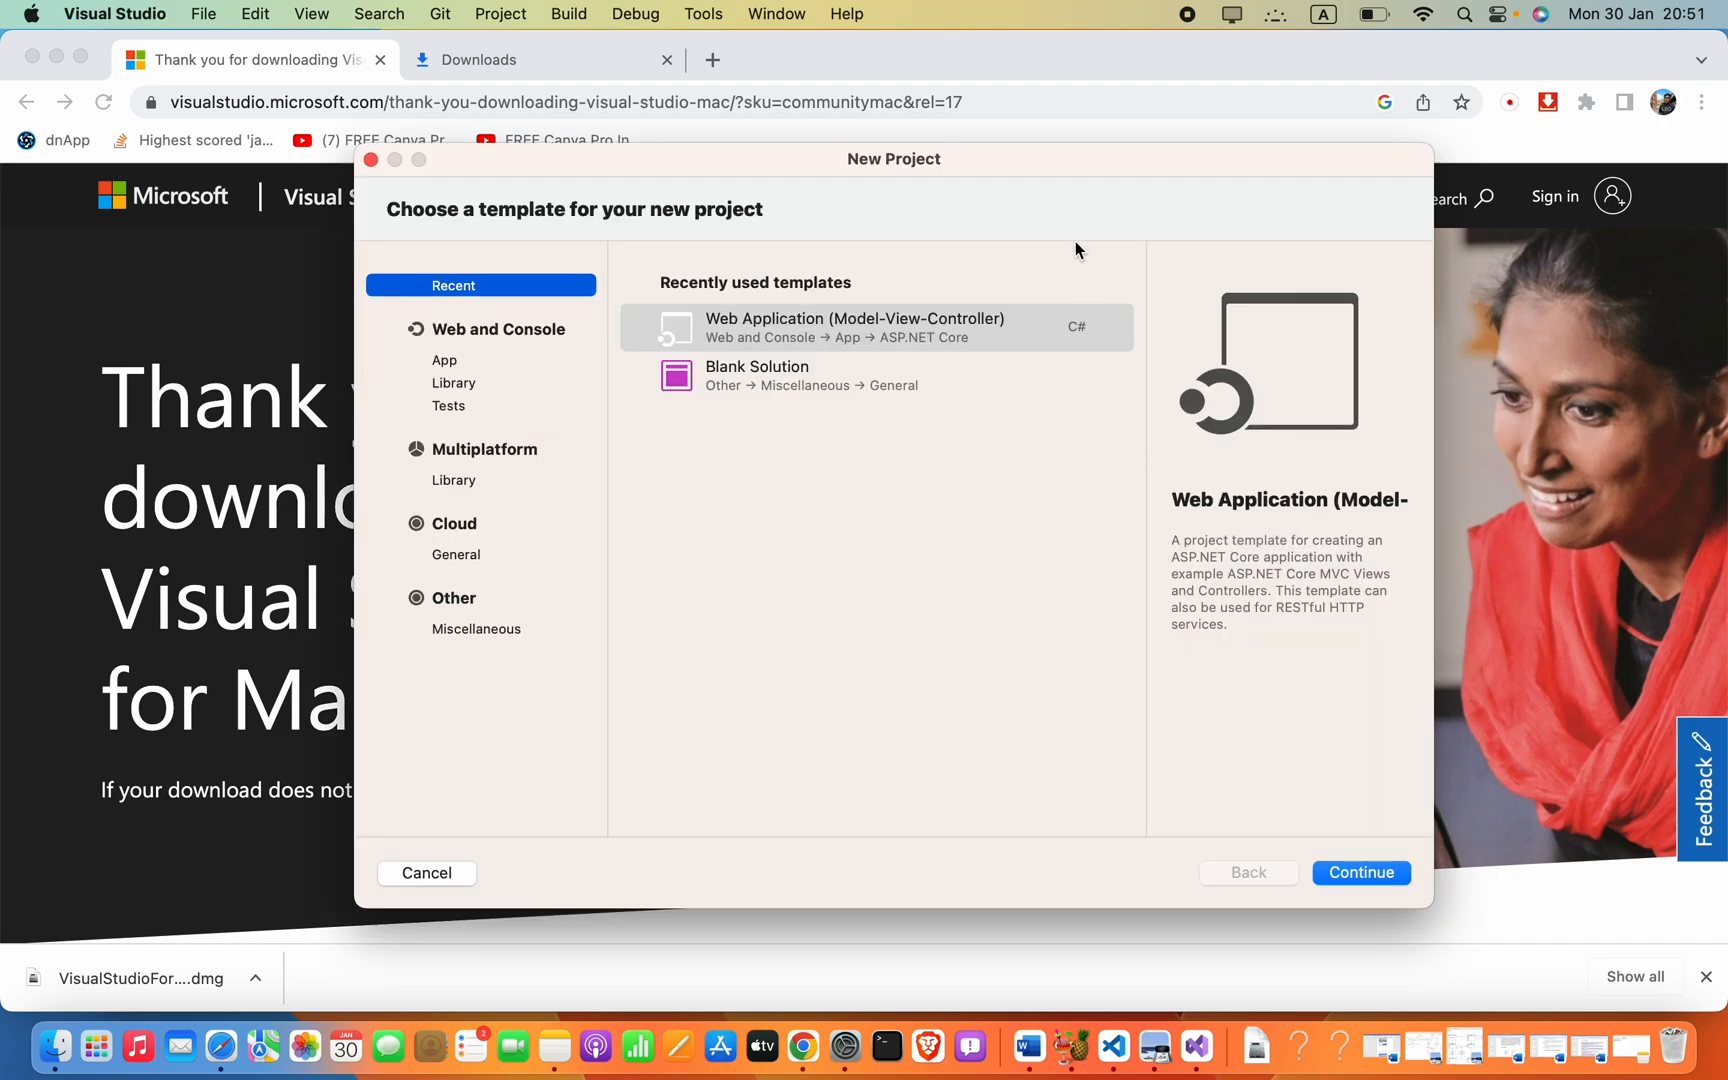
{"action": "left_click", "coordinate": [444, 359]}
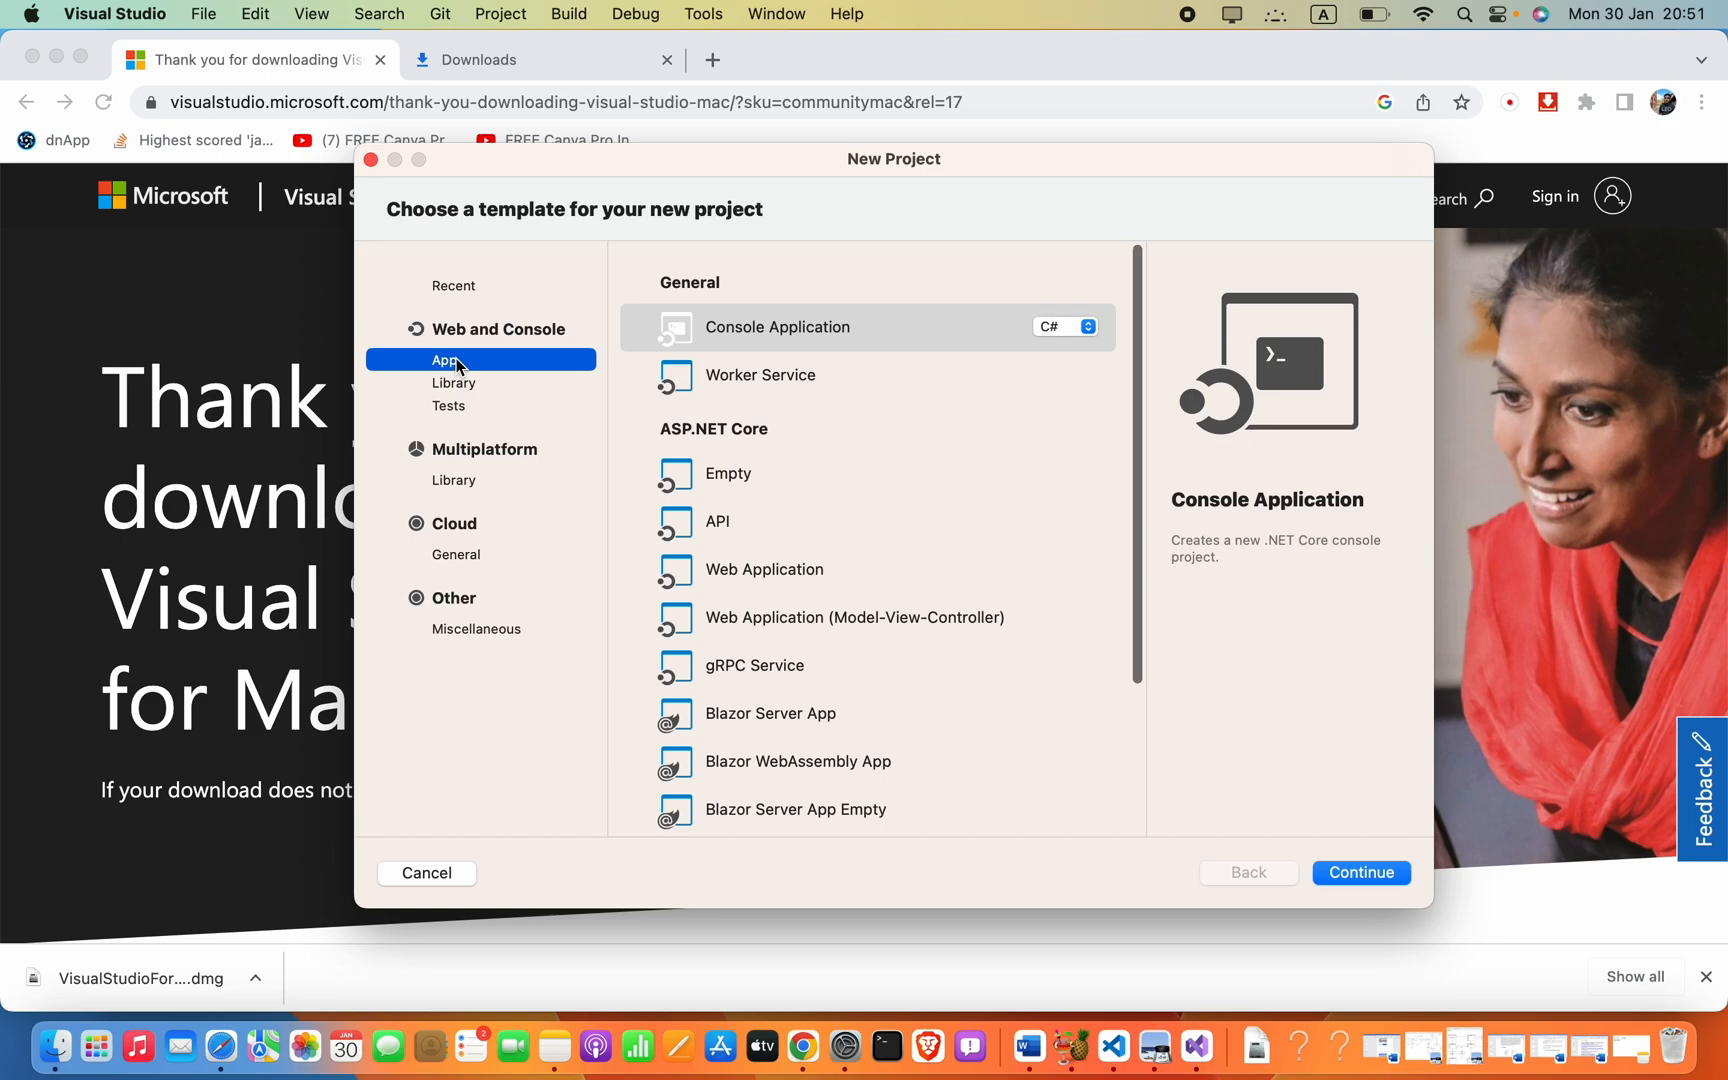
{"action": "left_click", "coordinate": [777, 326]}
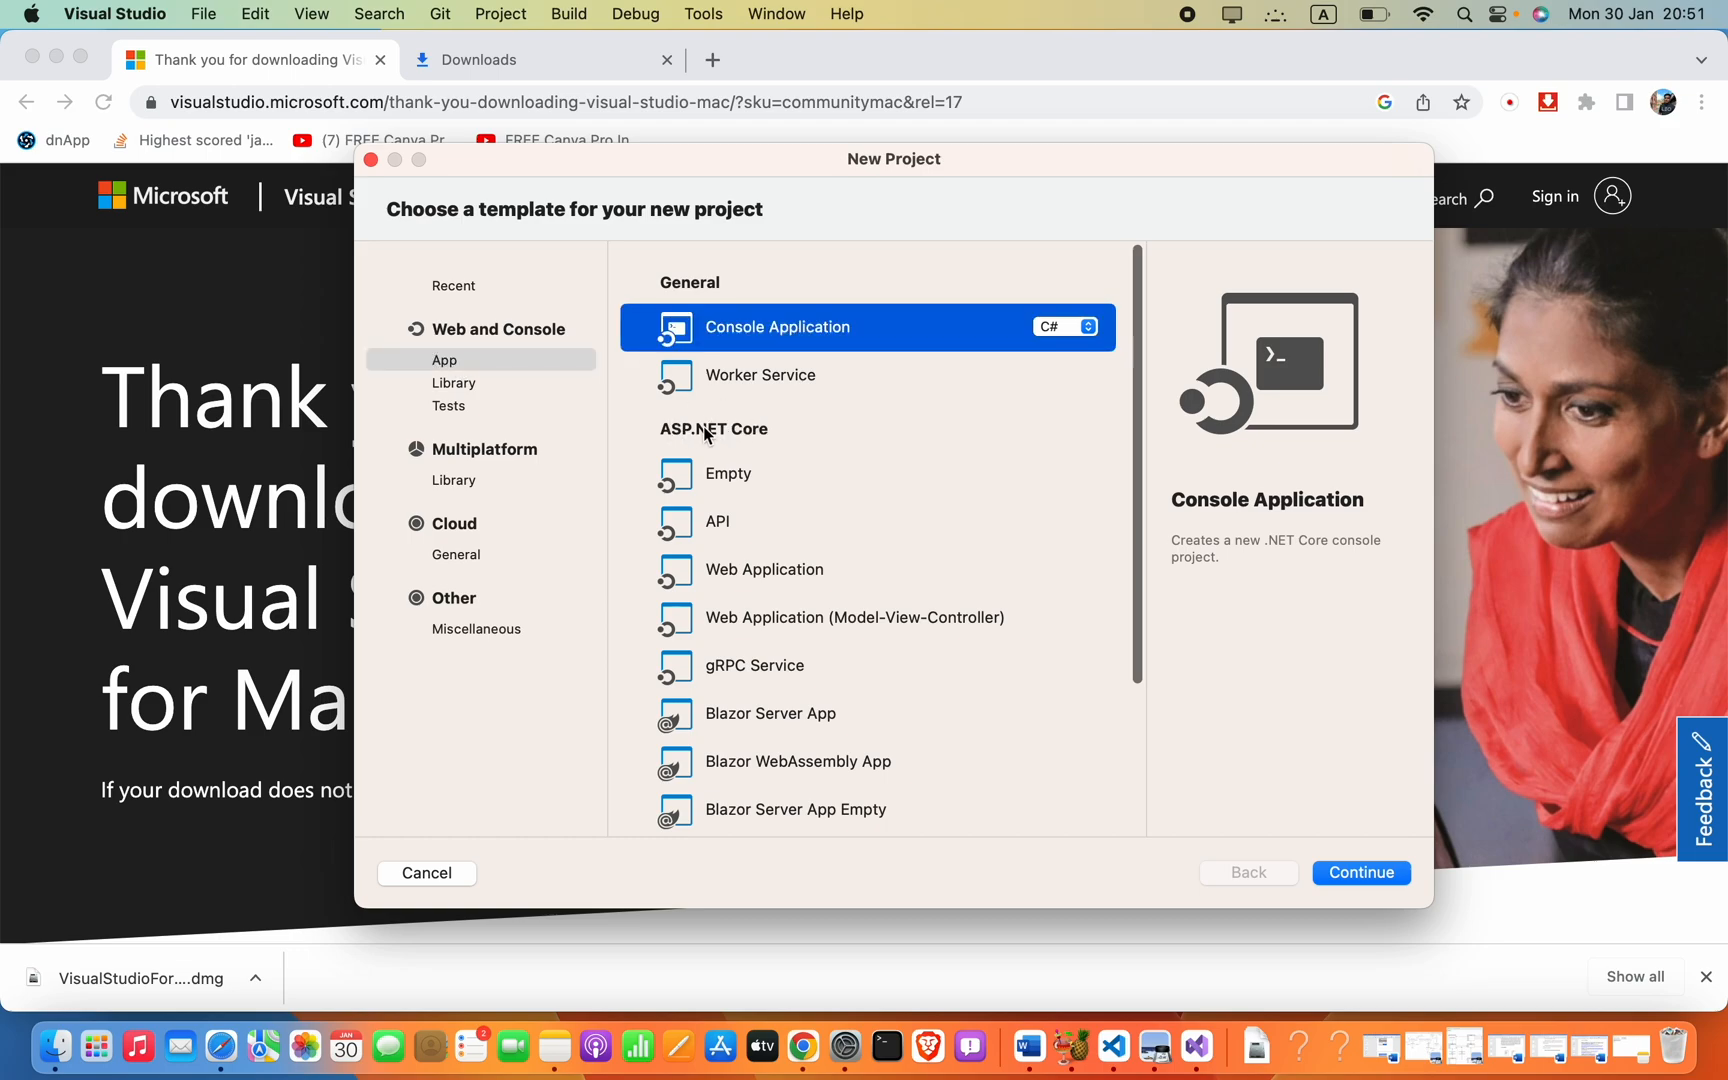
{"action": "scroll", "scroll_direction": "down", "scroll_amount": 3}
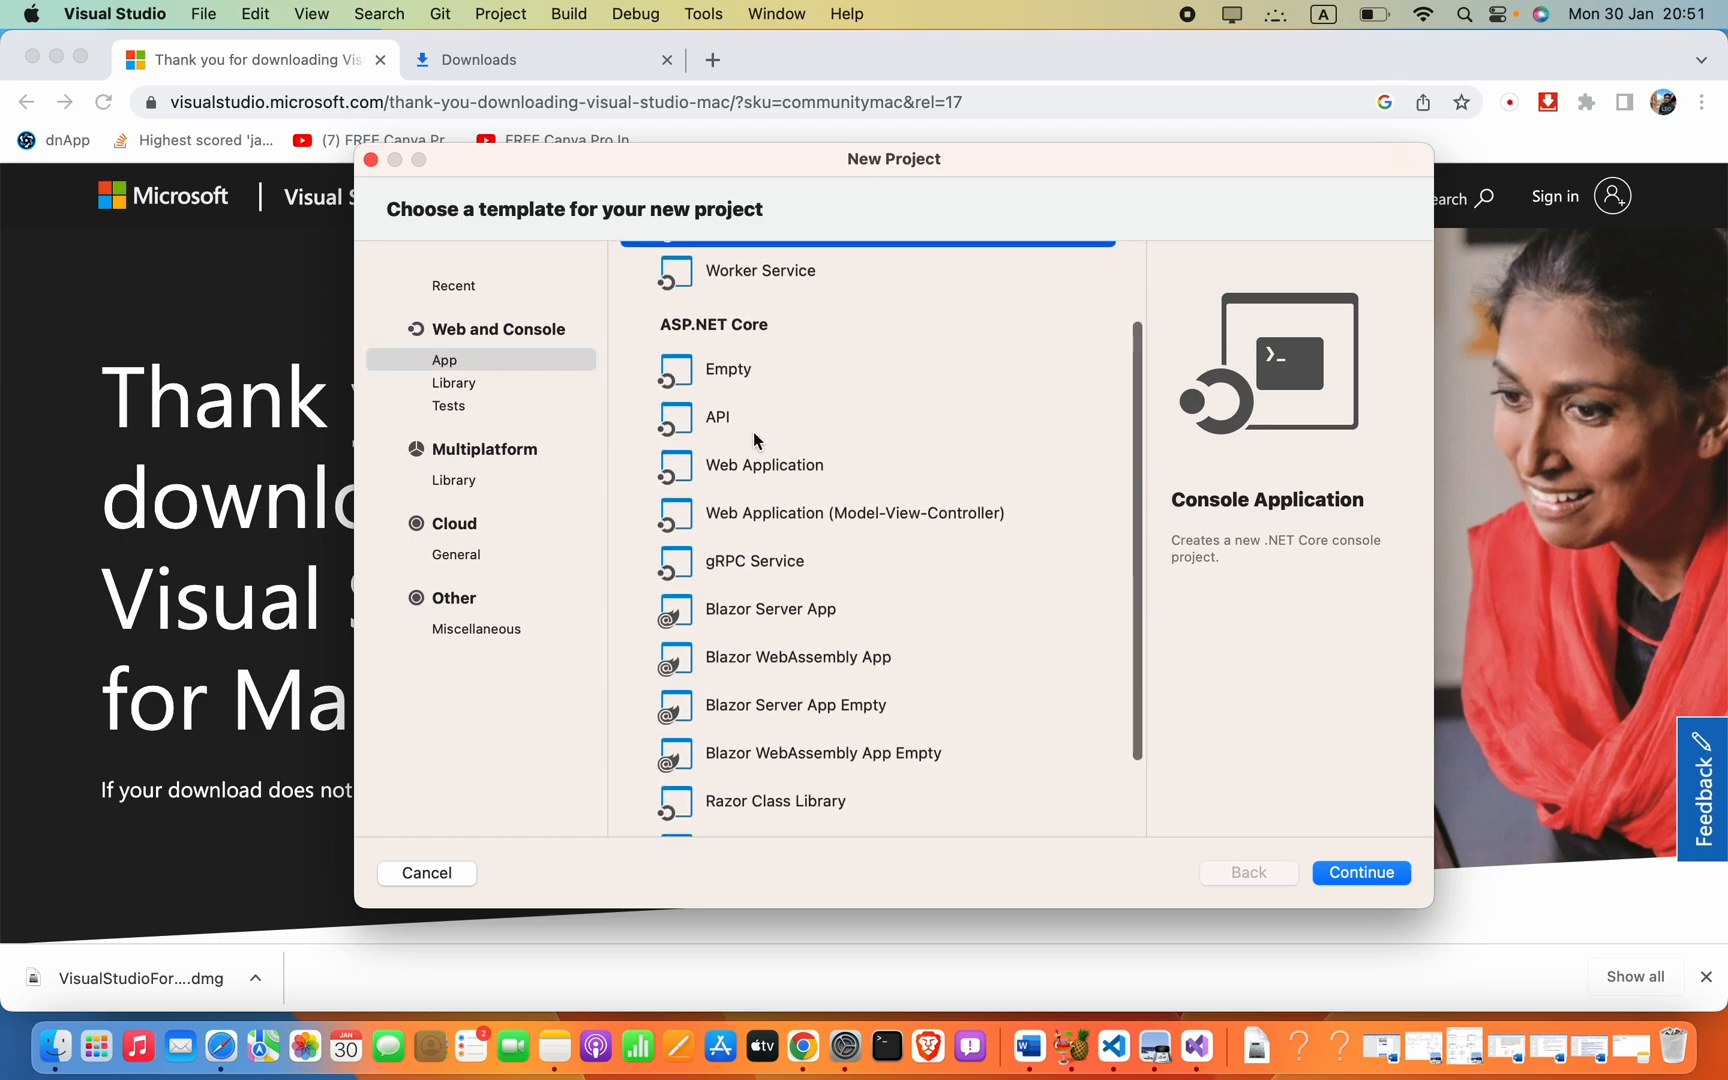
{"action": "left_click", "coordinate": [852, 512]}
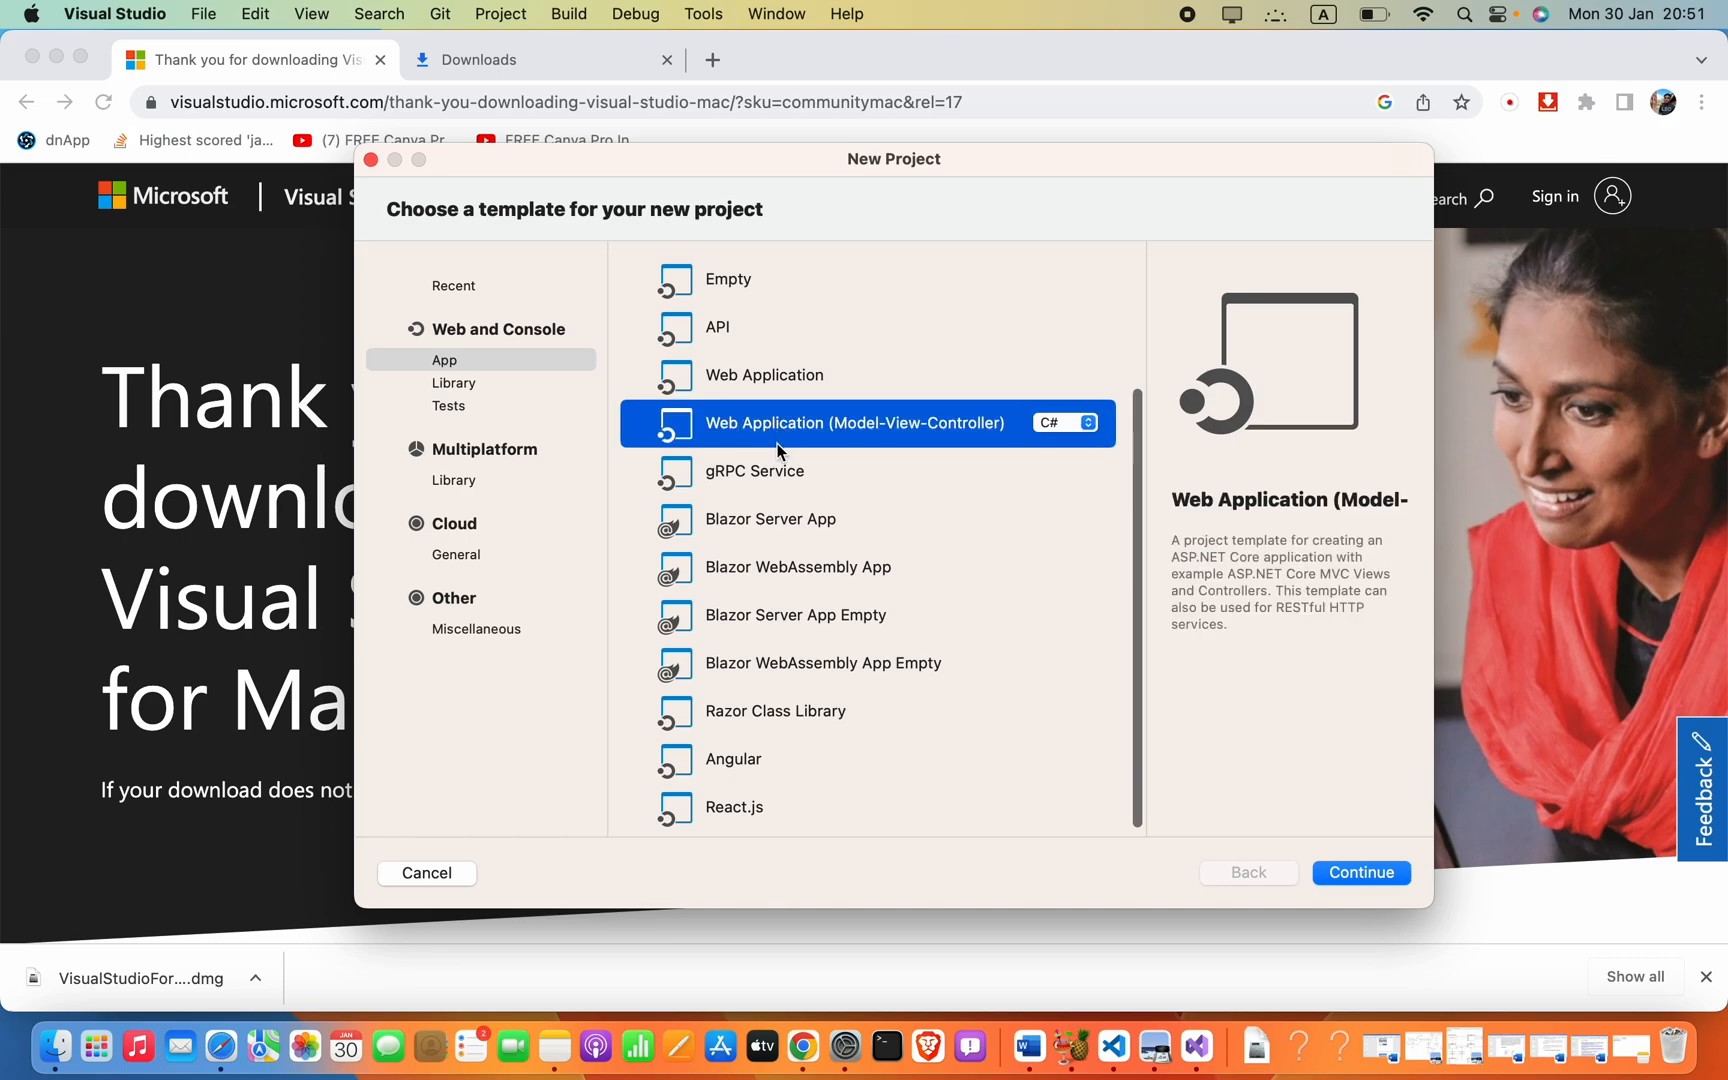
{"action": "mouse_move", "coordinate": [849, 432]}
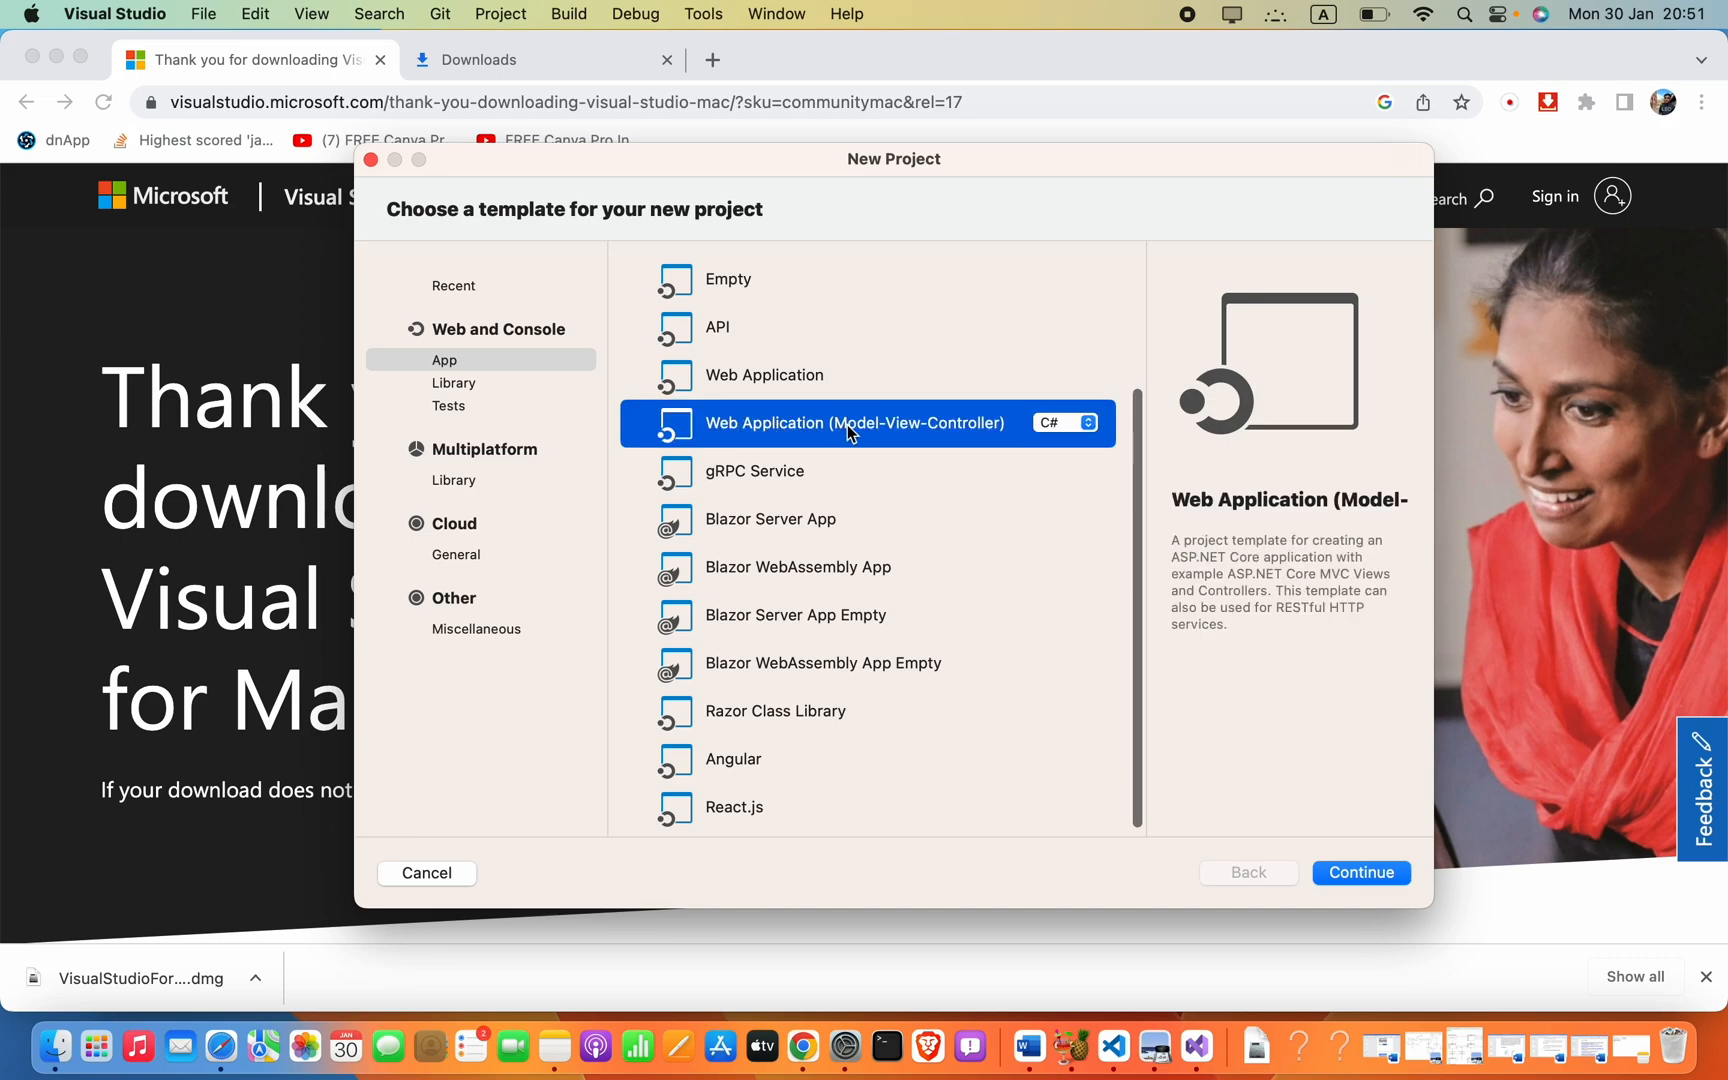
{"action": "mouse_move", "coordinate": [939, 423]}
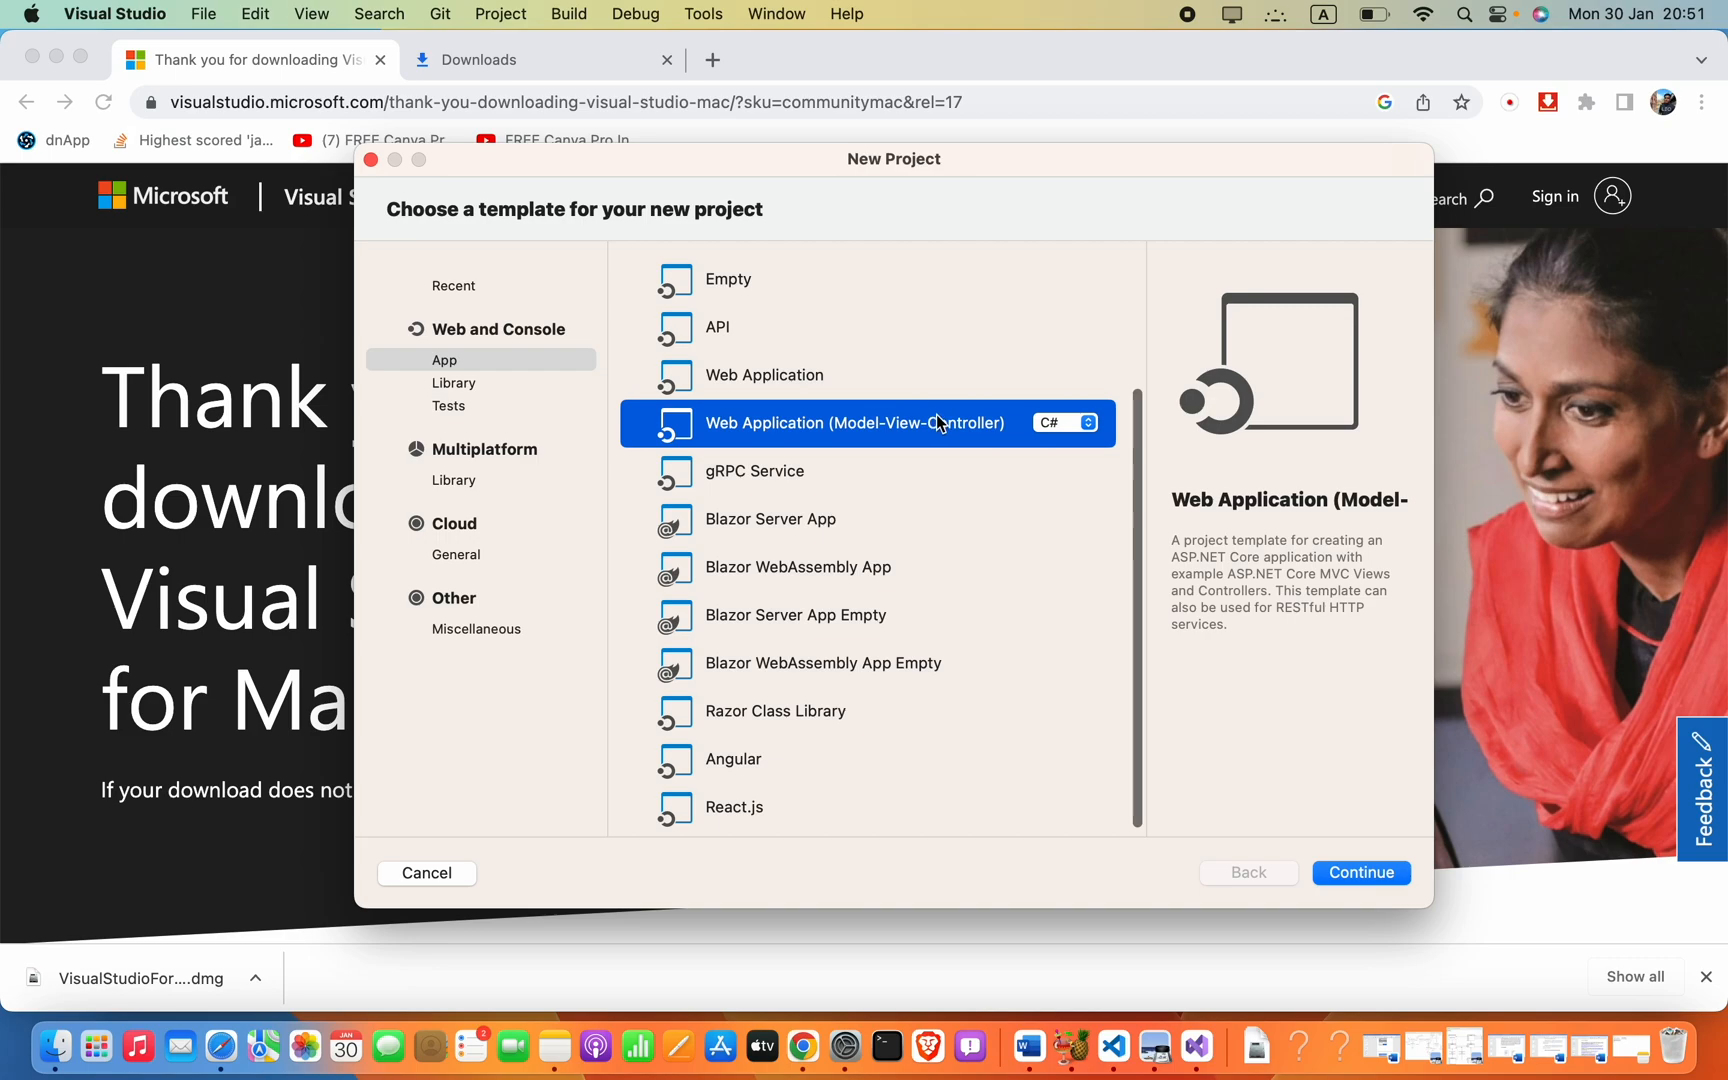
{"action": "mouse_move", "coordinate": [966, 430]}
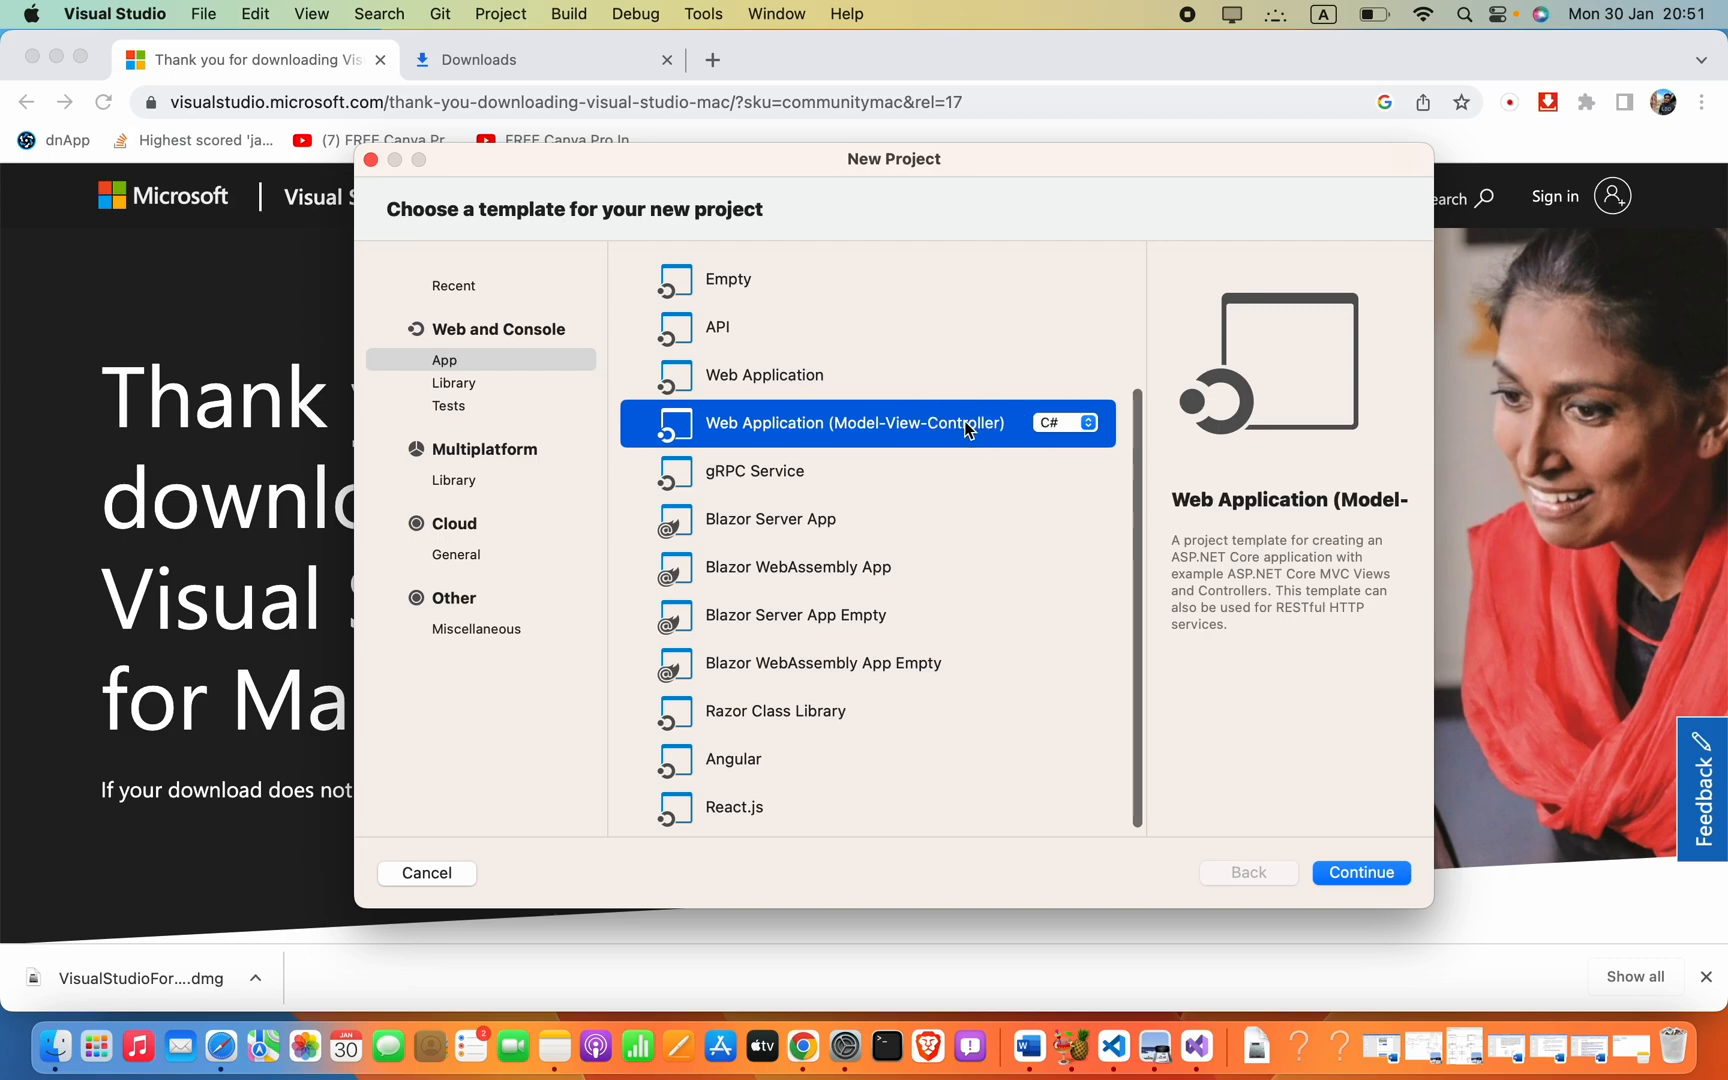
{"action": "mouse_move", "coordinate": [827, 433]}
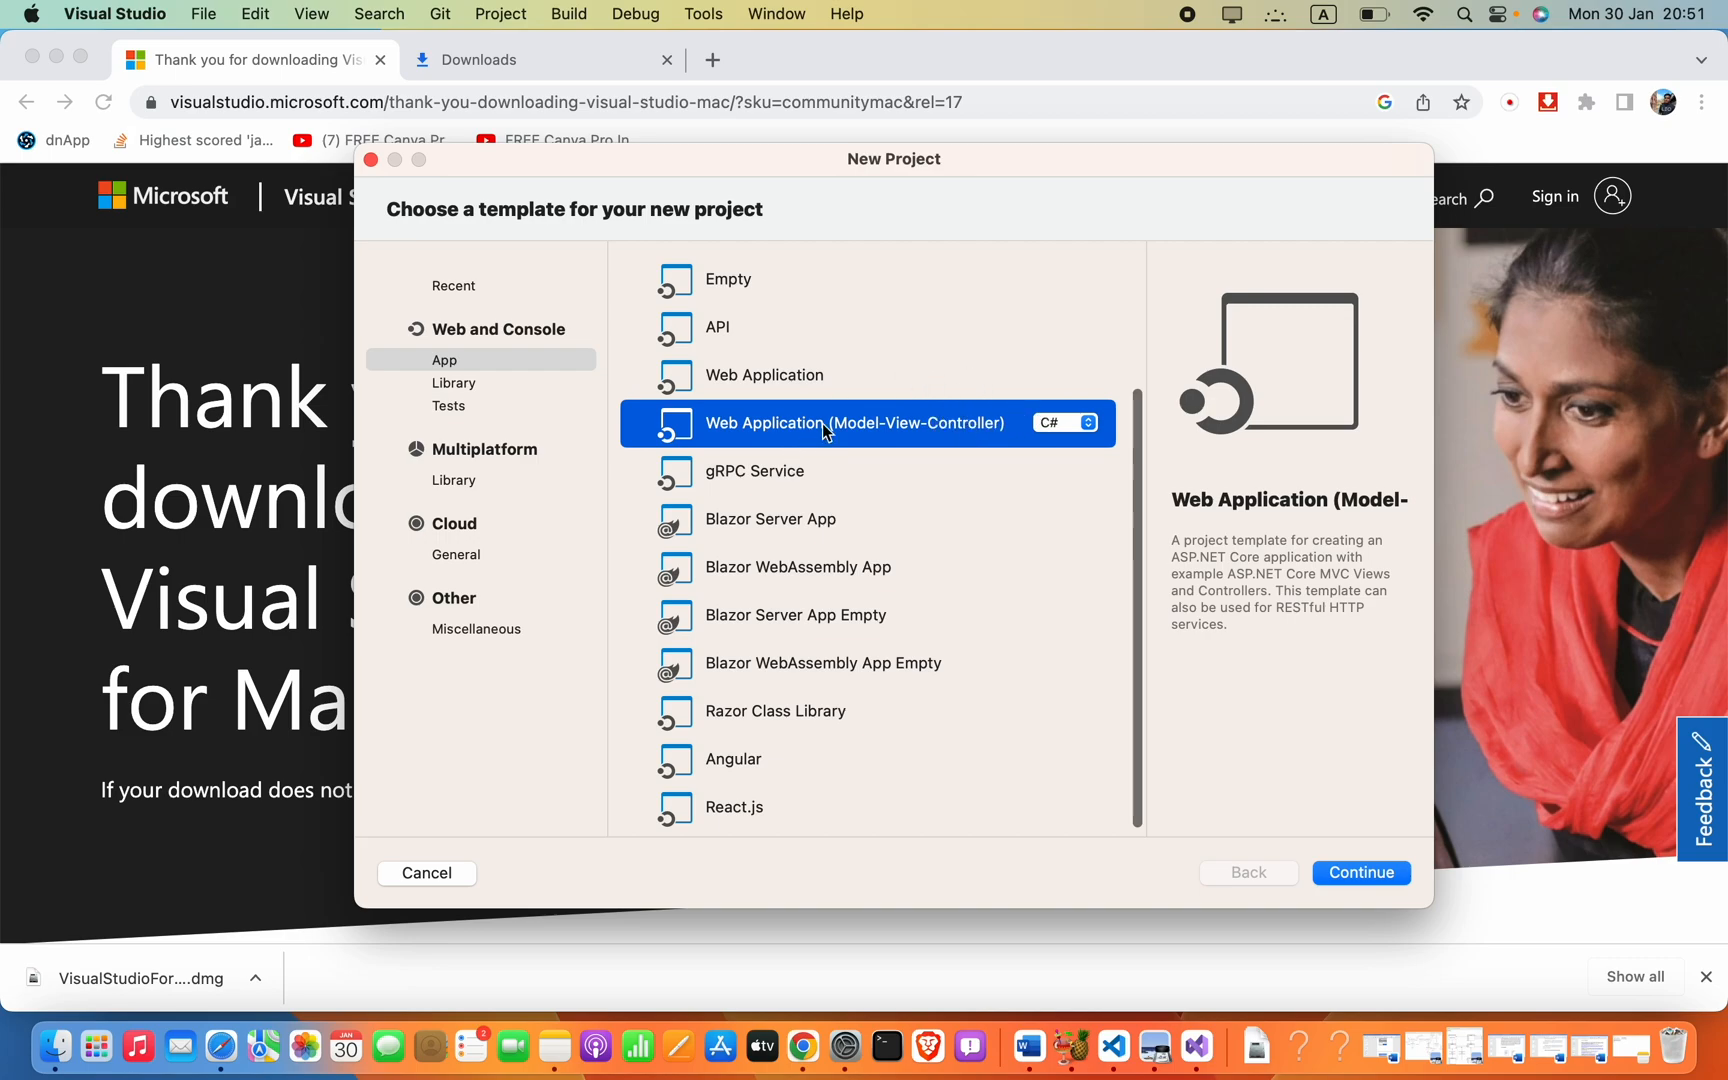
{"action": "left_click", "coordinate": [1062, 422]}
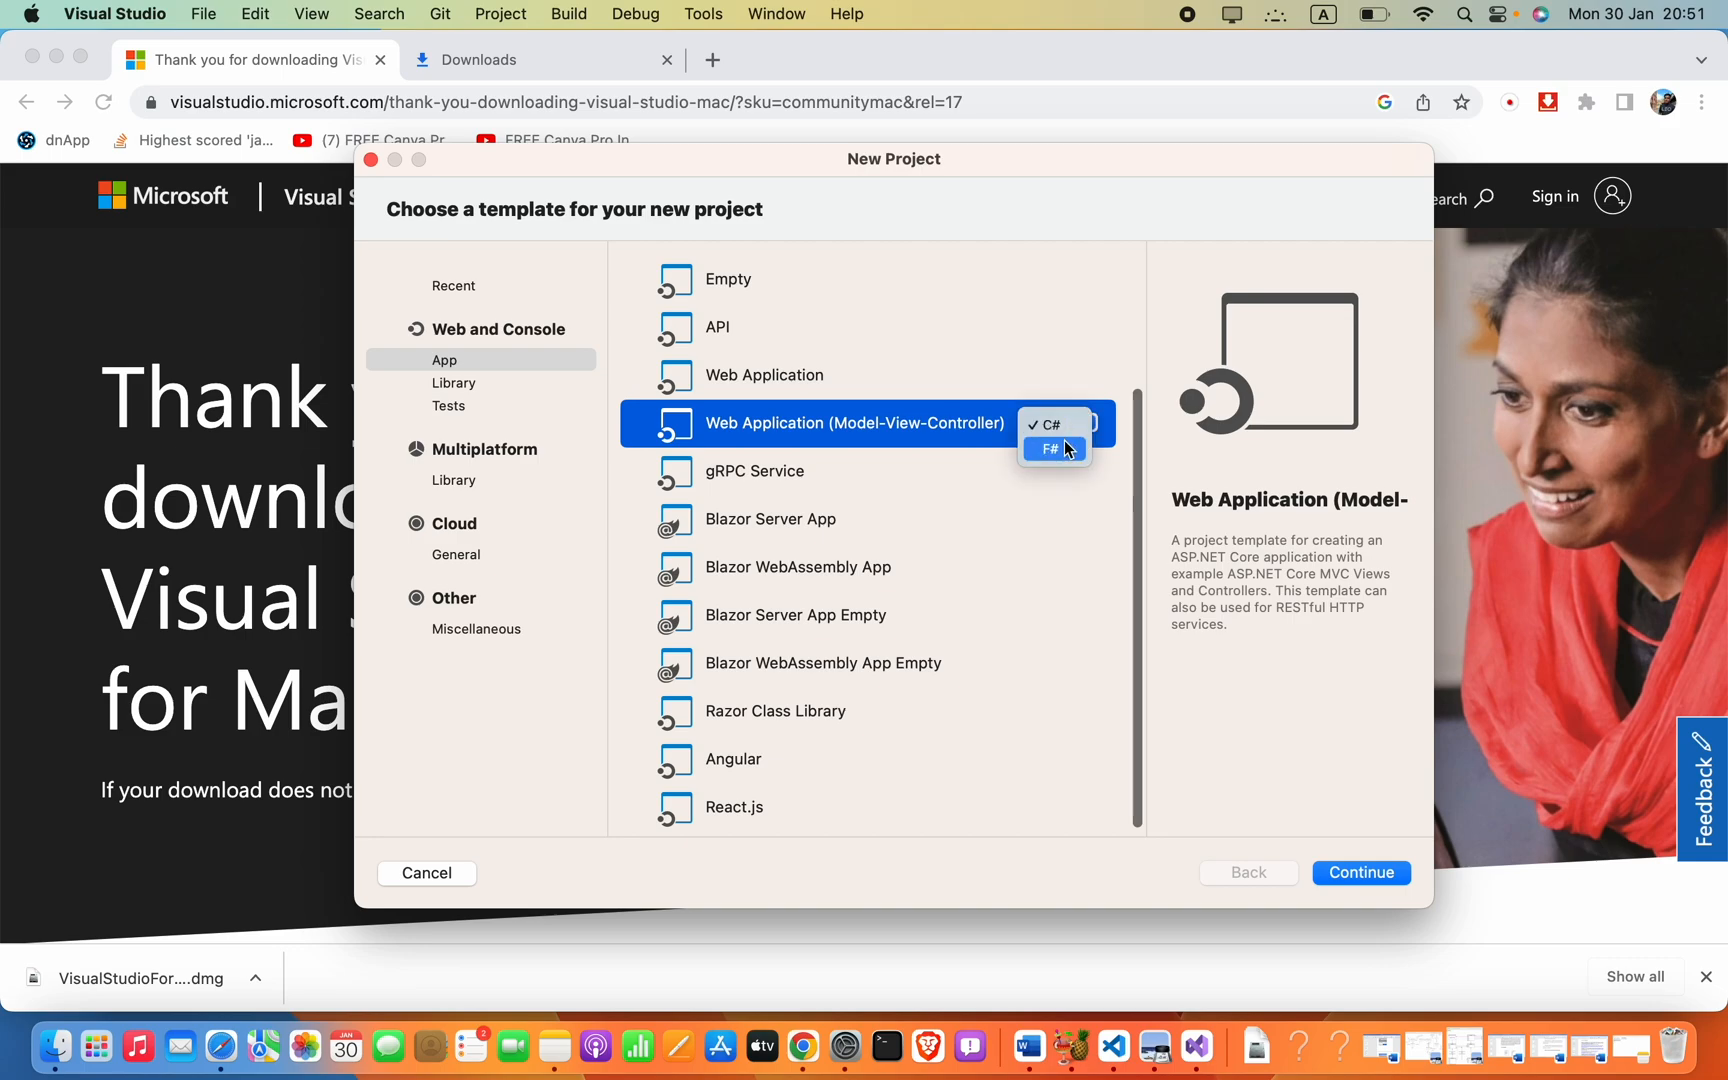
{"action": "left_click", "coordinate": [1046, 424]}
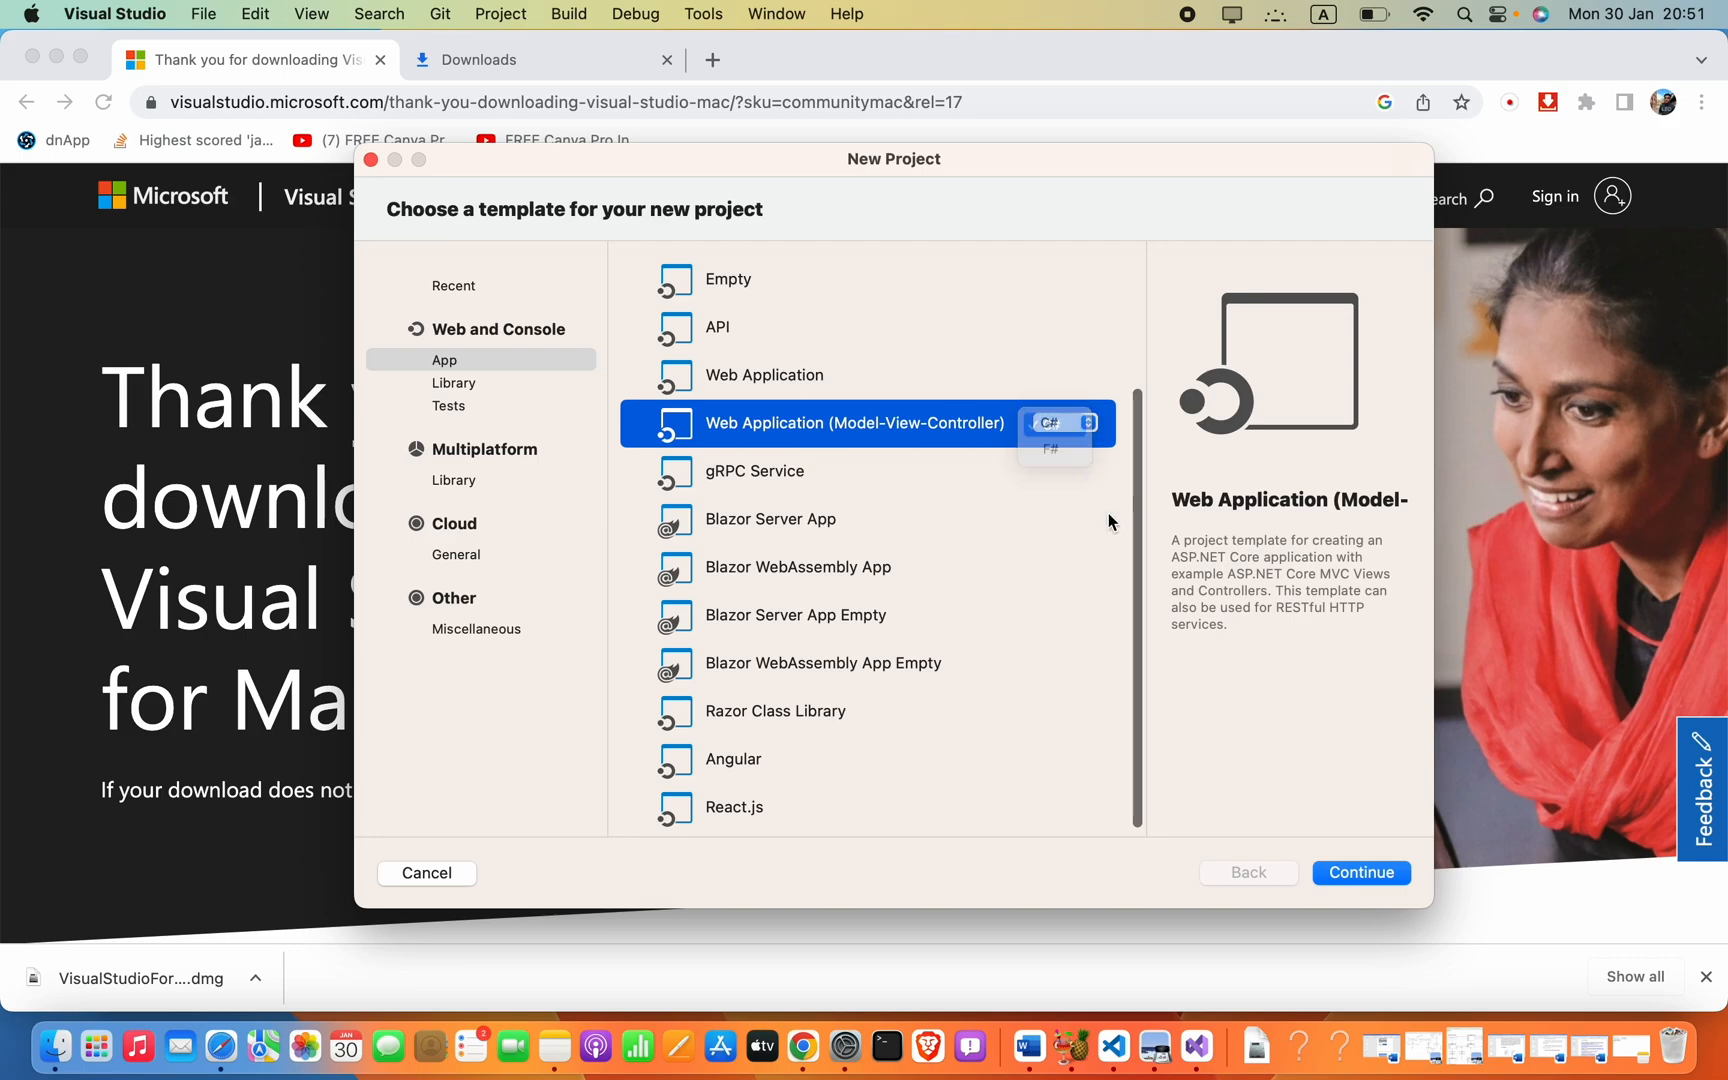
{"action": "left_click", "coordinate": [1360, 872]}
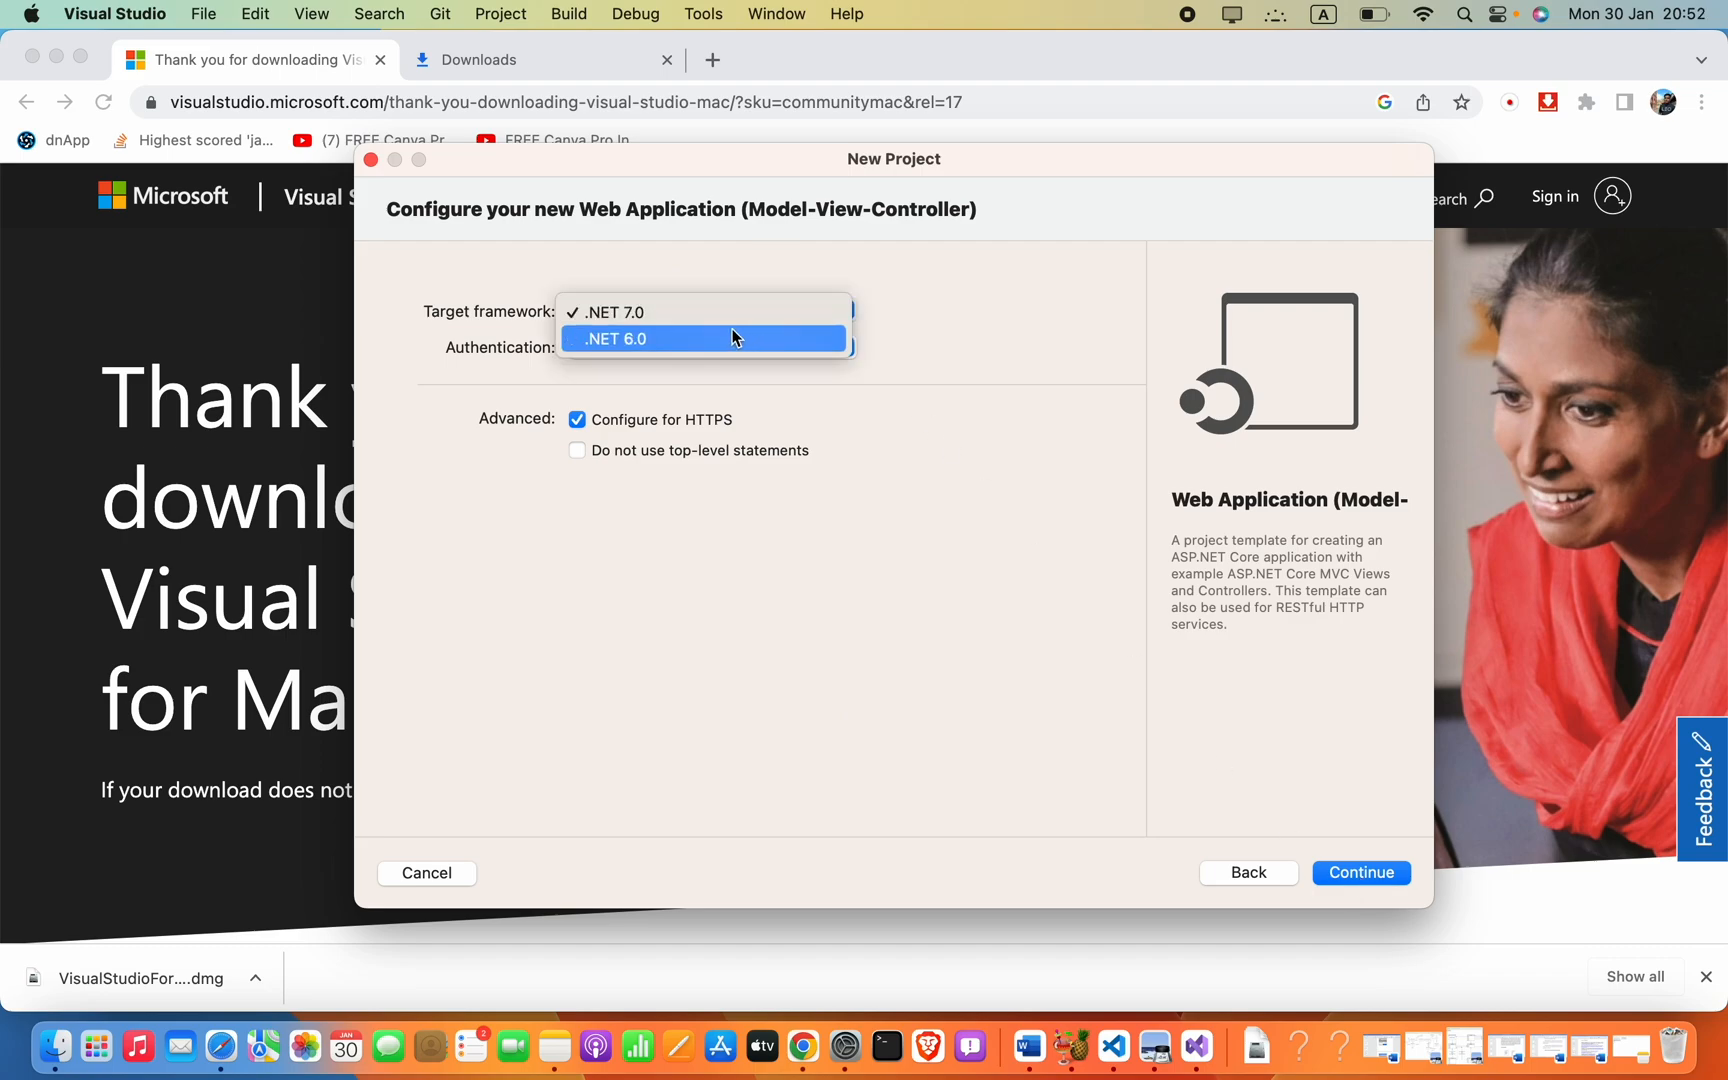
{"action": "mouse_move", "coordinate": [705, 312]}
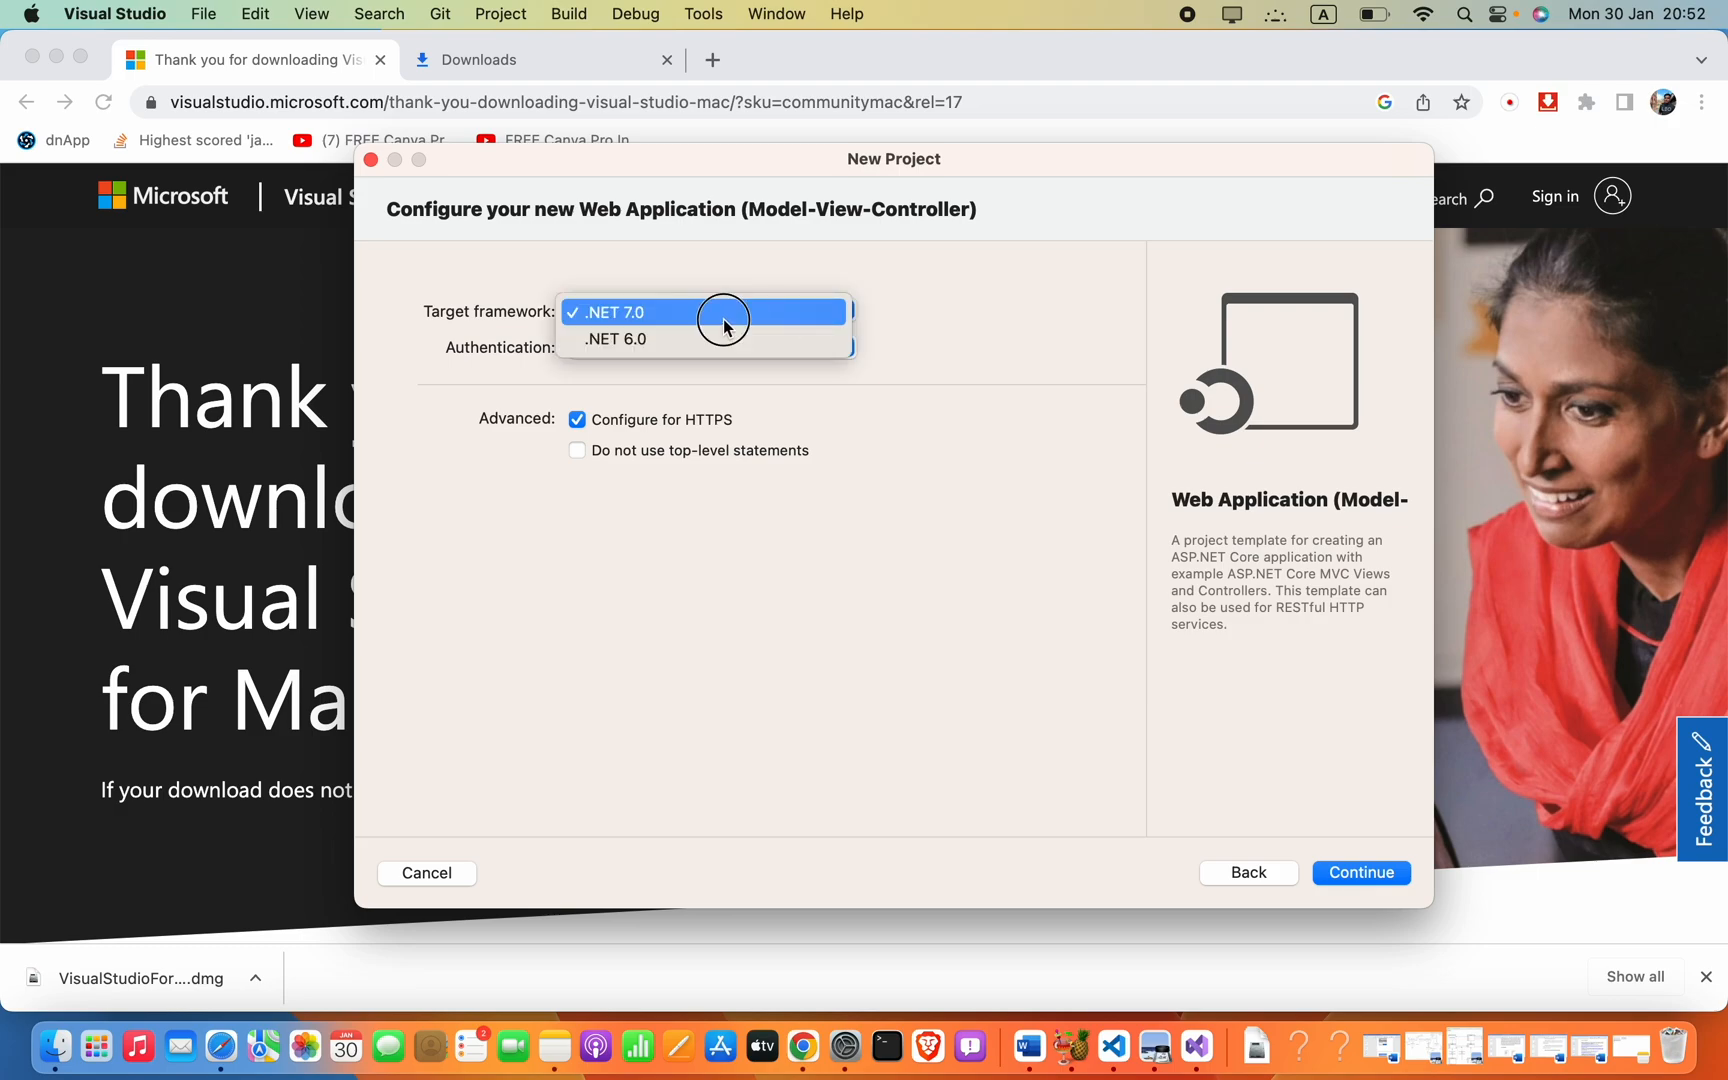
Step: Keep .NET 7.0 selected in the Target framework dropdown
{"action": "left_click", "coordinate": [703, 311]}
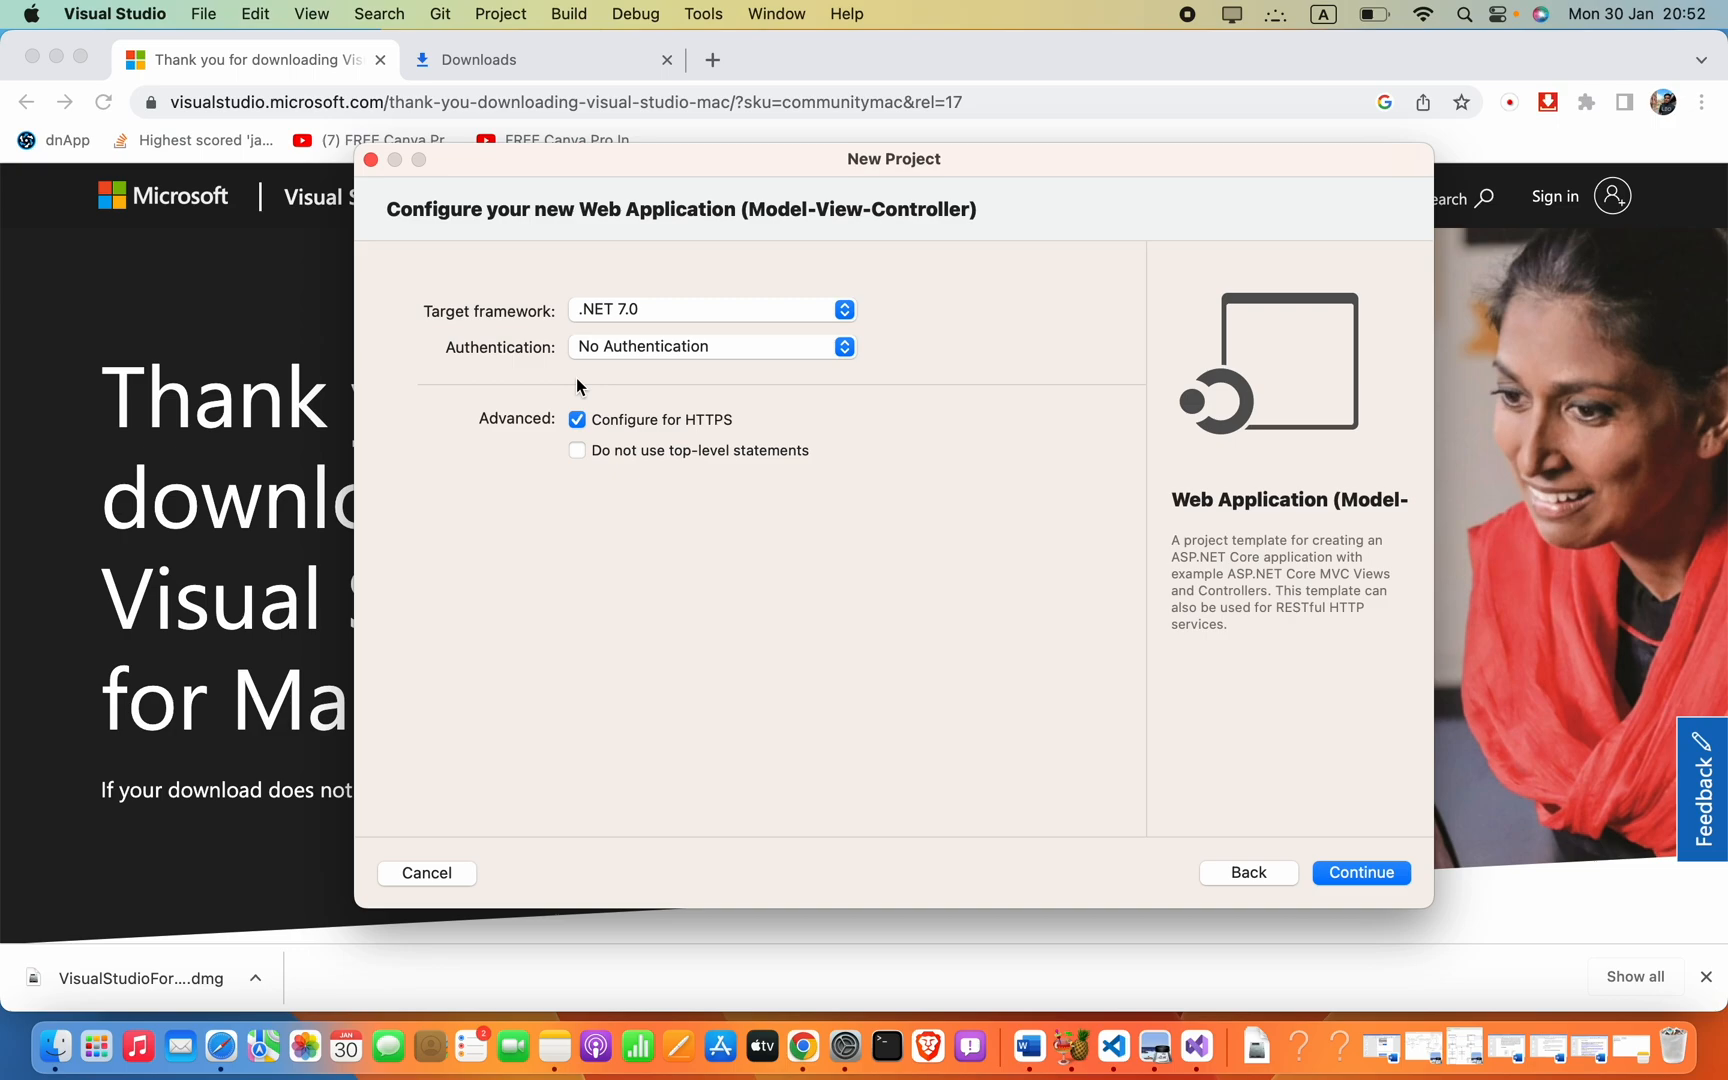
{"action": "mouse_move", "coordinate": [771, 353]}
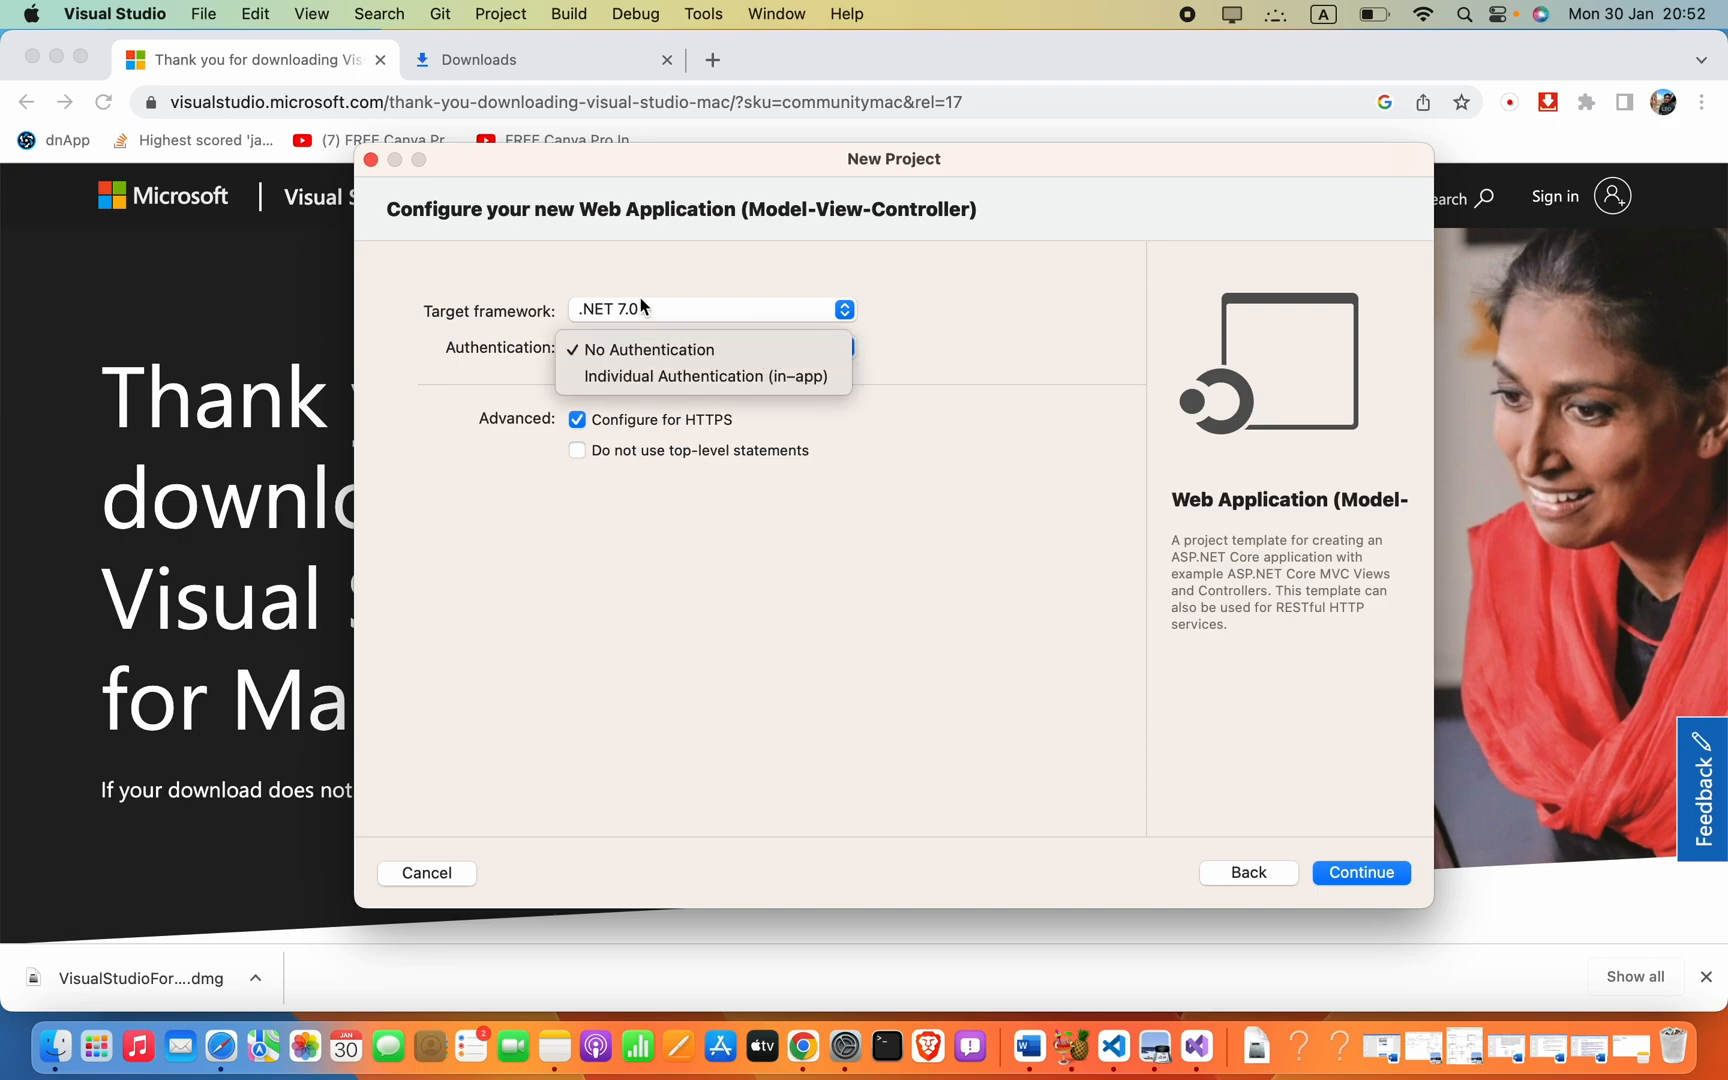
Step: Set Authentication to Individual Authentication (in-app), keeping .NET 7.0 and HTTPS
{"action": "left_click", "coordinate": [647, 349]}
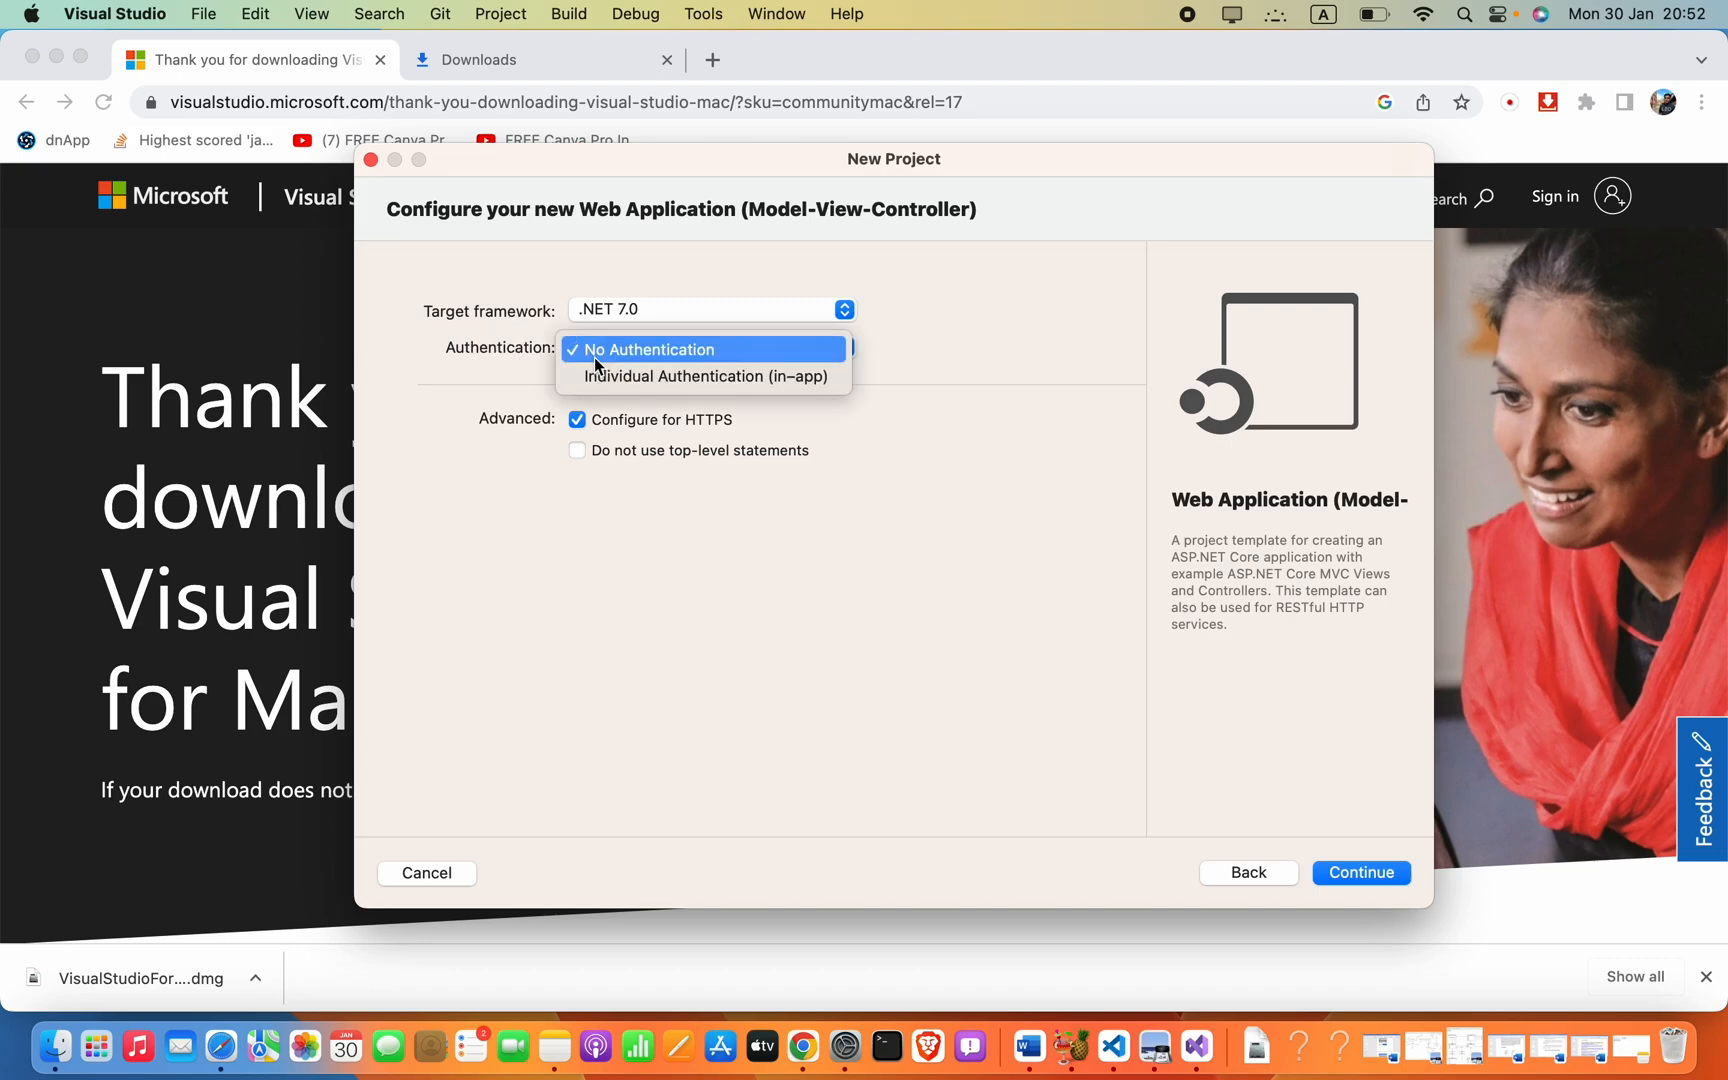
{"action": "mouse_move", "coordinate": [639, 364]}
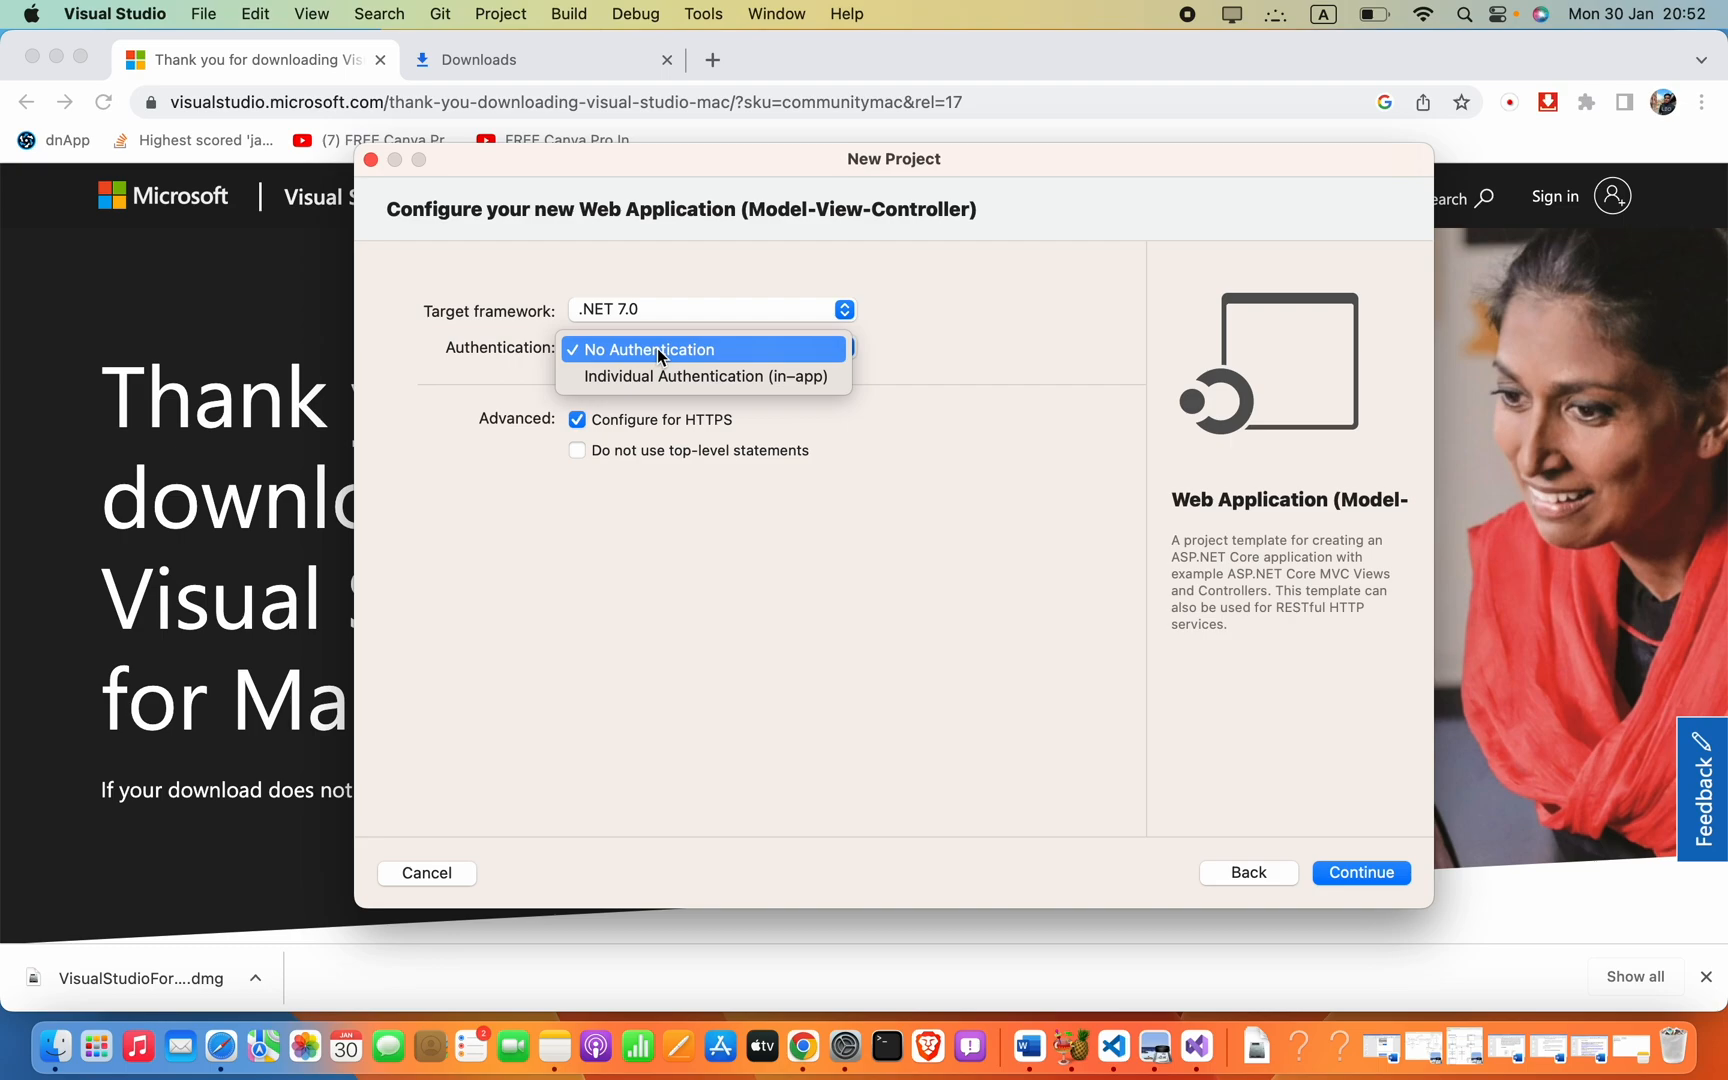
{"action": "left_click", "coordinate": [701, 376]}
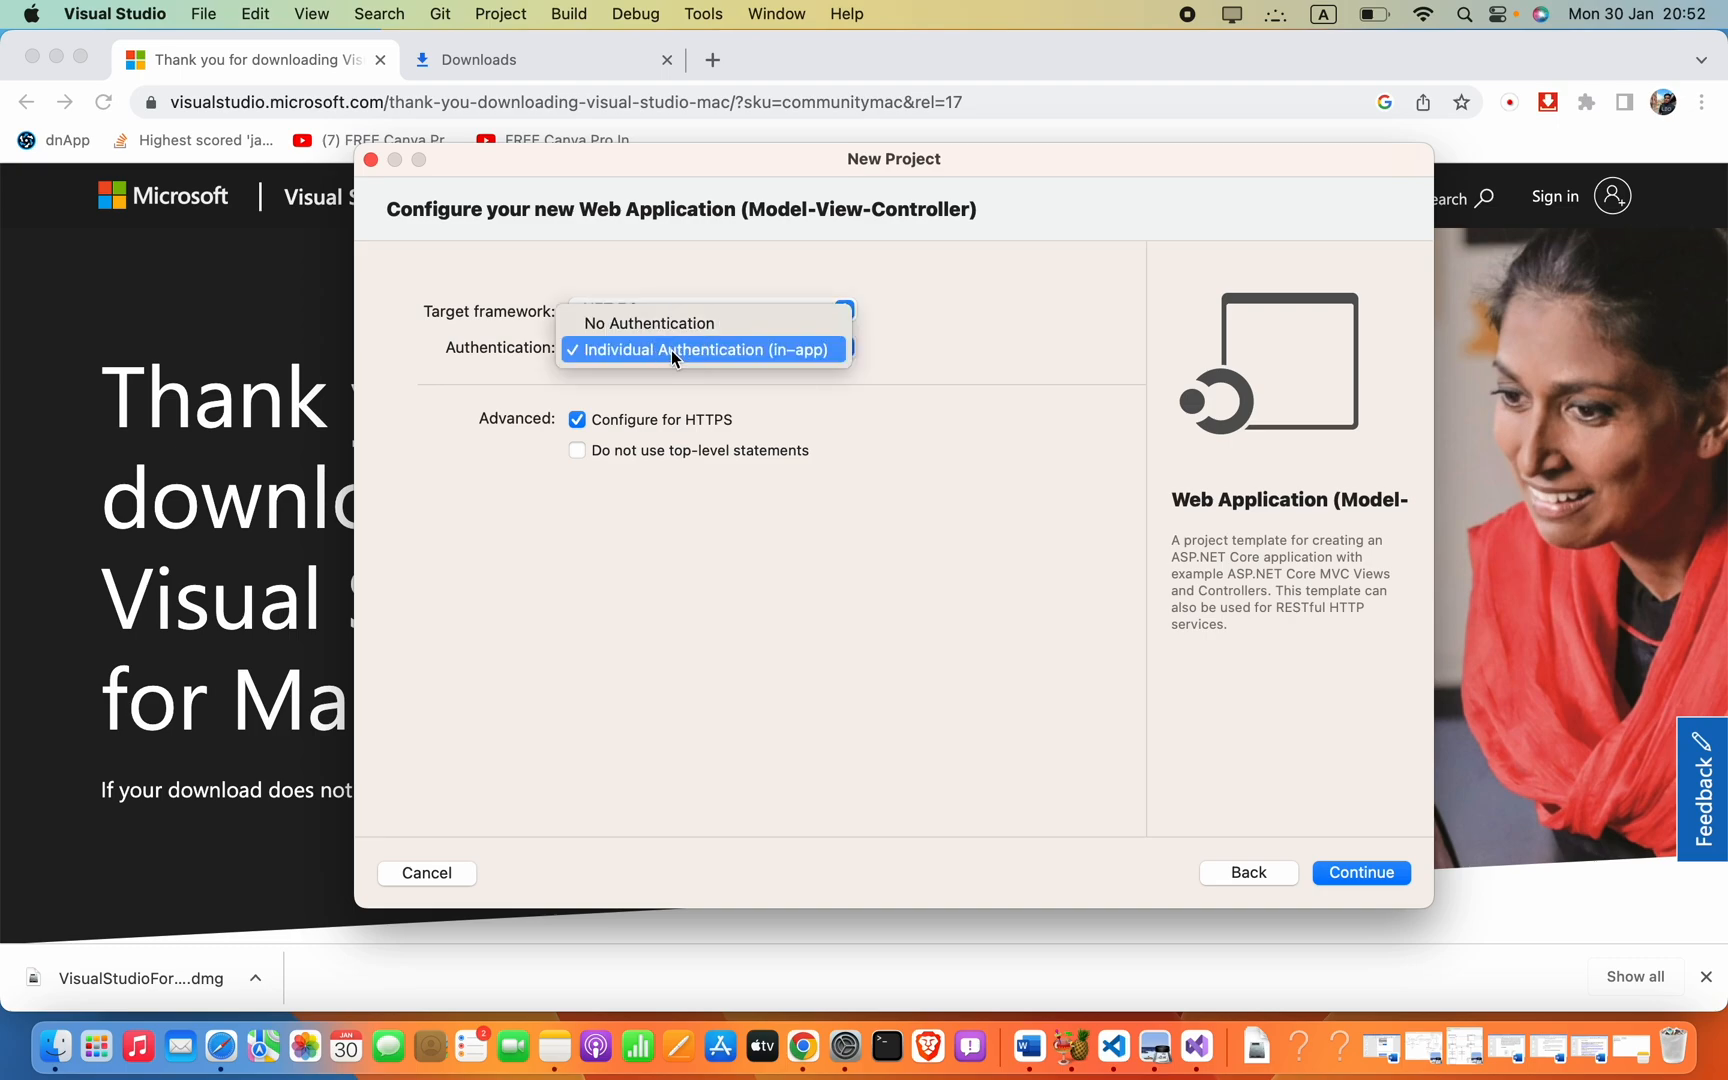
{"action": "left_click", "coordinate": [701, 349]}
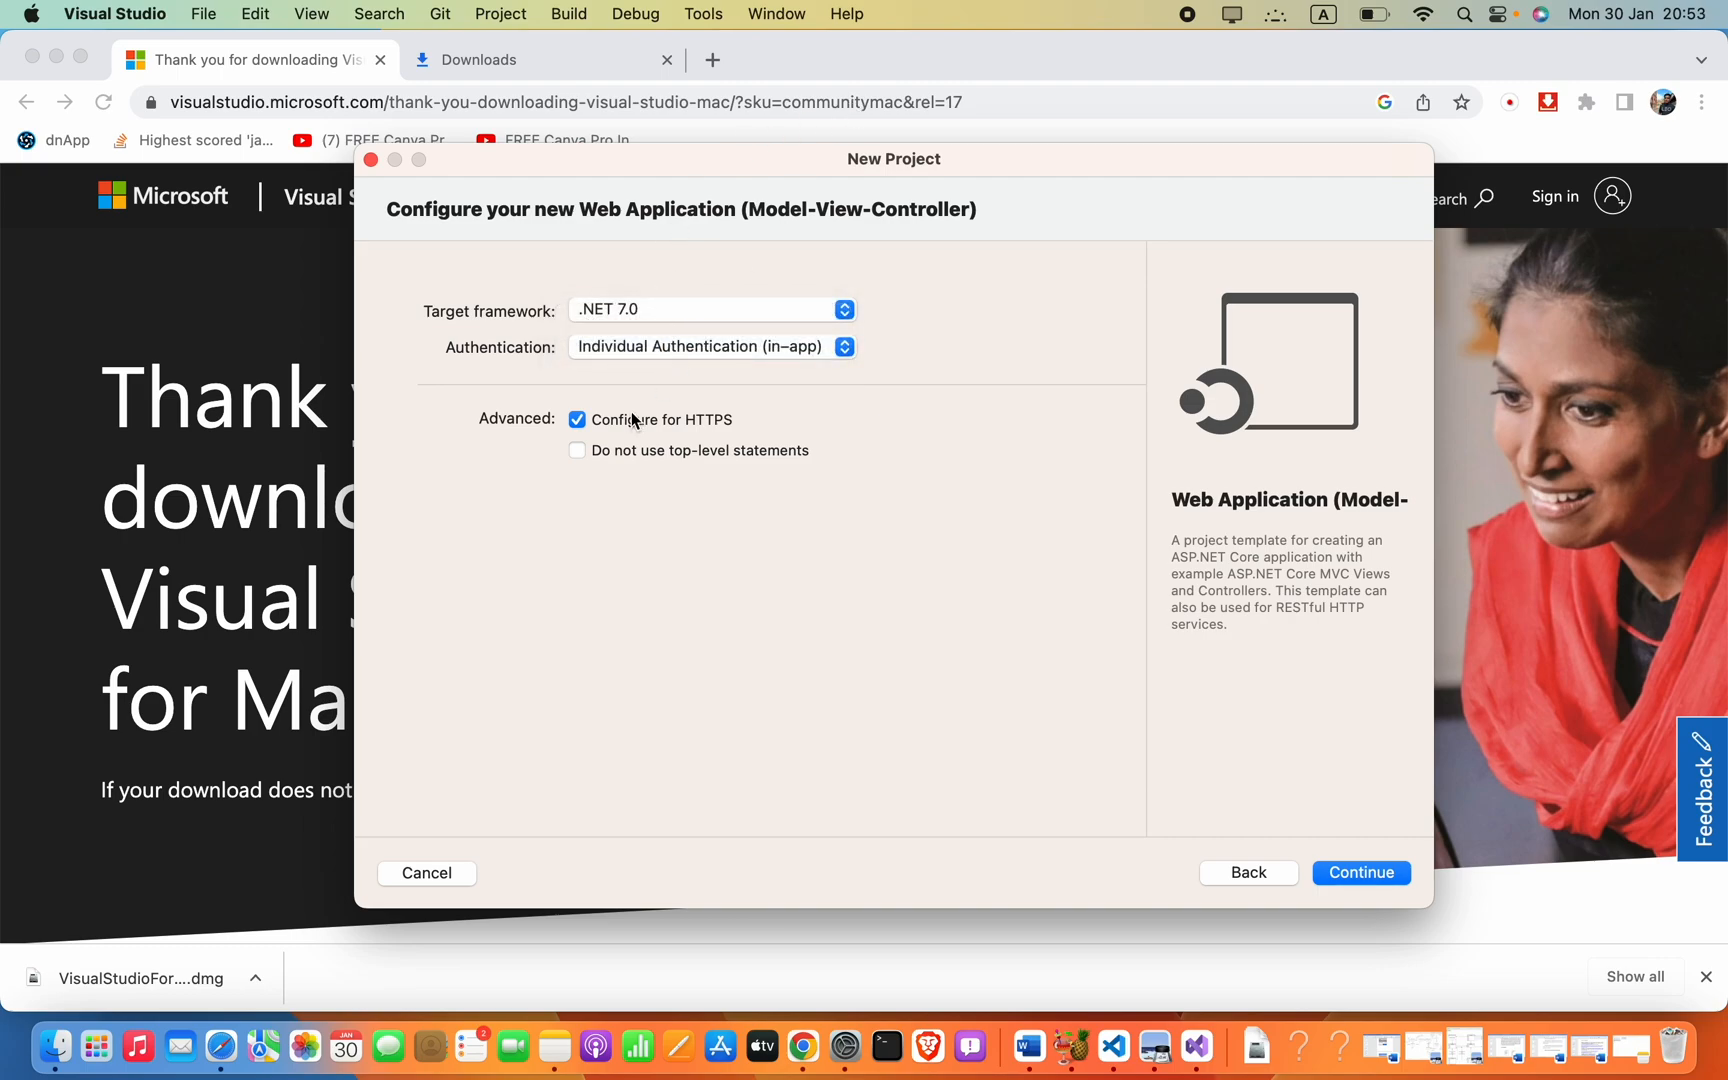
{"action": "mouse_move", "coordinate": [631, 446]}
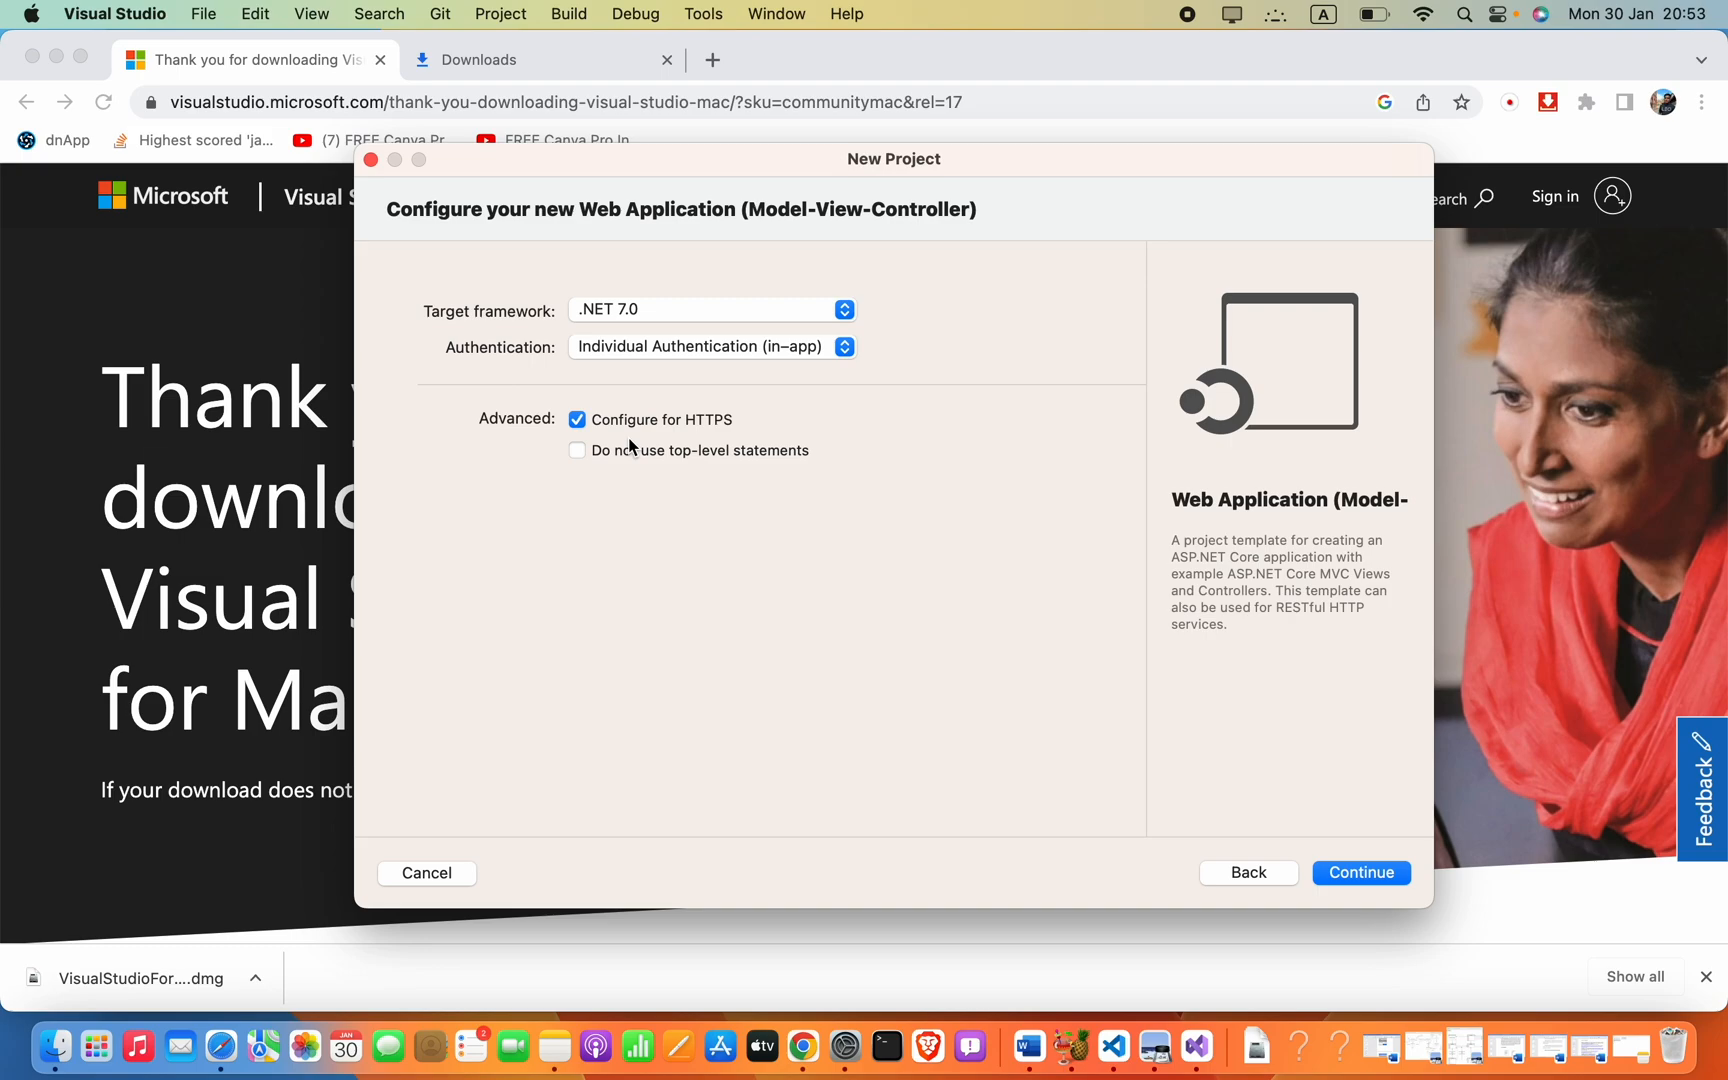
{"action": "mouse_move", "coordinate": [1252, 488]}
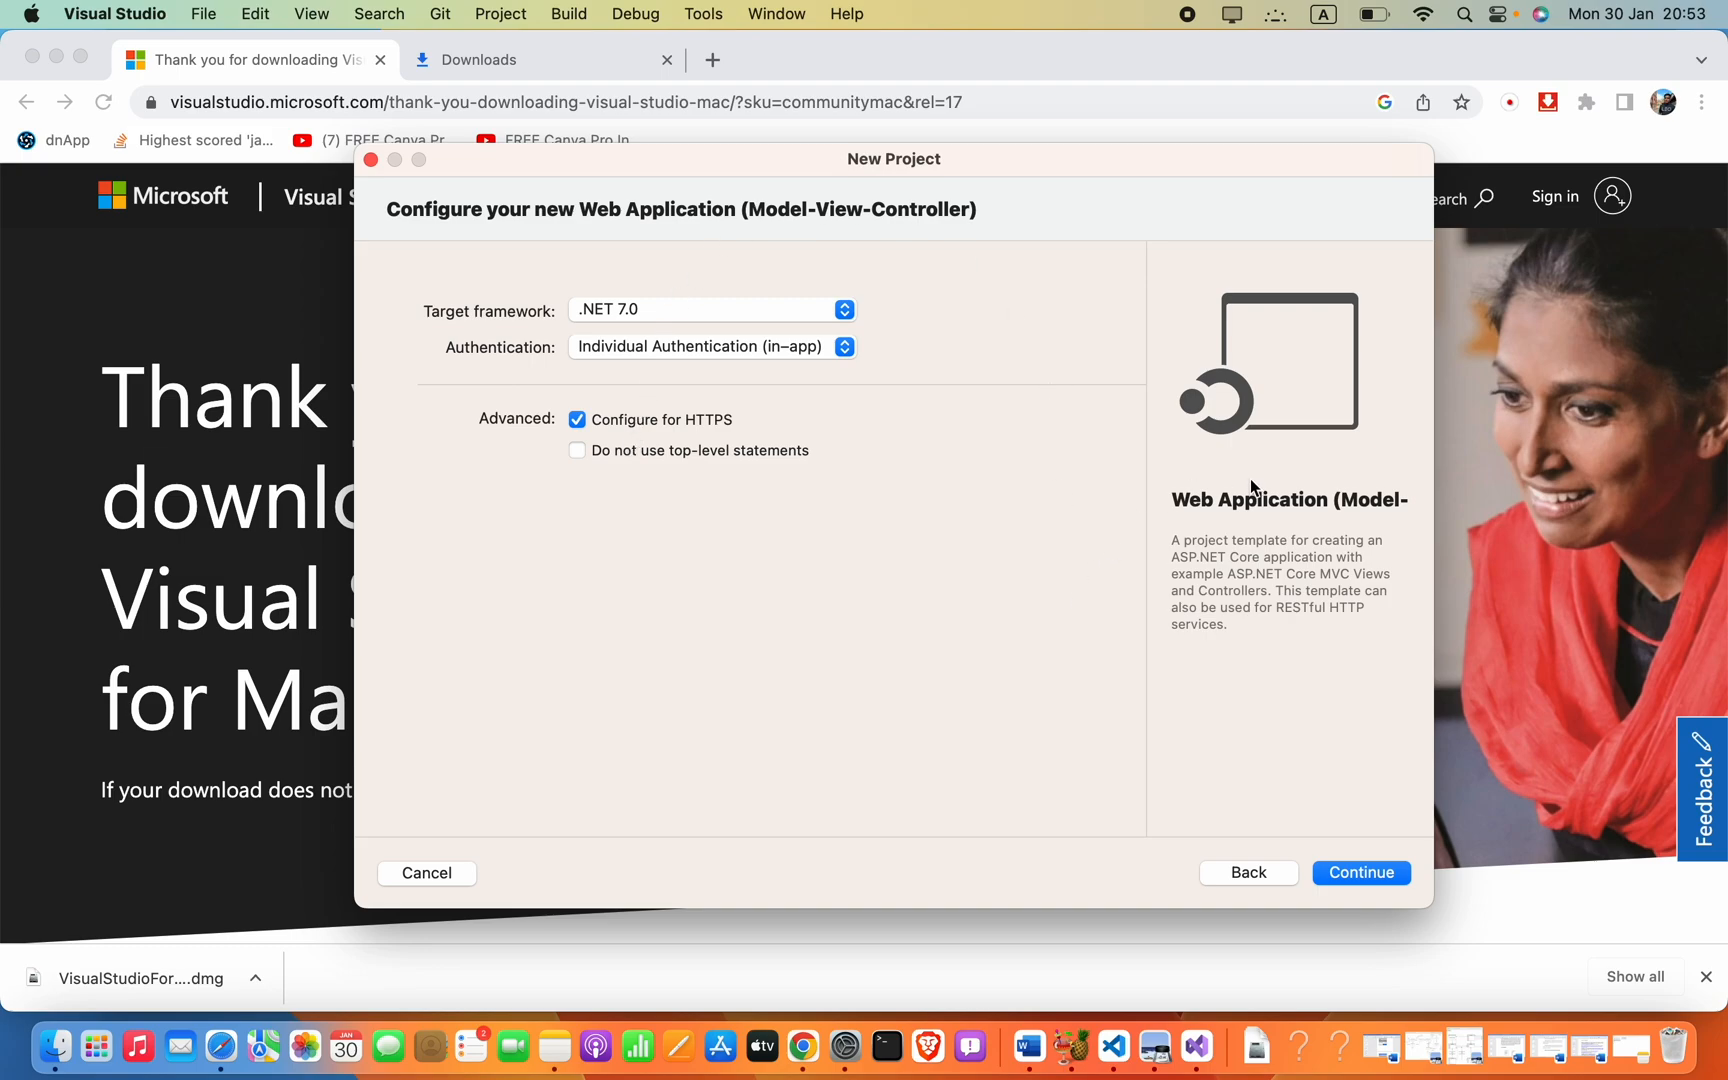
{"action": "mouse_move", "coordinate": [953, 284]}
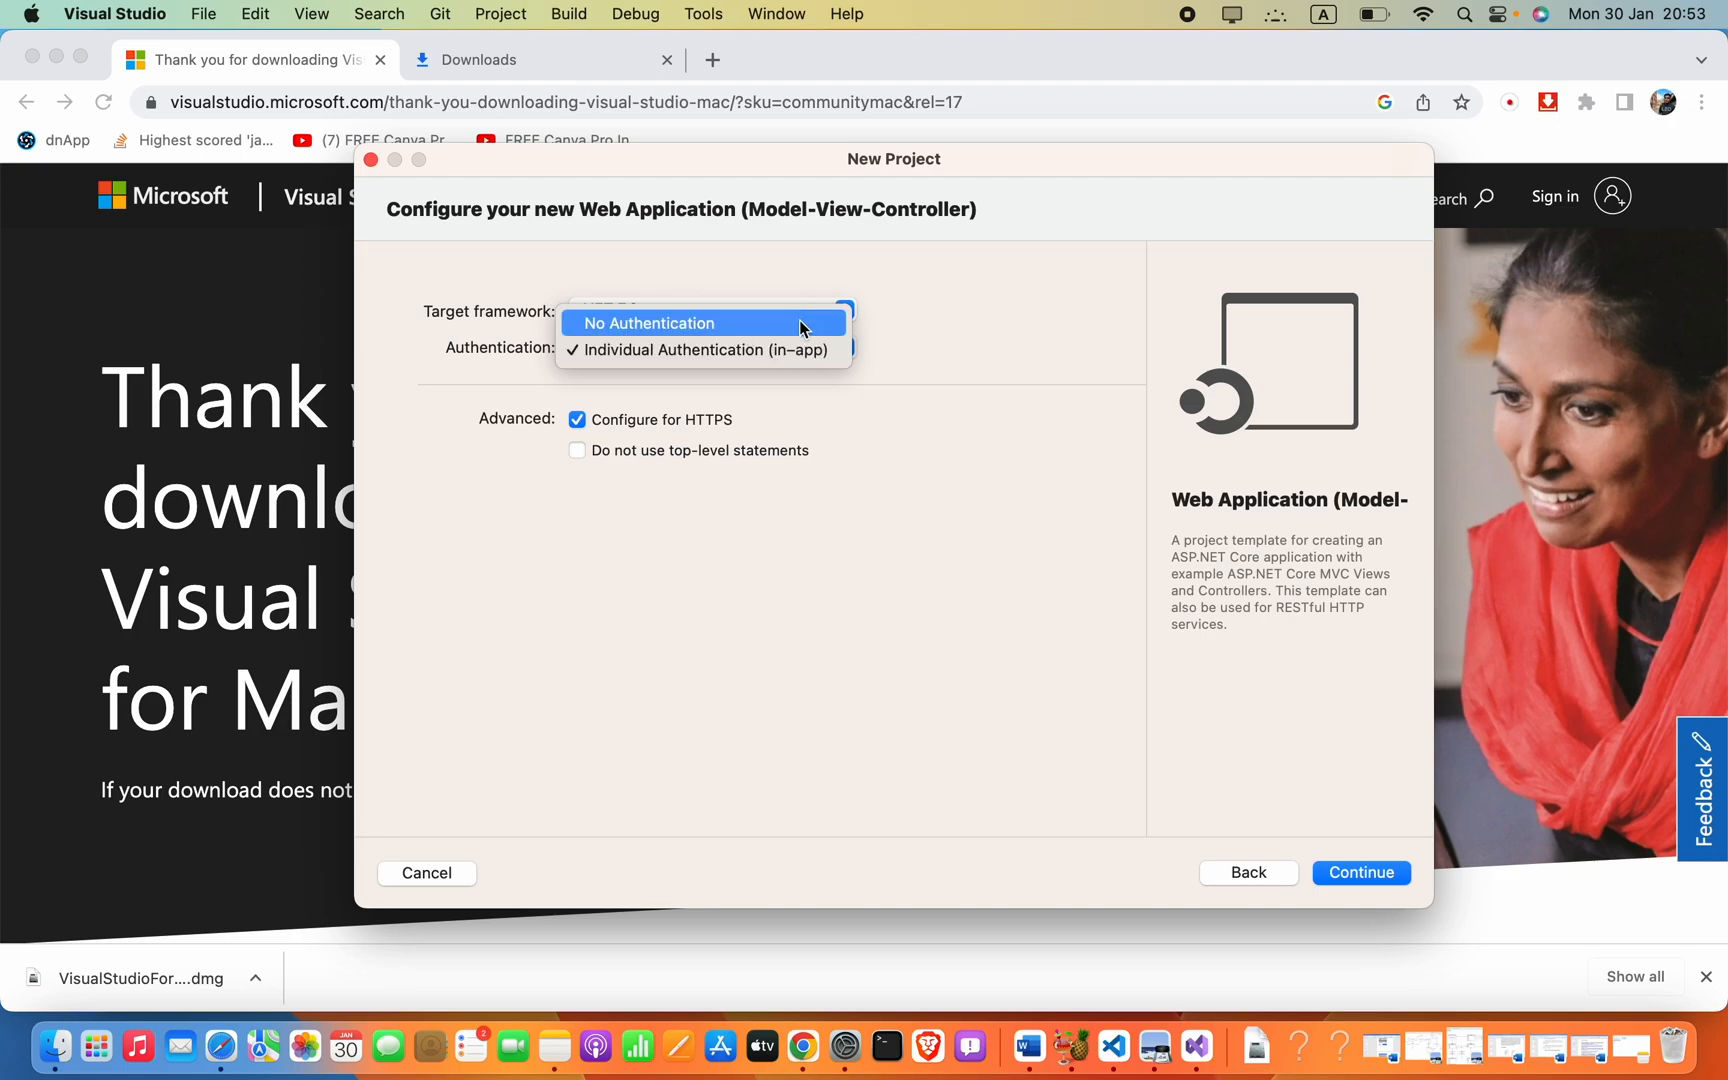
{"action": "mouse_move", "coordinate": [722, 299]}
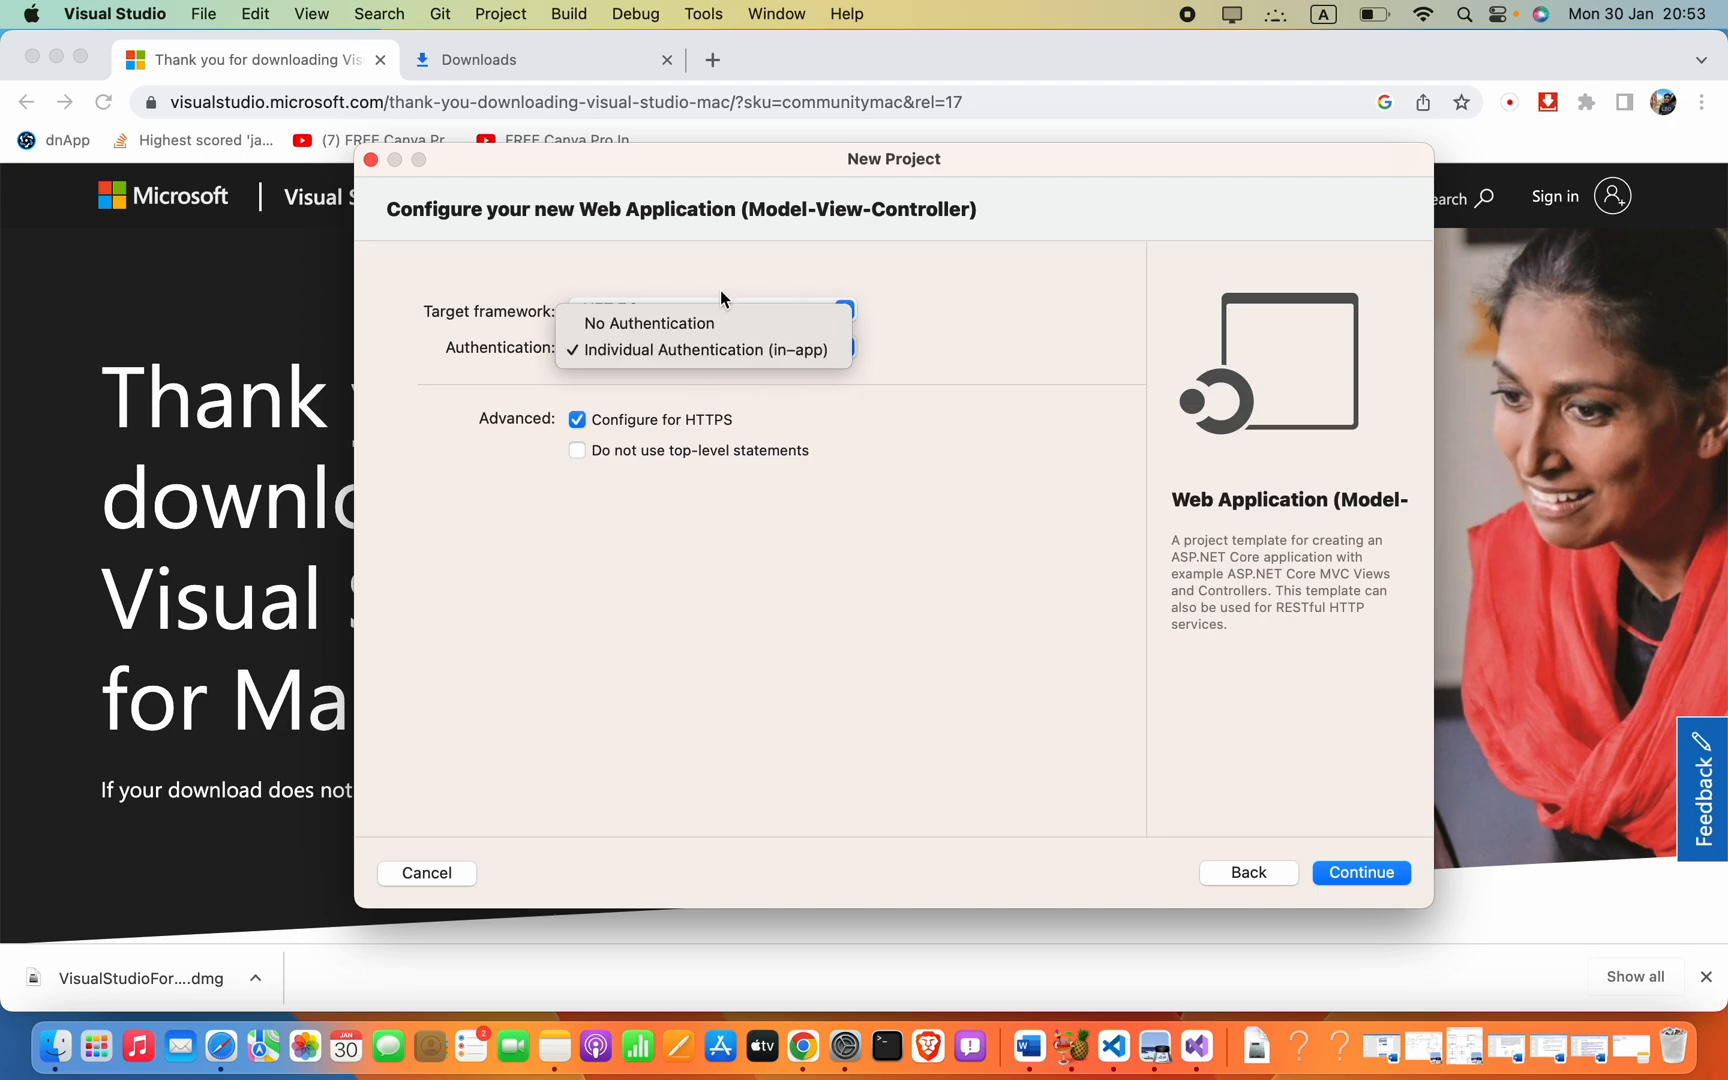
{"action": "mouse_move", "coordinate": [769, 392]}
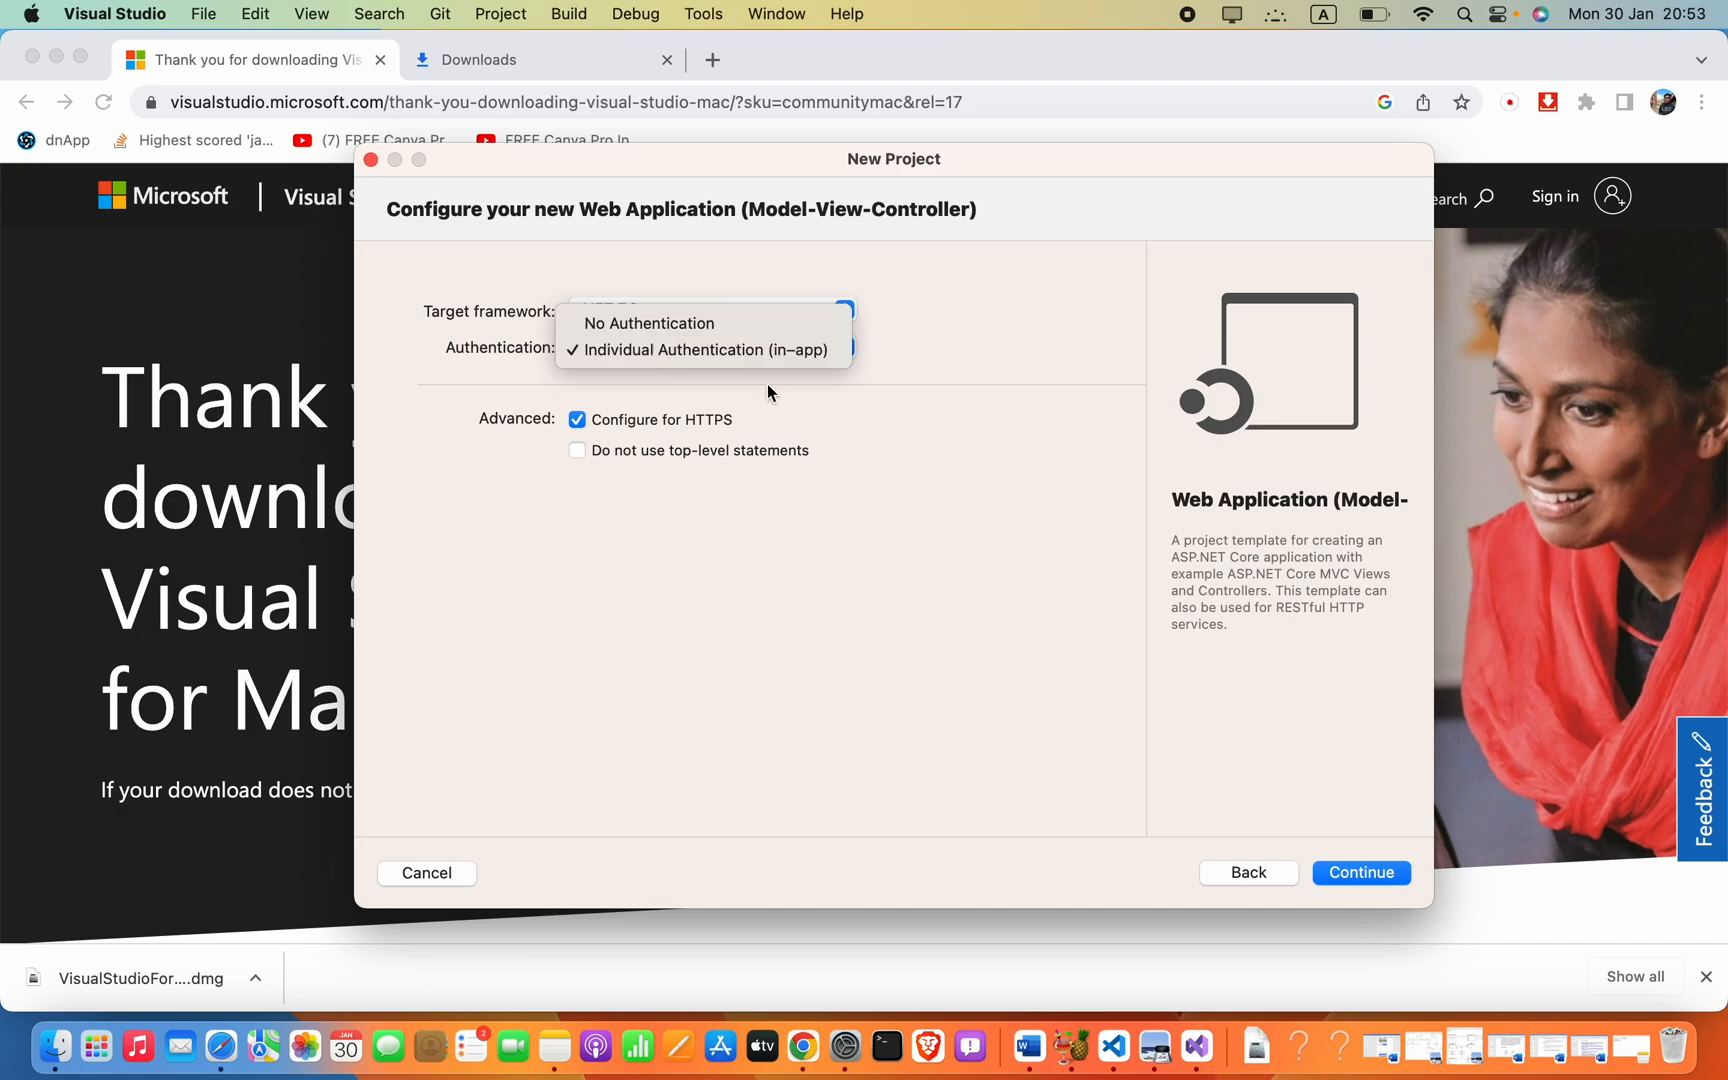
{"action": "mouse_move", "coordinate": [785, 375]}
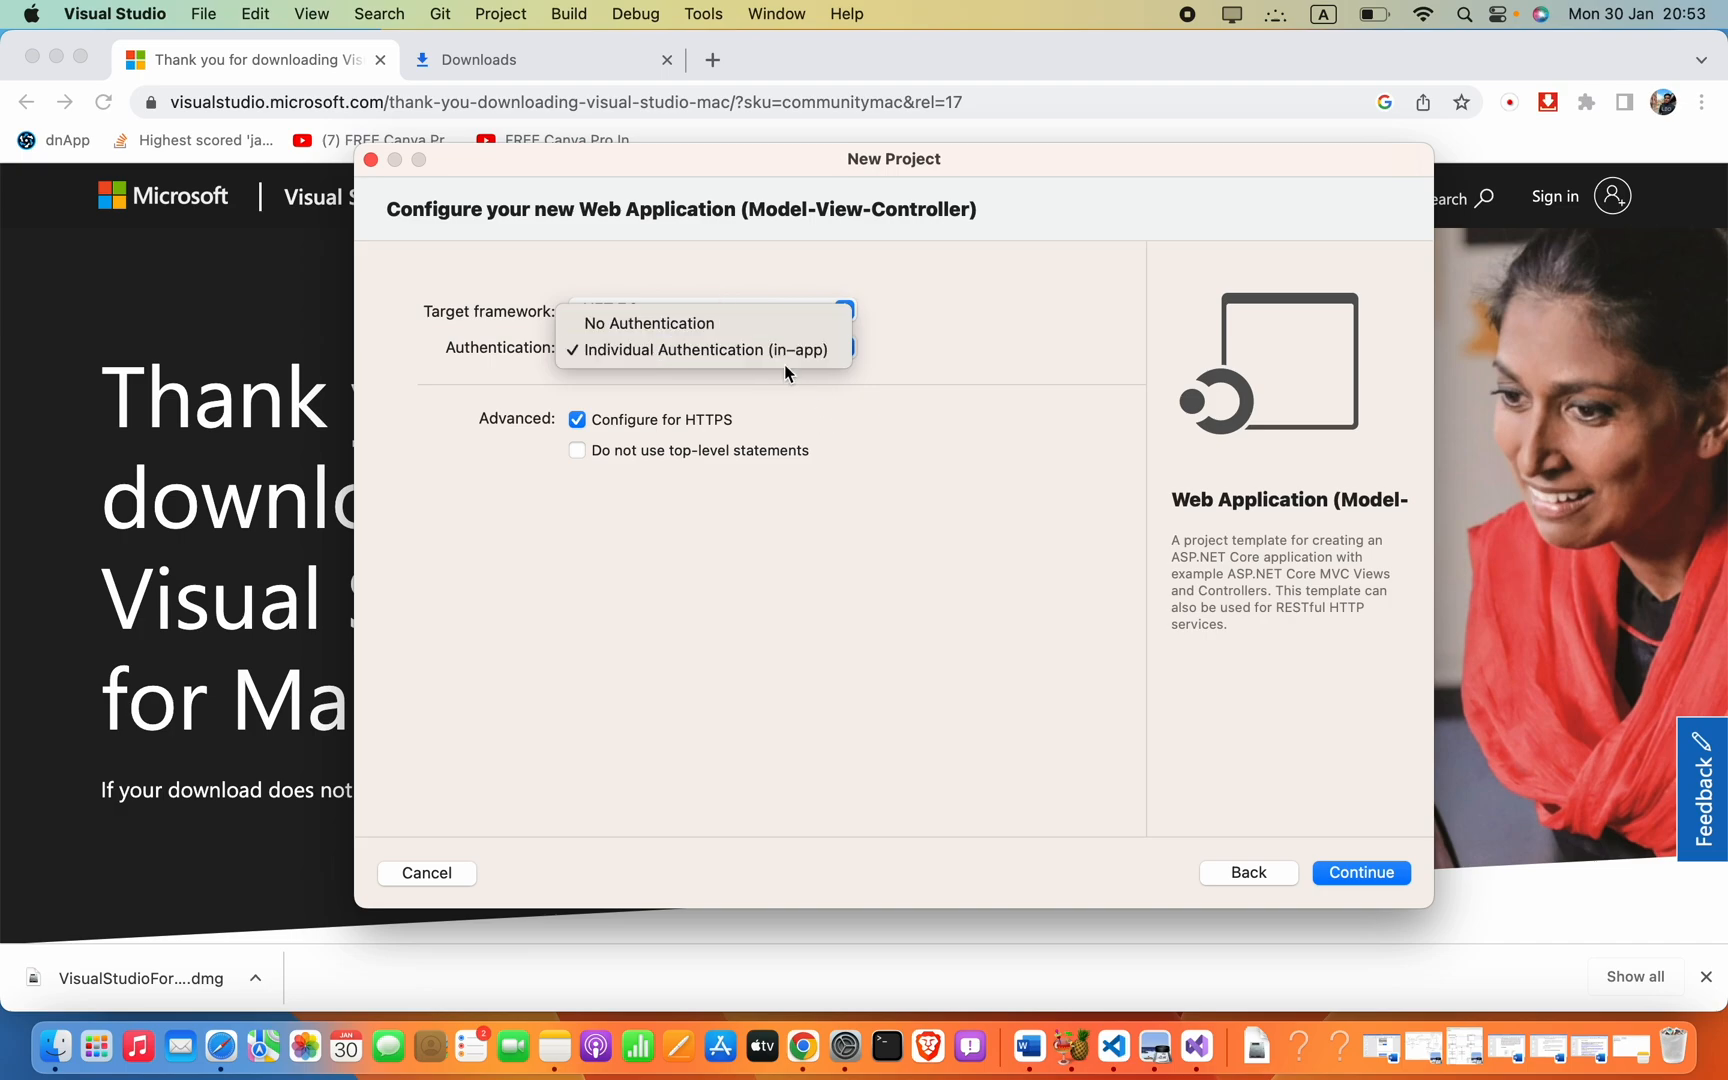
{"action": "left_click", "coordinate": [702, 349]}
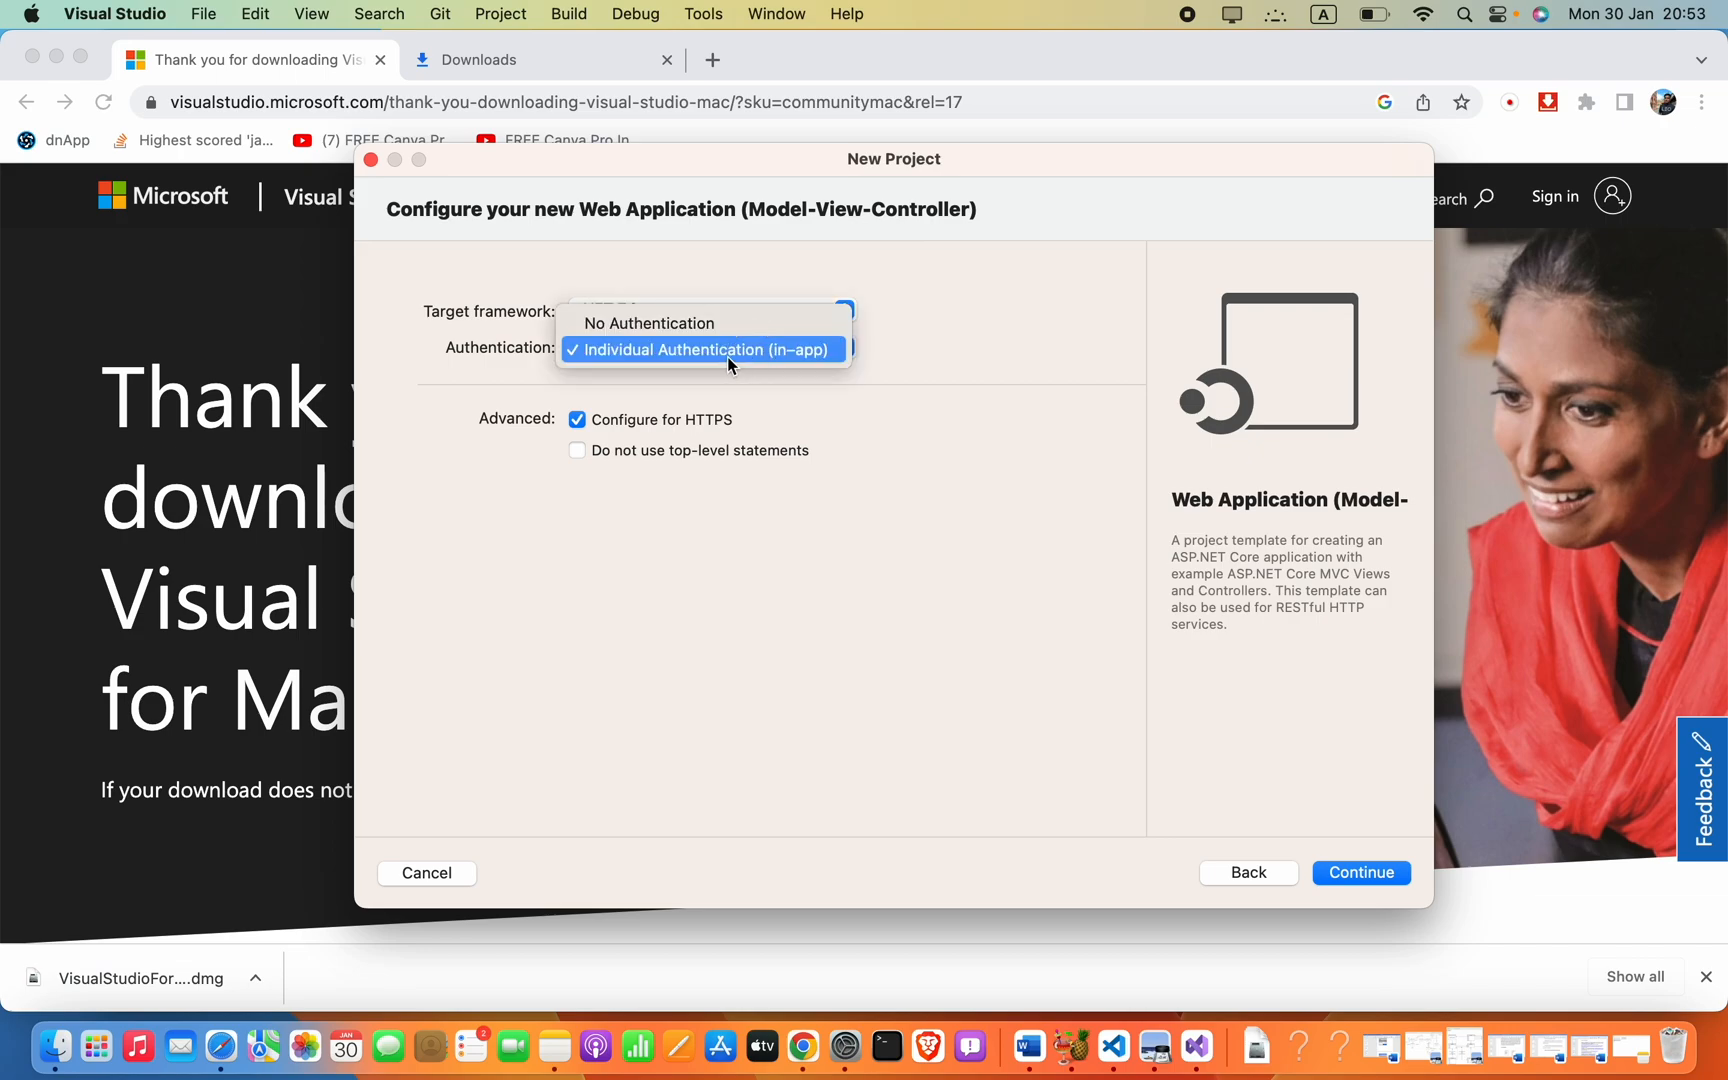
{"action": "left_click", "coordinate": [701, 349]}
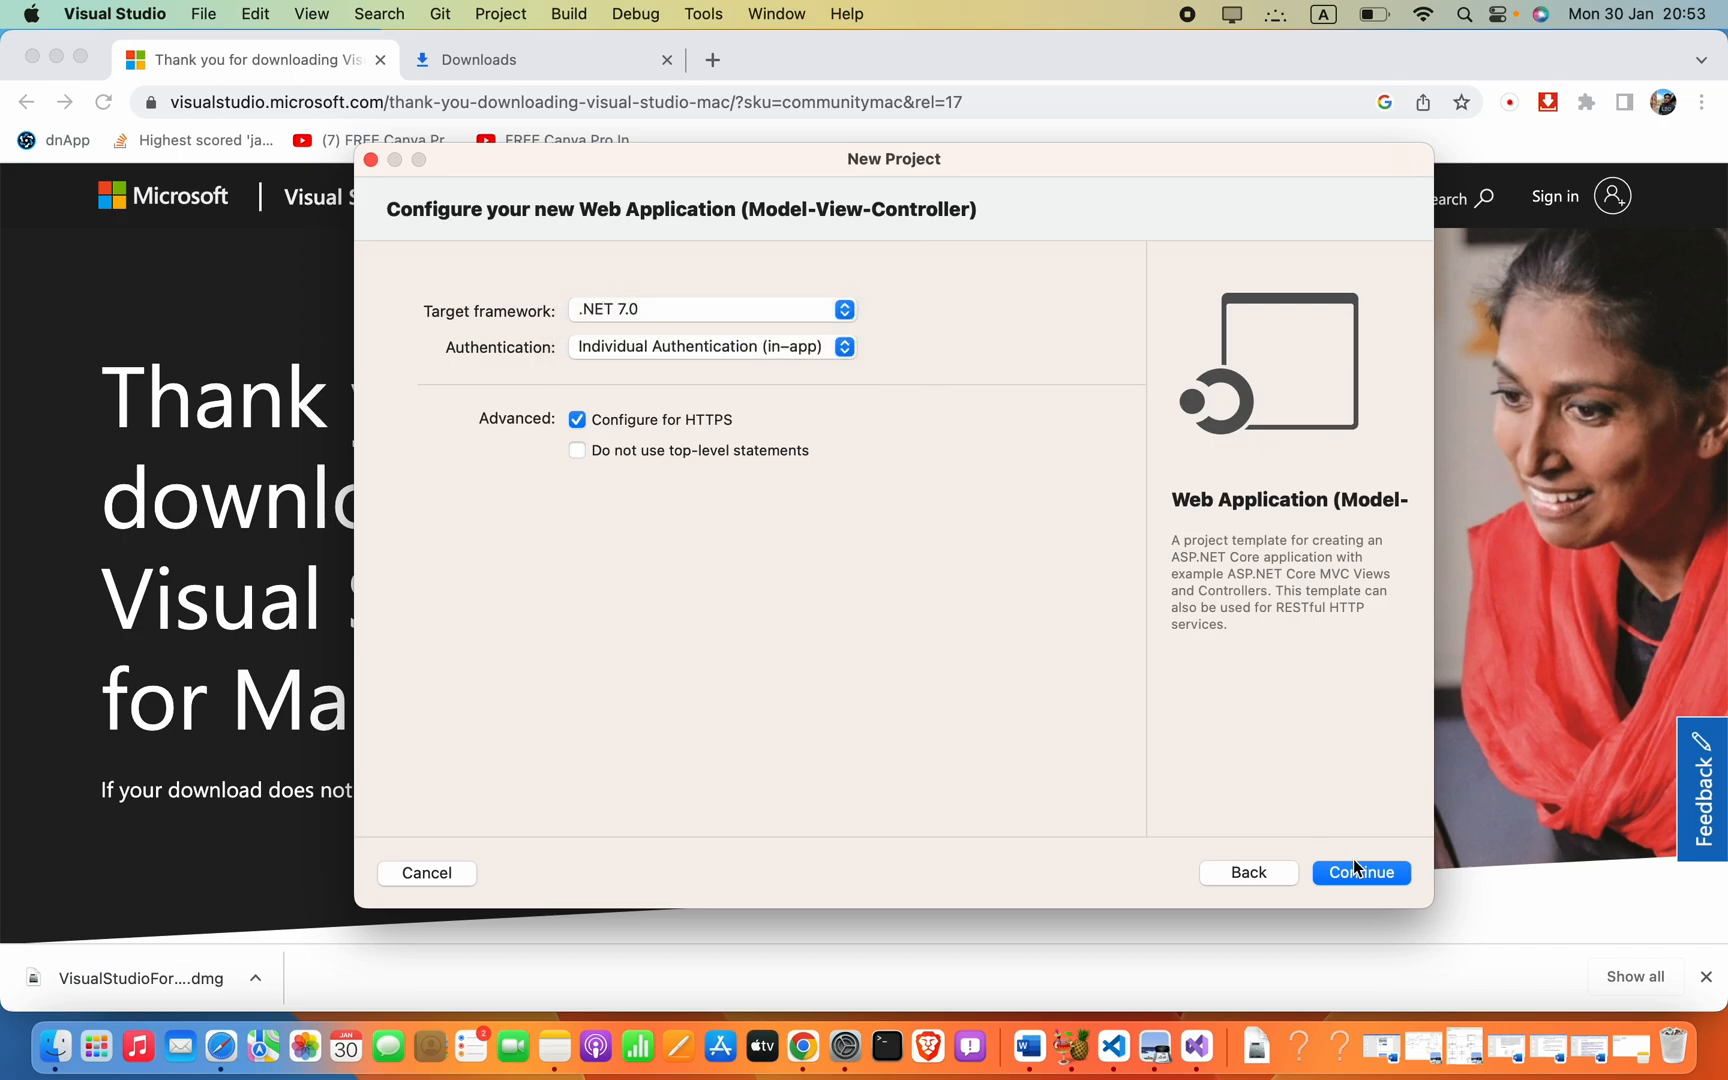
Step: Name the project fist_project and review its default Projects folder save location
{"action": "left_click", "coordinate": [1361, 872]}
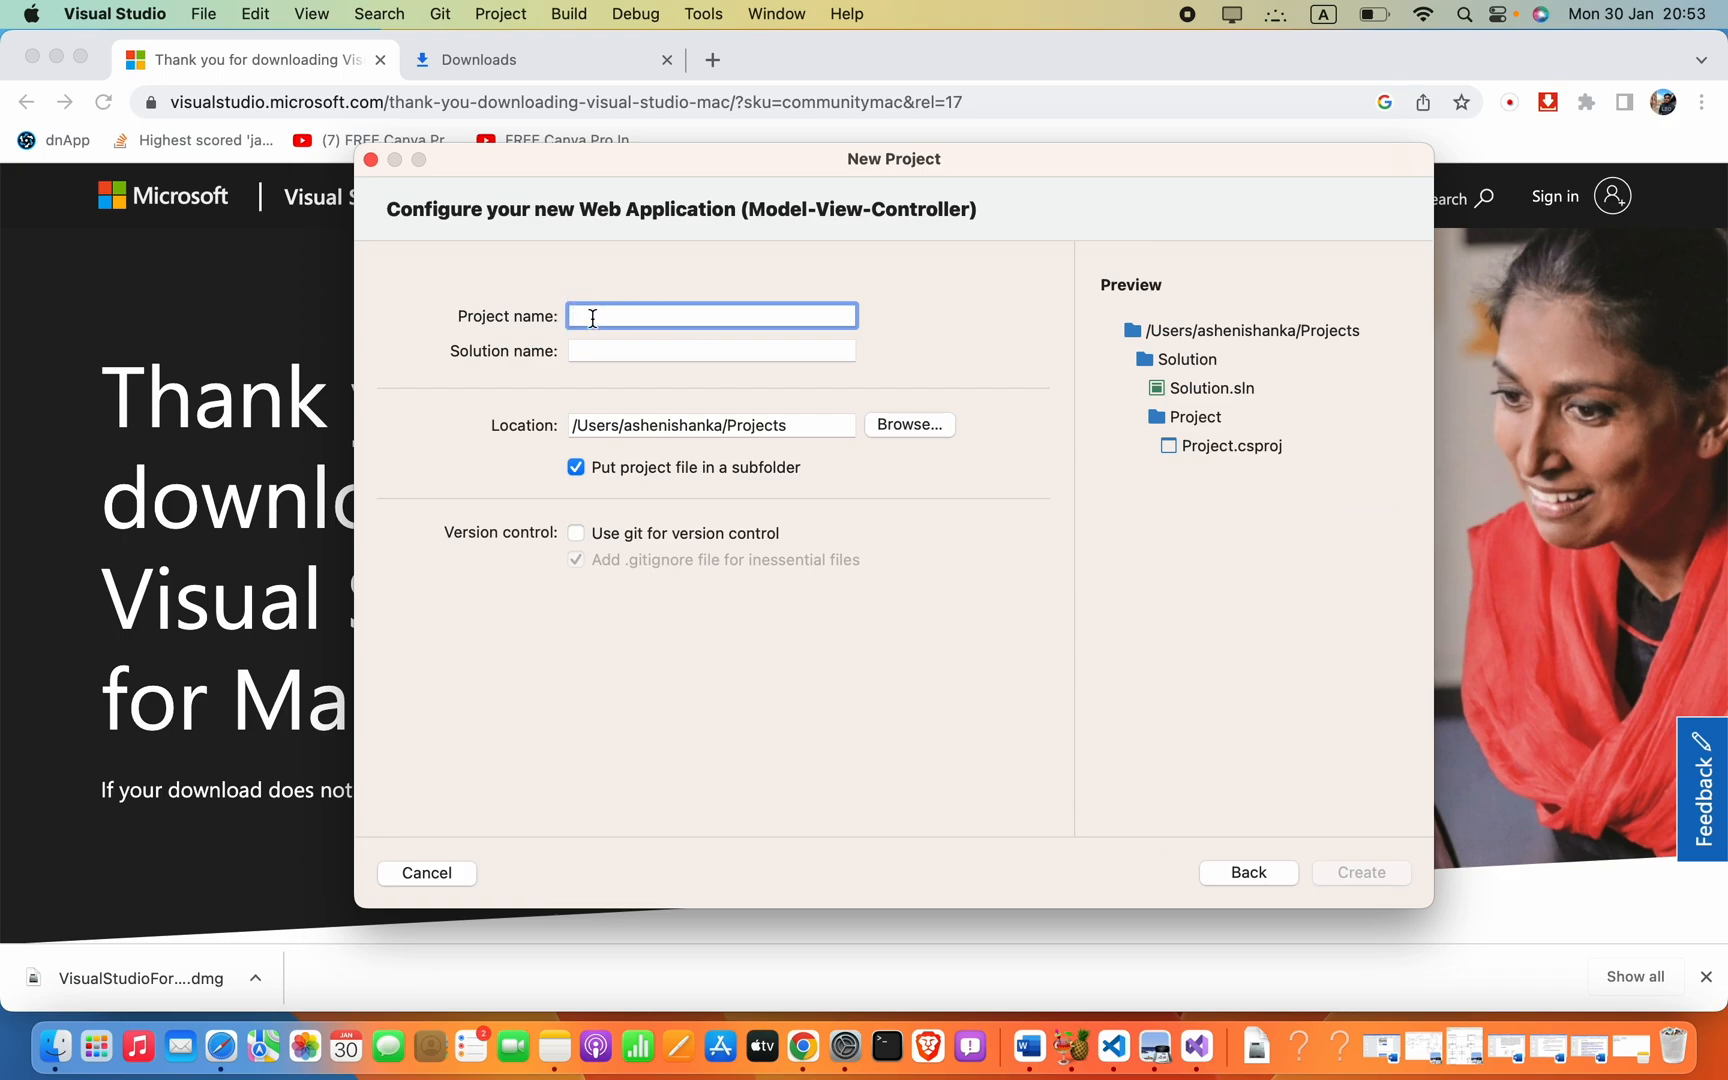
{"action": "type", "text": "hell"}
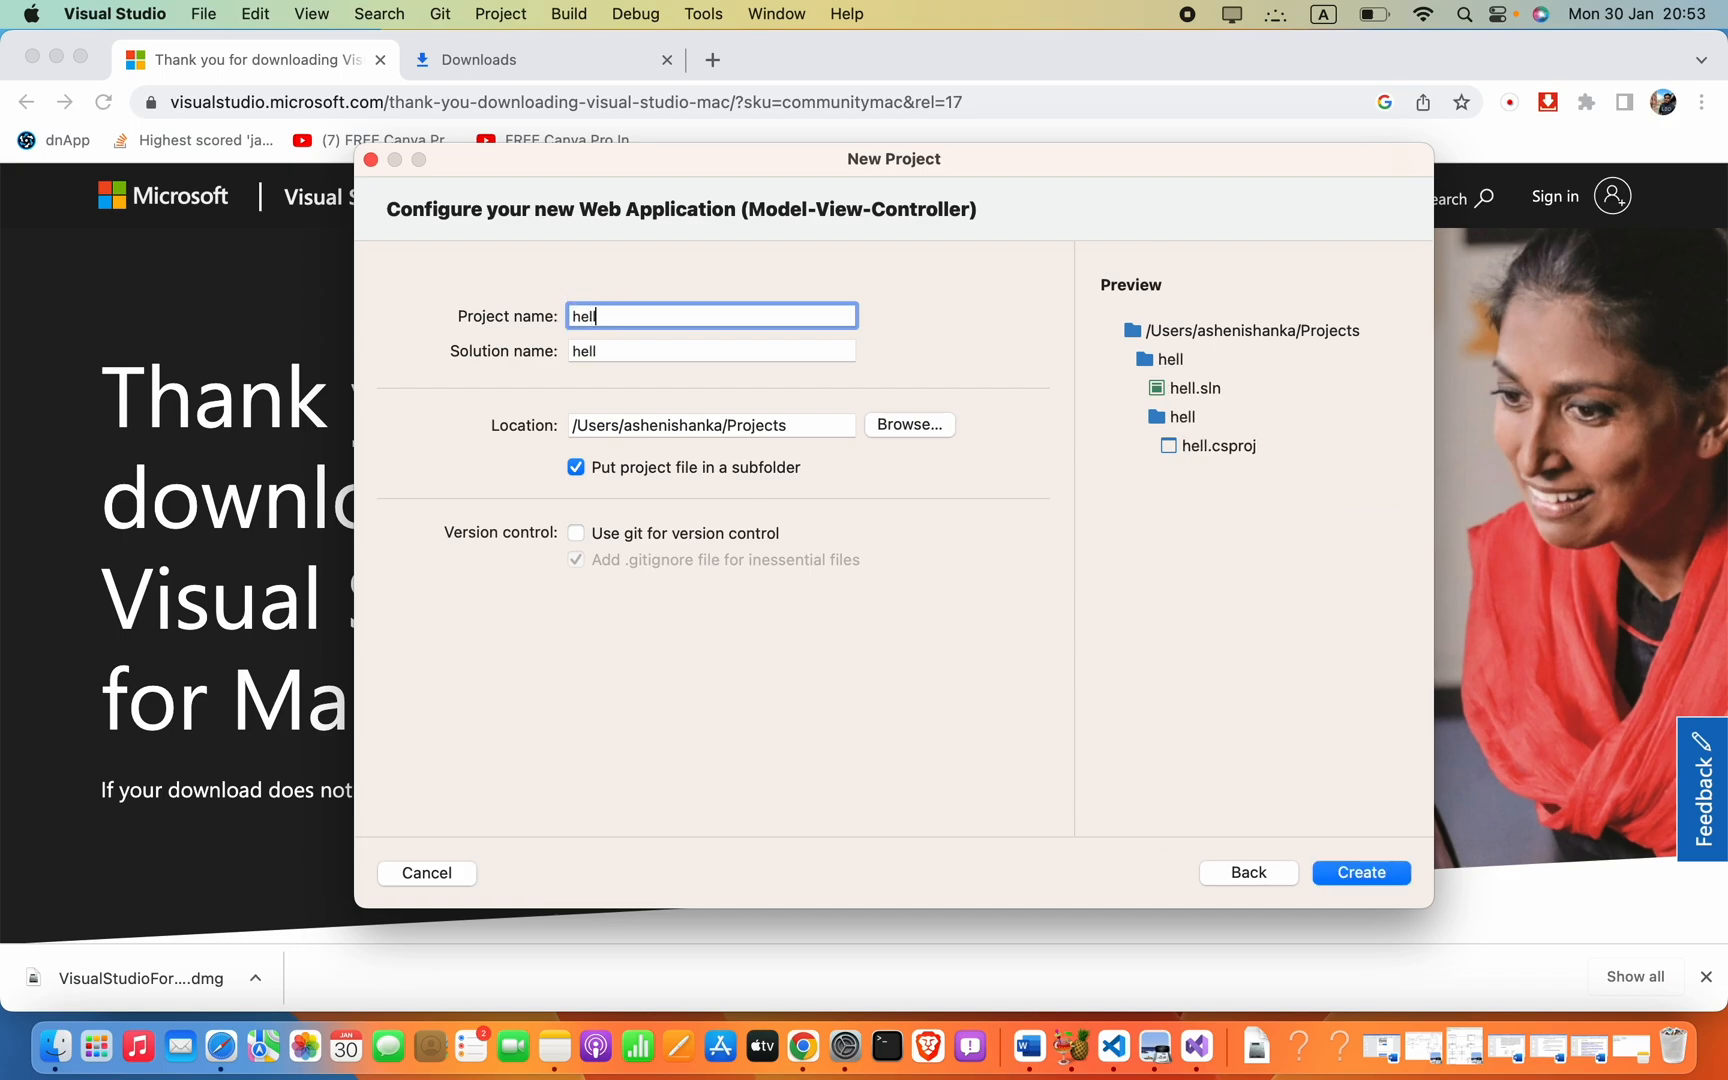
{"action": "type", "text": "m"}
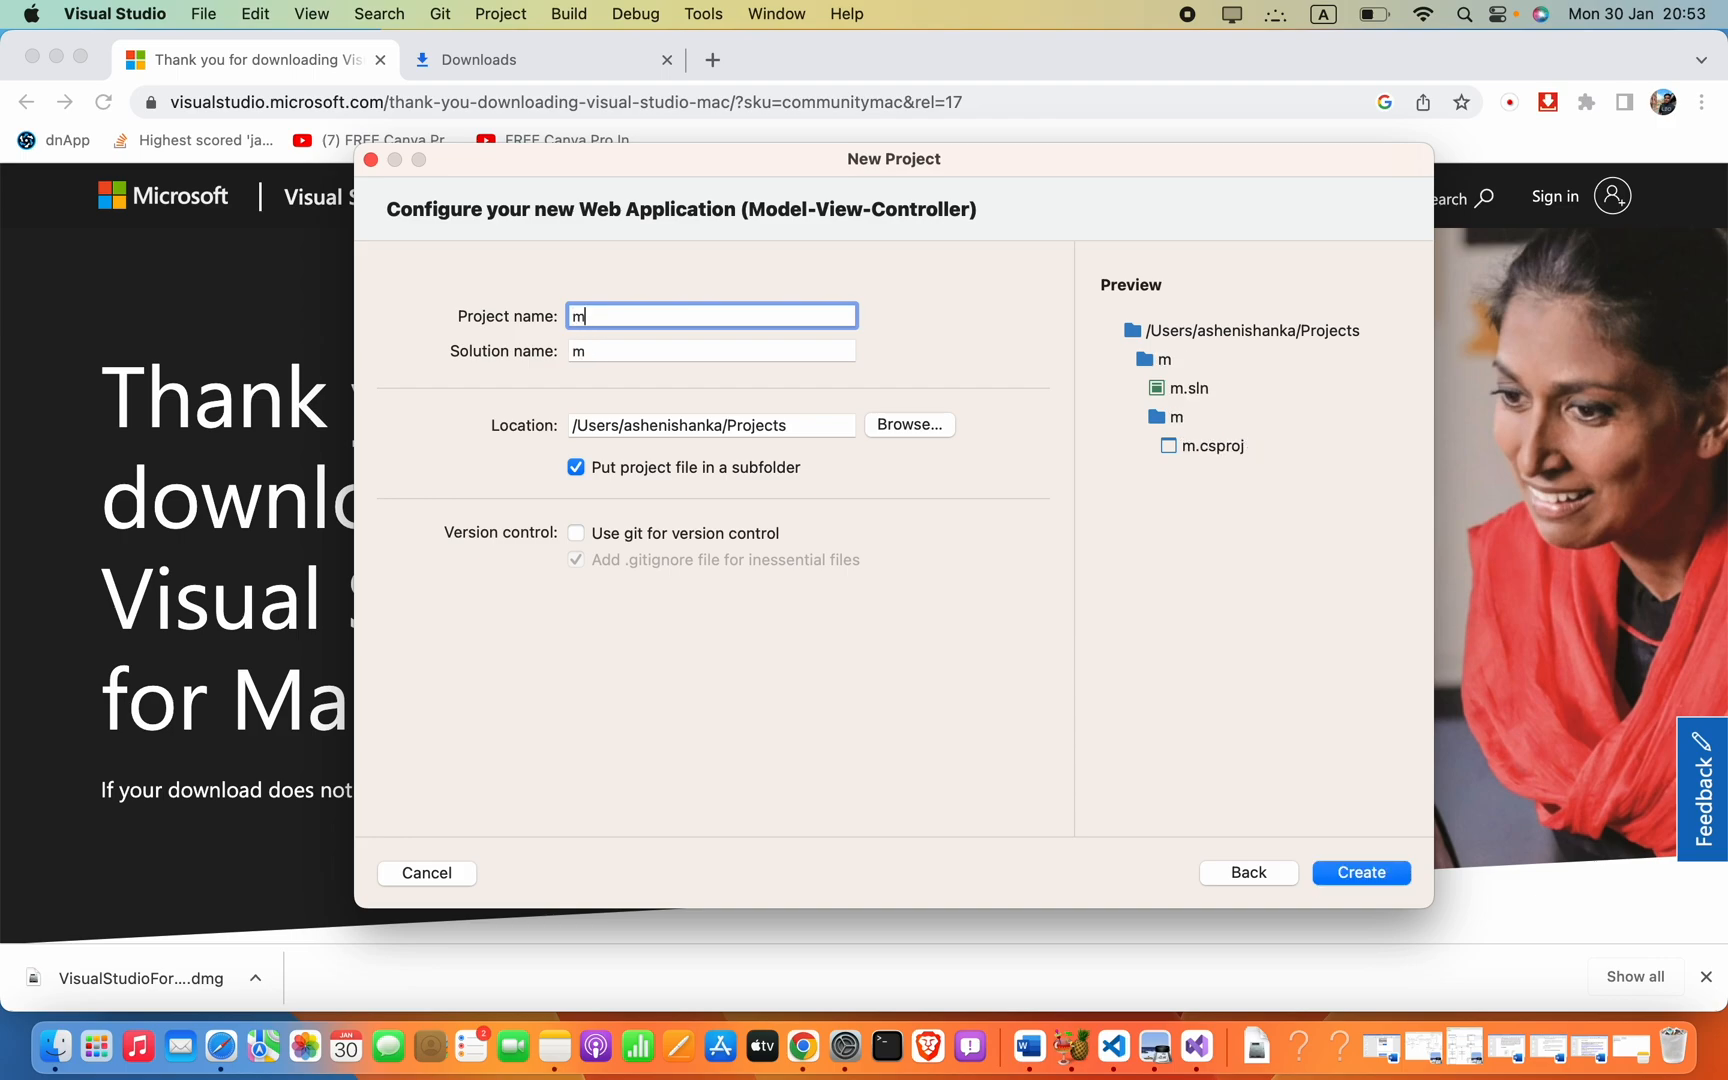
{"action": "type", "text": "fist"}
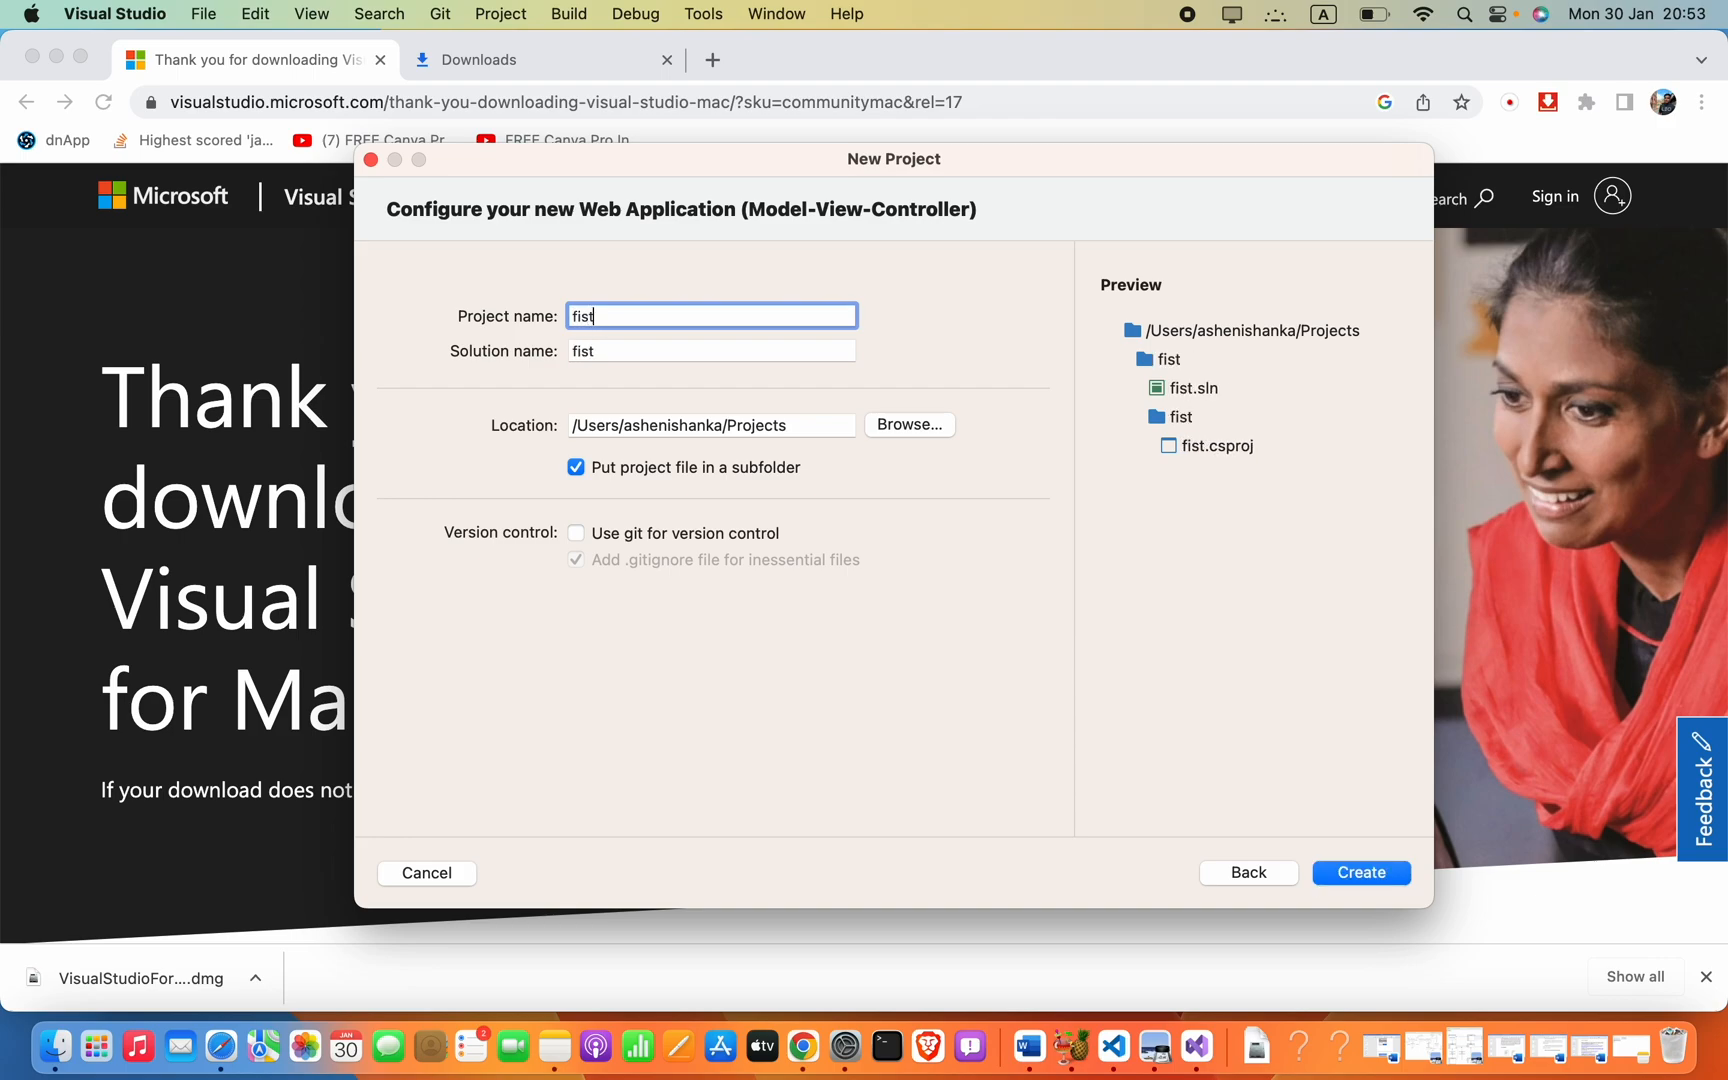
{"action": "type", "text": "_project"}
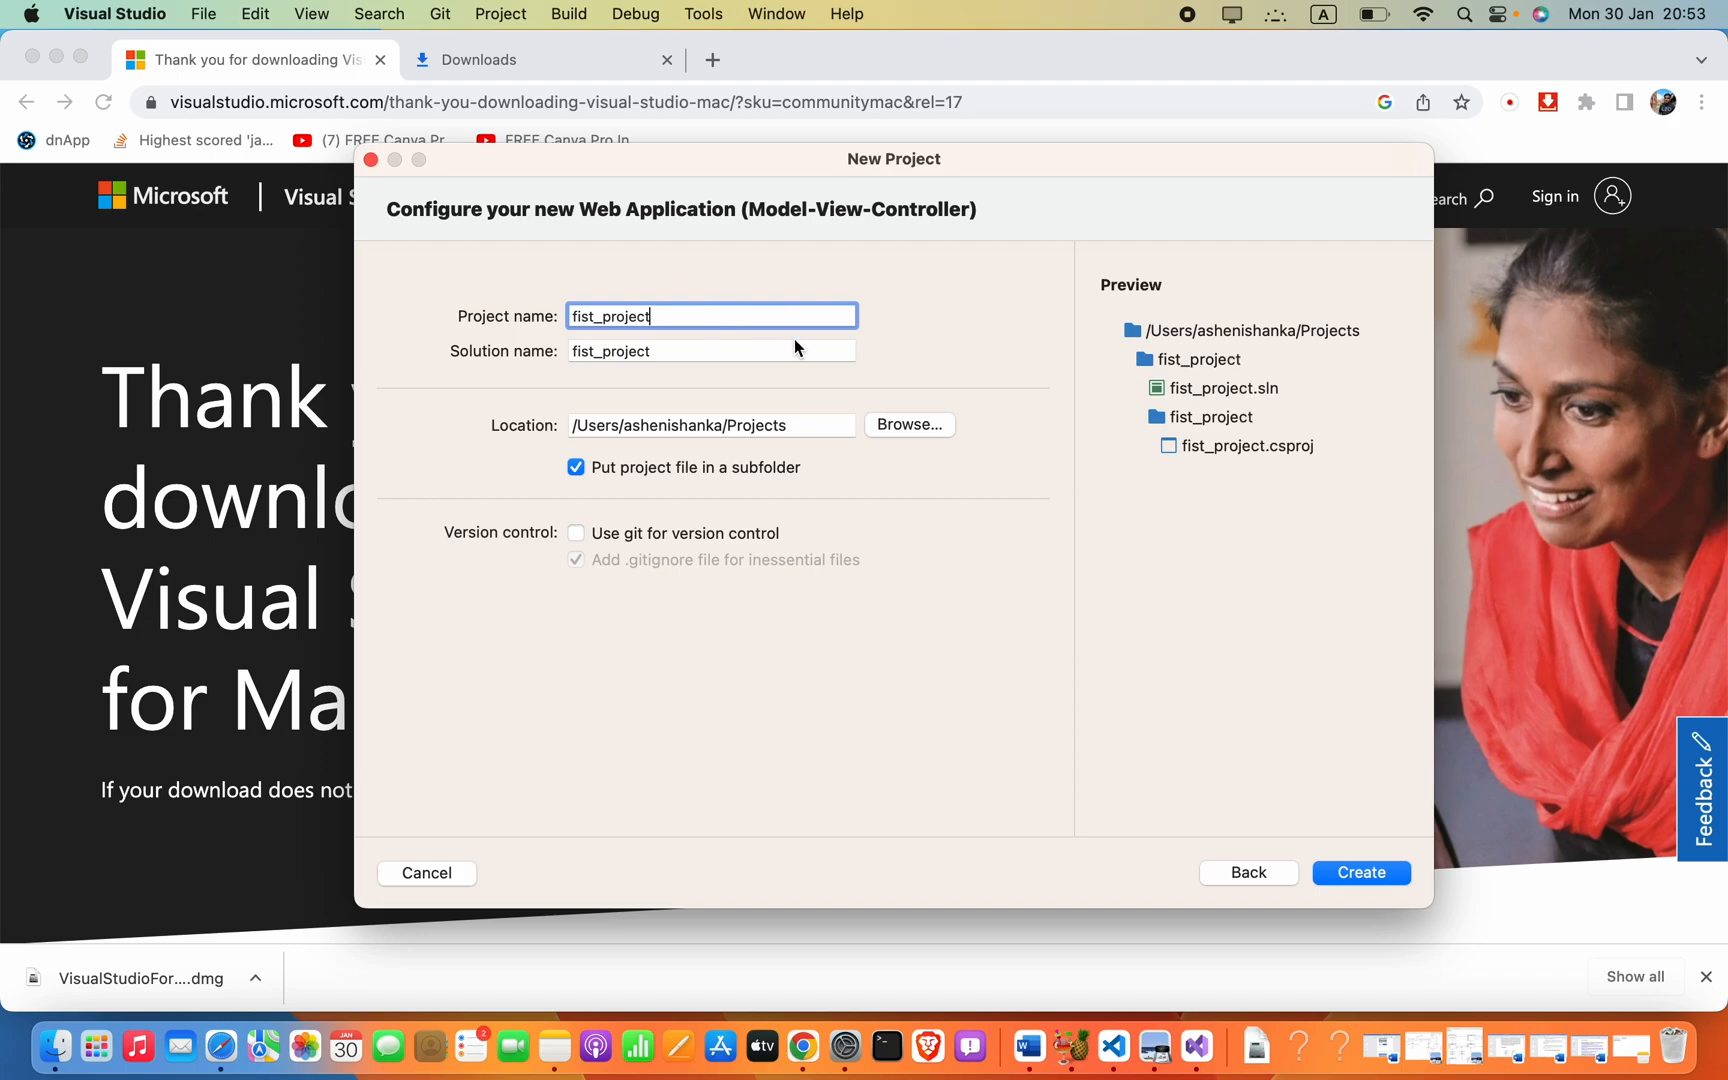
{"action": "left_click", "coordinate": [711, 425]}
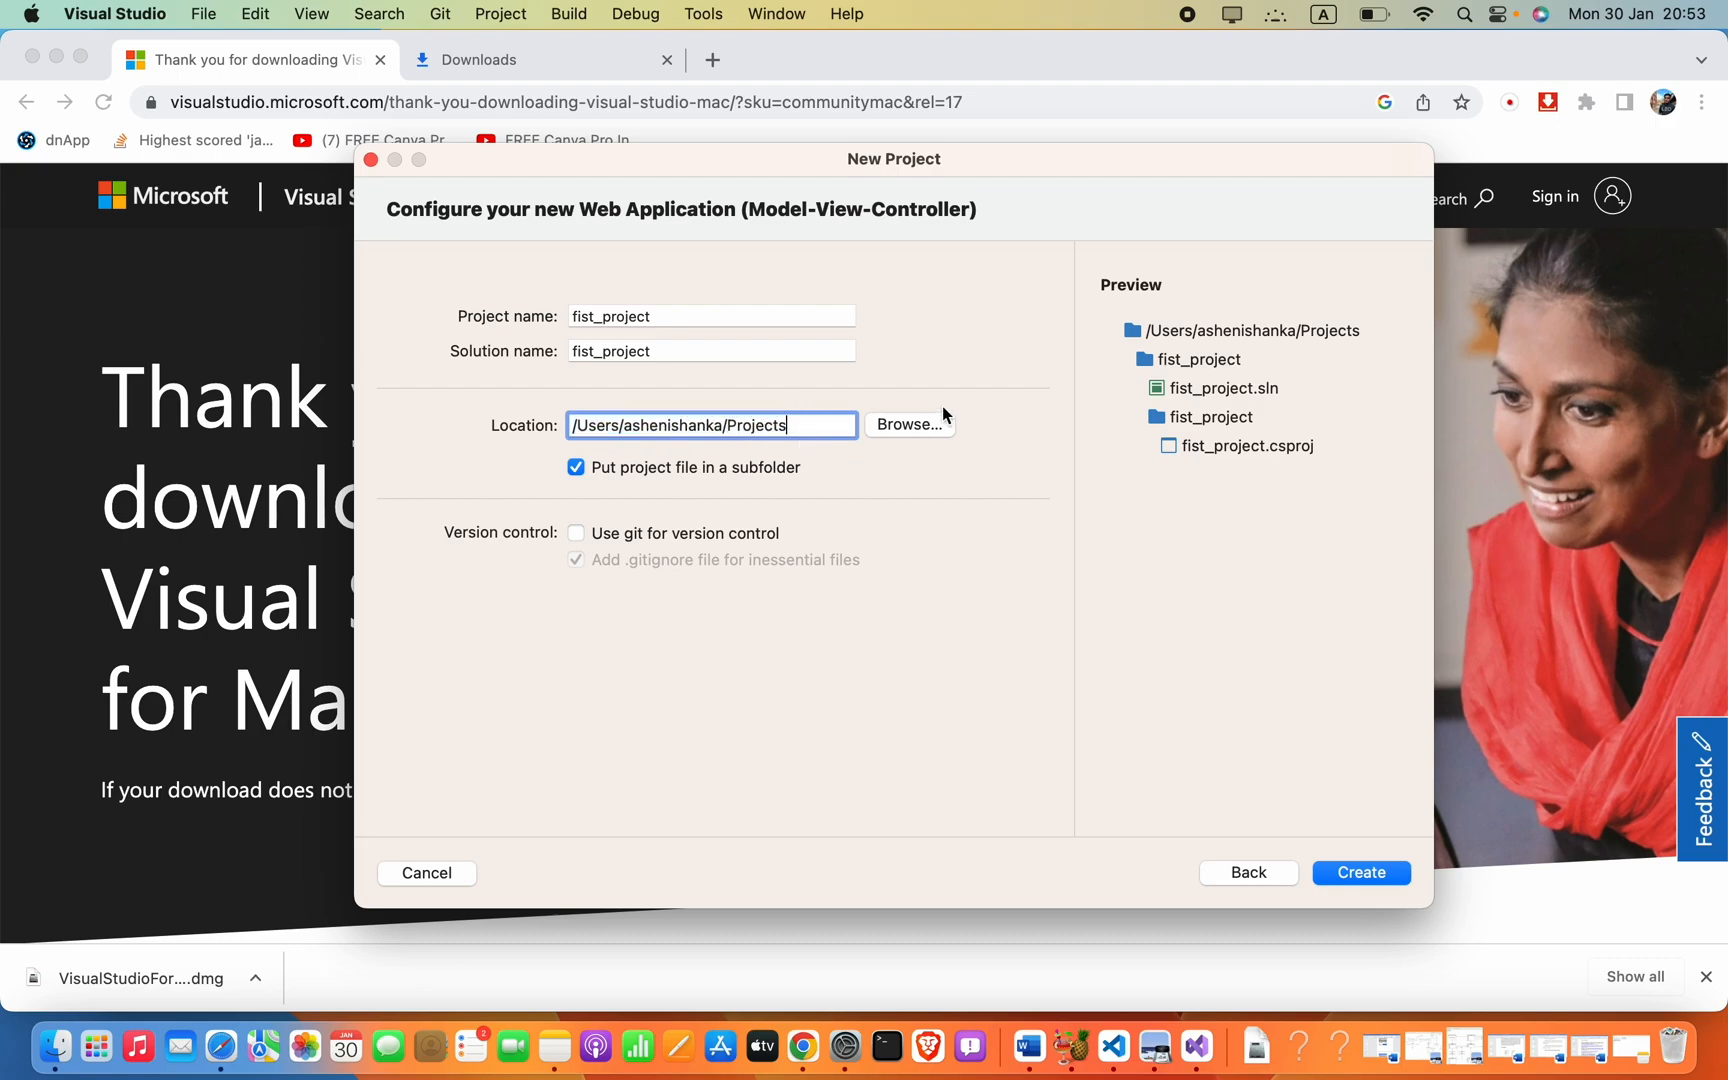
{"action": "mouse_move", "coordinate": [901, 439]}
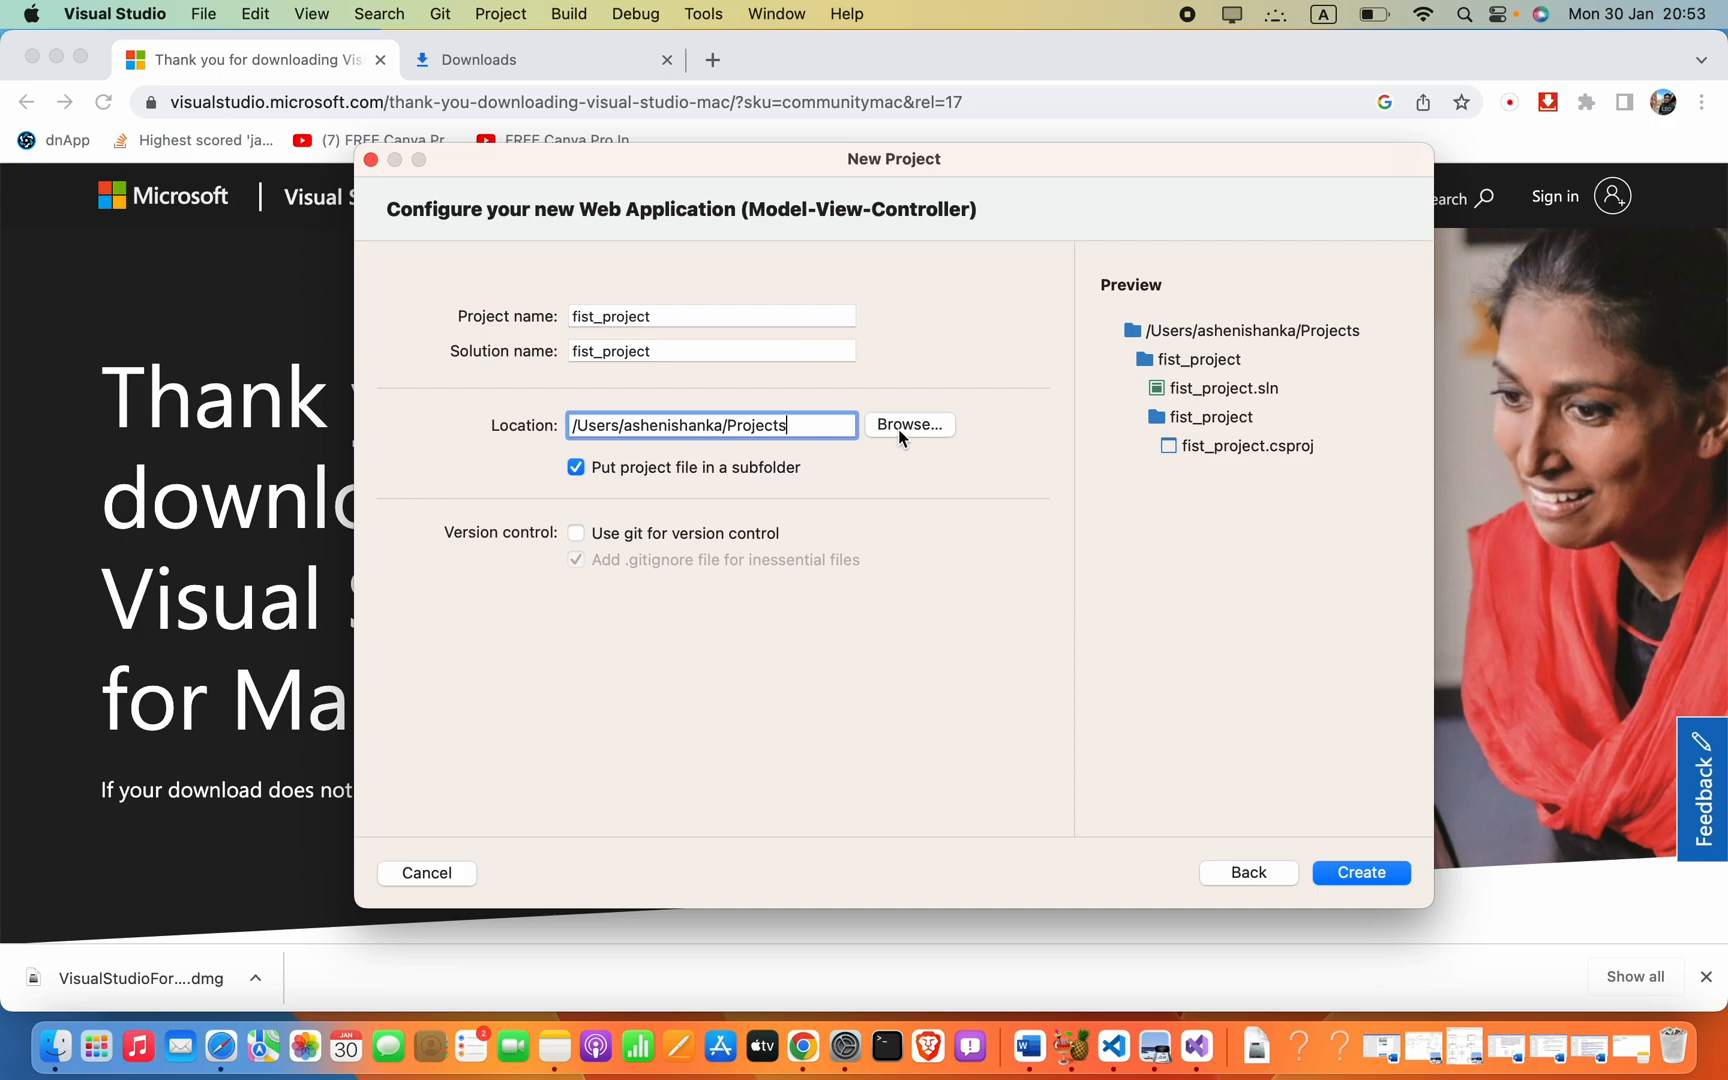
{"action": "mouse_move", "coordinate": [882, 446]}
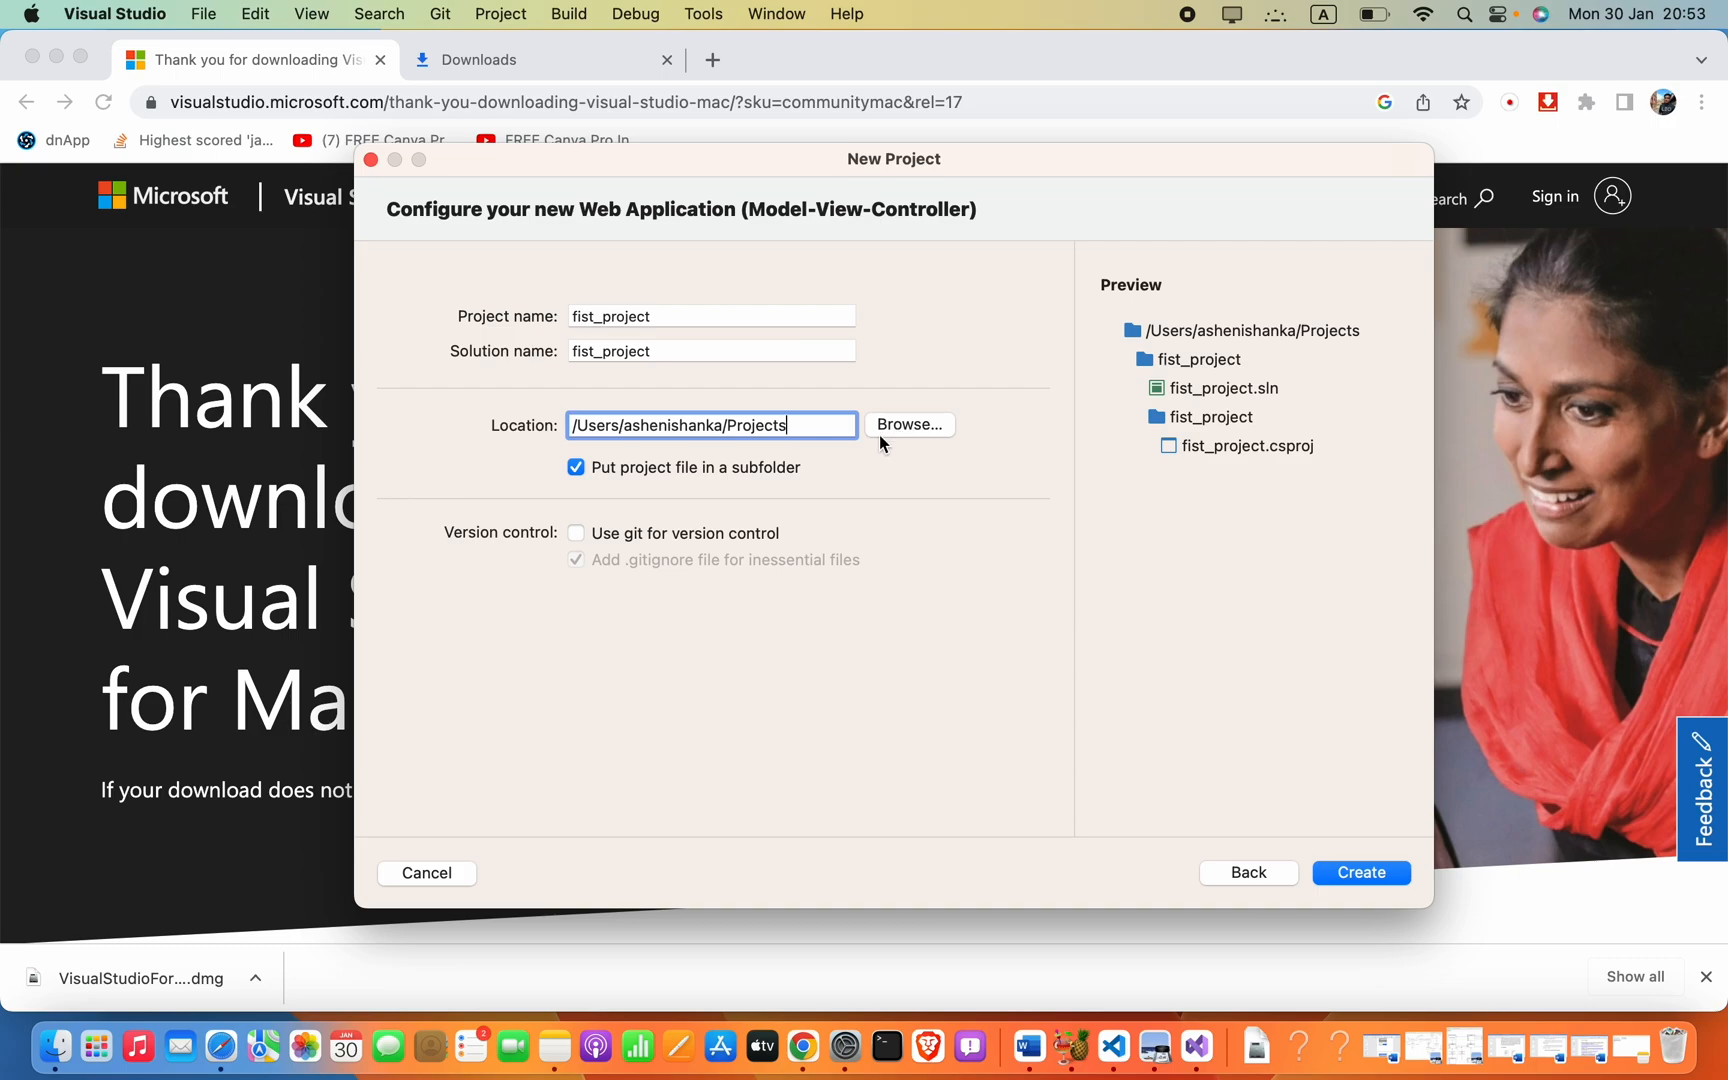
{"action": "mouse_move", "coordinate": [615, 483]}
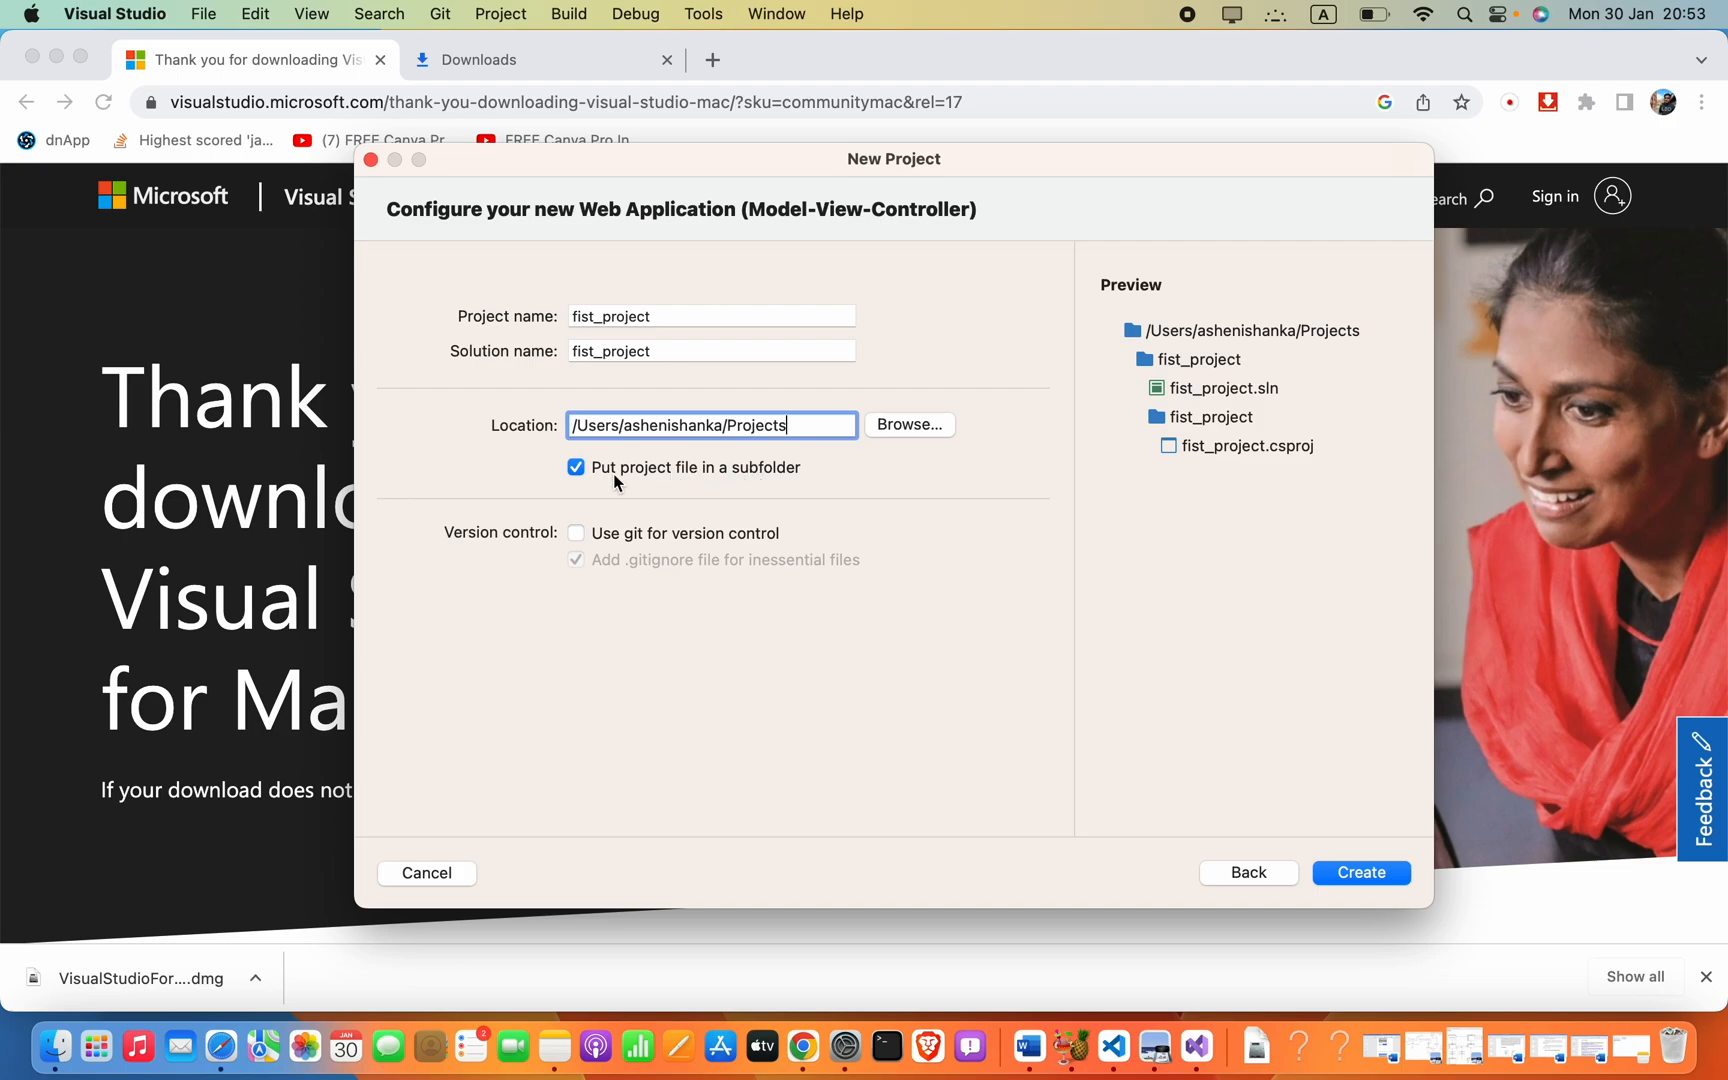
{"action": "mouse_move", "coordinate": [799, 467]}
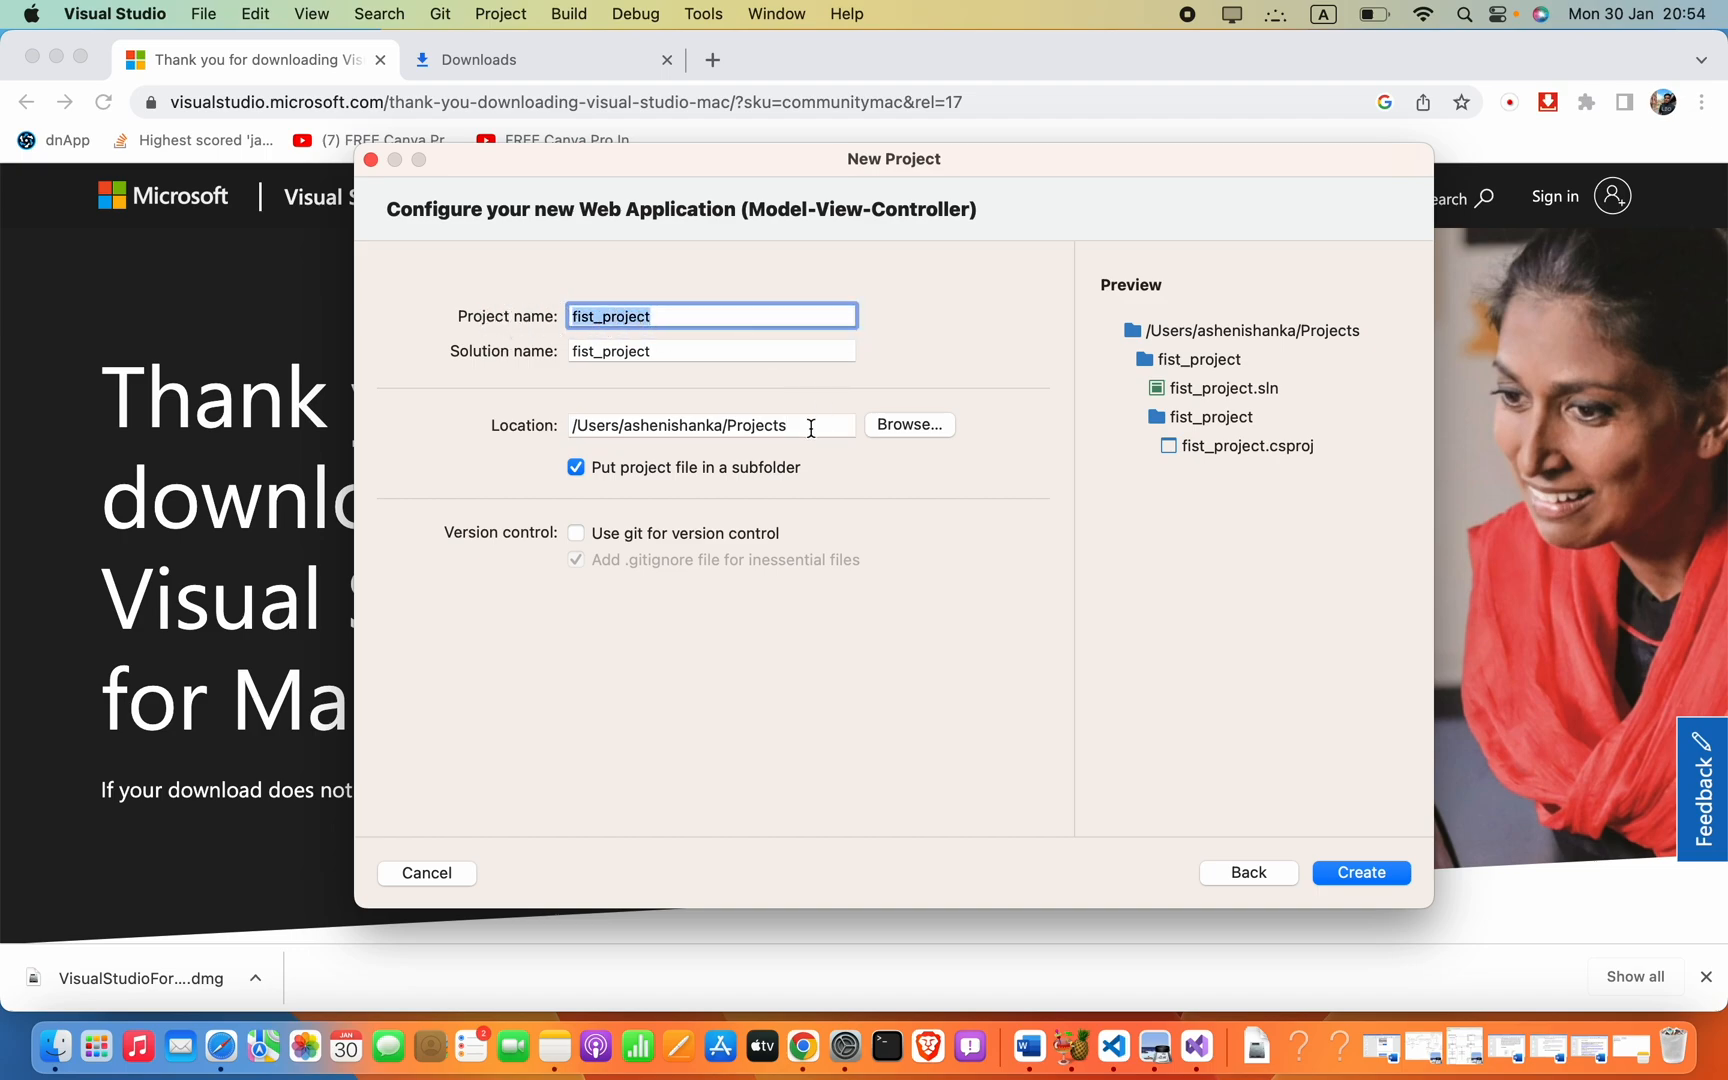
{"action": "left_click", "coordinate": [711, 424]}
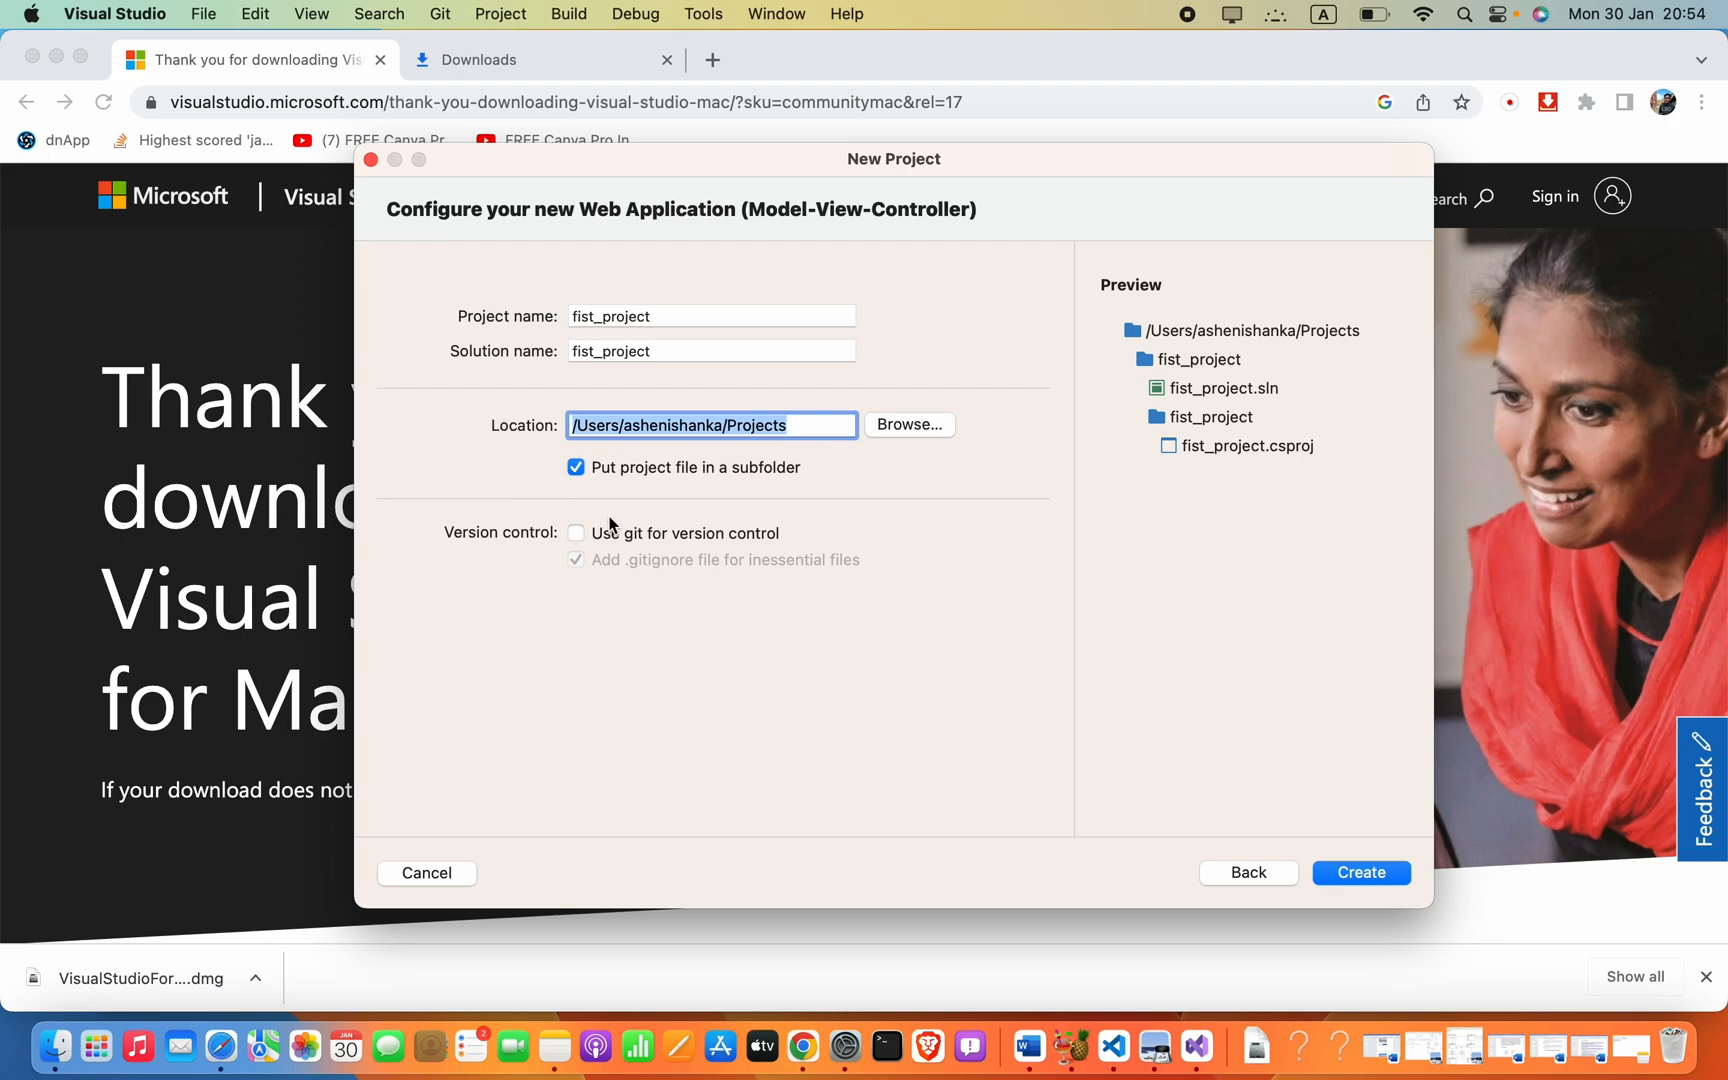
{"action": "mouse_move", "coordinate": [601, 537]}
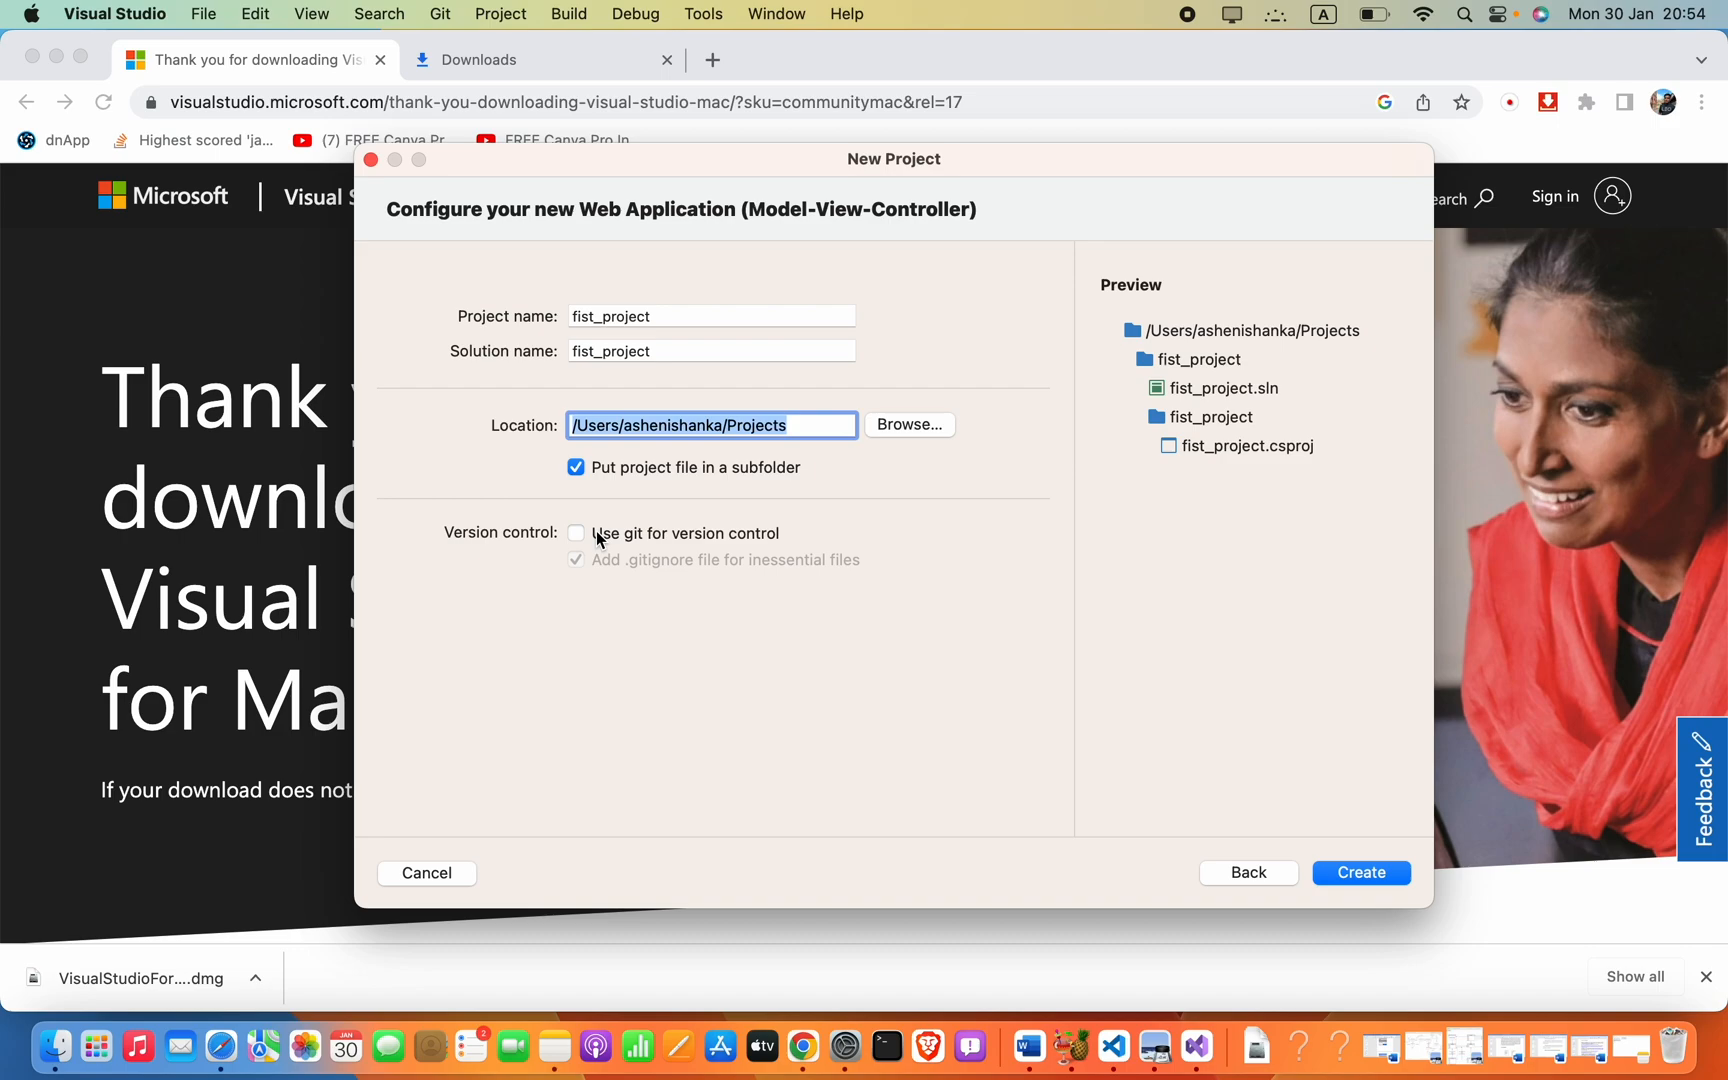
{"action": "mouse_move", "coordinate": [581, 564]}
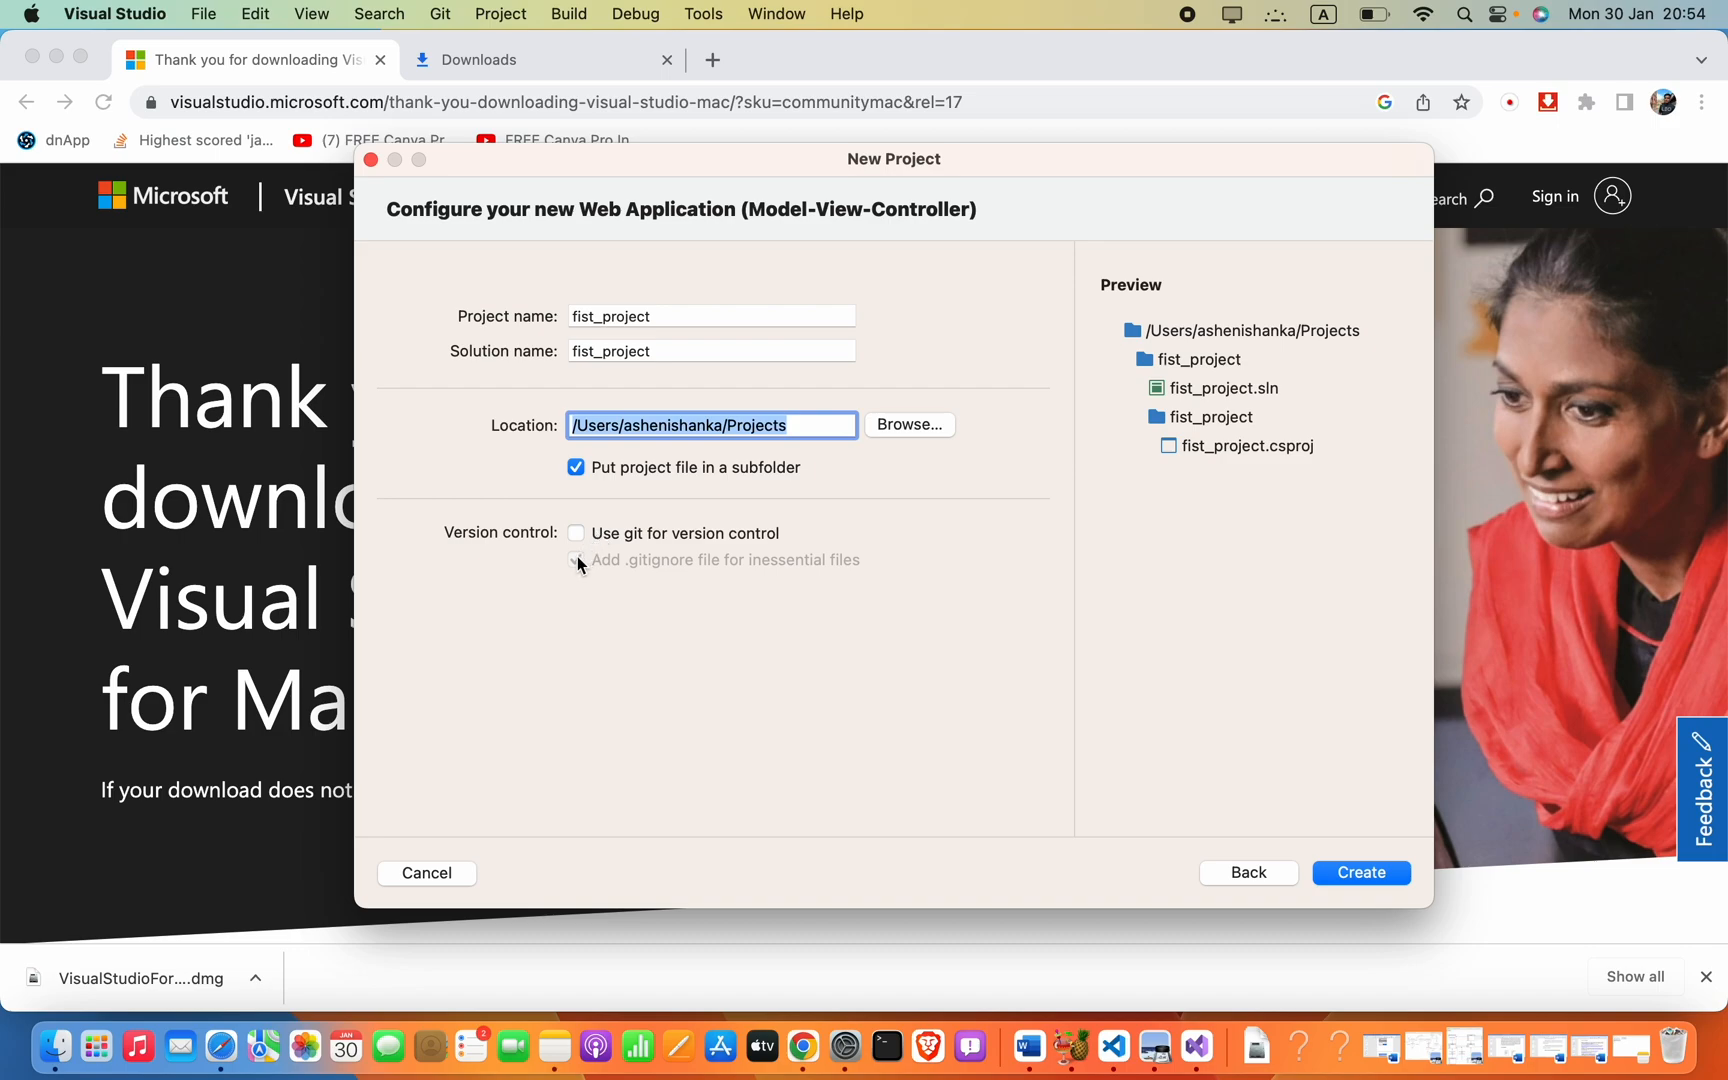
{"action": "mouse_move", "coordinate": [1324, 986]}
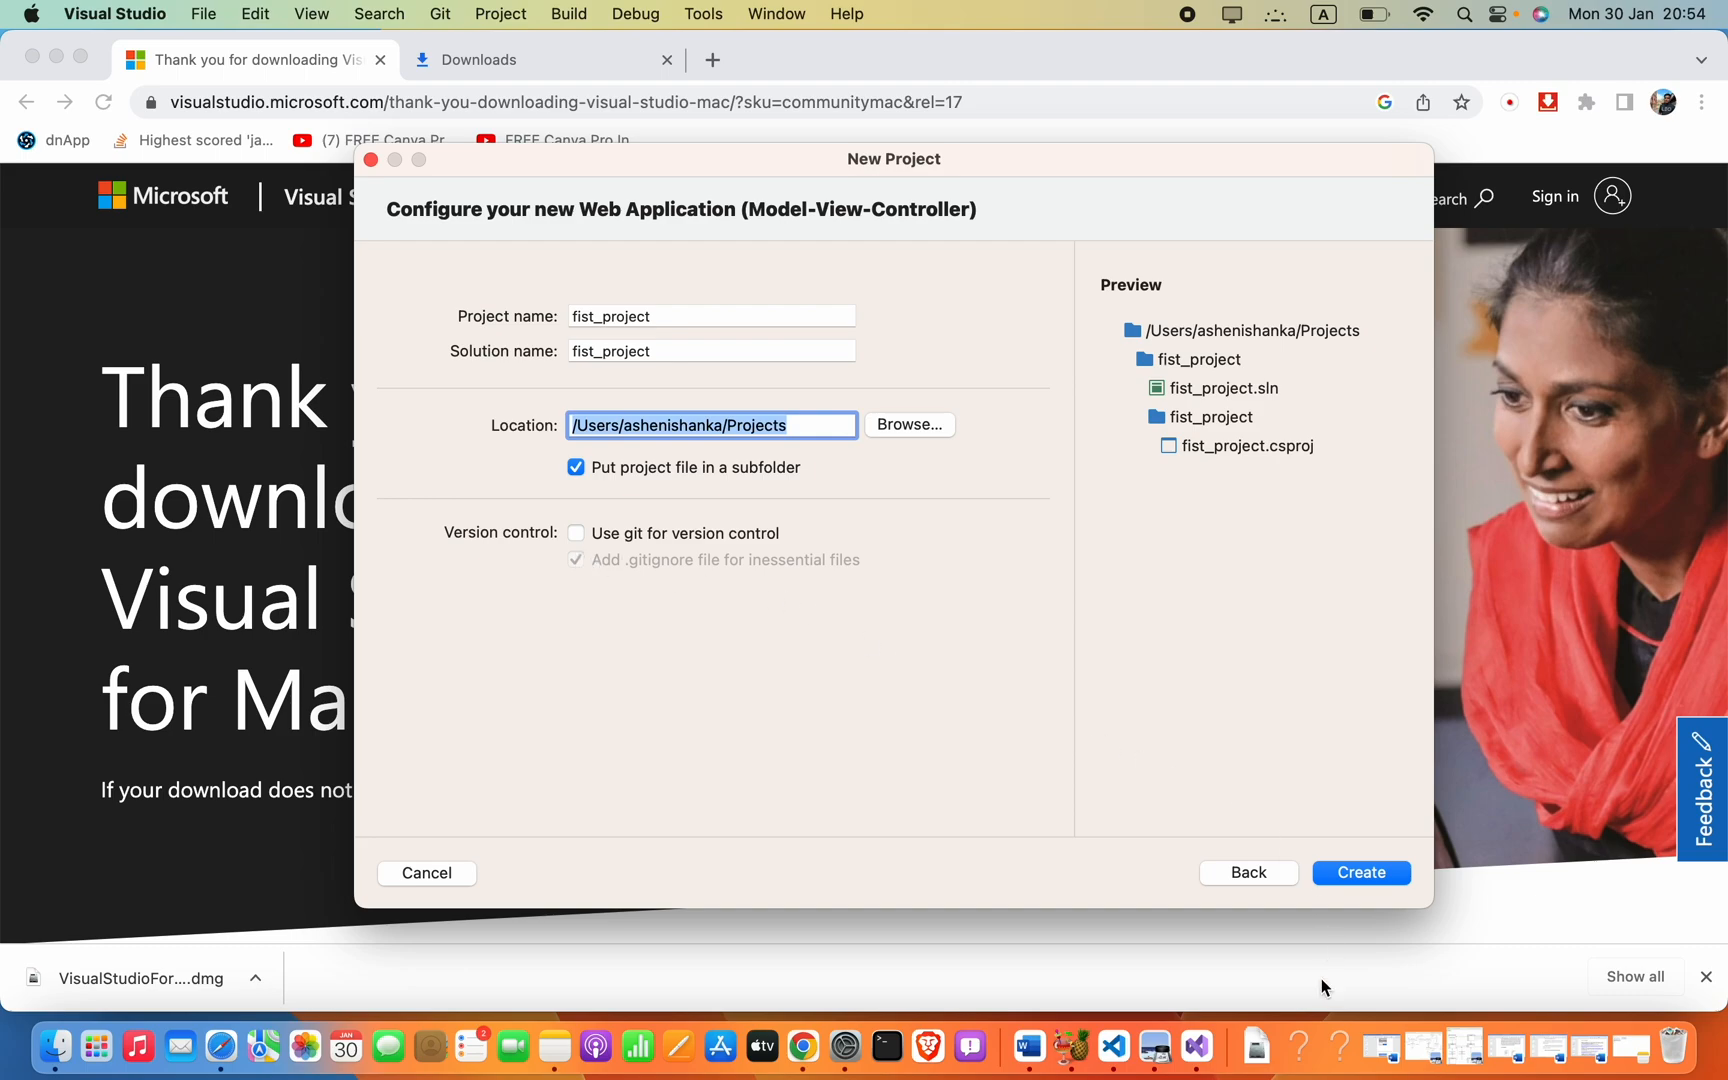
{"action": "mouse_move", "coordinate": [1361, 873]}
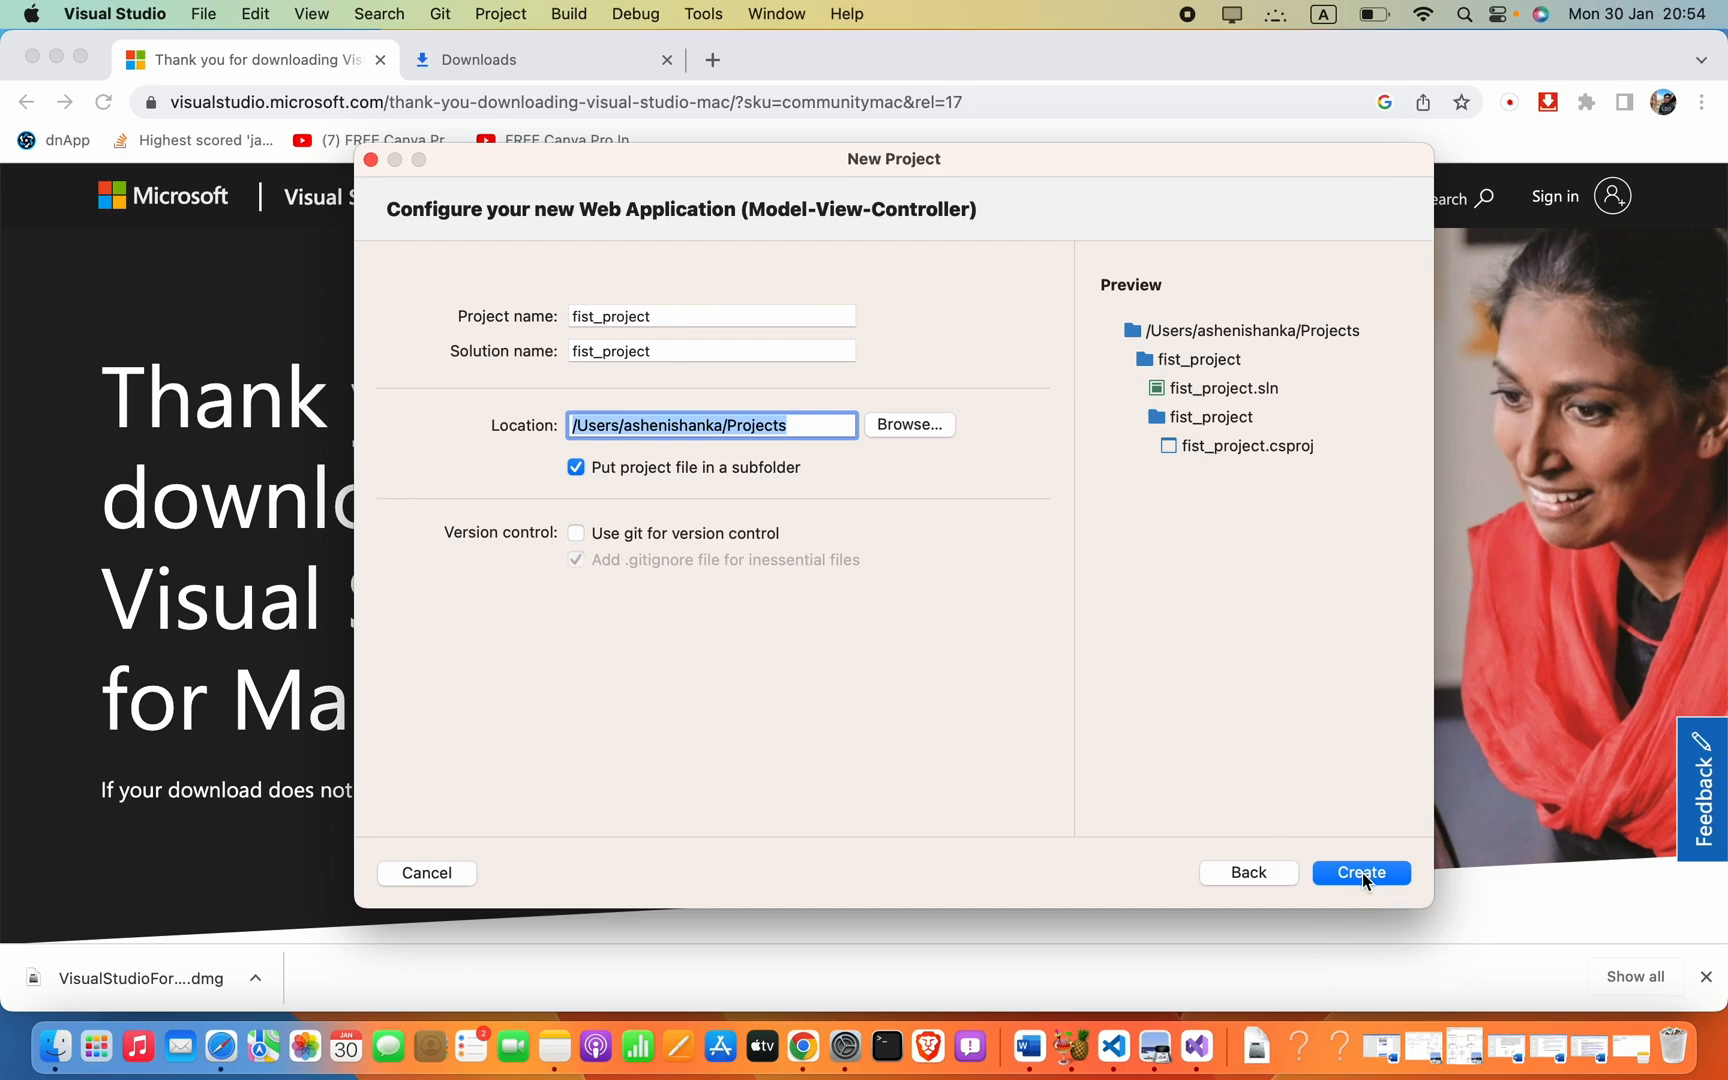
{"action": "left_click", "coordinate": [1361, 873]}
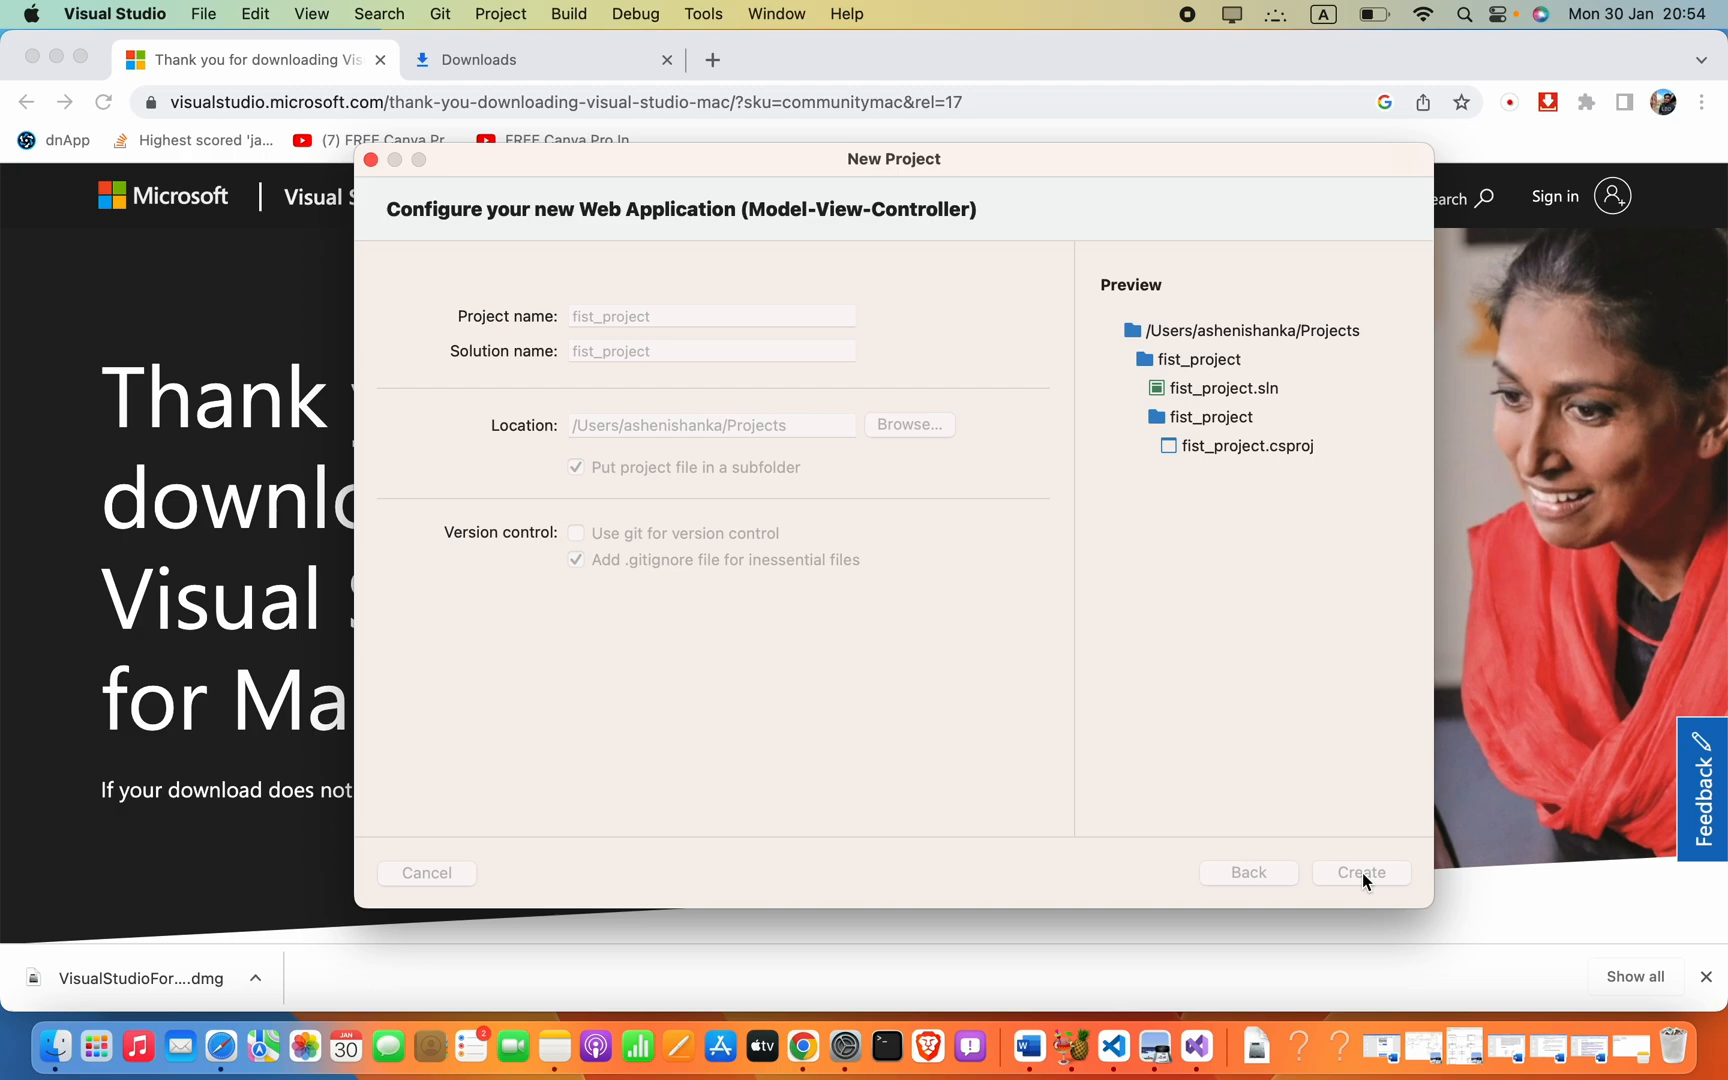
{"action": "left_click", "coordinate": [1360, 873]}
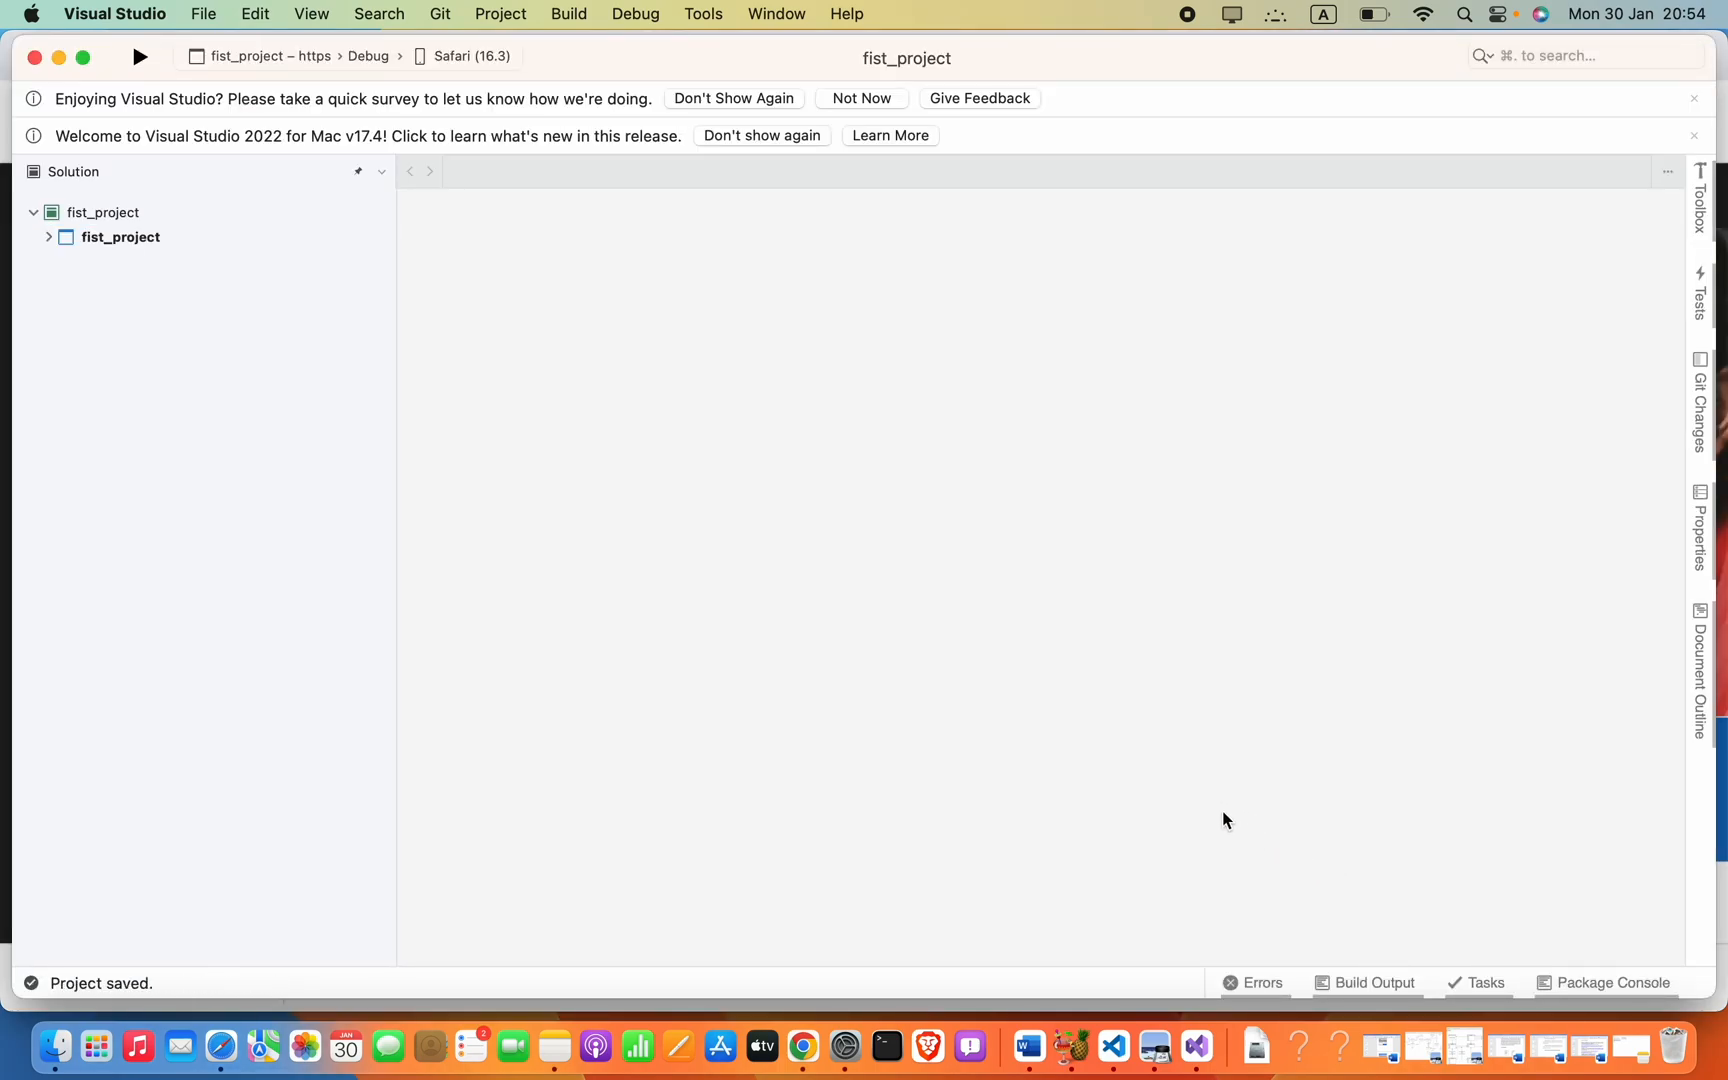
{"action": "mouse_move", "coordinate": [1274, 350]}
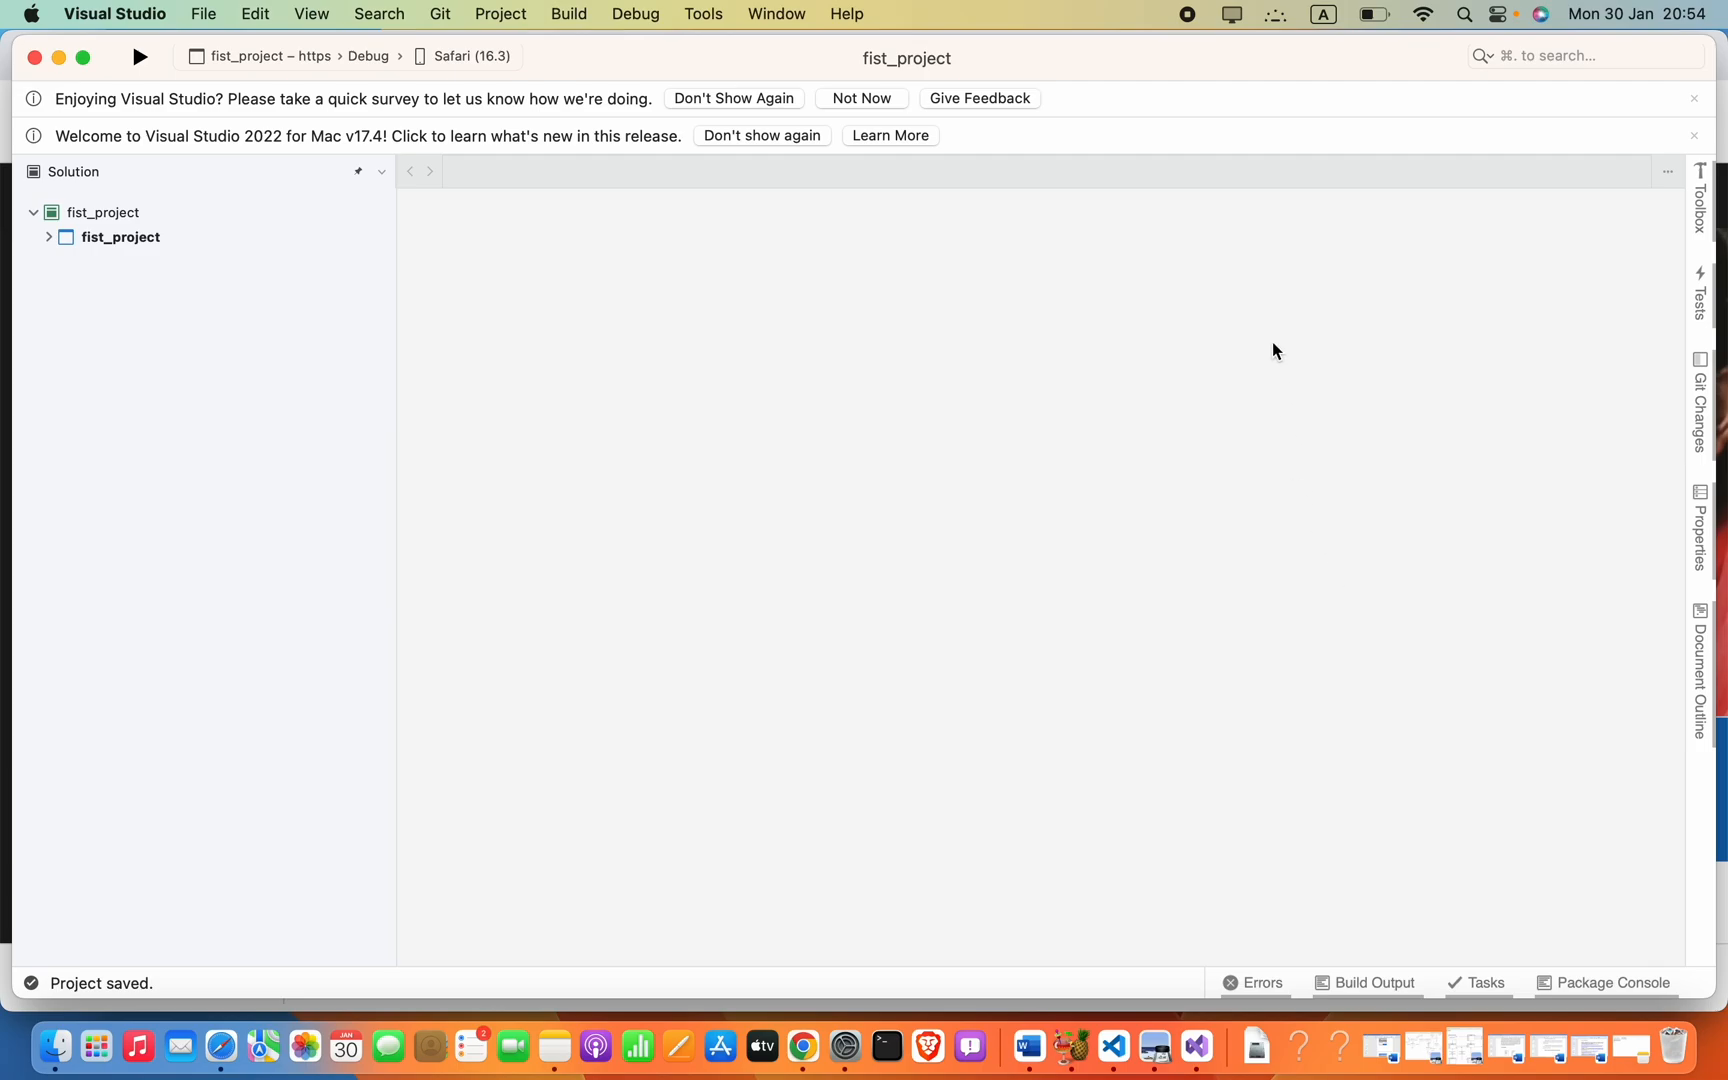
{"action": "mouse_move", "coordinate": [1298, 277]}
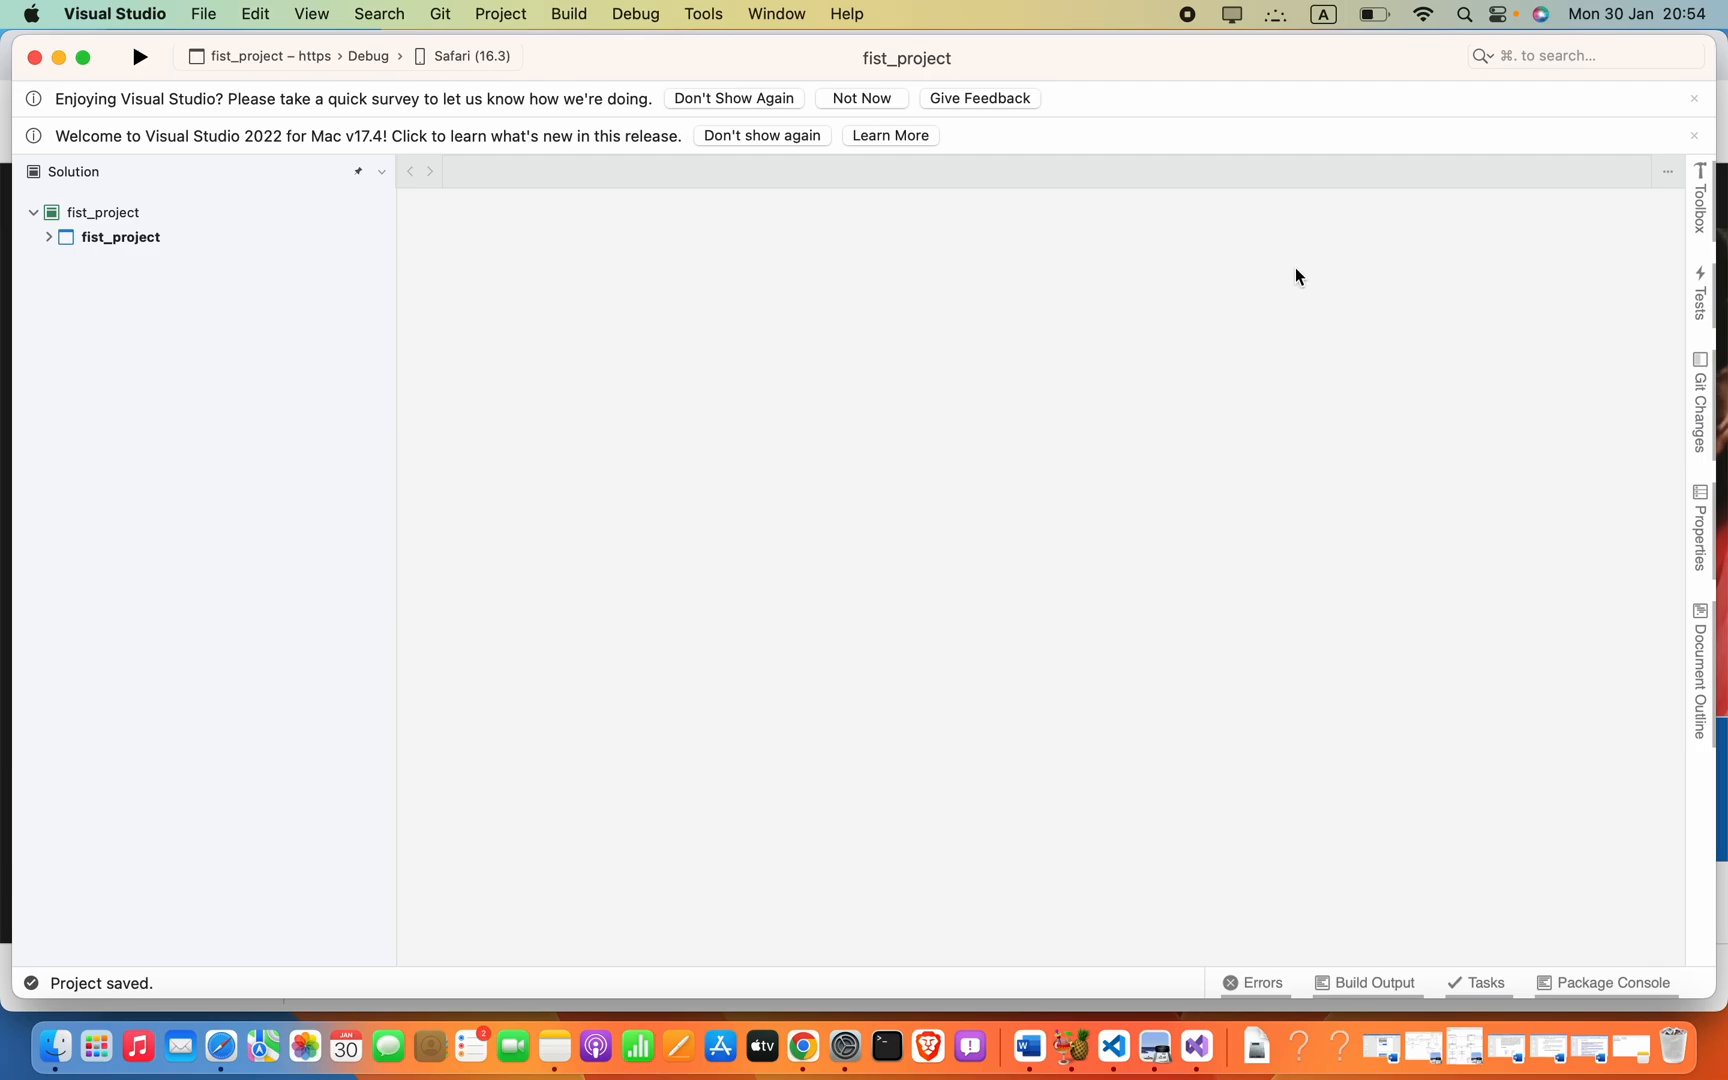
{"action": "mouse_move", "coordinate": [123, 284]}
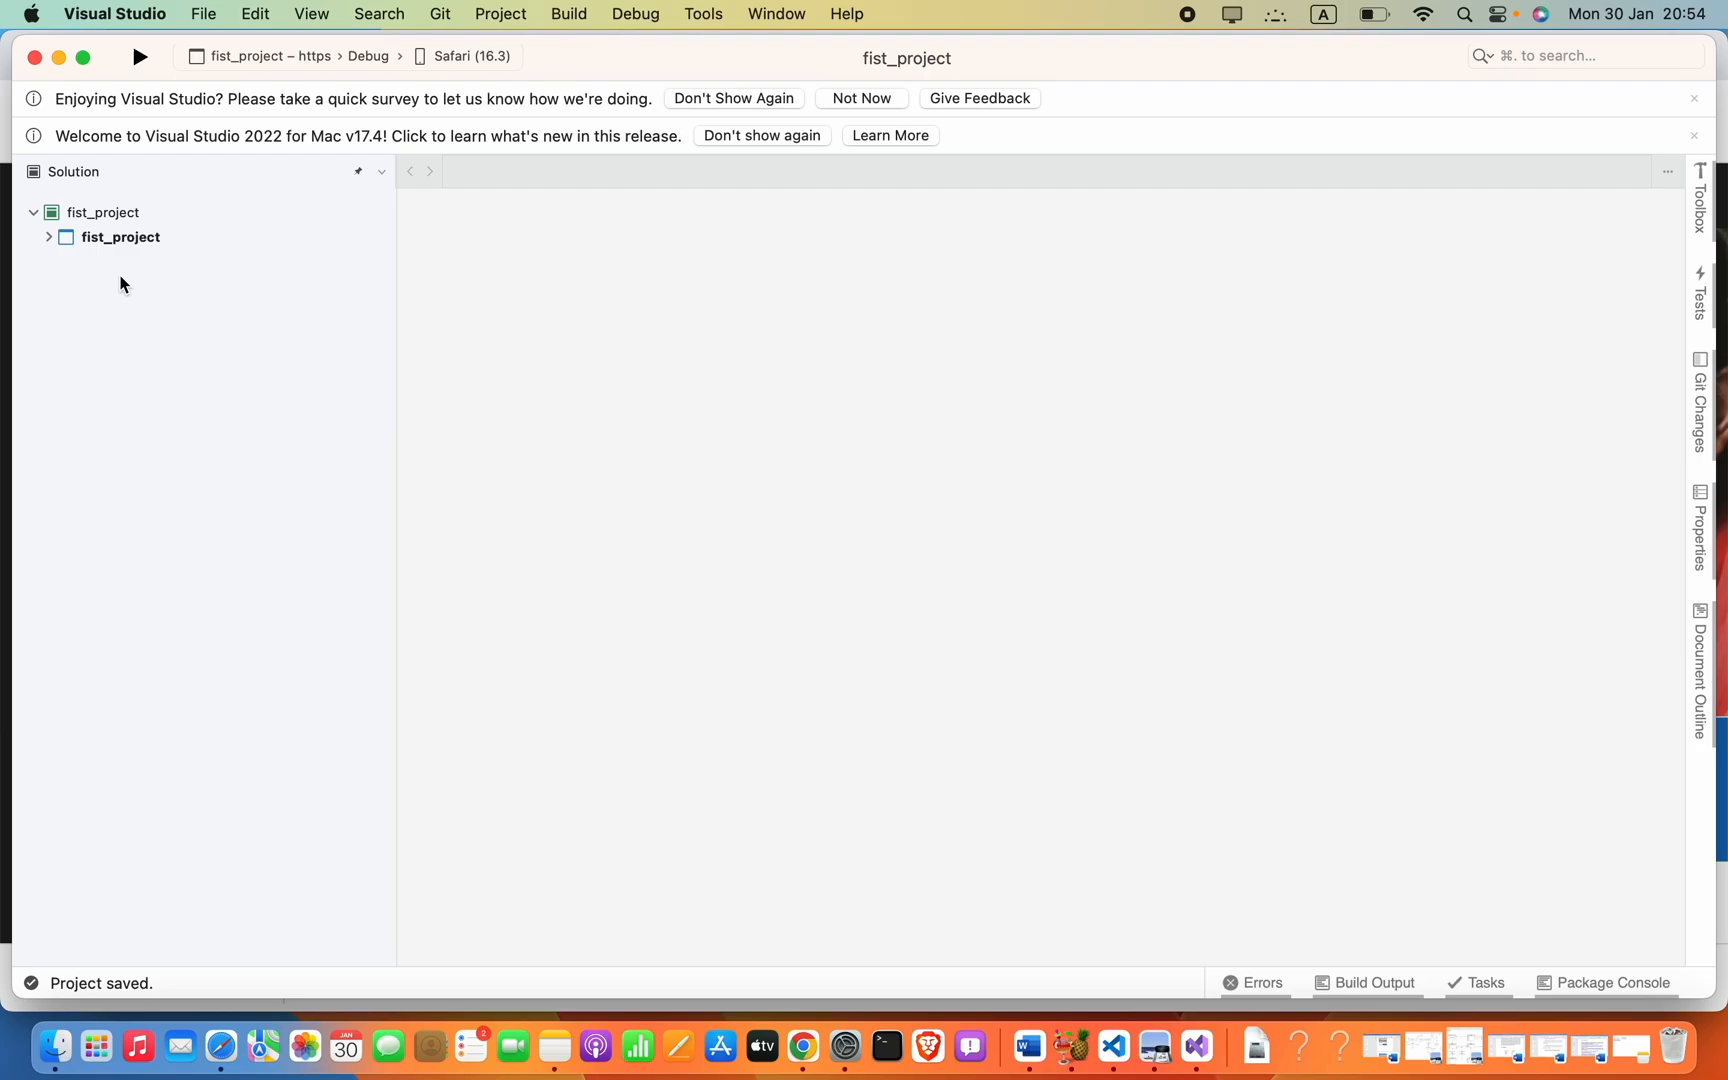
{"action": "mouse_move", "coordinate": [83, 240]}
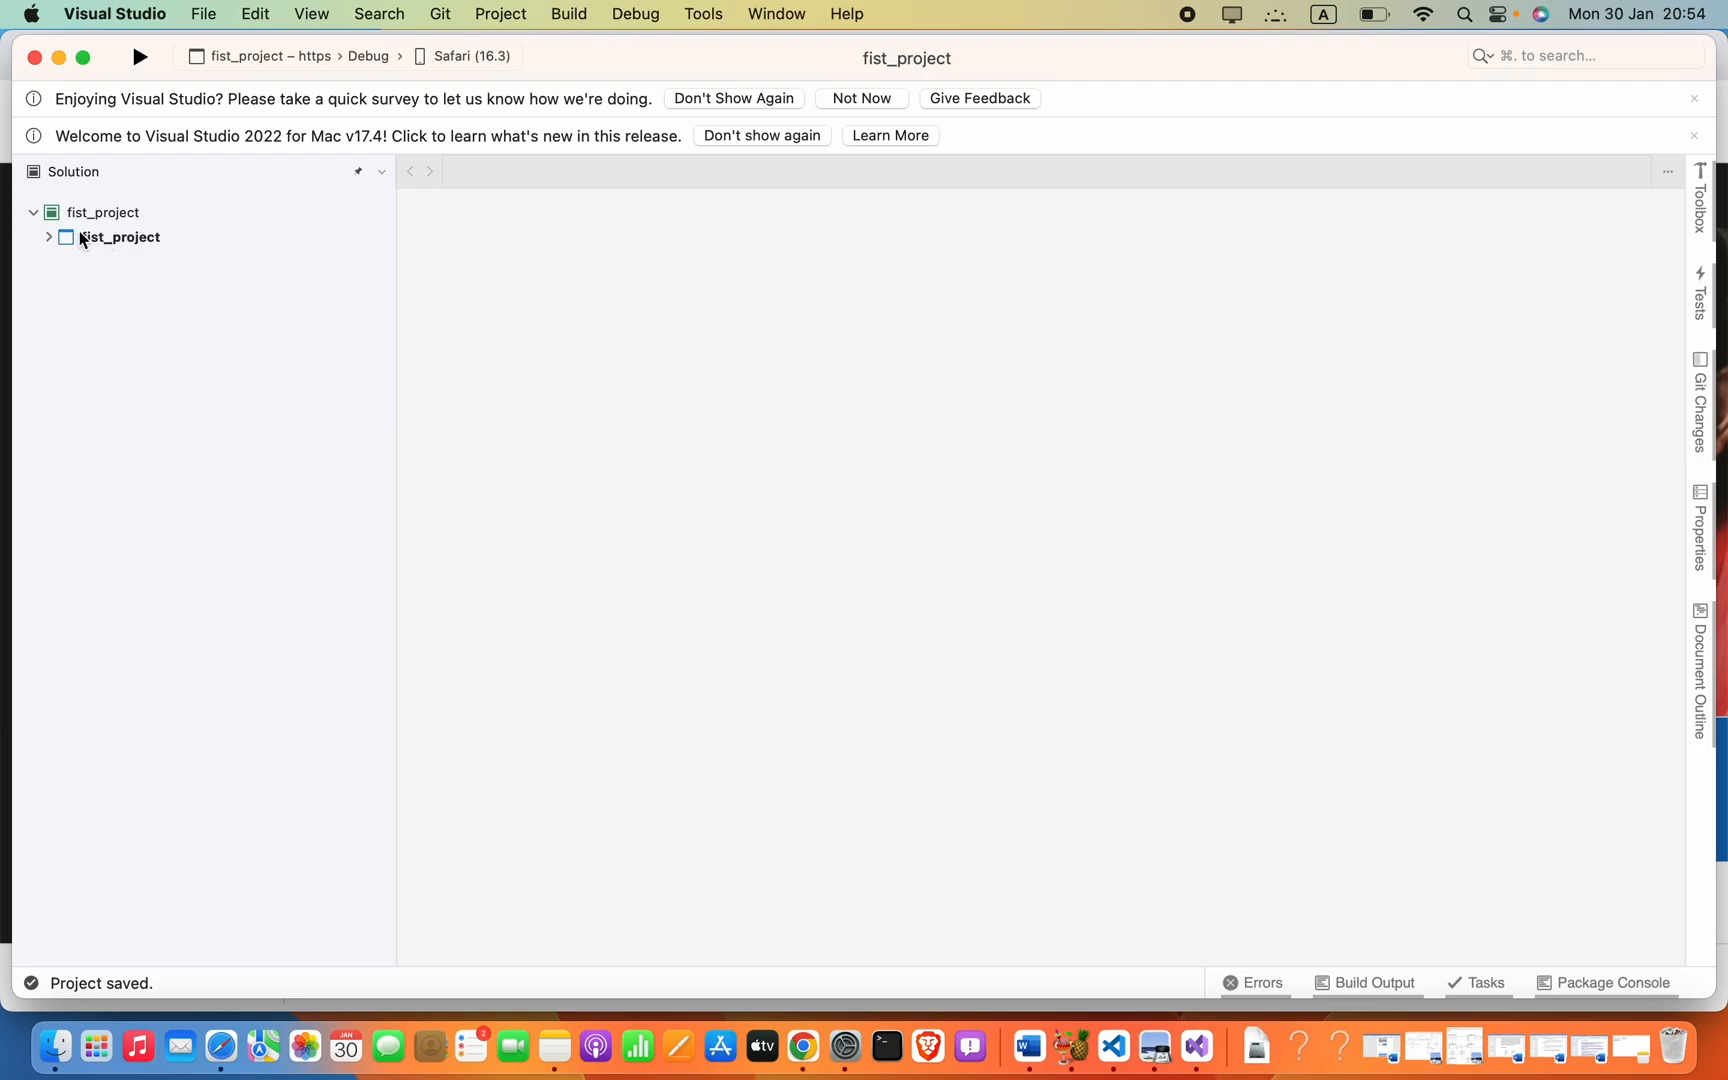
{"action": "mouse_move", "coordinate": [140, 56]}
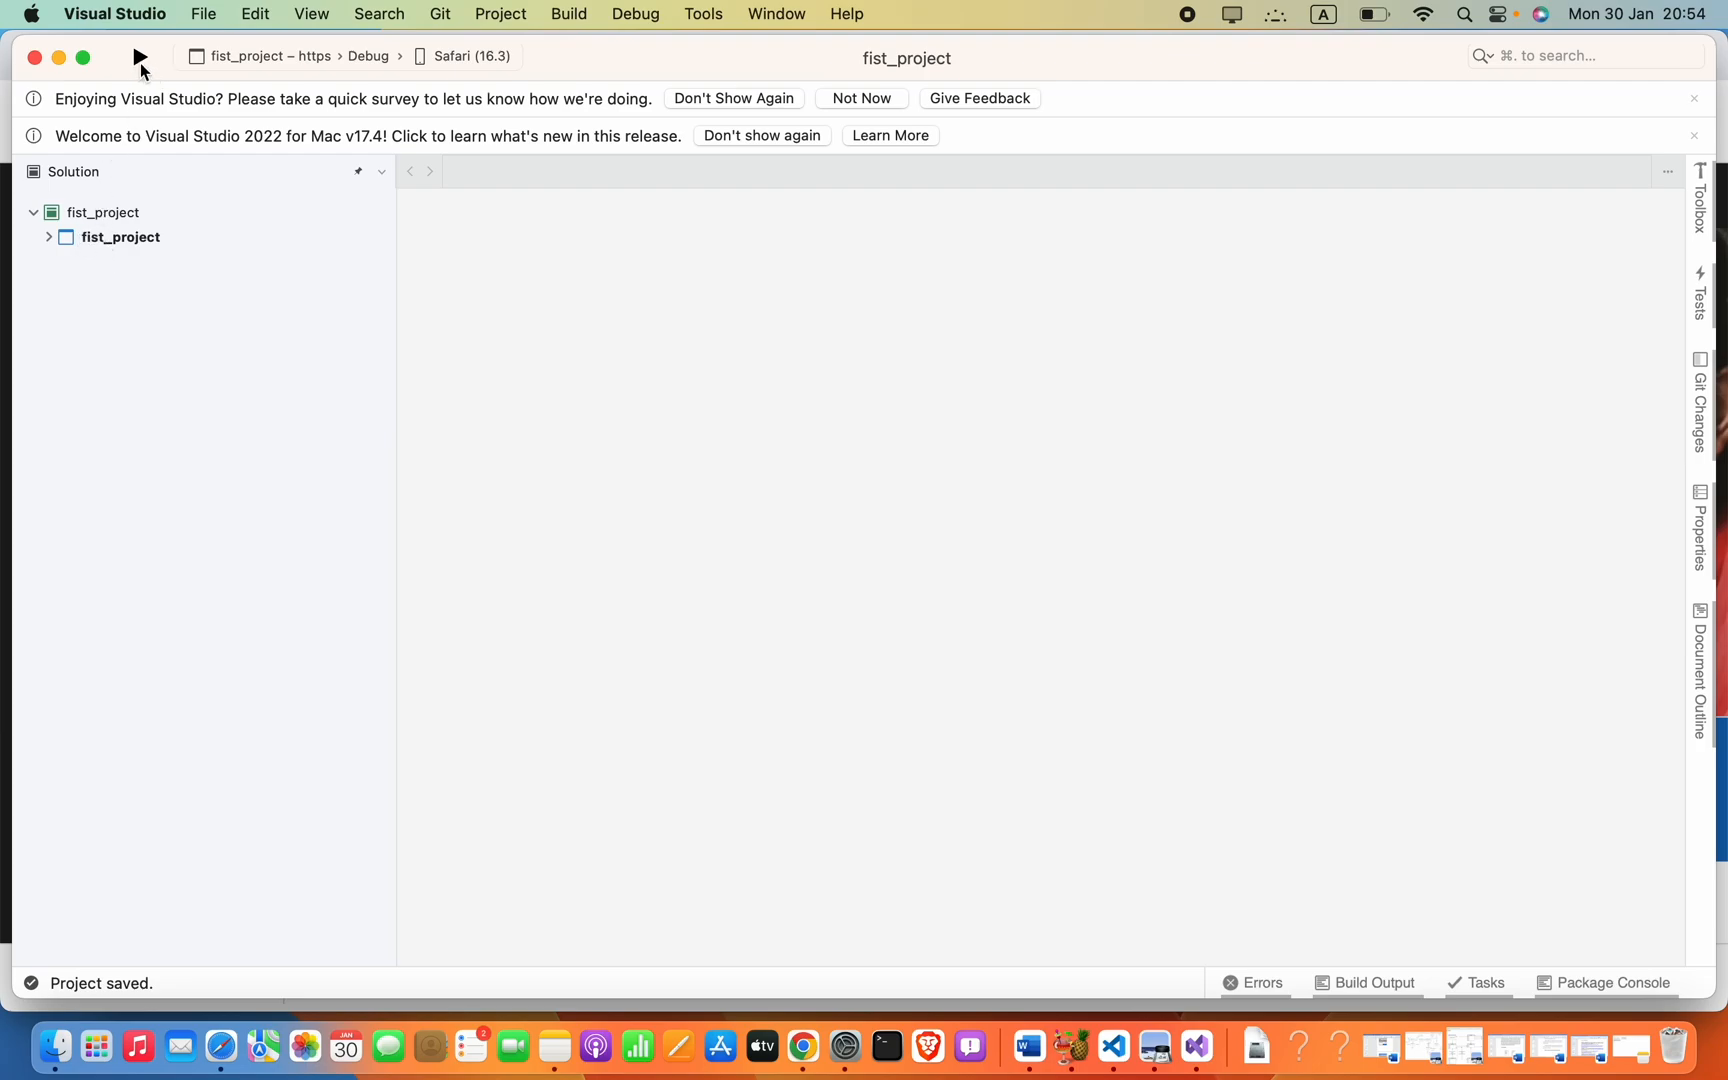
{"action": "mouse_move", "coordinate": [139, 57]}
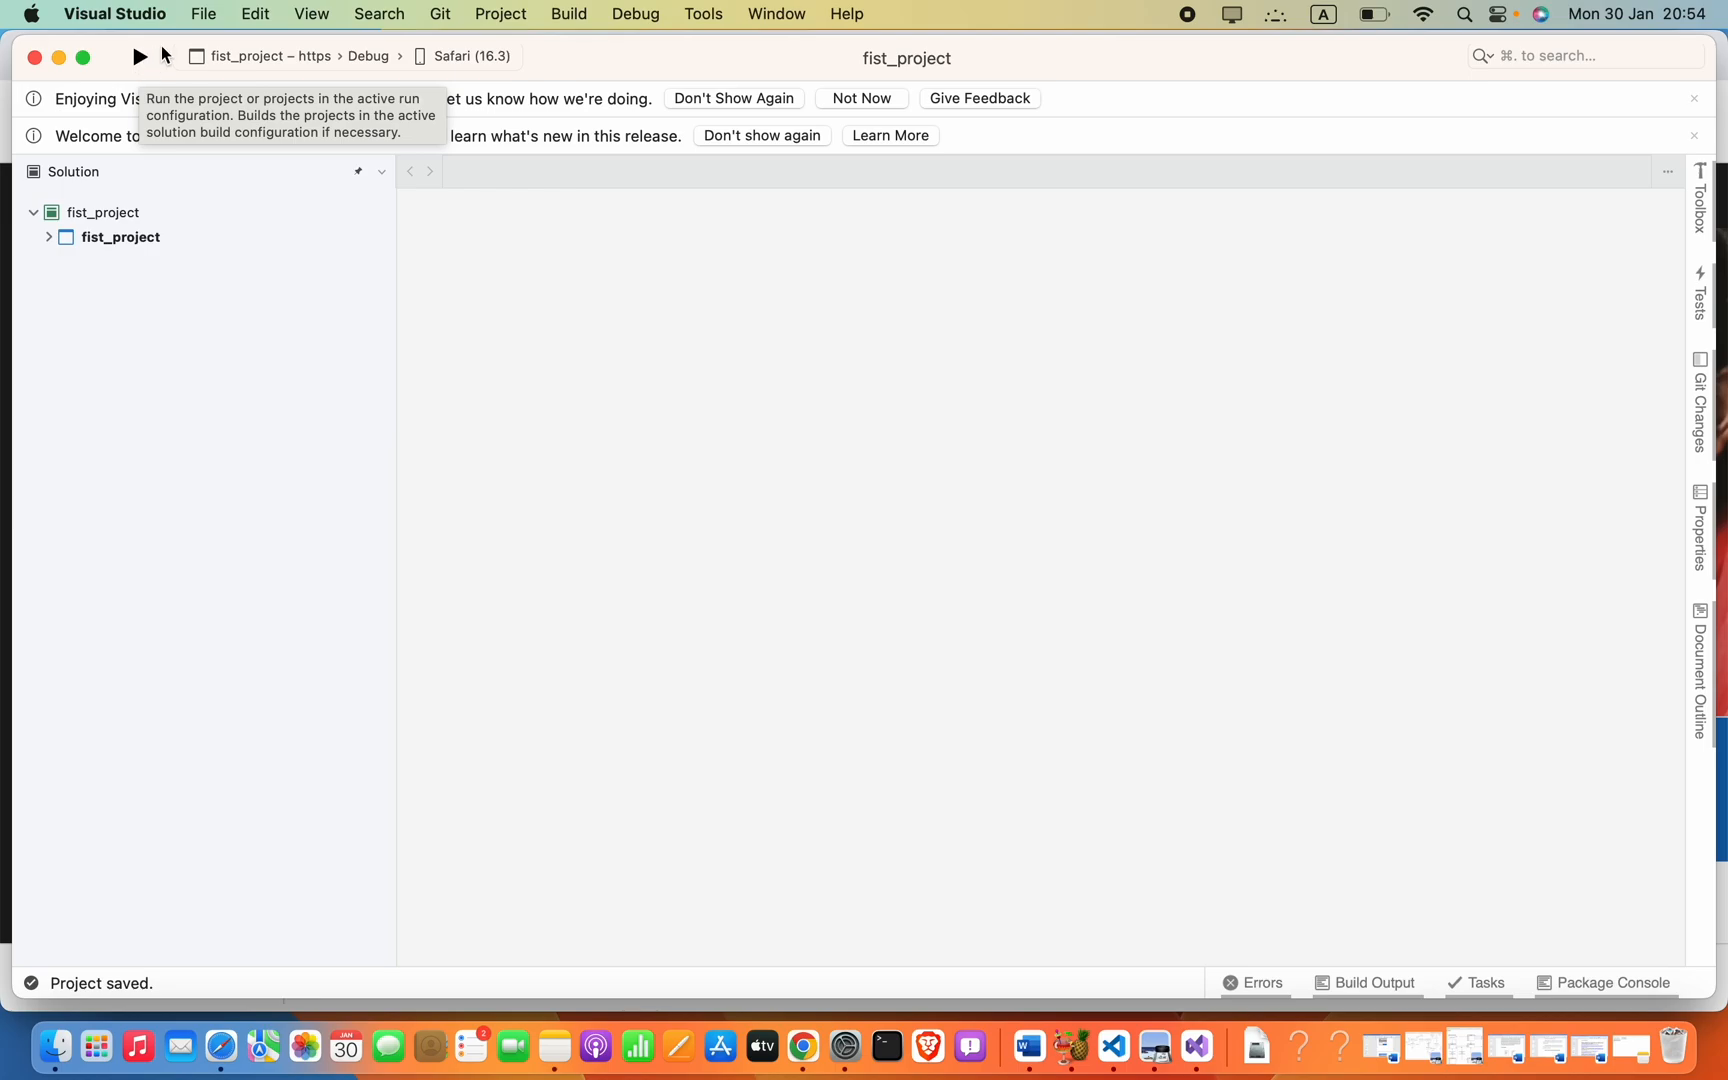
{"action": "mouse_move", "coordinate": [876, 57]}
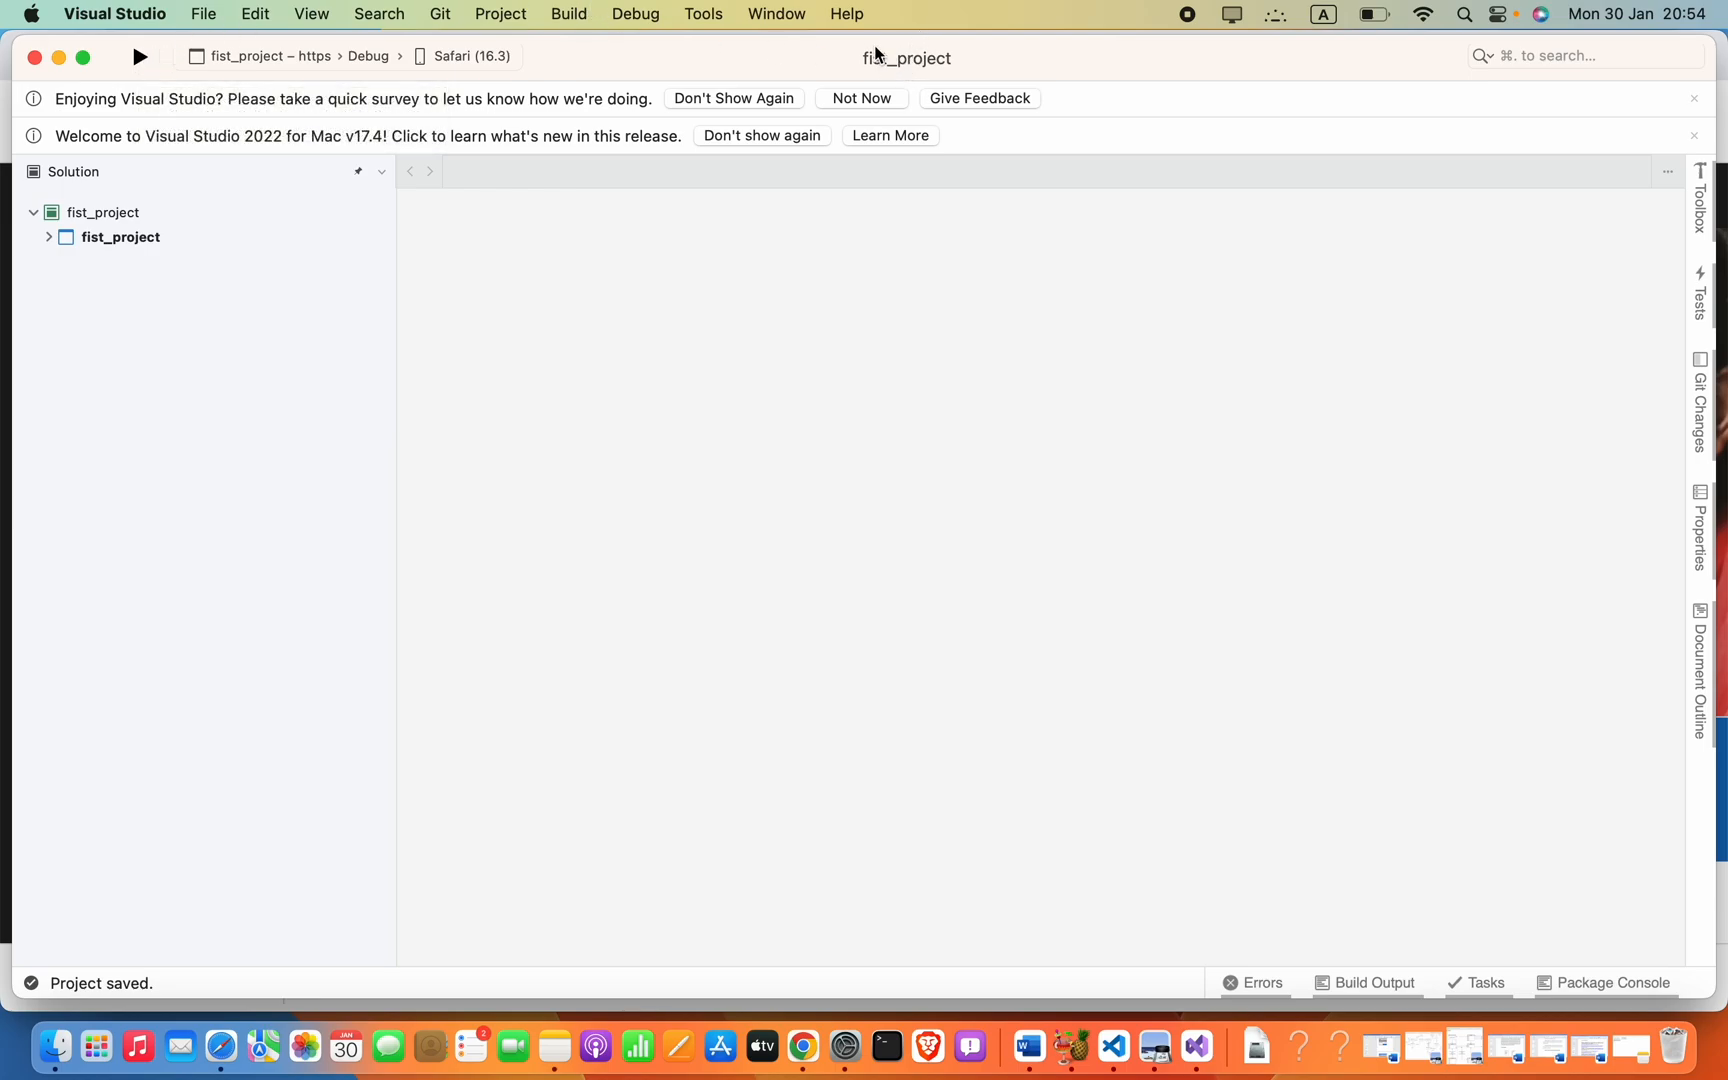
{"action": "mouse_move", "coordinate": [827, 55]}
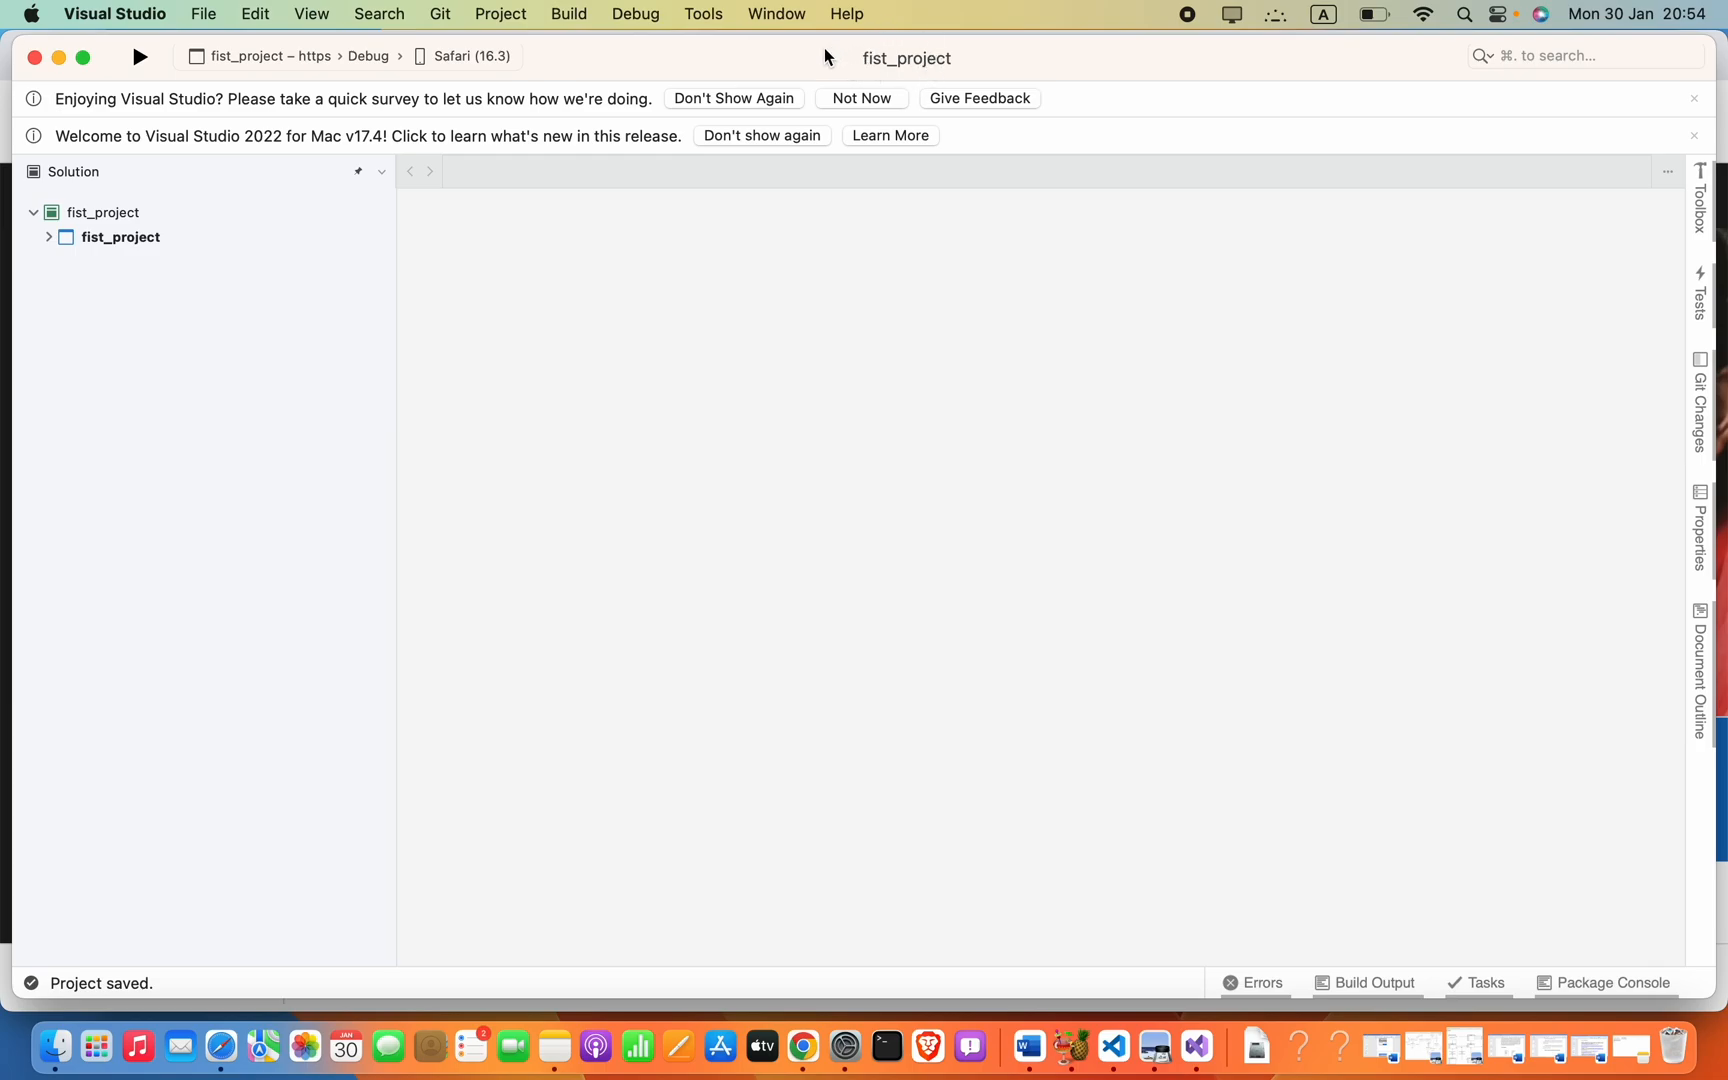
{"action": "mouse_move", "coordinate": [803, 55]}
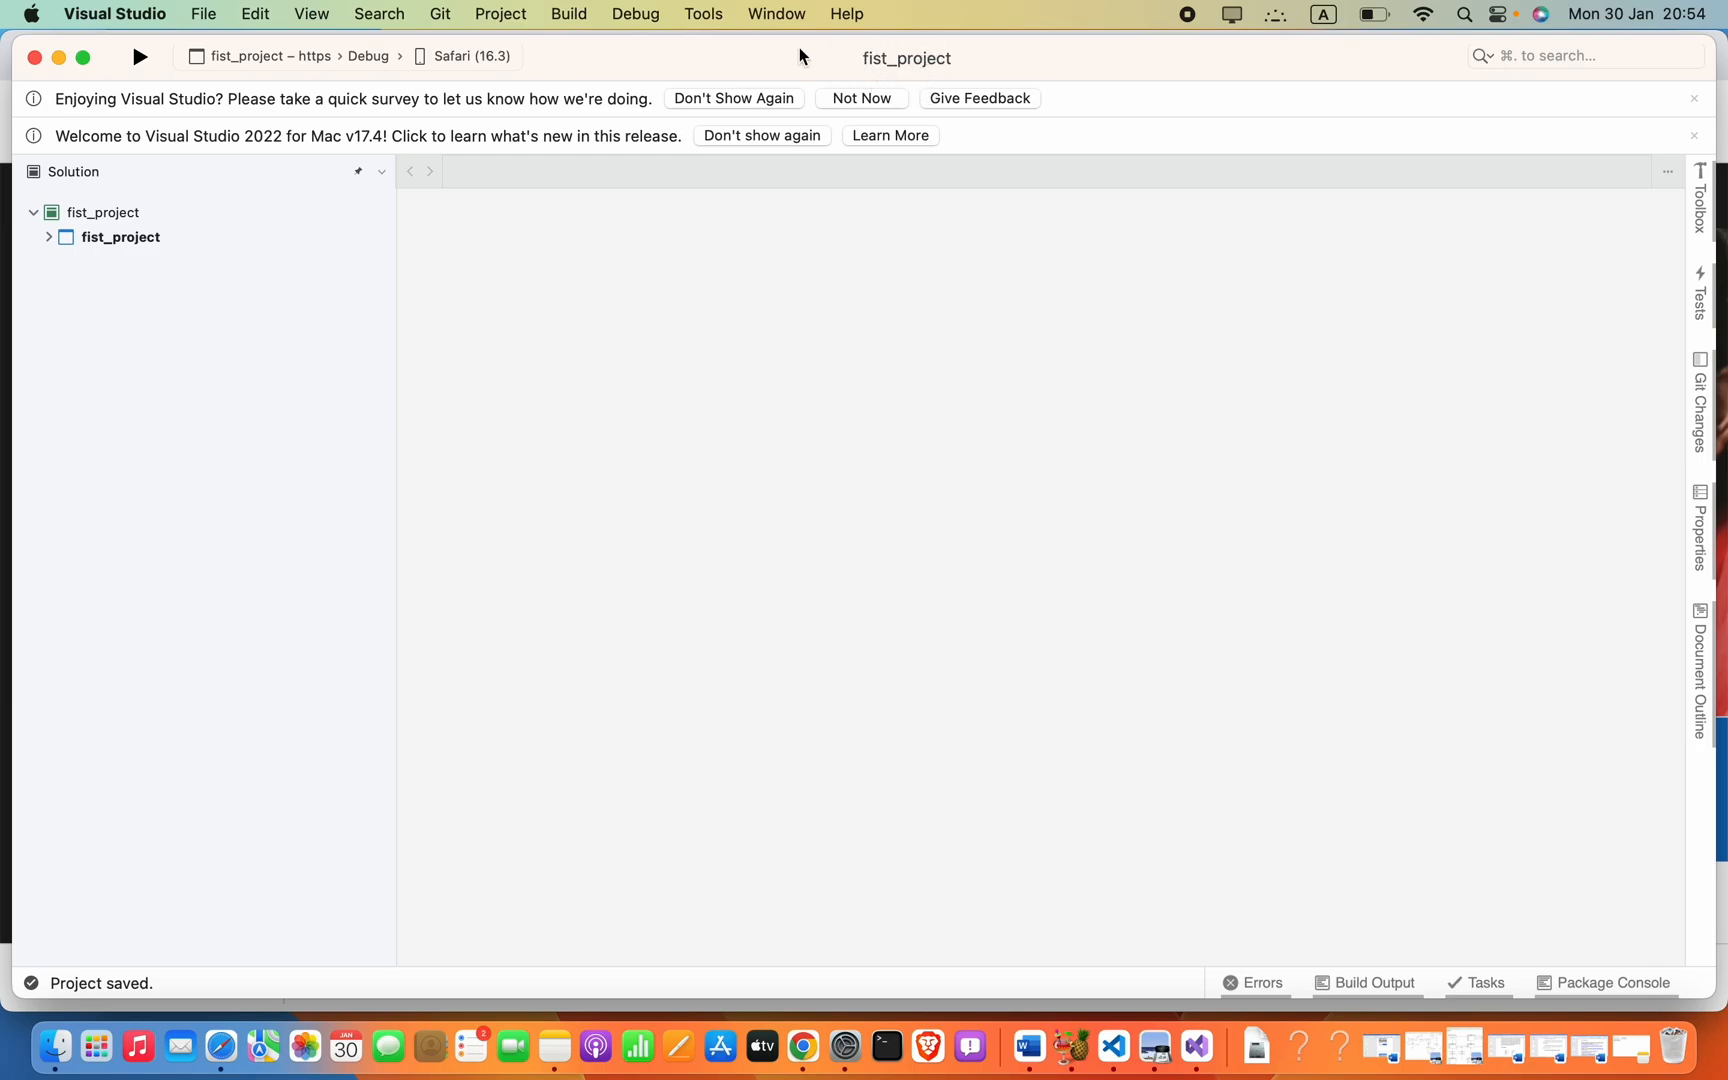
{"action": "mouse_move", "coordinate": [130, 53]}
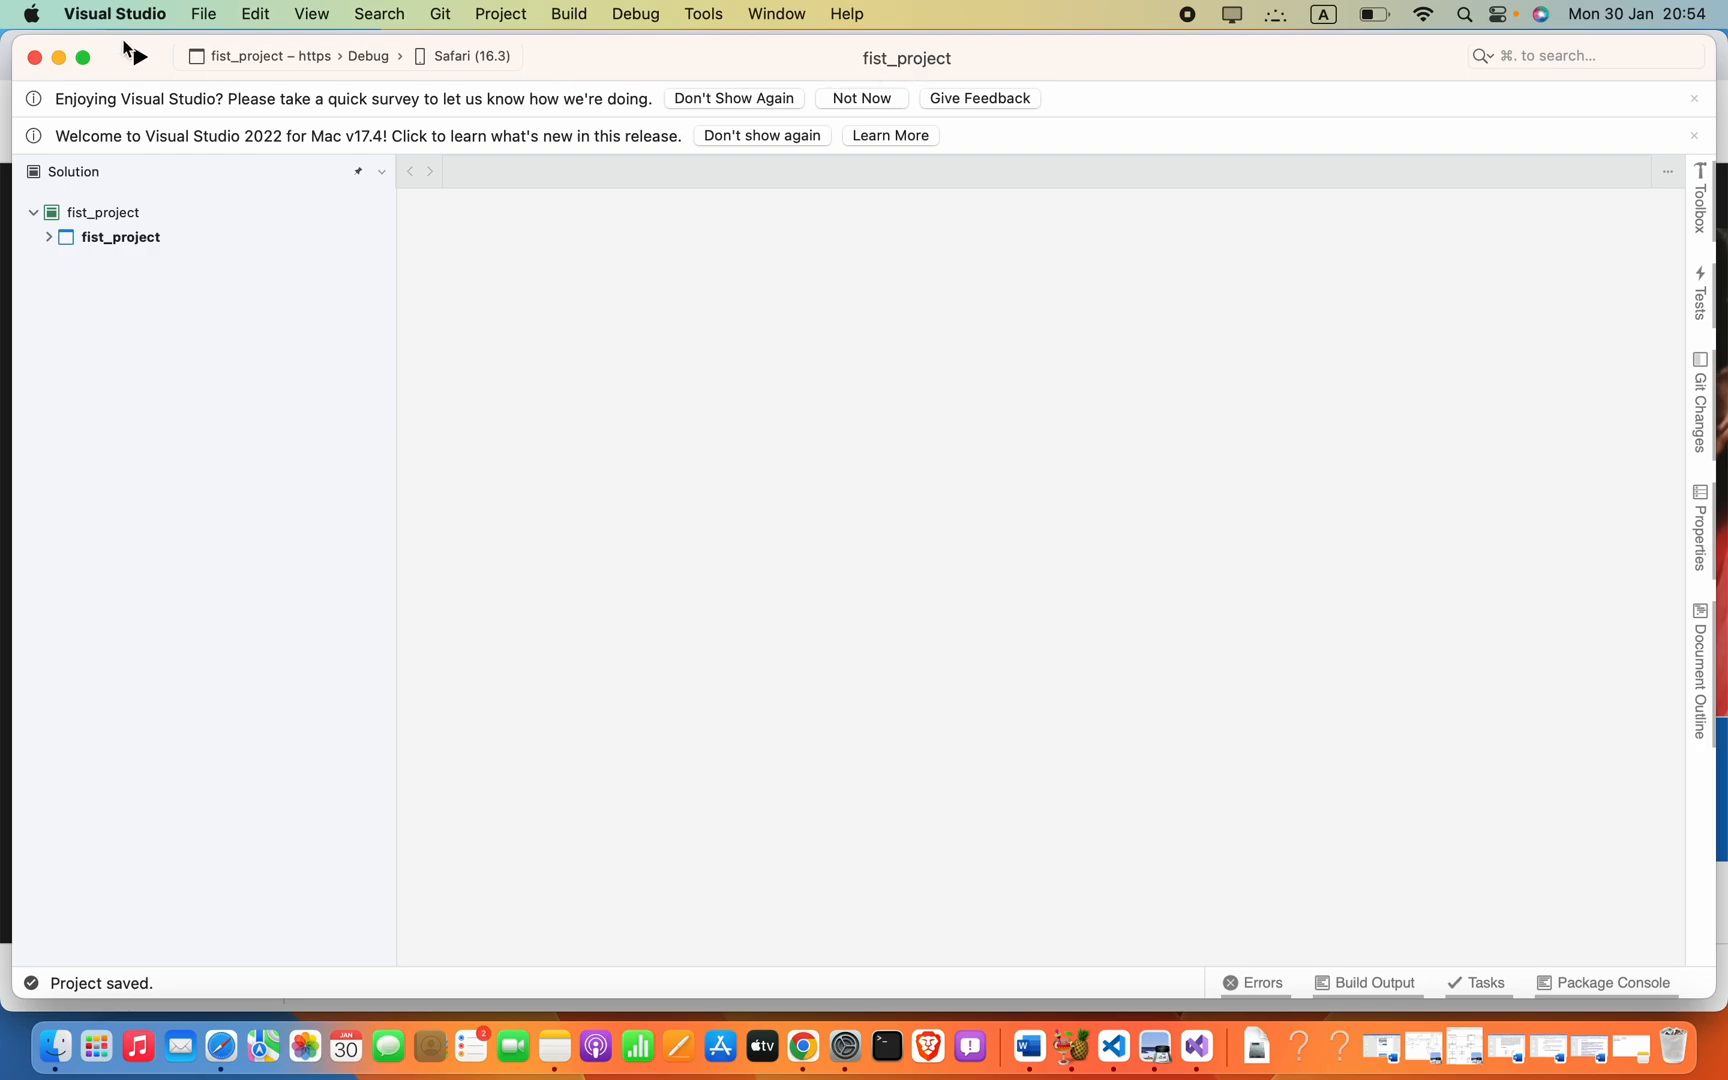
Step: Run fist_project from the toolbar so its Welcome page launches in Safari
{"action": "left_click", "coordinate": [137, 56]}
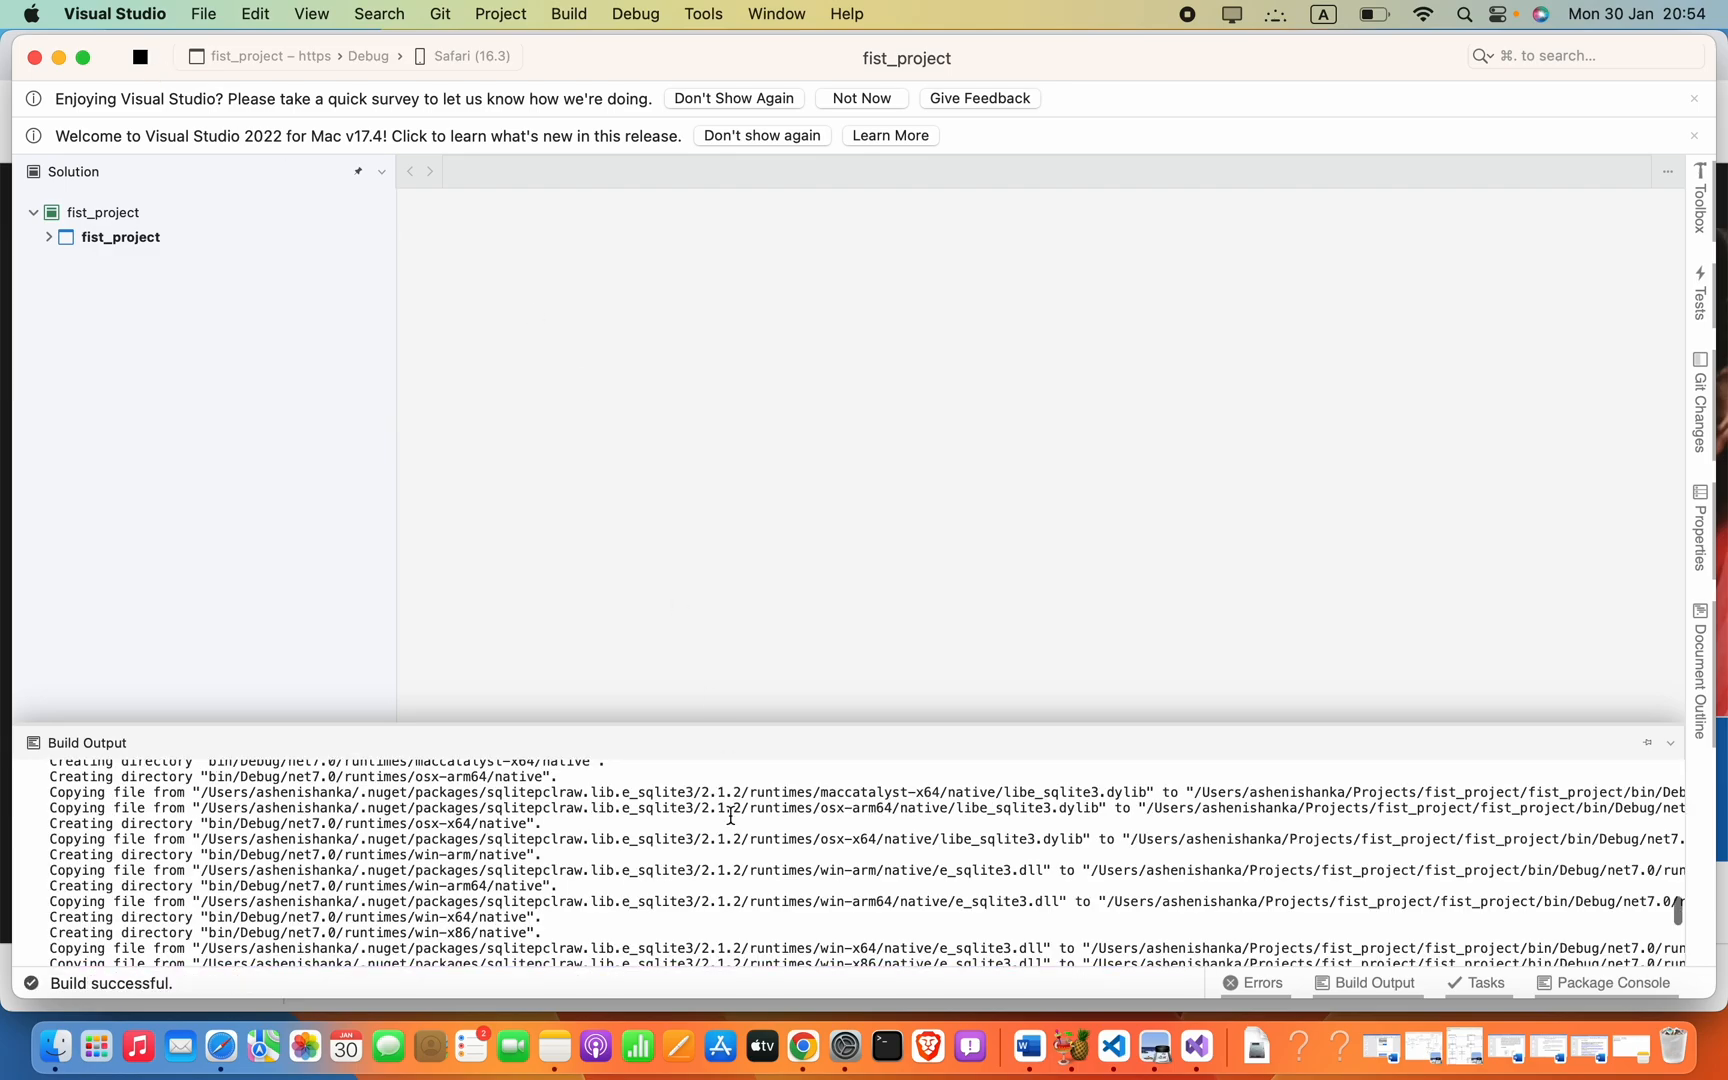
{"action": "left_click", "coordinate": [139, 56]}
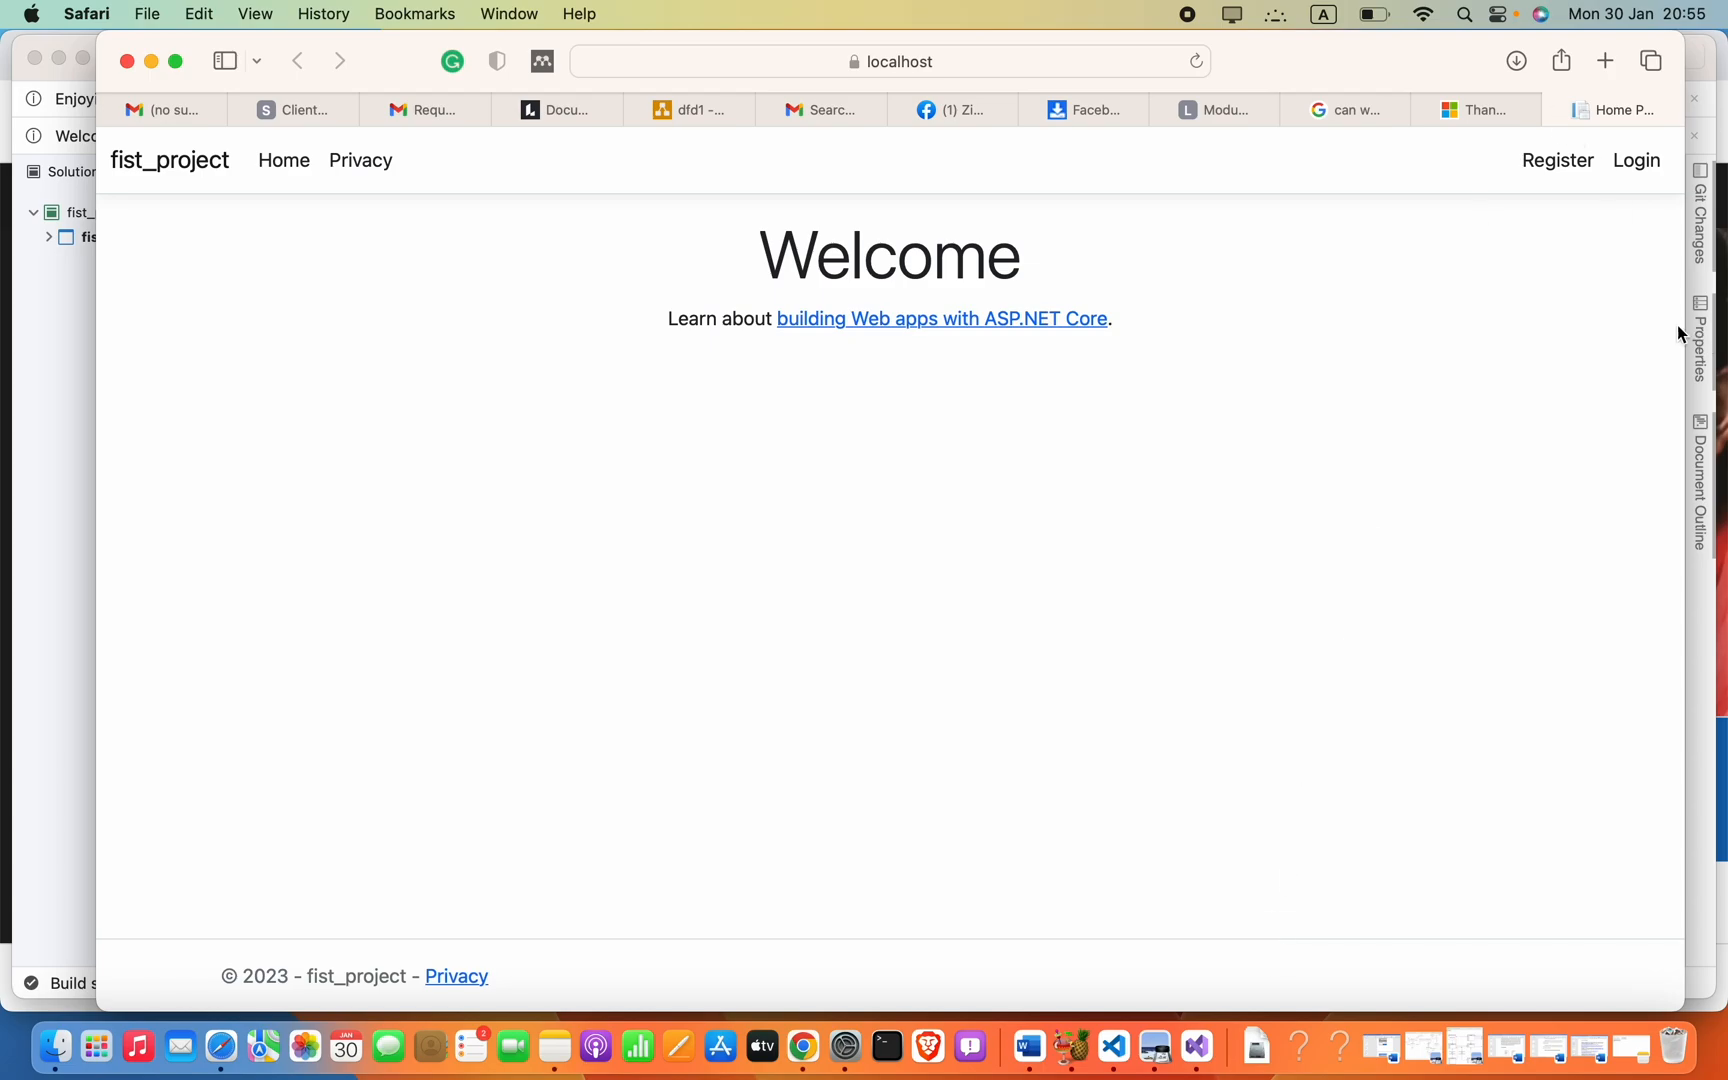
{"action": "mouse_move", "coordinate": [1584, 169]}
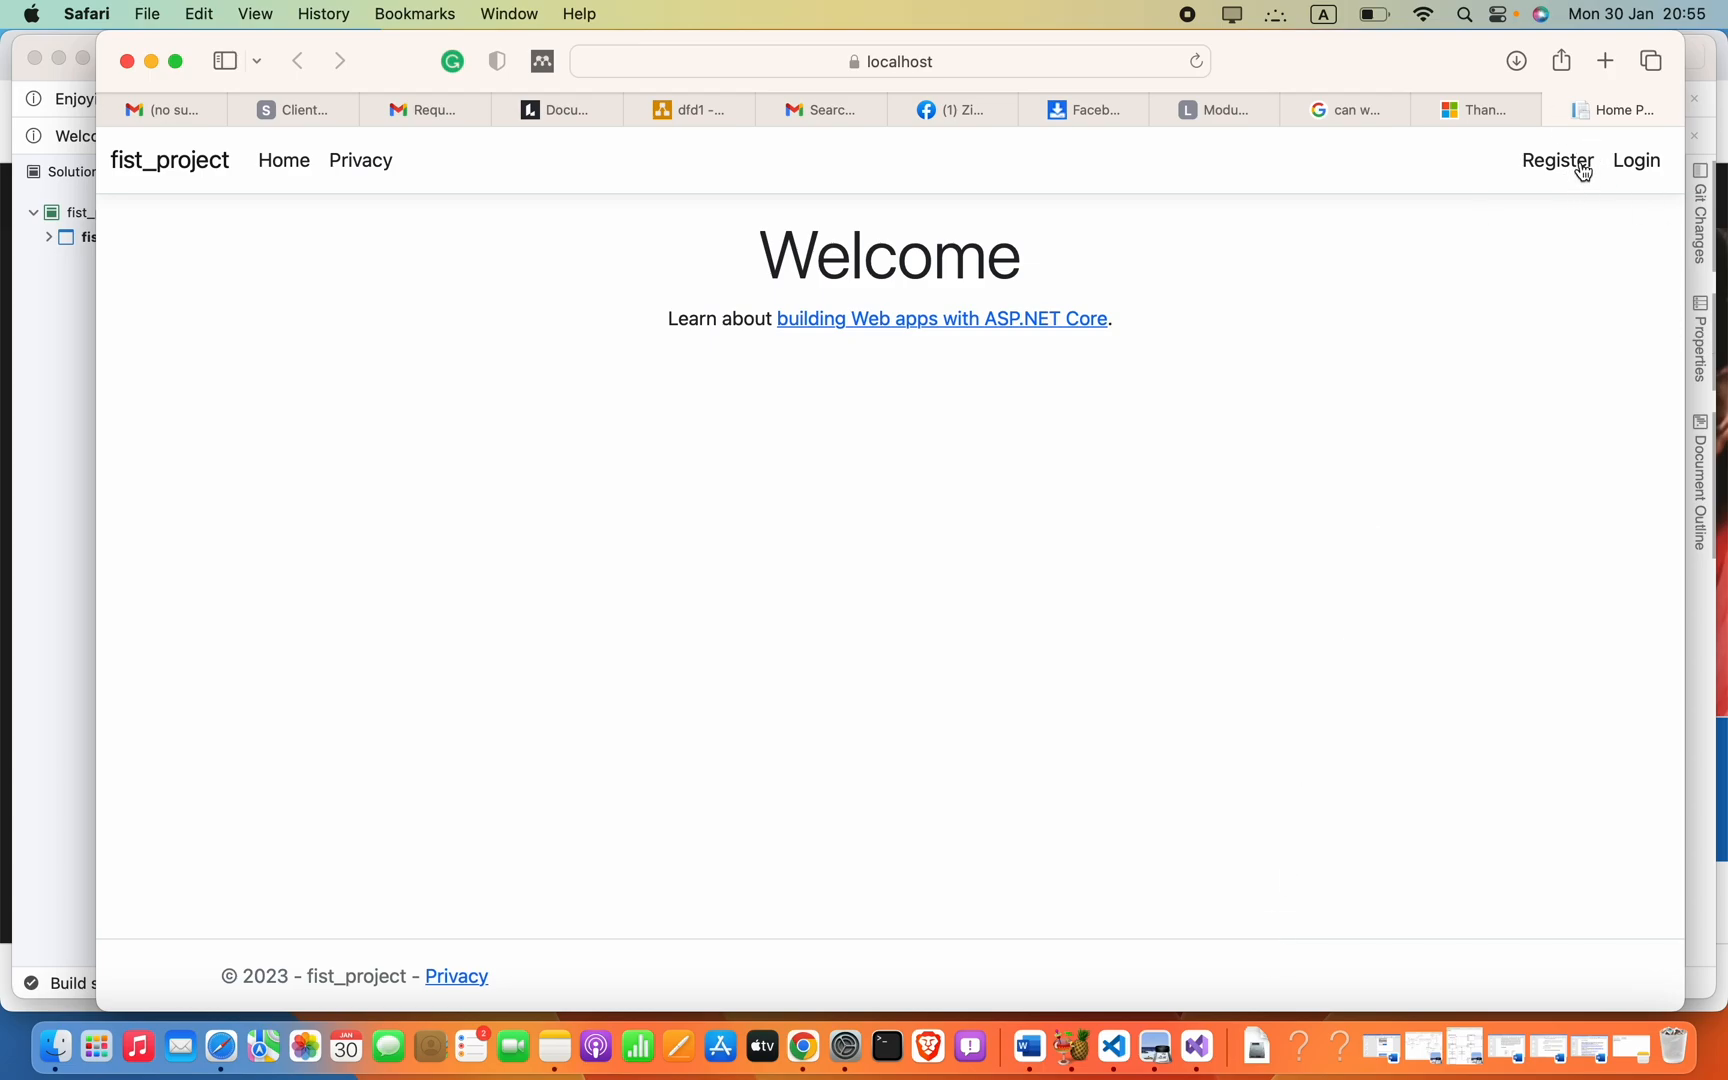
Step: Open the Register page and enter the email asdsa@Gasd. for a new account
{"action": "left_click", "coordinate": [889, 61]}
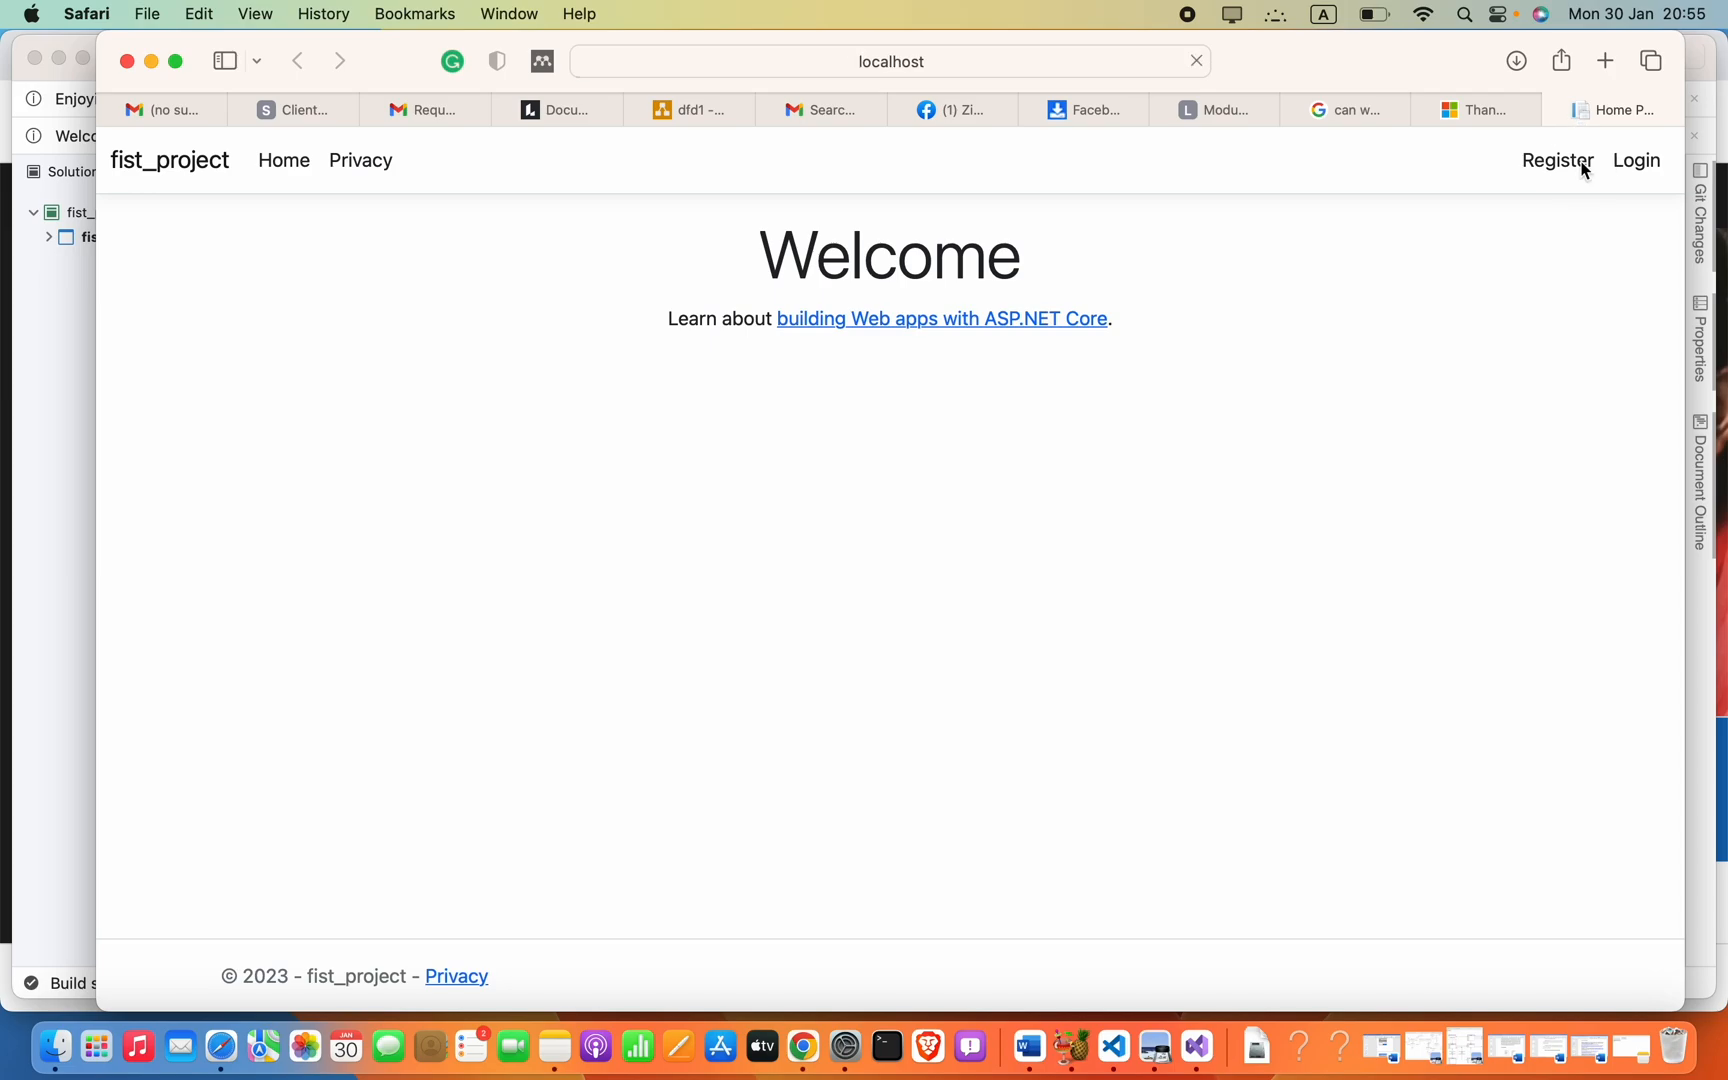
{"action": "left_click", "coordinate": [1556, 160]}
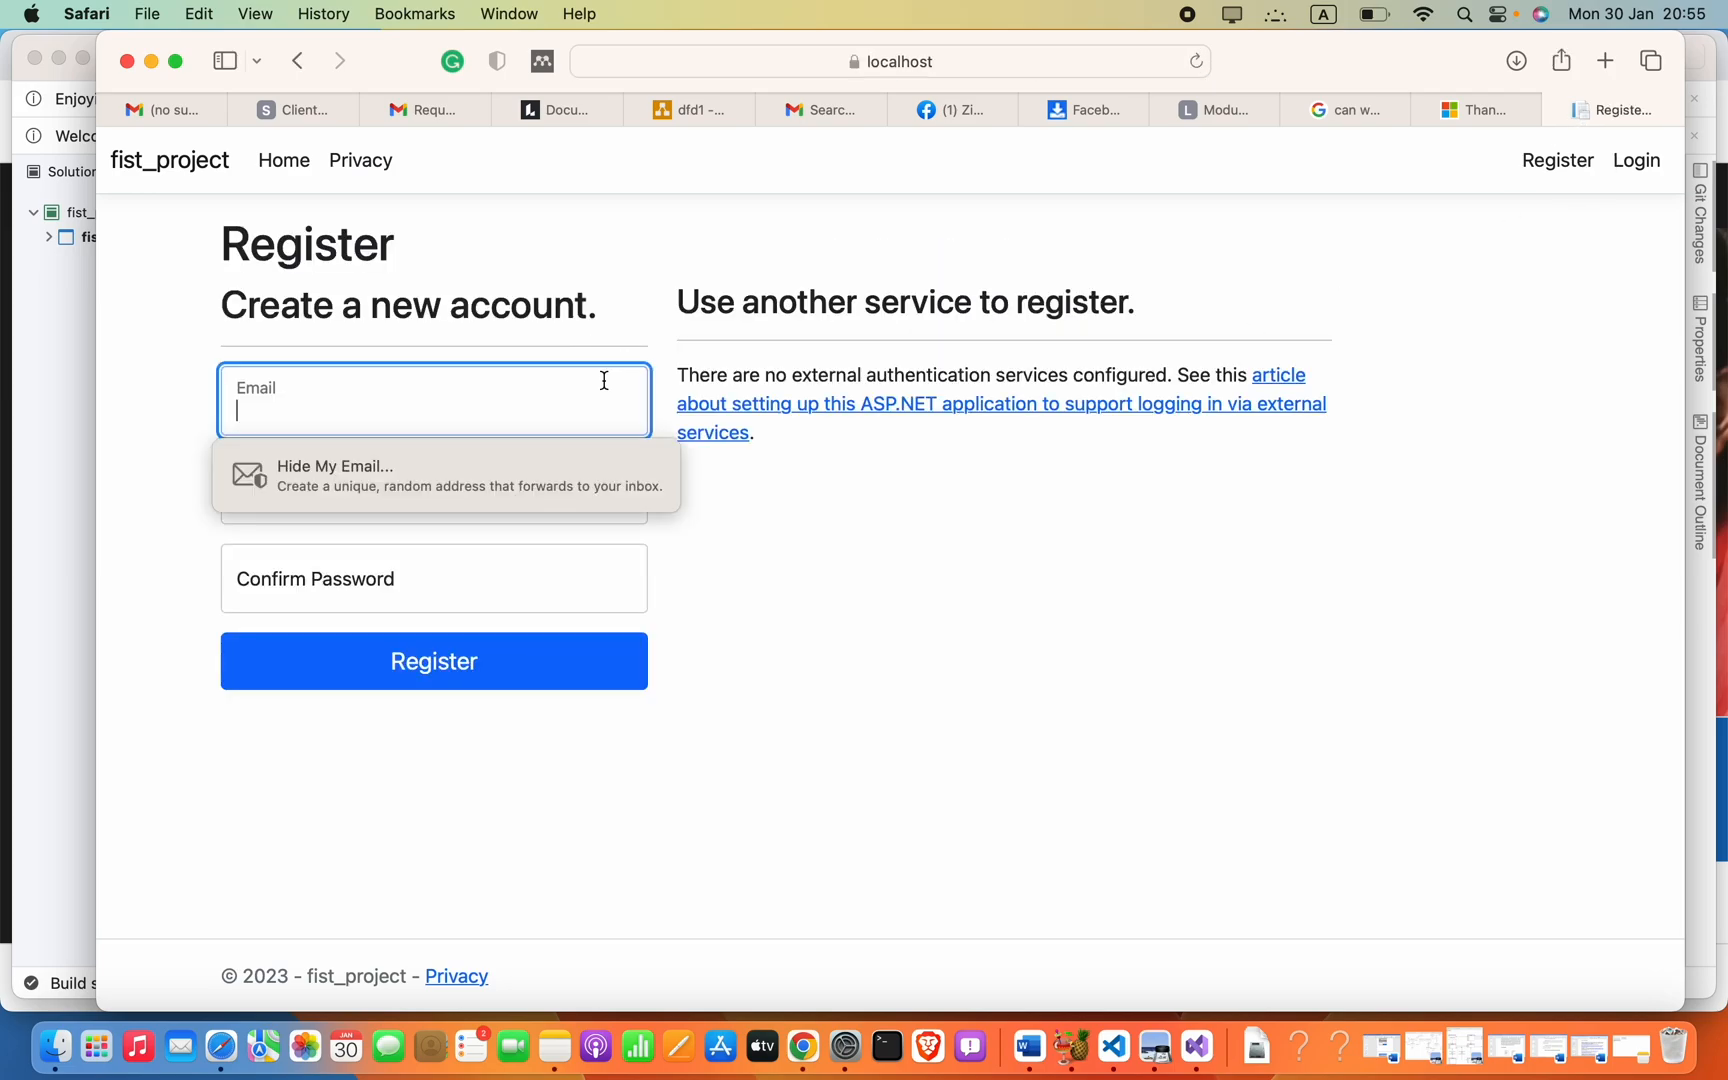
{"action": "type", "text": "asdsa@Gasd.com"}
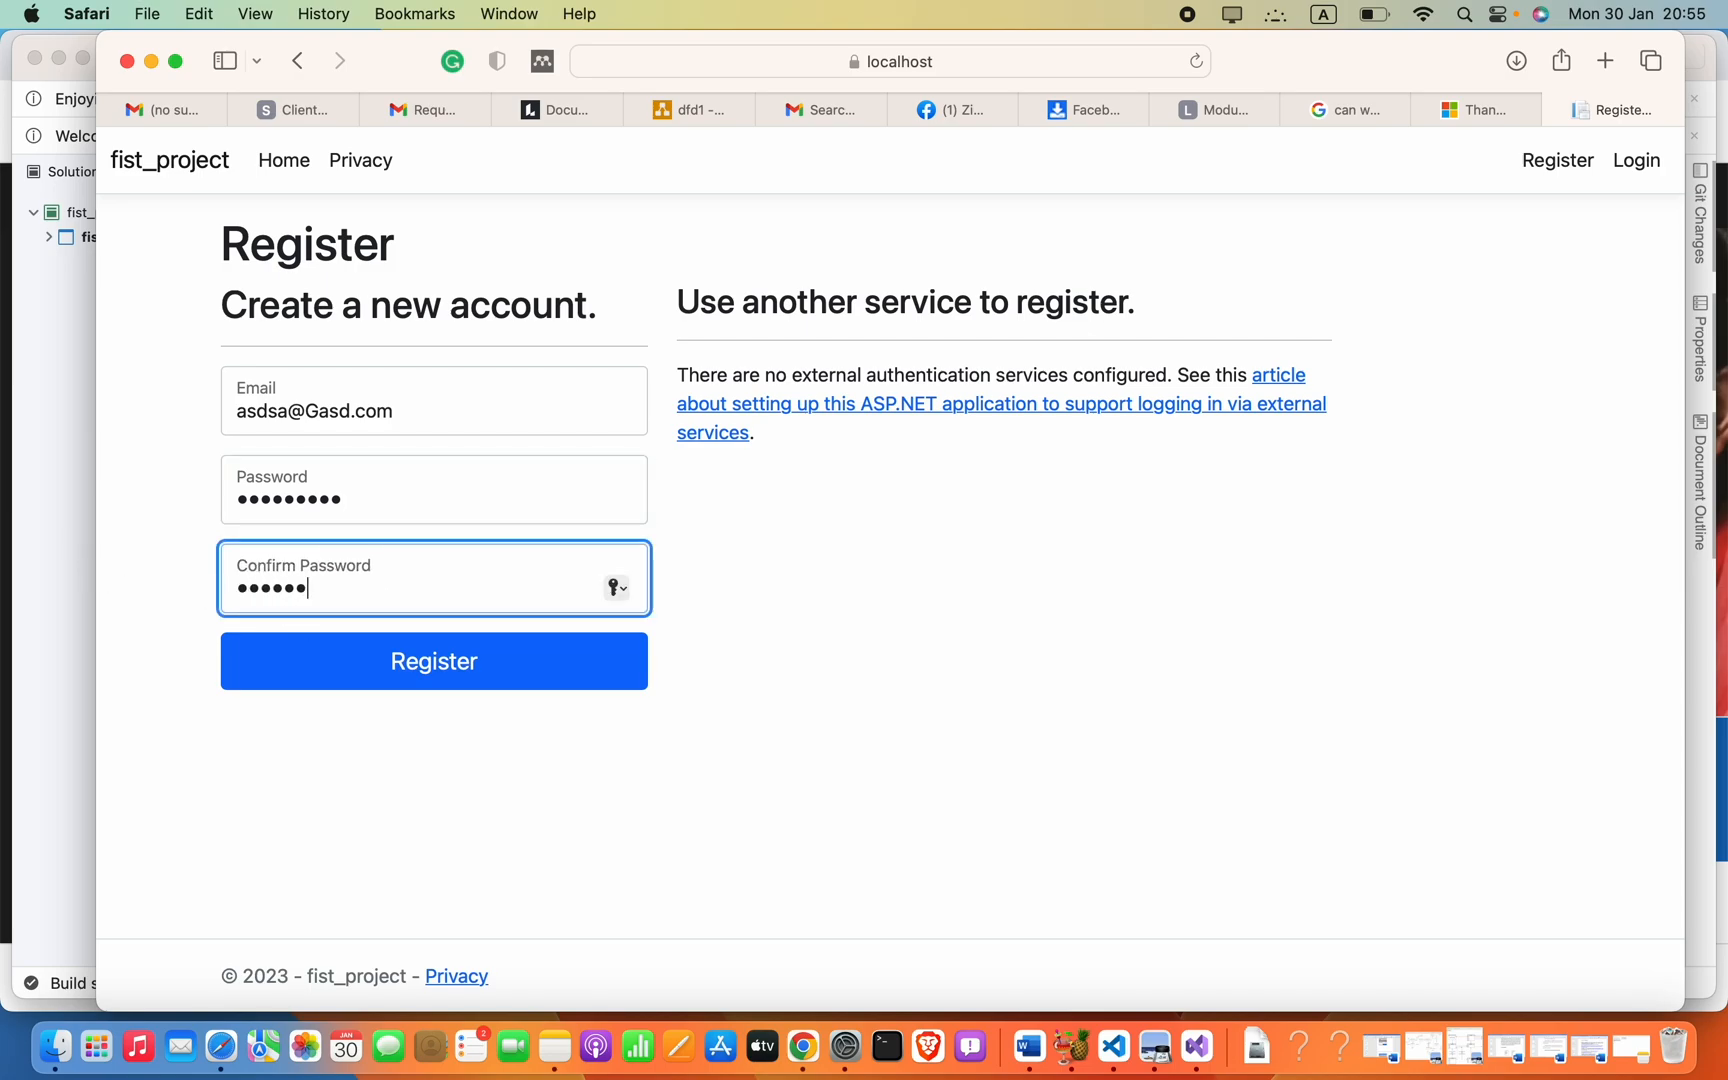
Step: Submit the registration and choose Not Now for saving the password
{"action": "left_click", "coordinate": [433, 661]}
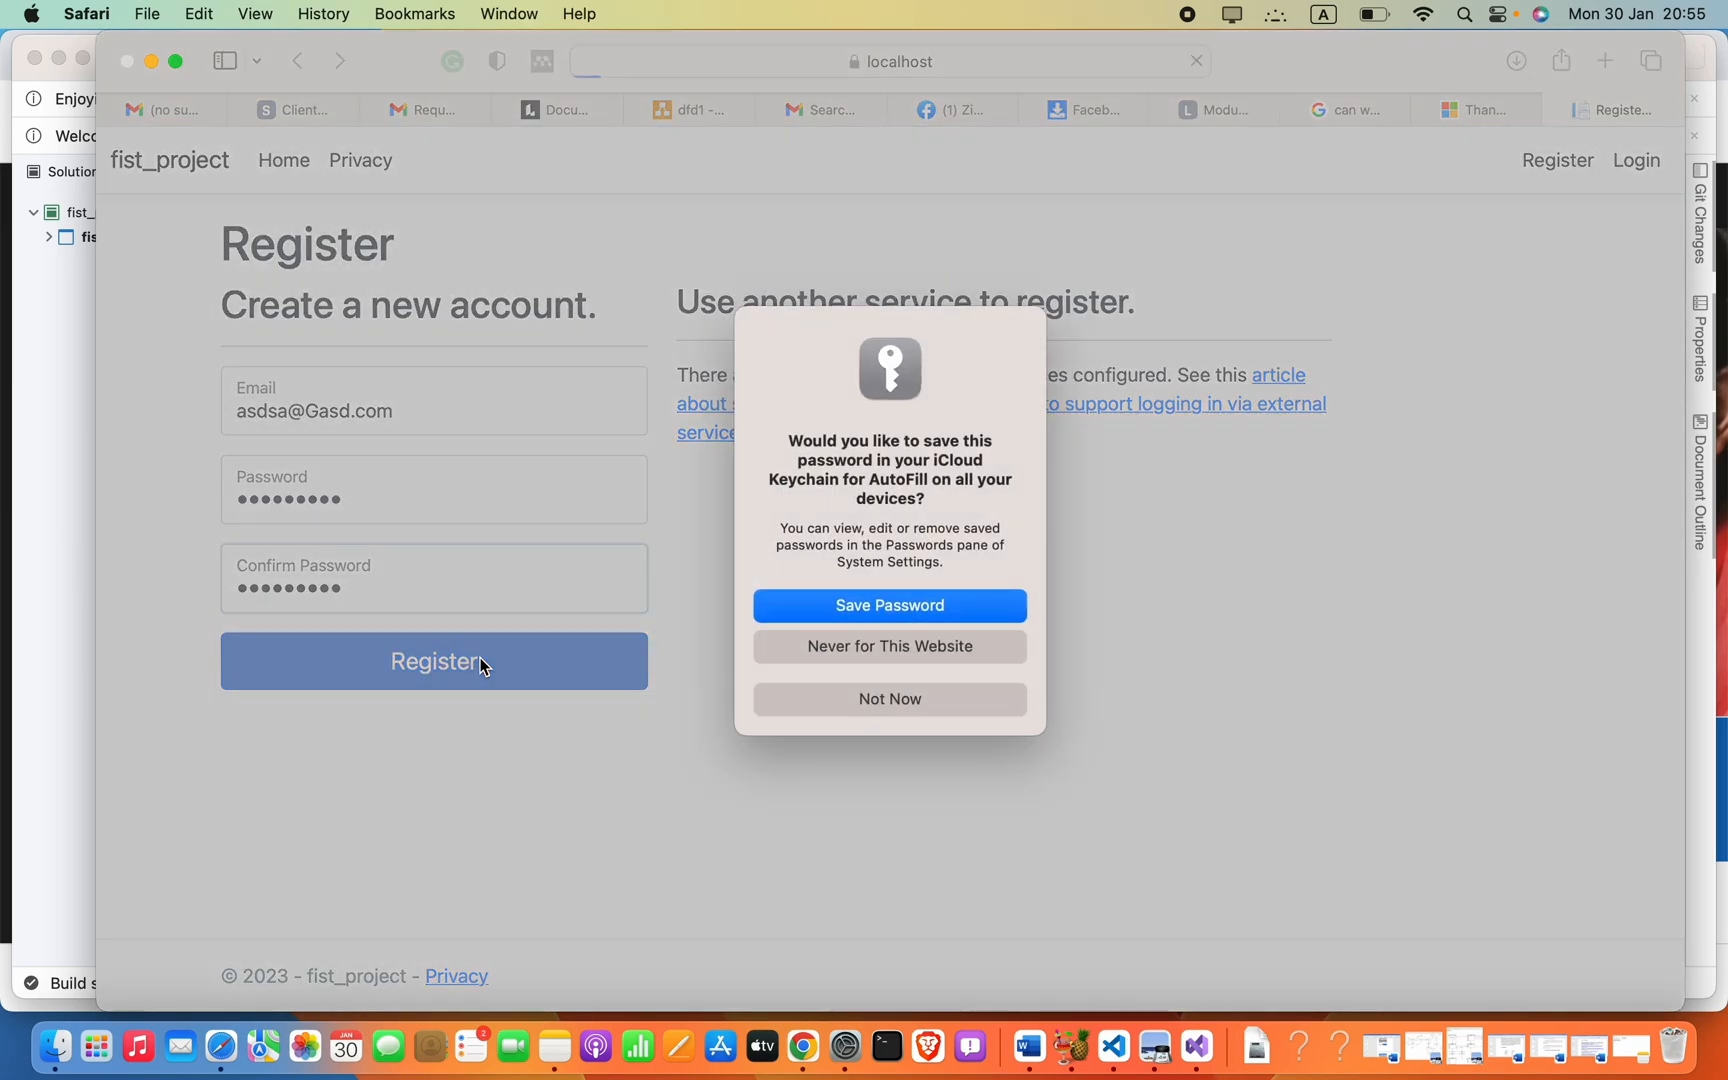
{"action": "left_click", "coordinate": [433, 661]}
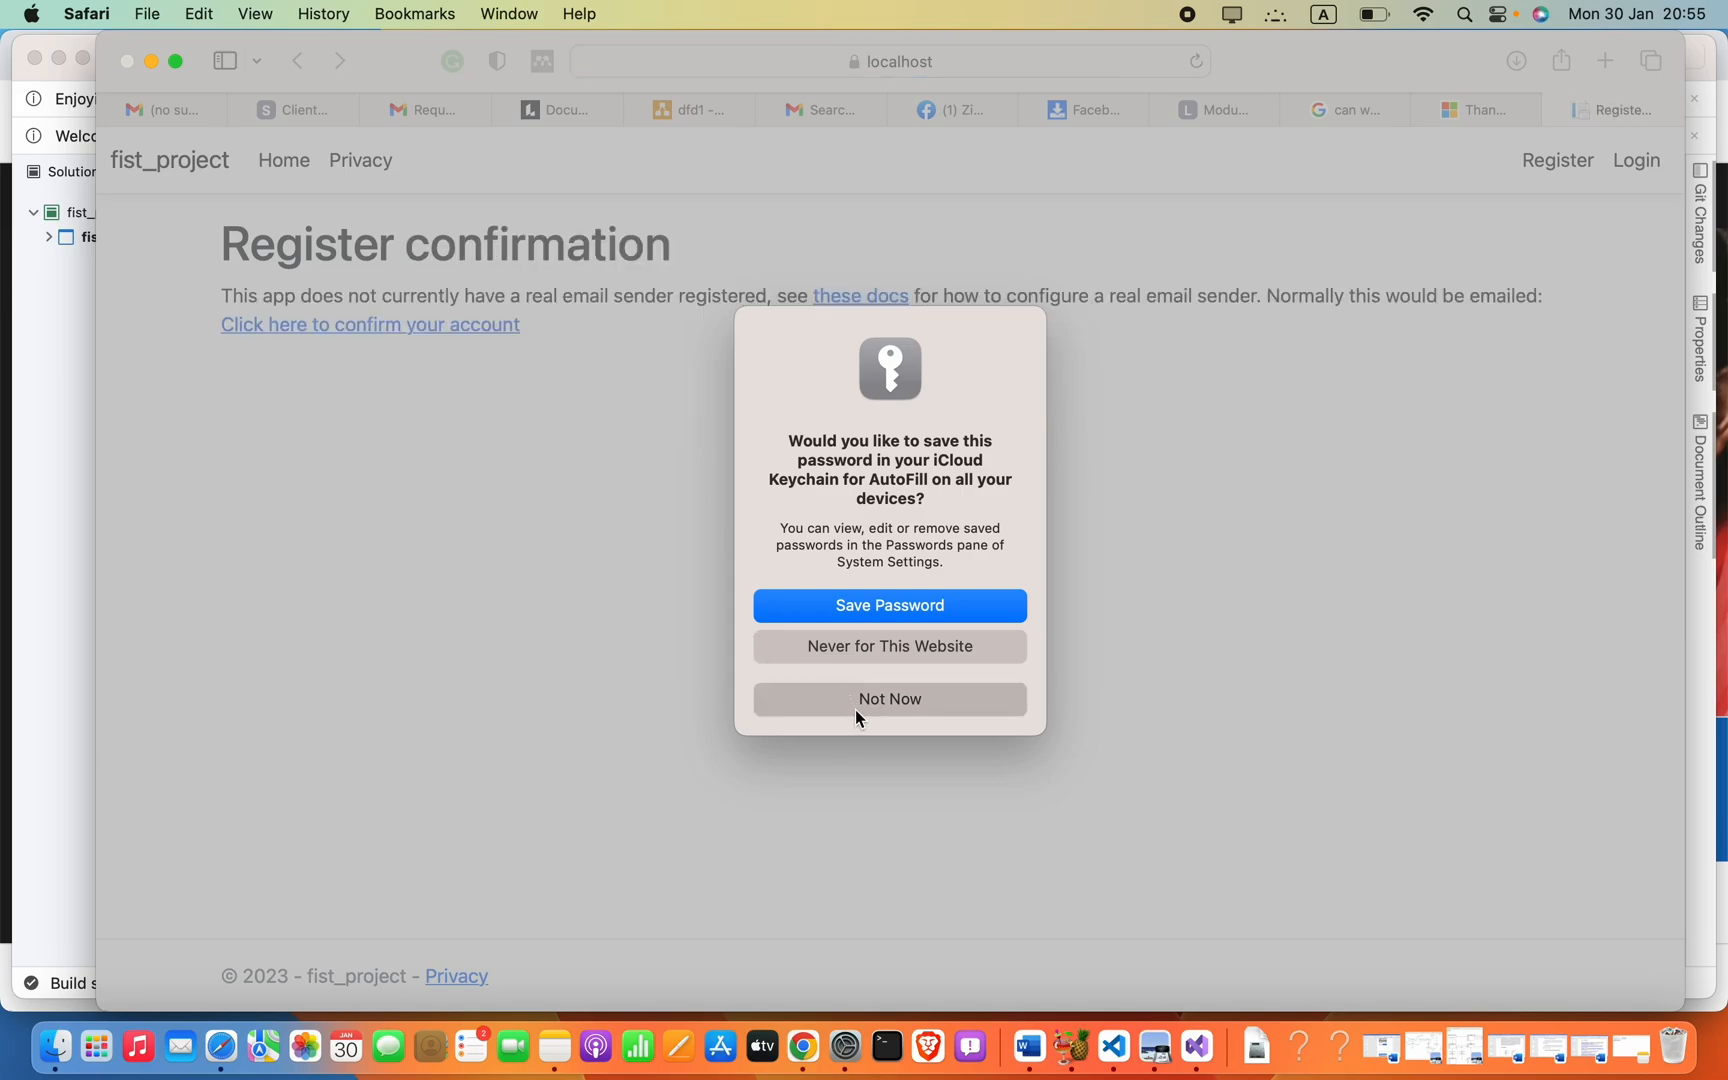
{"action": "left_click", "coordinate": [888, 699]}
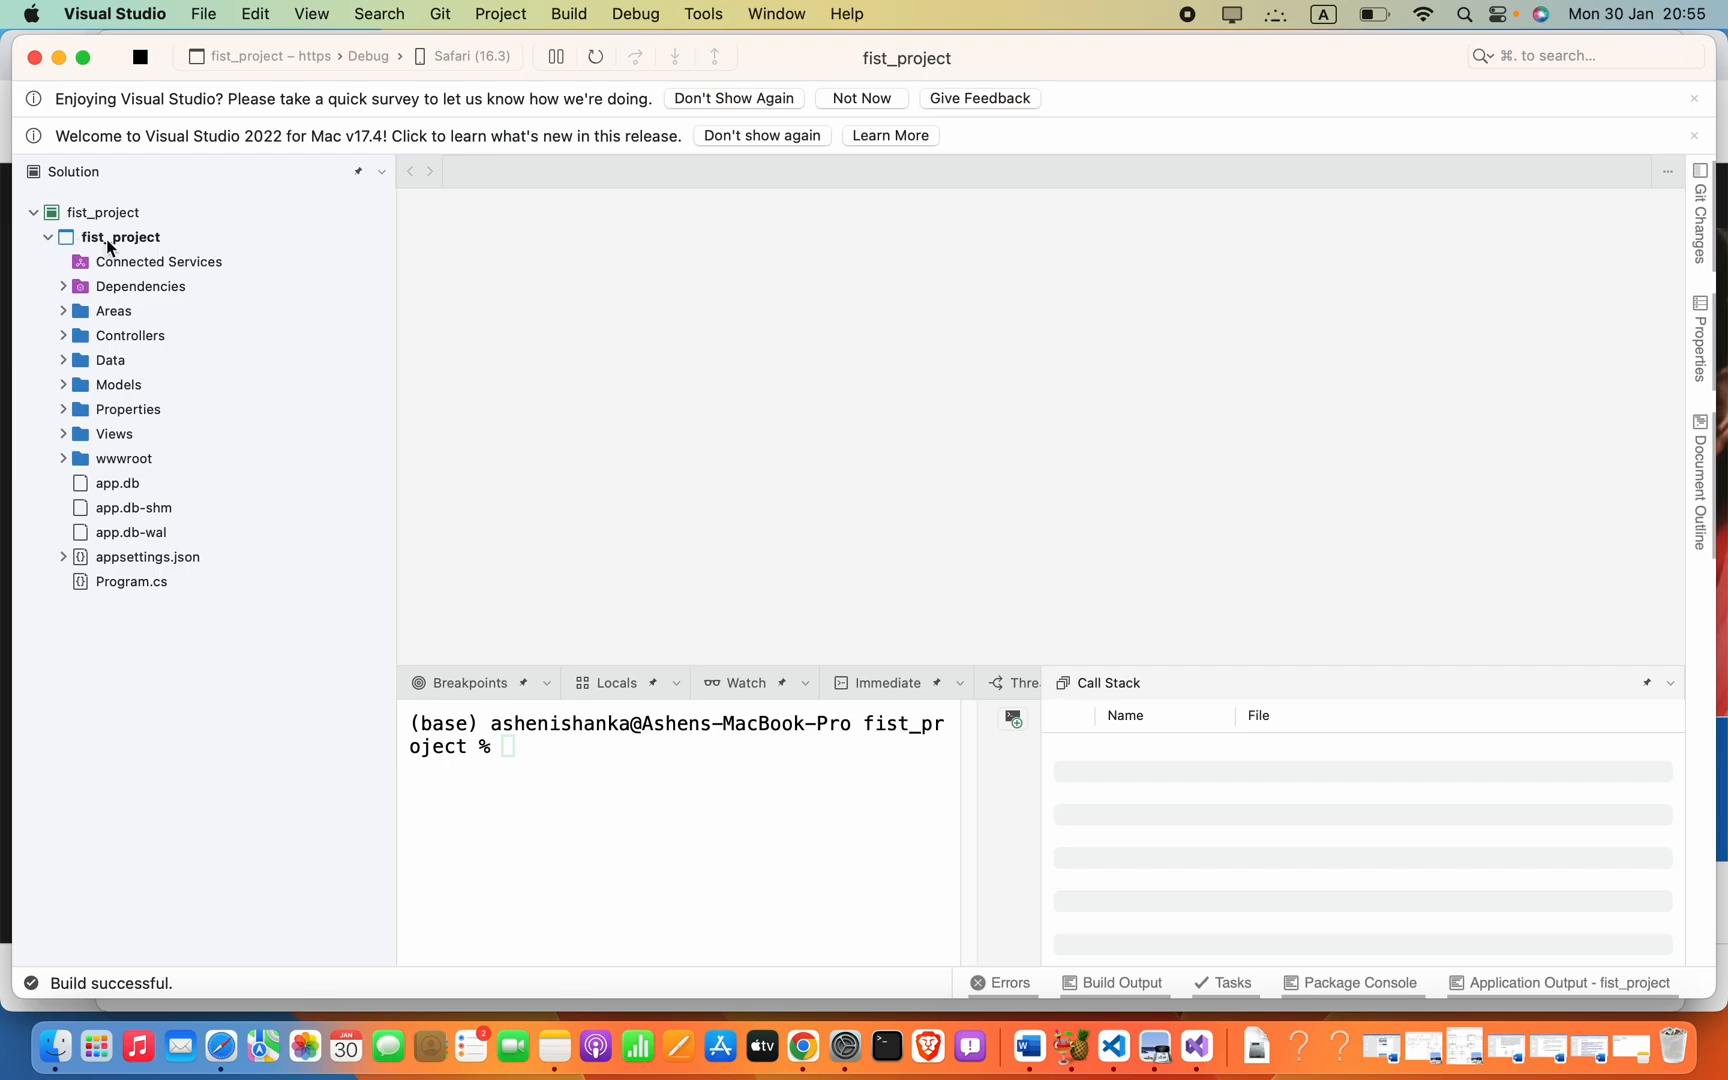
{"action": "mouse_move", "coordinate": [130, 493]}
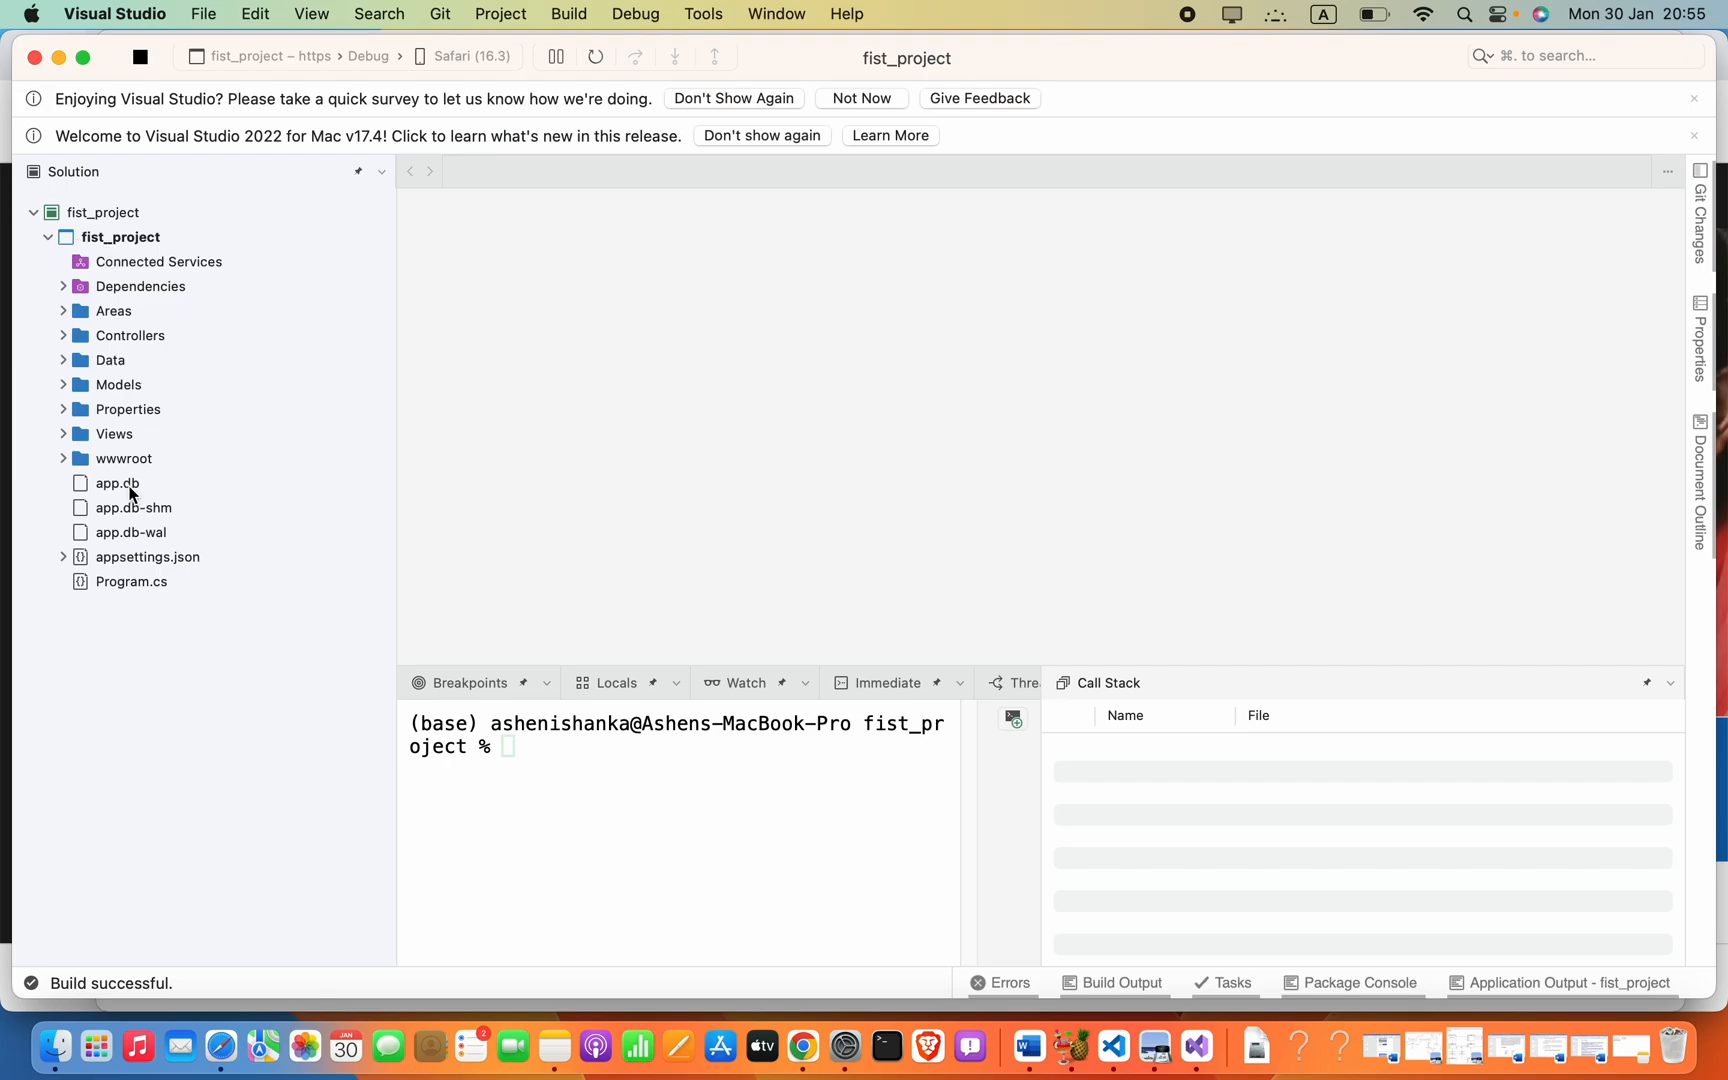
Step: Show app.db in Finder via its right-click menu, then return to Visual Studio
{"action": "left_click", "coordinate": [117, 483]}
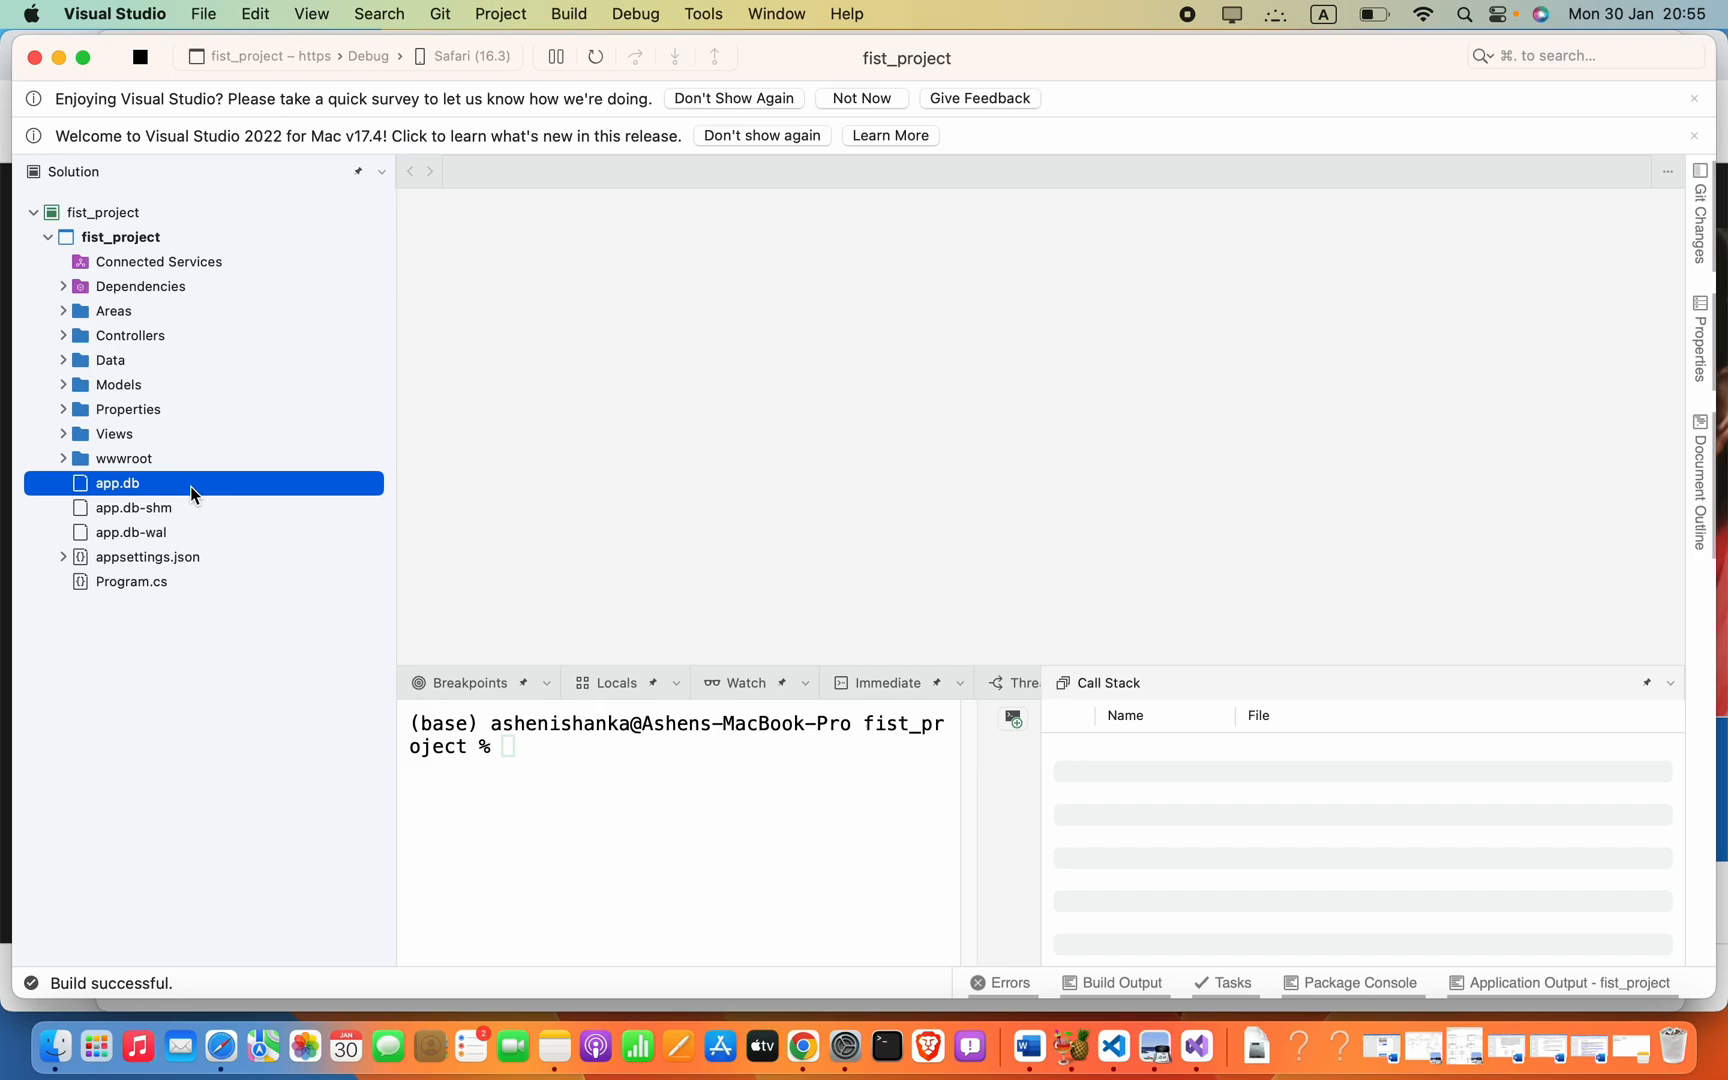
{"action": "right_click", "coordinate": [116, 483]}
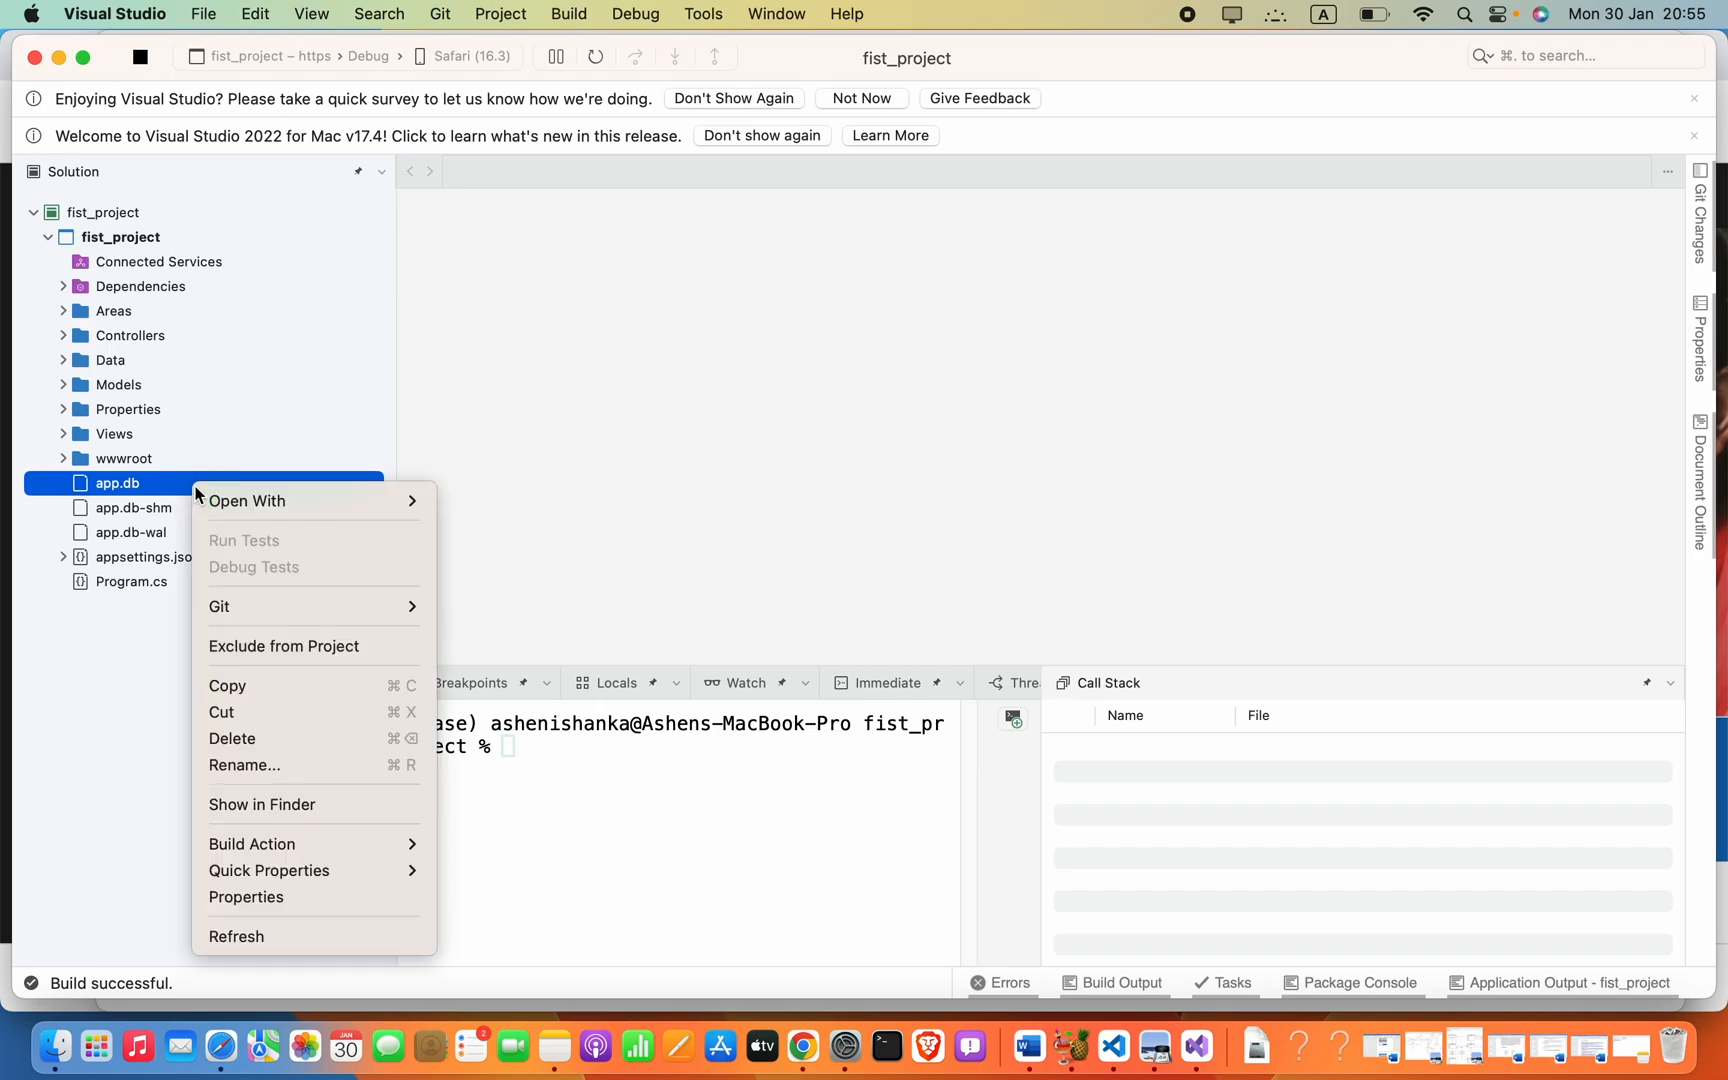
{"action": "mouse_move", "coordinate": [312, 821]}
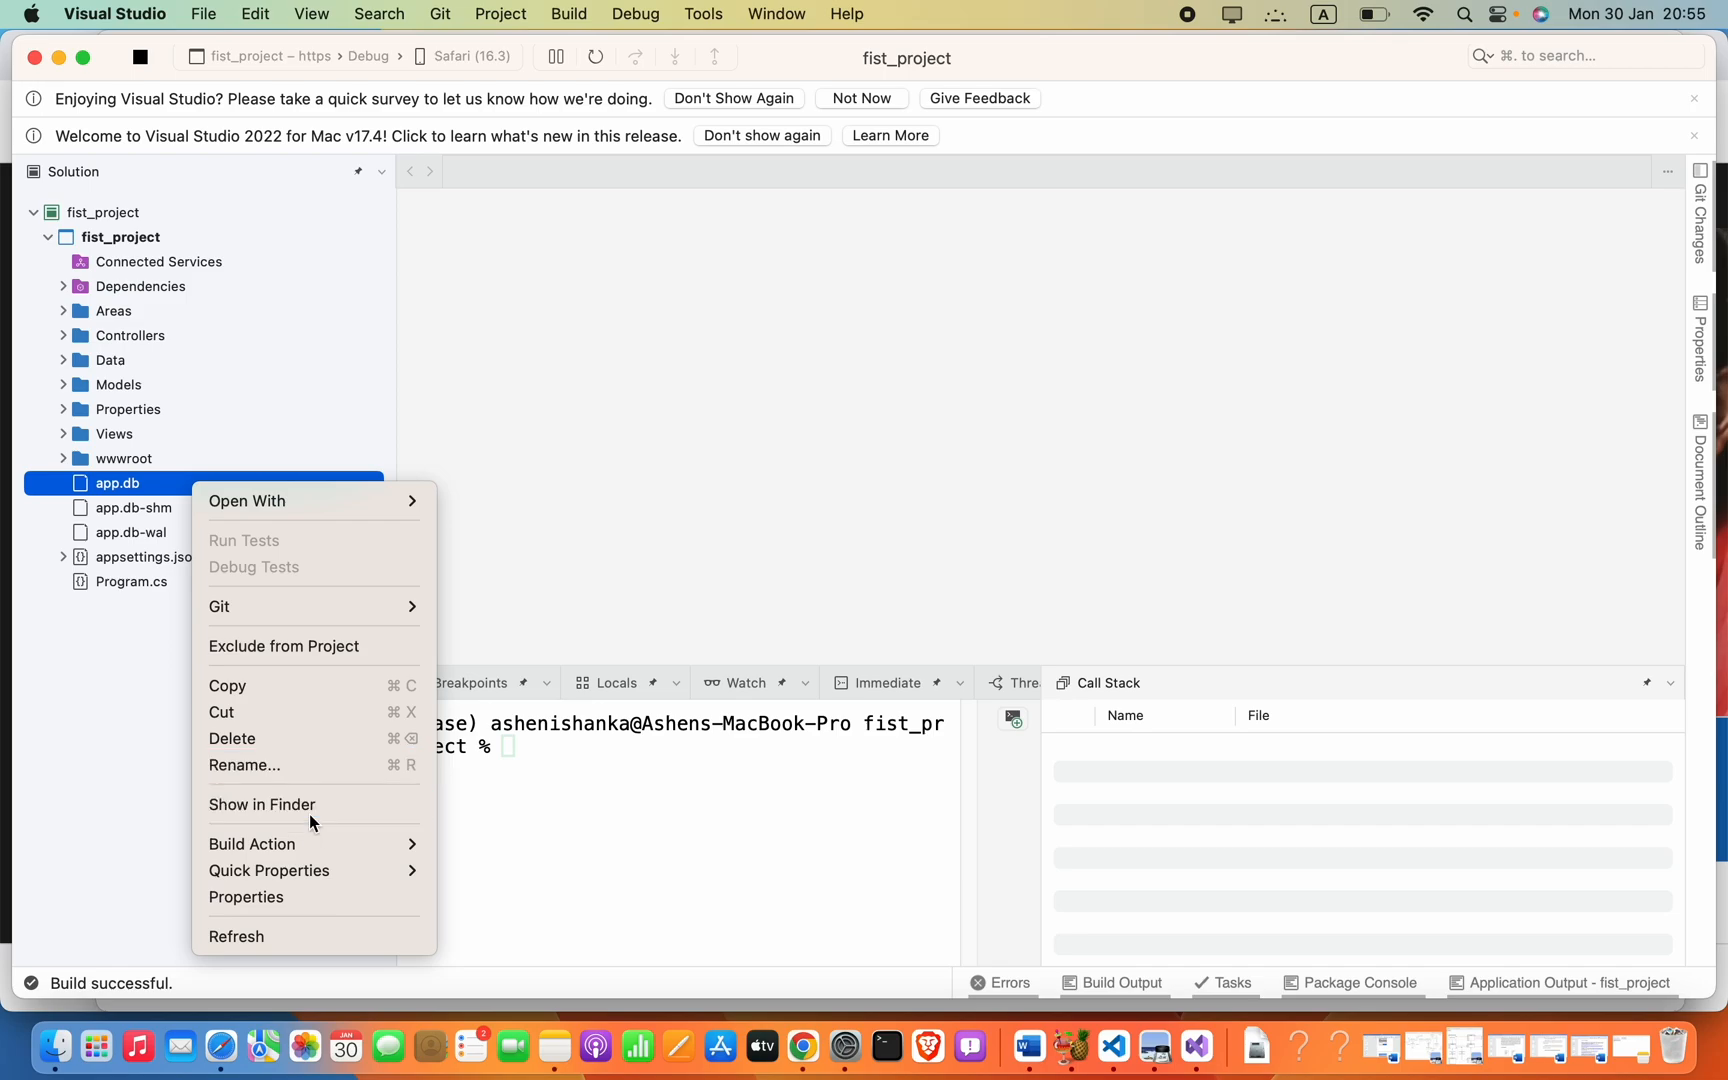
{"action": "left_click", "coordinate": [262, 804]}
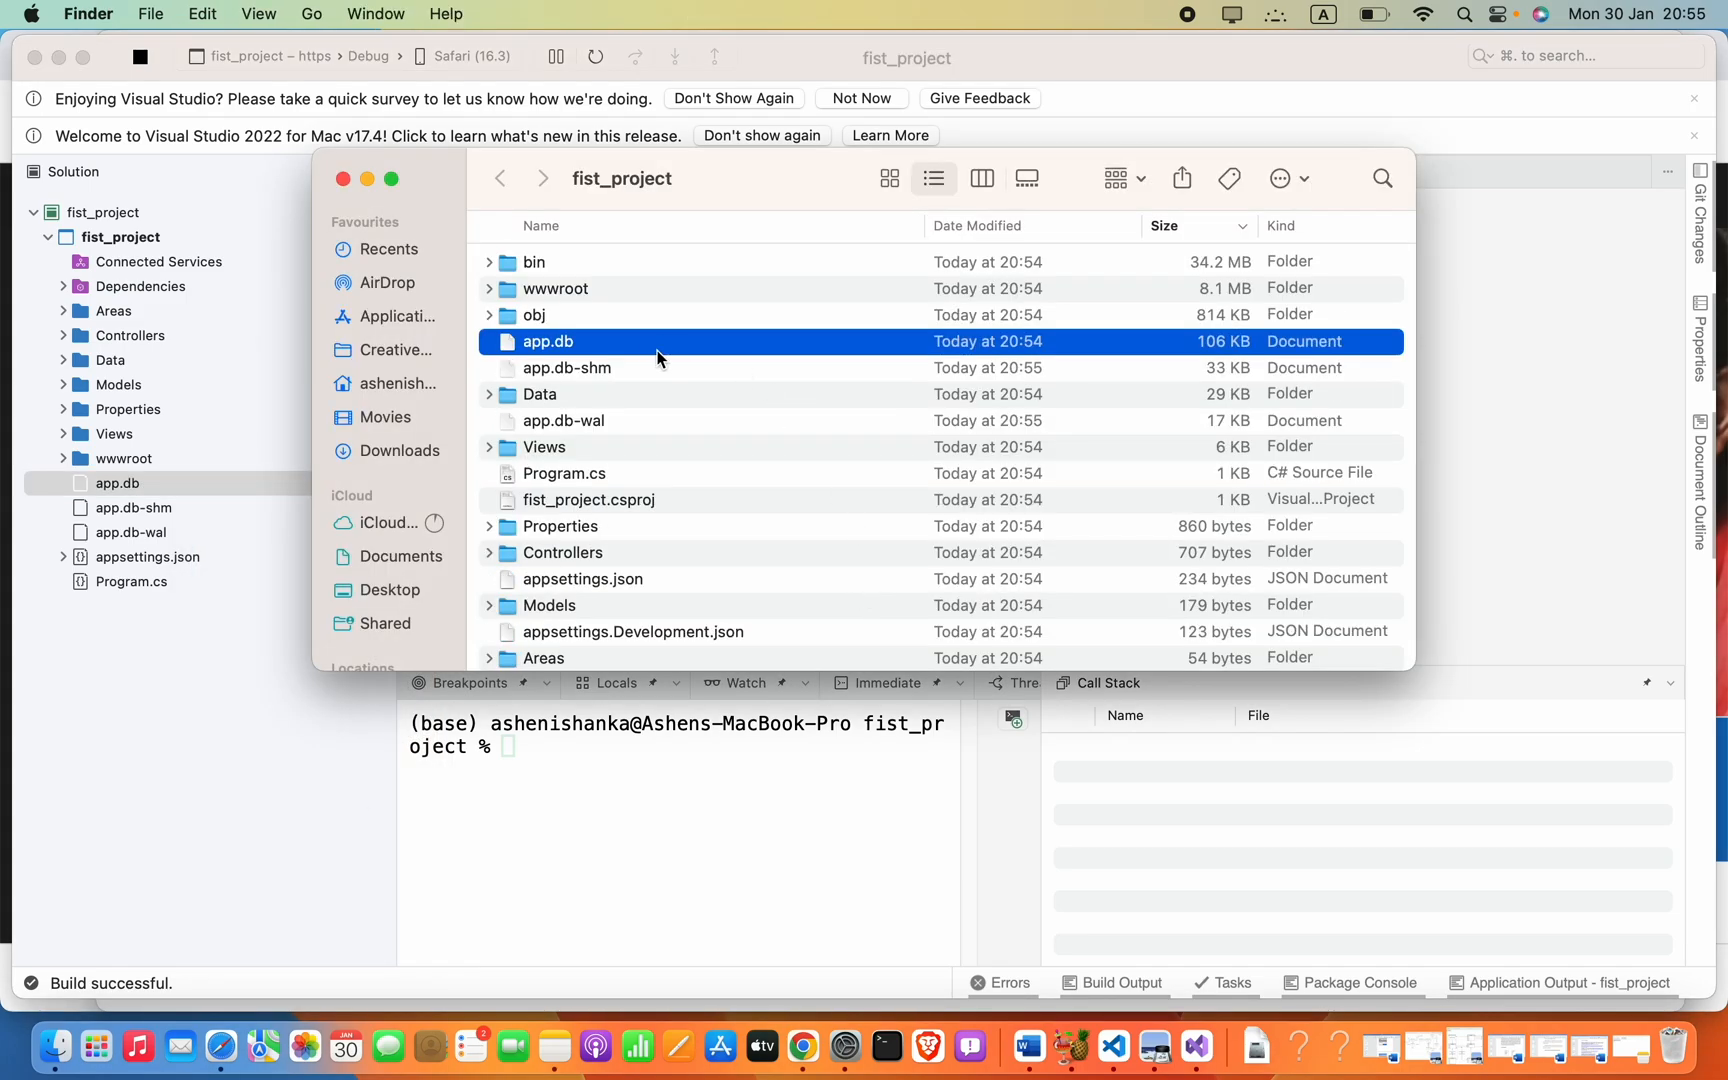
{"action": "mouse_move", "coordinate": [455, 830]}
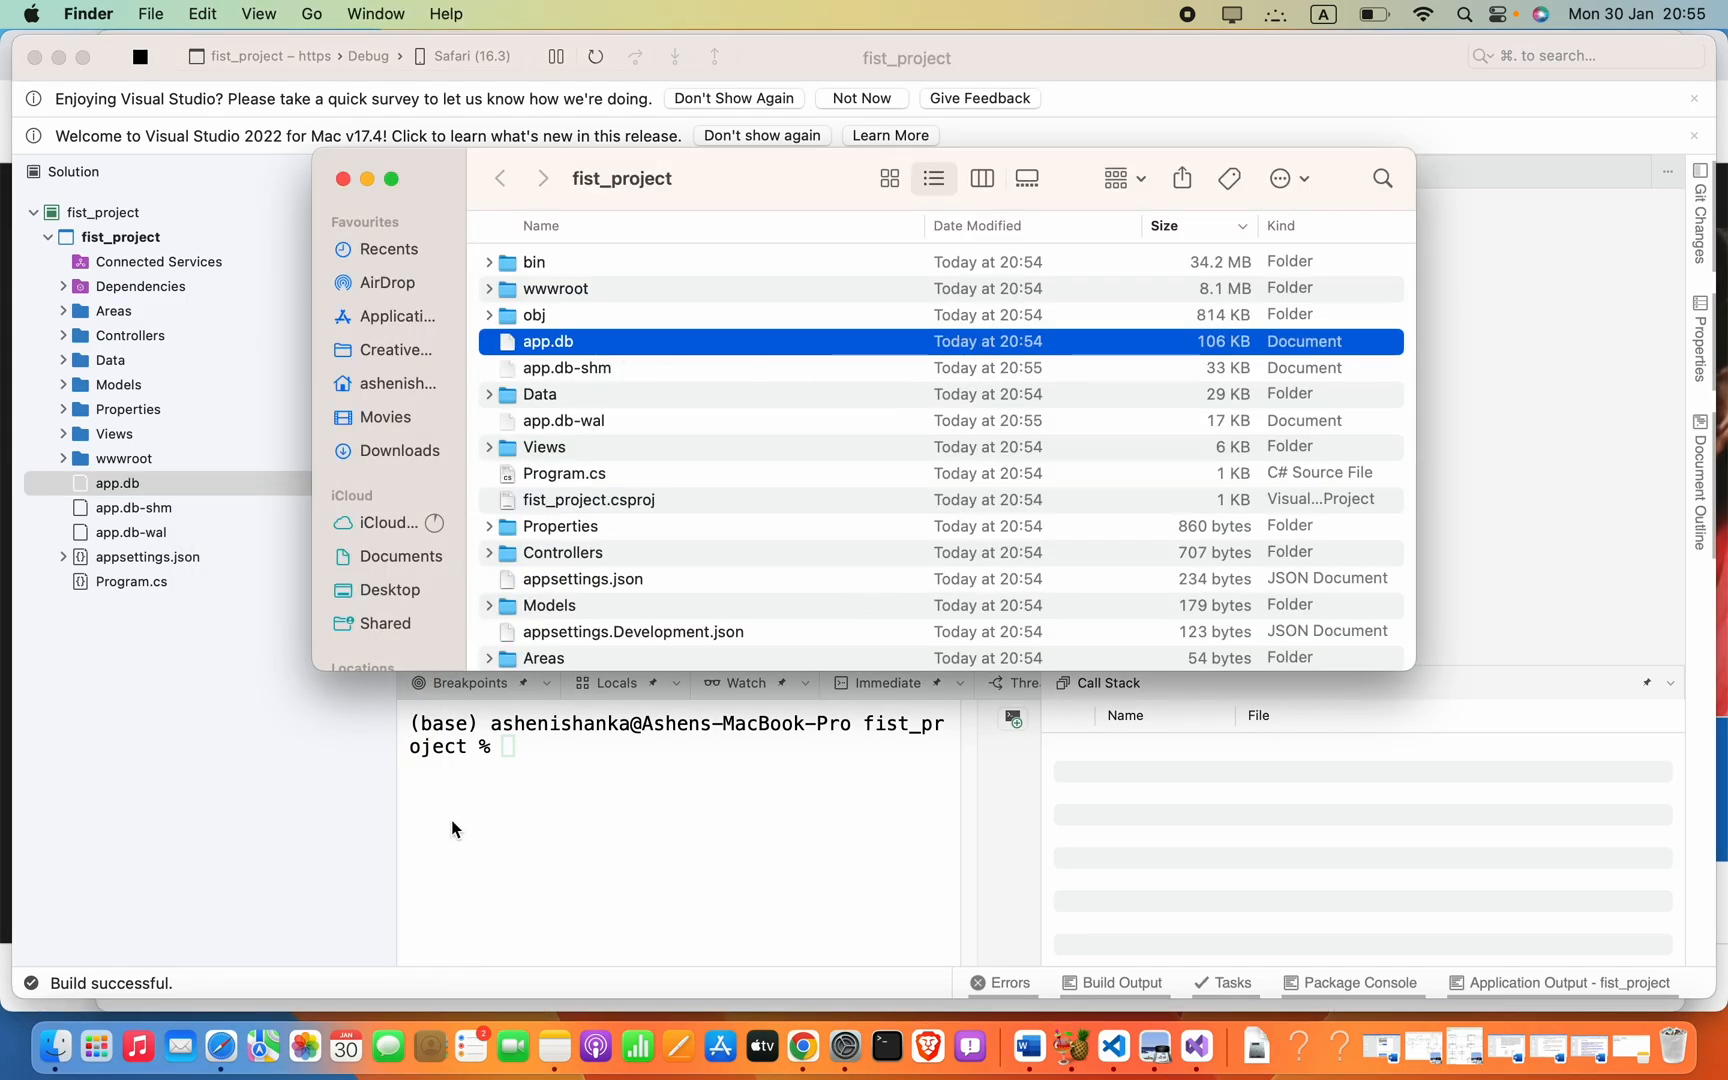
{"action": "left_click", "coordinate": [344, 179]}
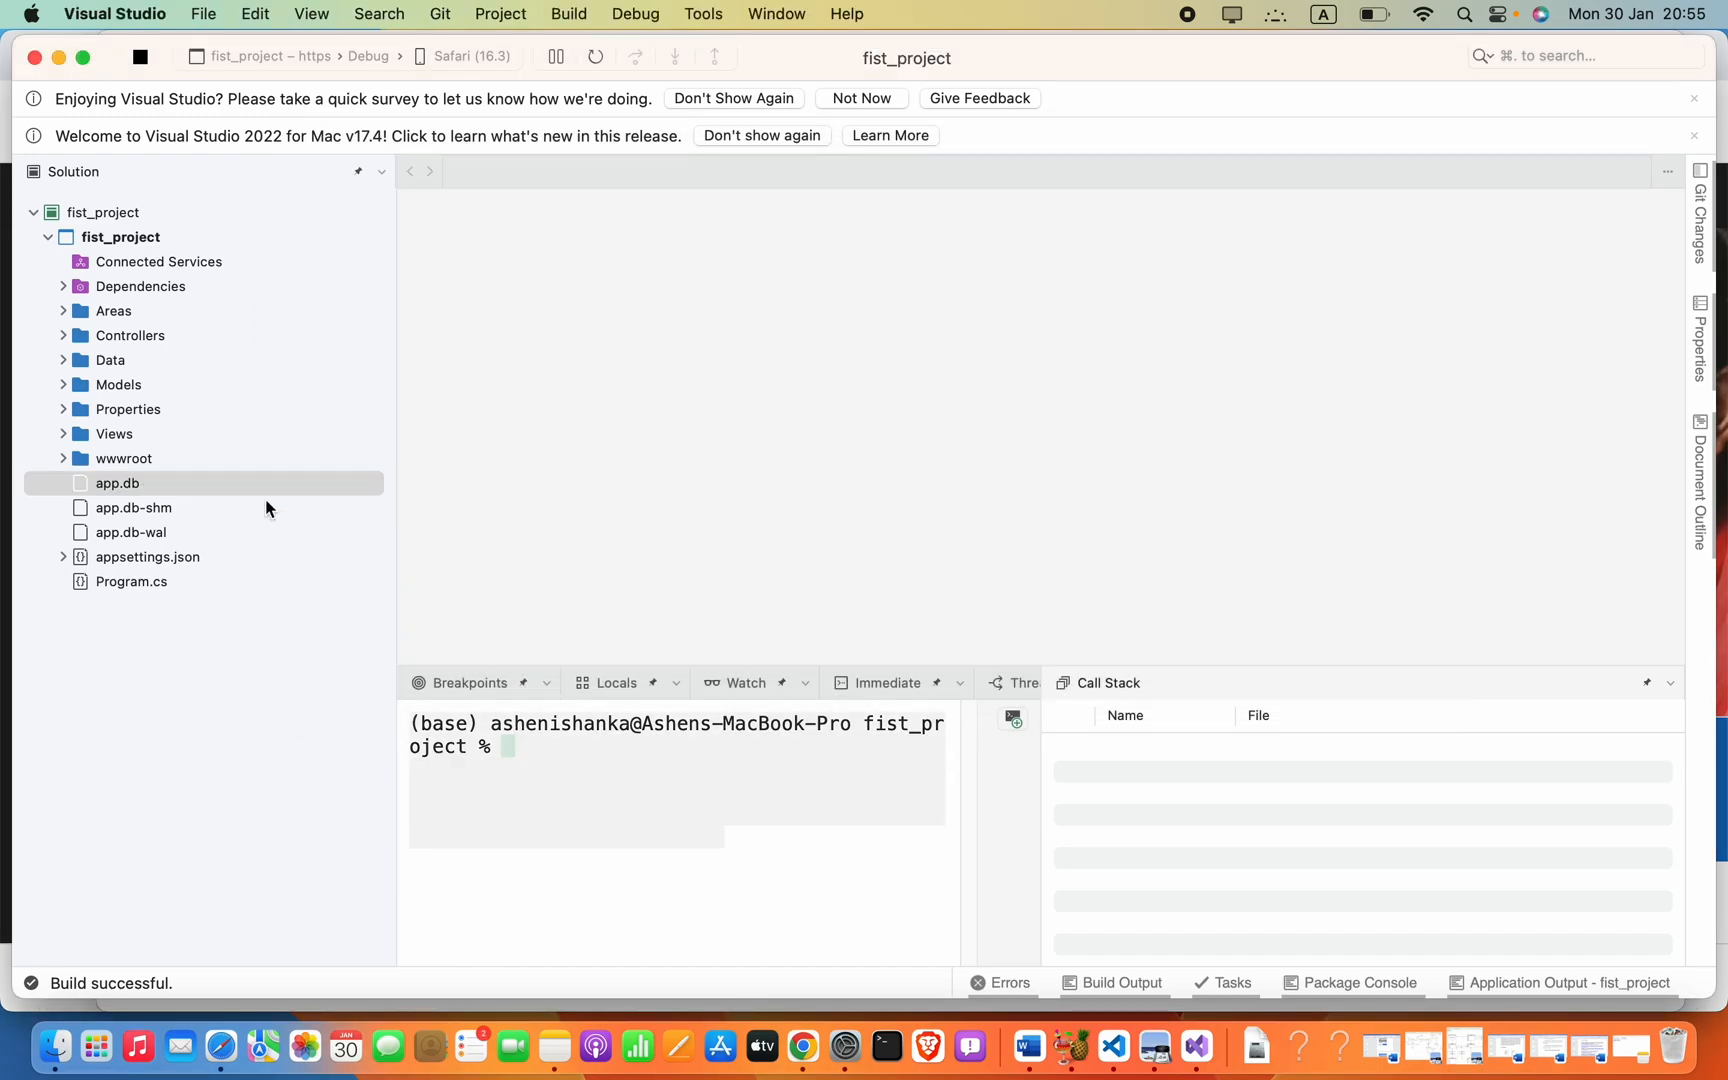
{"action": "mouse_move", "coordinate": [676, 453]}
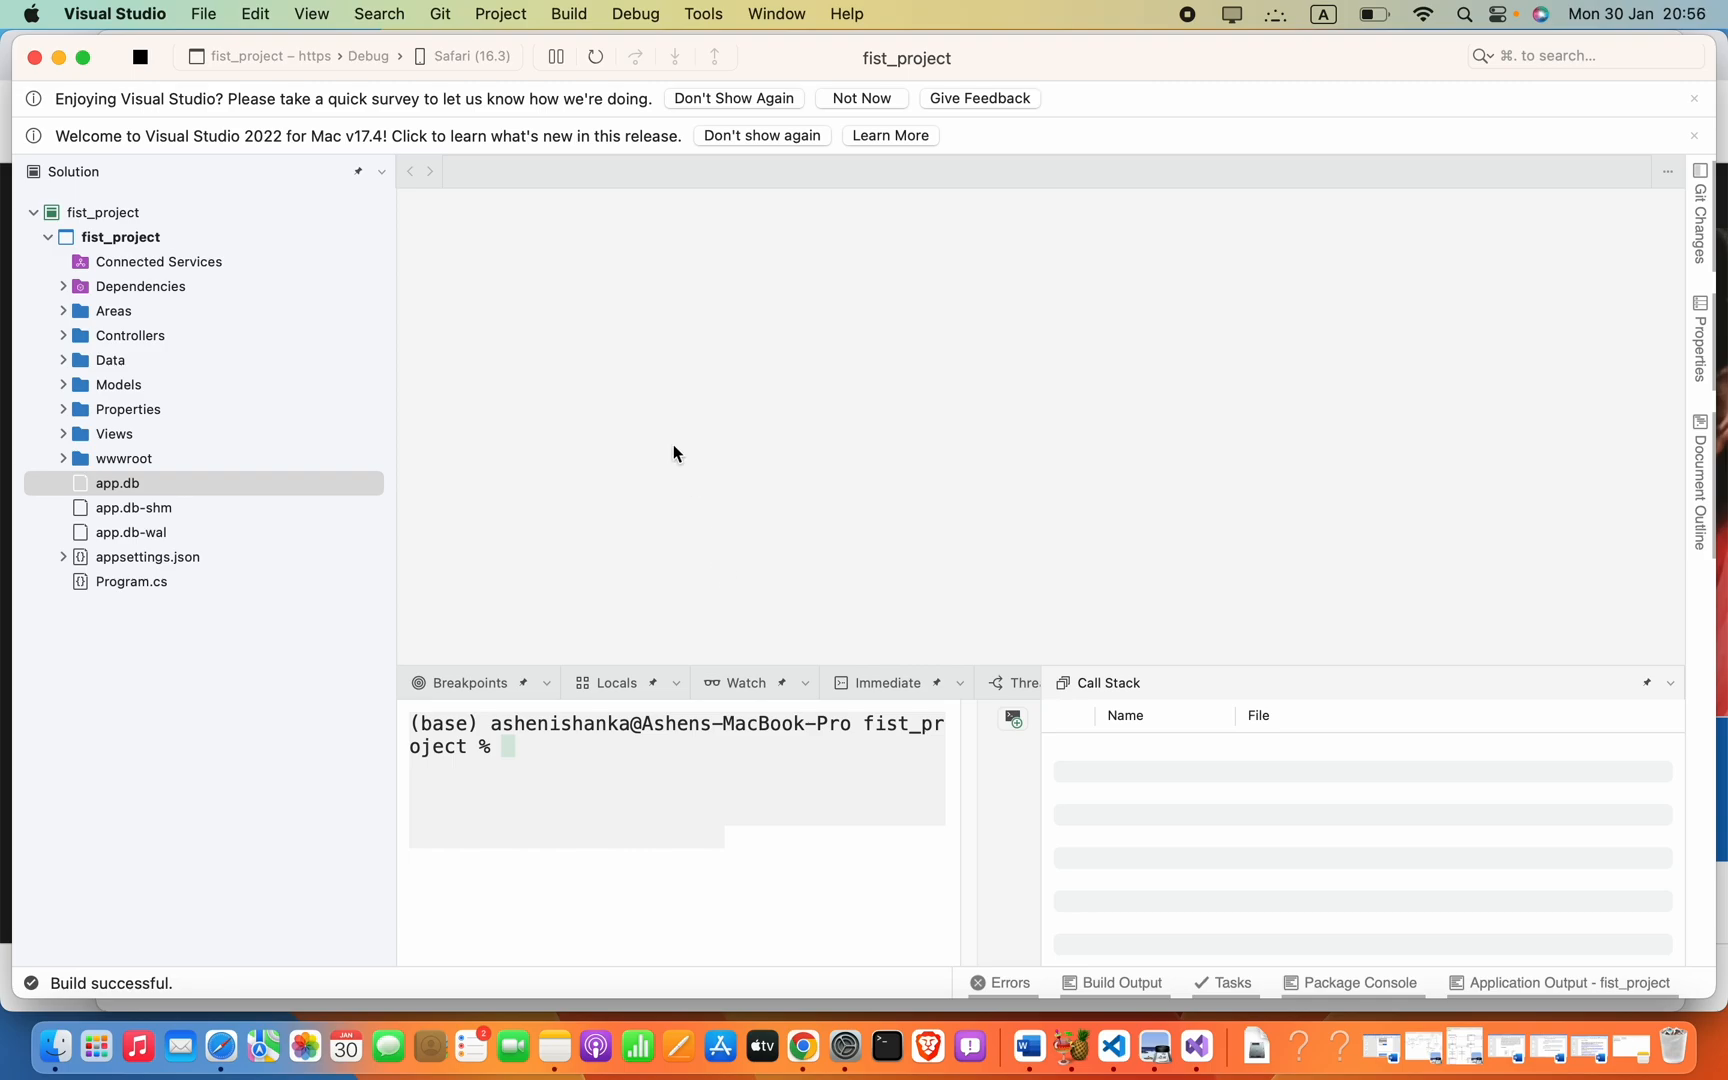
{"action": "mouse_move", "coordinate": [816, 561]}
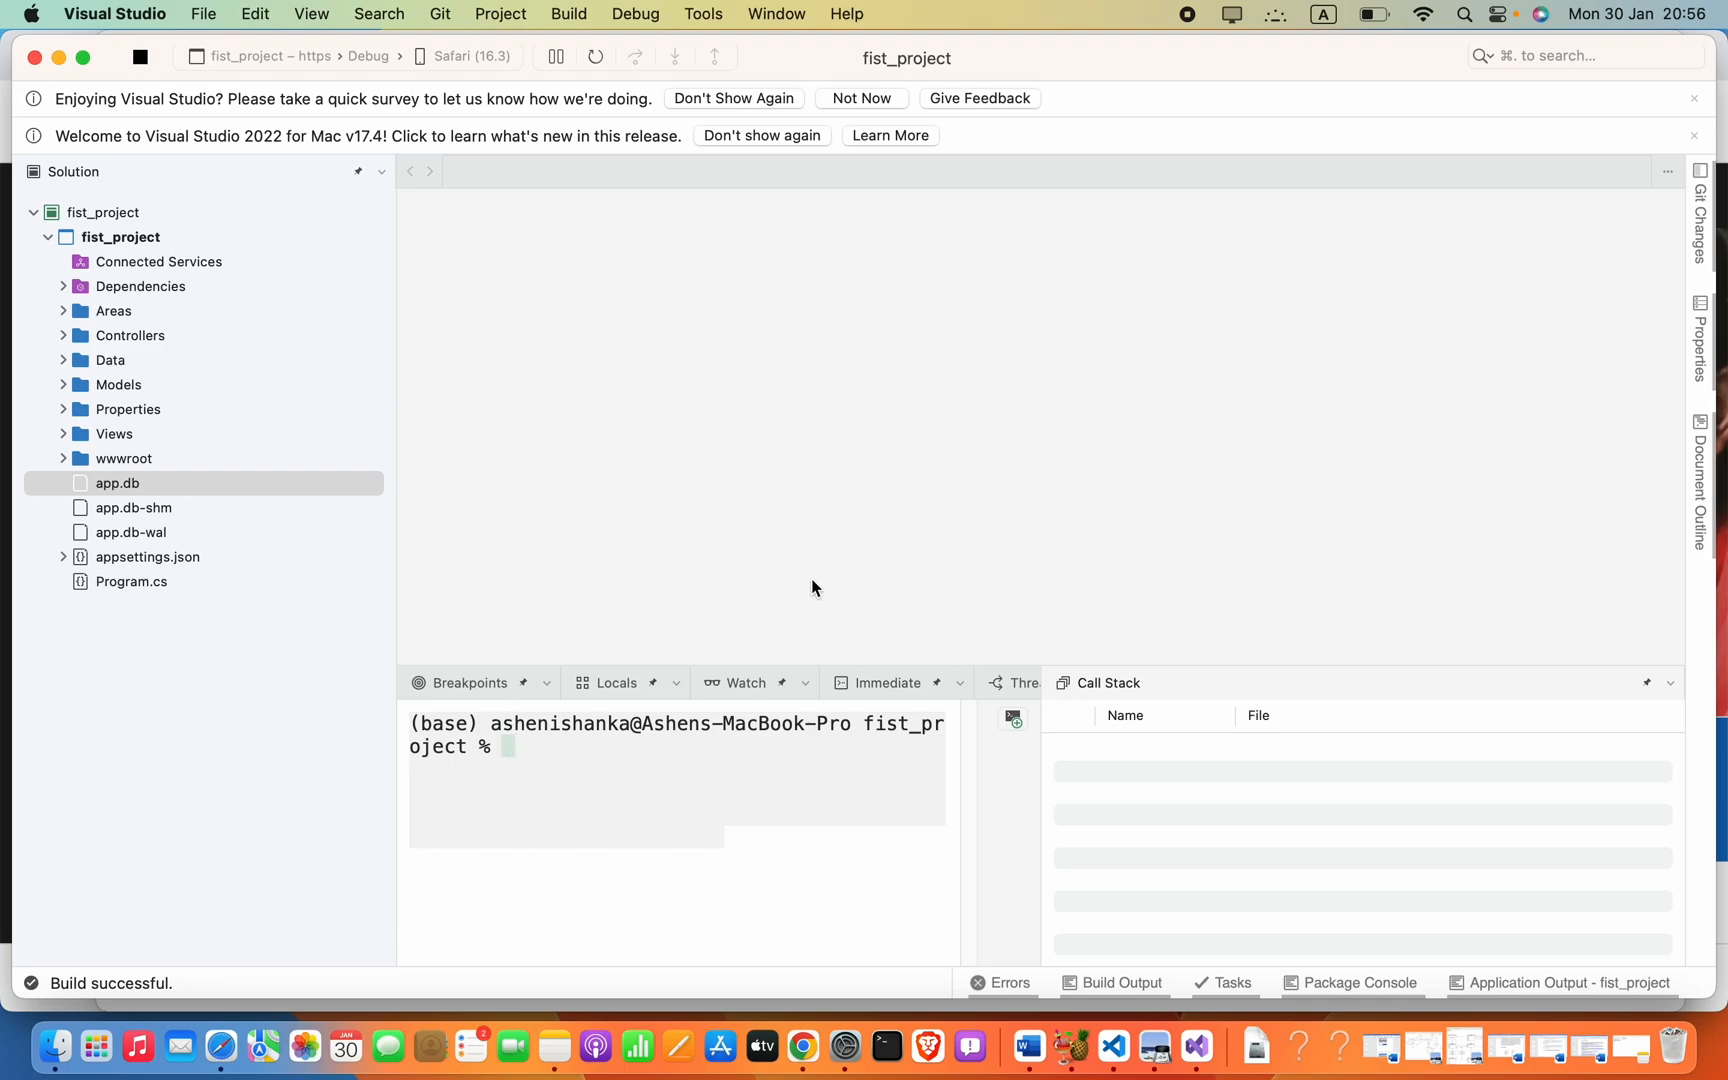
{"action": "mouse_move", "coordinate": [95, 1043]}
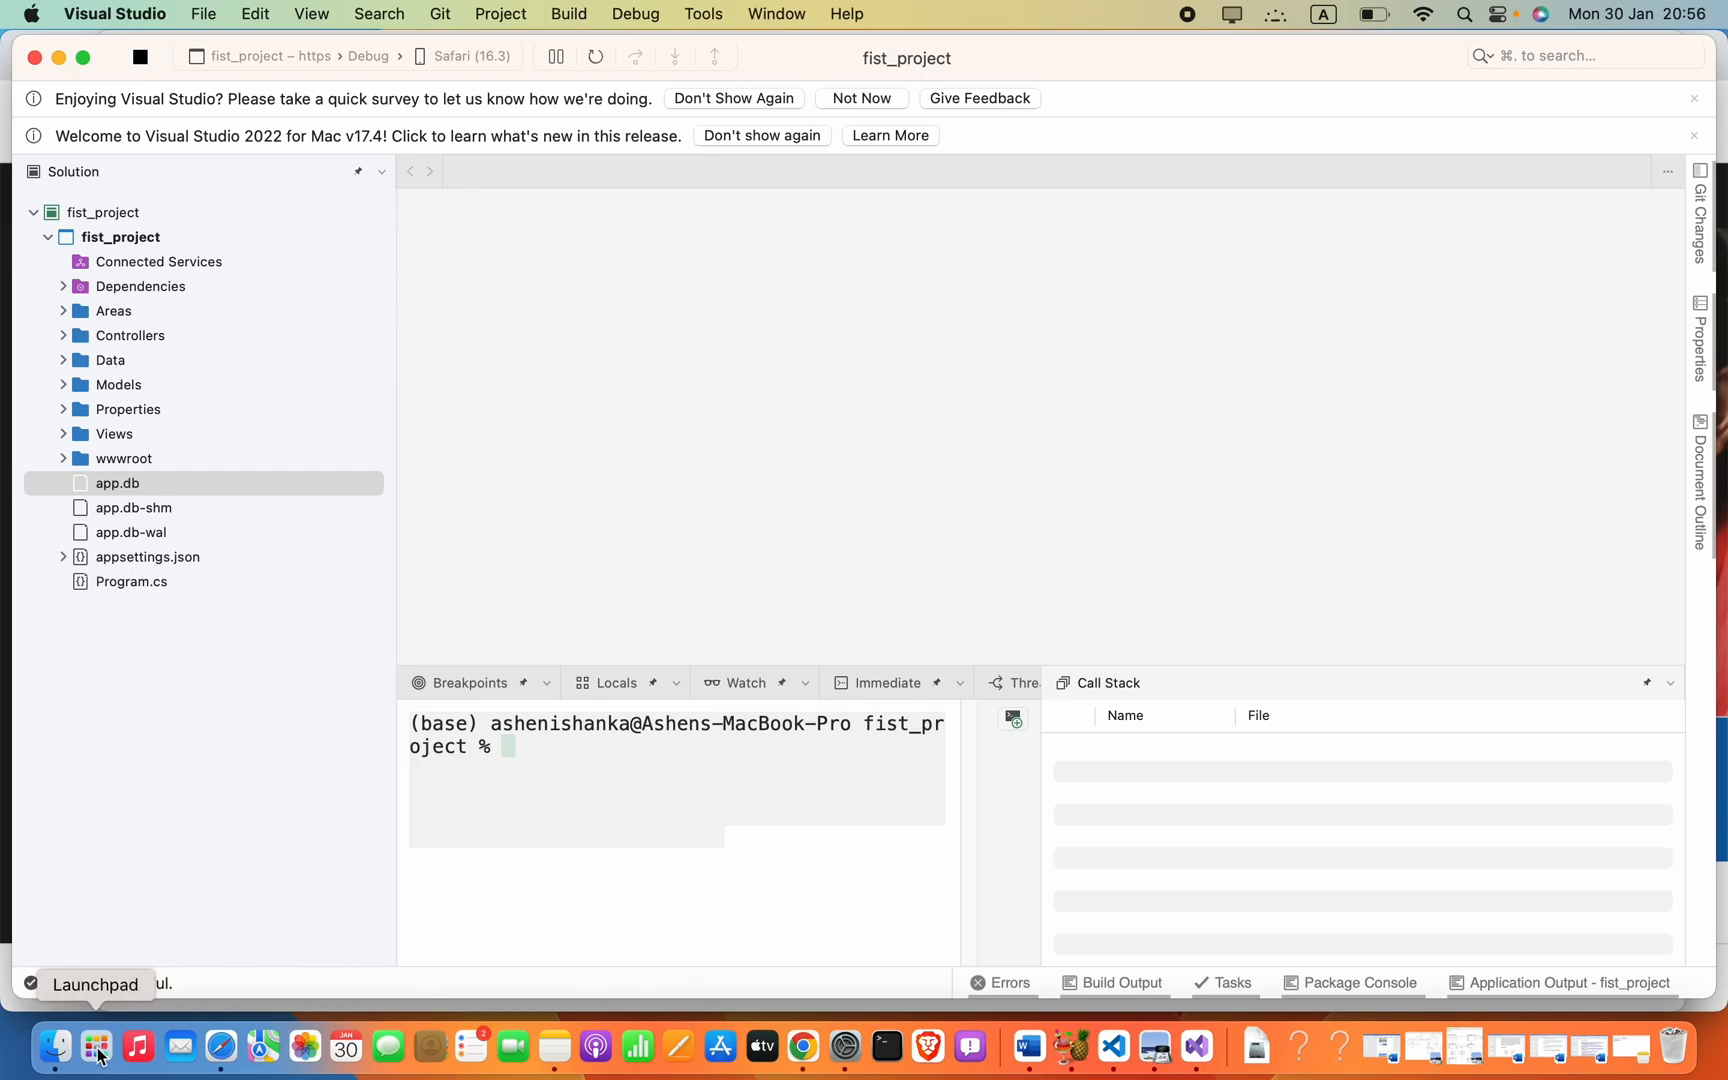
{"action": "left_click", "coordinate": [96, 1046]}
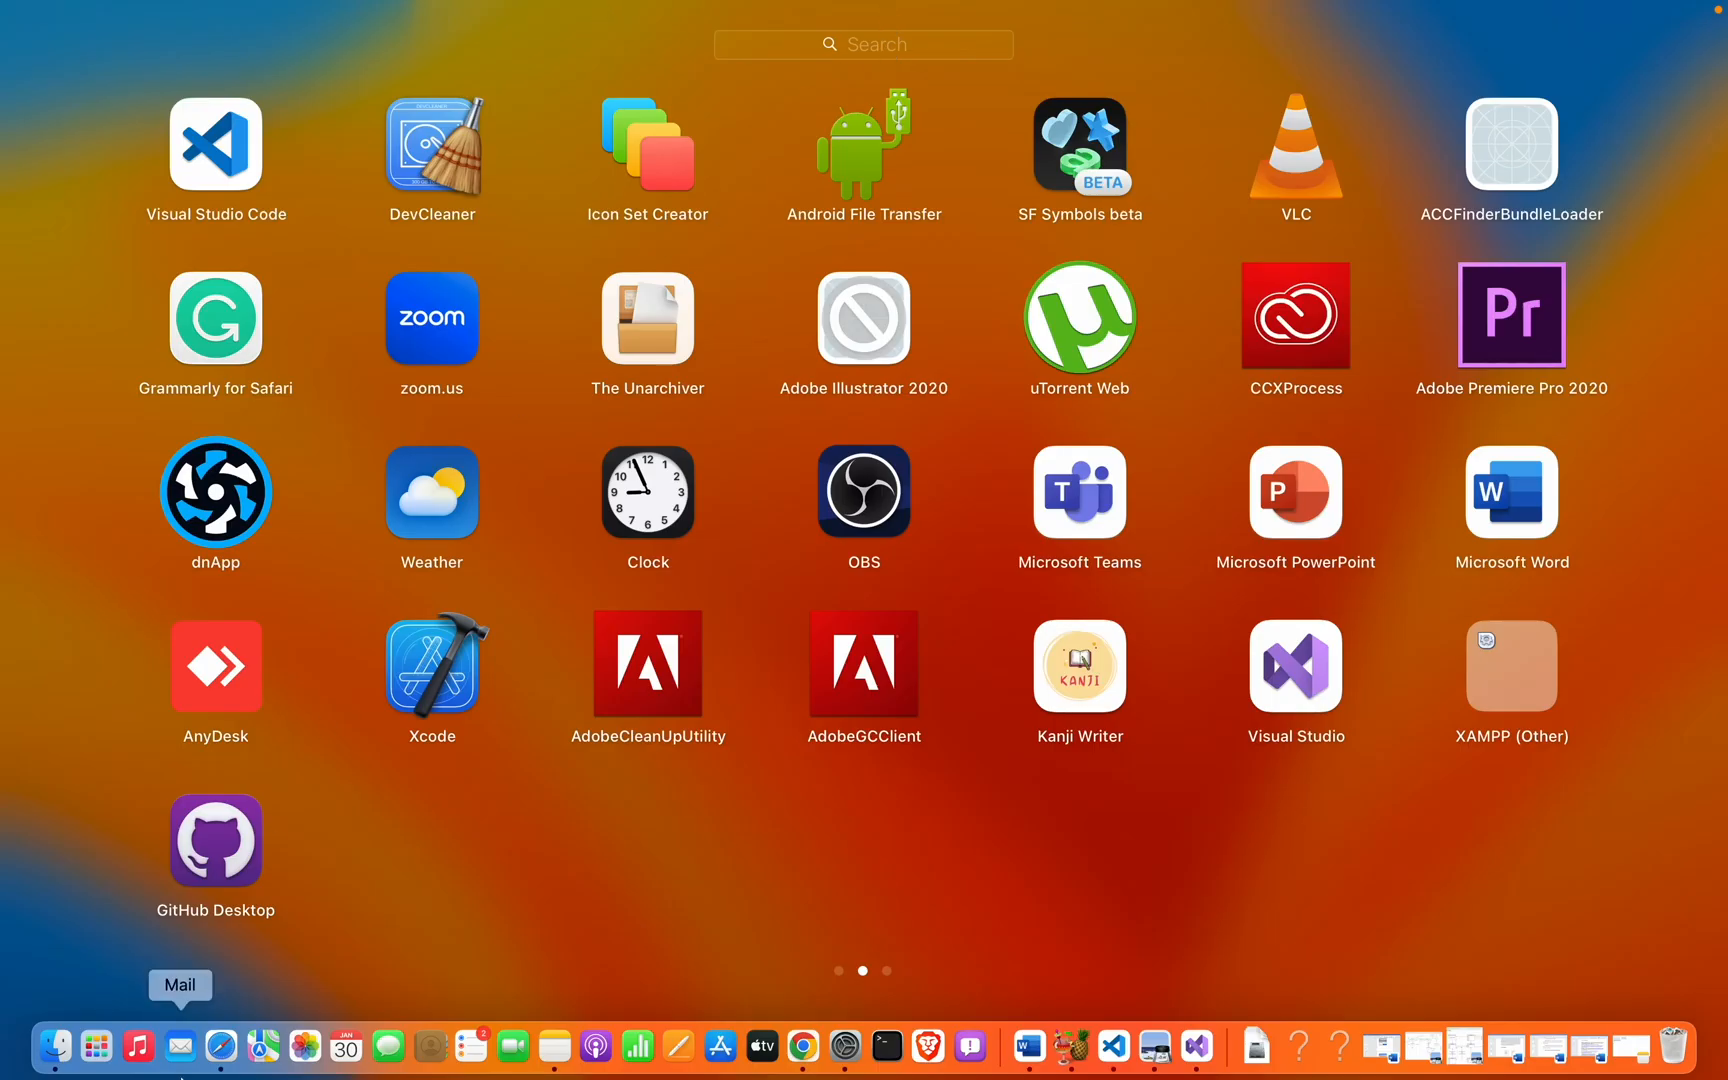
{"action": "mouse_move", "coordinate": [95, 1041]}
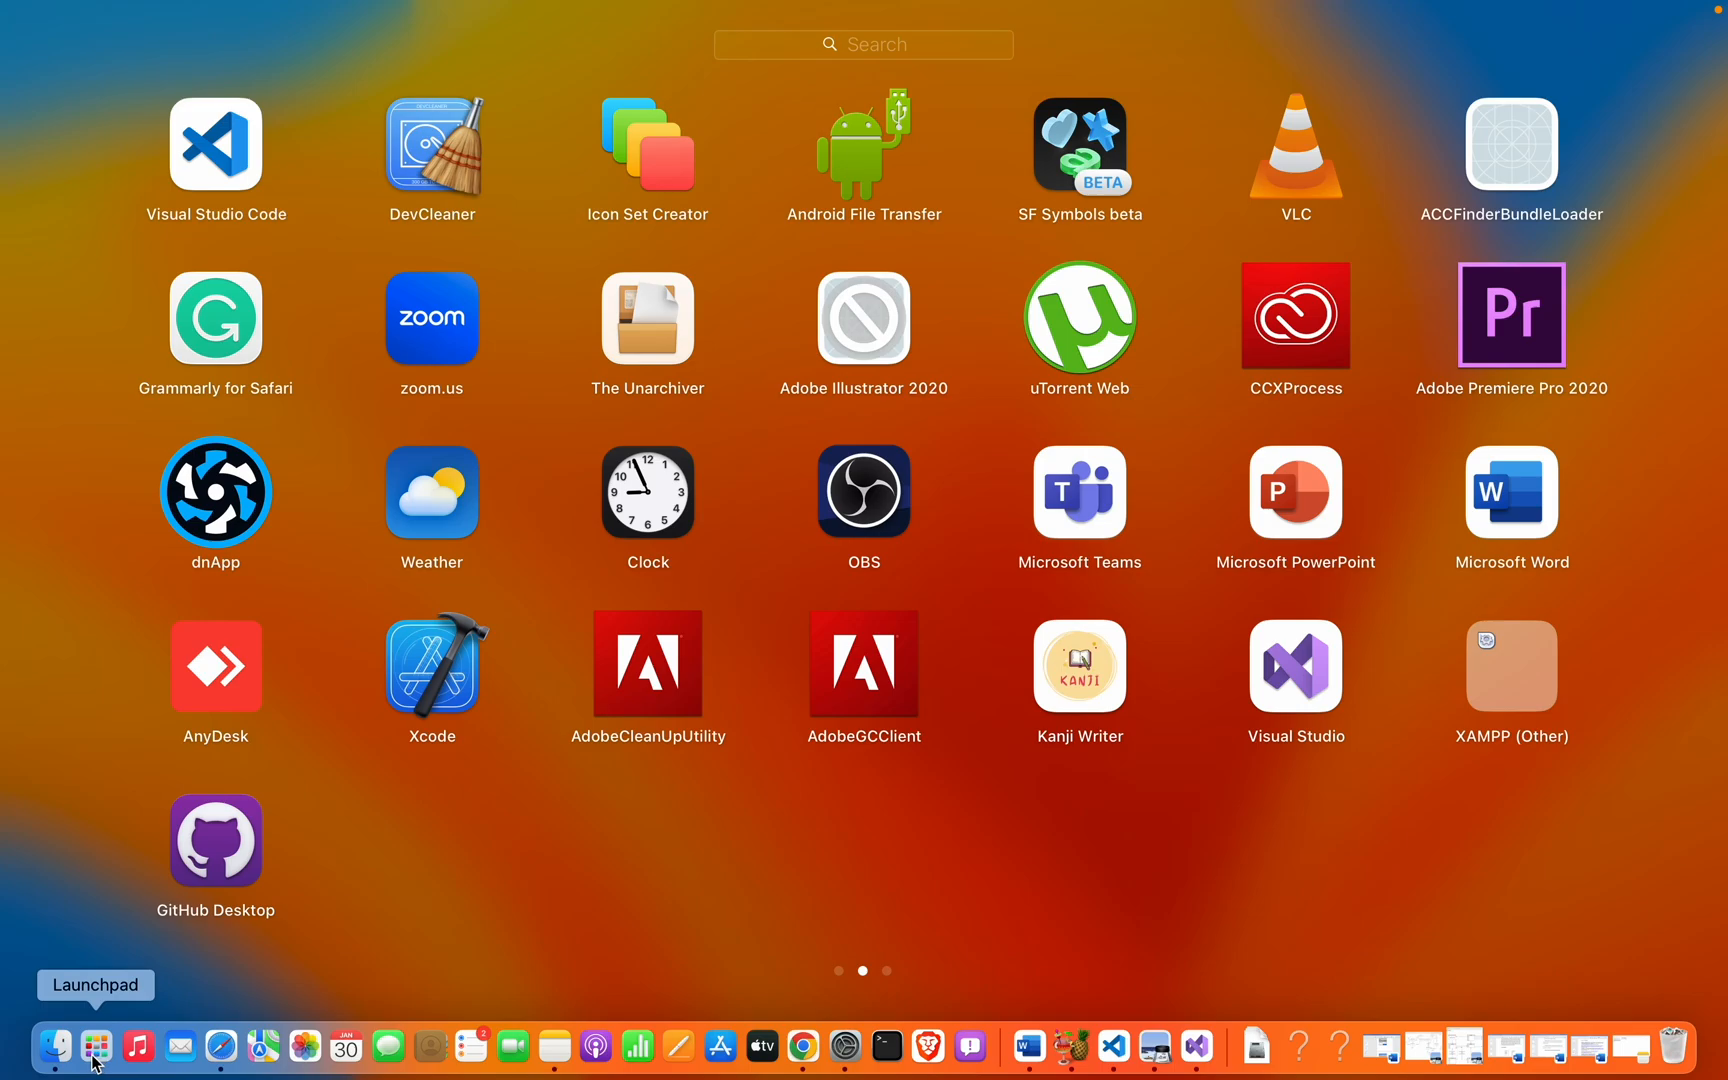
{"action": "left_click", "coordinate": [1295, 666]}
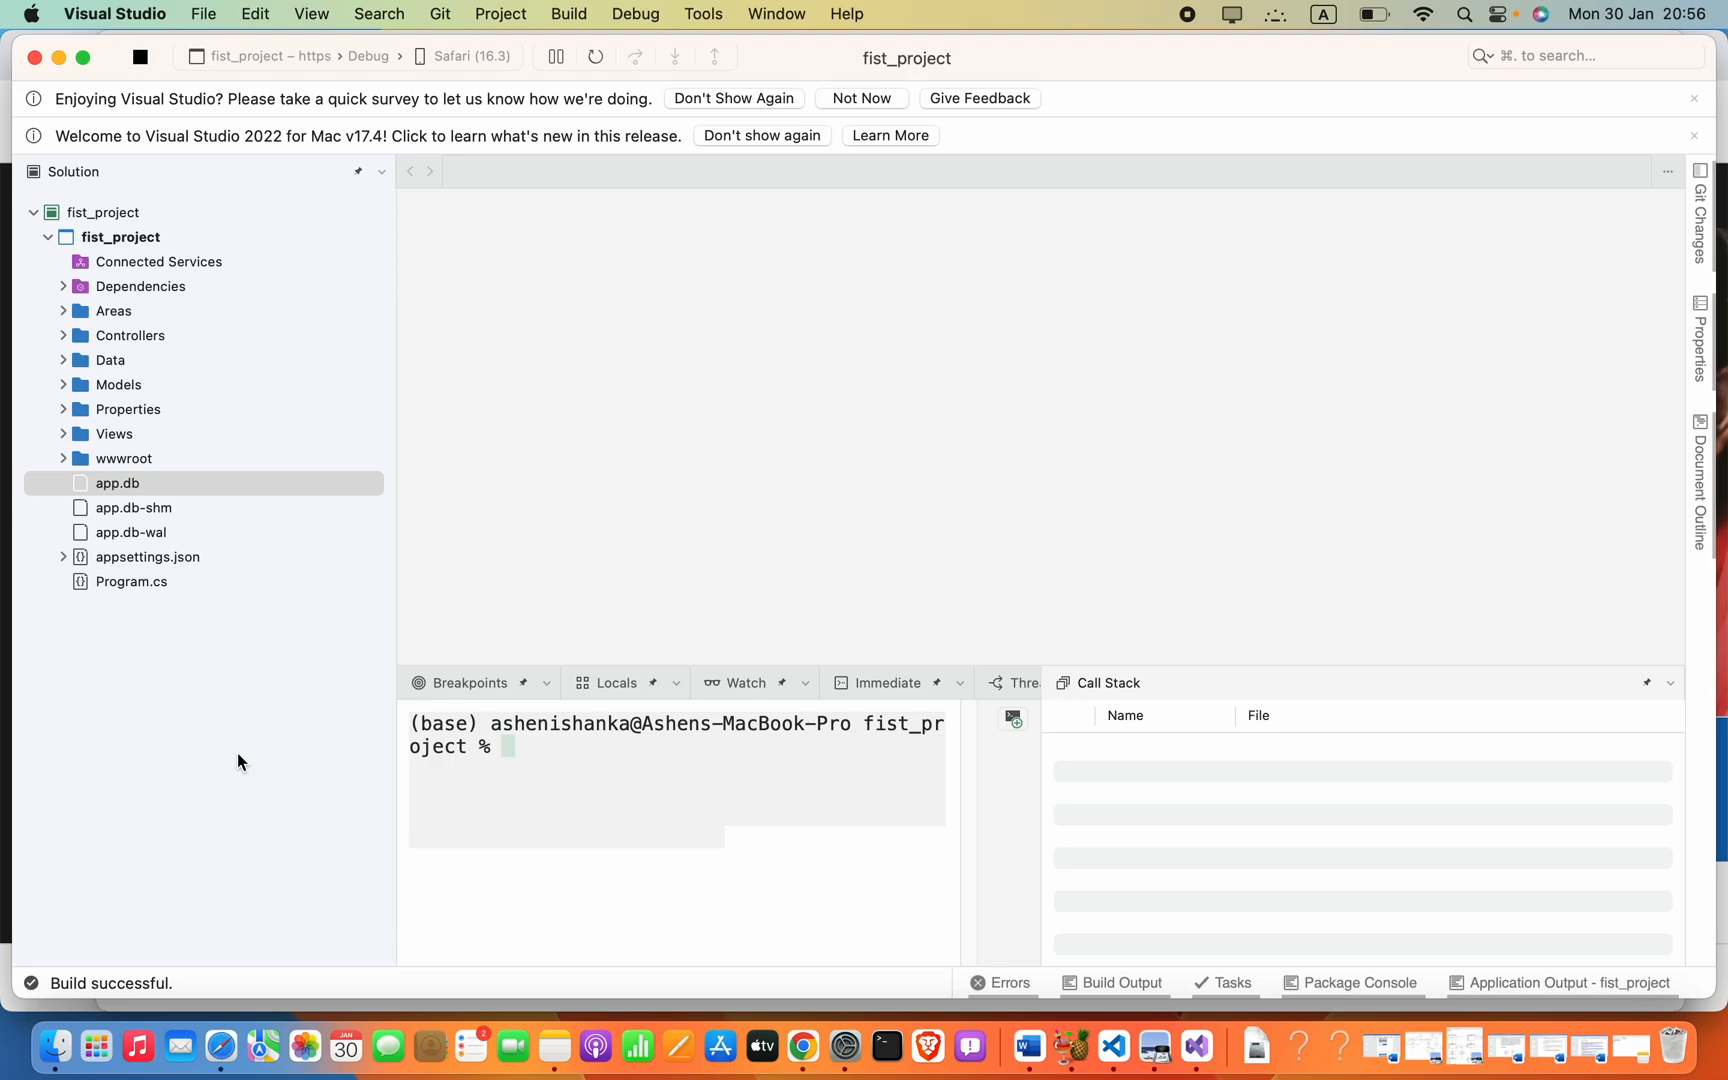
{"action": "mouse_move", "coordinate": [244, 750]}
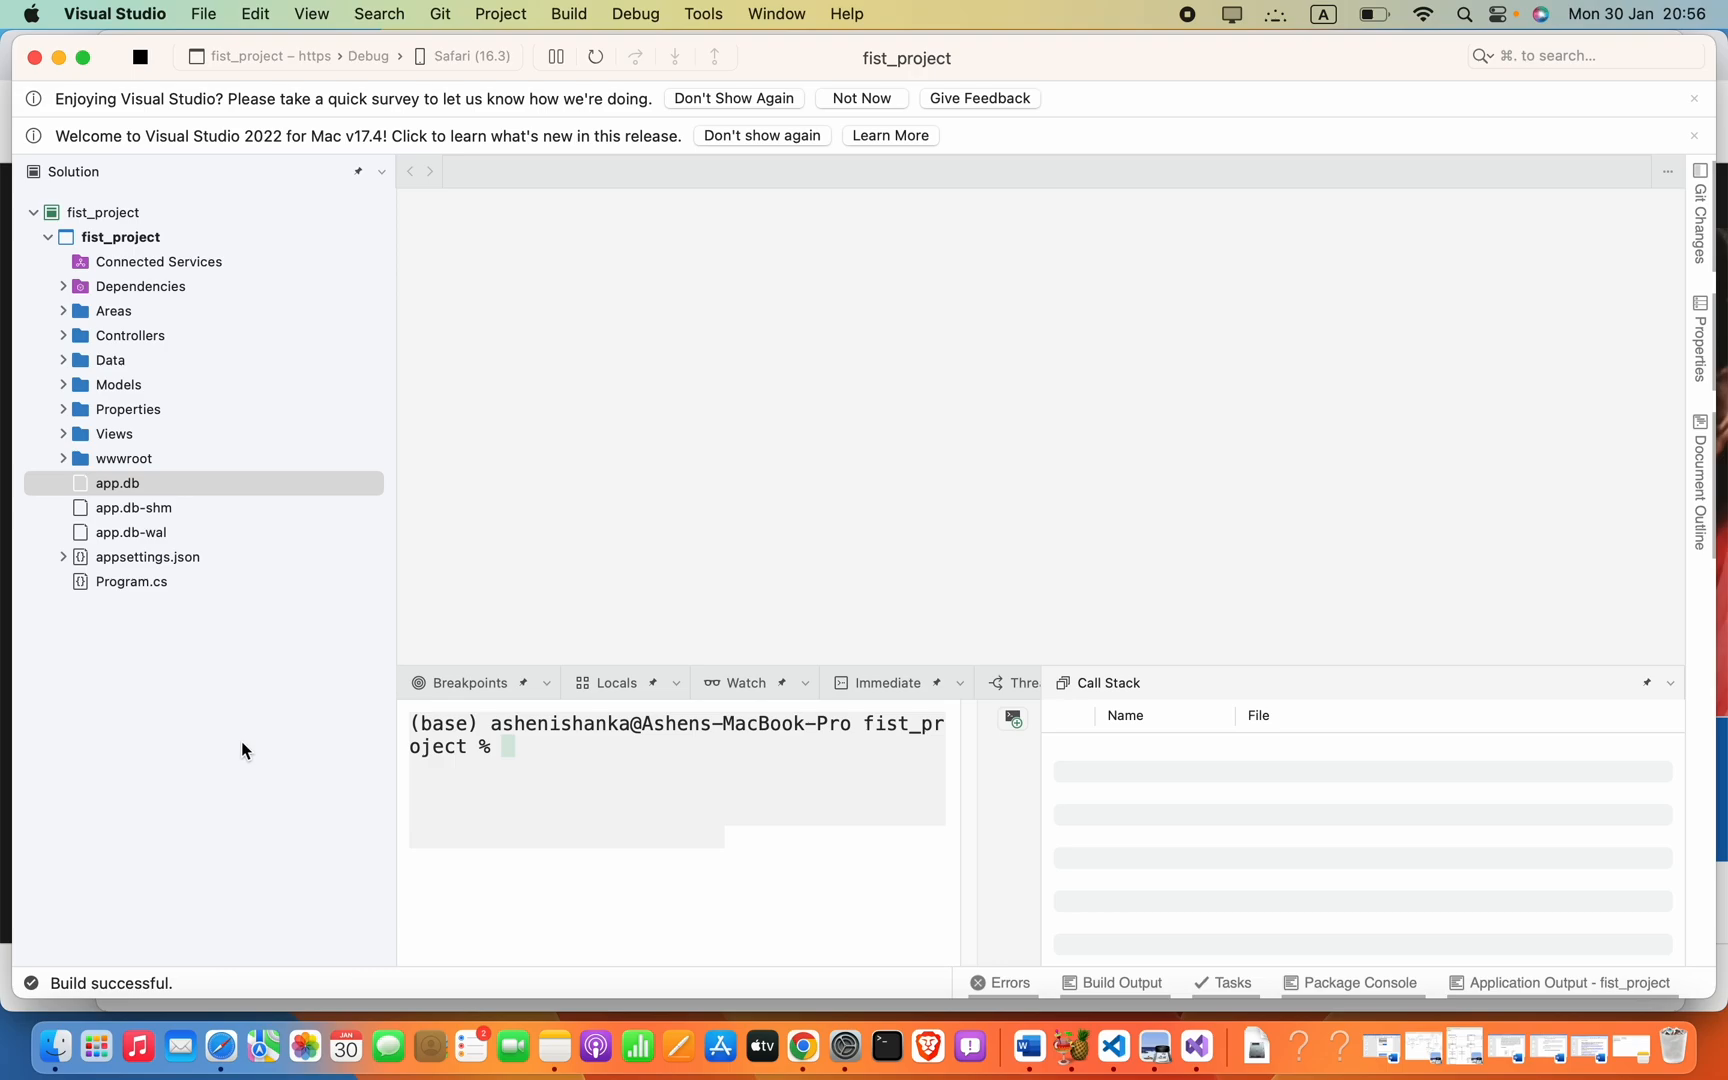
{"action": "mouse_move", "coordinate": [250, 760]}
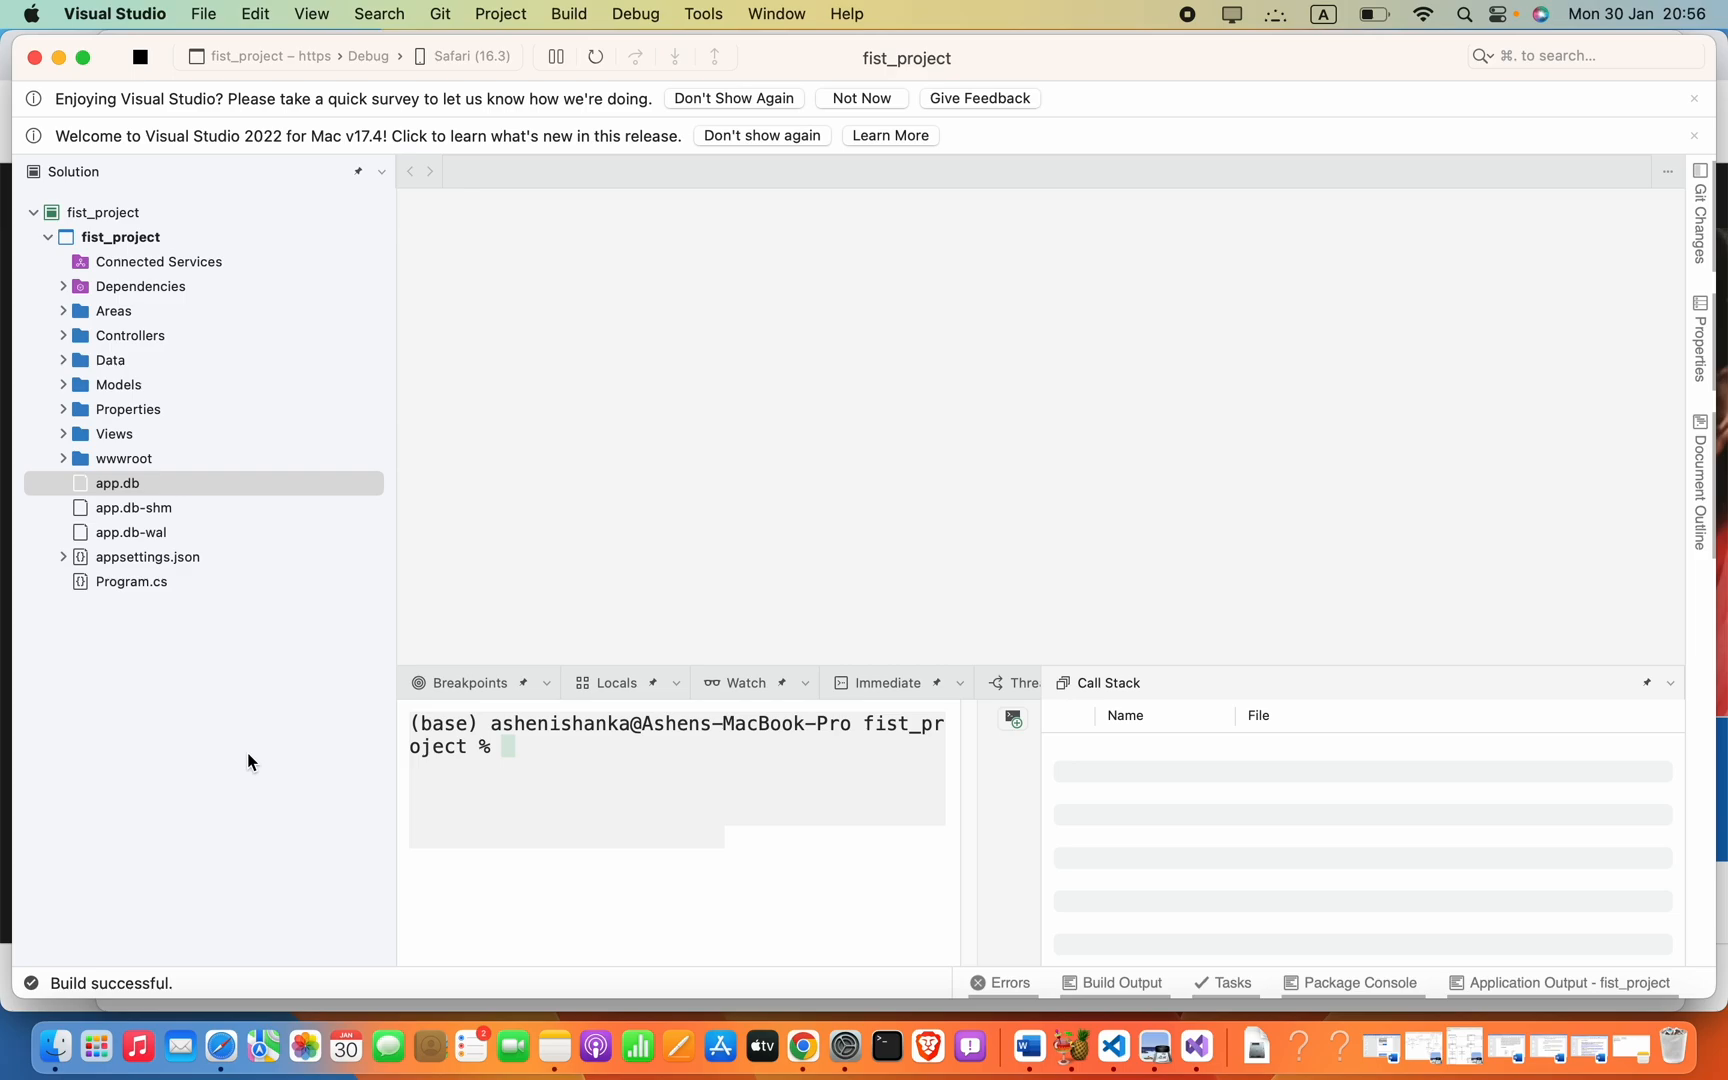
{"action": "mouse_move", "coordinate": [184, 900]}
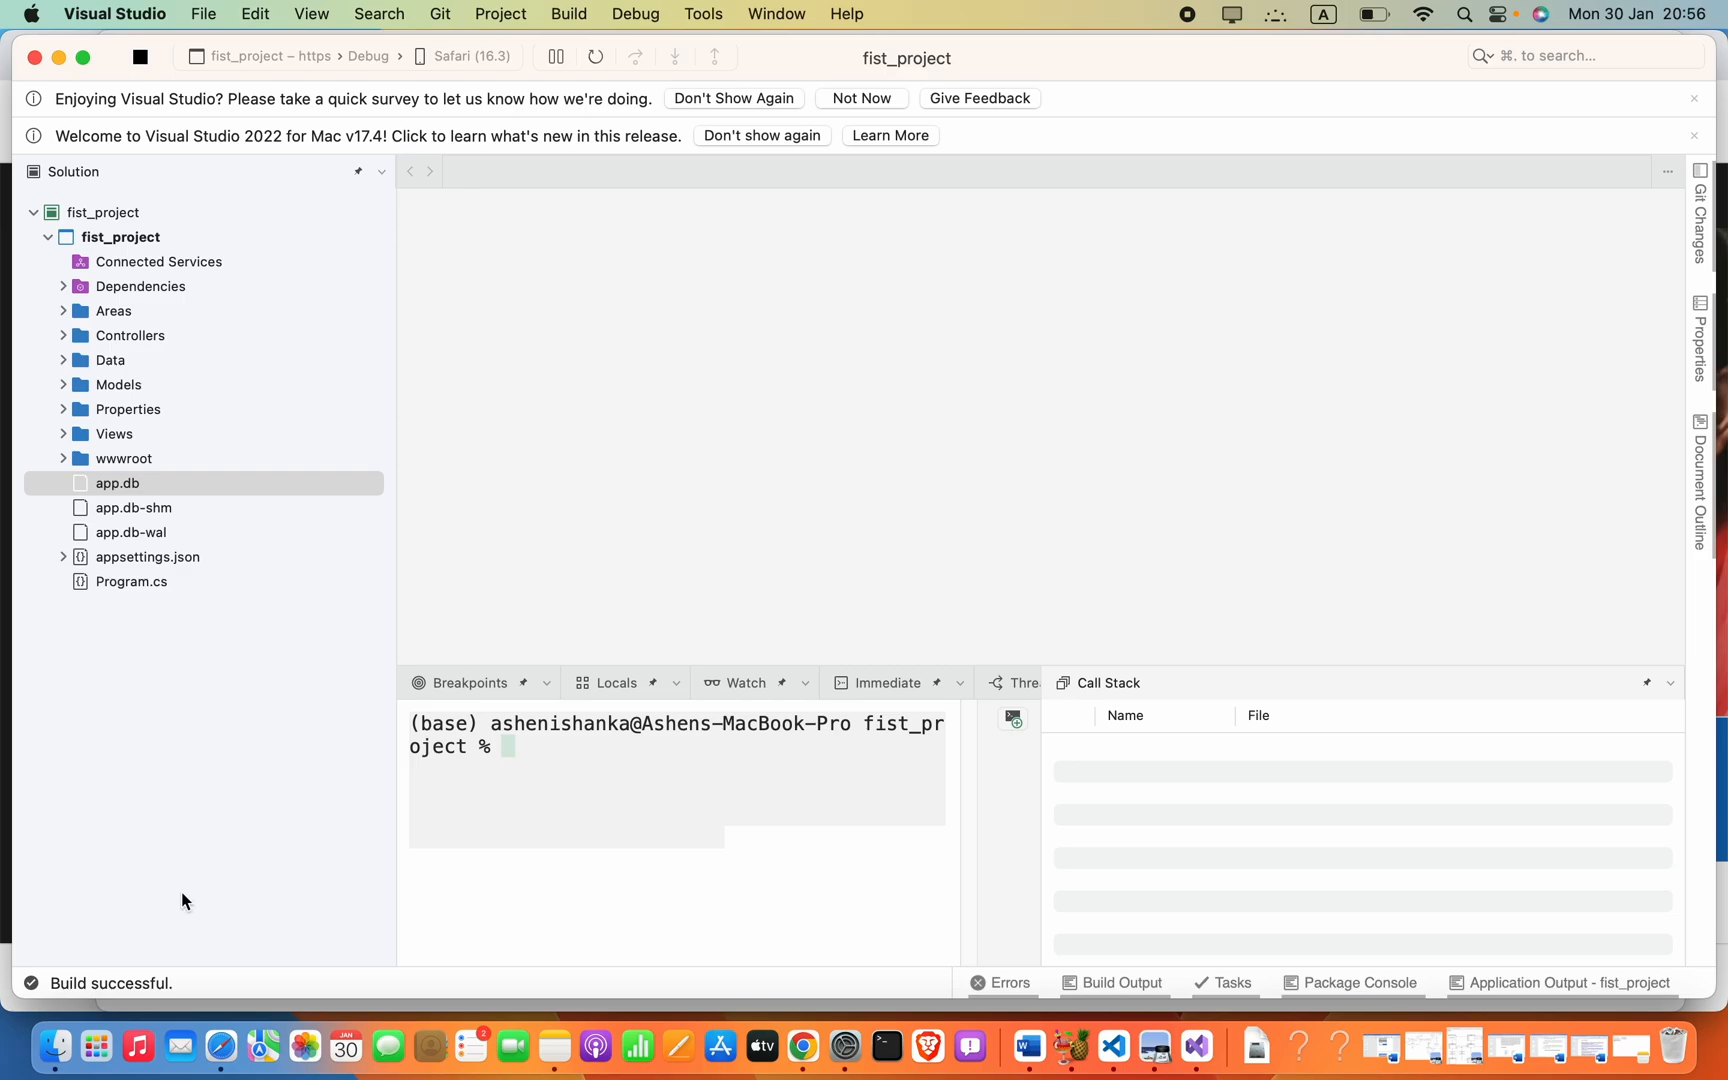
{"action": "mouse_move", "coordinate": [263, 894]}
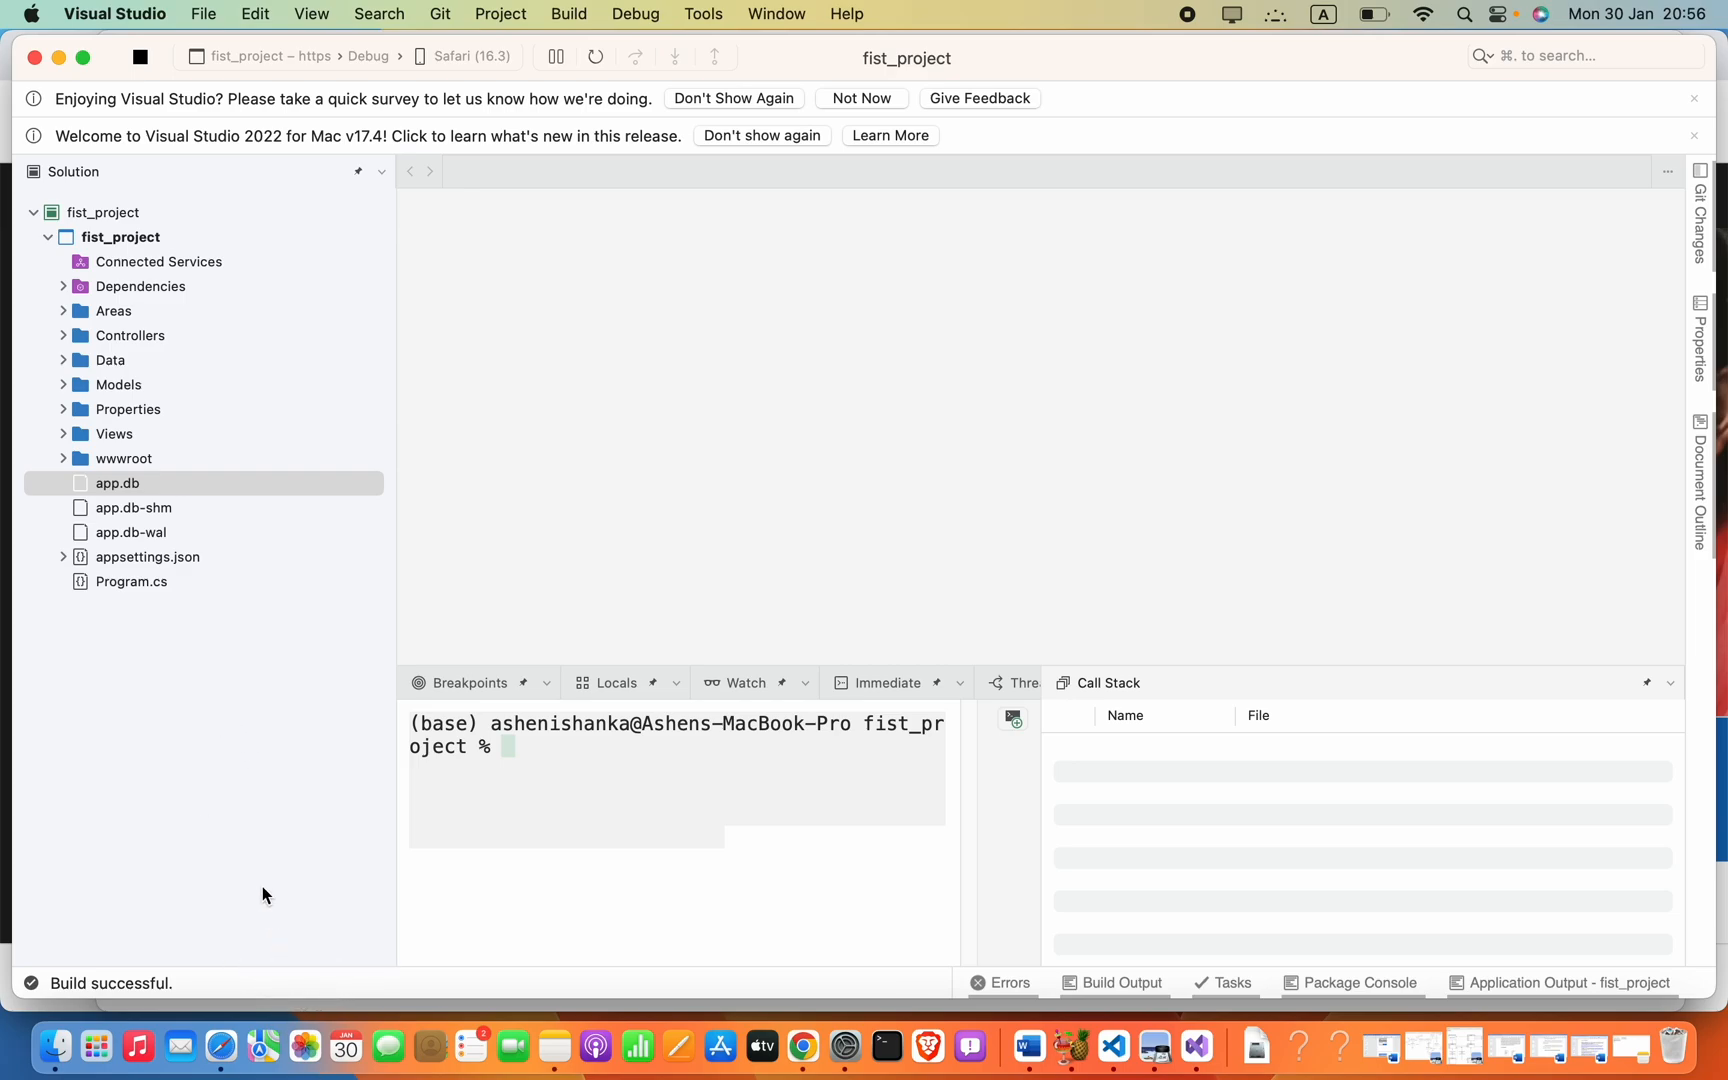
{"action": "mouse_move", "coordinate": [483, 747]}
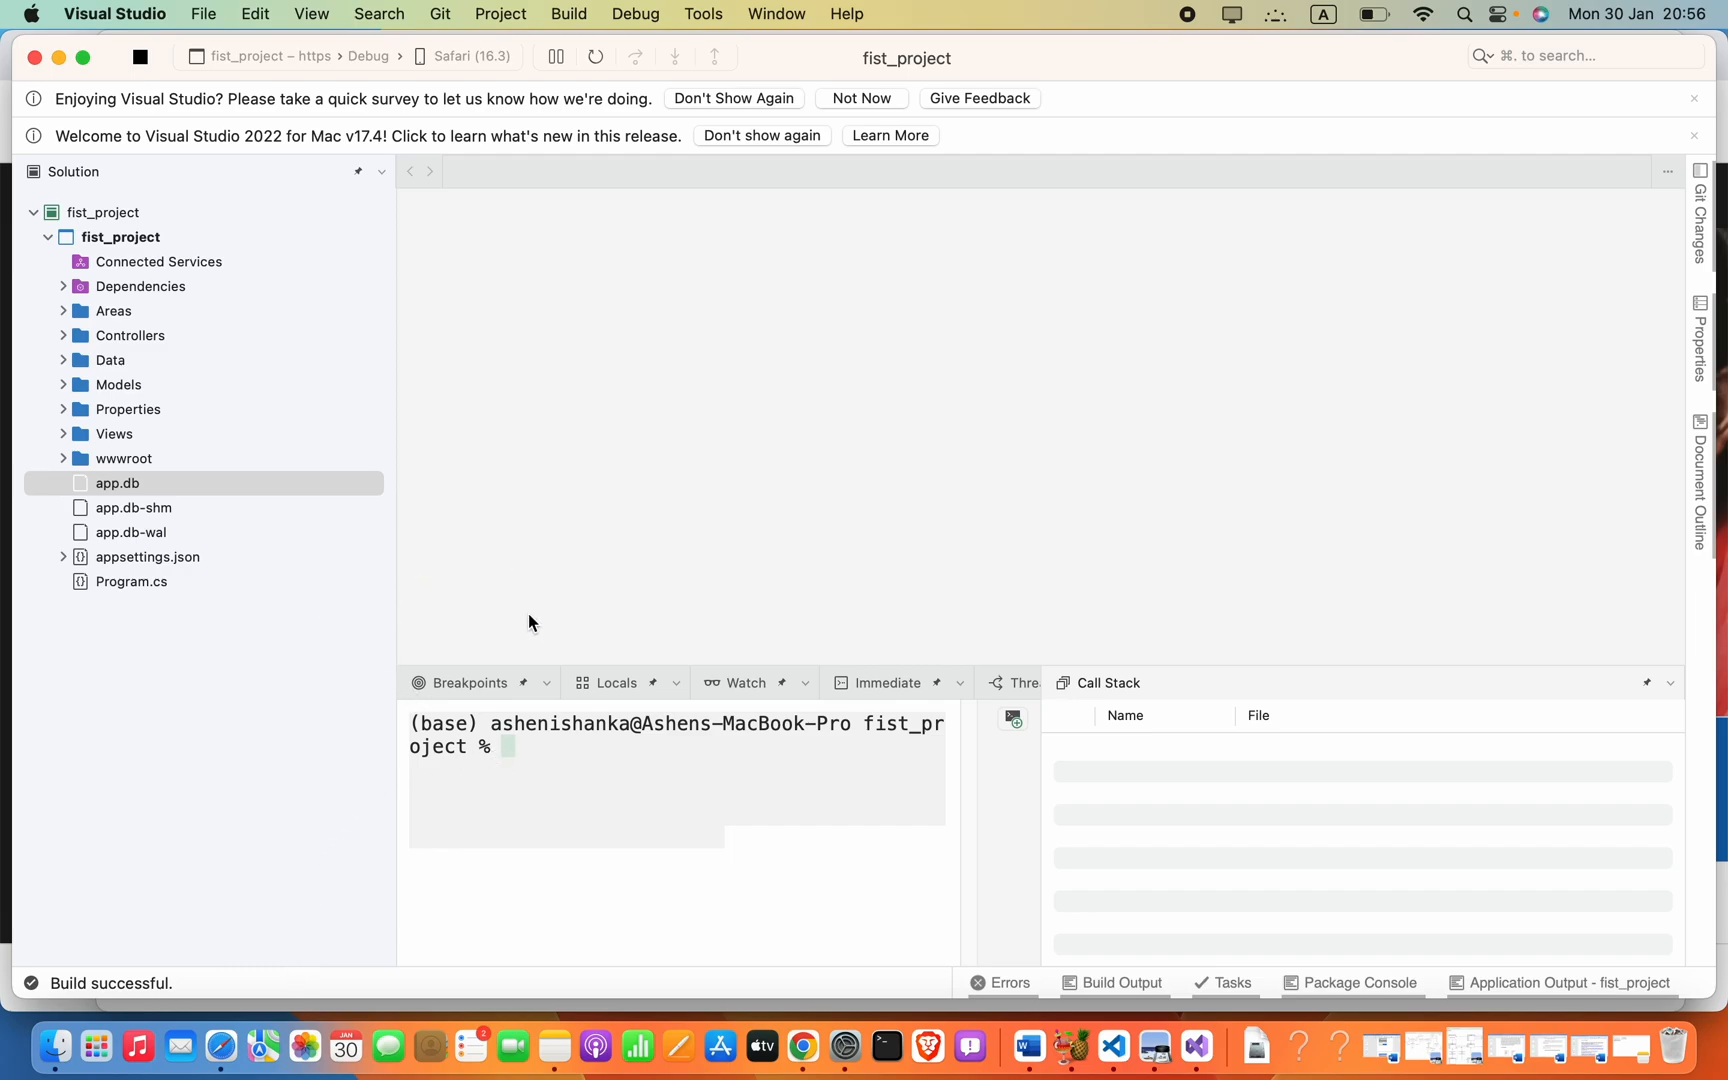
{"action": "mouse_move", "coordinate": [518, 544]}
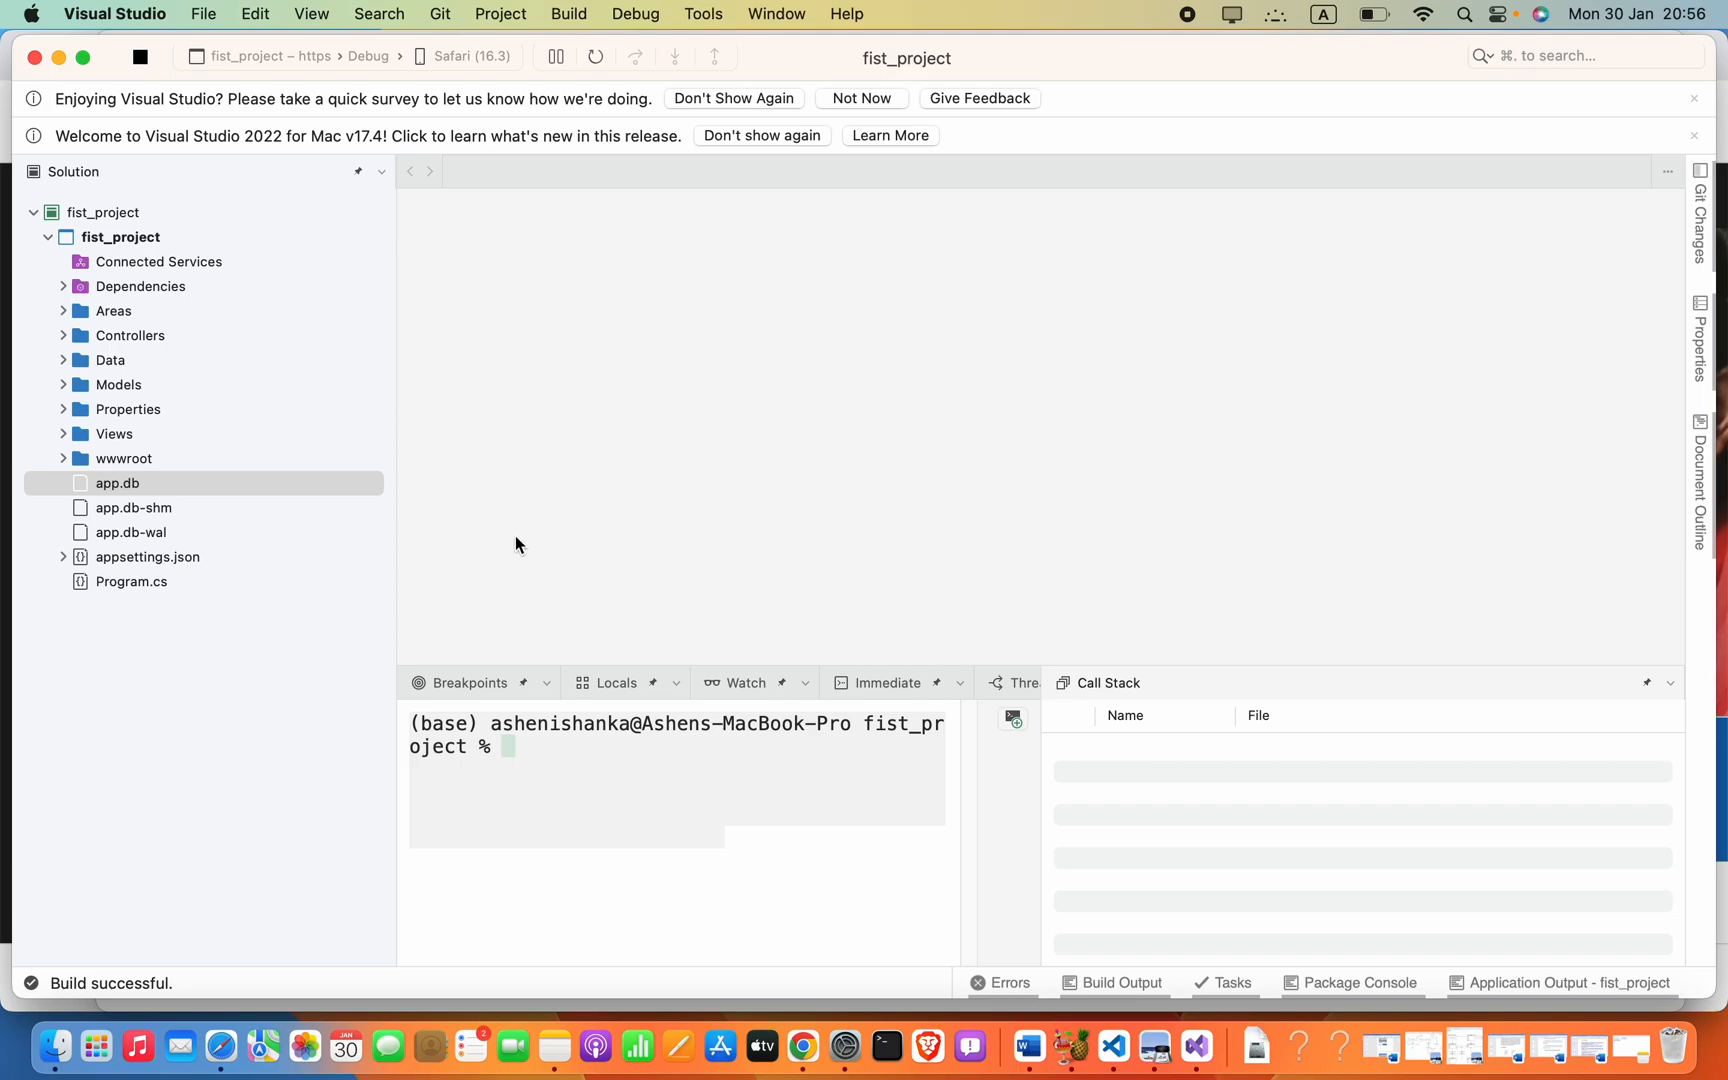
{"action": "mouse_move", "coordinate": [715, 592]}
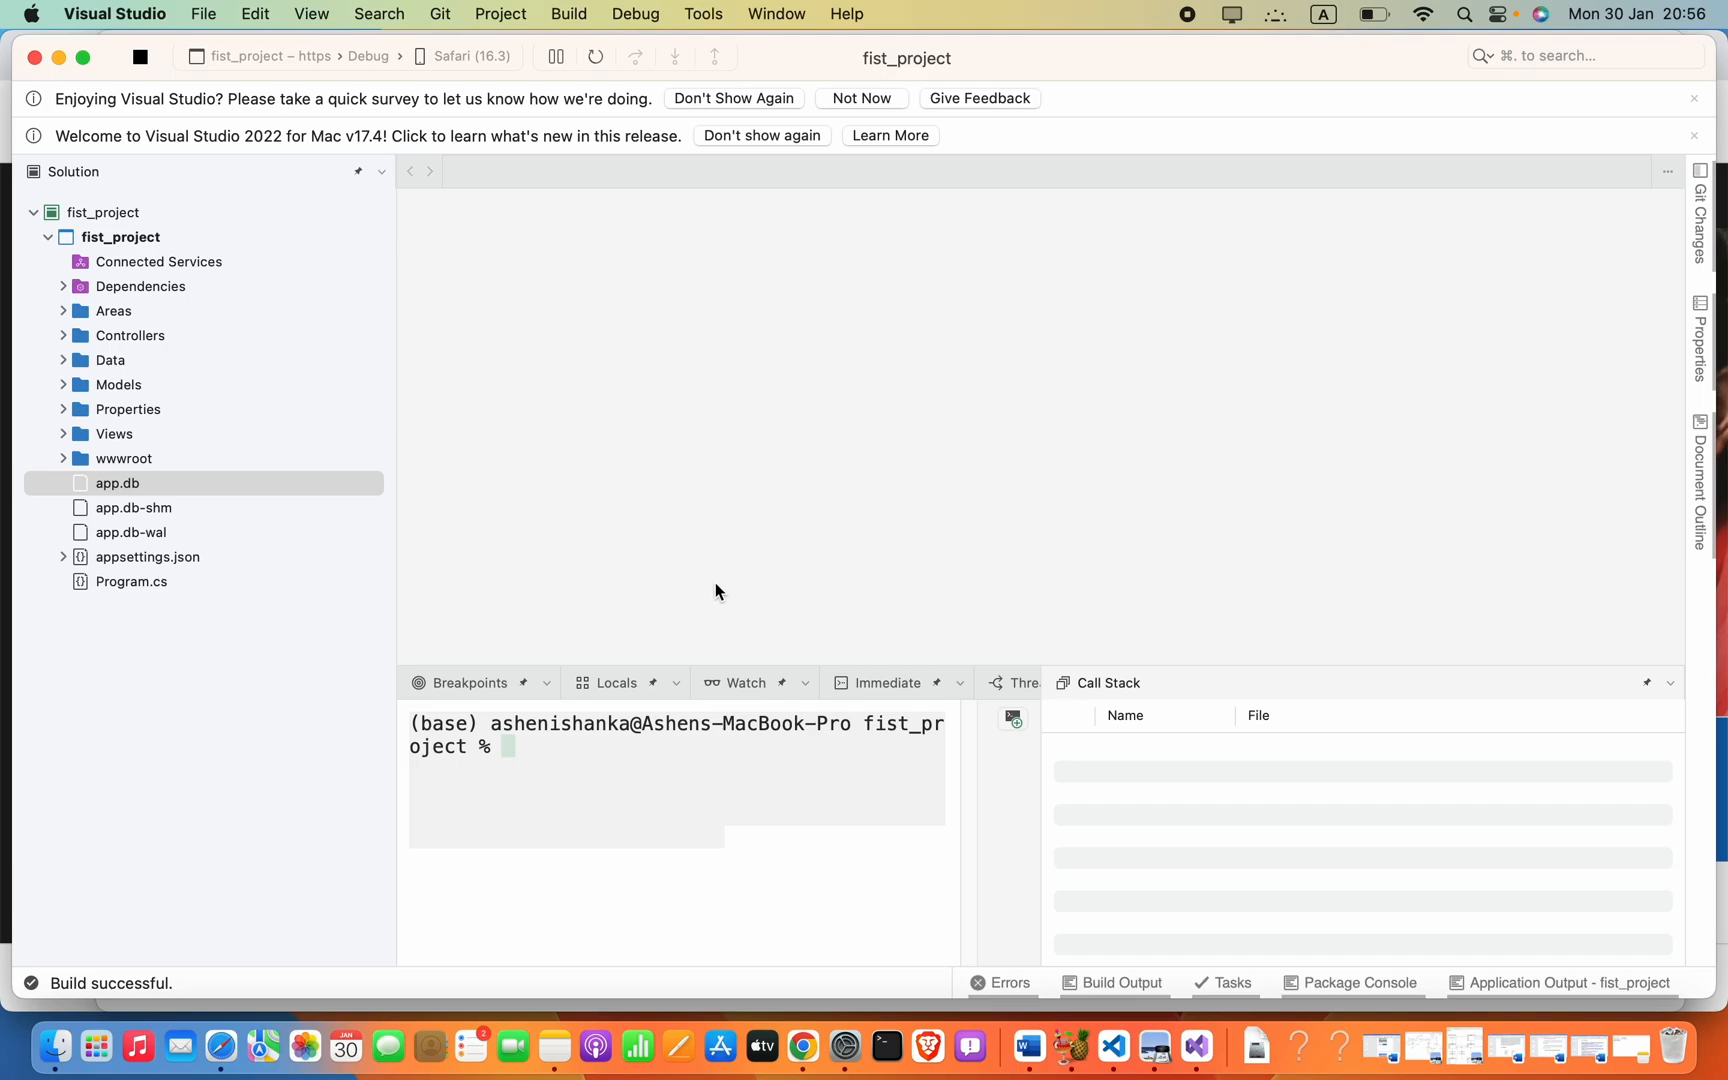
{"action": "mouse_move", "coordinate": [44, 350]}
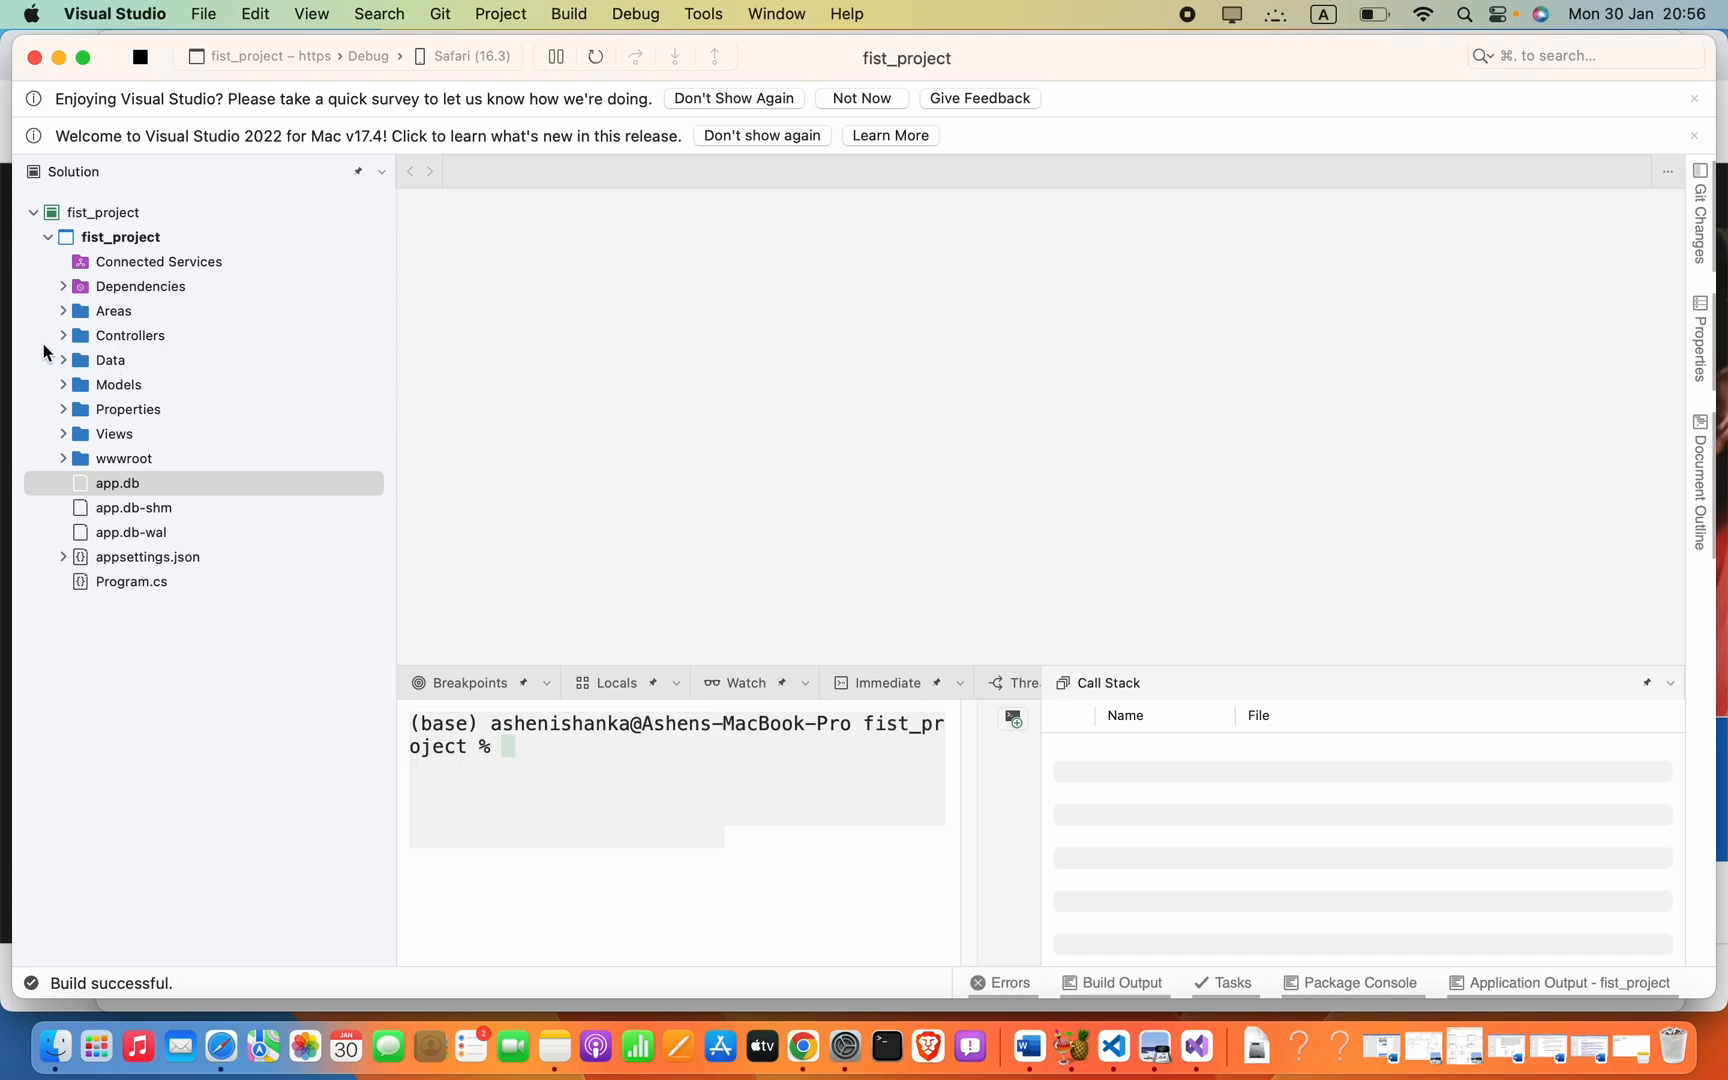
{"action": "mouse_move", "coordinate": [79, 386]}
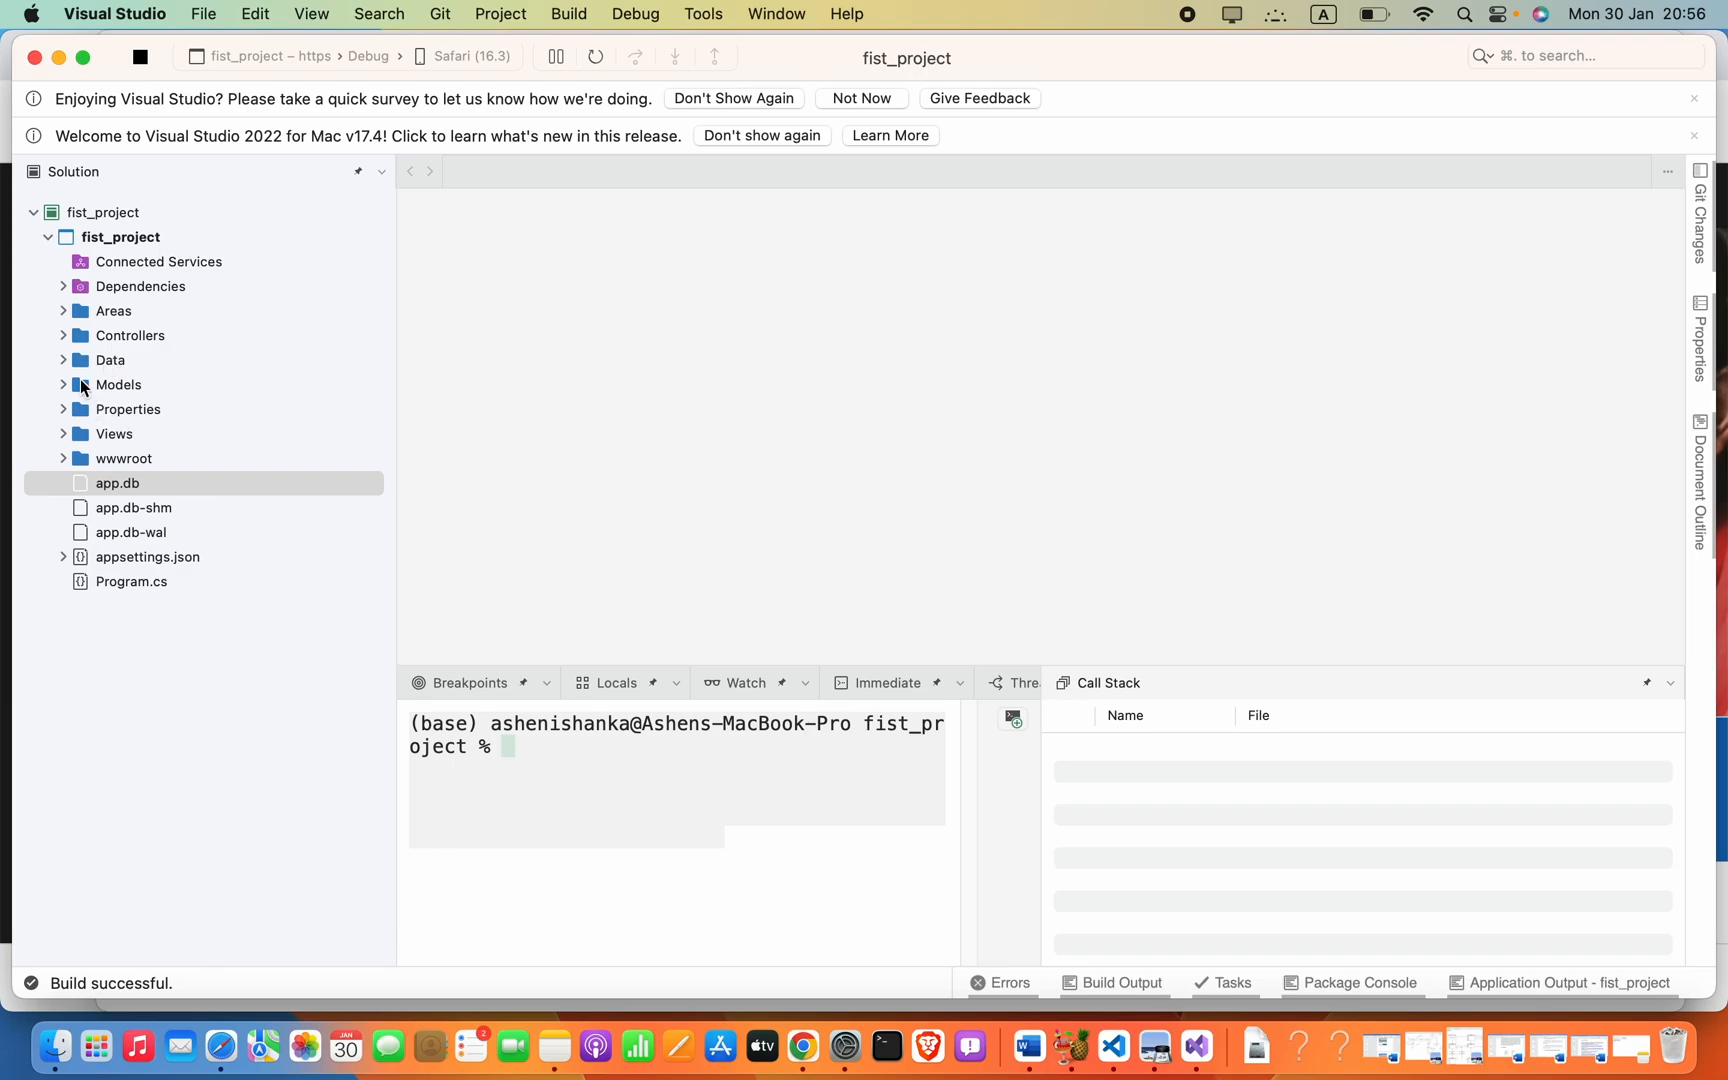
{"action": "mouse_move", "coordinate": [140, 422]}
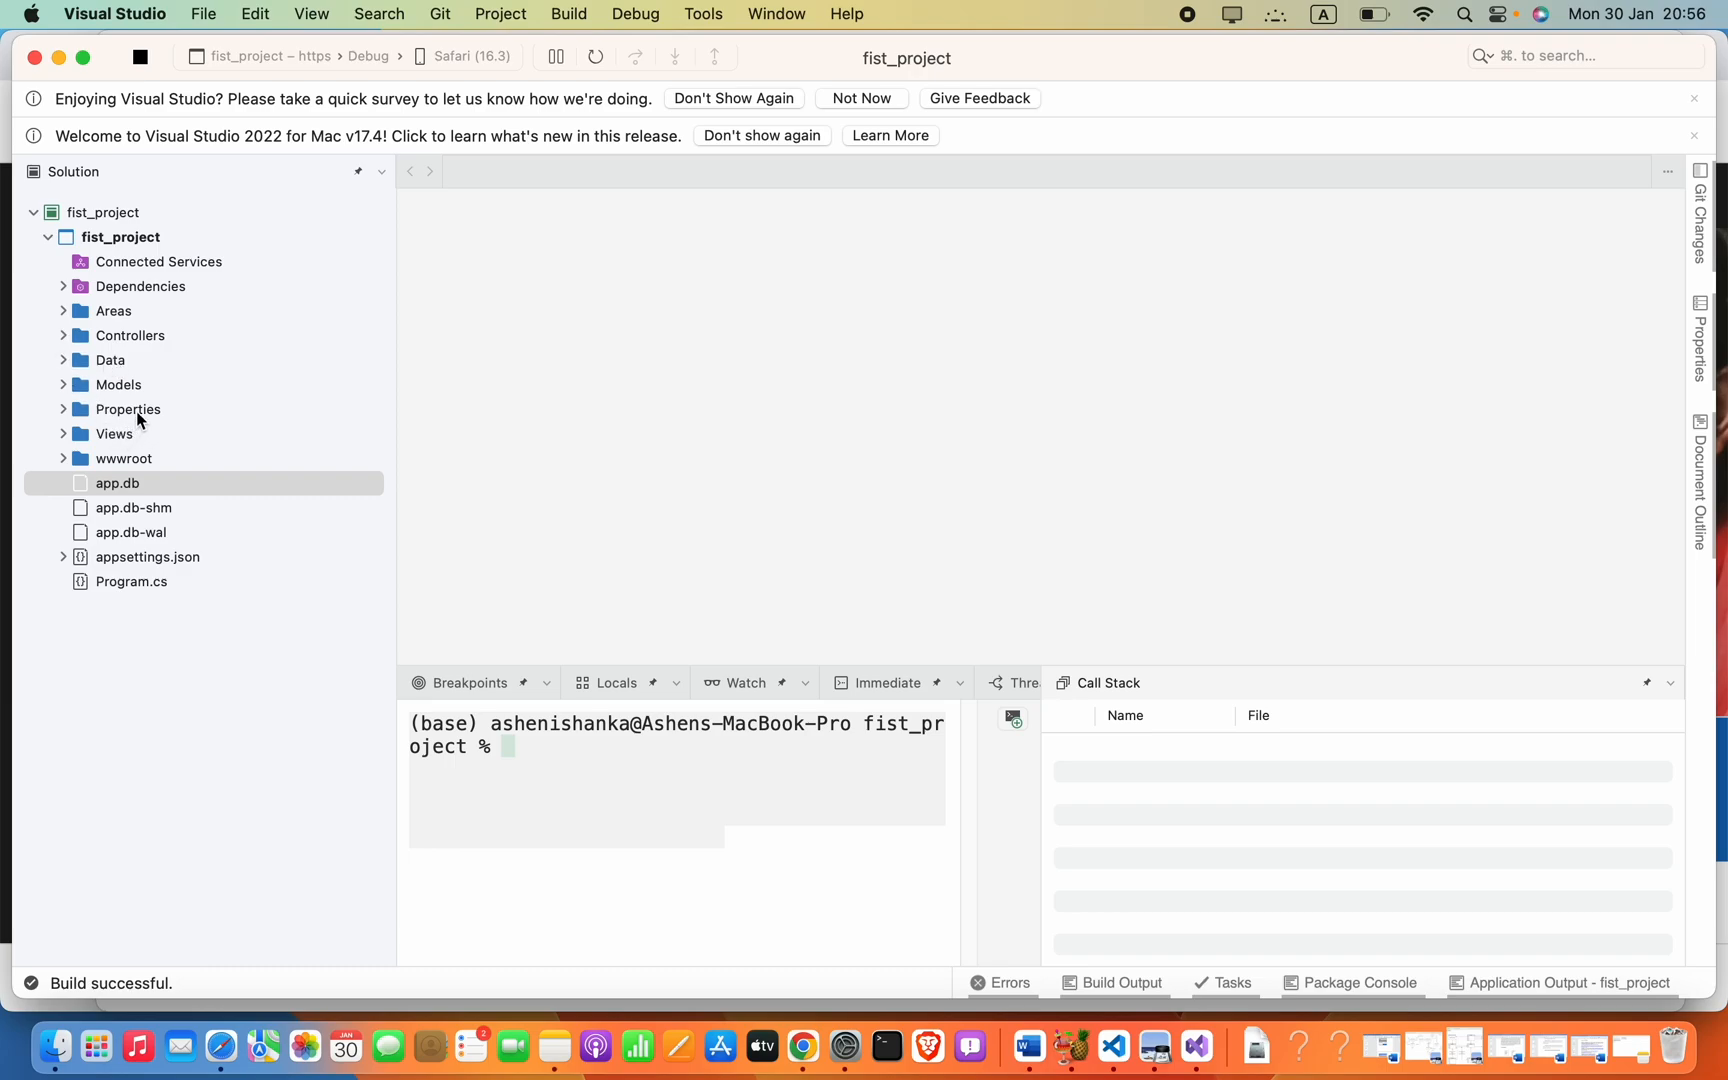
{"action": "mouse_move", "coordinate": [222, 345]}
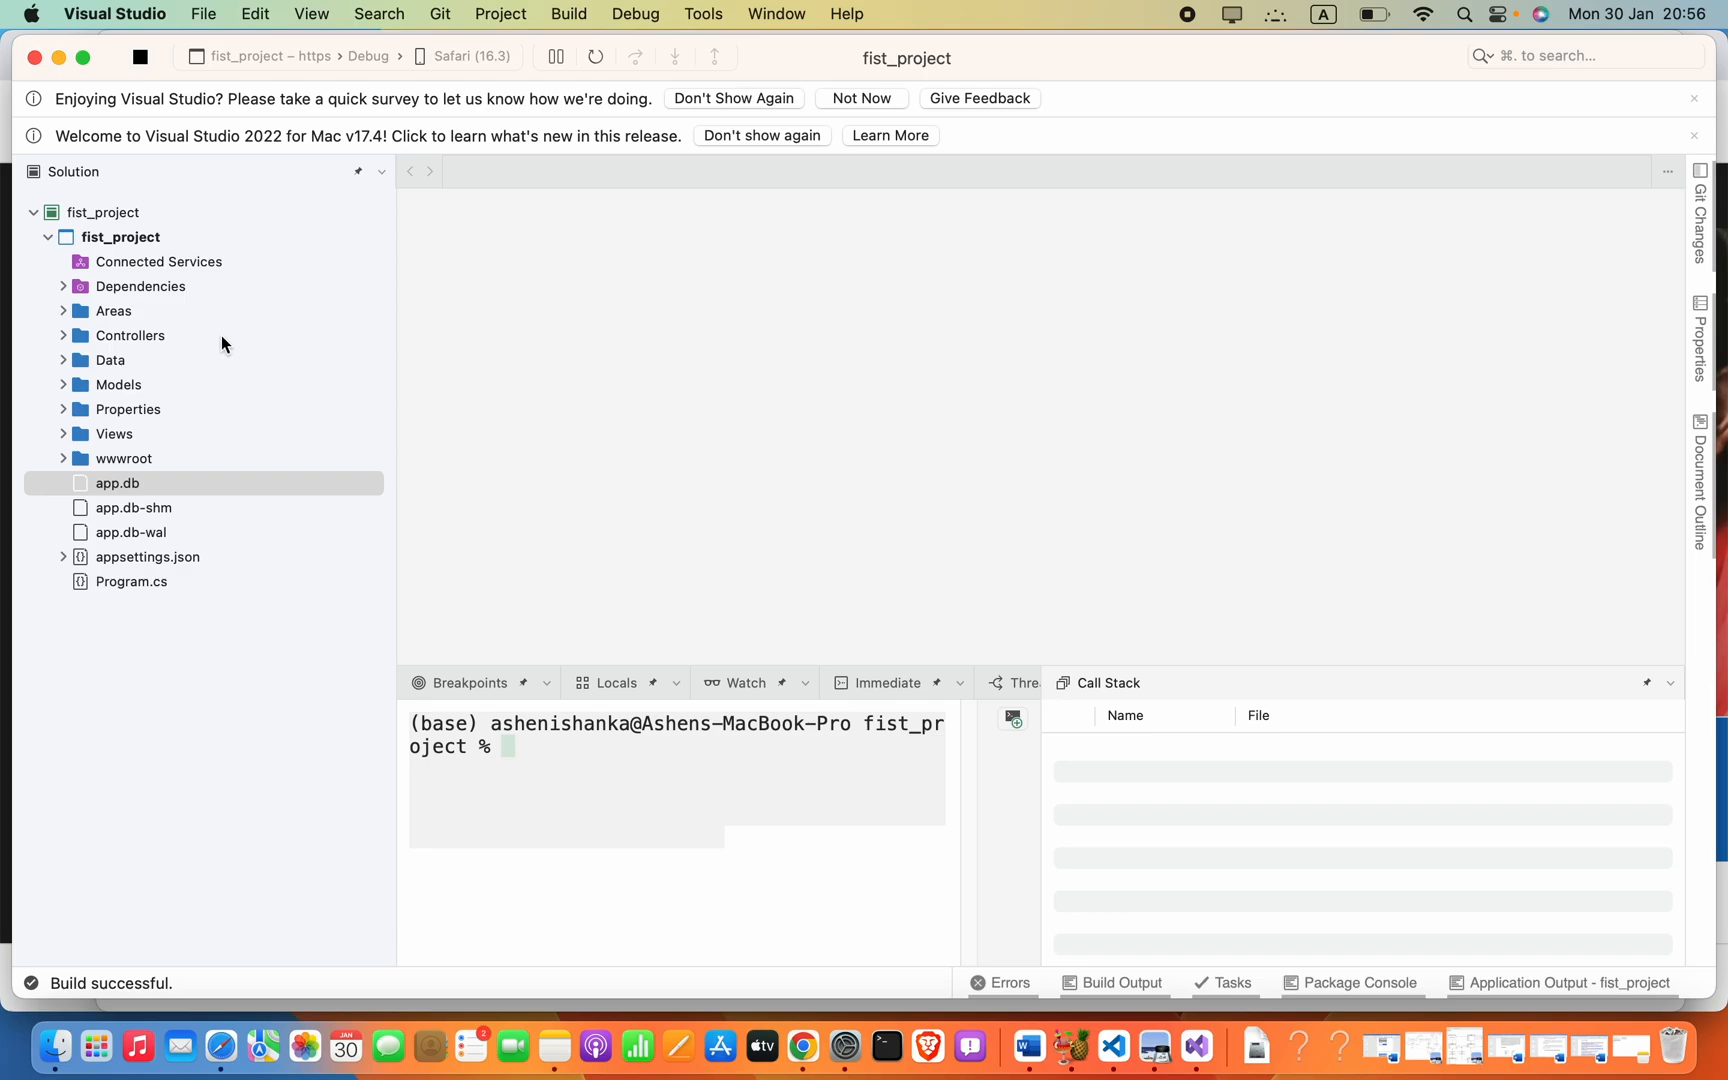
{"action": "mouse_move", "coordinate": [58, 442]}
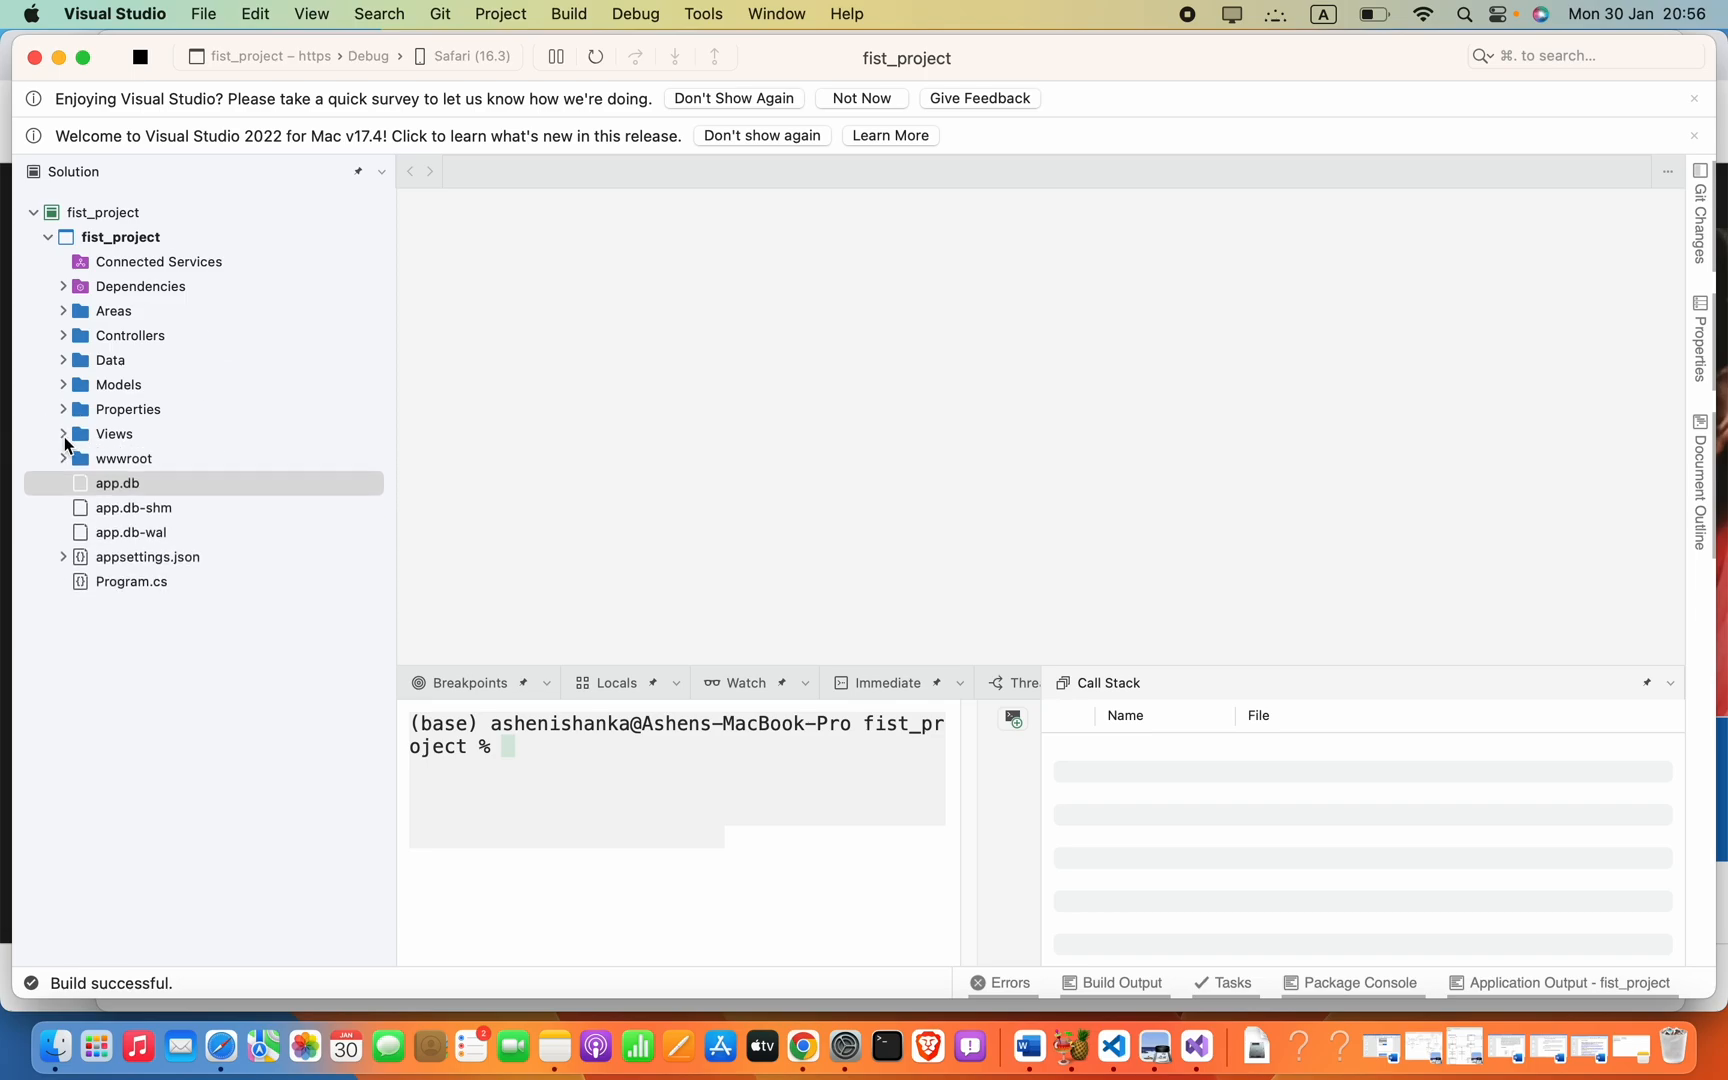
{"action": "mouse_move", "coordinate": [63, 385]}
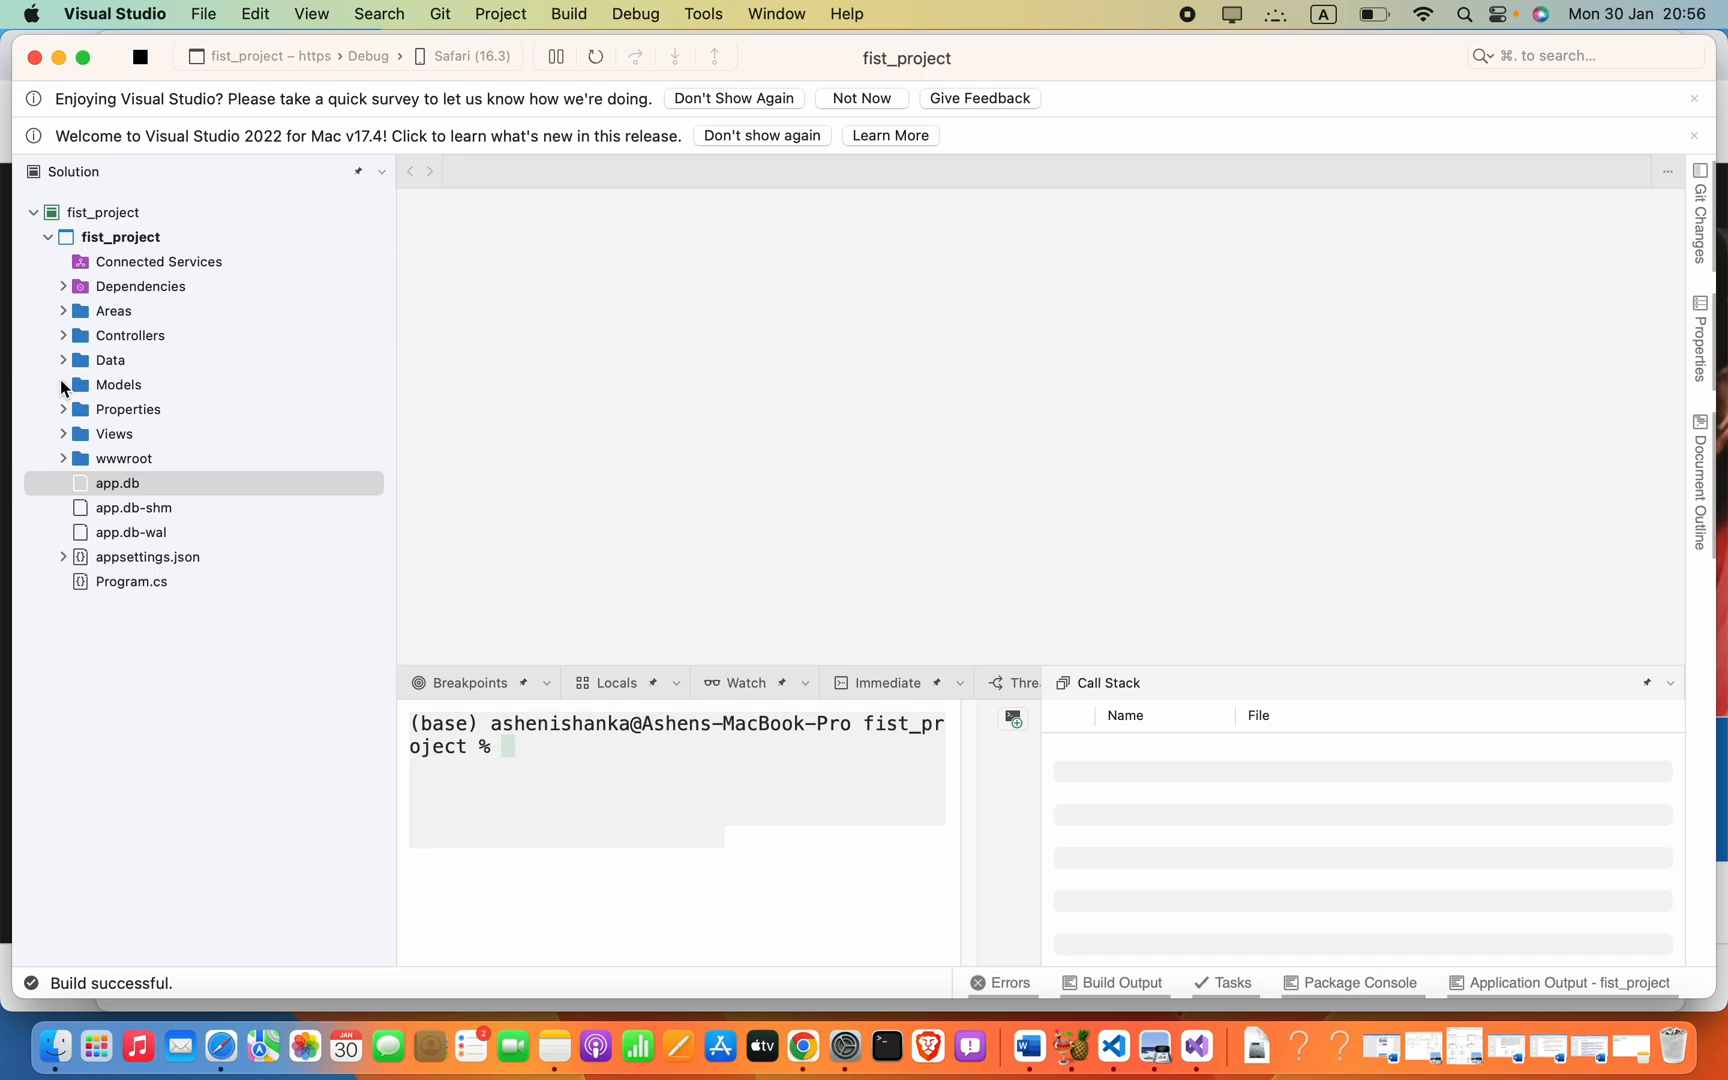
Step: Expand the Models folder to view its files, then collapse it again
{"action": "left_click", "coordinate": [63, 385]}
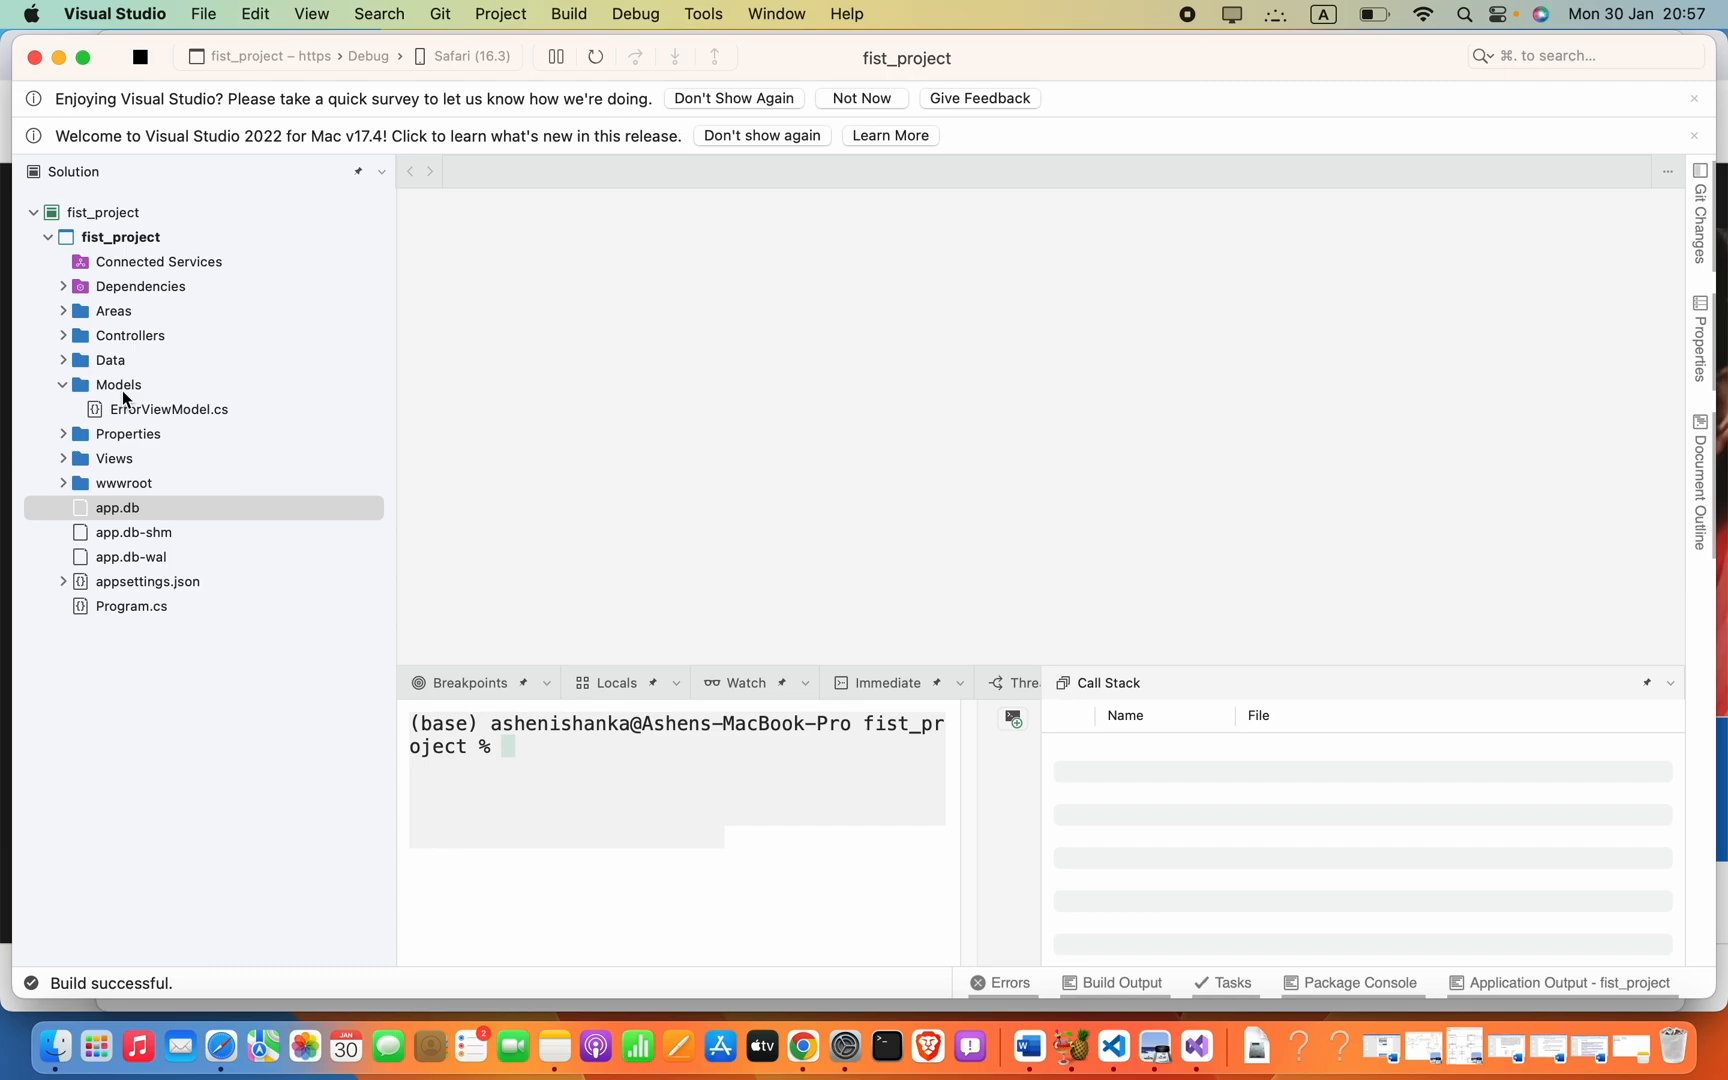
{"action": "mouse_move", "coordinate": [125, 399]}
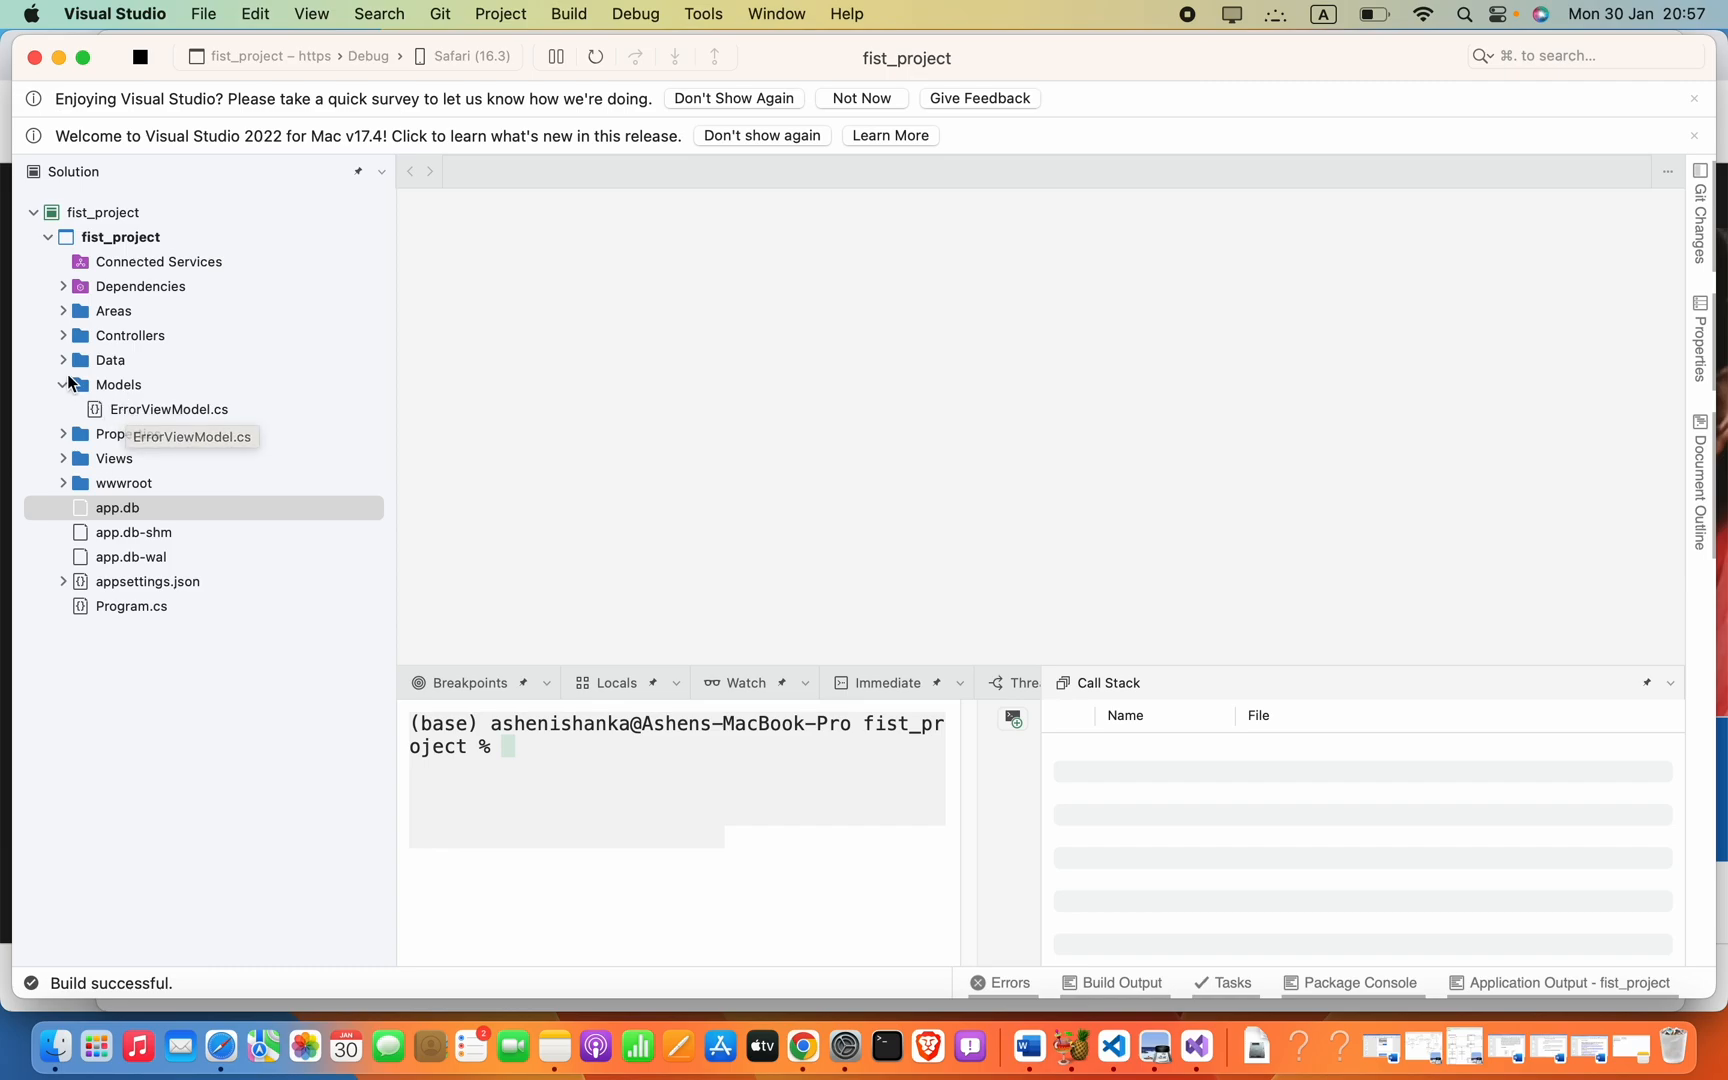
{"action": "left_click", "coordinate": [64, 335]}
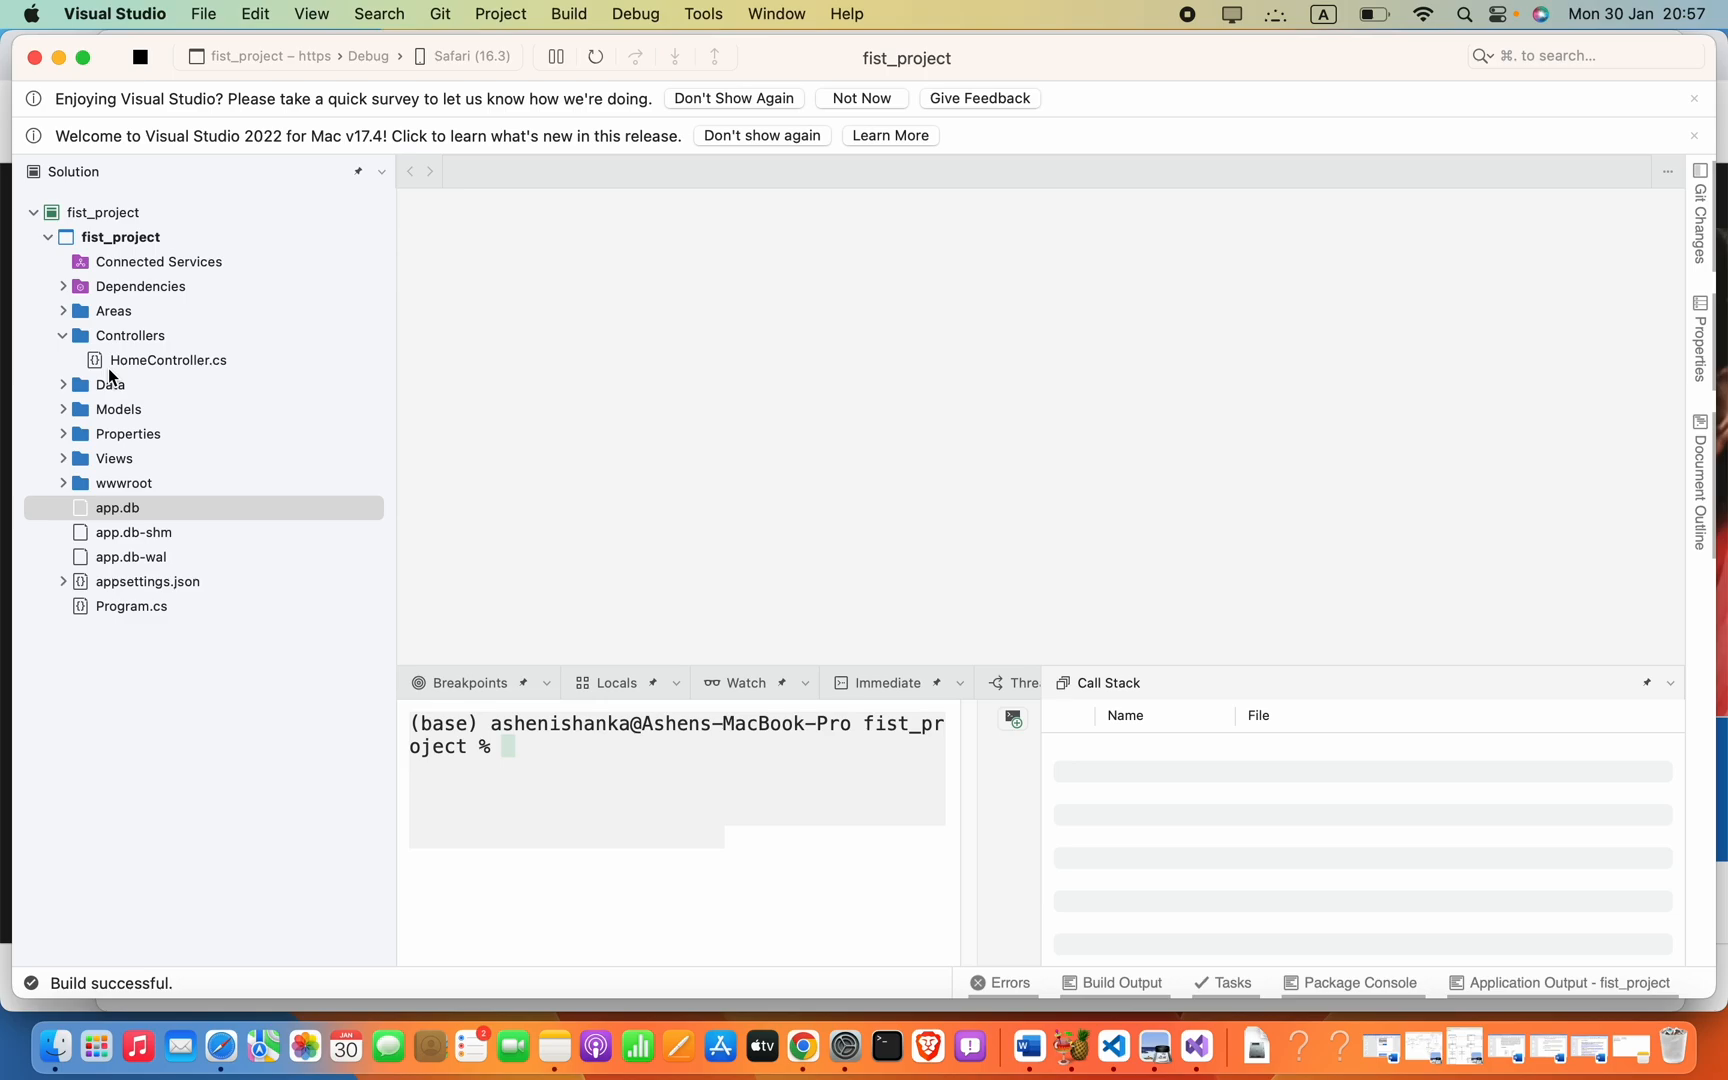
{"action": "mouse_move", "coordinate": [116, 397]}
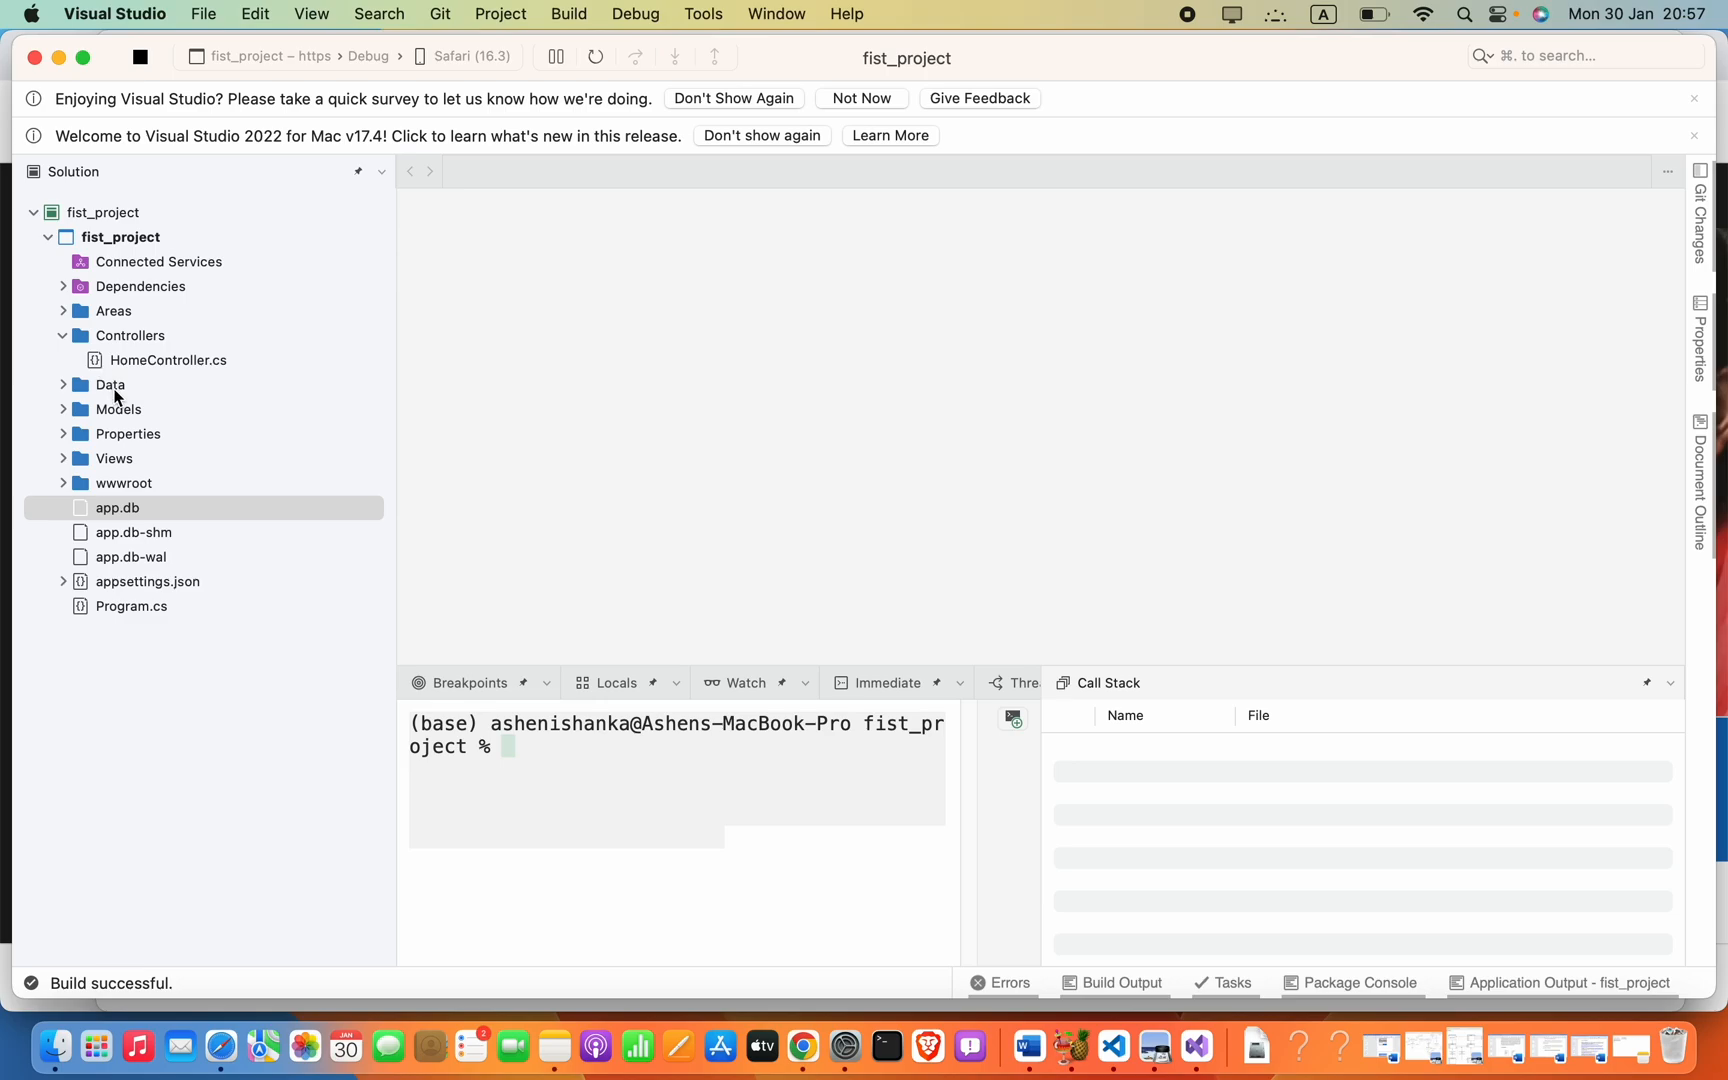
{"action": "mouse_move", "coordinate": [130, 384]}
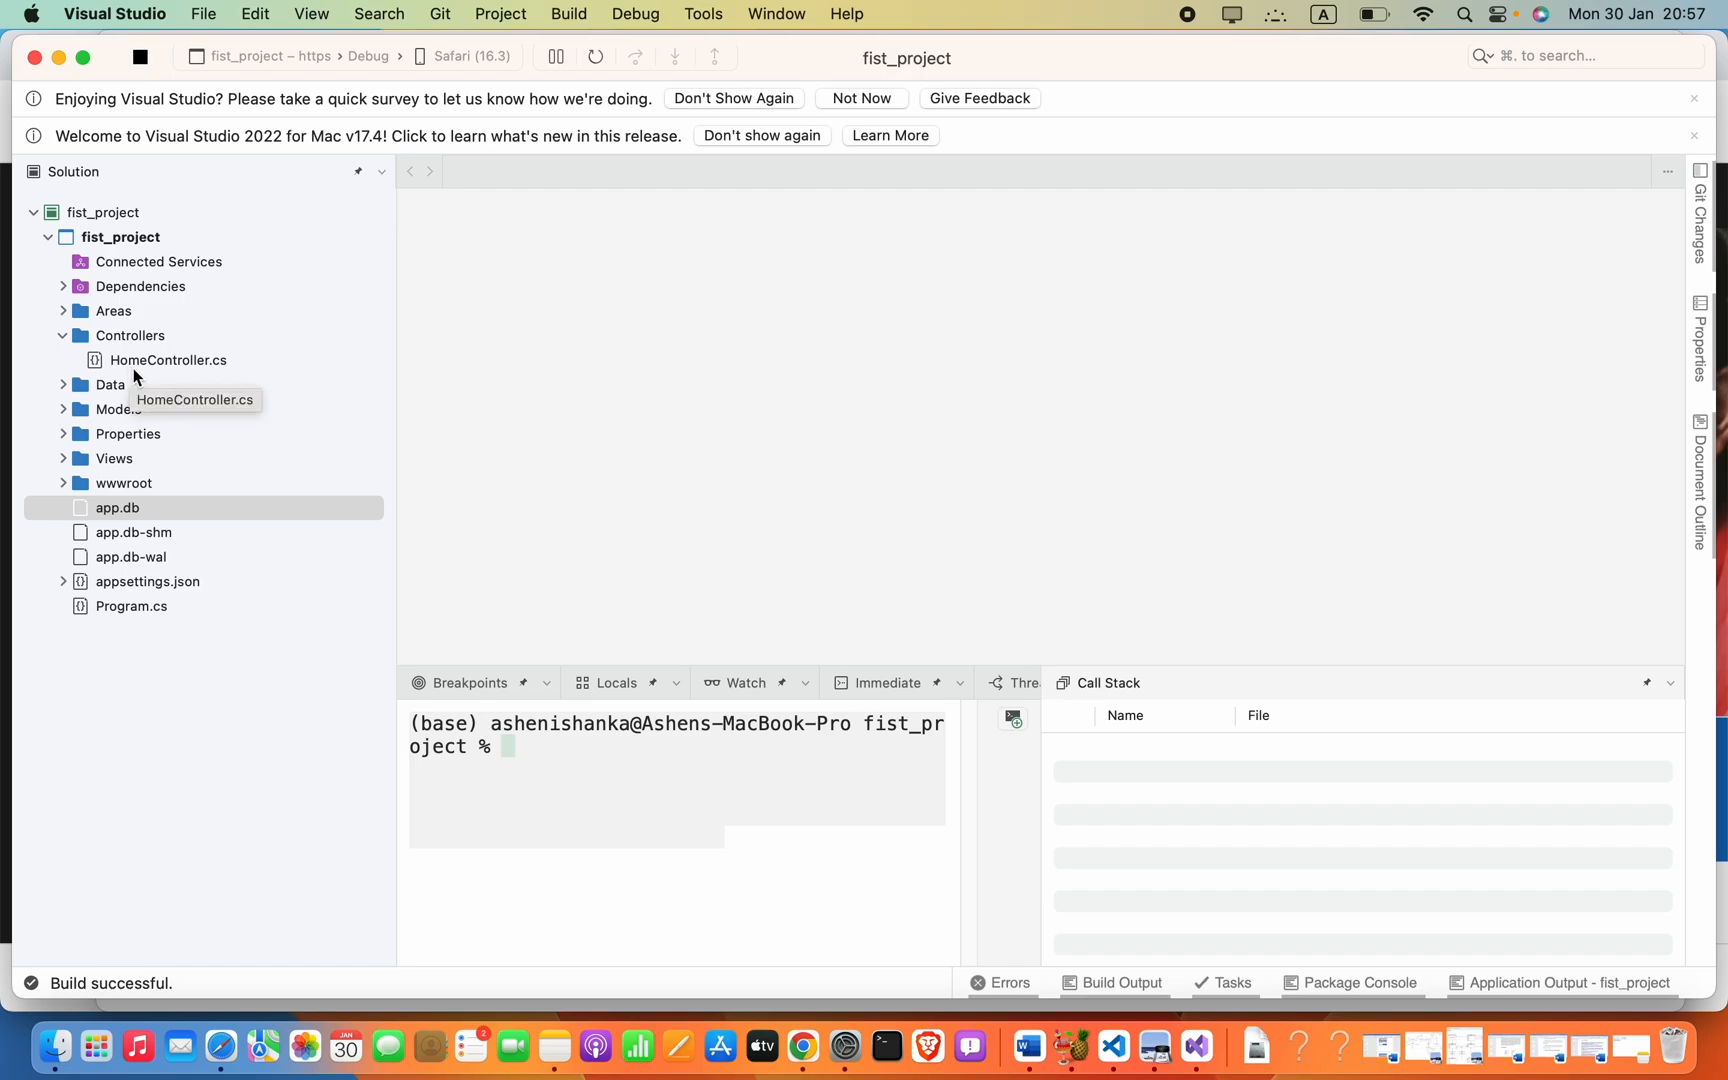
{"action": "mouse_move", "coordinate": [125, 382]}
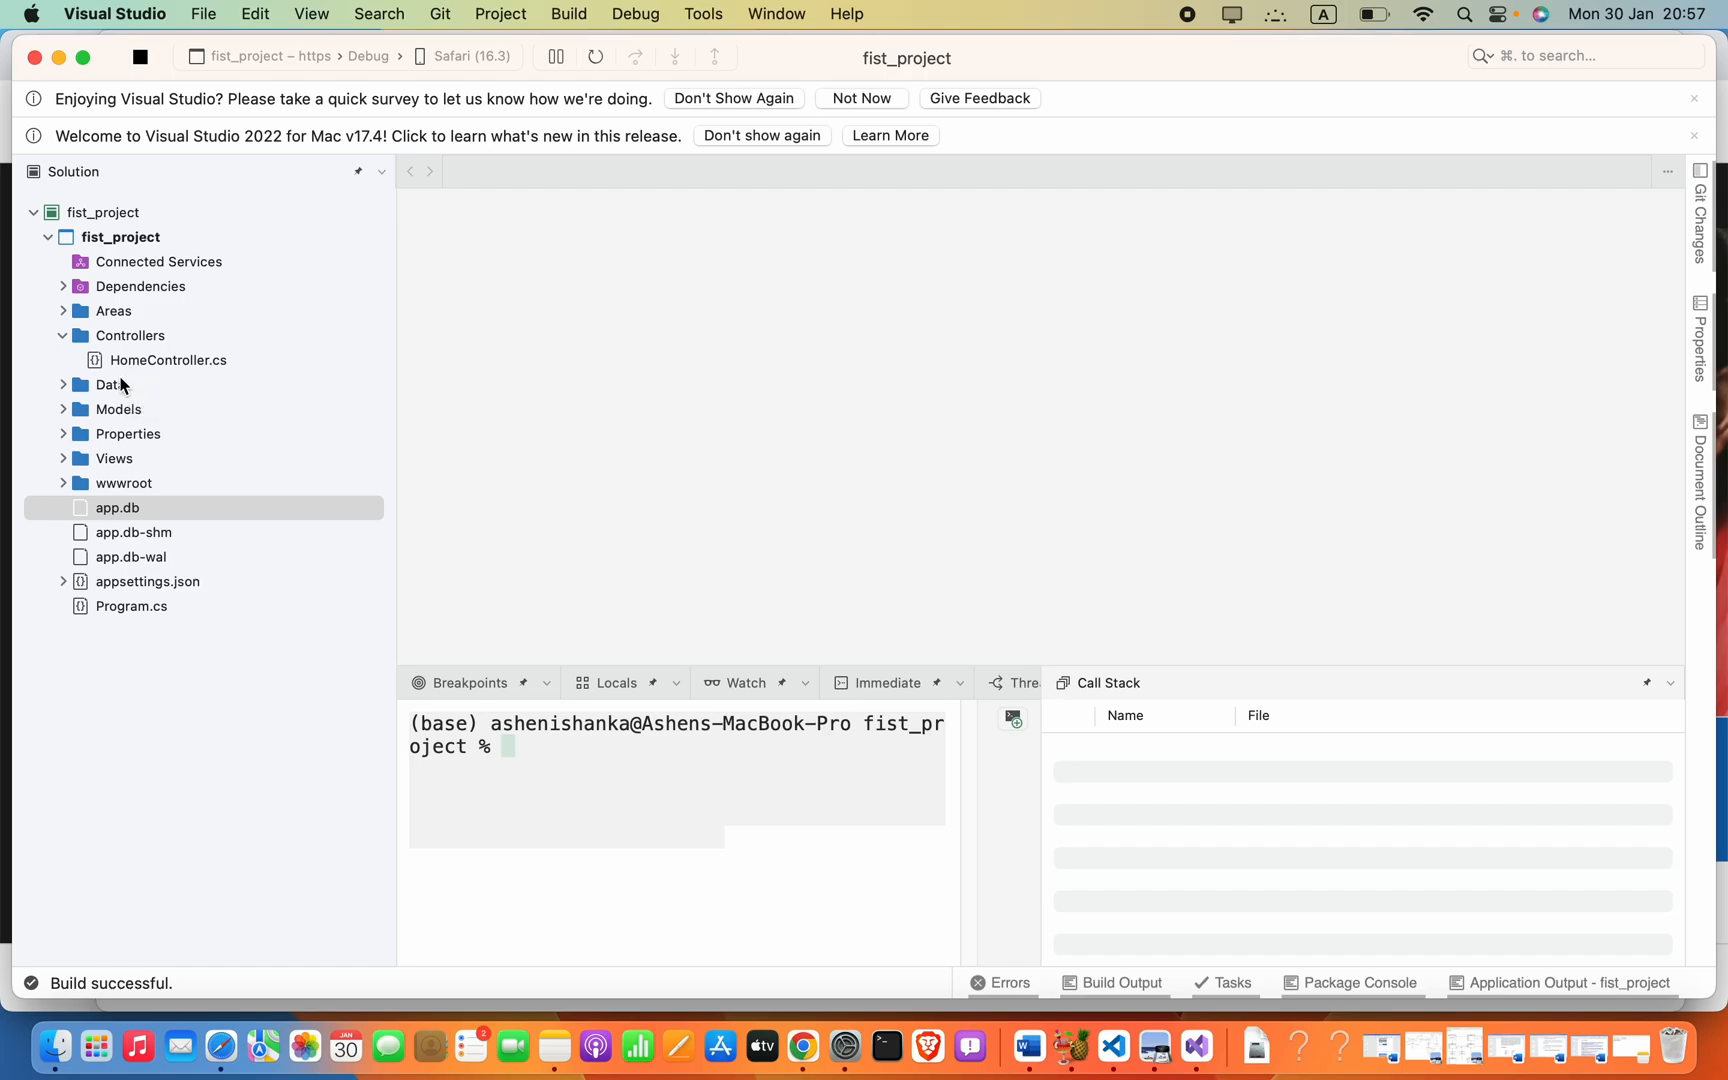
{"action": "mouse_move", "coordinate": [447, 468]}
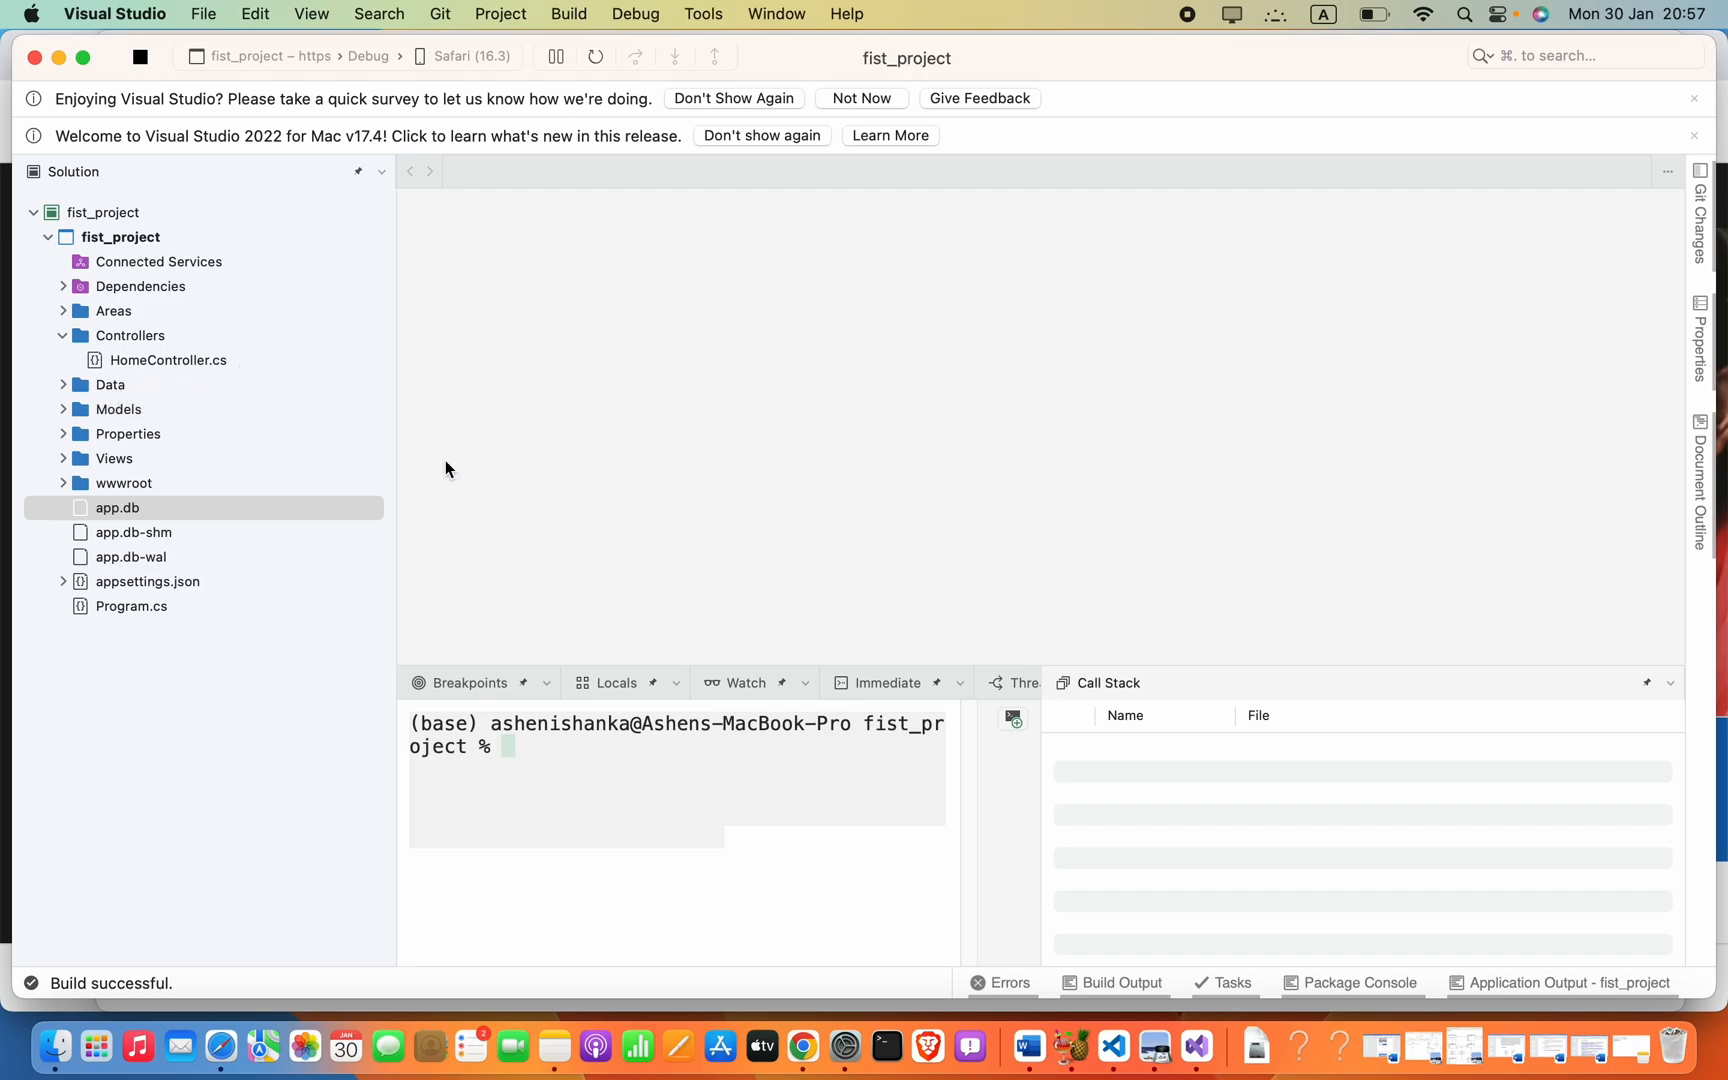
{"action": "mouse_move", "coordinate": [723, 684]}
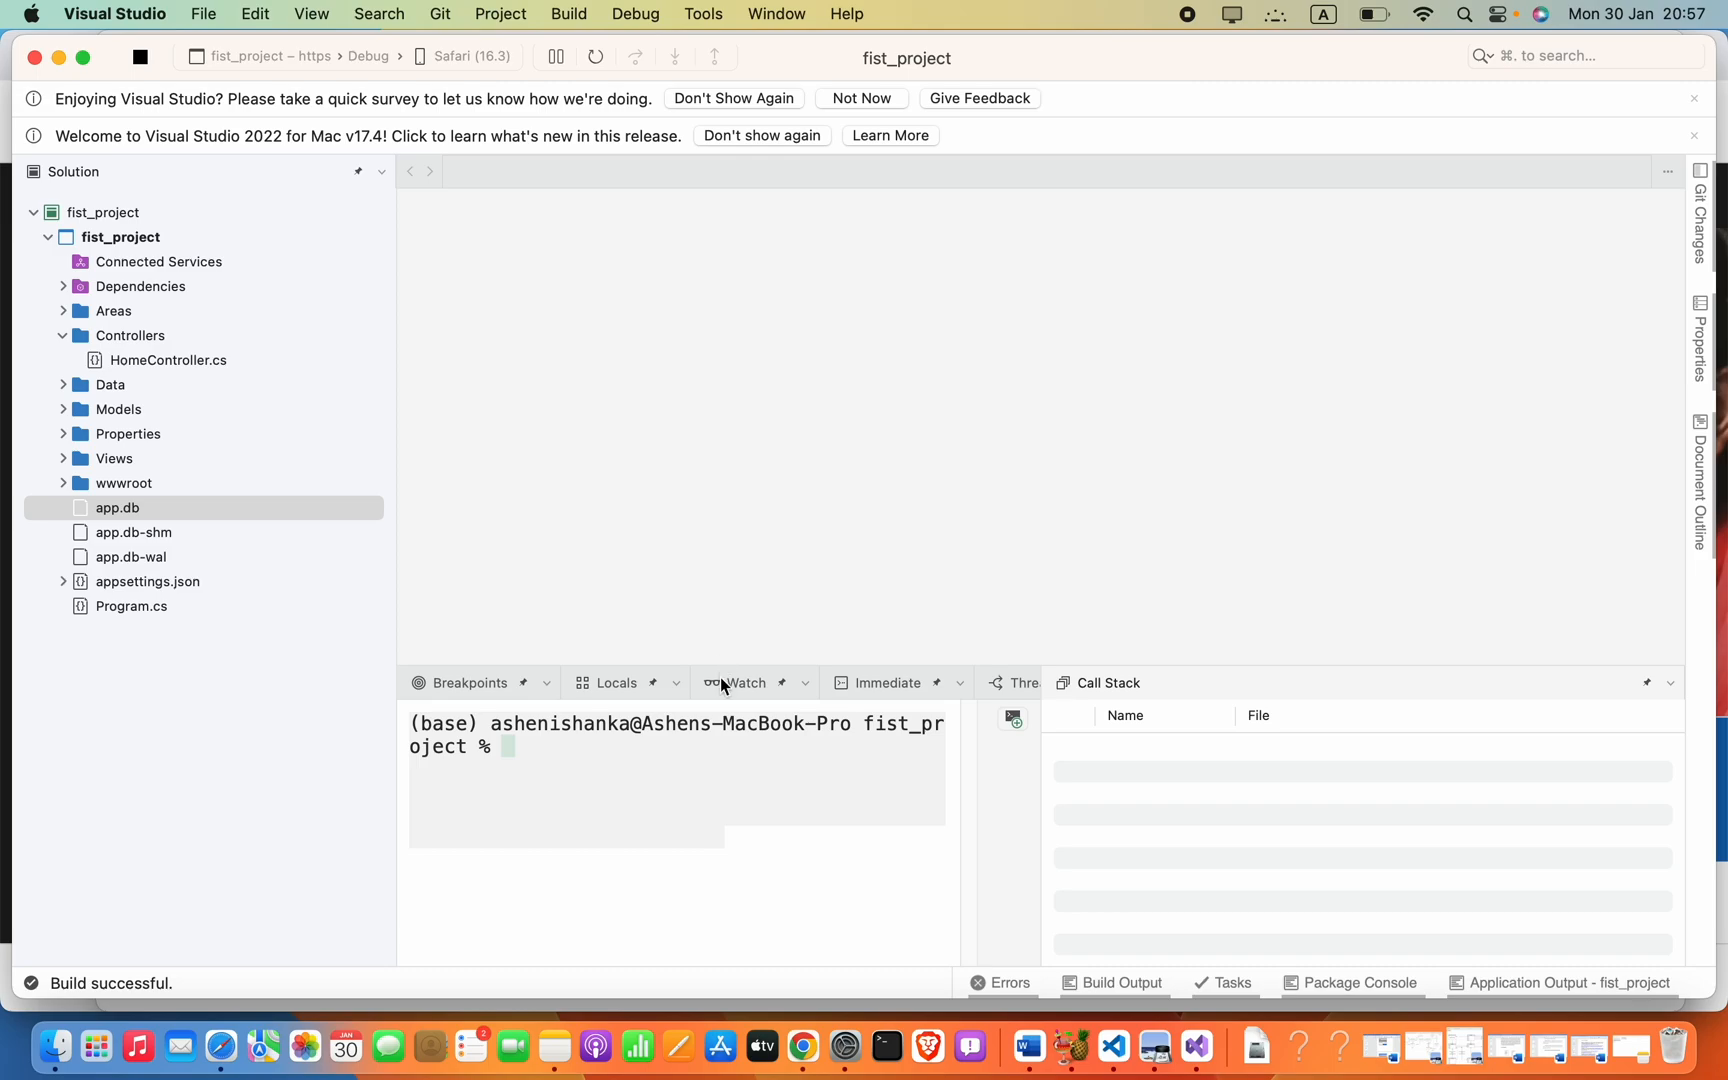
{"action": "mouse_move", "coordinate": [1126, 9]}
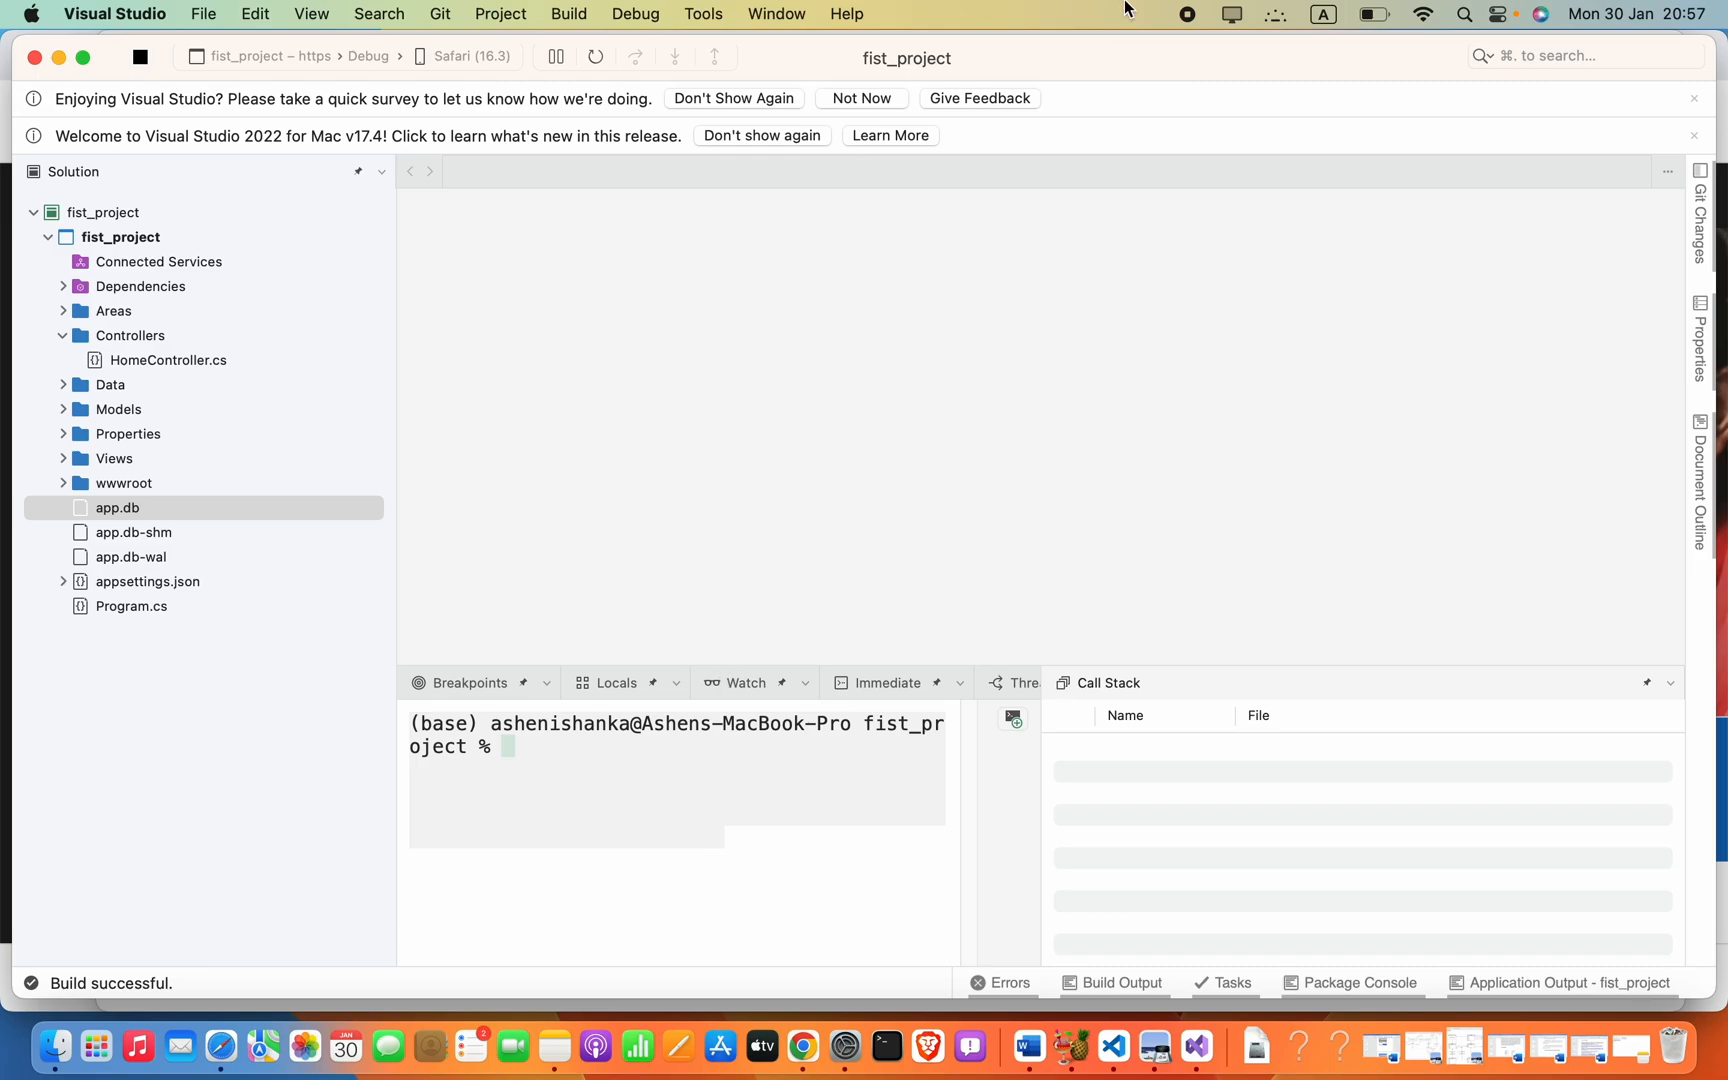